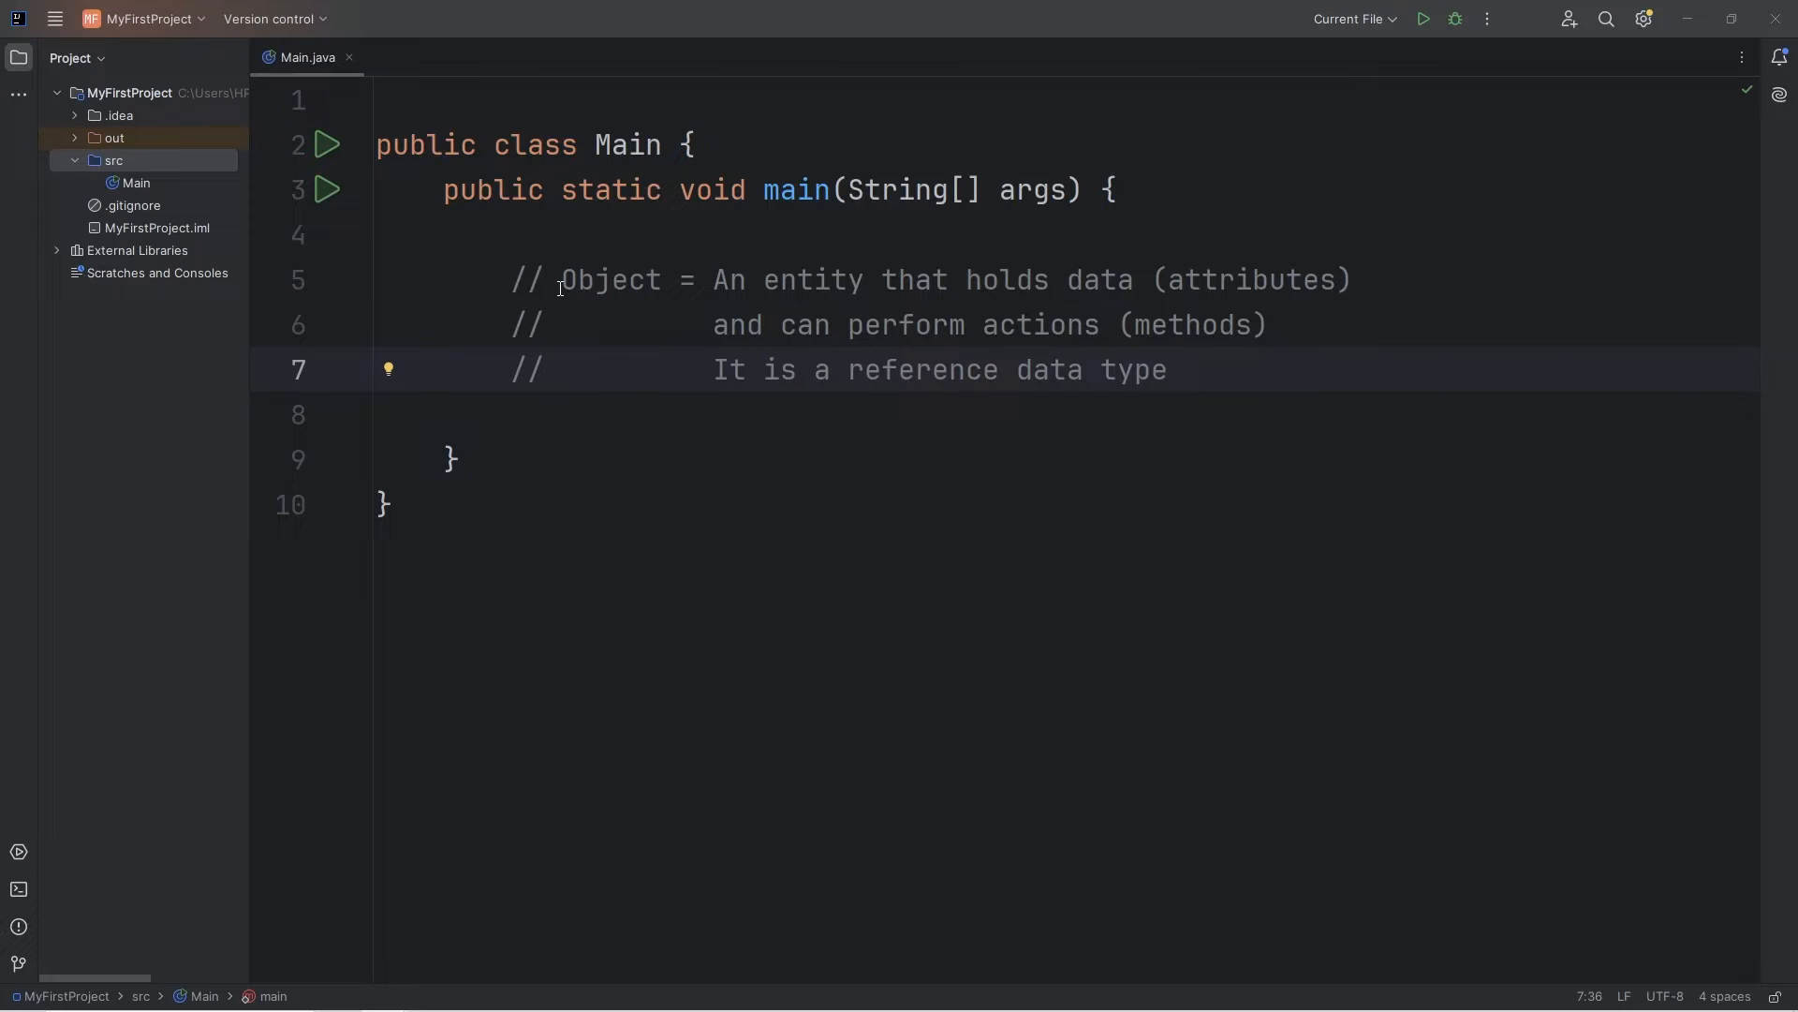
Highlight the key terms Object and methods in Main's introductory comments.
{"action": "double_click", "coordinate": [608, 279]}
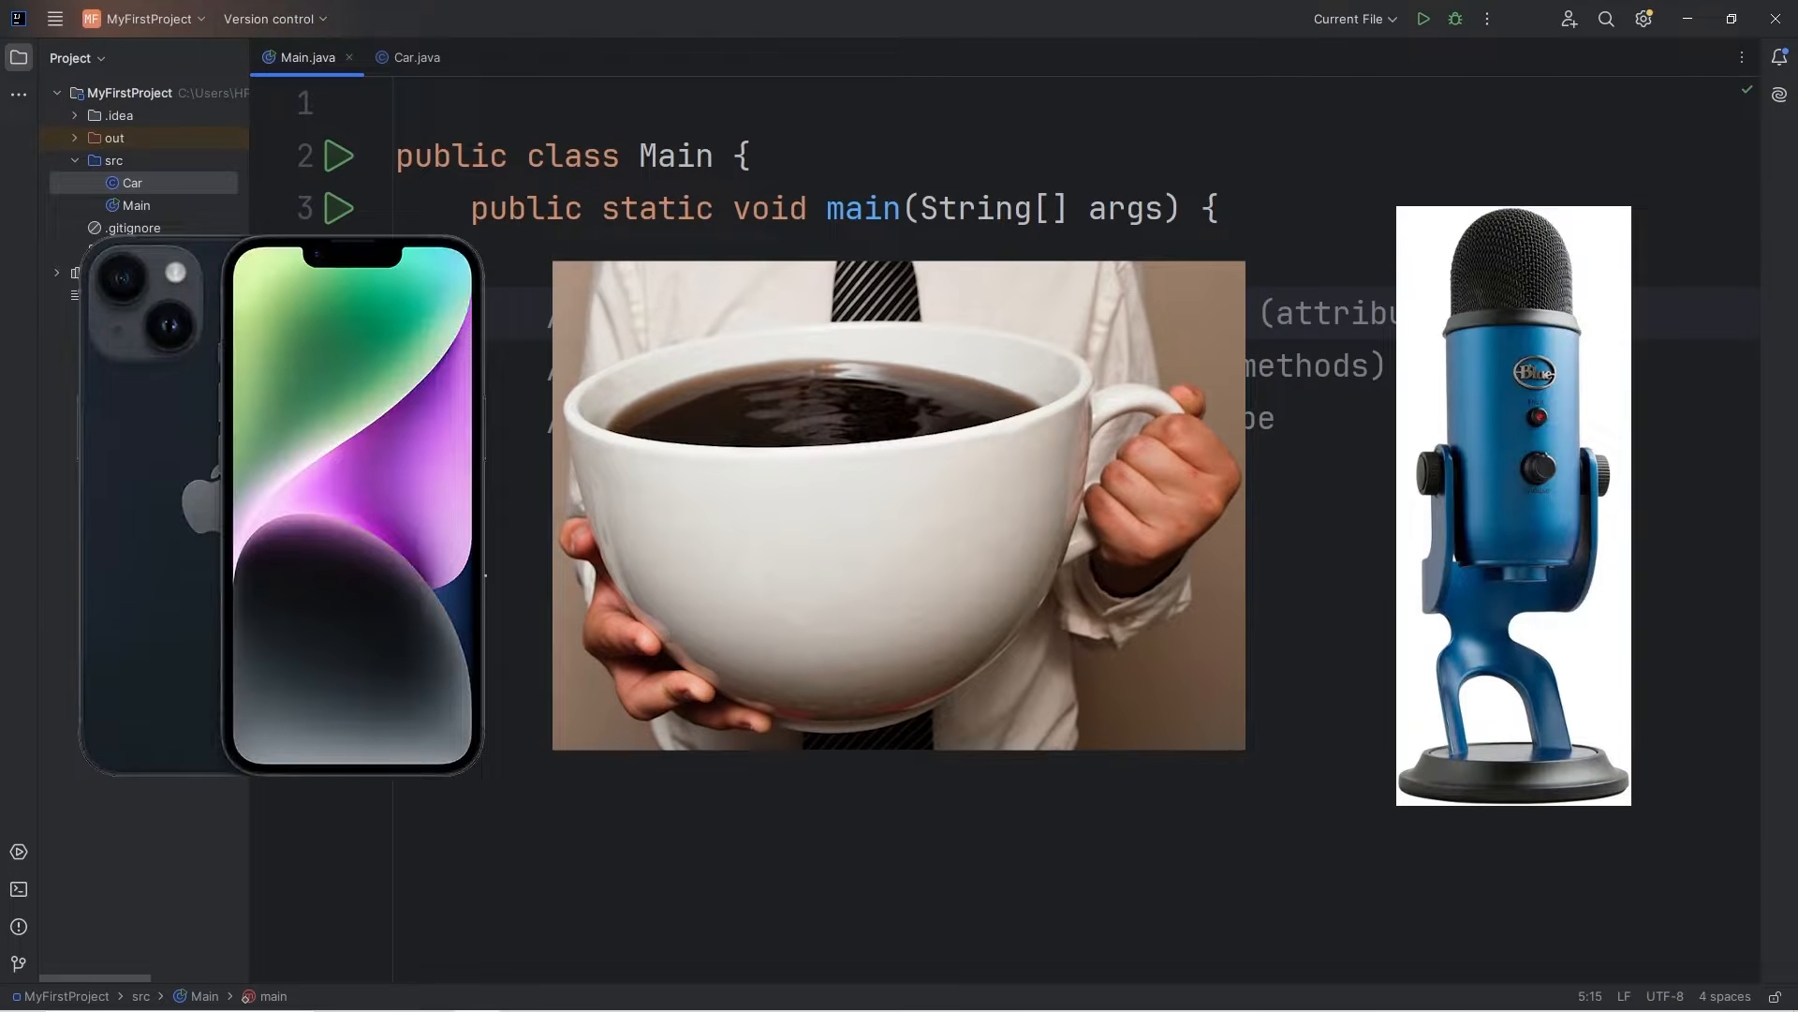
{"action": "double_click", "coordinate": [656, 312]}
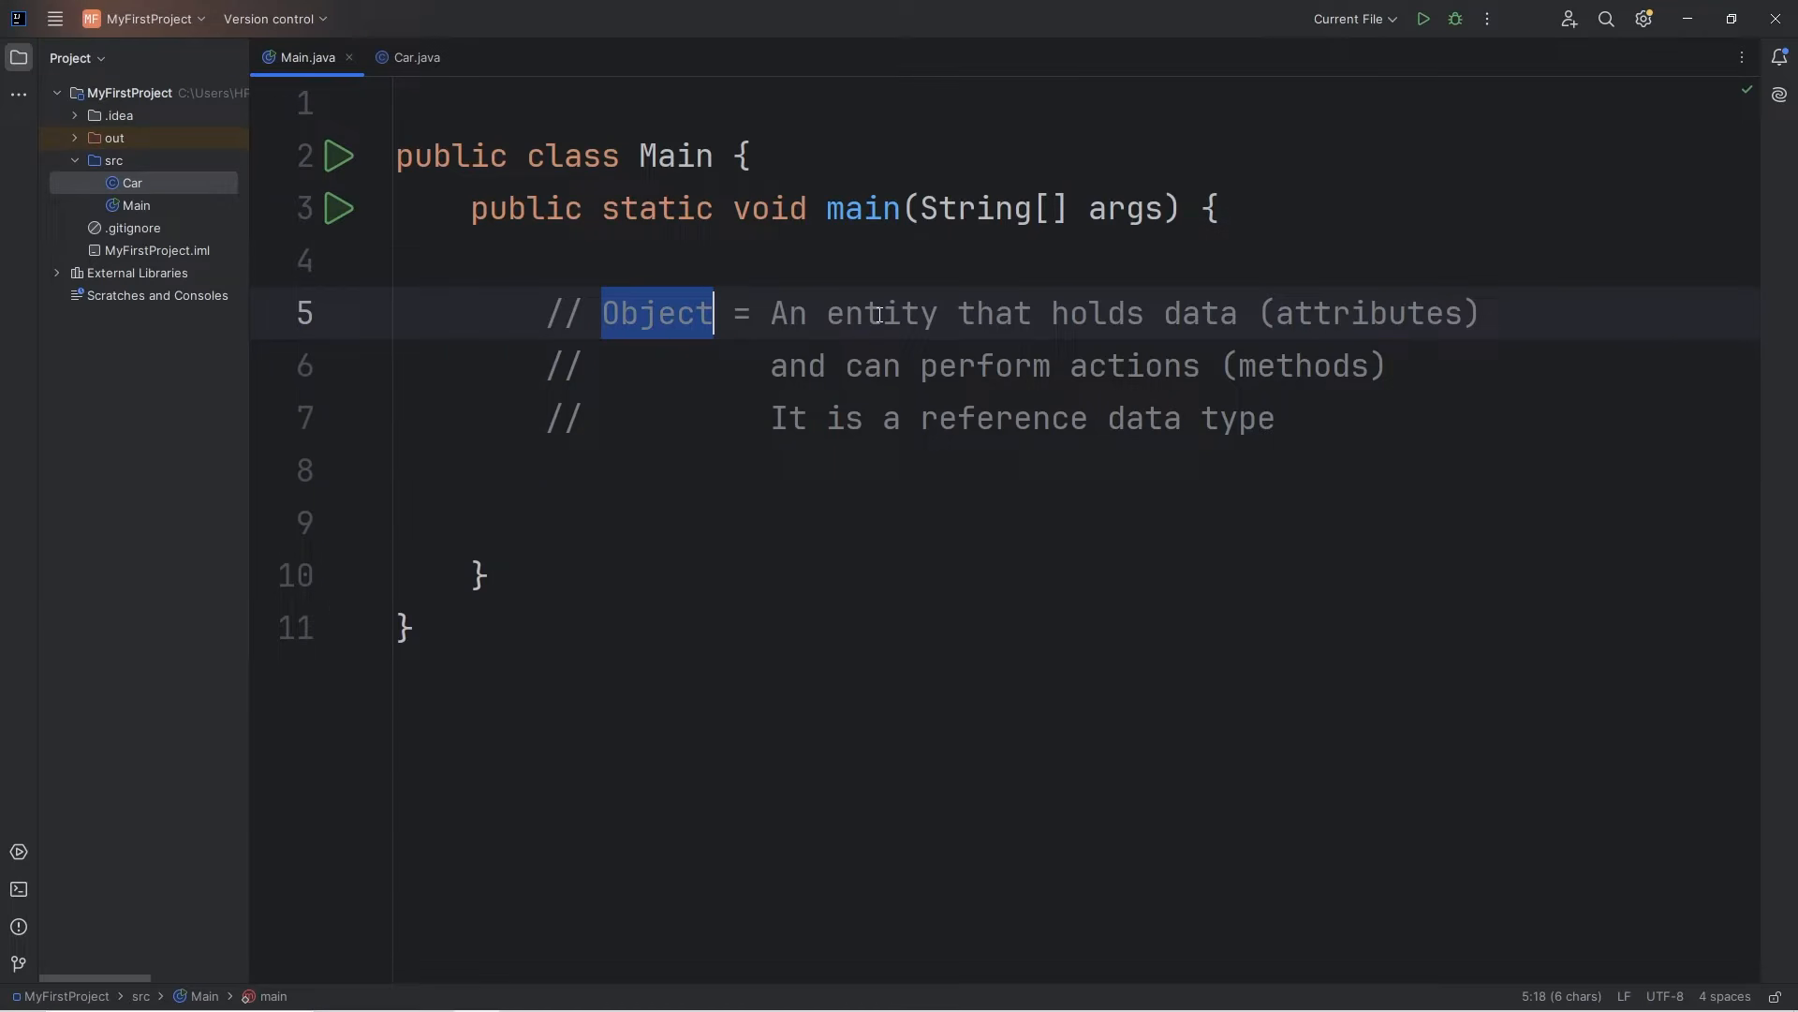
{"action": "double_click", "coordinate": [880, 313]}
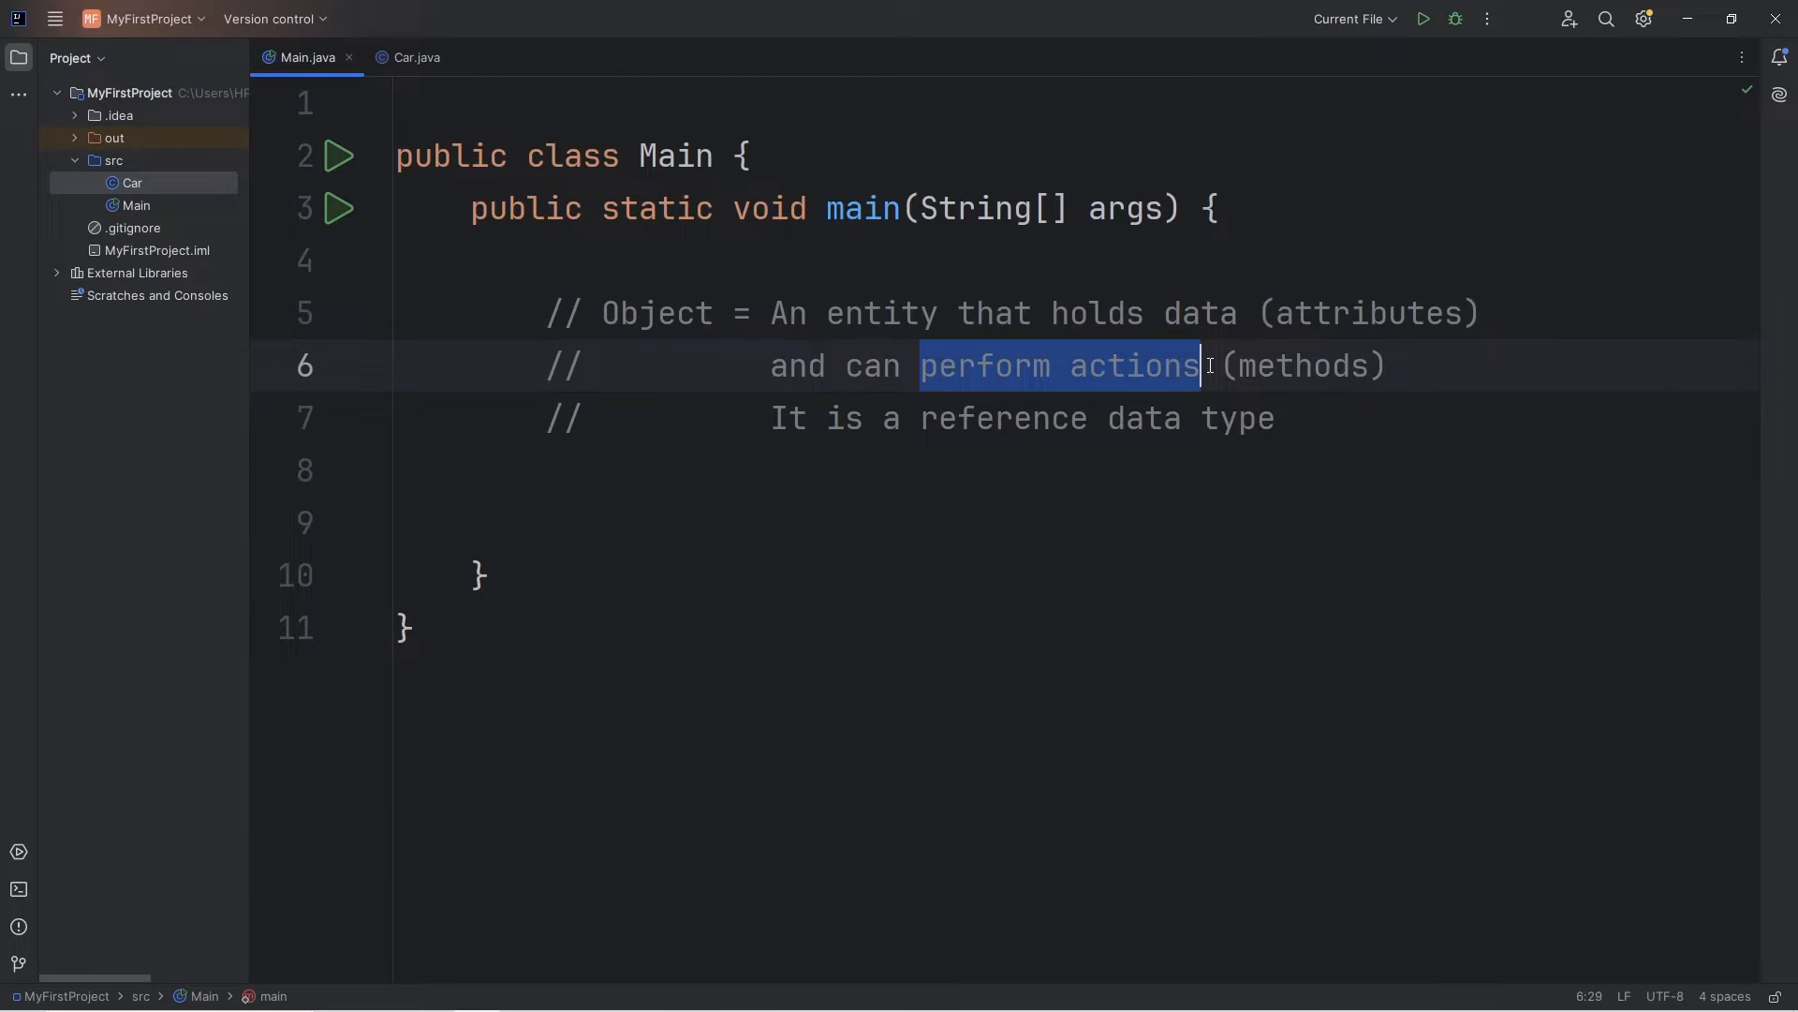
{"action": "double_click", "coordinate": [1367, 313]}
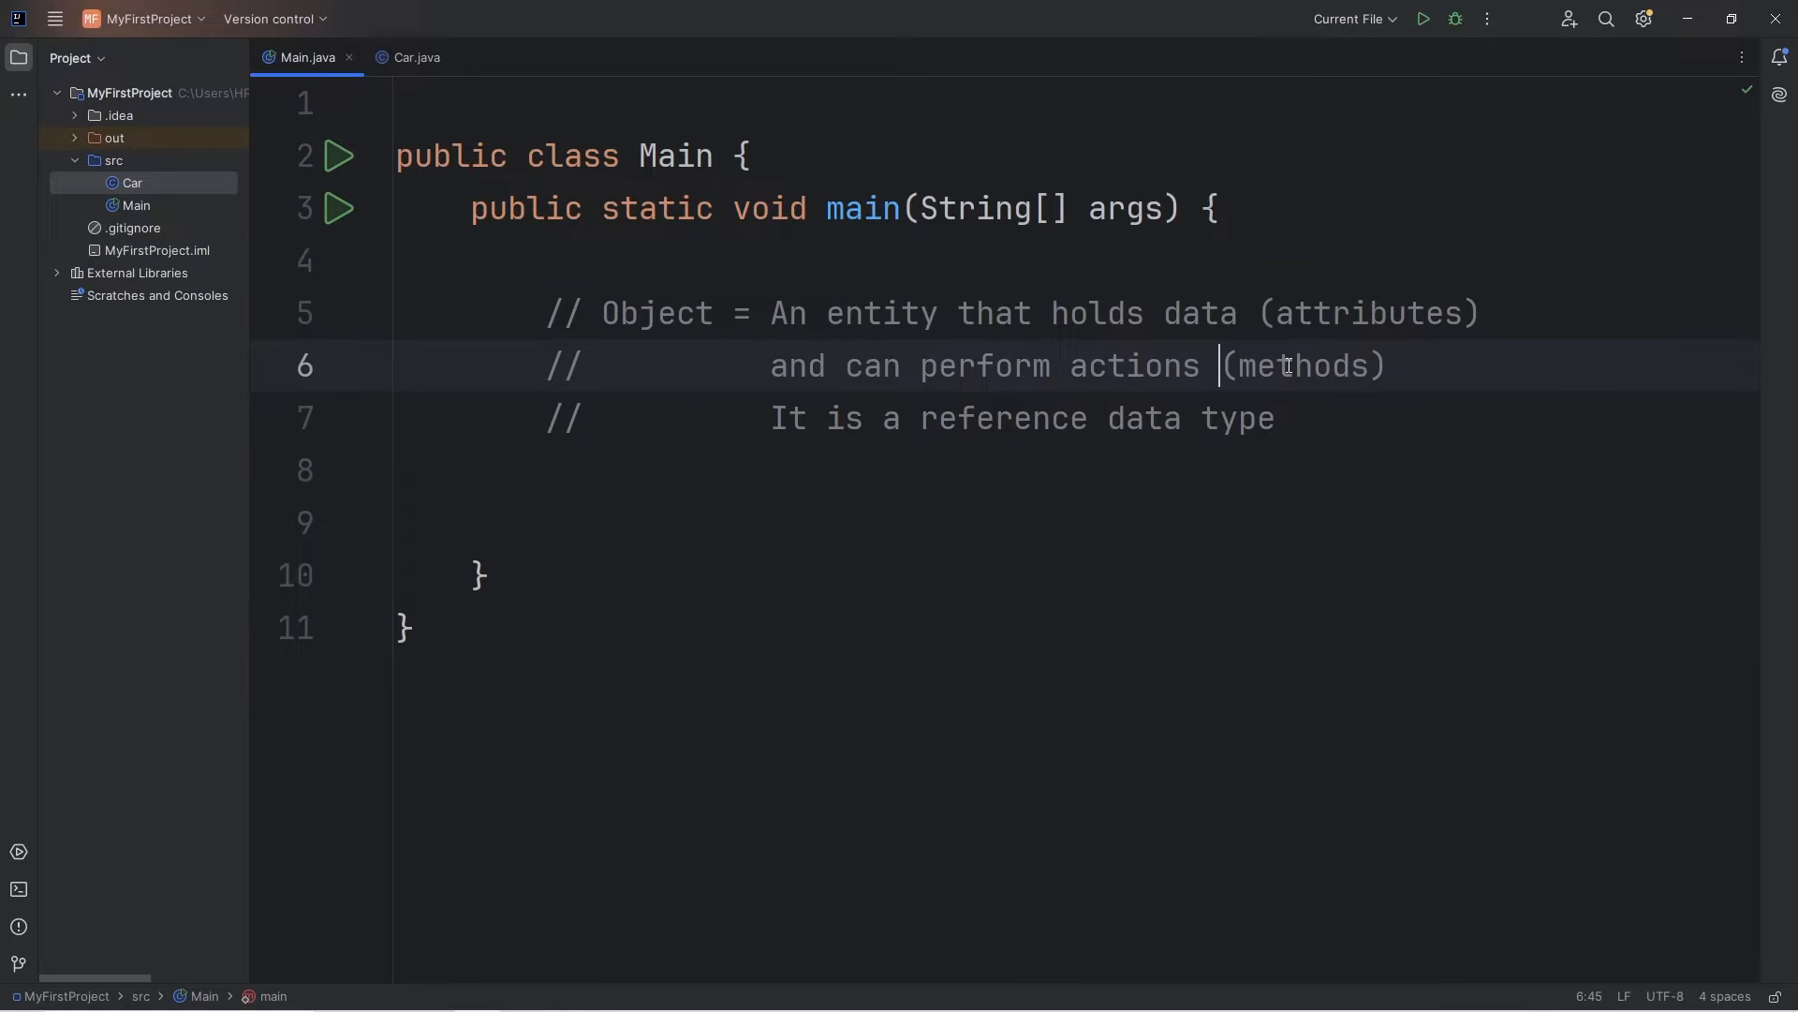
{"action": "double_click", "coordinate": [1134, 365]}
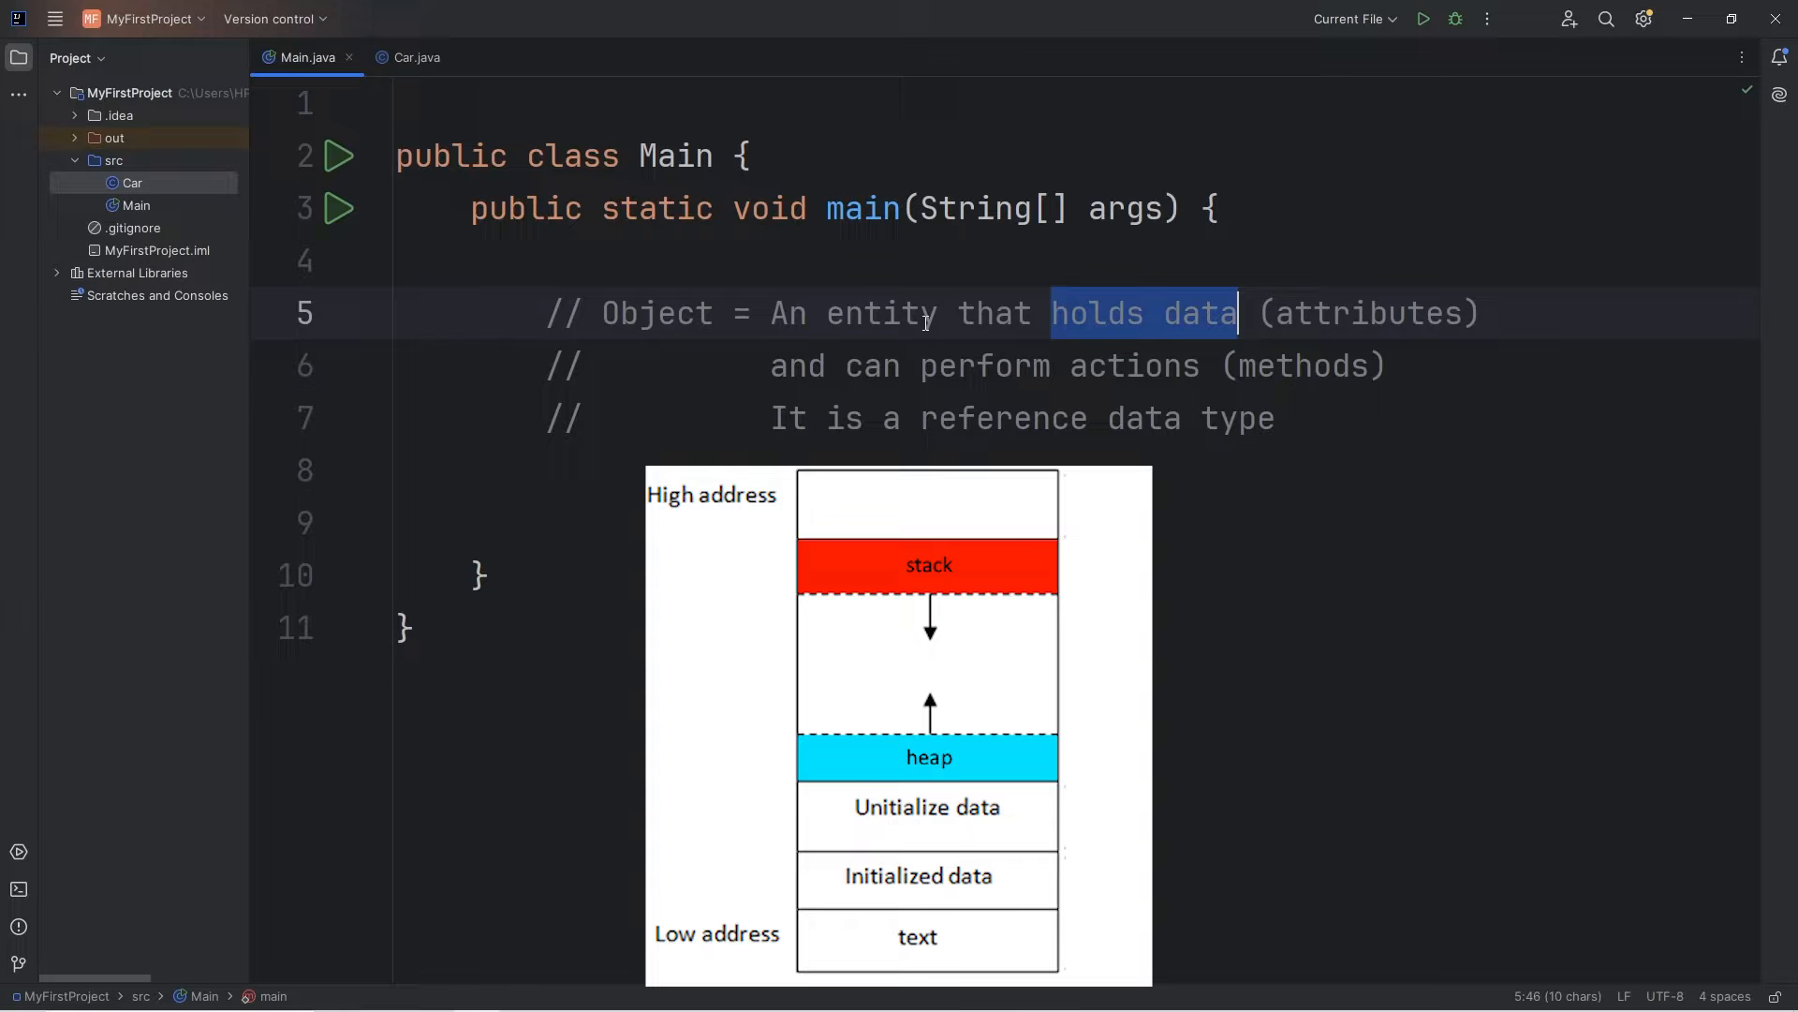
{"action": "left_click", "coordinate": [1276, 418]}
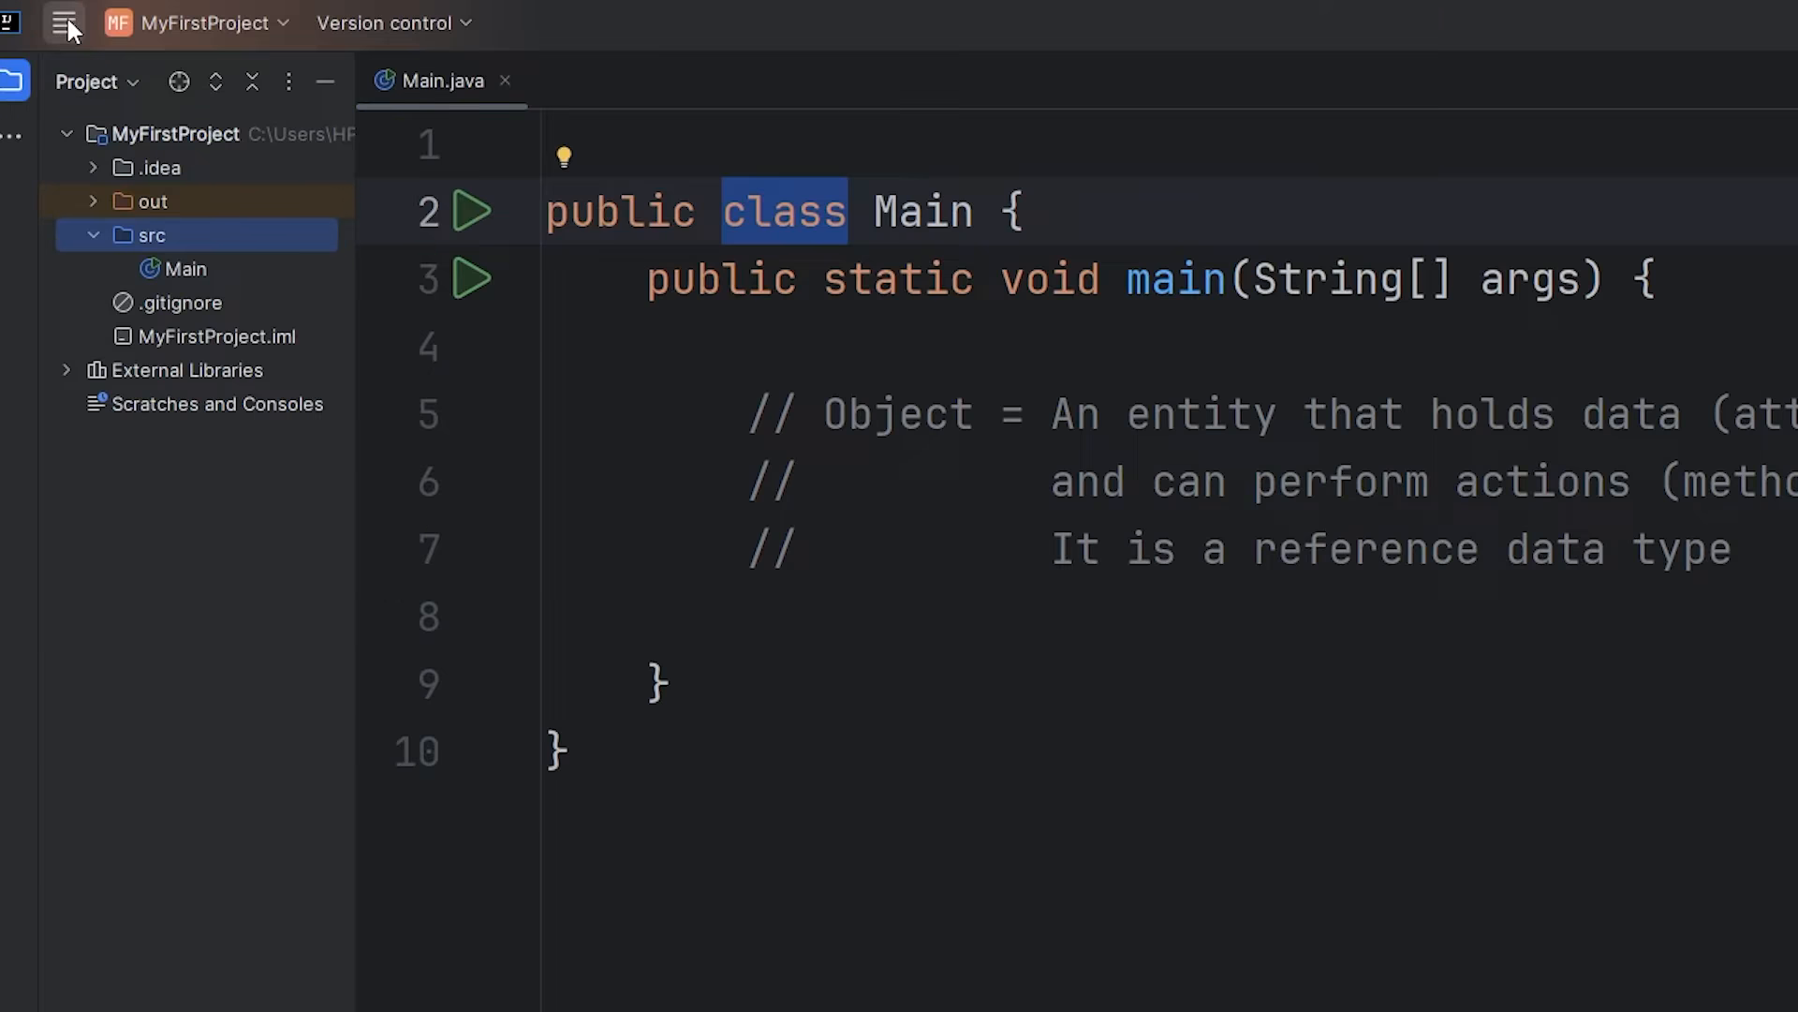
Create a new plain Java class named Car via File > New > Java Class.
{"action": "left_click", "coordinate": [64, 23]}
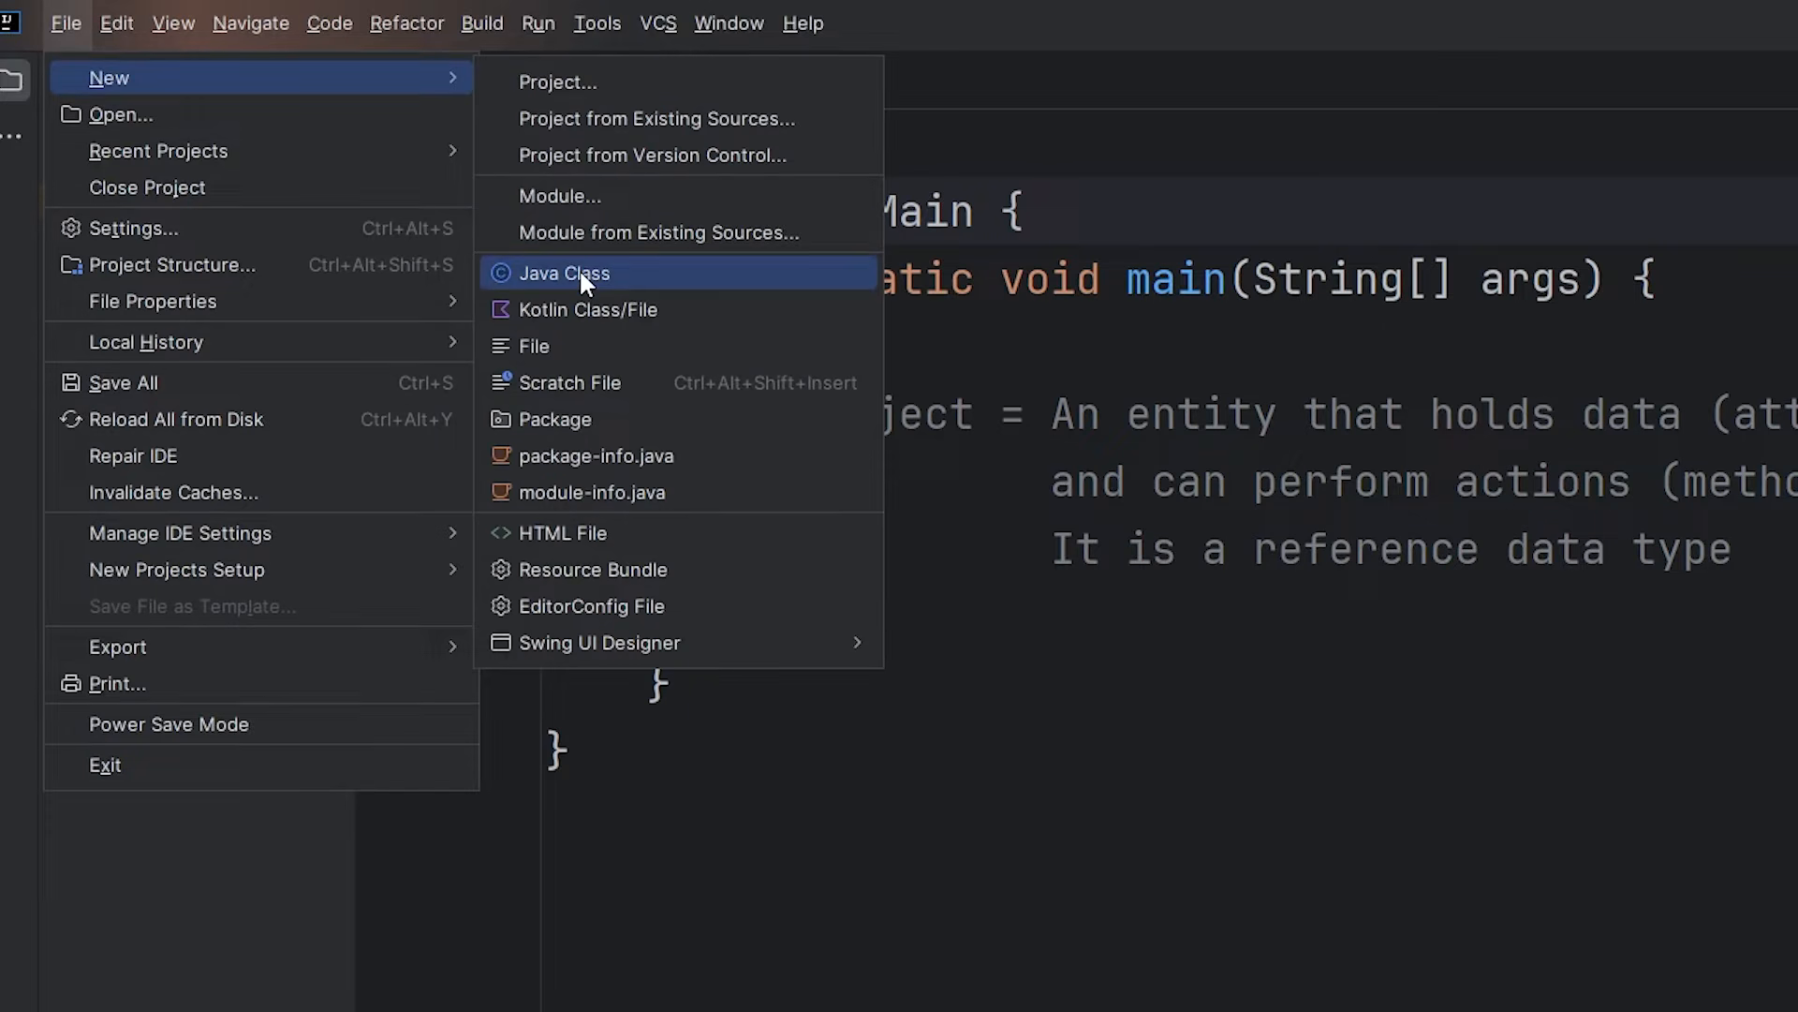
{"action": "left_click", "coordinate": [563, 273]}
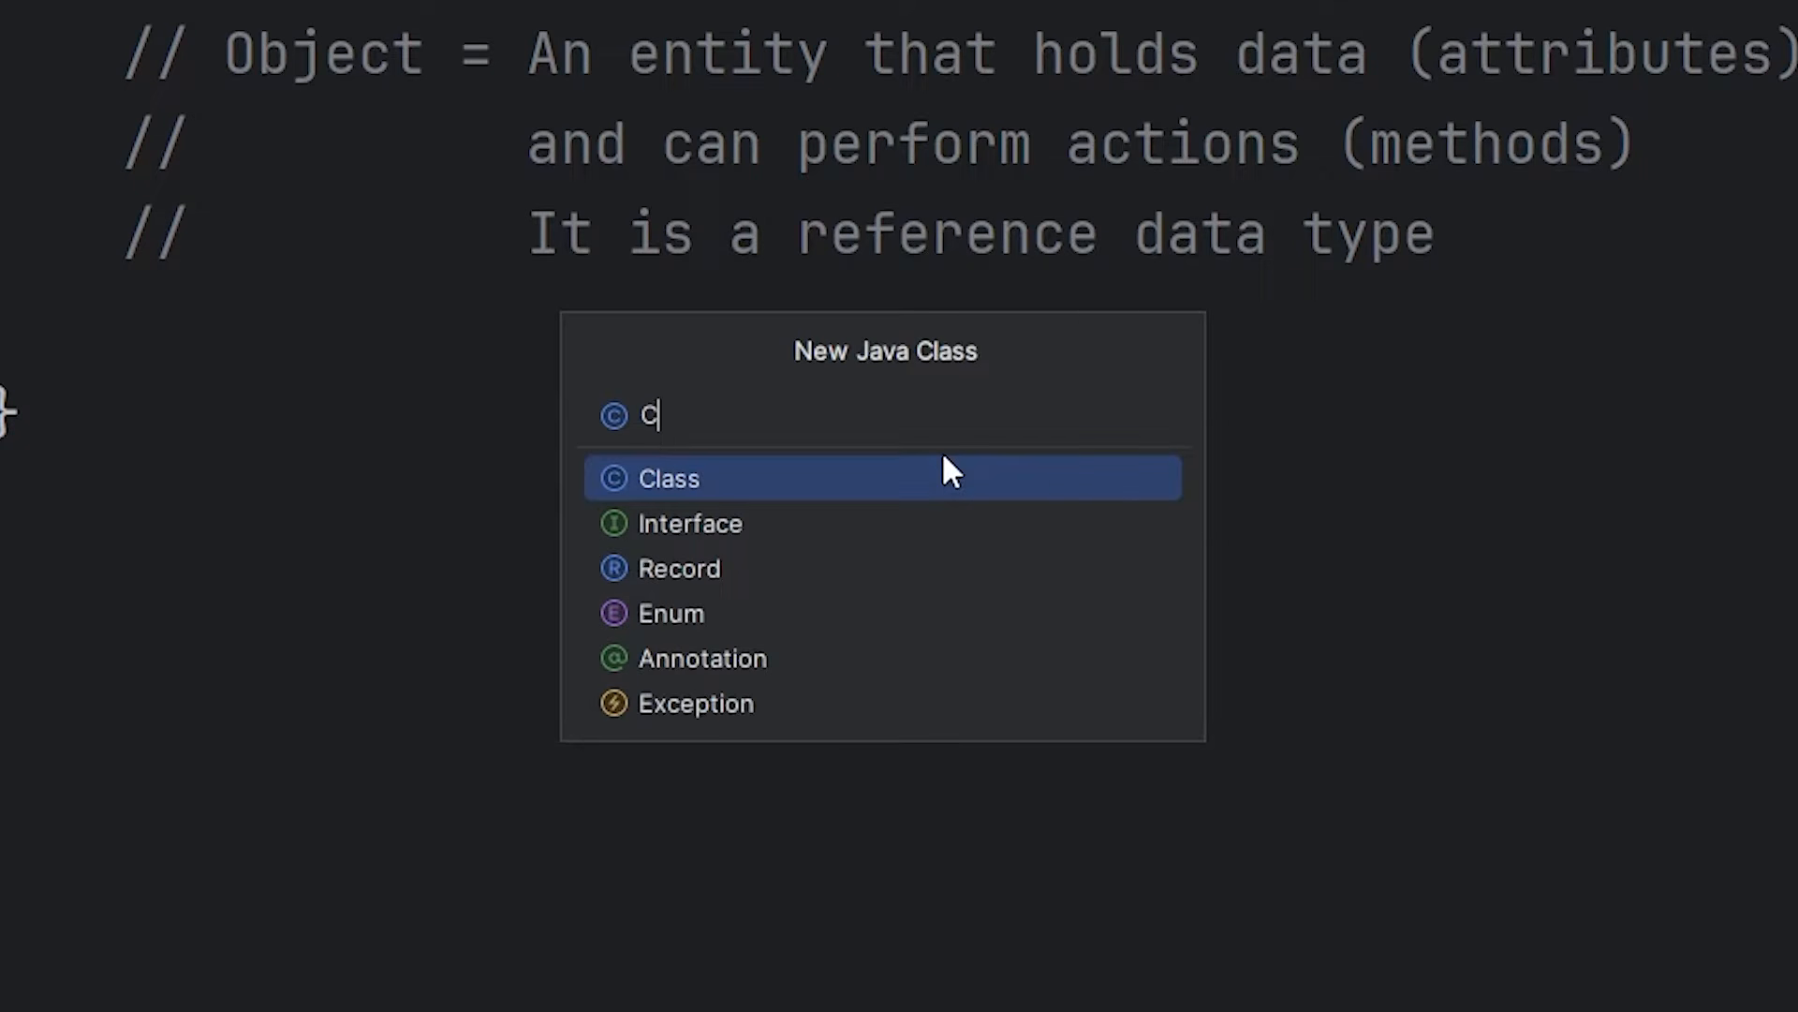
{"action": "left_click", "coordinate": [667, 478]}
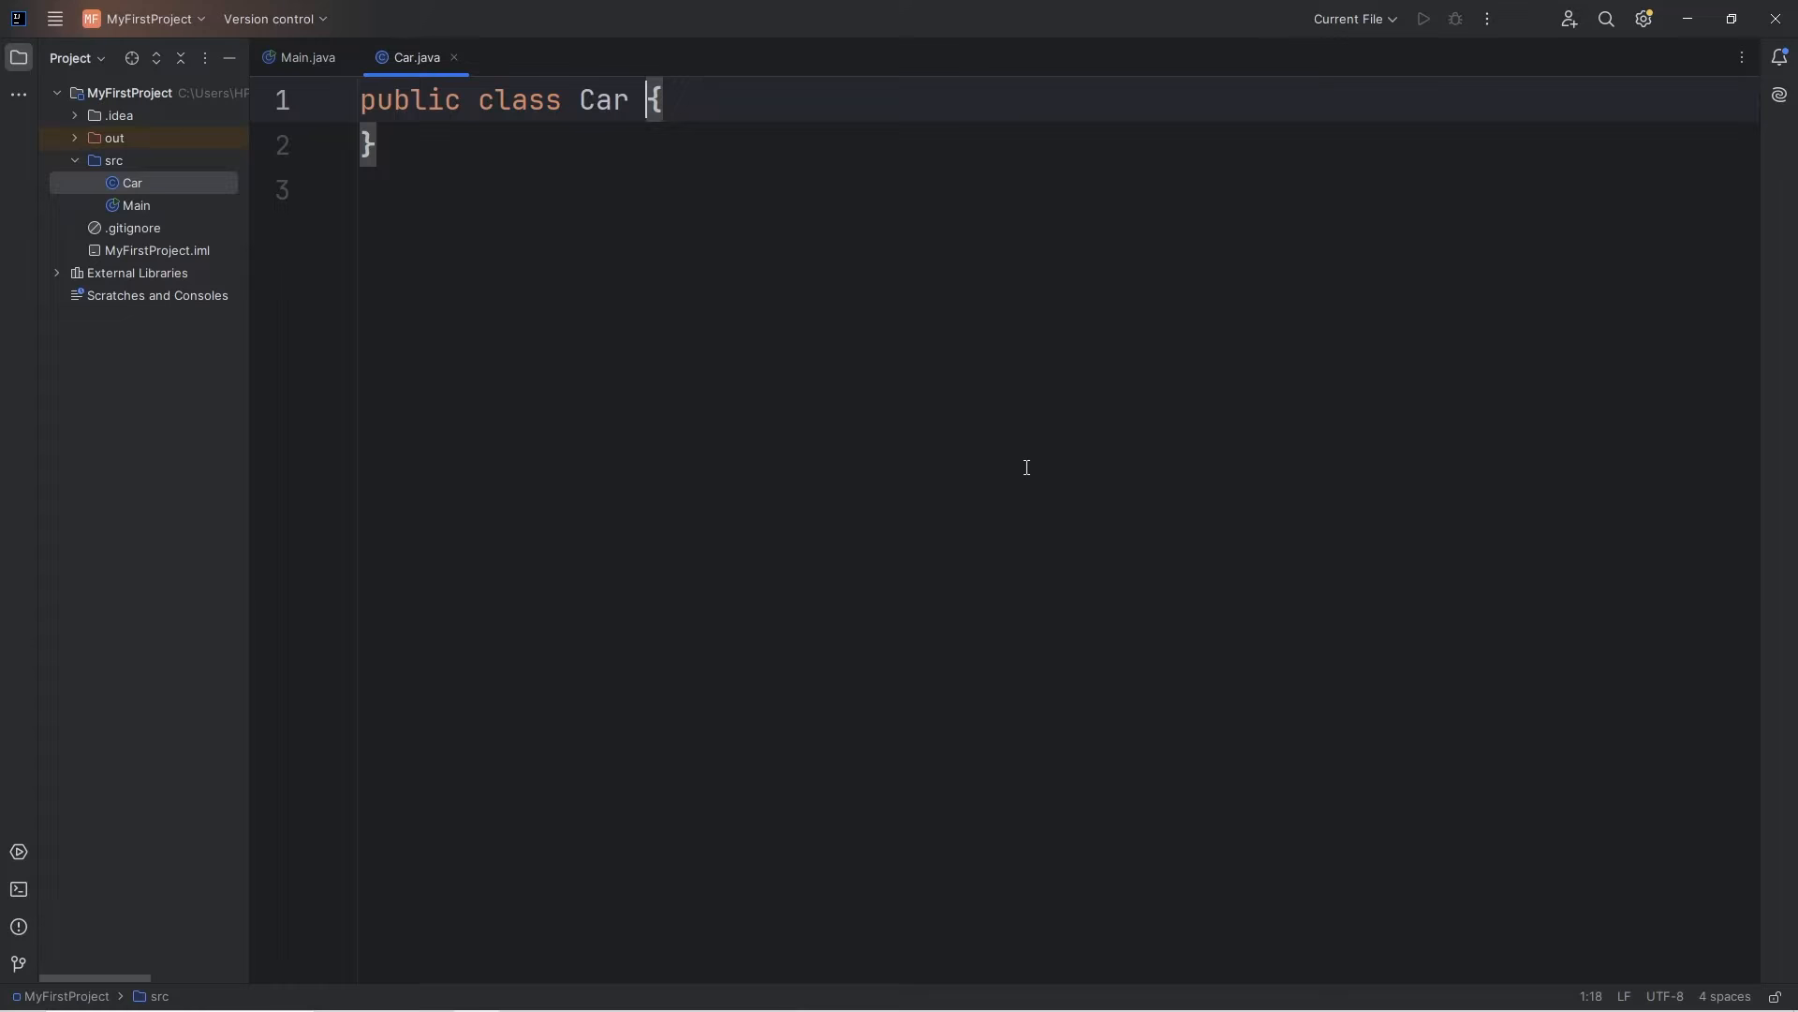
{"action": "left_click", "coordinate": [303, 58]}
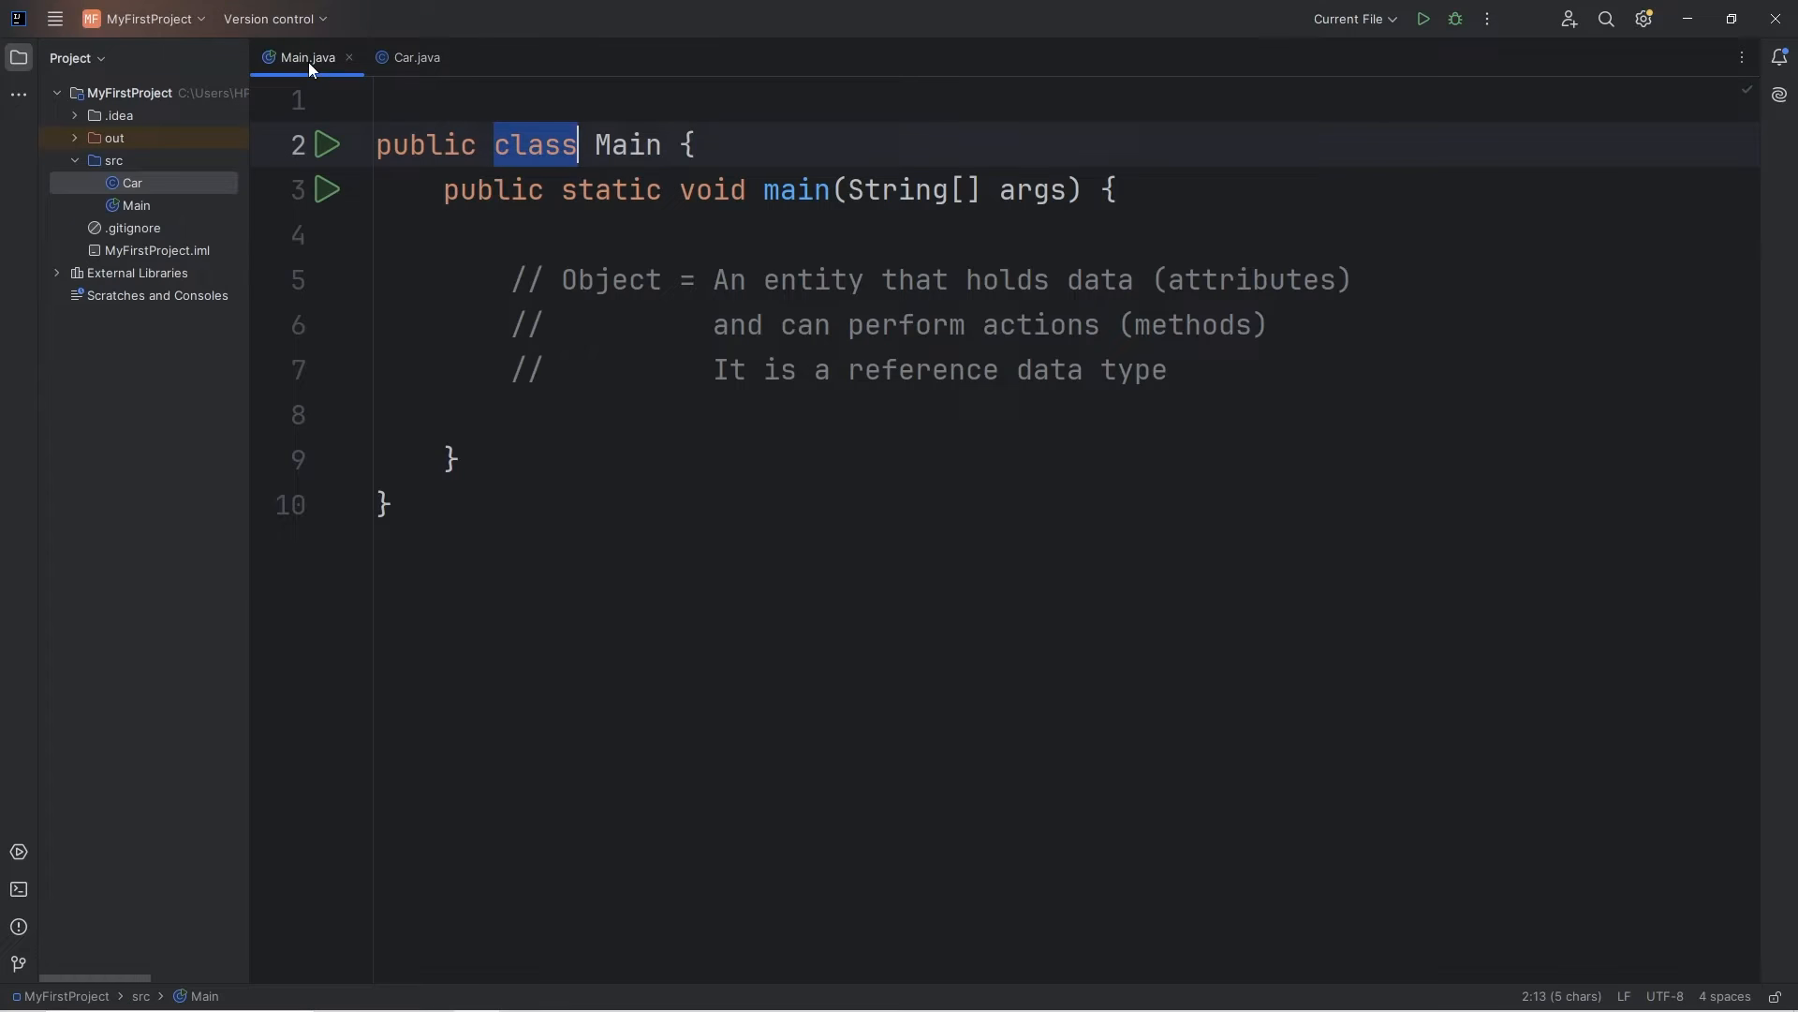
{"action": "left_click", "coordinate": [416, 58]}
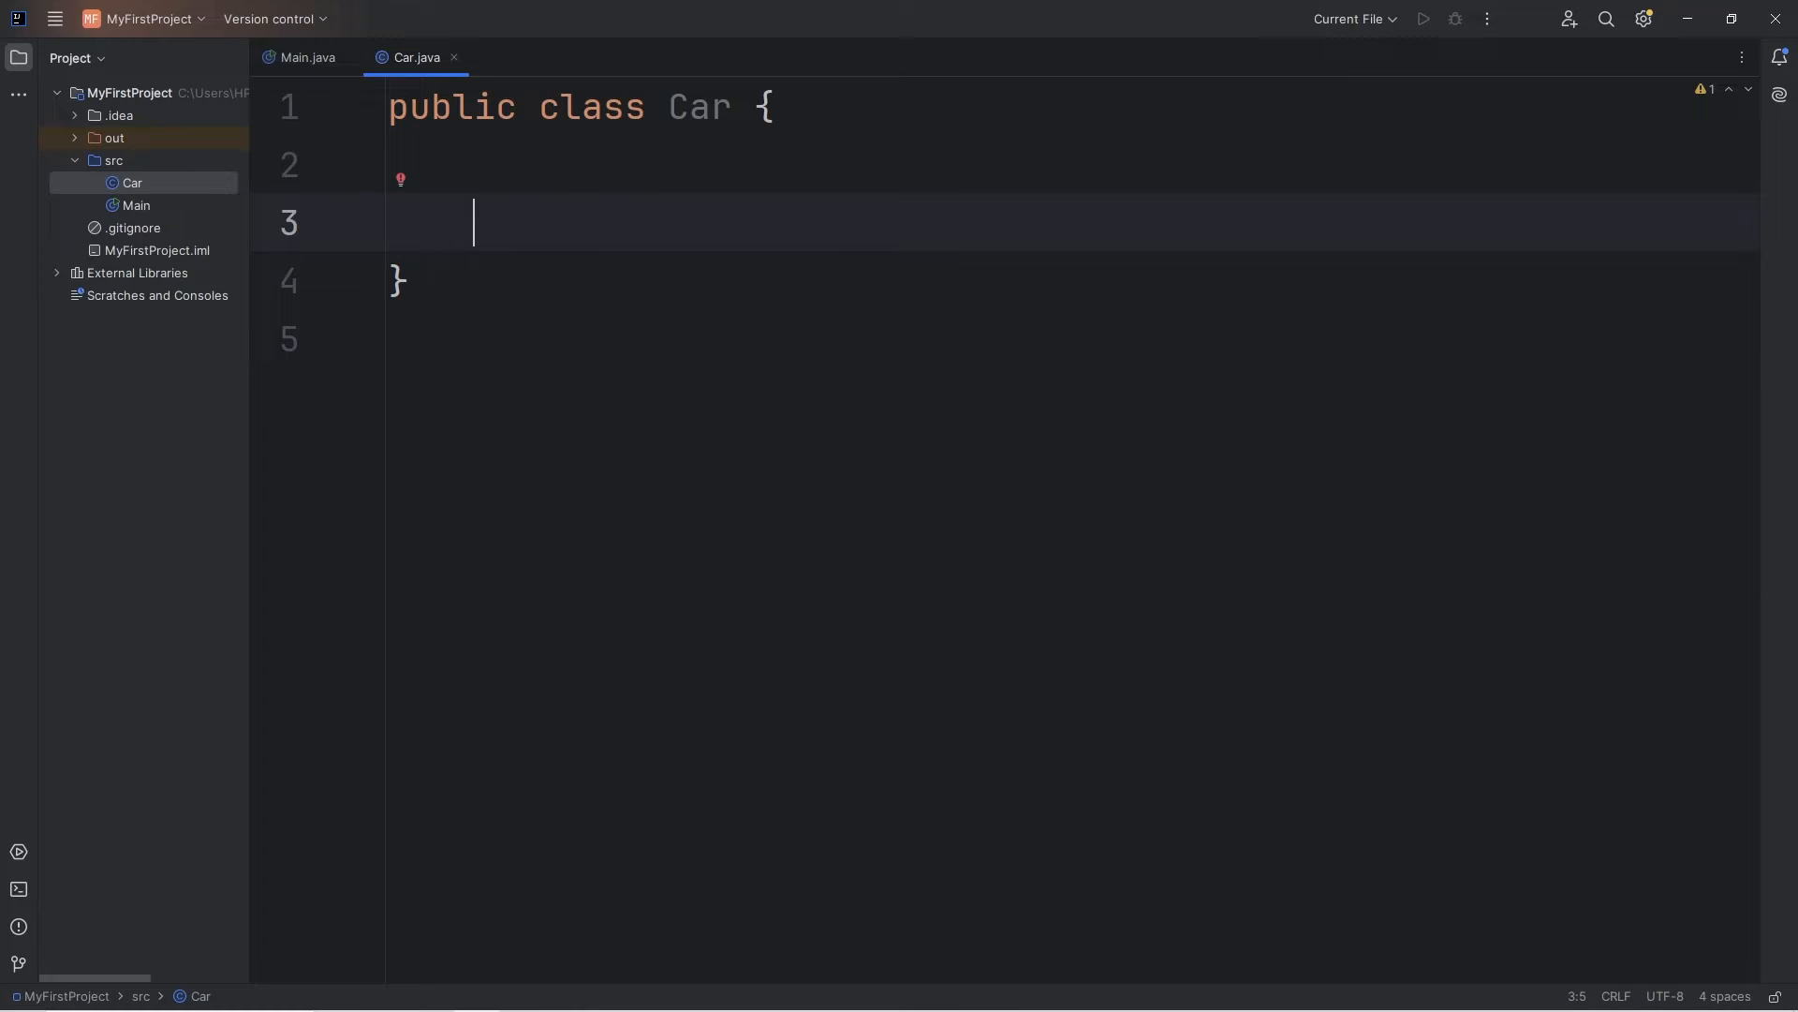
Declare String make = "Ford", String model = "Mustang" and int year = 2025 in Car.
{"action": "type", "text": "String"}
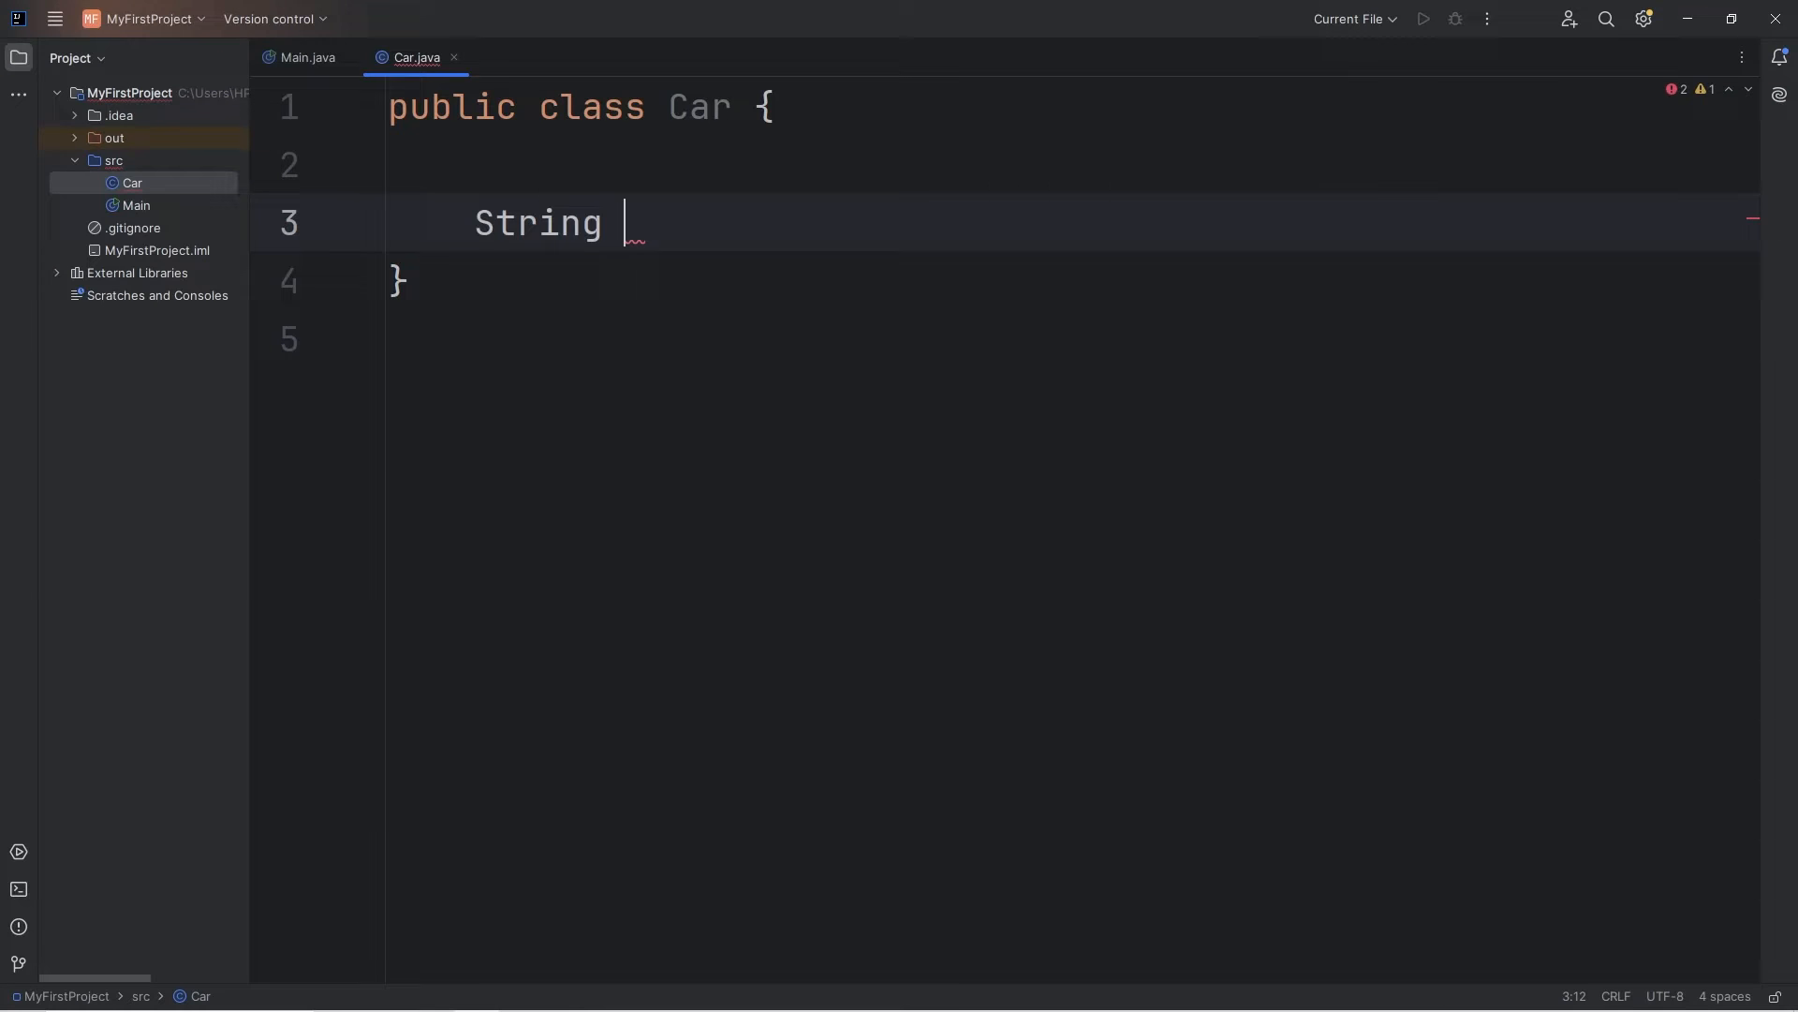
{"action": "type", "text": "make = \""}
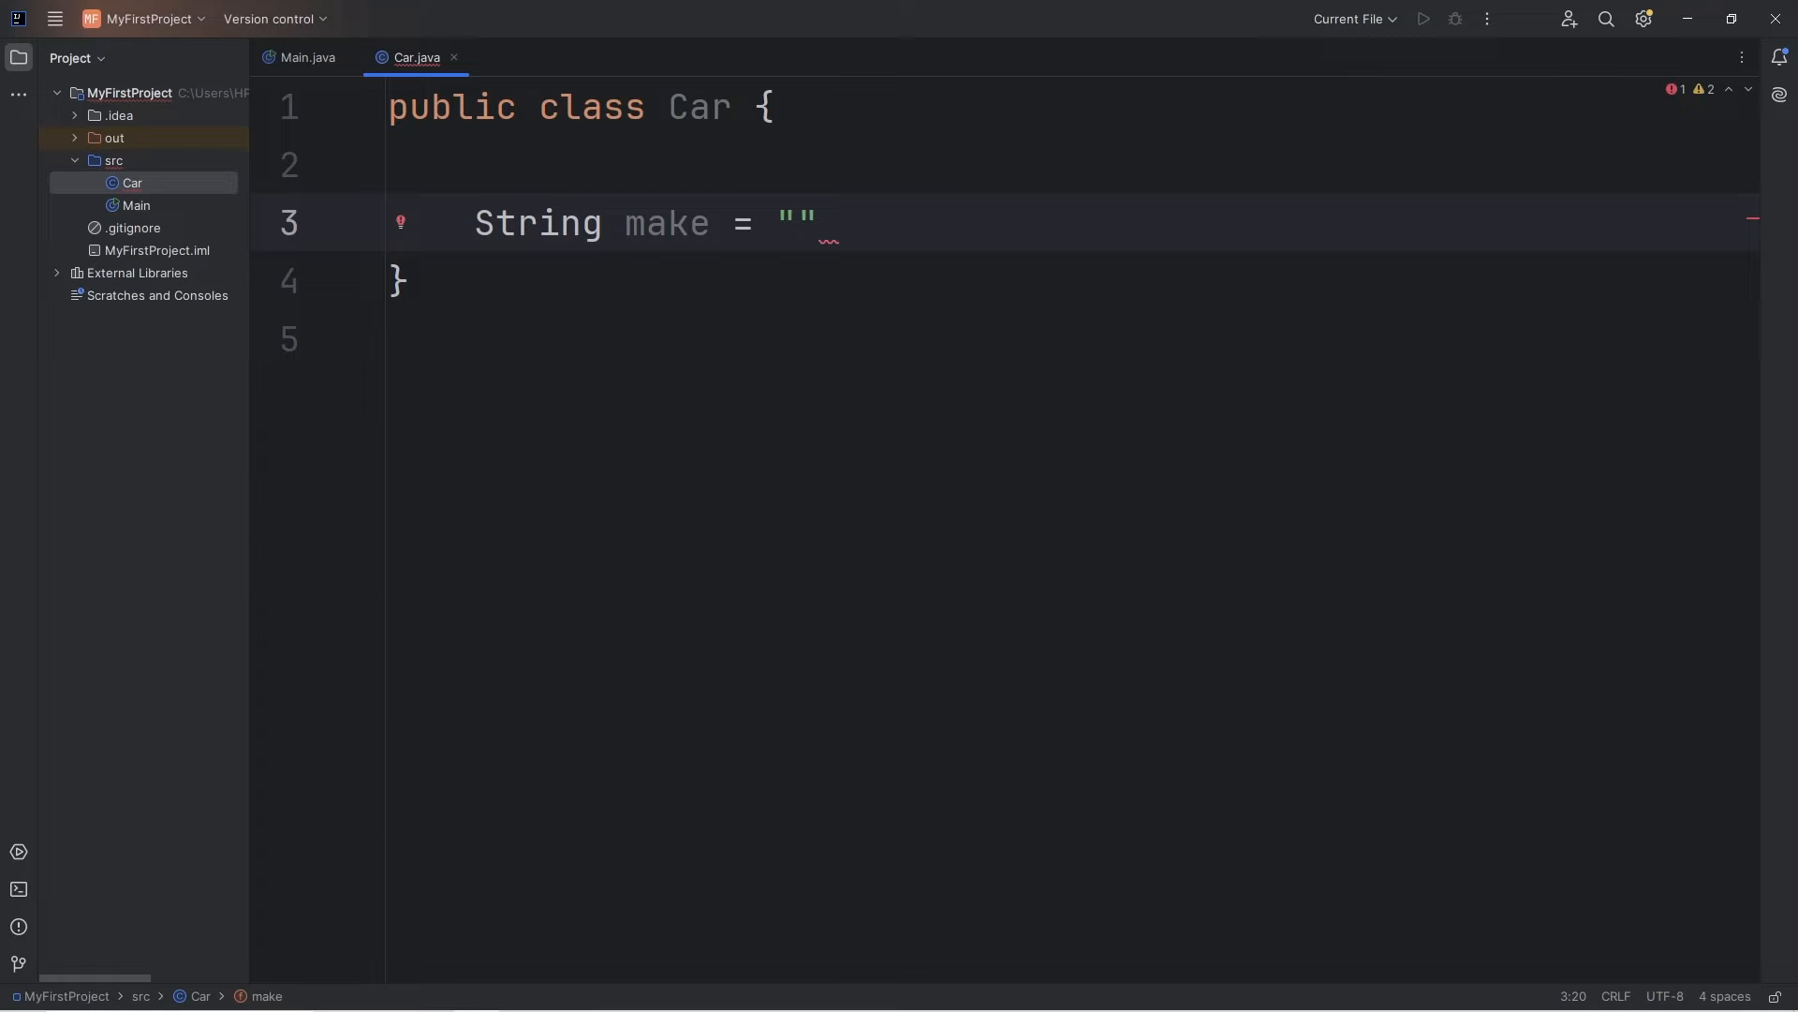
{"action": "type", "text": "Ford"}
{"action": "type", "text": "String model"}
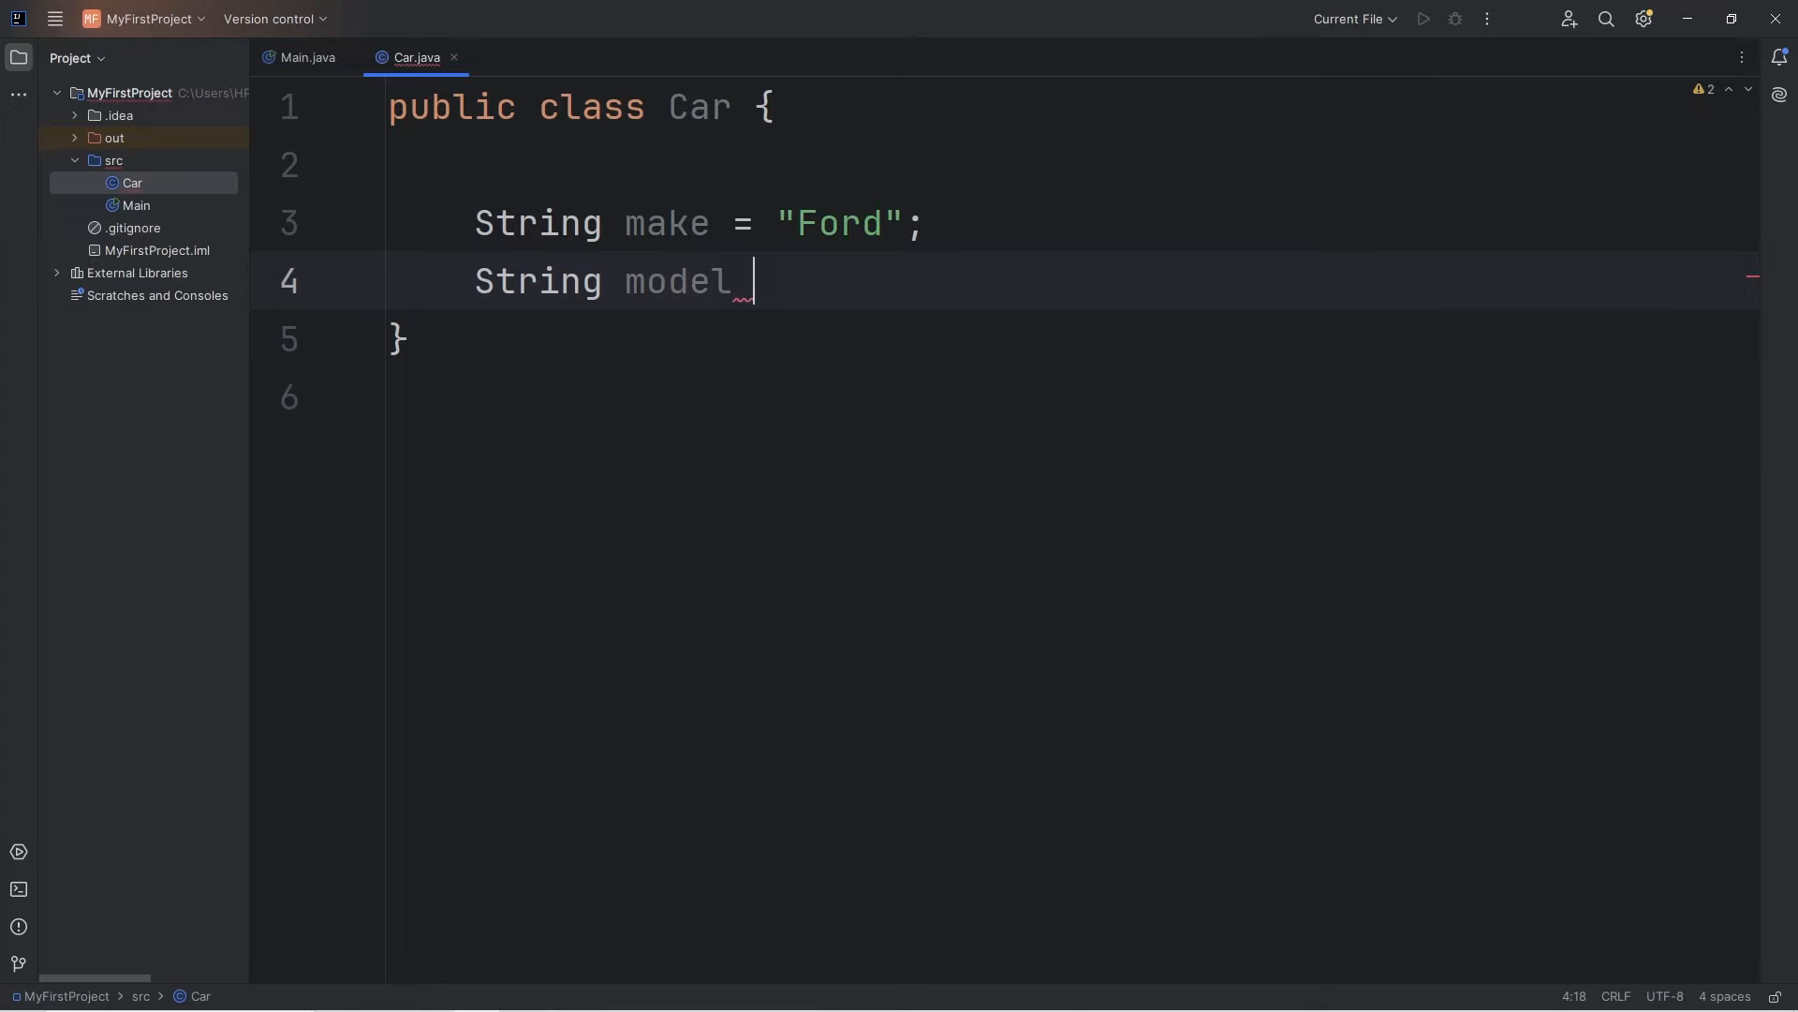
{"action": "type", "text": "= \"Mustang\";"}
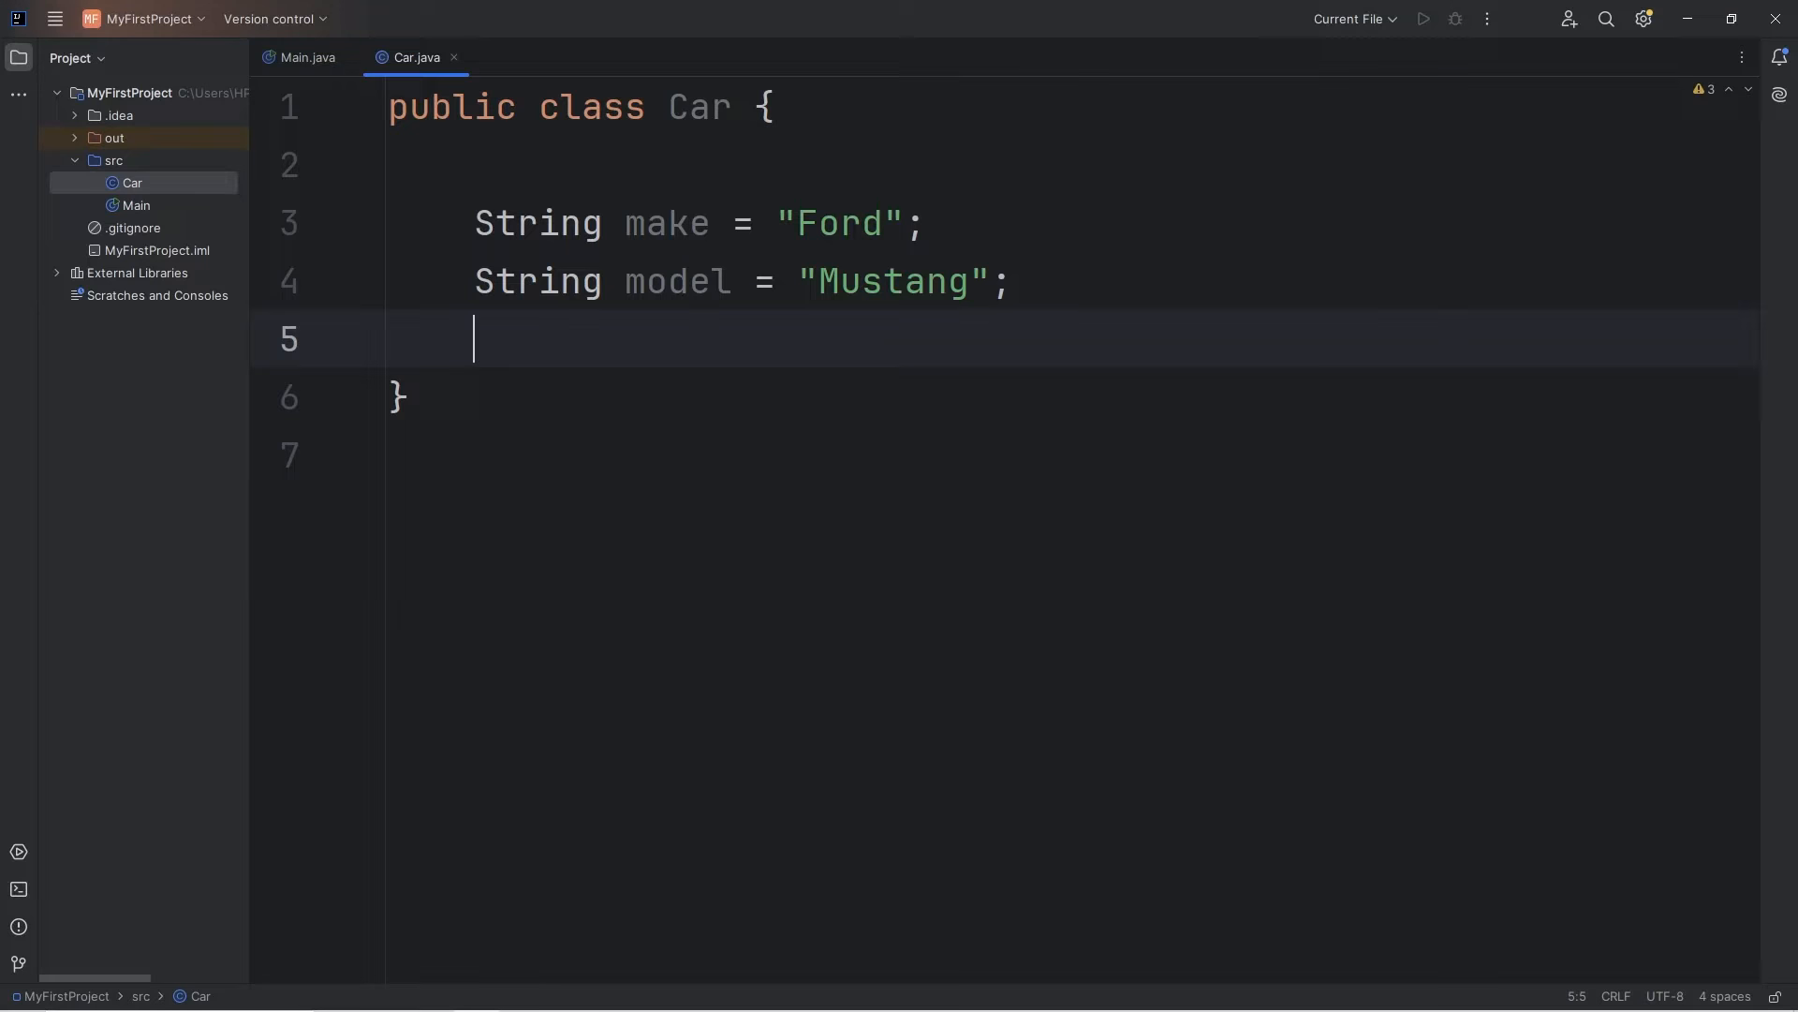
{"action": "type", "text": "int year"}
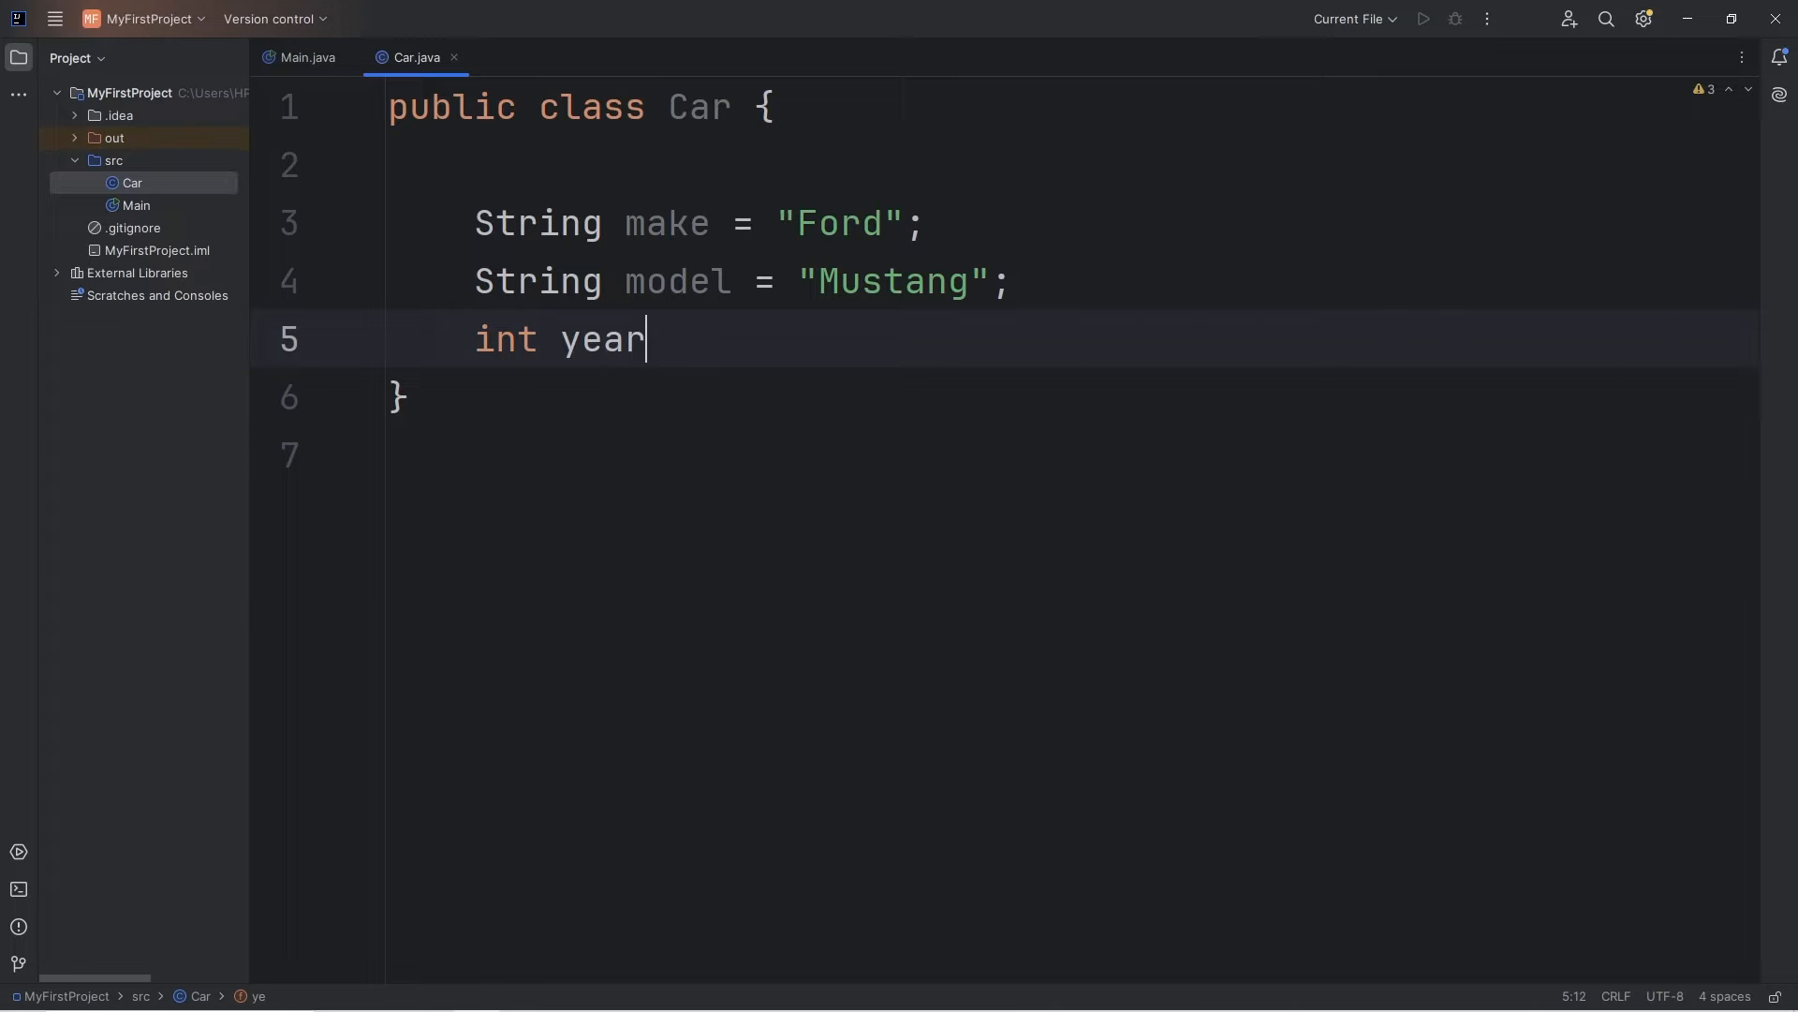
{"action": "type", "text": "= 2025"}
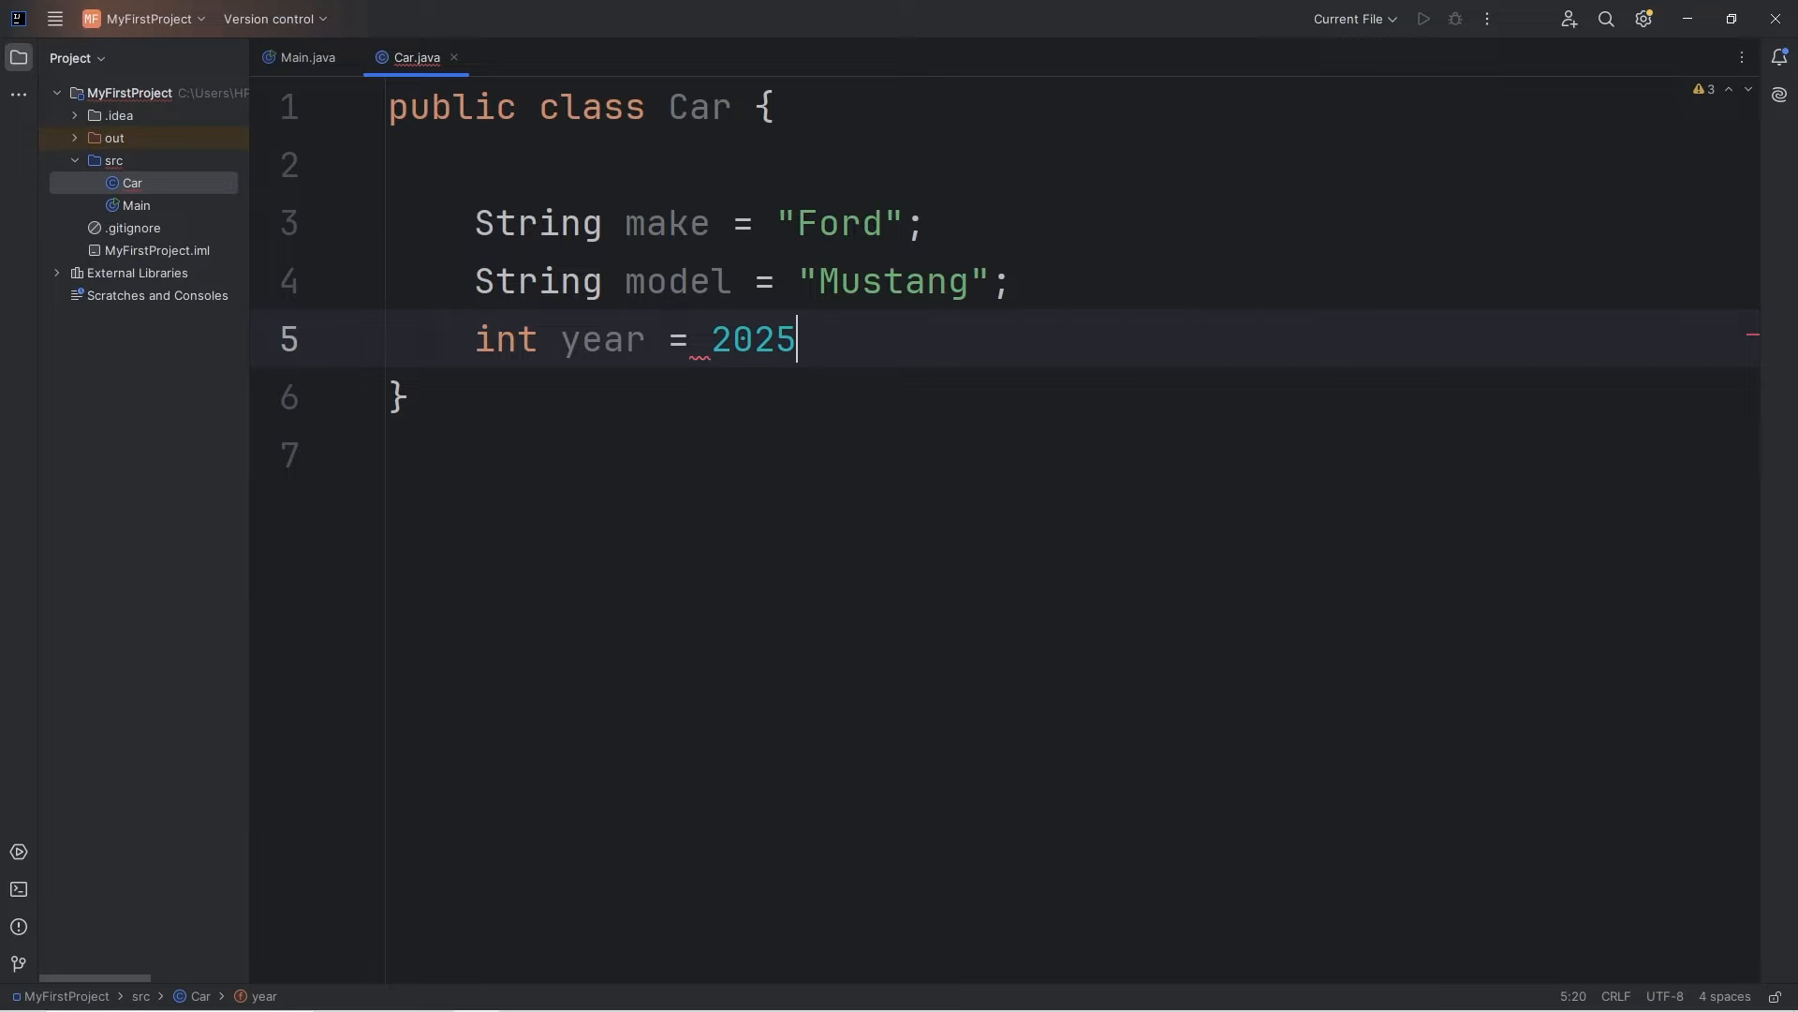
{"action": "type", "text": ";"}
{"action": "type", "text": "double price"}
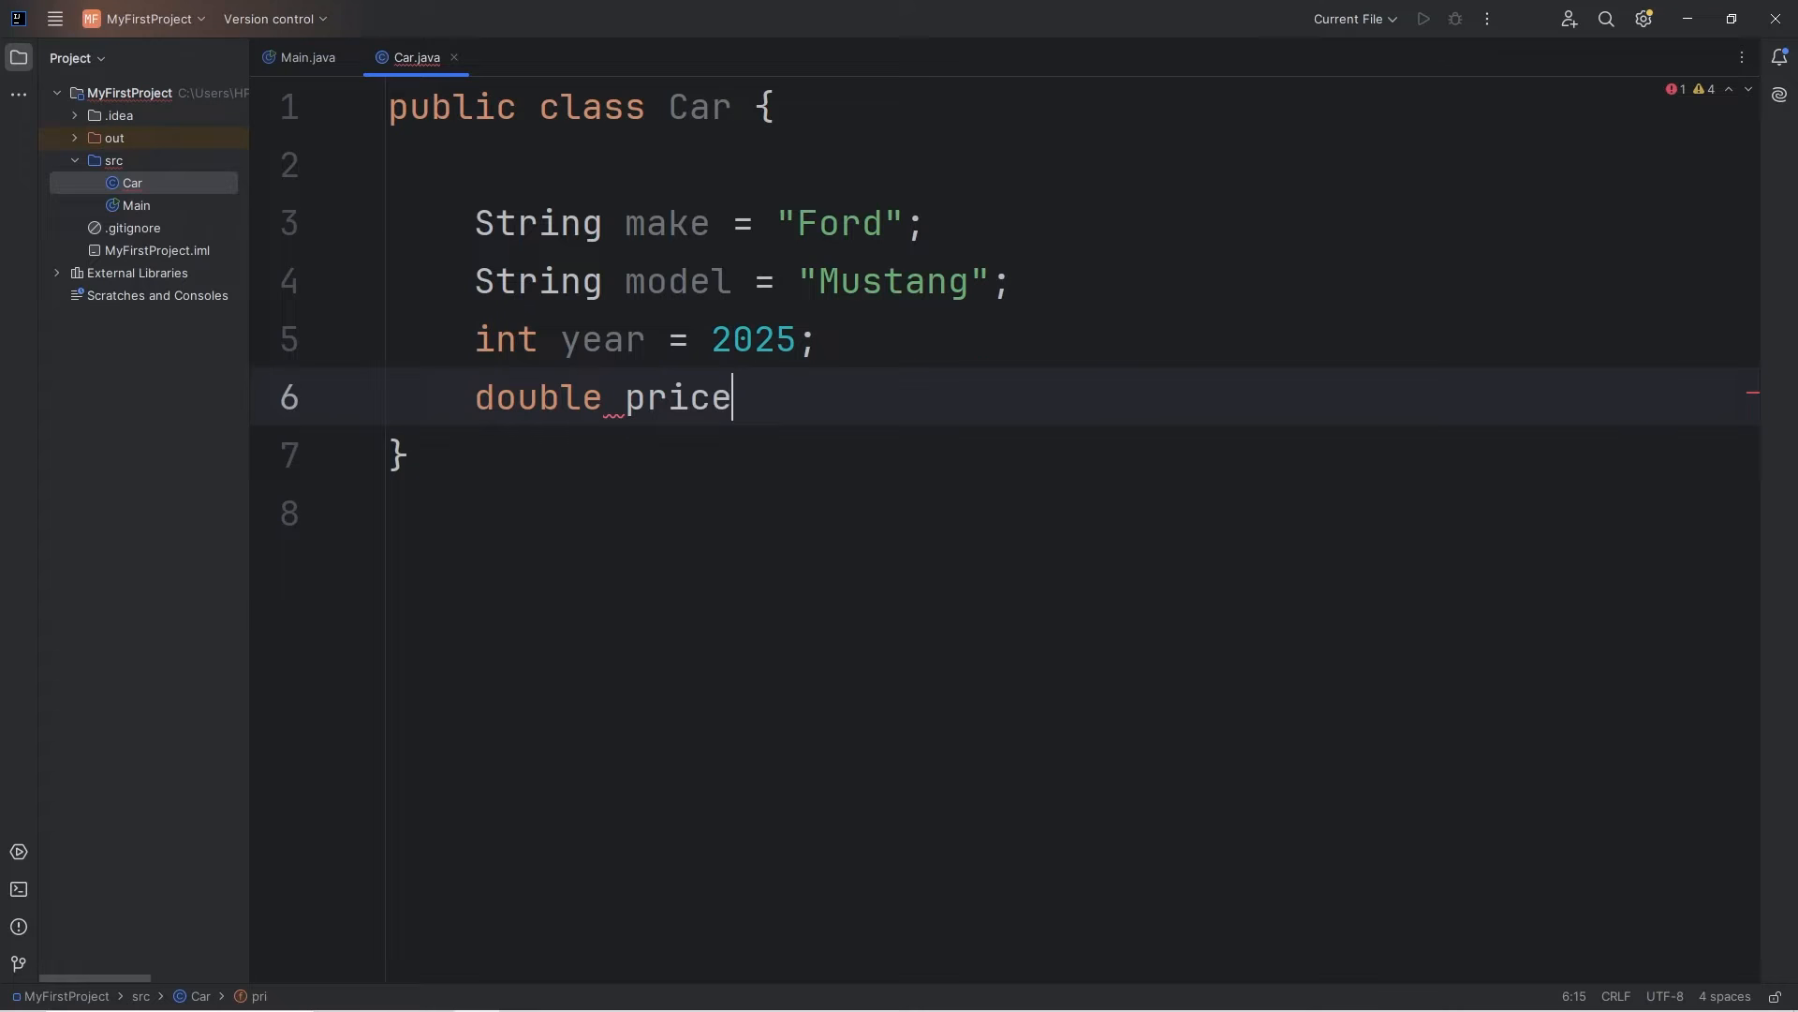
Declare double price = 58000.99 and boolean isRunning = false, then review the attribute block.
{"action": "type", "text": "="}
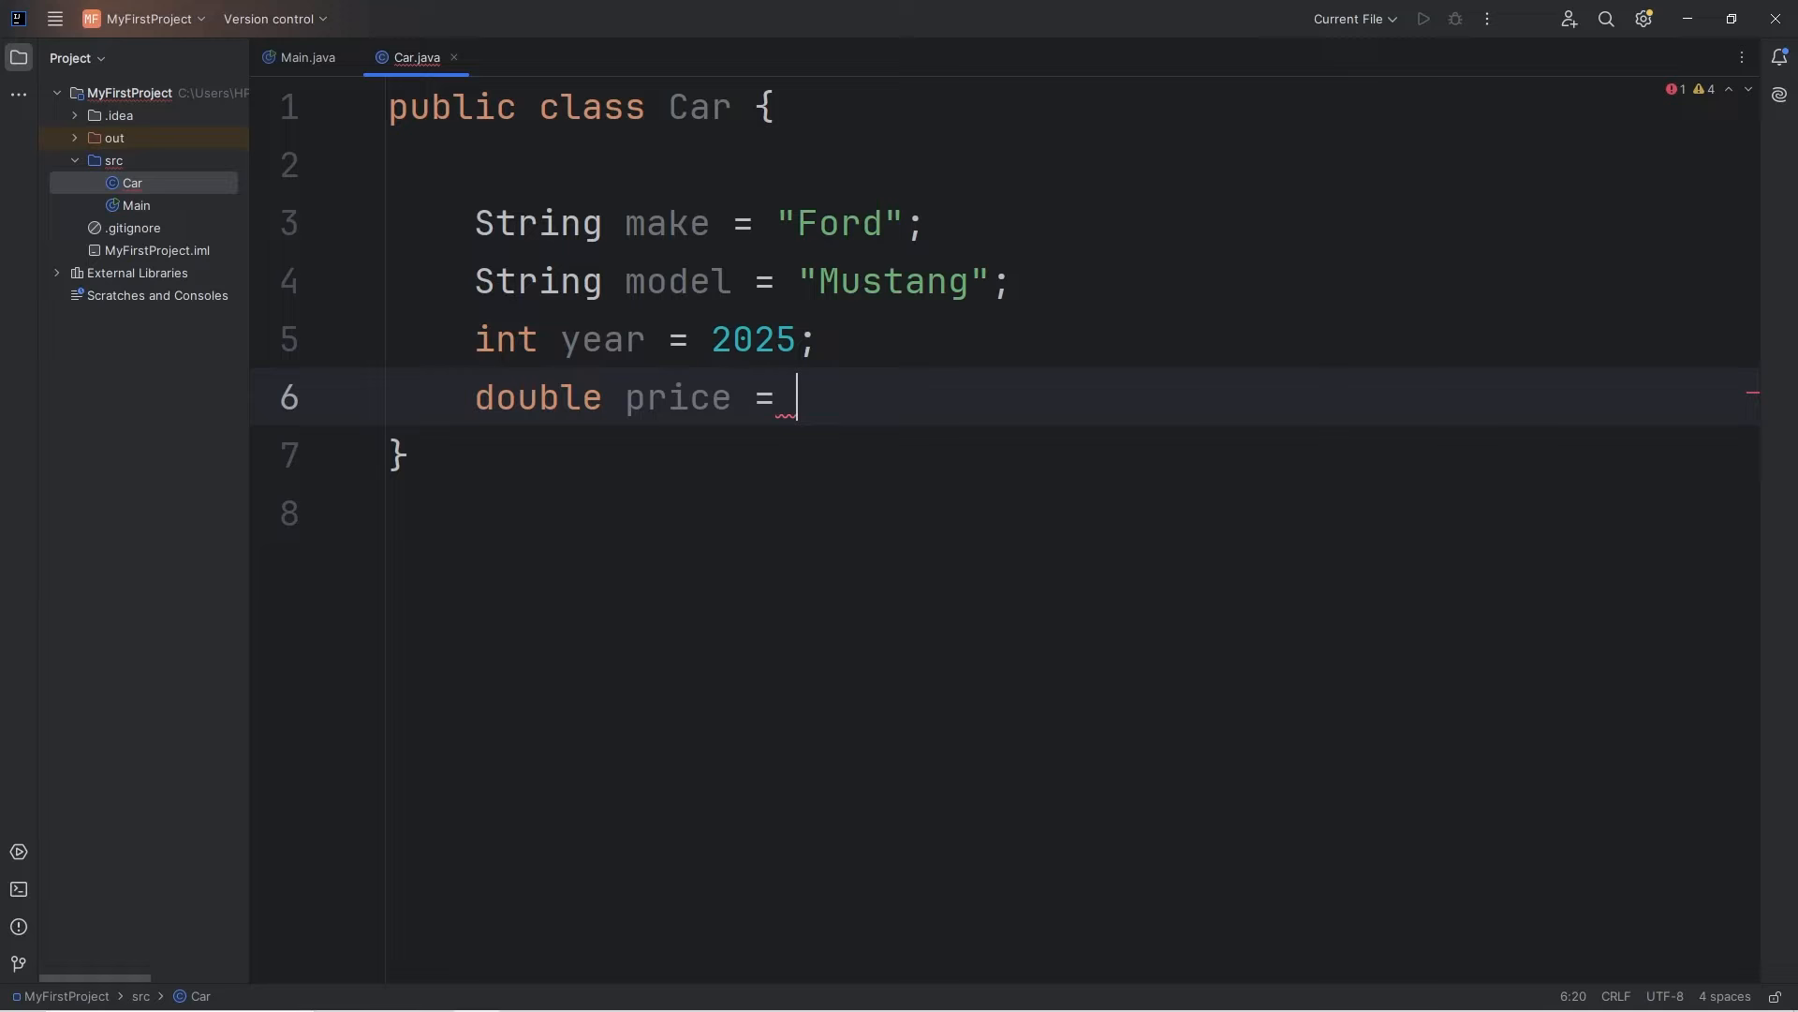
{"action": "type", "text": "58"}
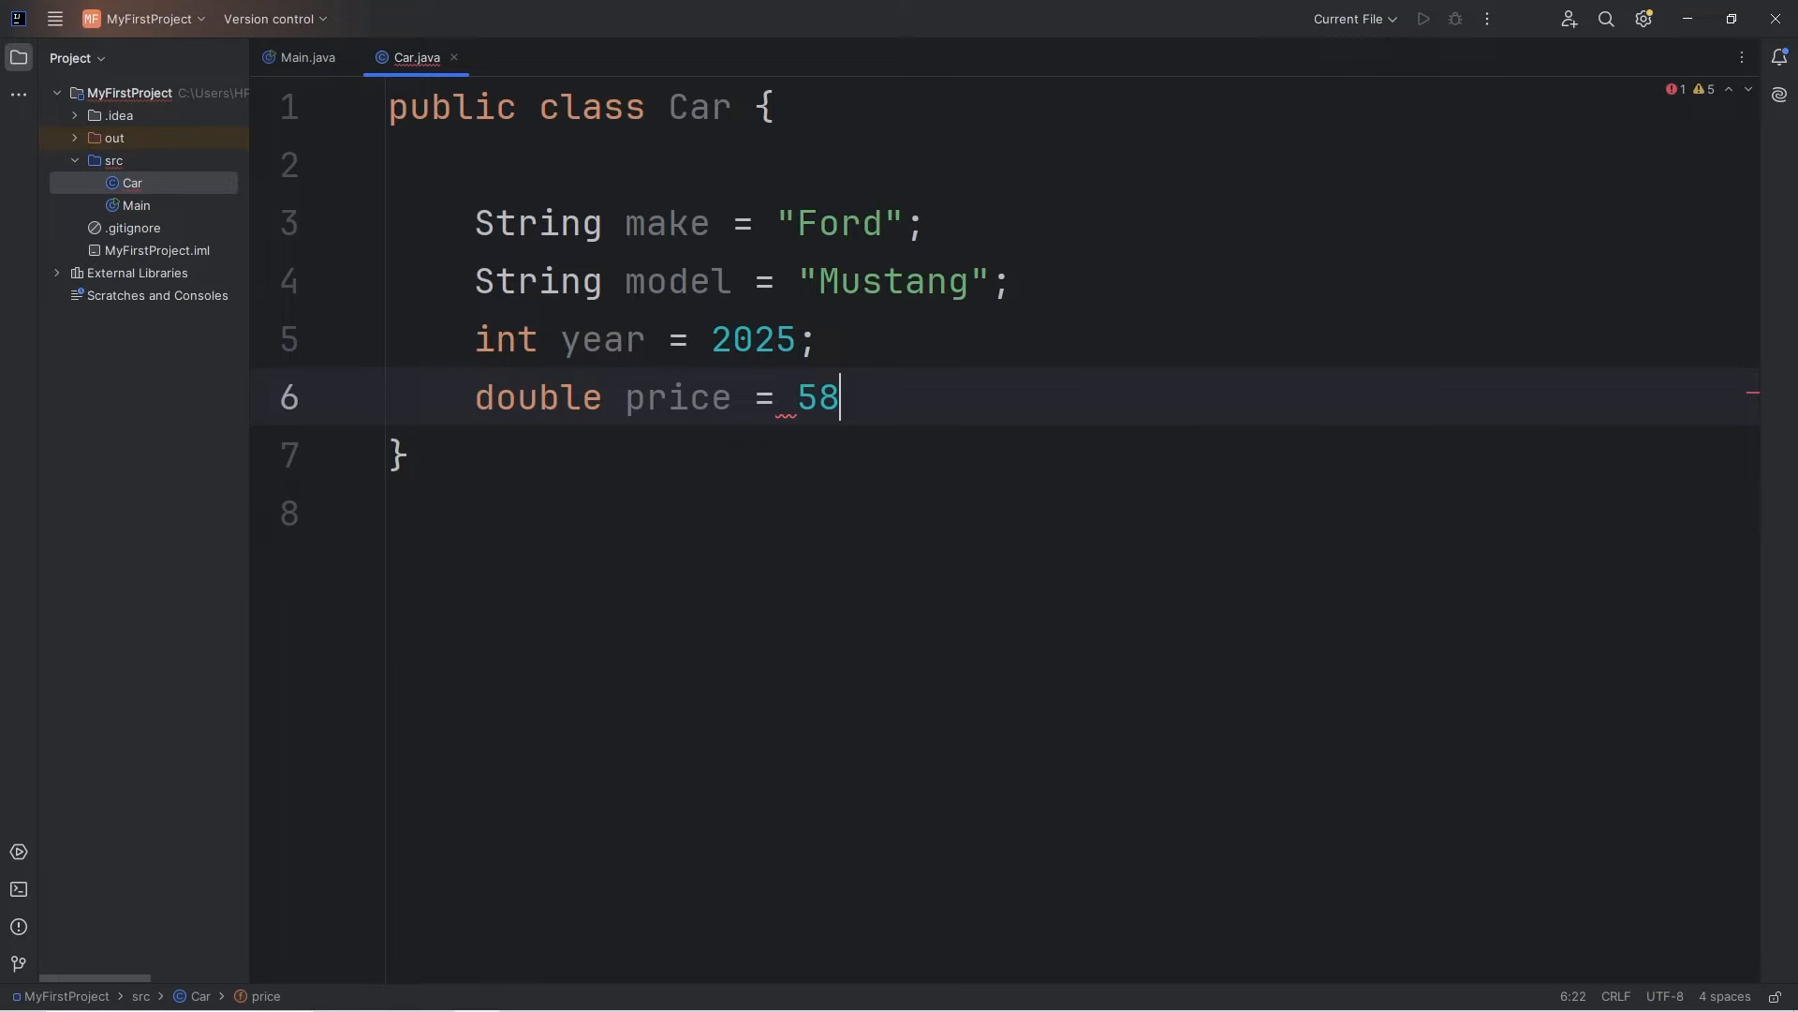
{"action": "type", "text": "000."}
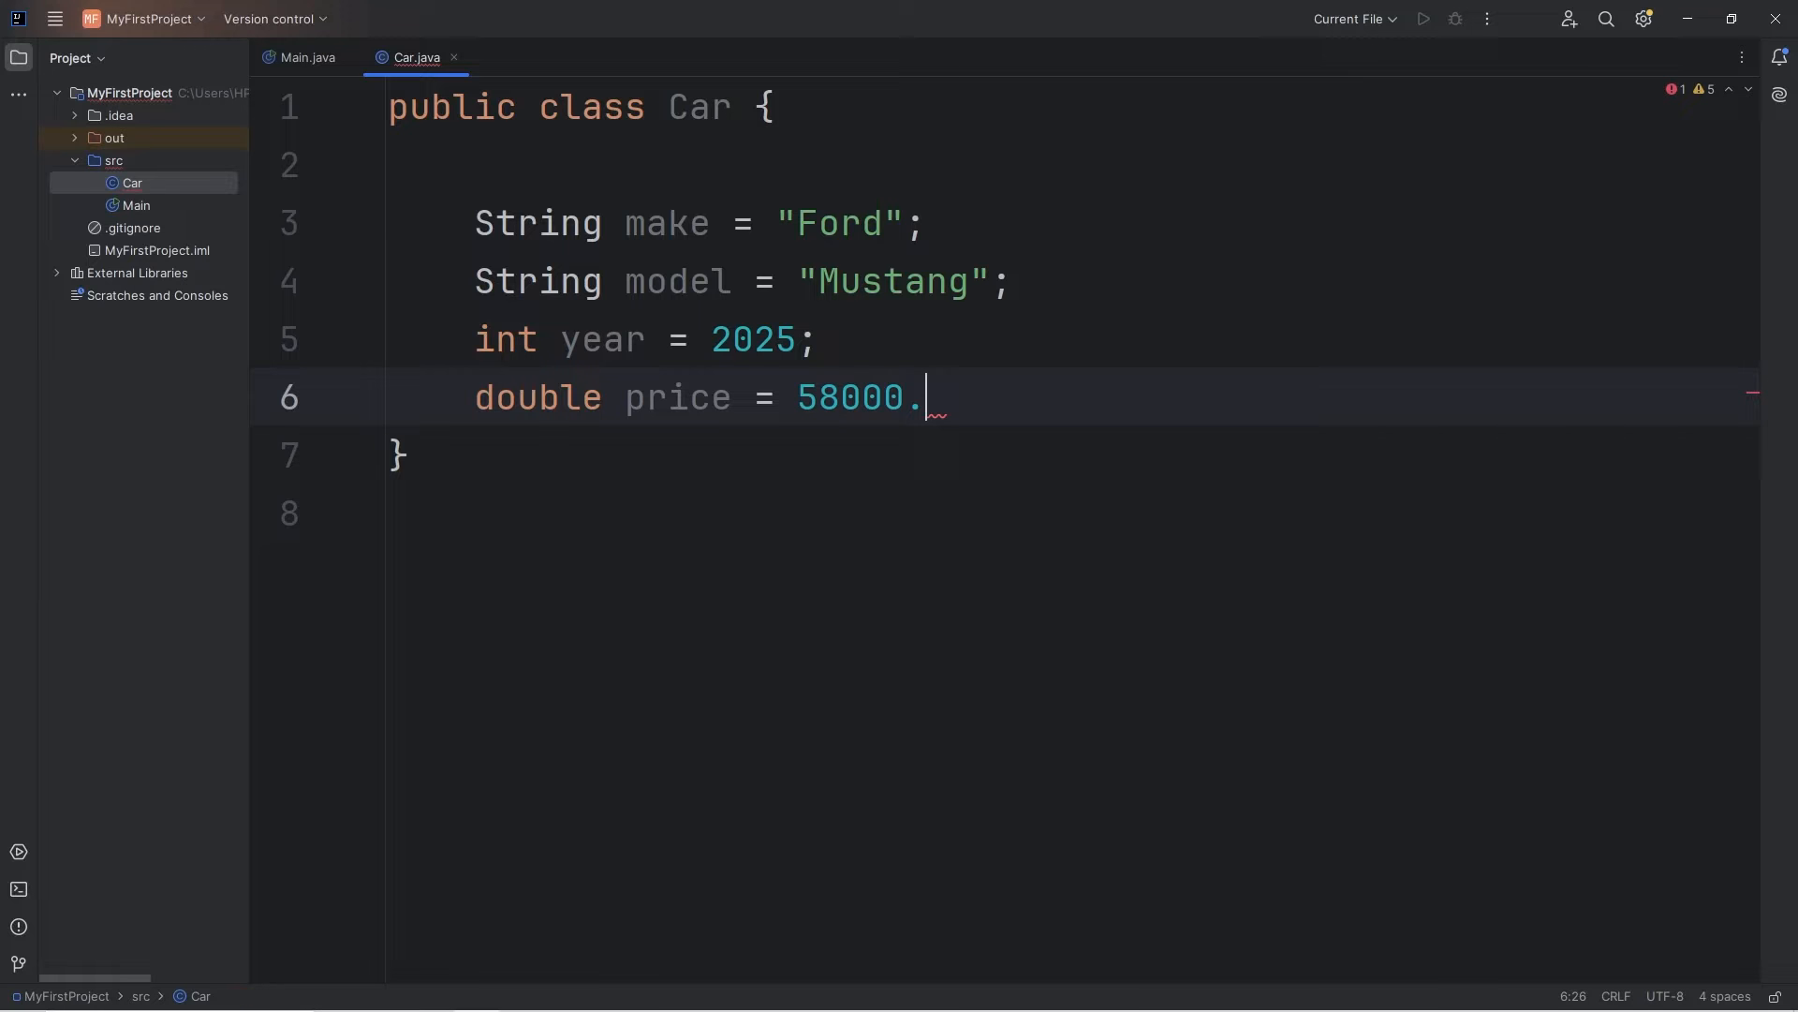
{"action": "type", "text": "99;"}
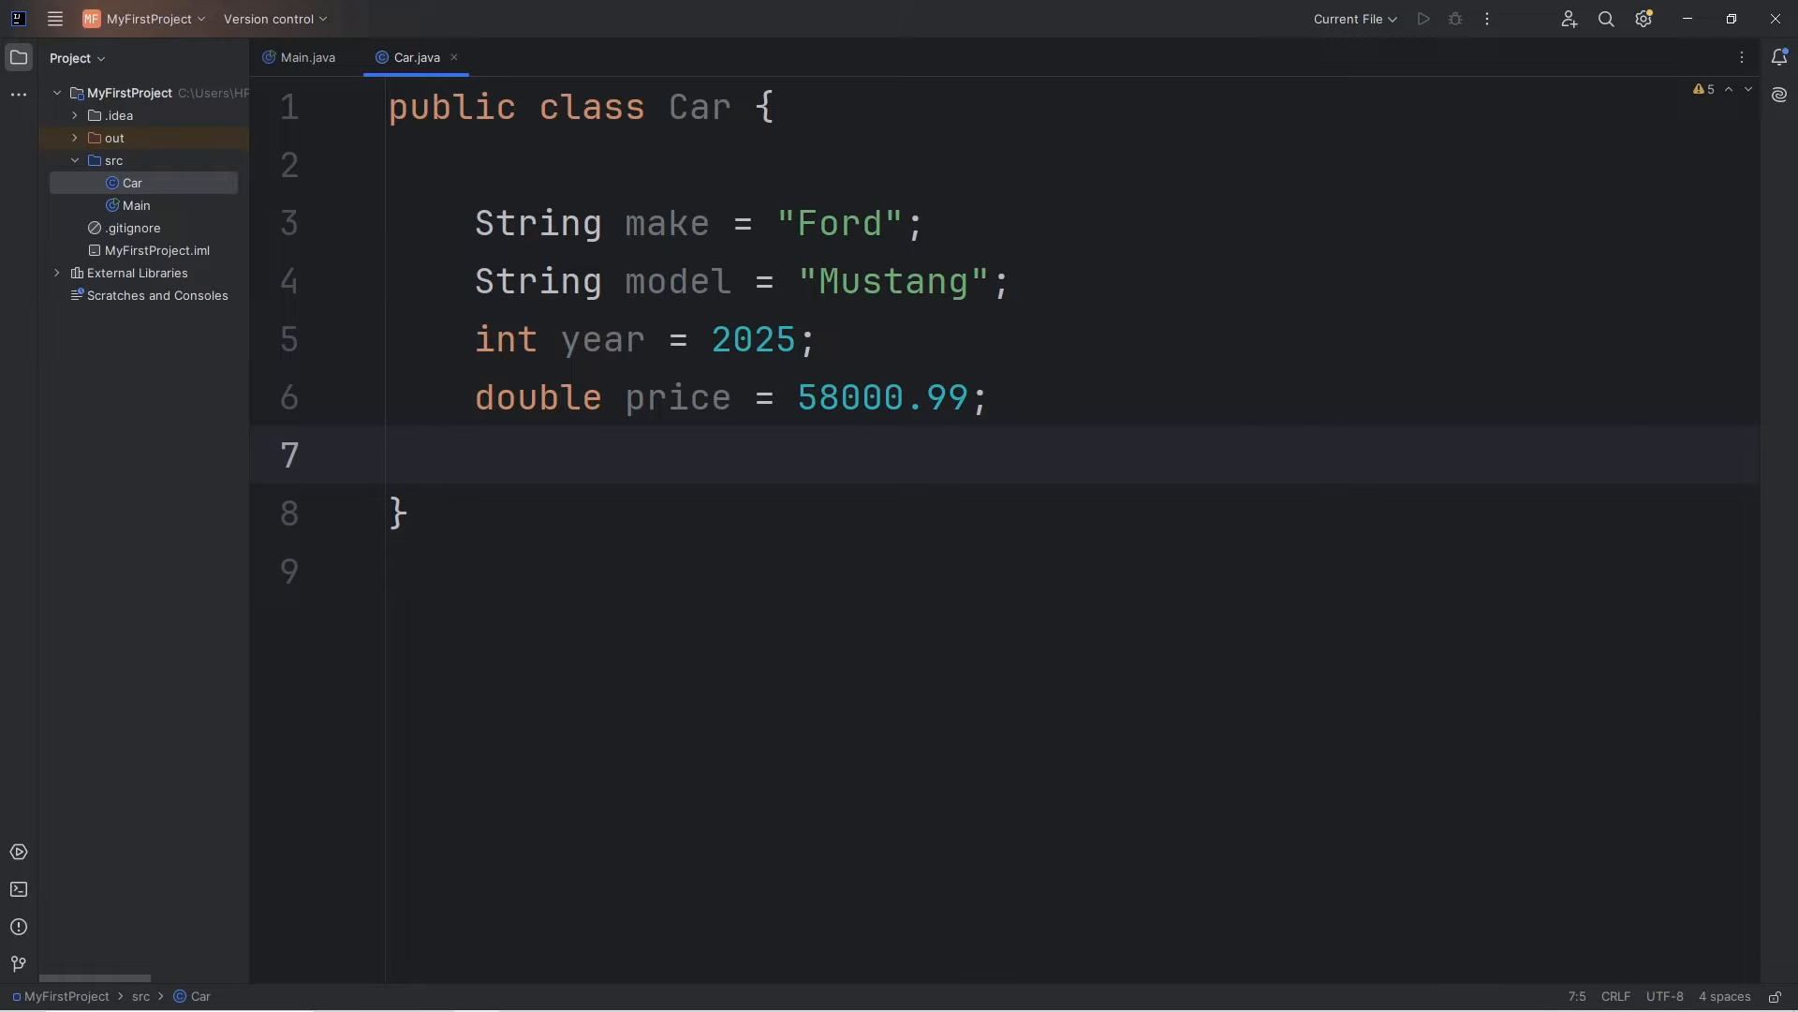
{"action": "type", "text": "boolean"}
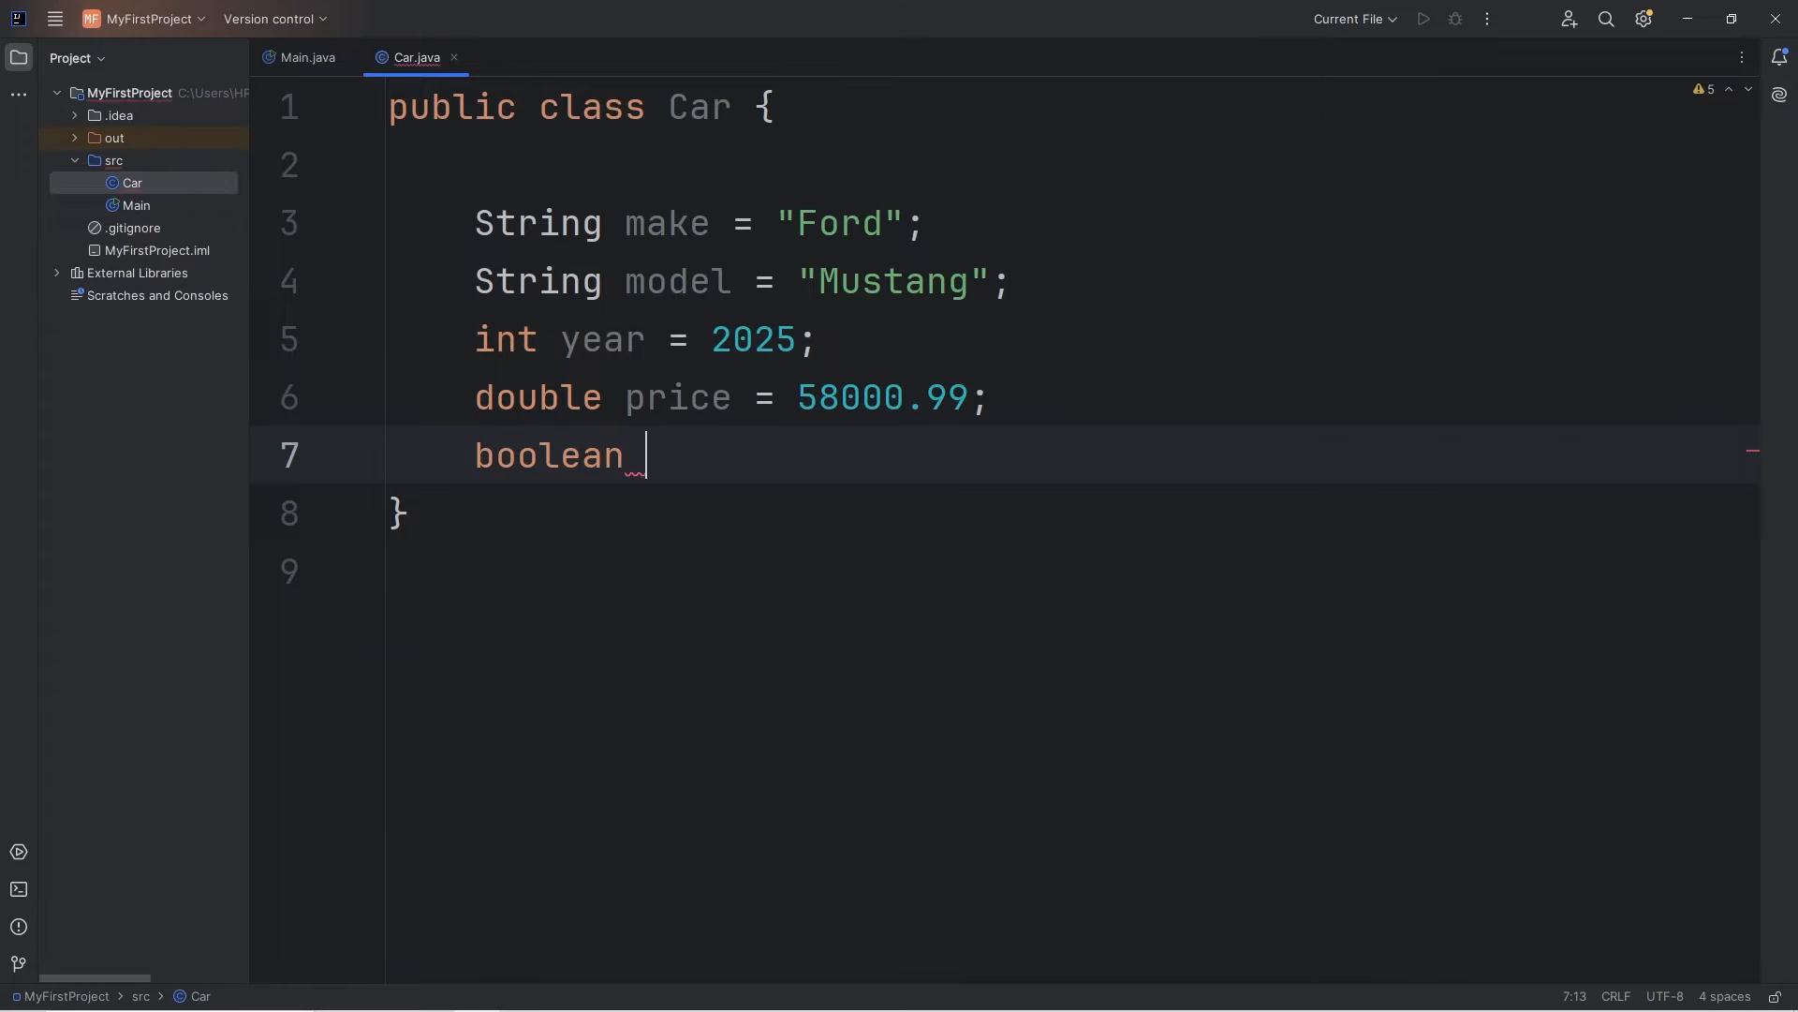
{"action": "type", "text": "isRunning"}
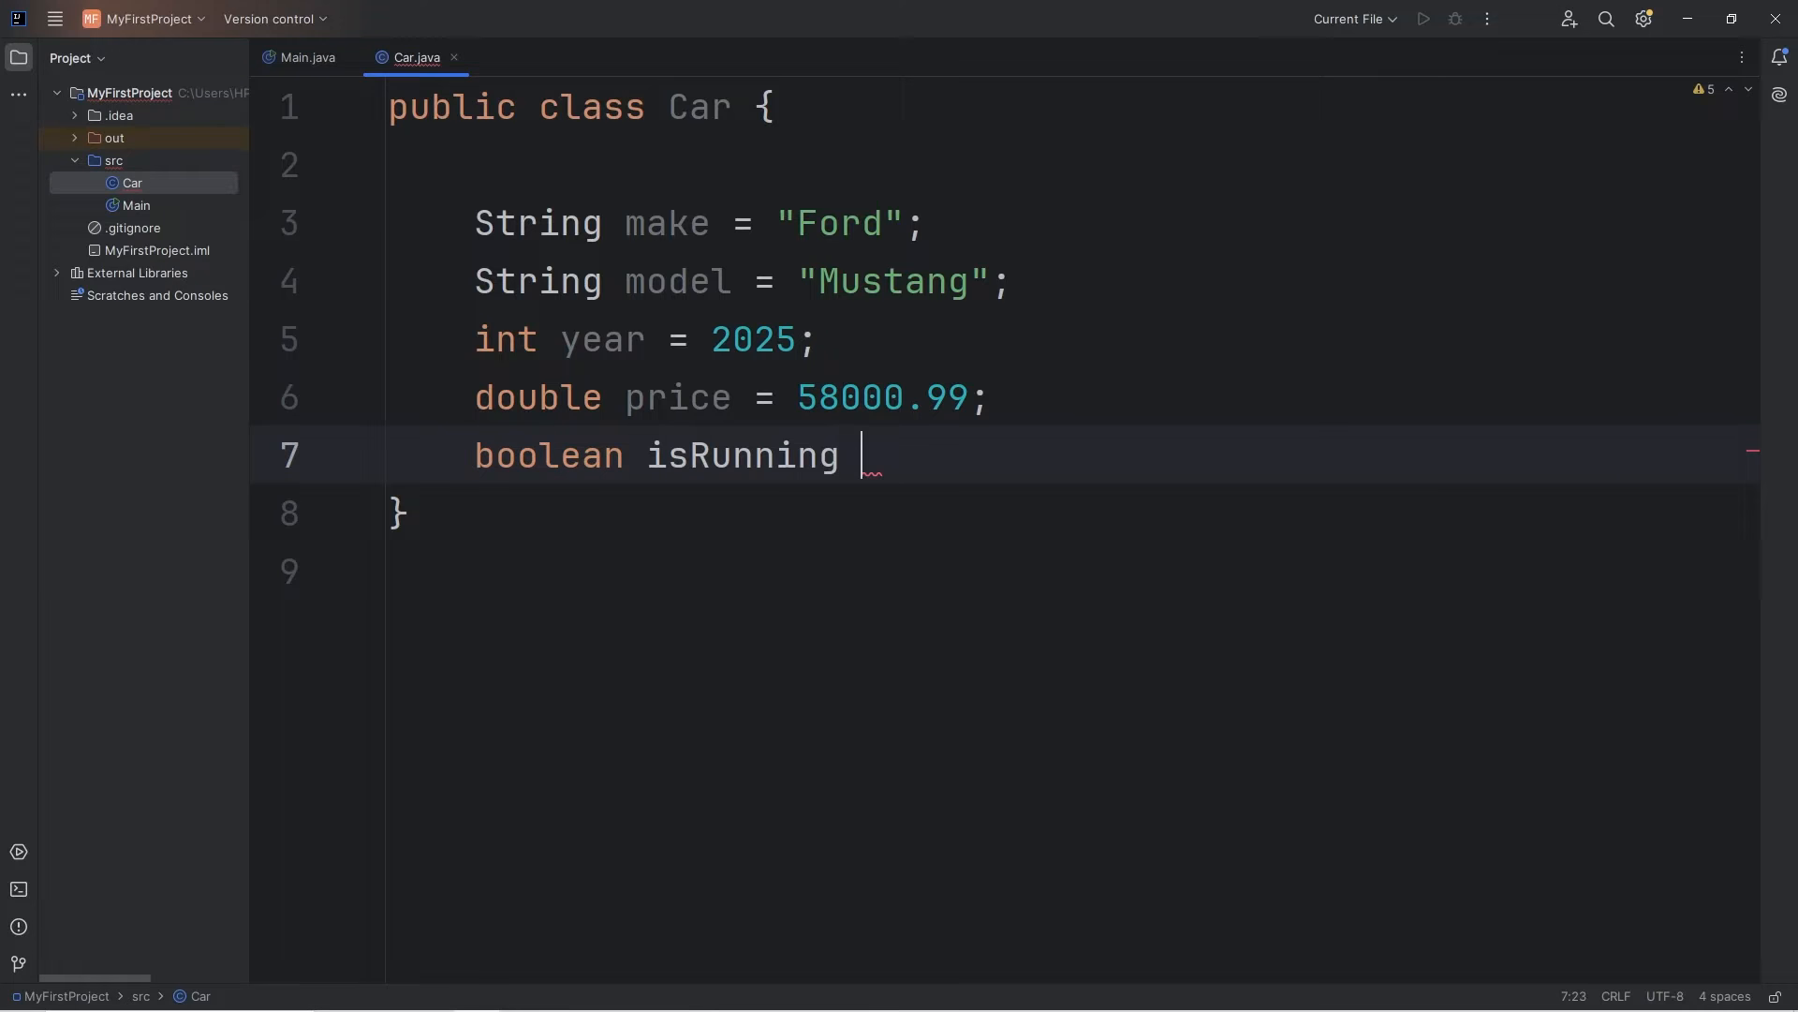
{"action": "type", "text": "= true"}
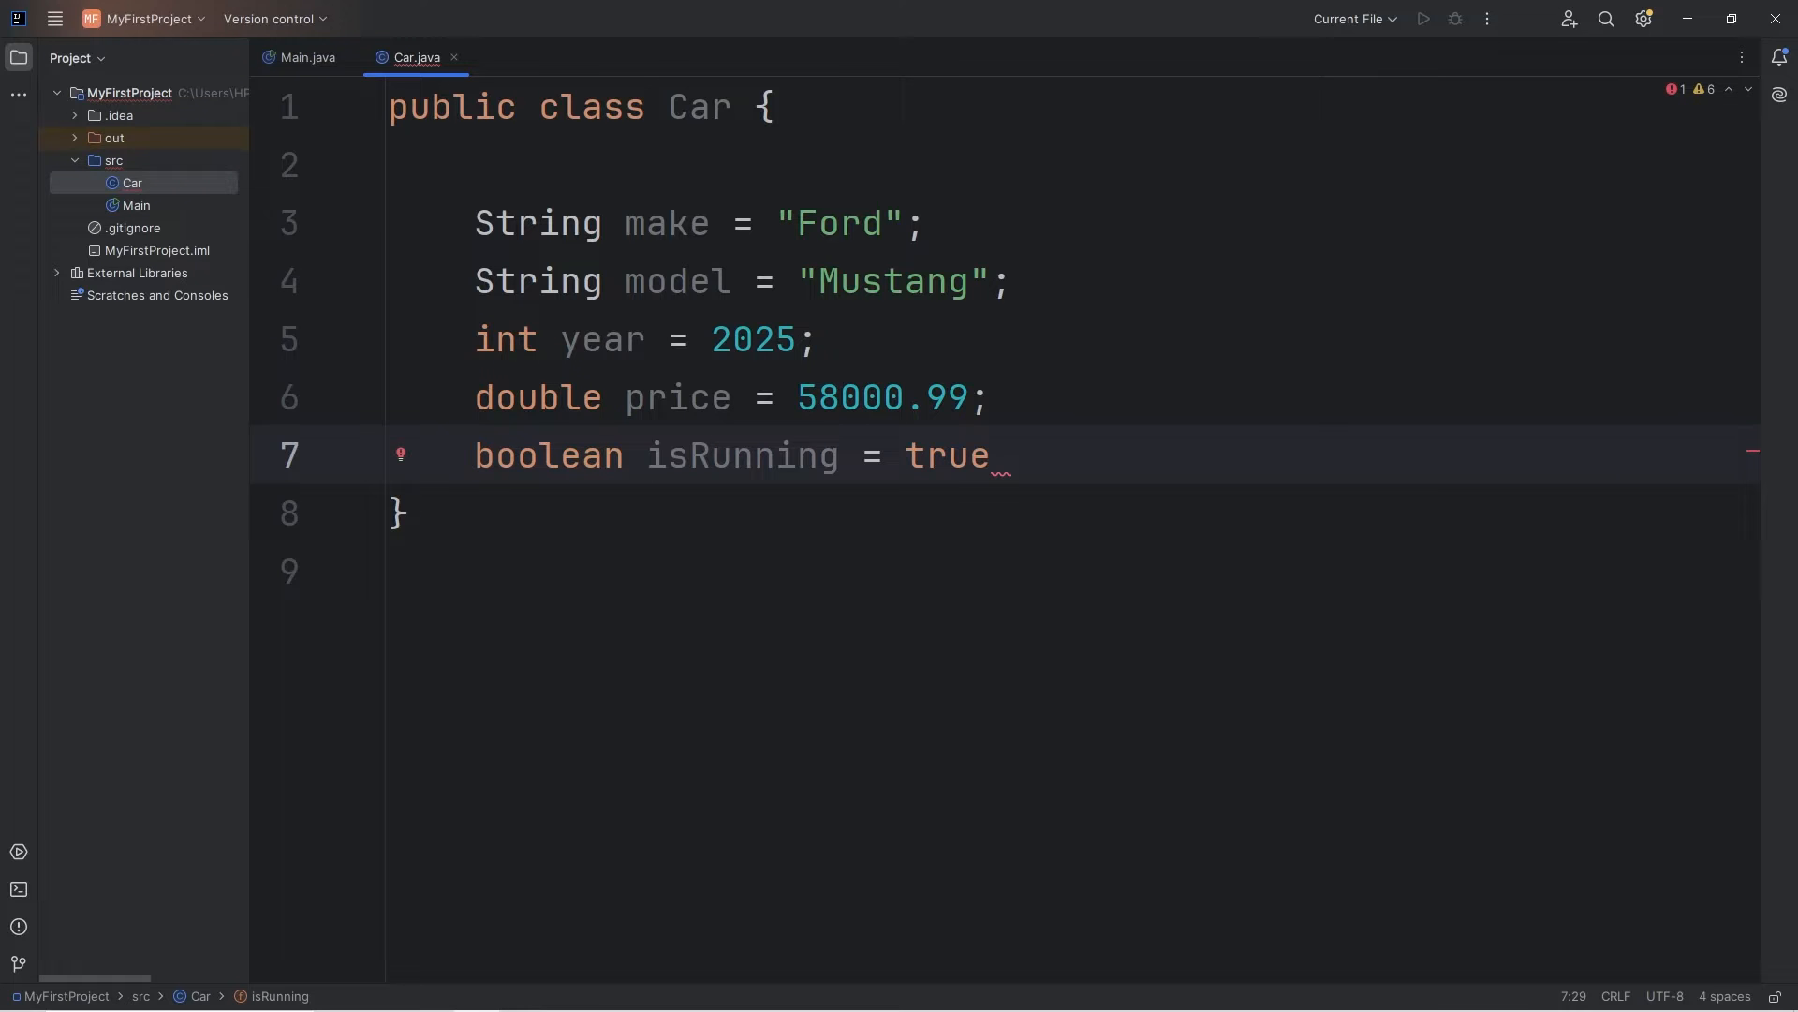
{"action": "type", "text": "false;"}
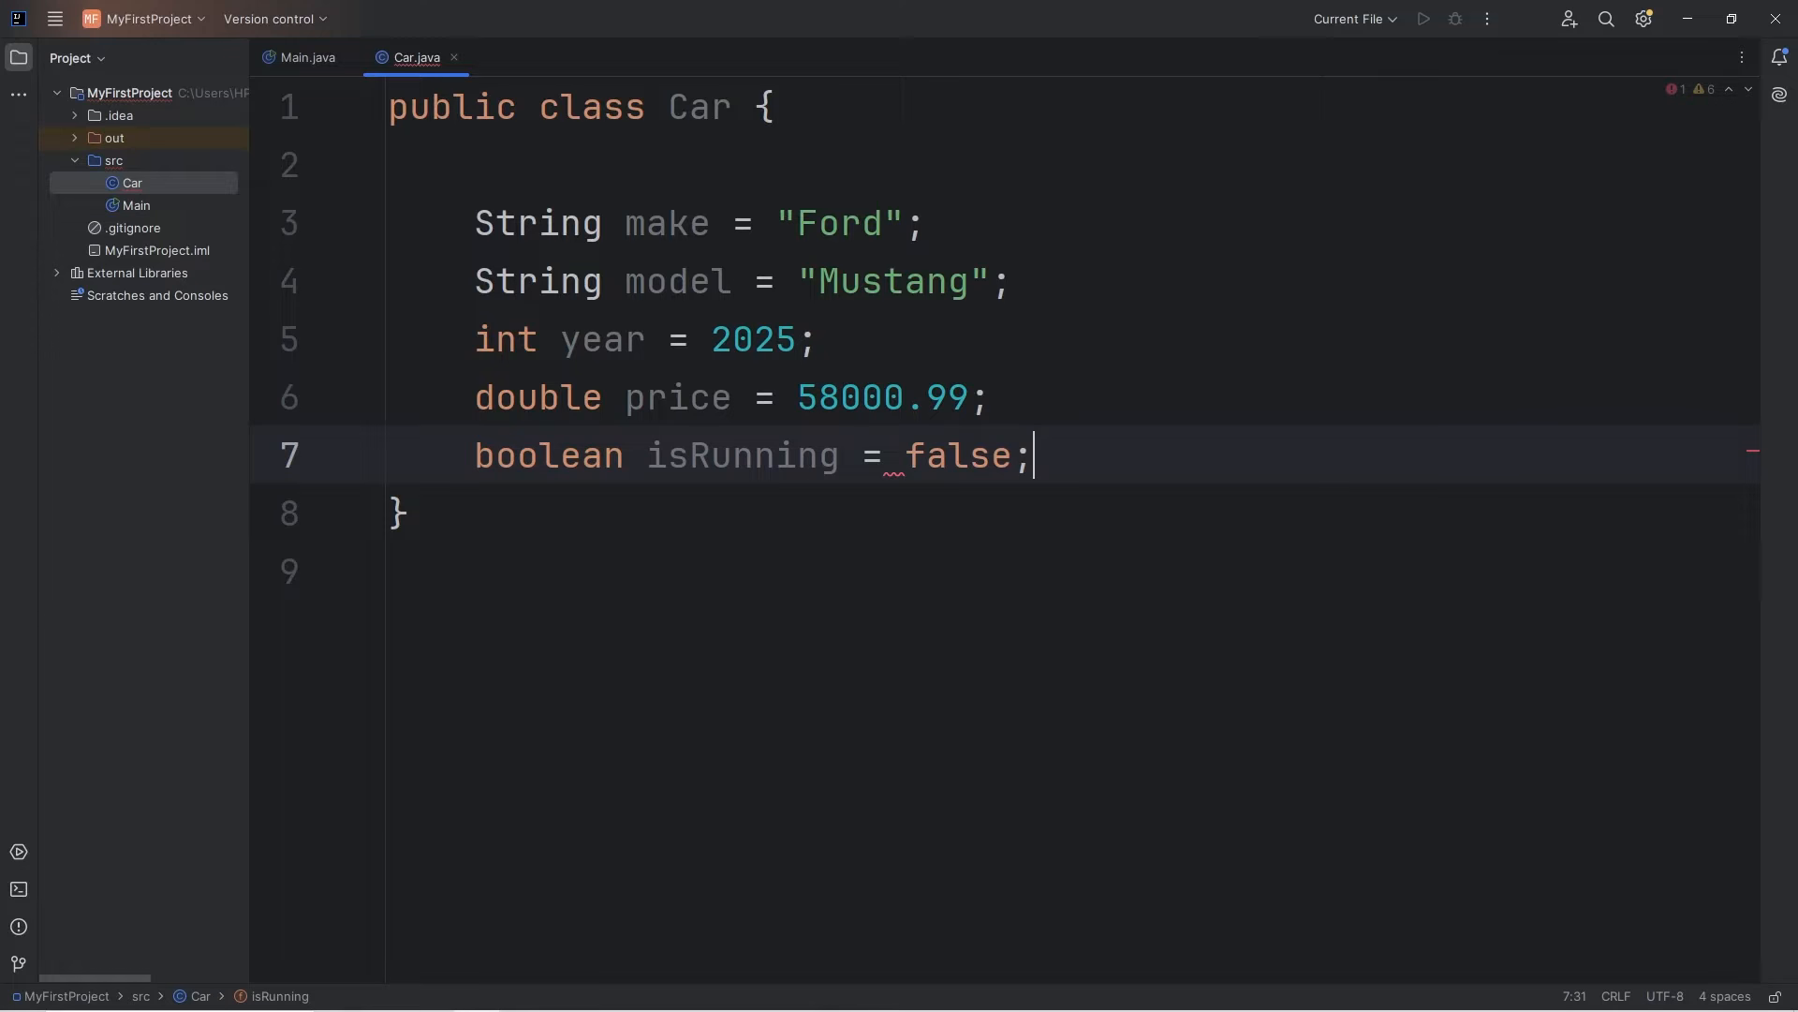
{"action": "double_click", "coordinate": [697, 107]}
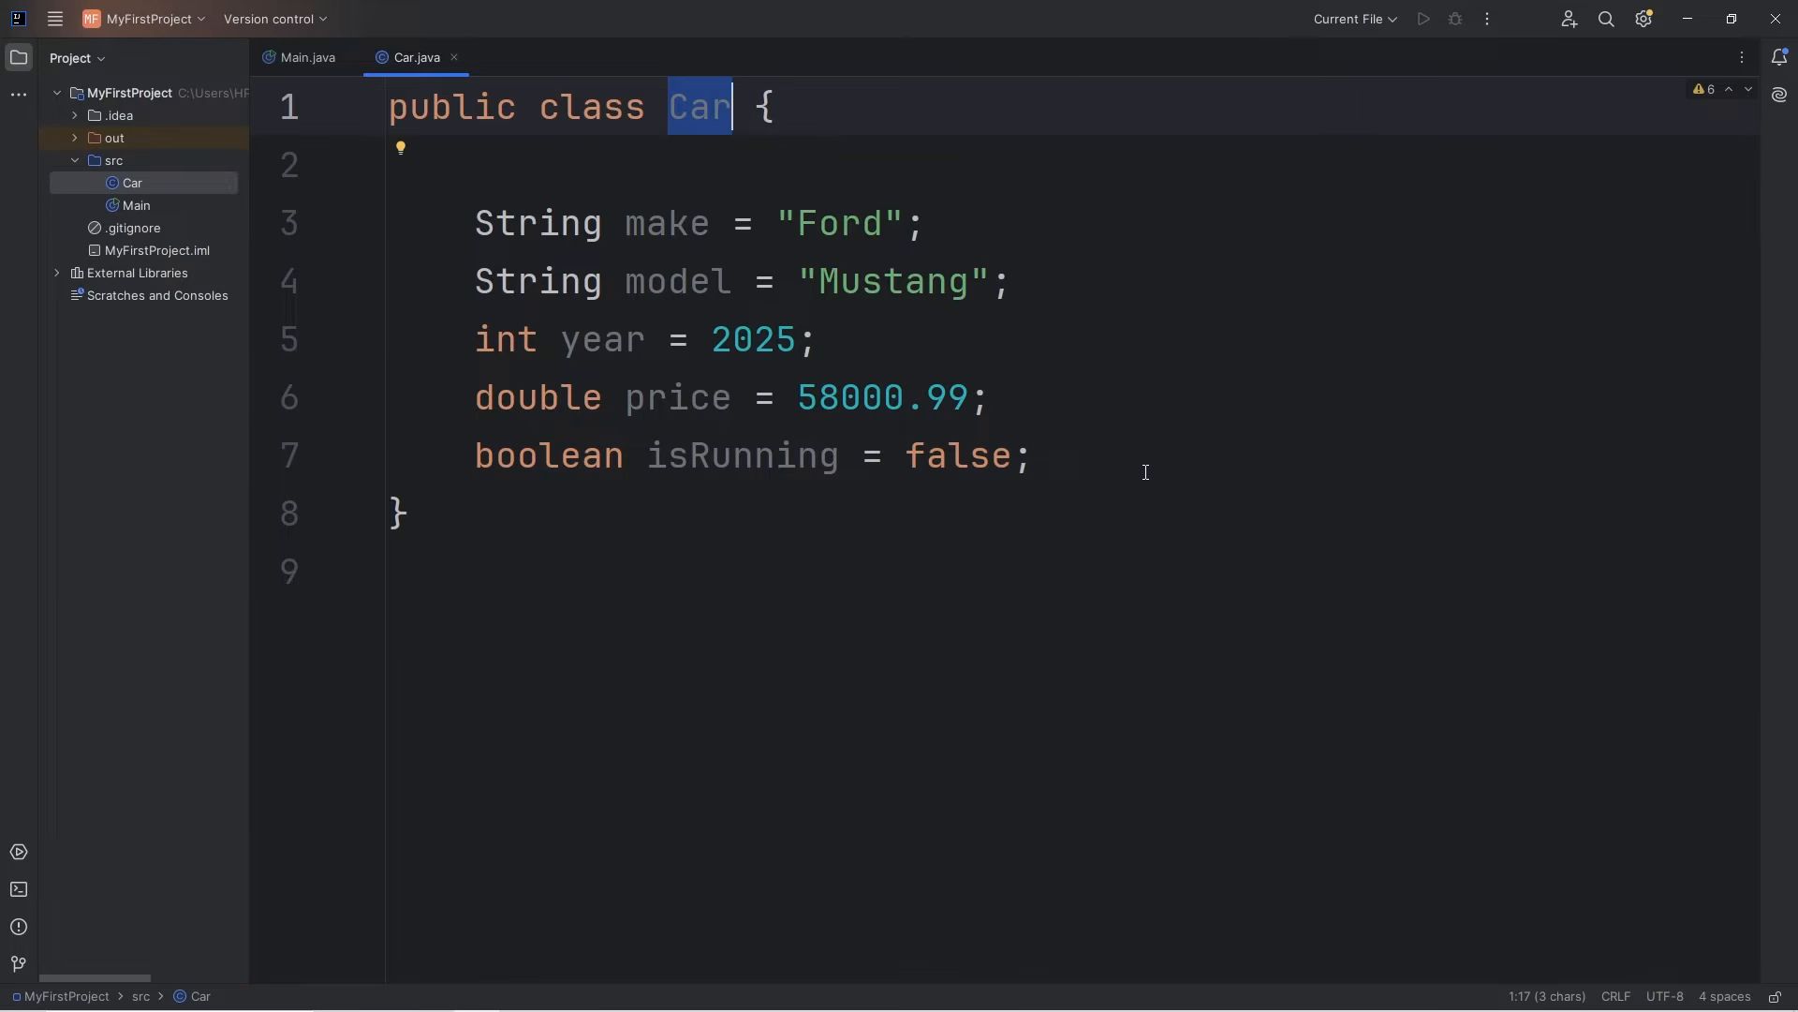
{"action": "left_click_drag", "start_coordinate": [476, 223], "coordinate": [1031, 455]}
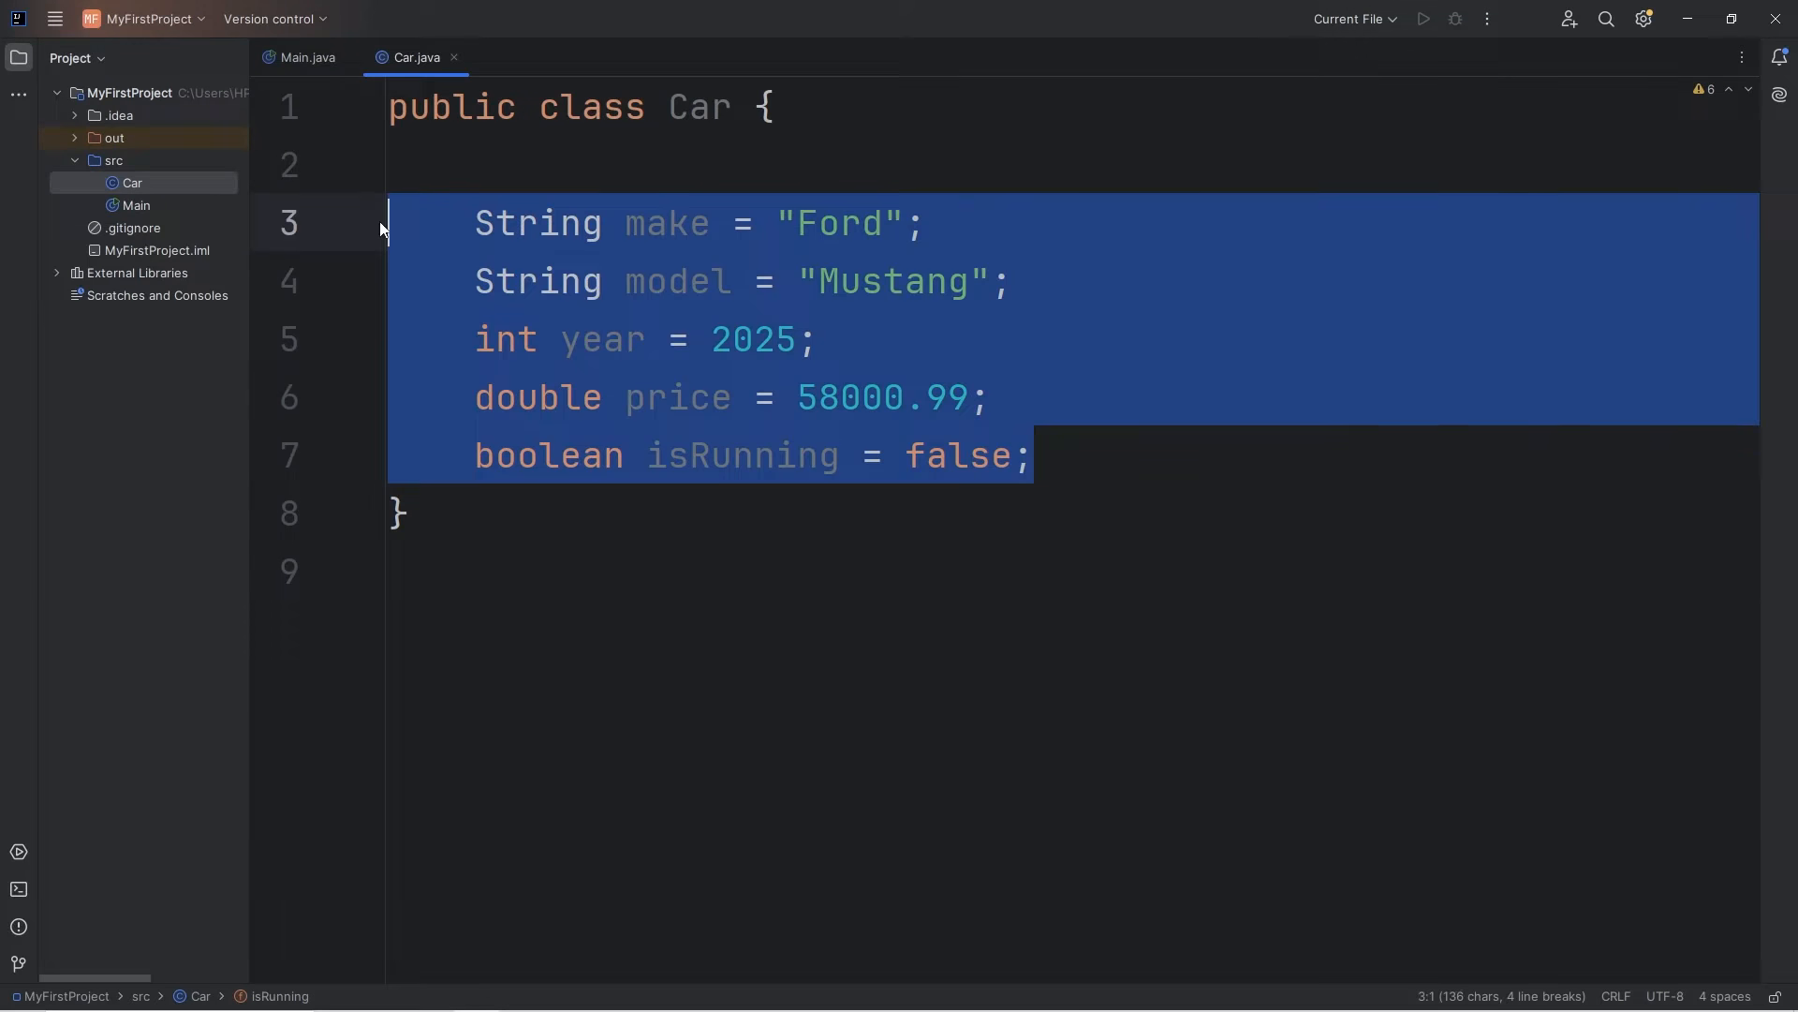
{"action": "left_click", "coordinate": [1030, 455]}
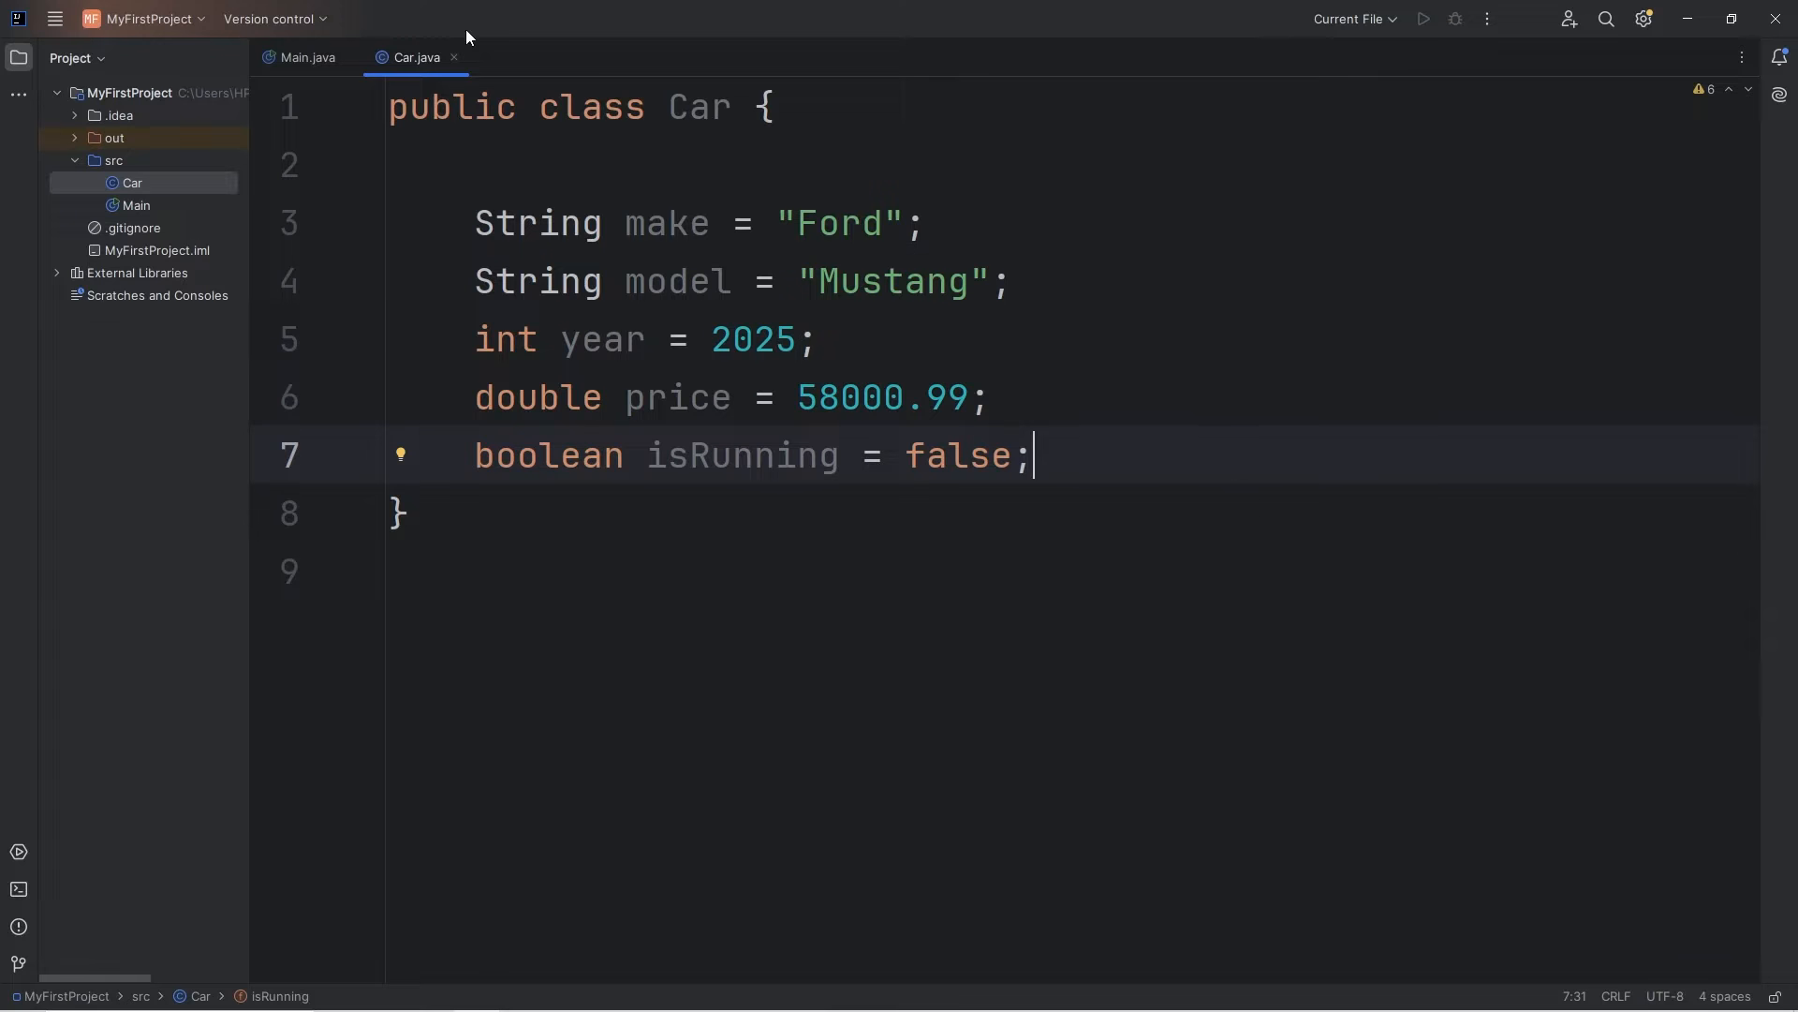
In Main write example Scanner(System.in) and Random object declarations.
{"action": "left_click", "coordinate": [306, 58]}
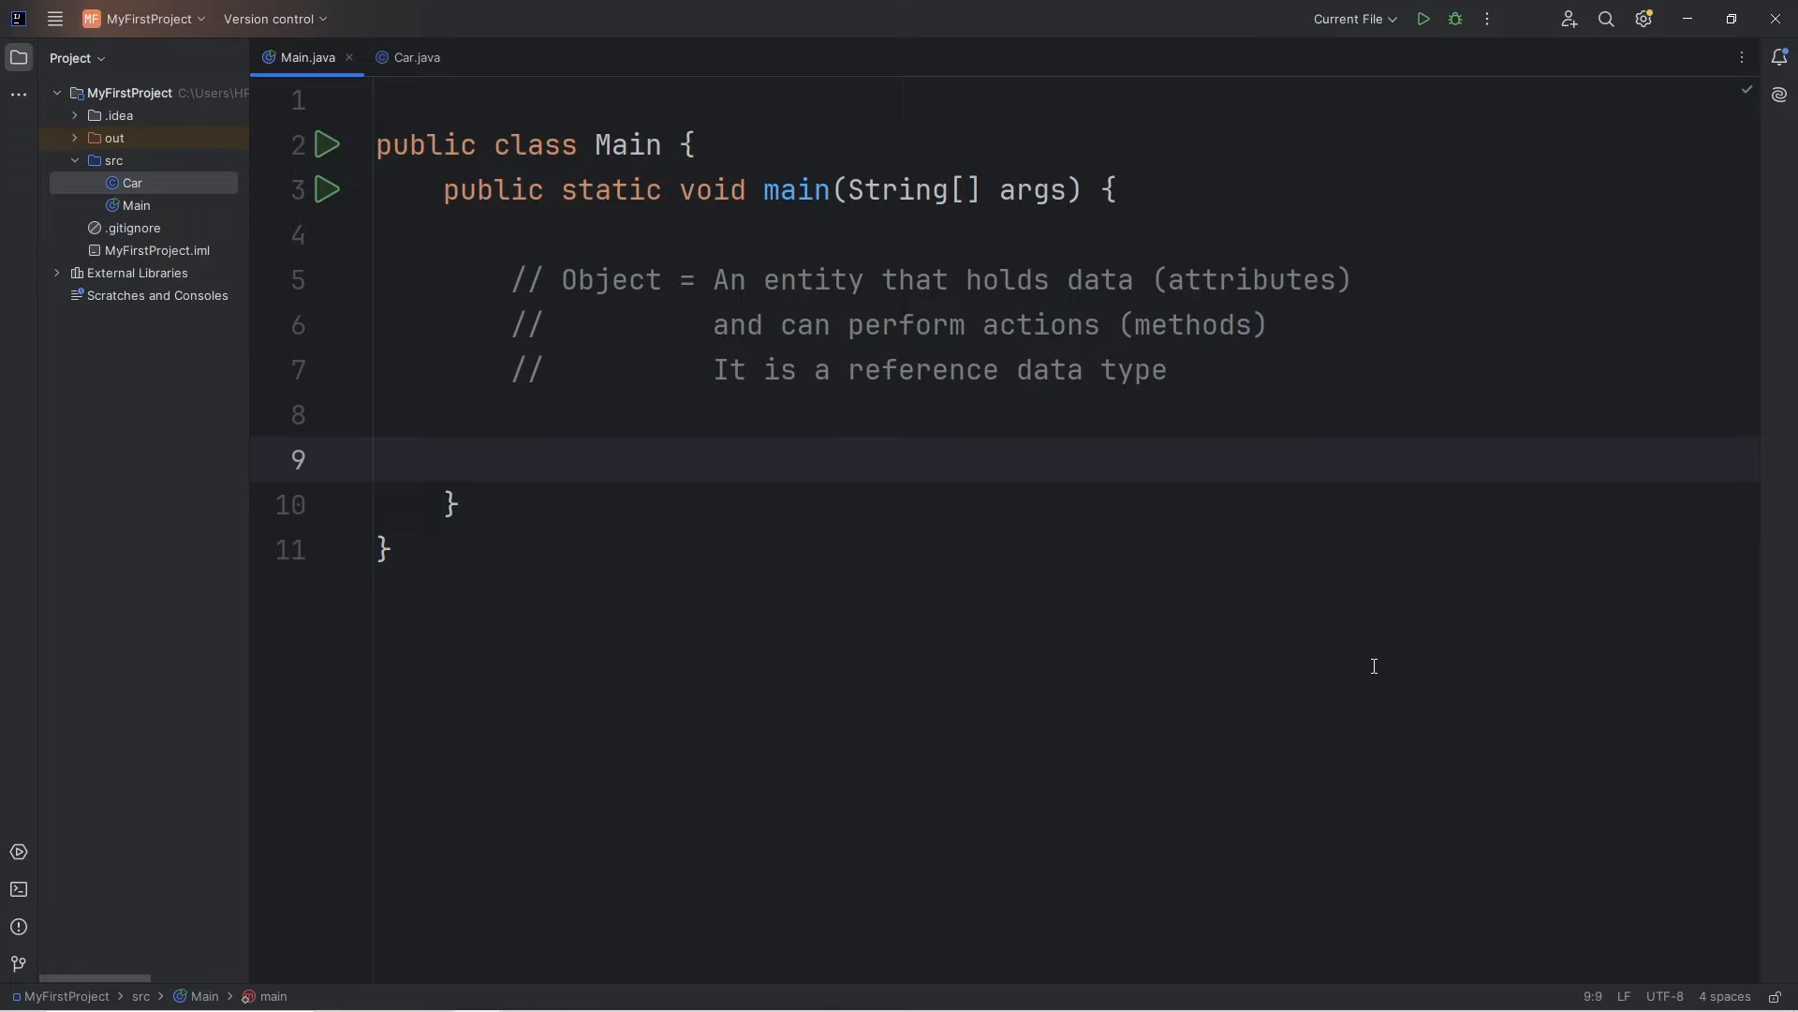
{"action": "type", "text": "Scanner sc"}
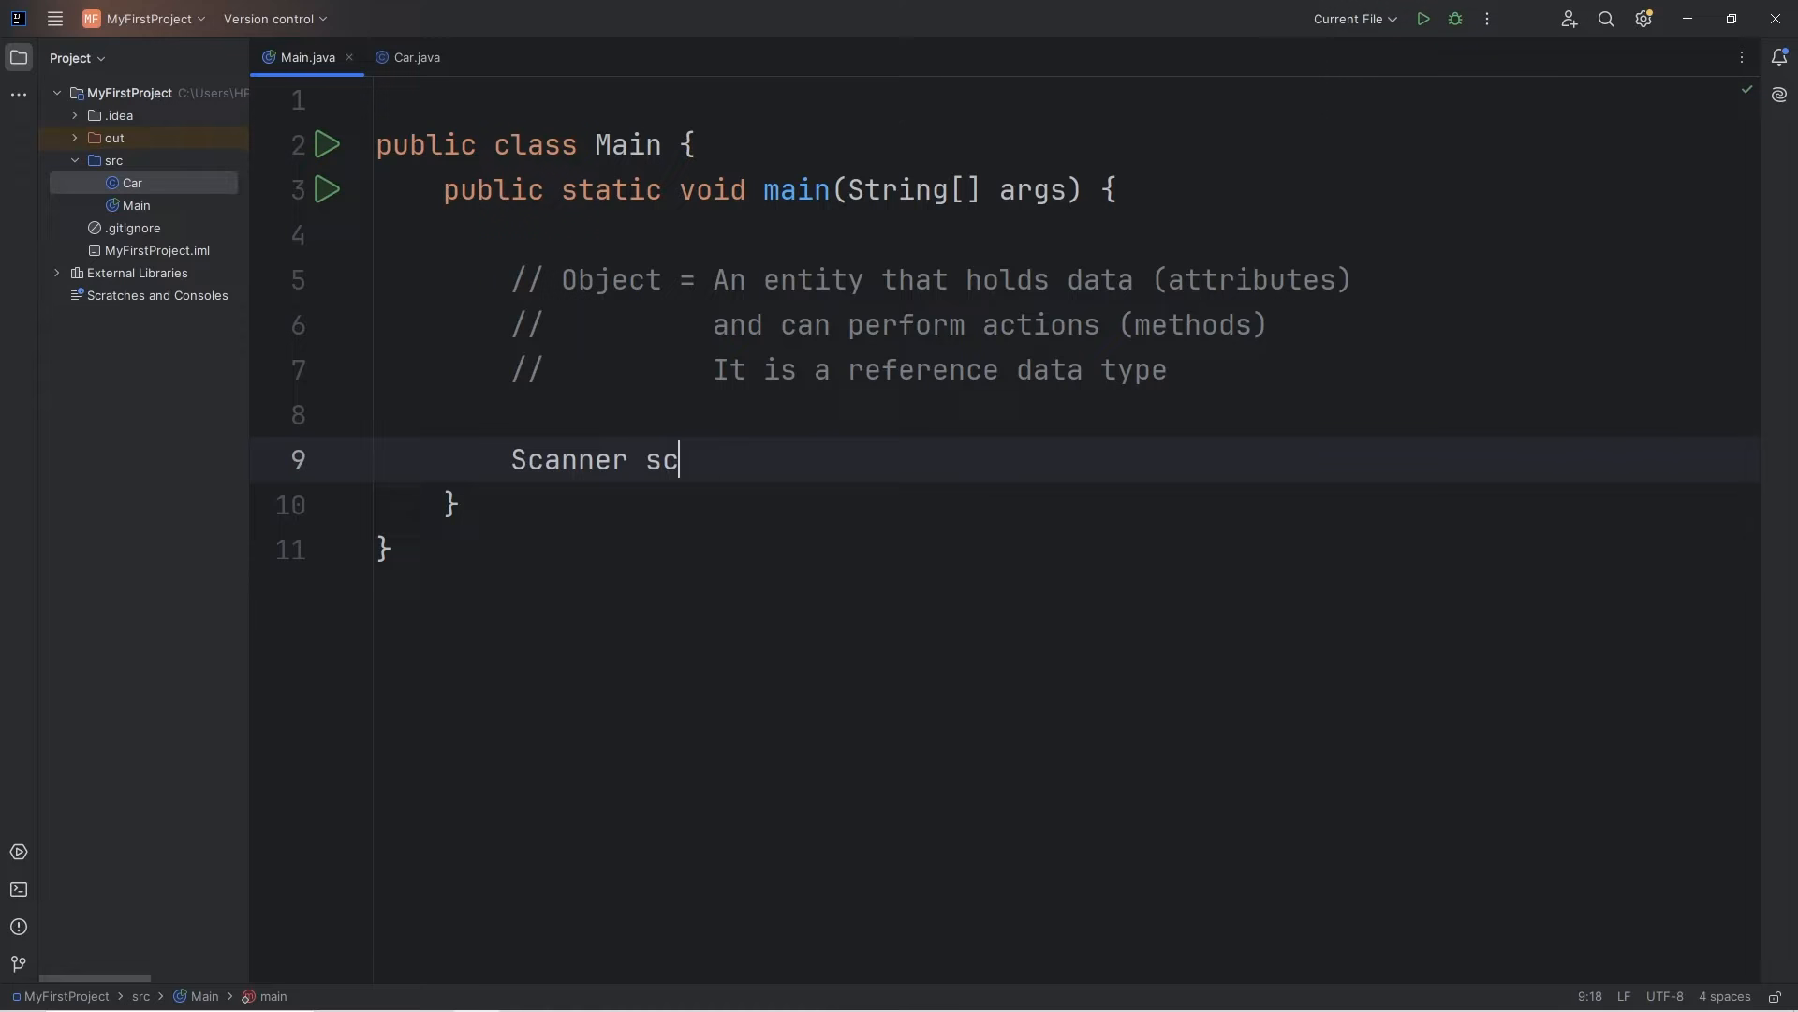
{"action": "type", "text": "anner = new Sc"}
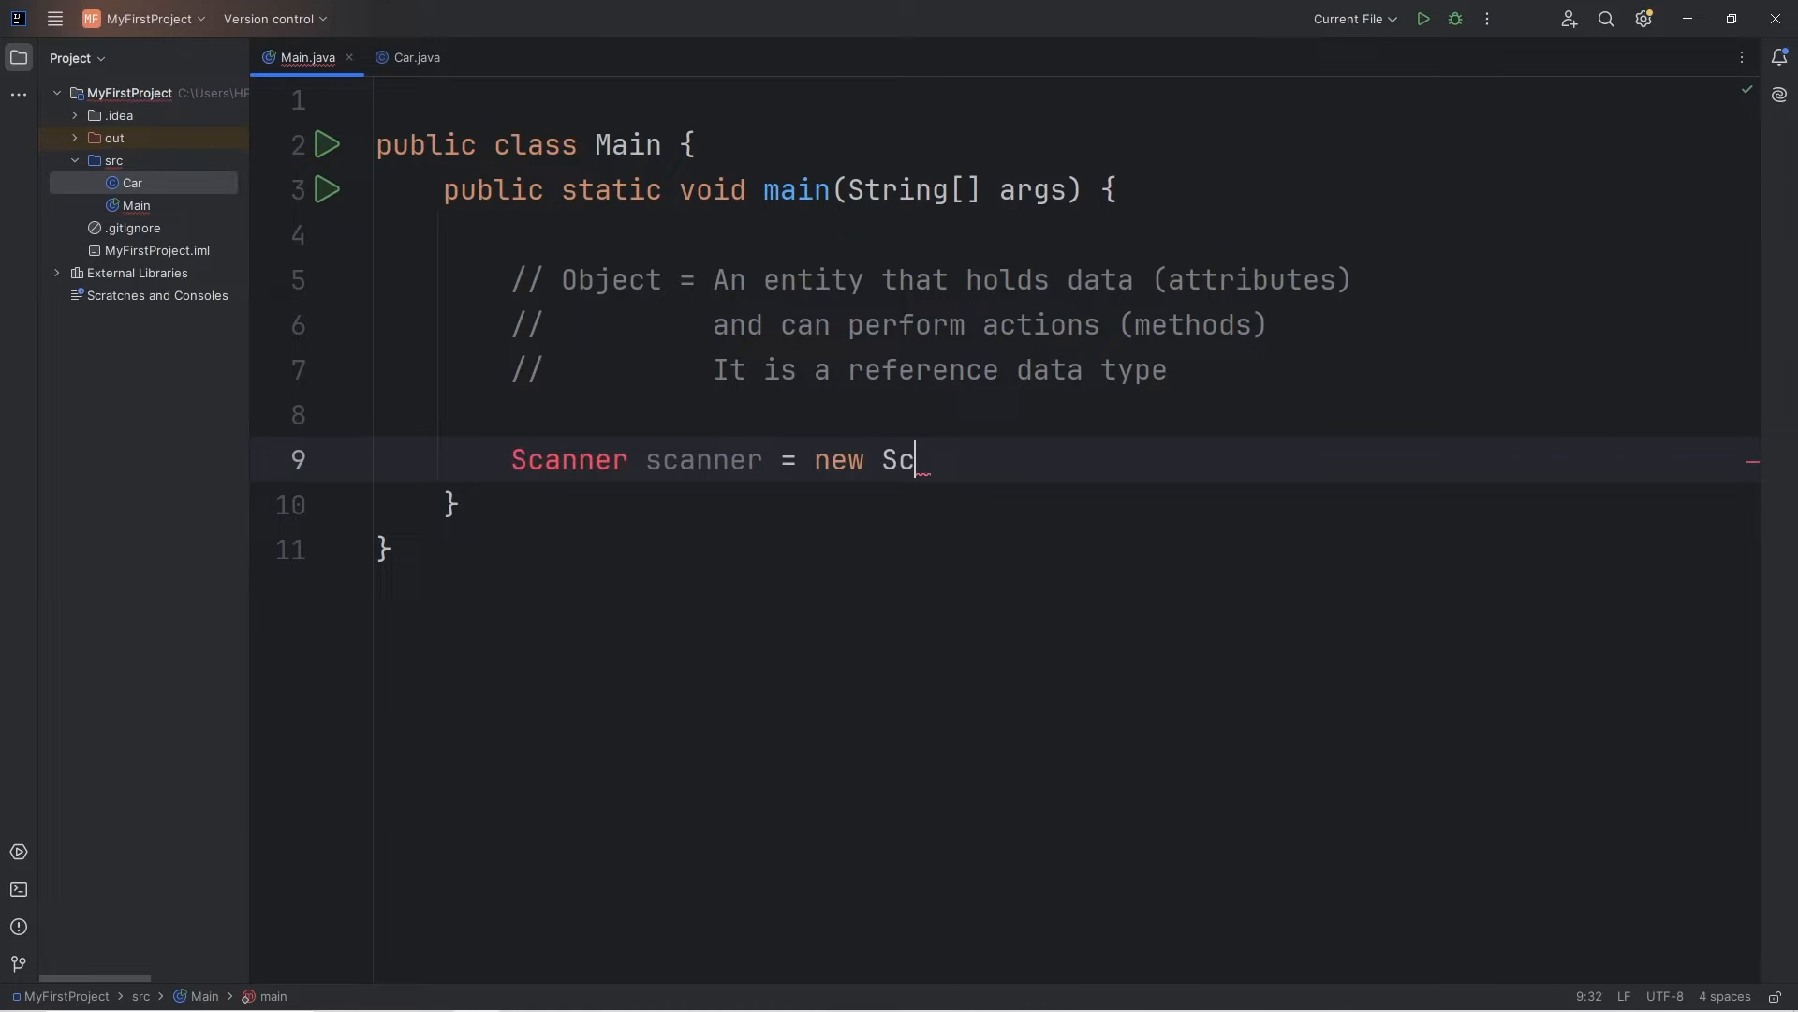
{"action": "type", "text": "anner();"}
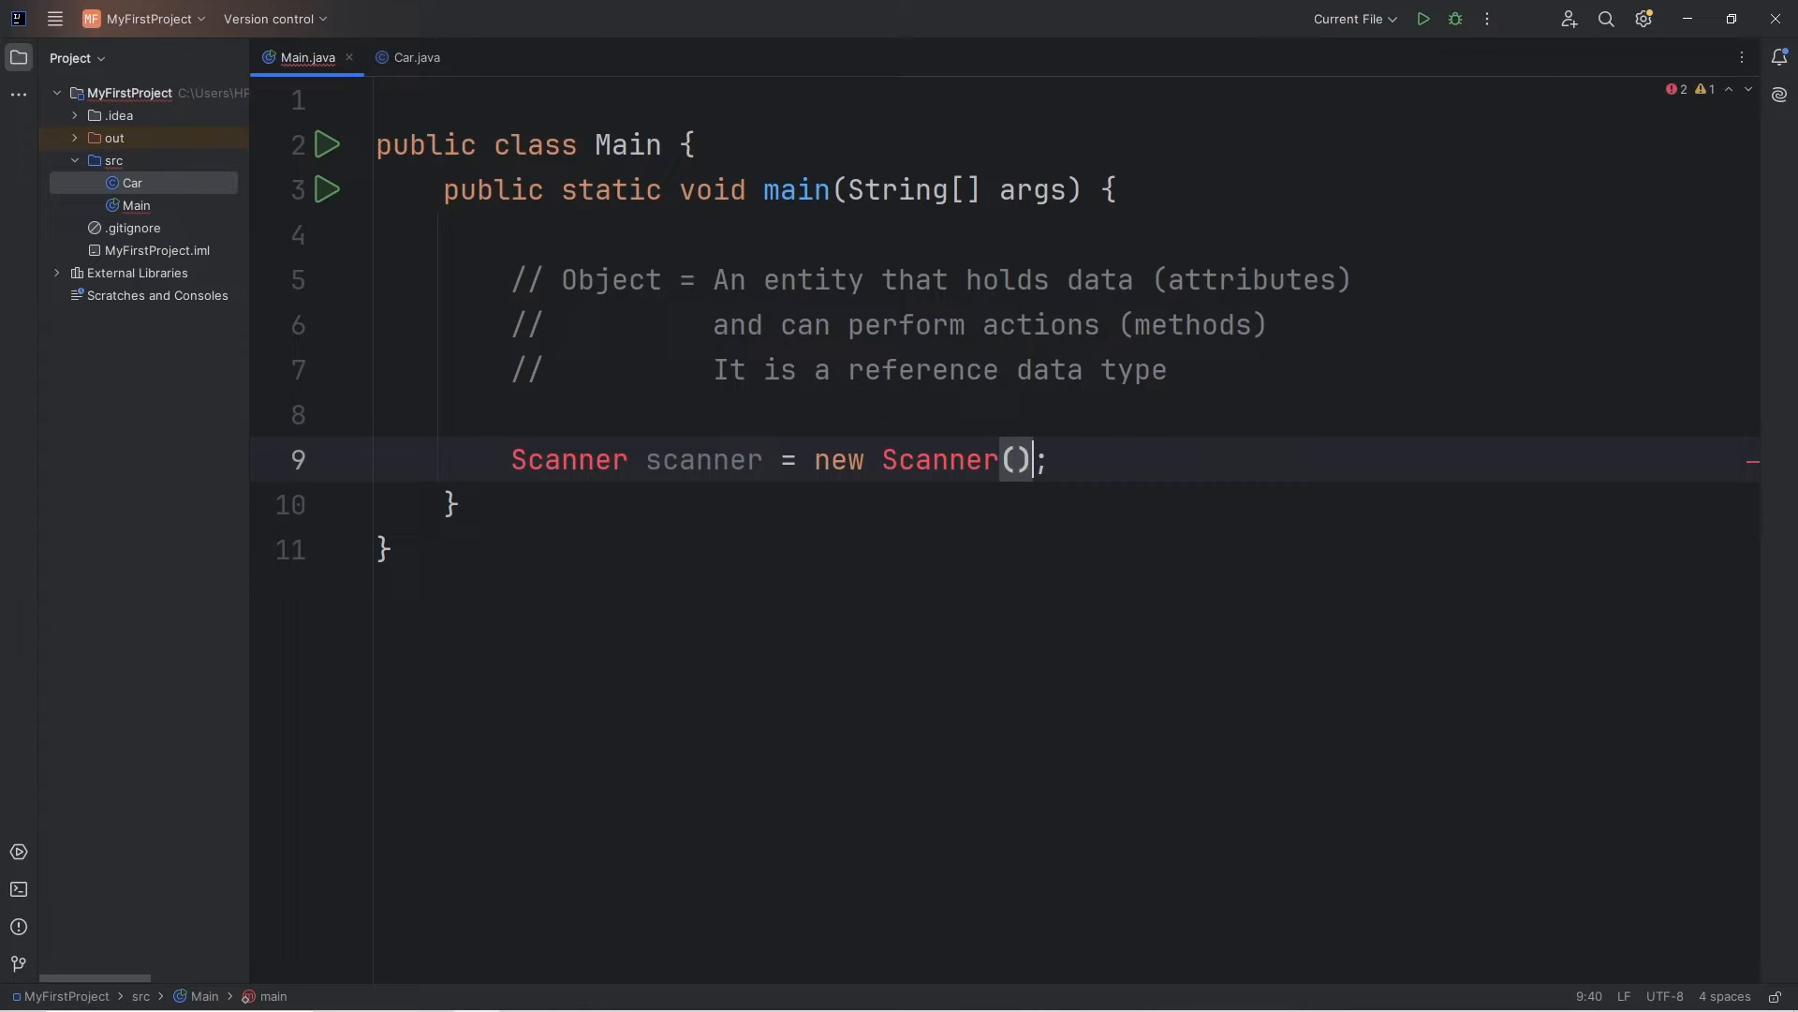
{"action": "type", "text": "System.in"}
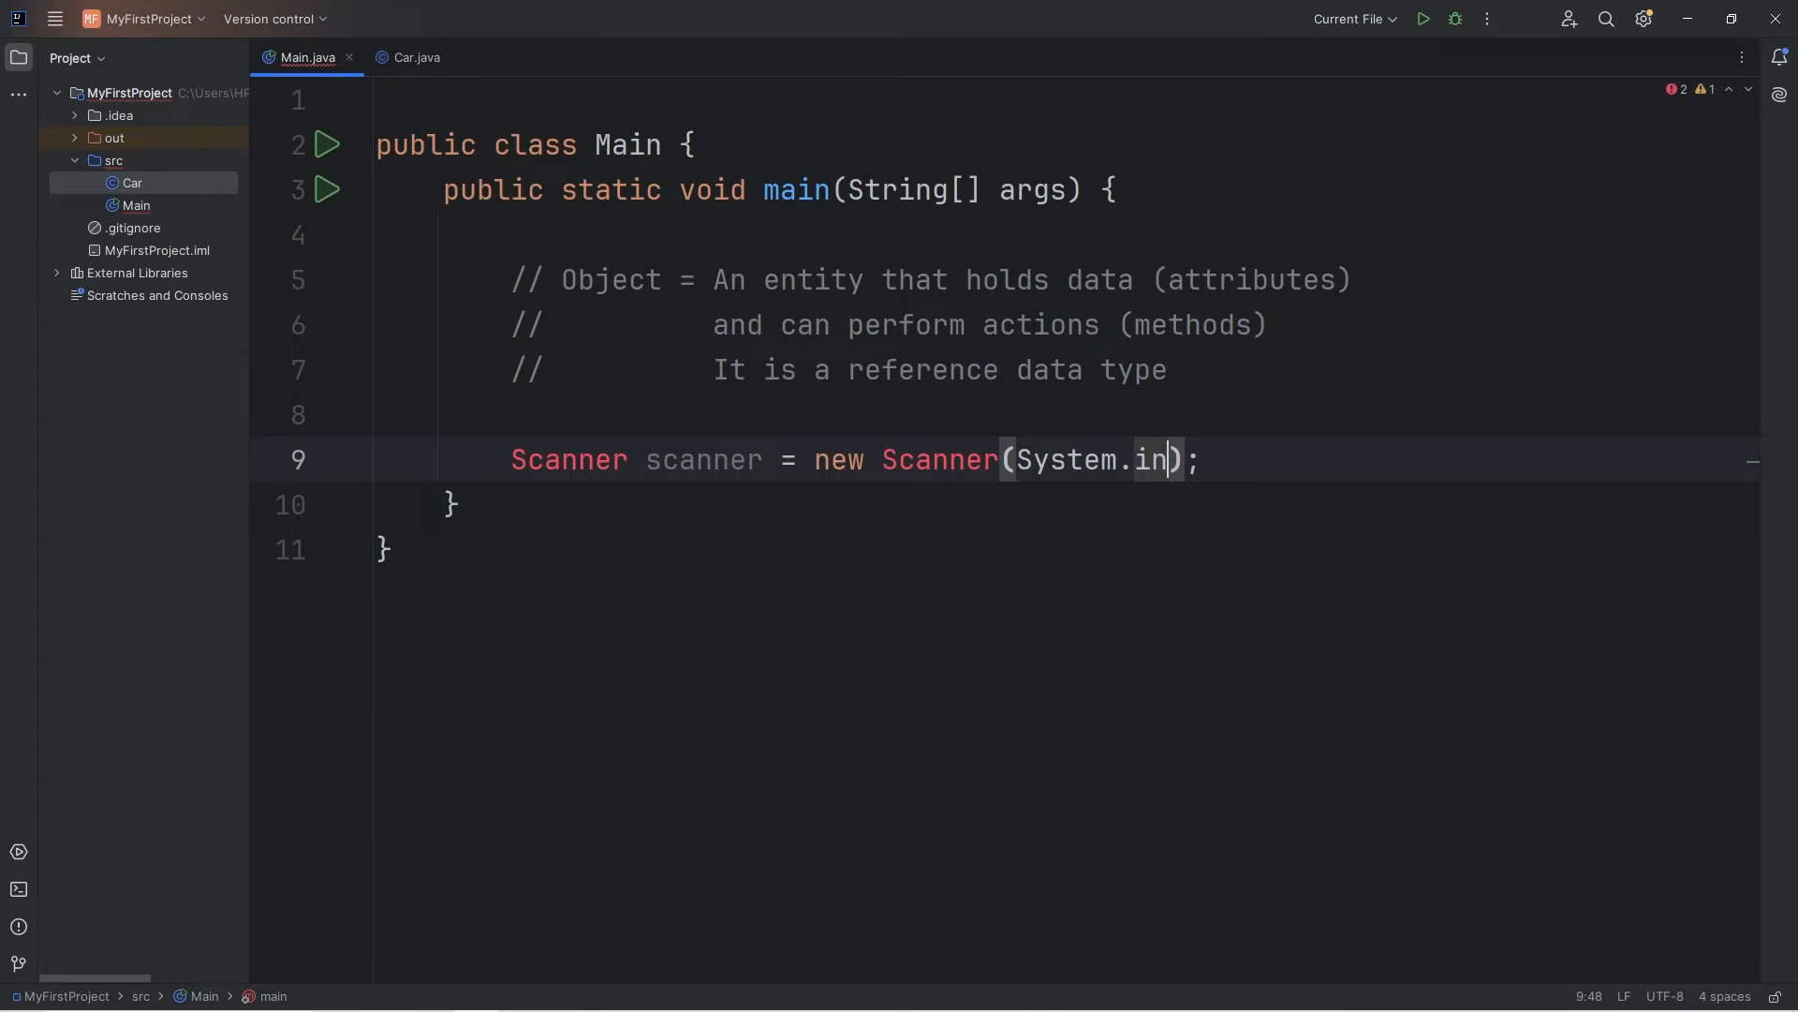
{"action": "key", "text": "Enter"}
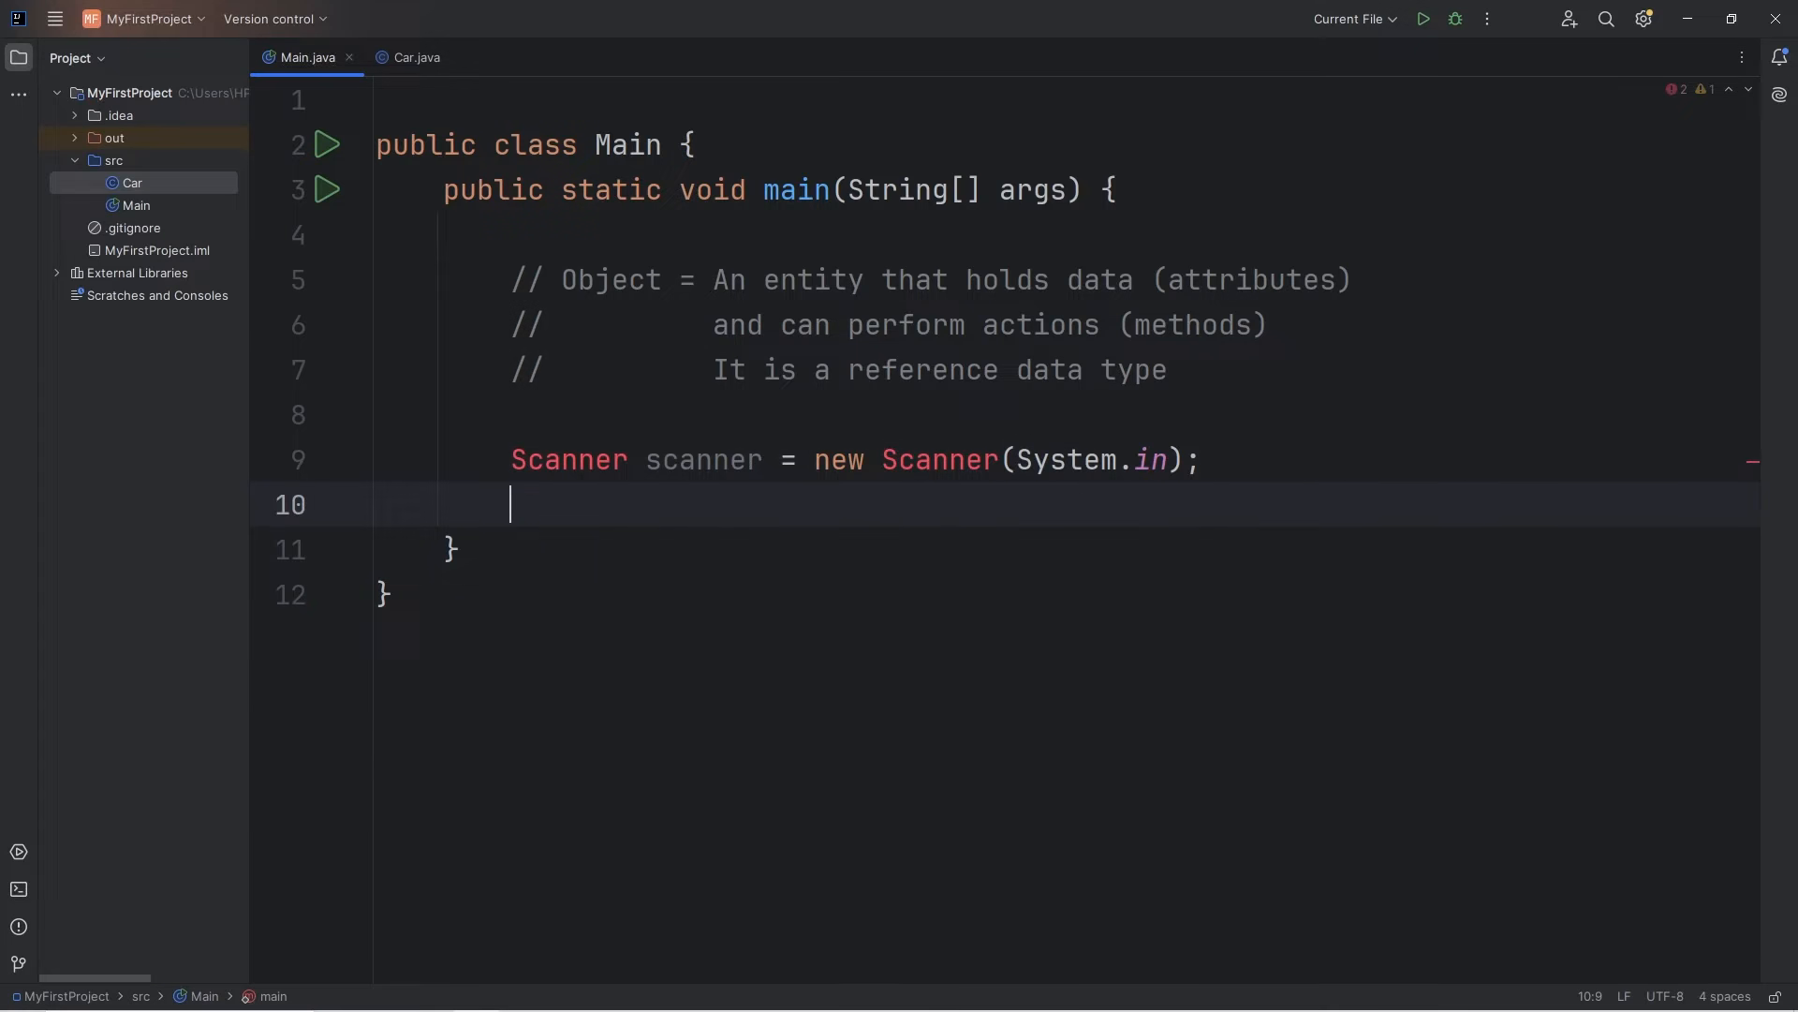
{"action": "type", "text": "Random random = new Rando"}
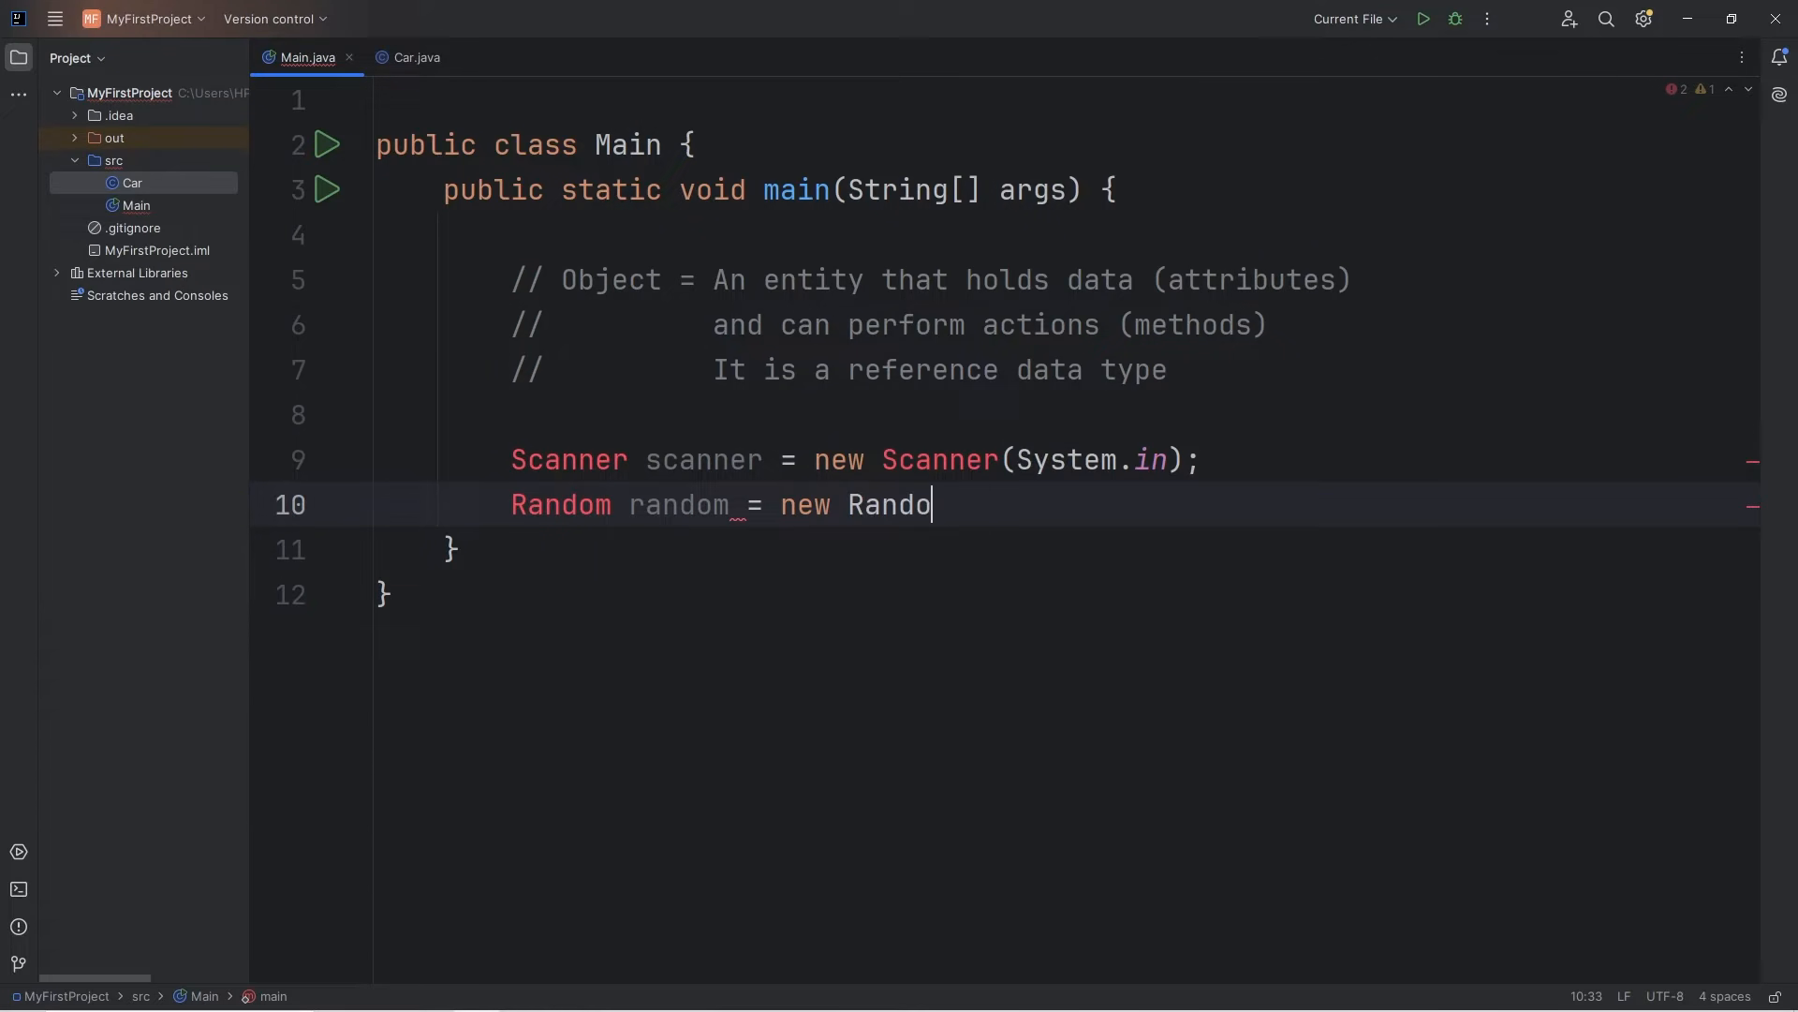
{"action": "type", "text": "m();"}
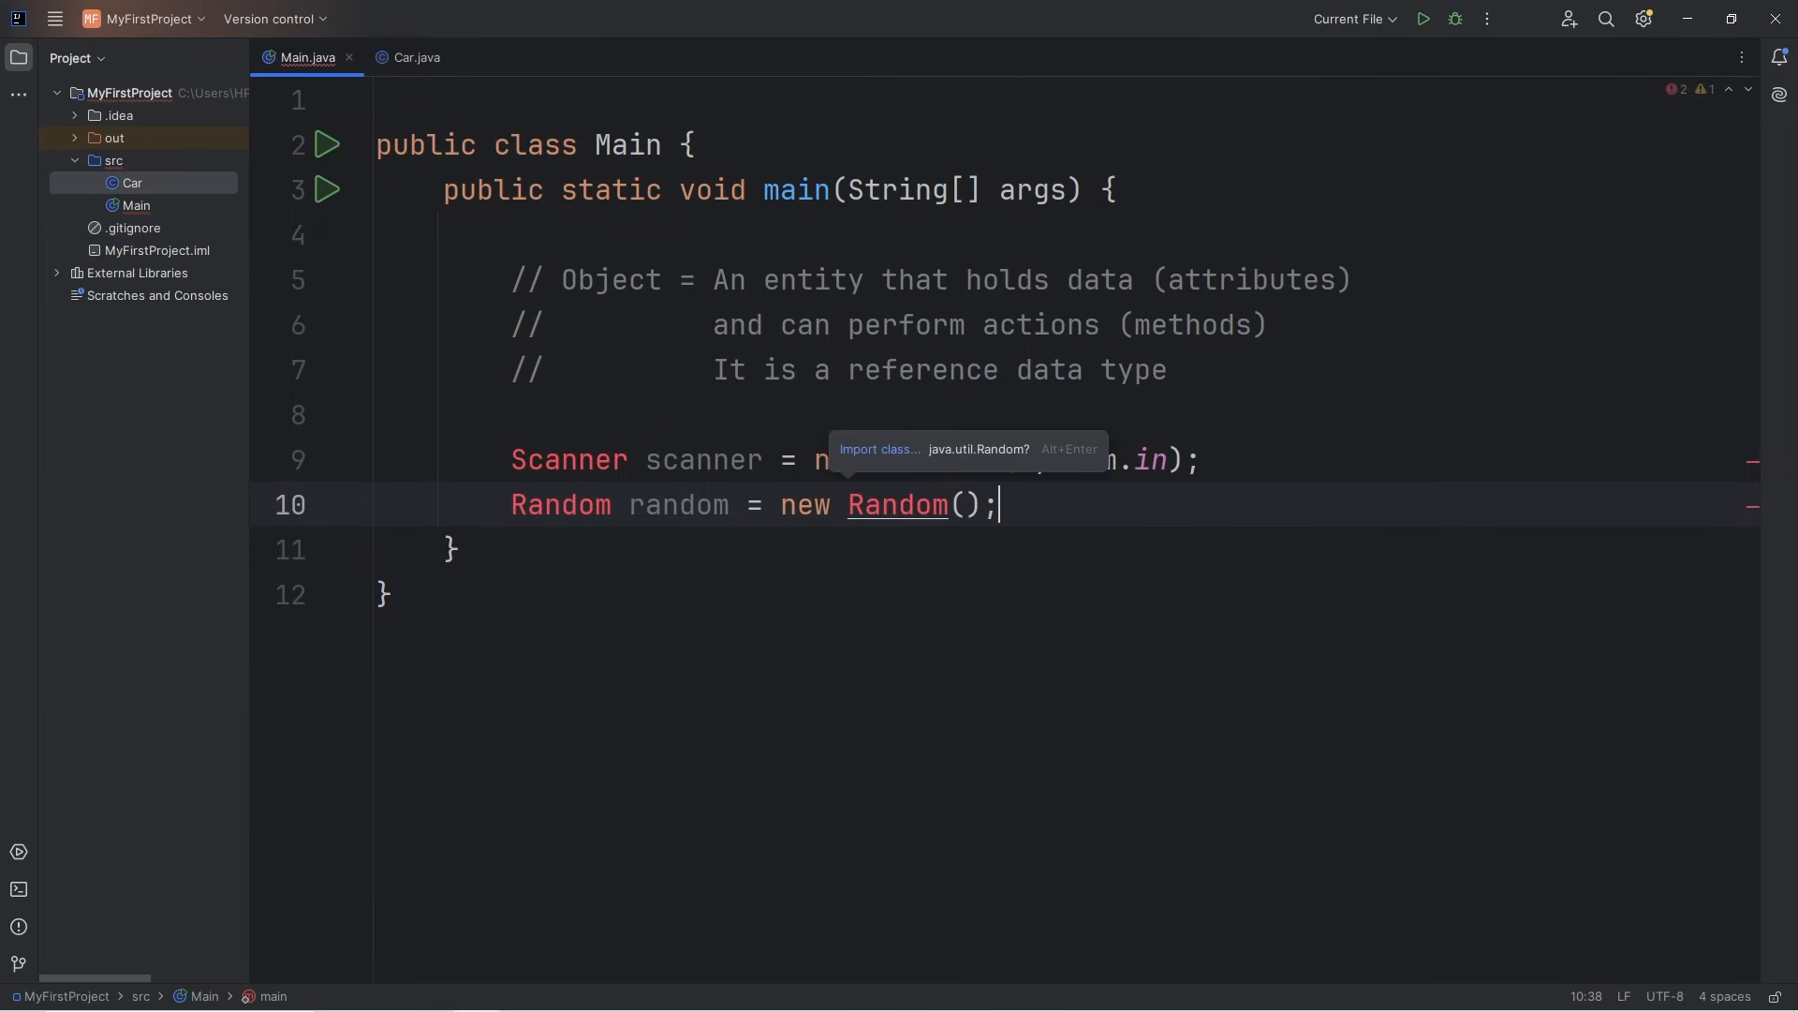
{"action": "key", "text": "enter"}
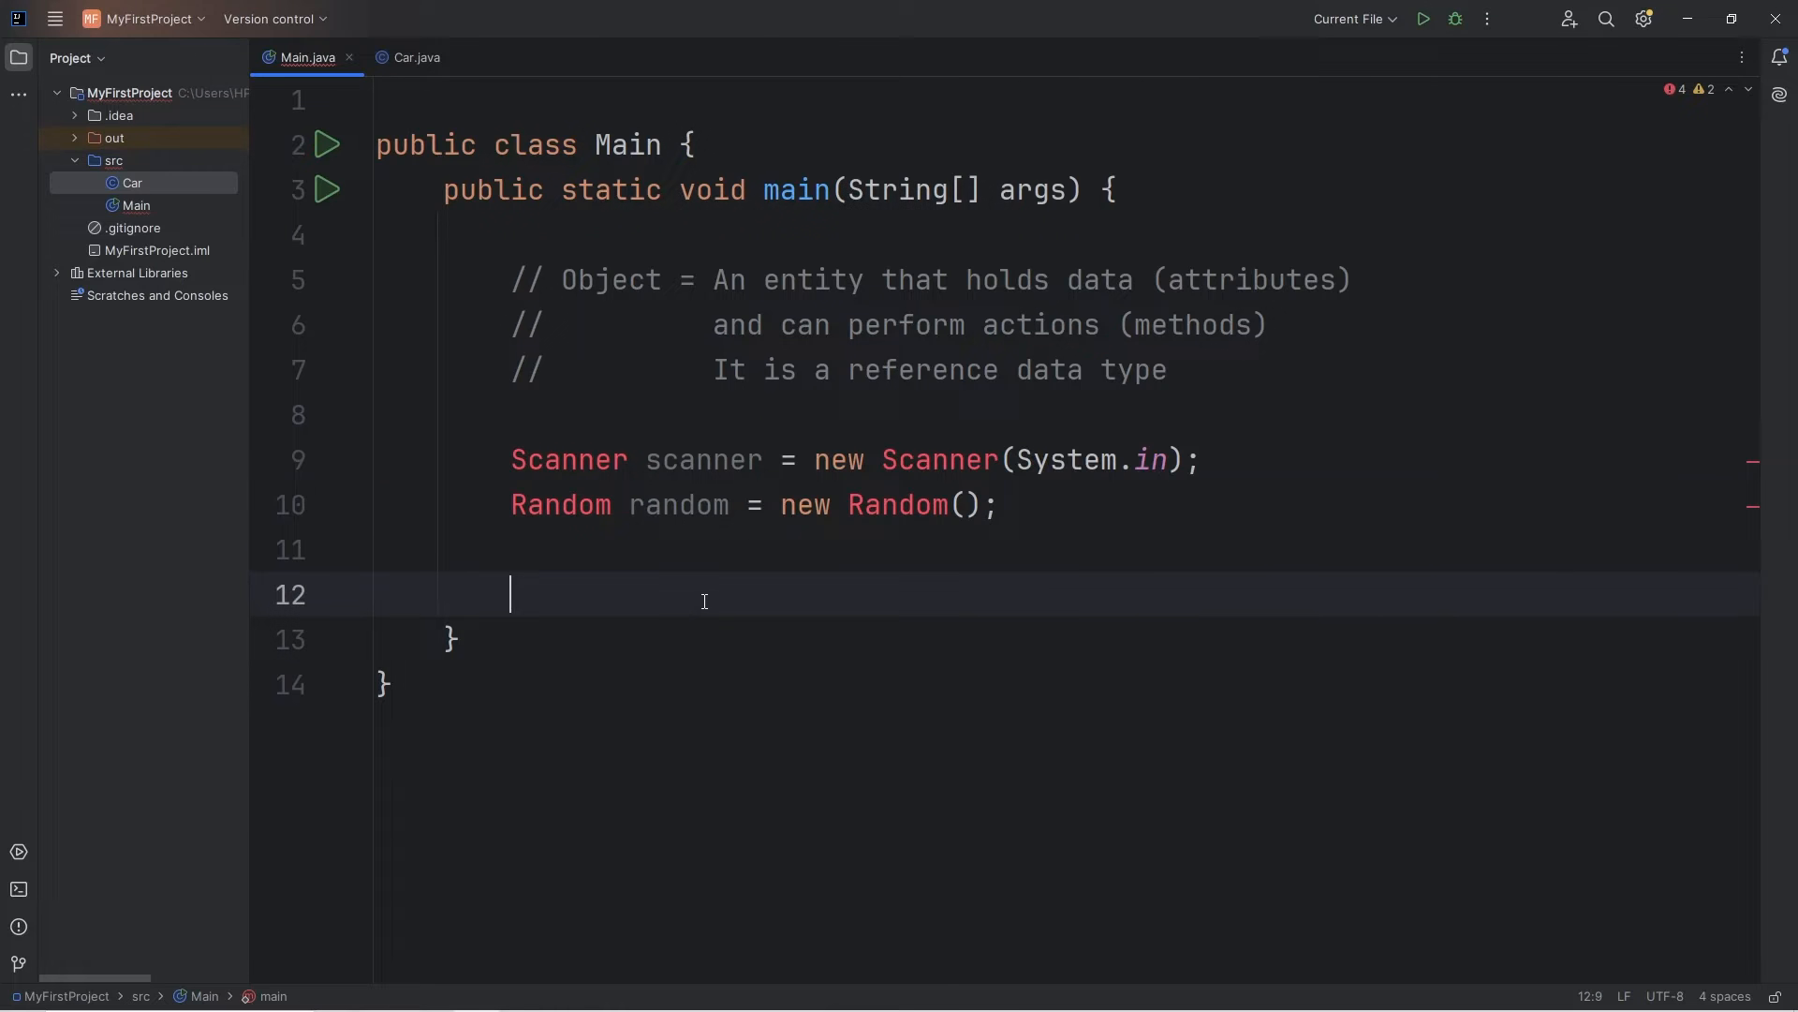
Write Car car = new Car(); and delete the Scanner and Random example lines.
{"action": "left_click", "coordinate": [412, 58]}
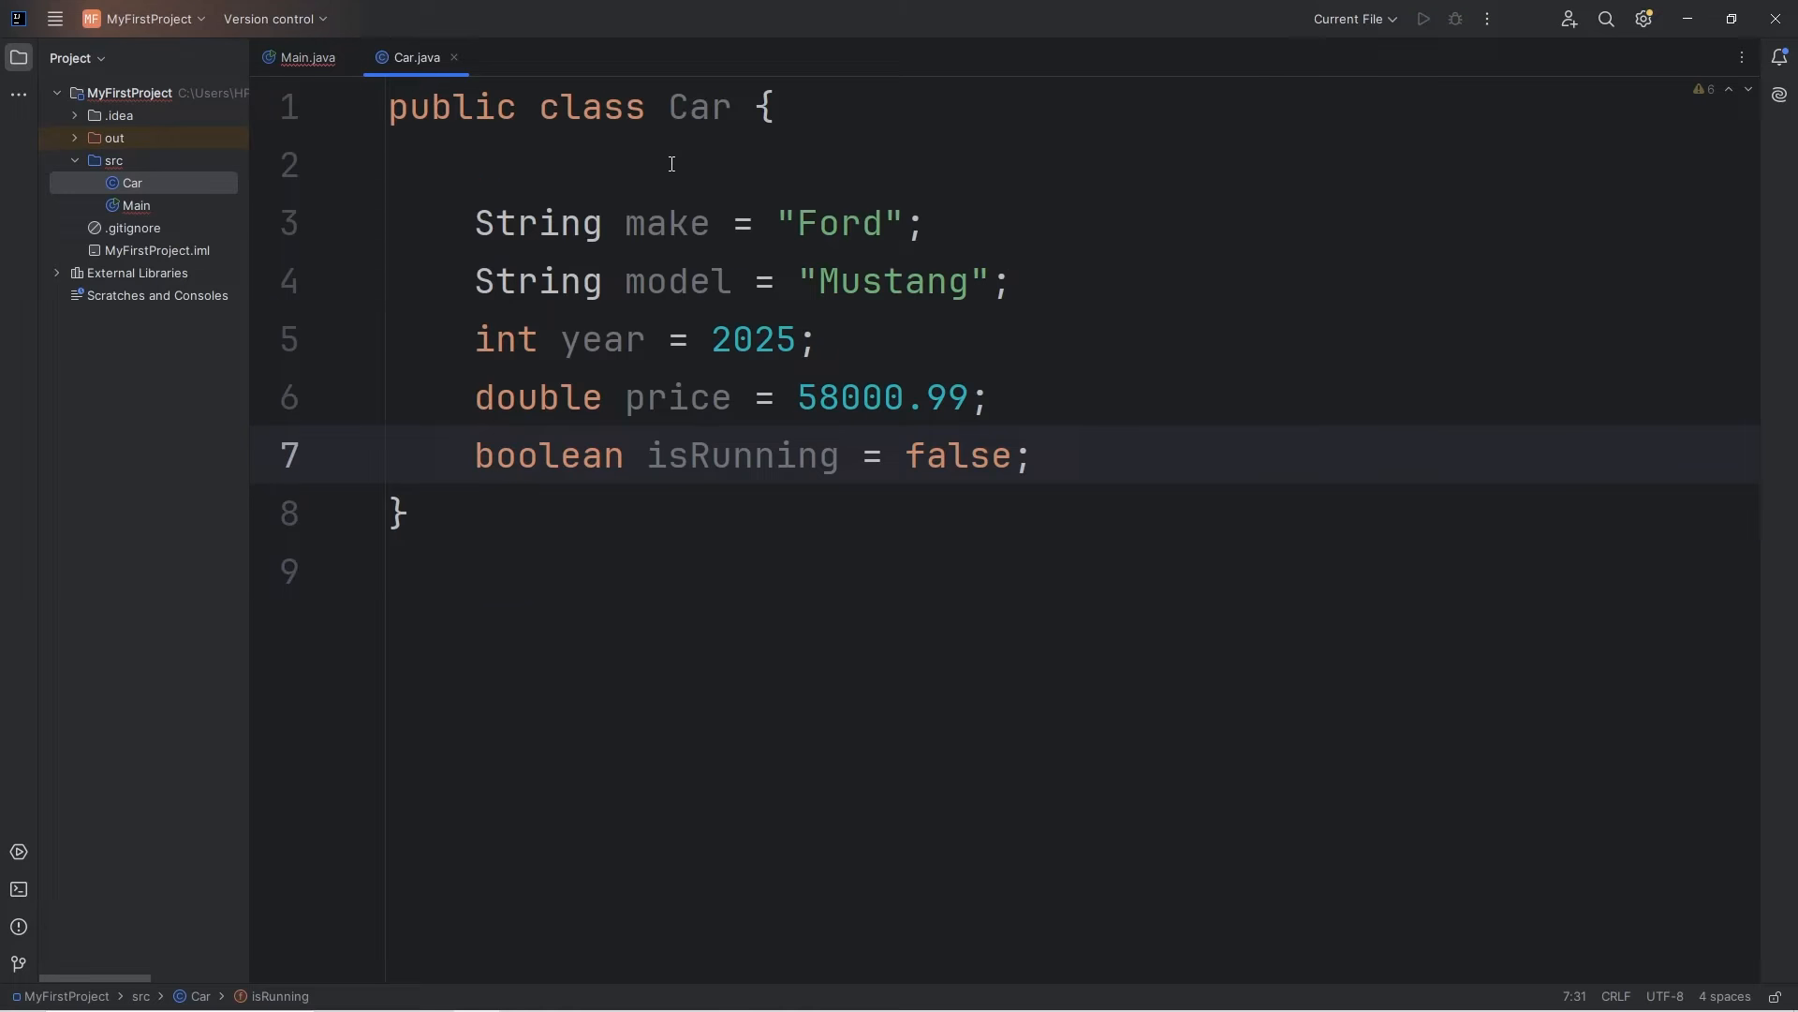
{"action": "left_click", "coordinate": [305, 58]}
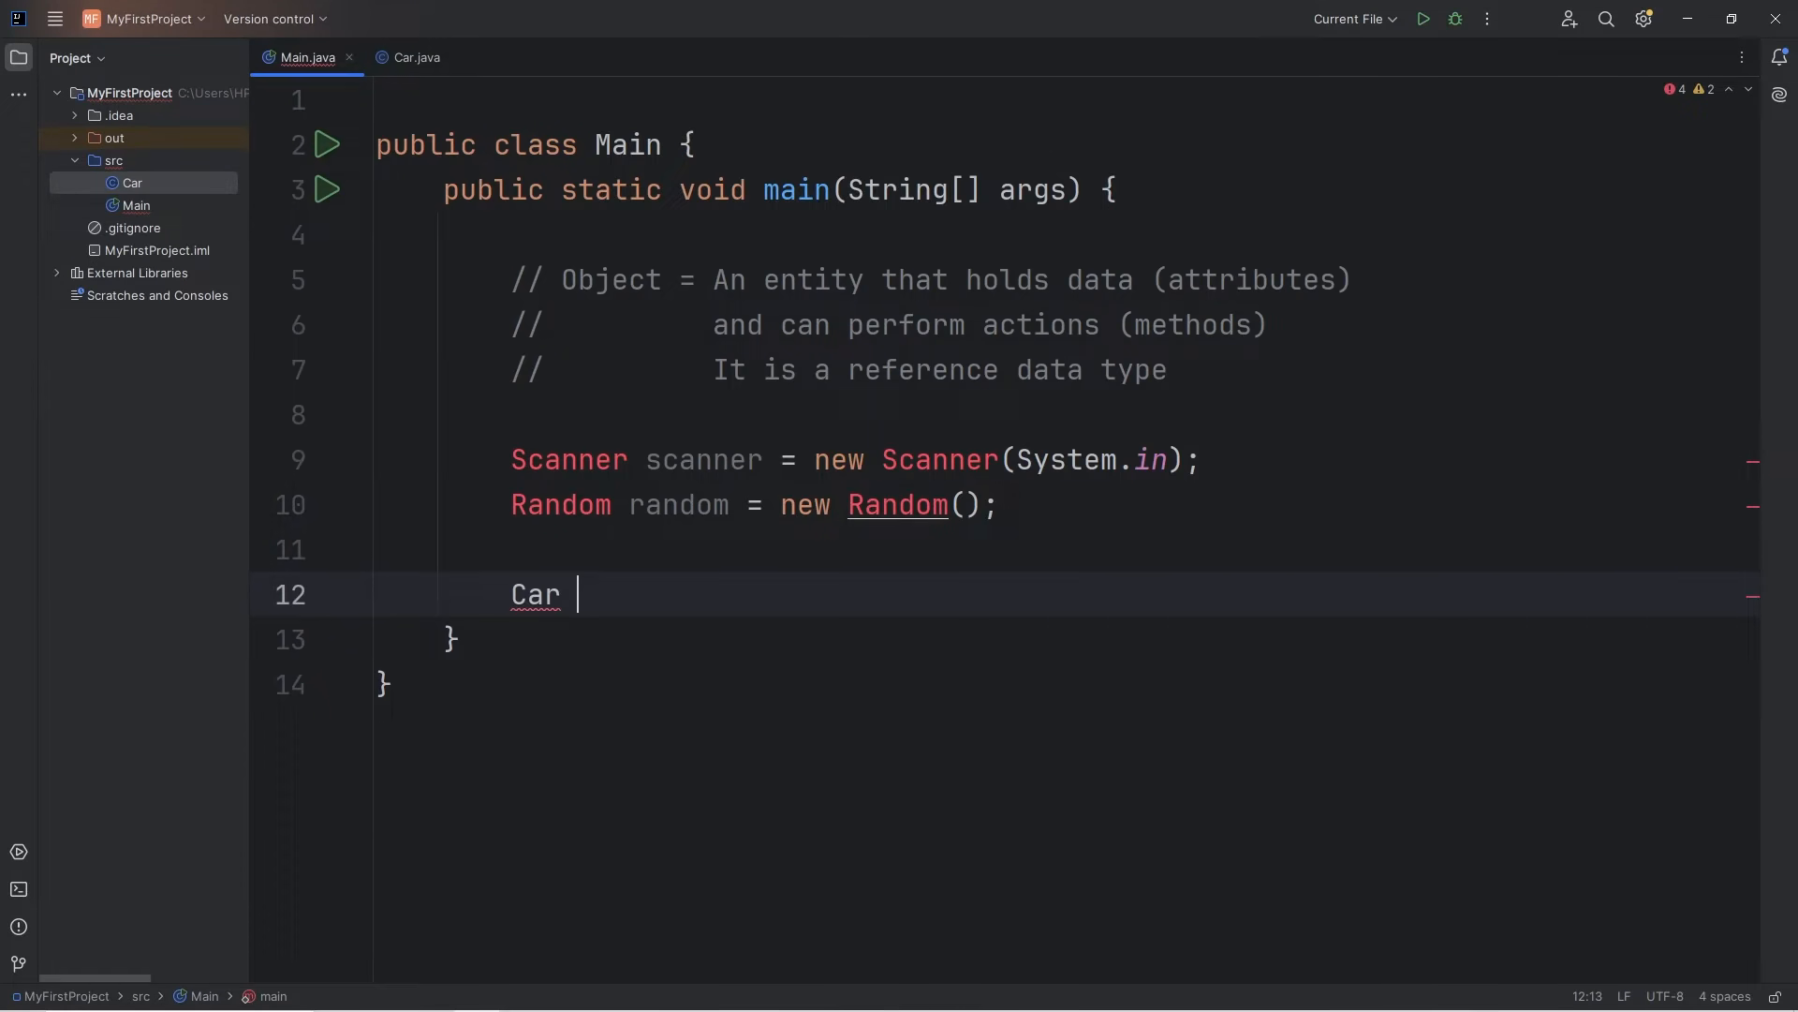
{"action": "type", "text": "ca"}
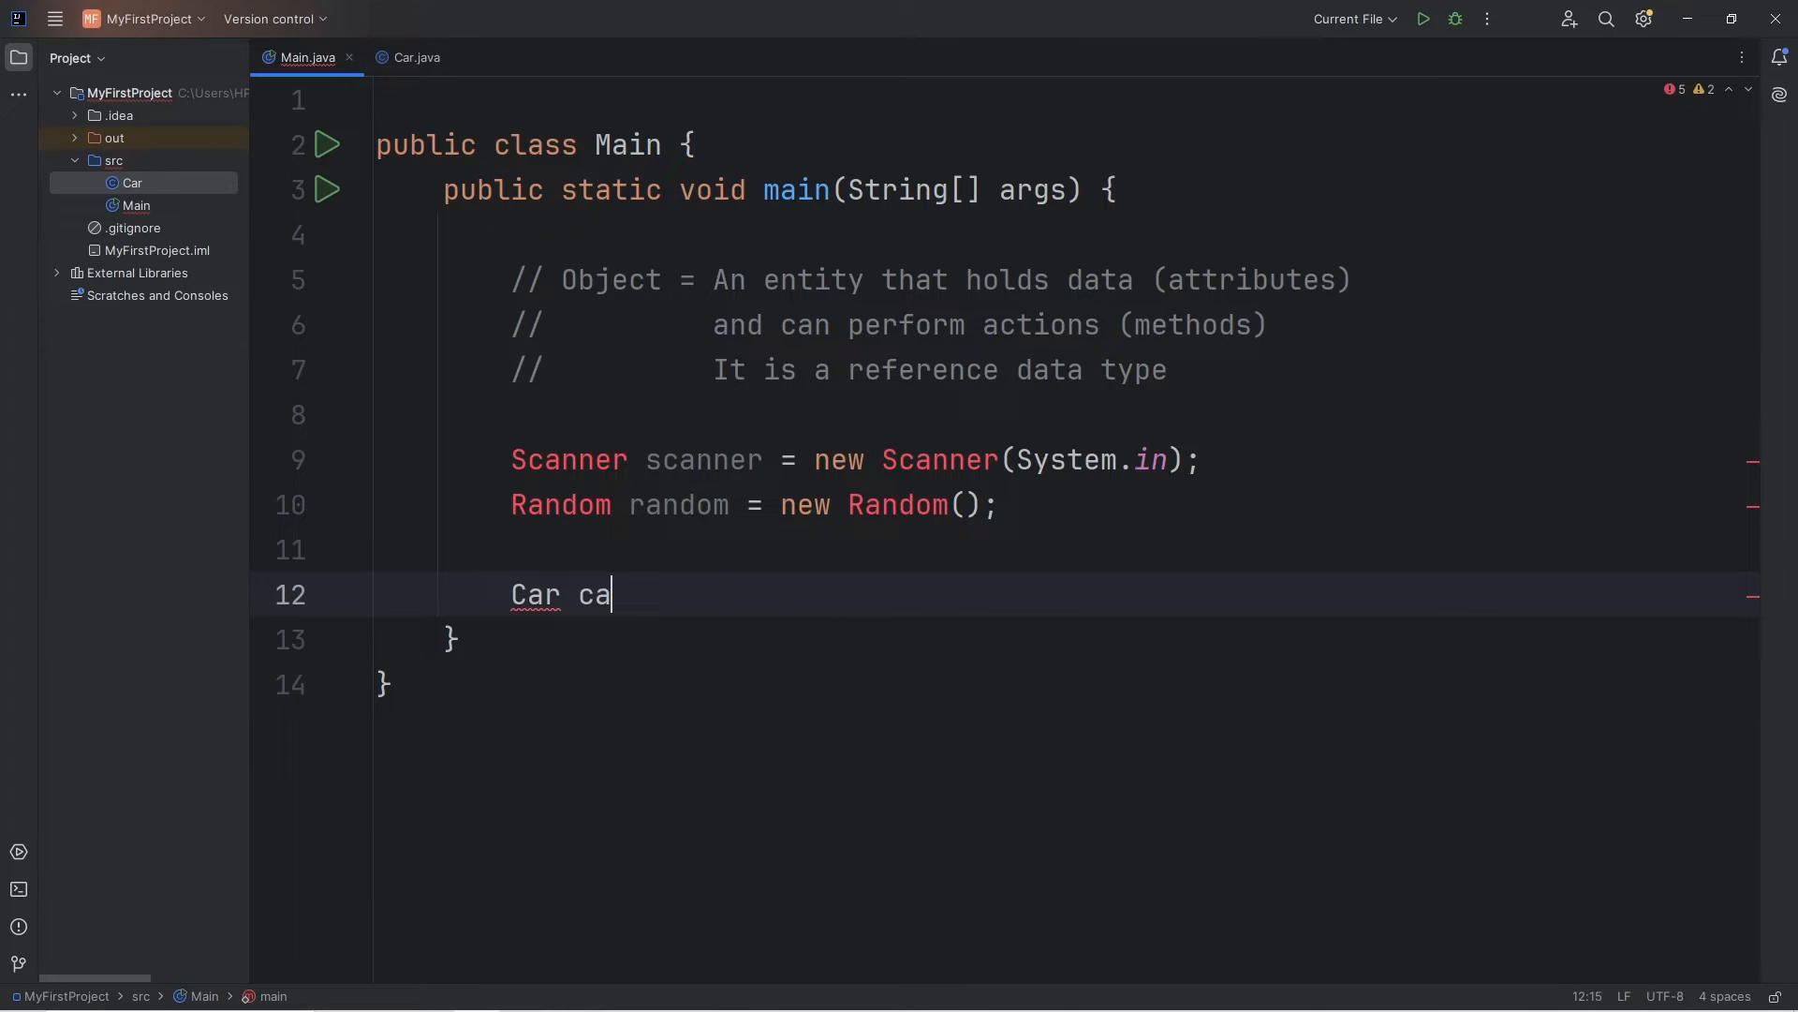
{"action": "type", "text": "r ="}
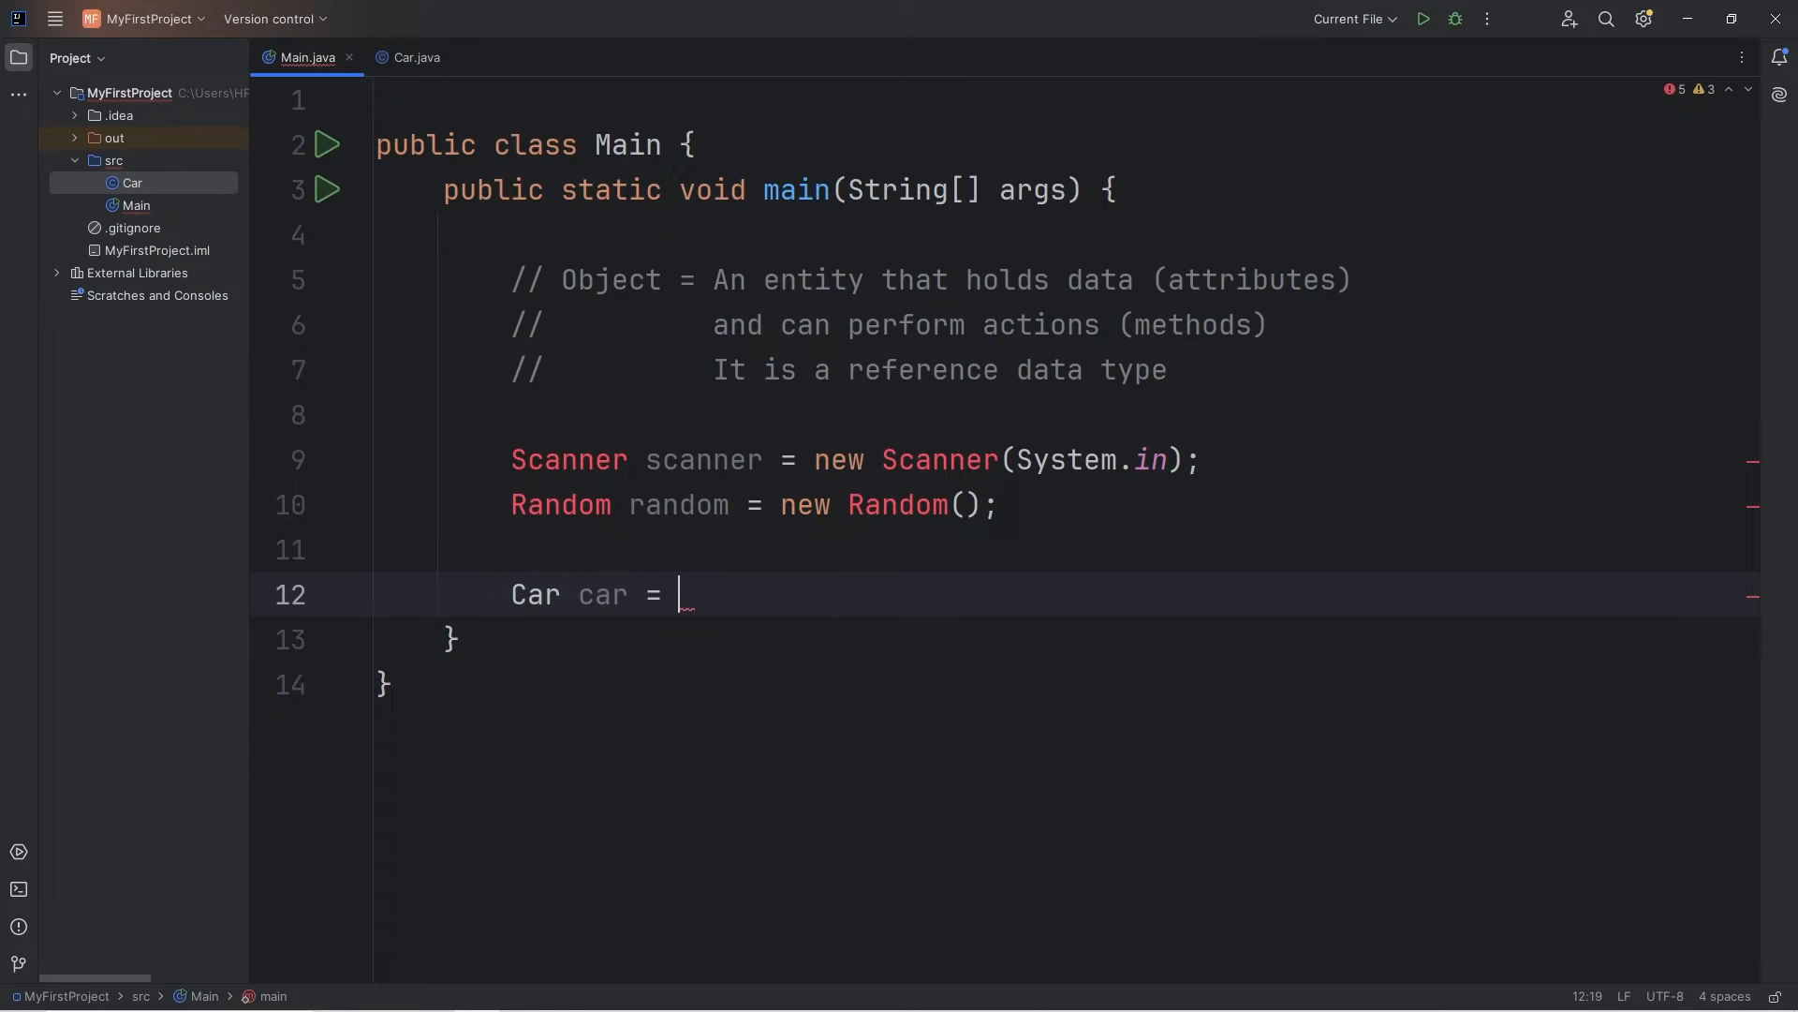
{"action": "type", "text": "new Car();"}
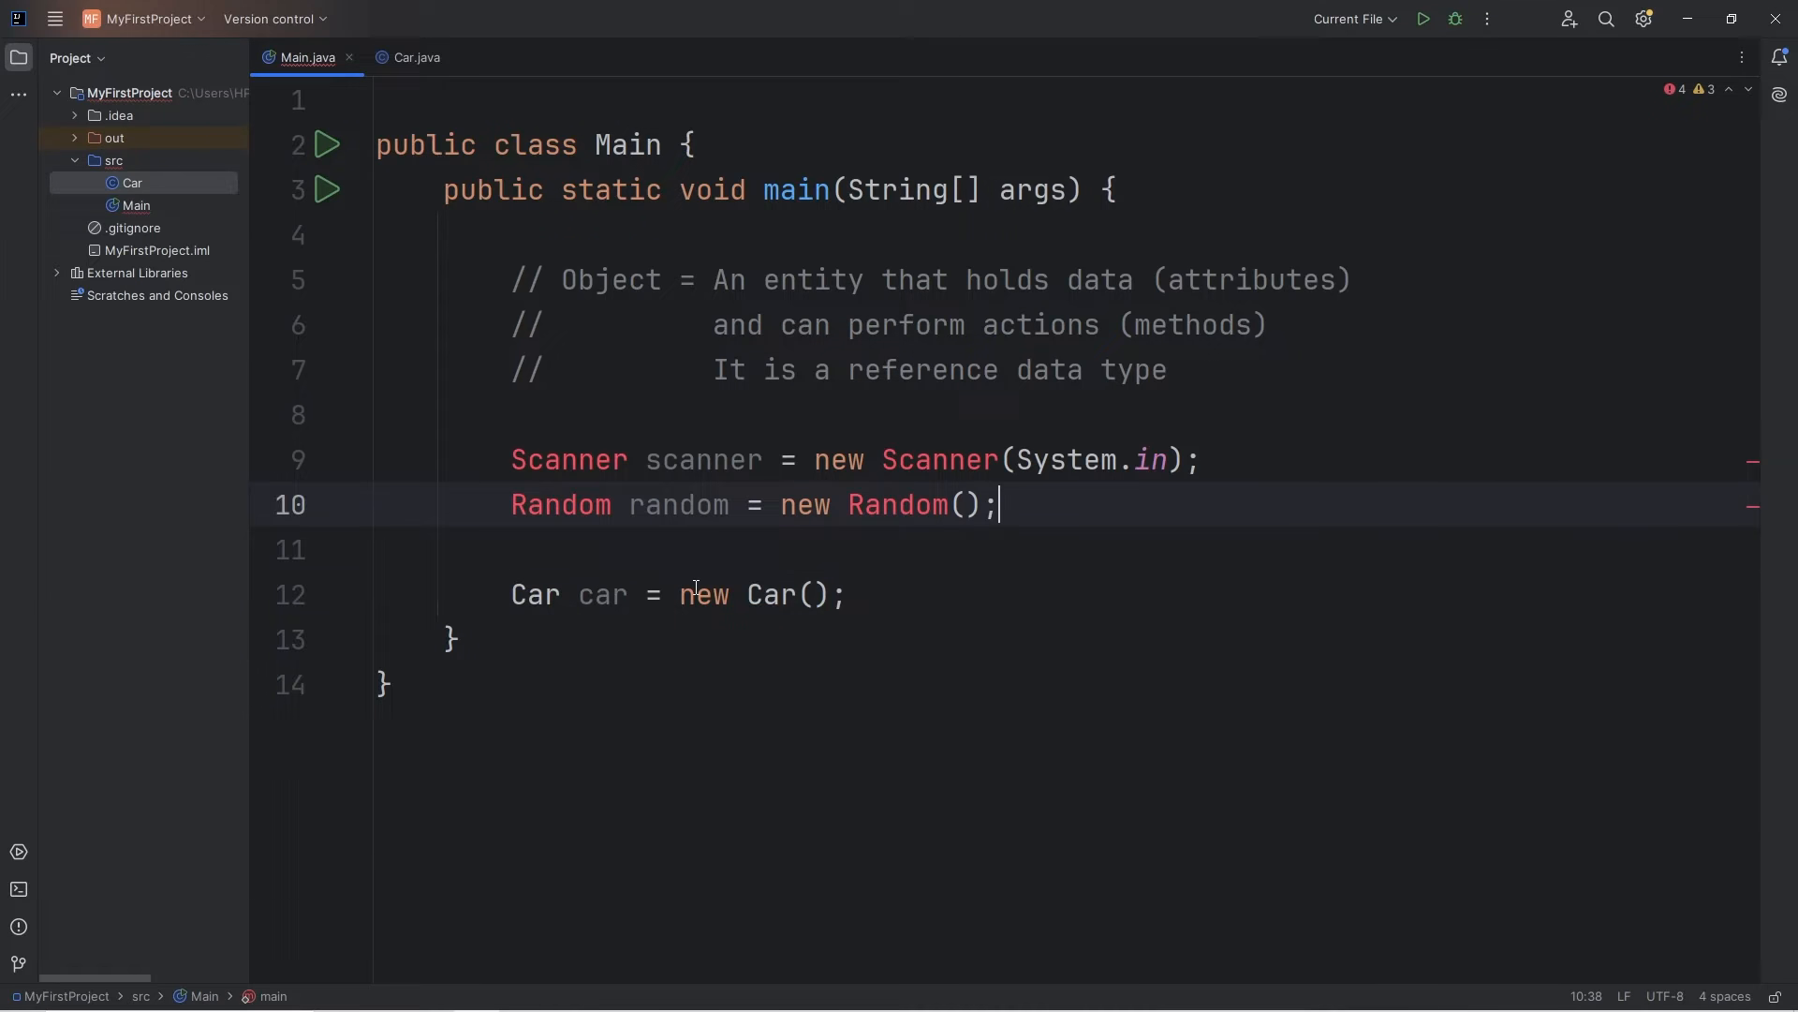
{"action": "left_click", "coordinate": [712, 594]}
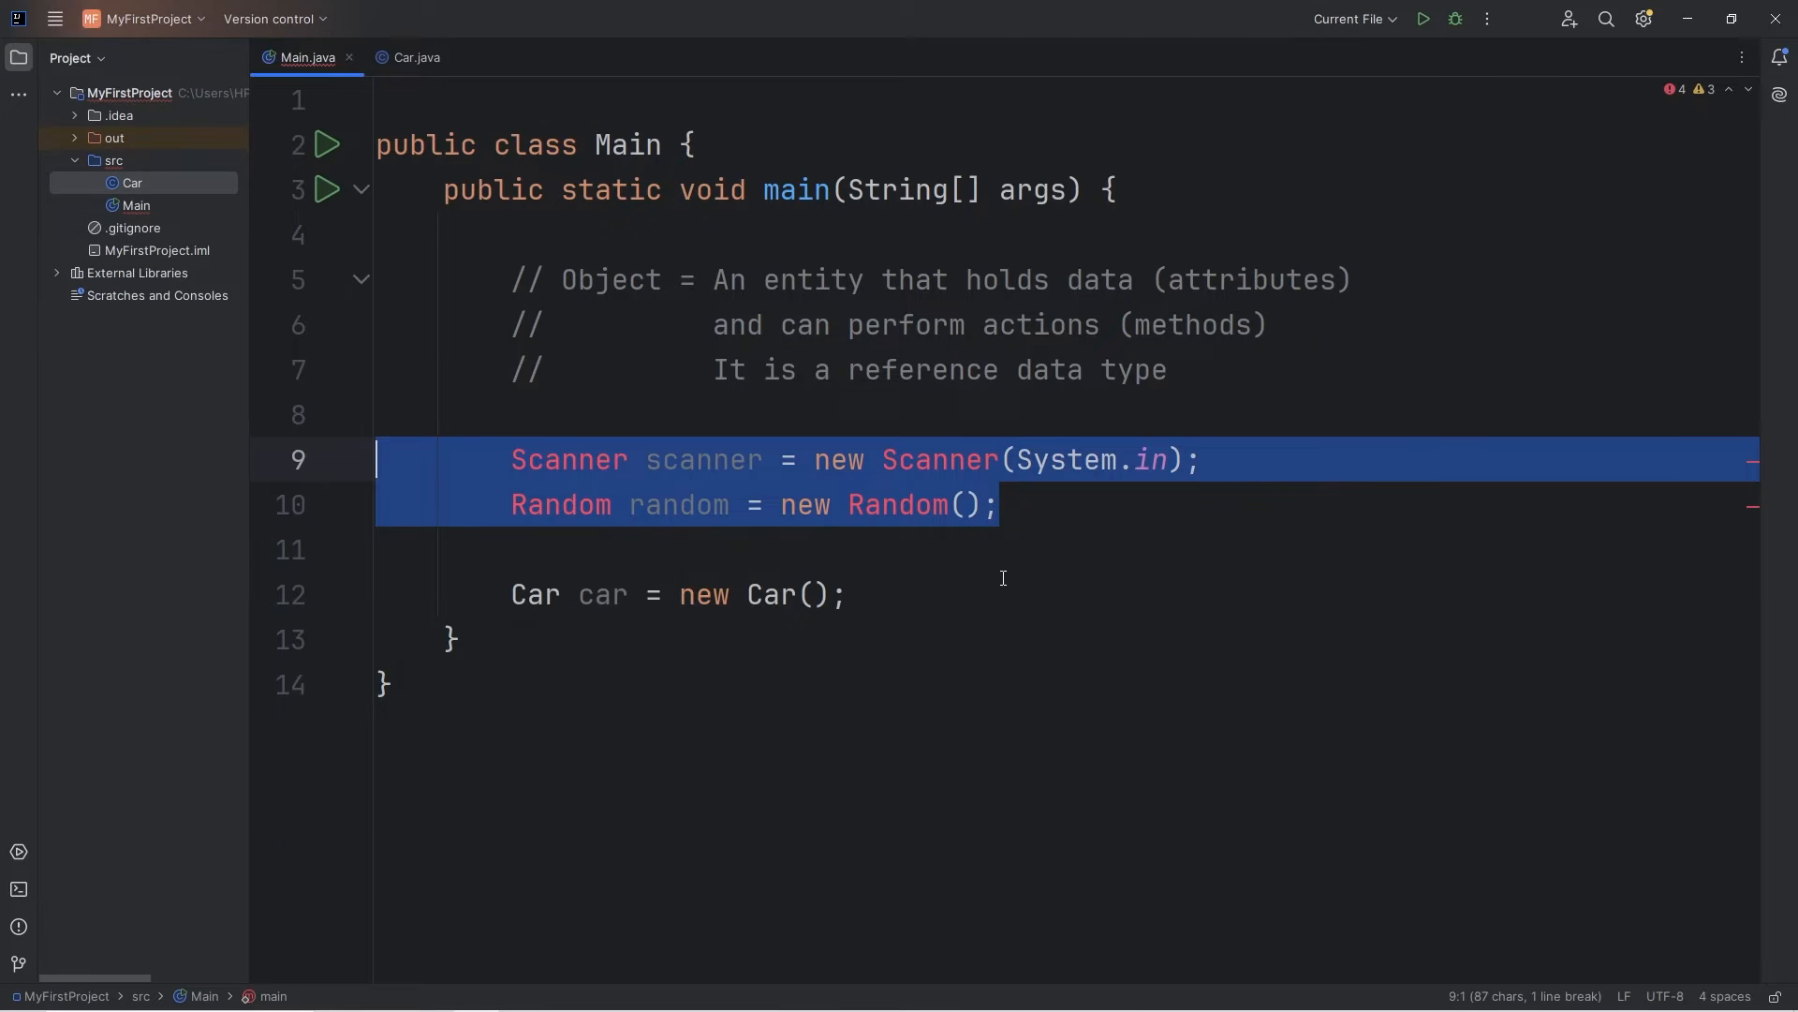
{"action": "key", "text": "Delete"}
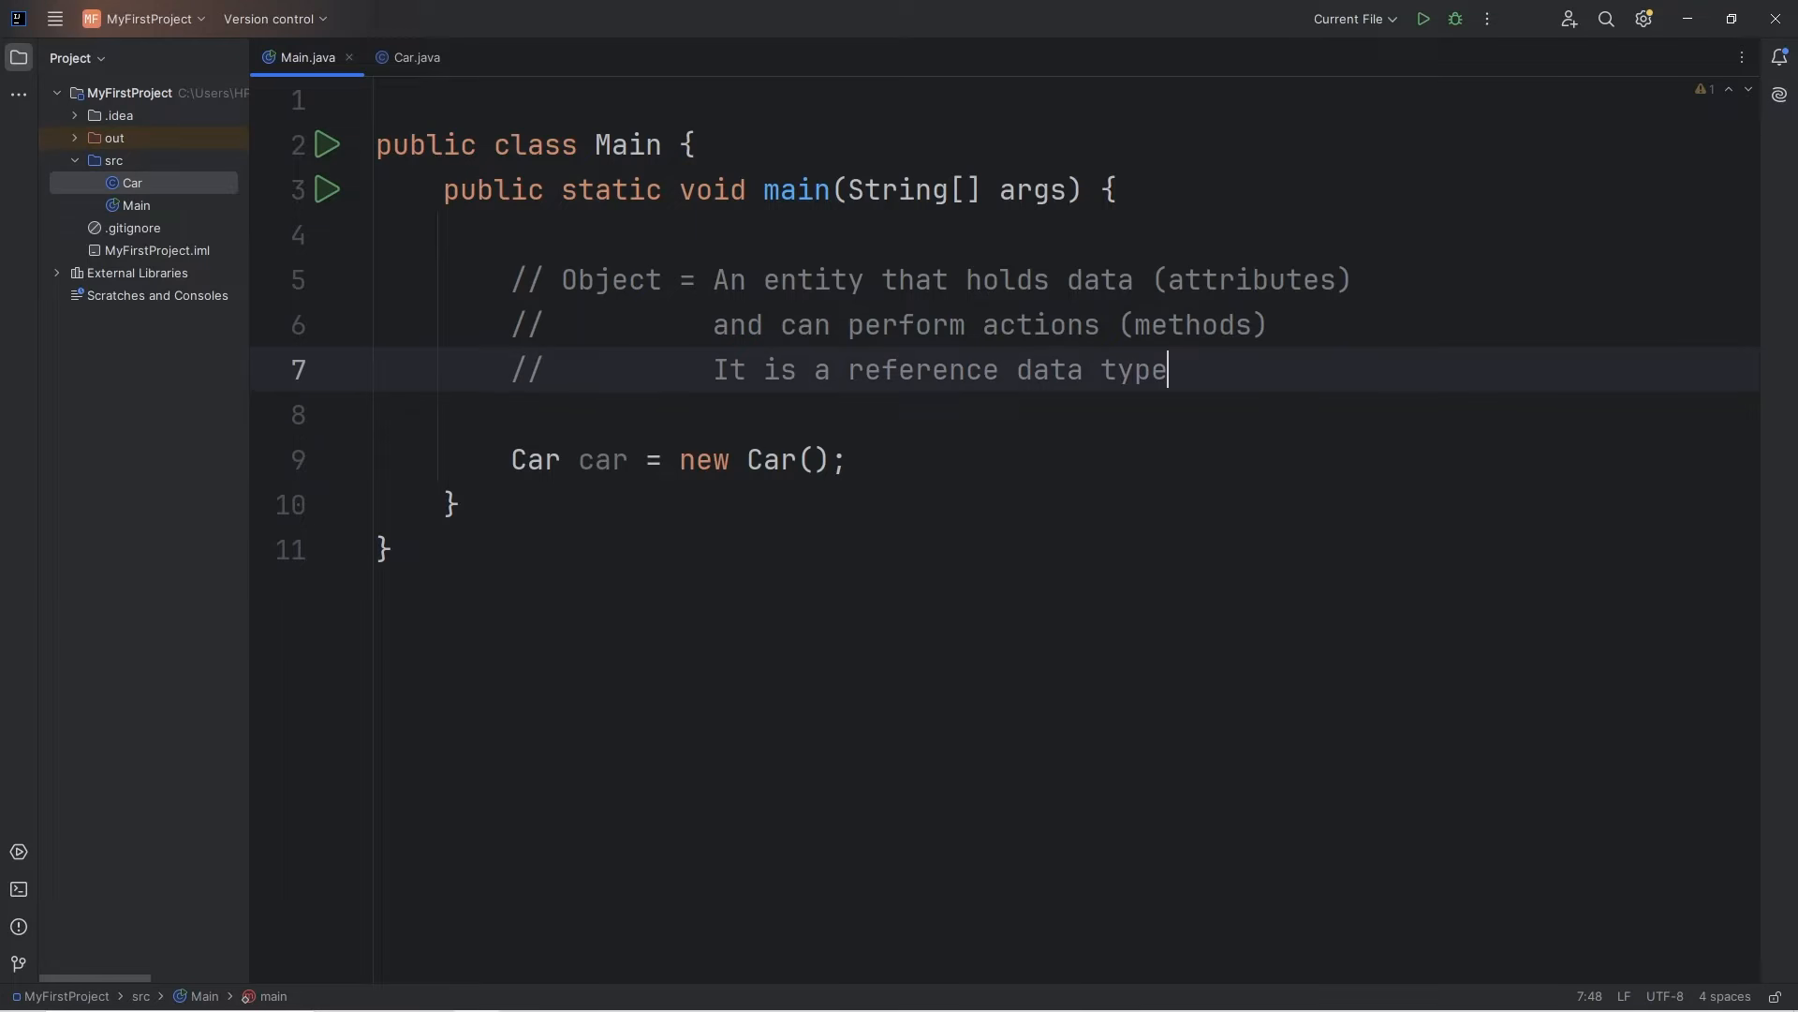
{"action": "double_click", "coordinate": [601, 459]}
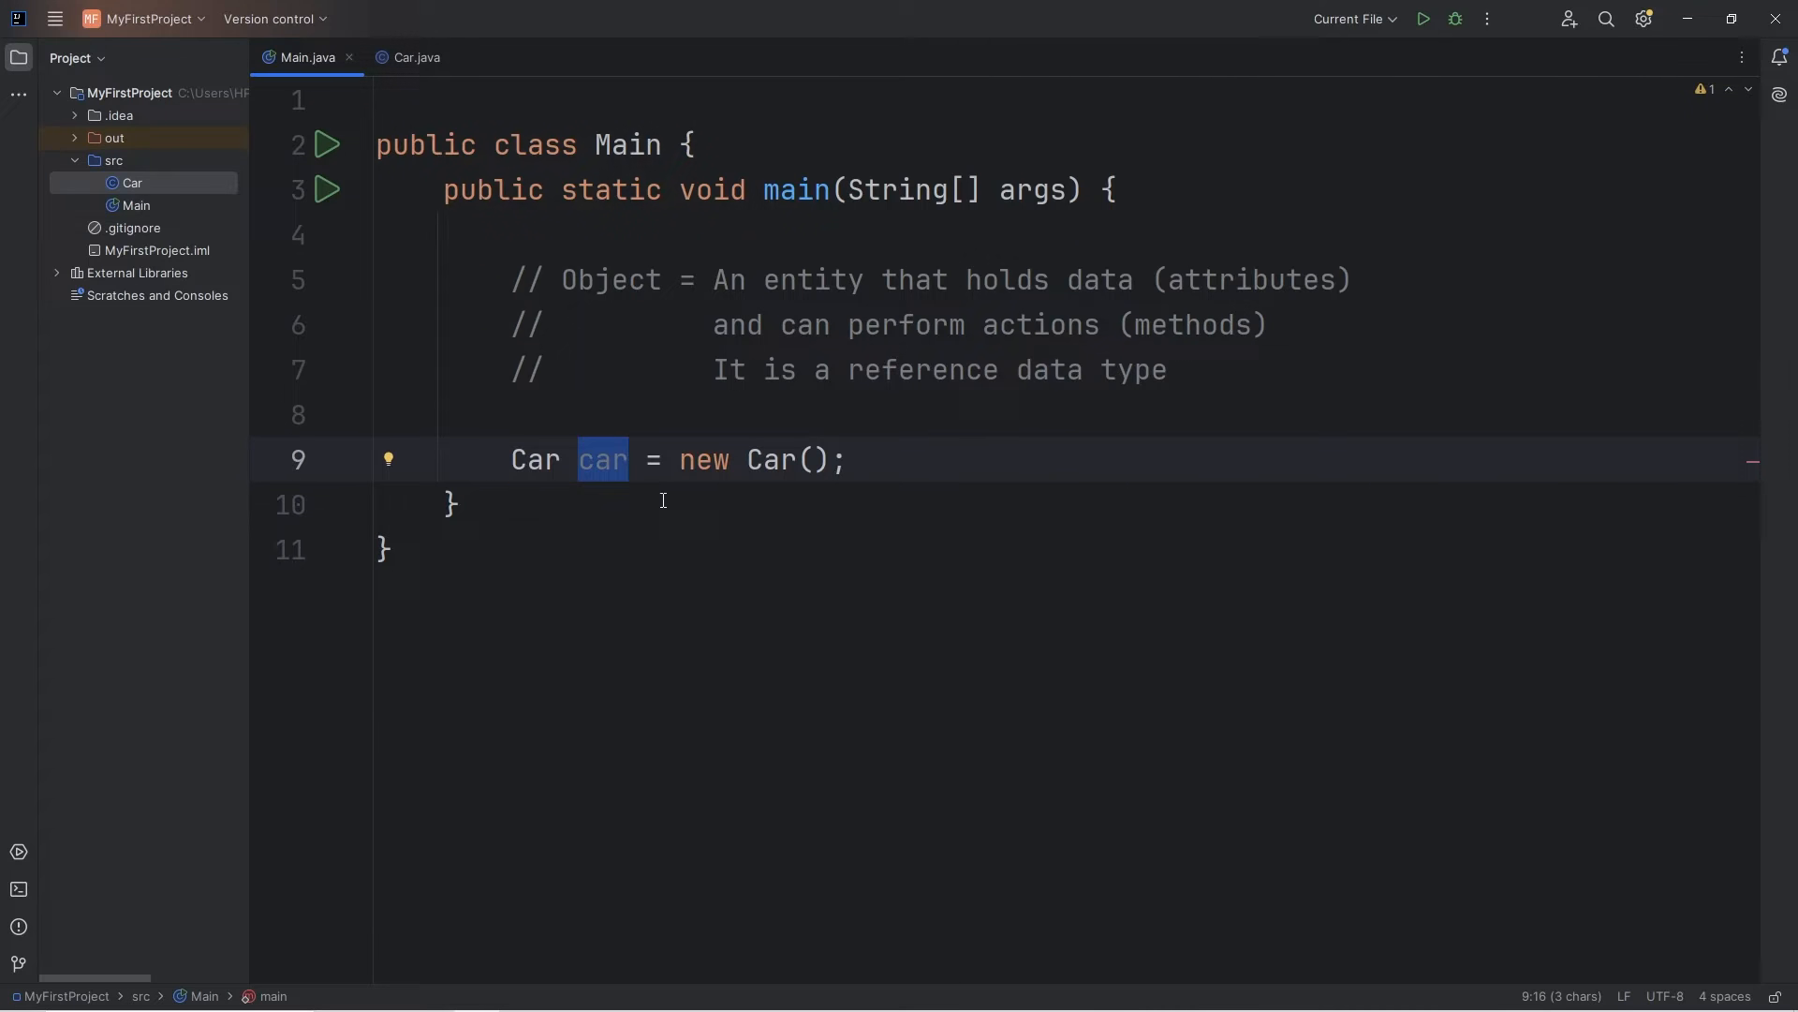
{"action": "left_click", "coordinate": [416, 58]}
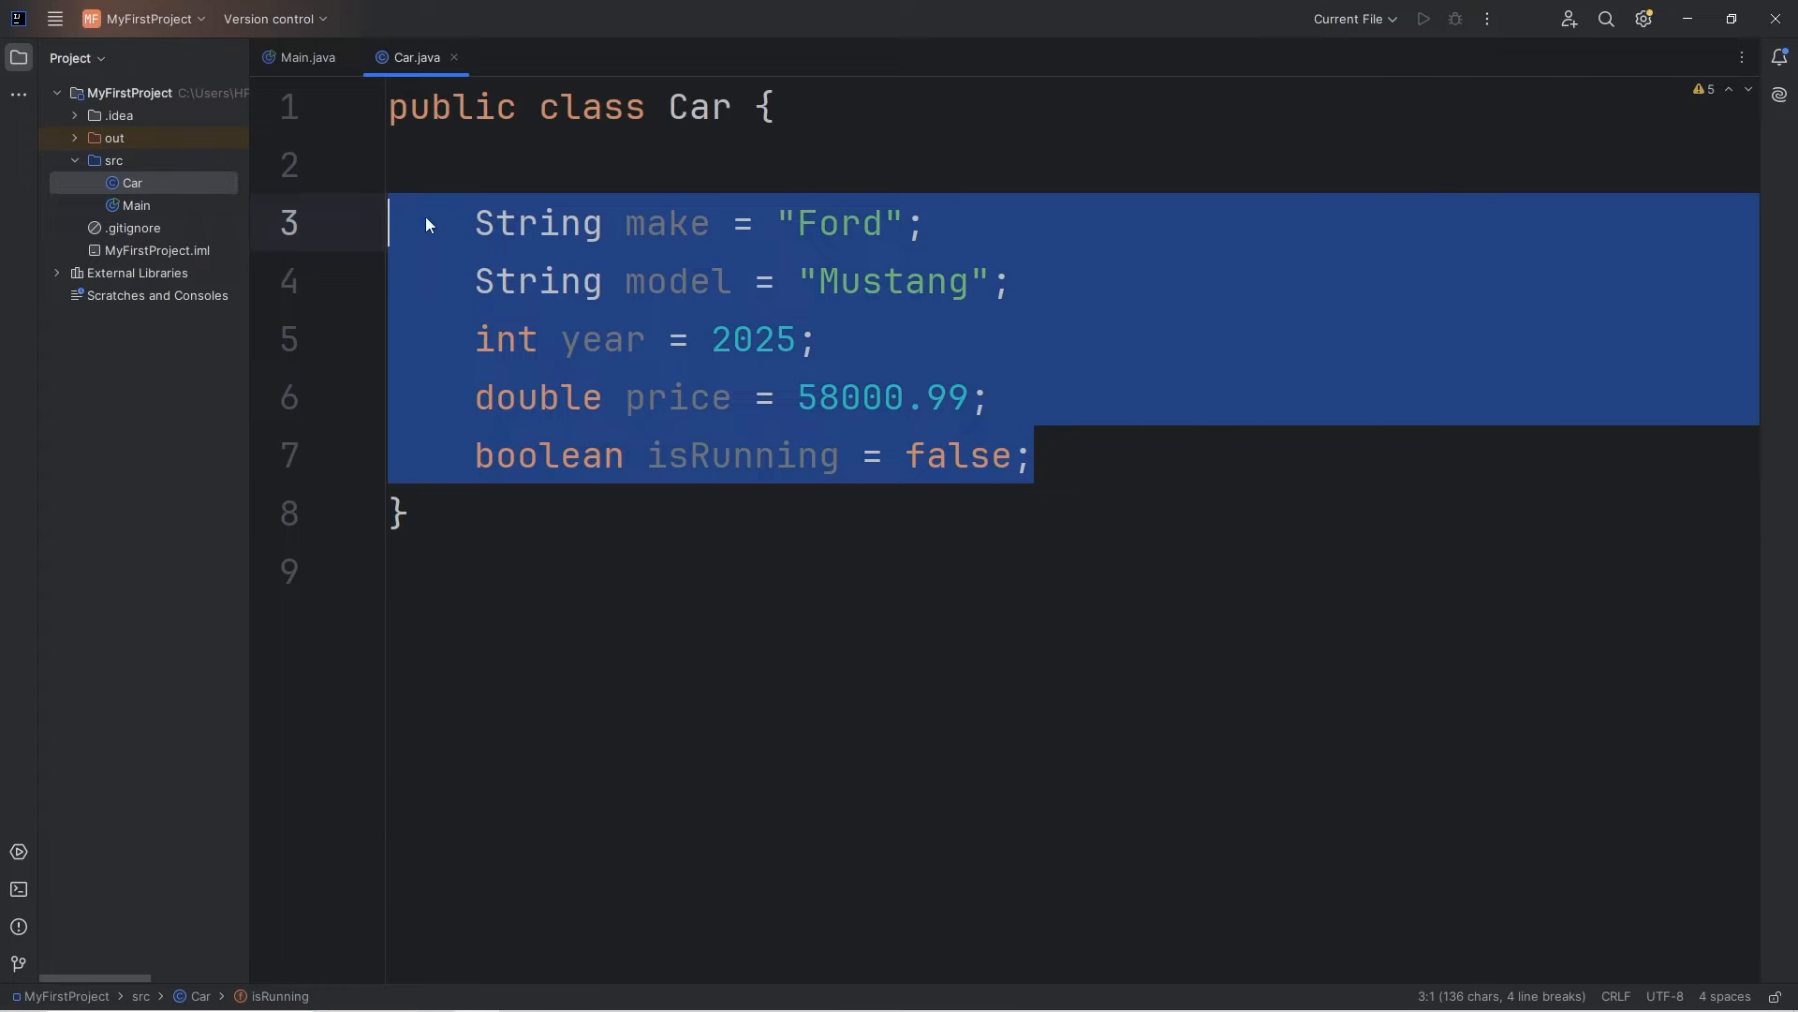
{"action": "left_click", "coordinate": [307, 58]}
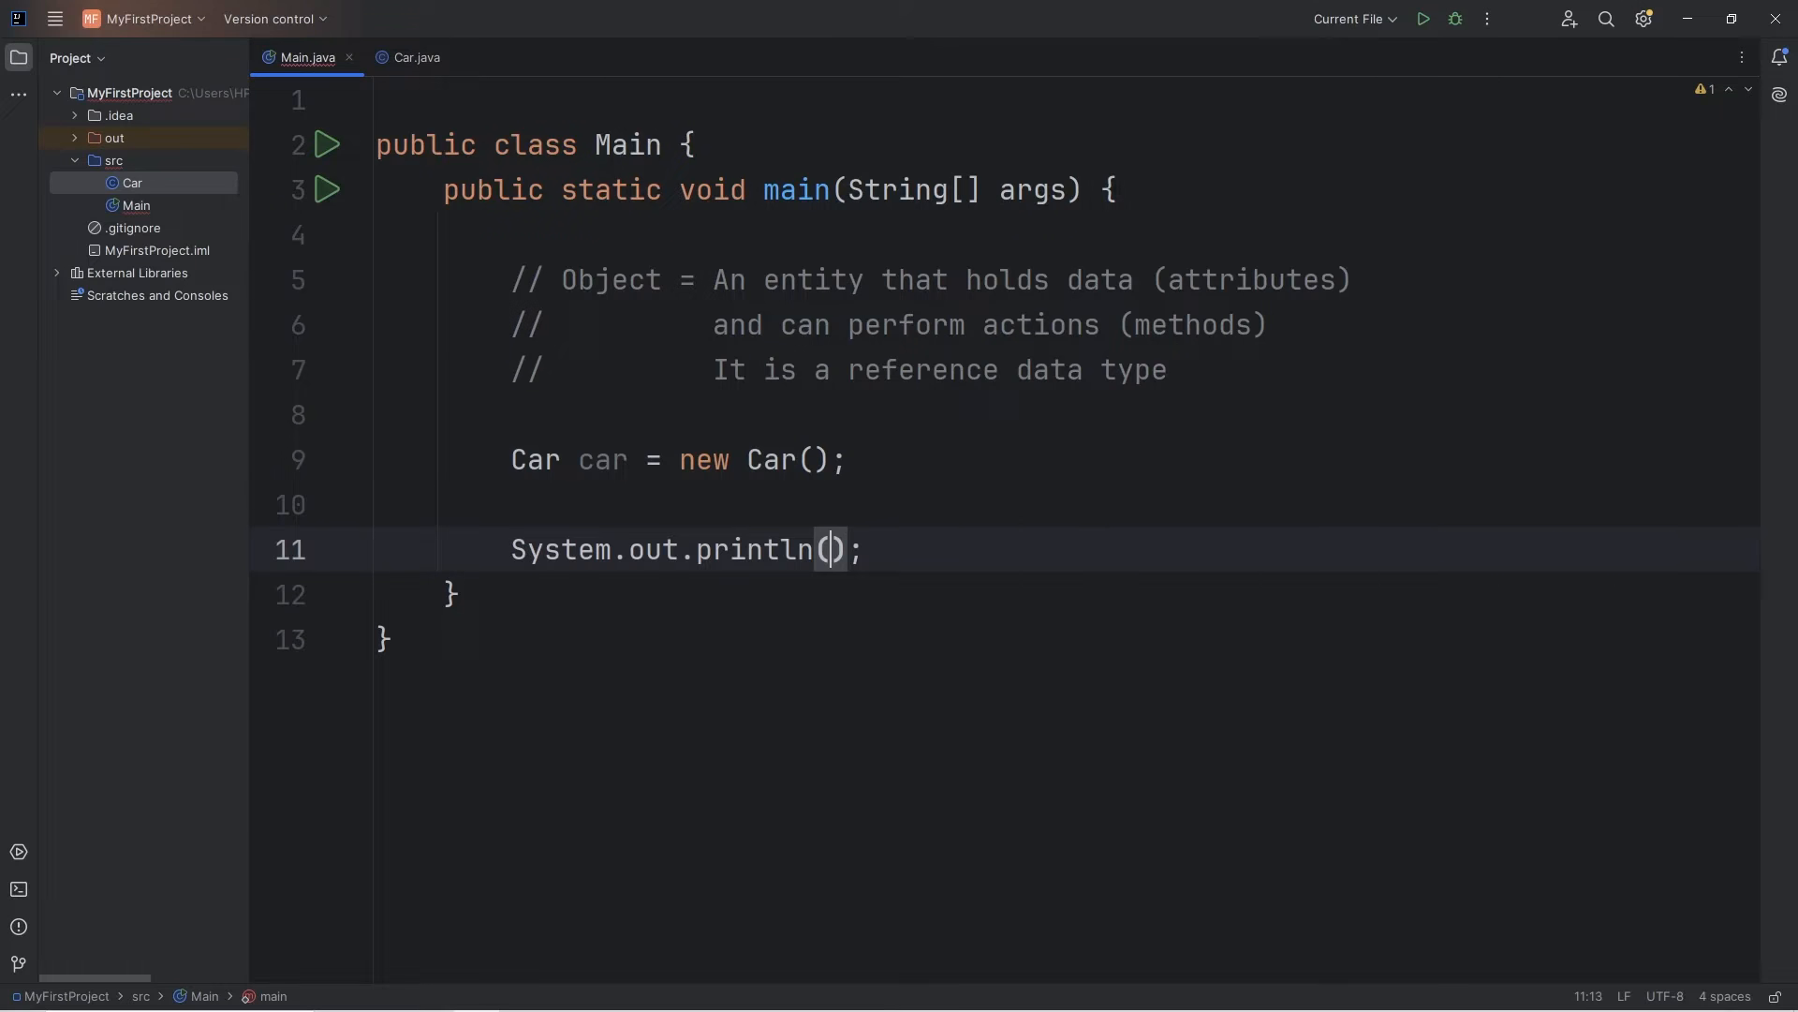
Print car directly and run Main, showing the default output Car@6acbcfc0.
{"action": "type", "text": "car"}
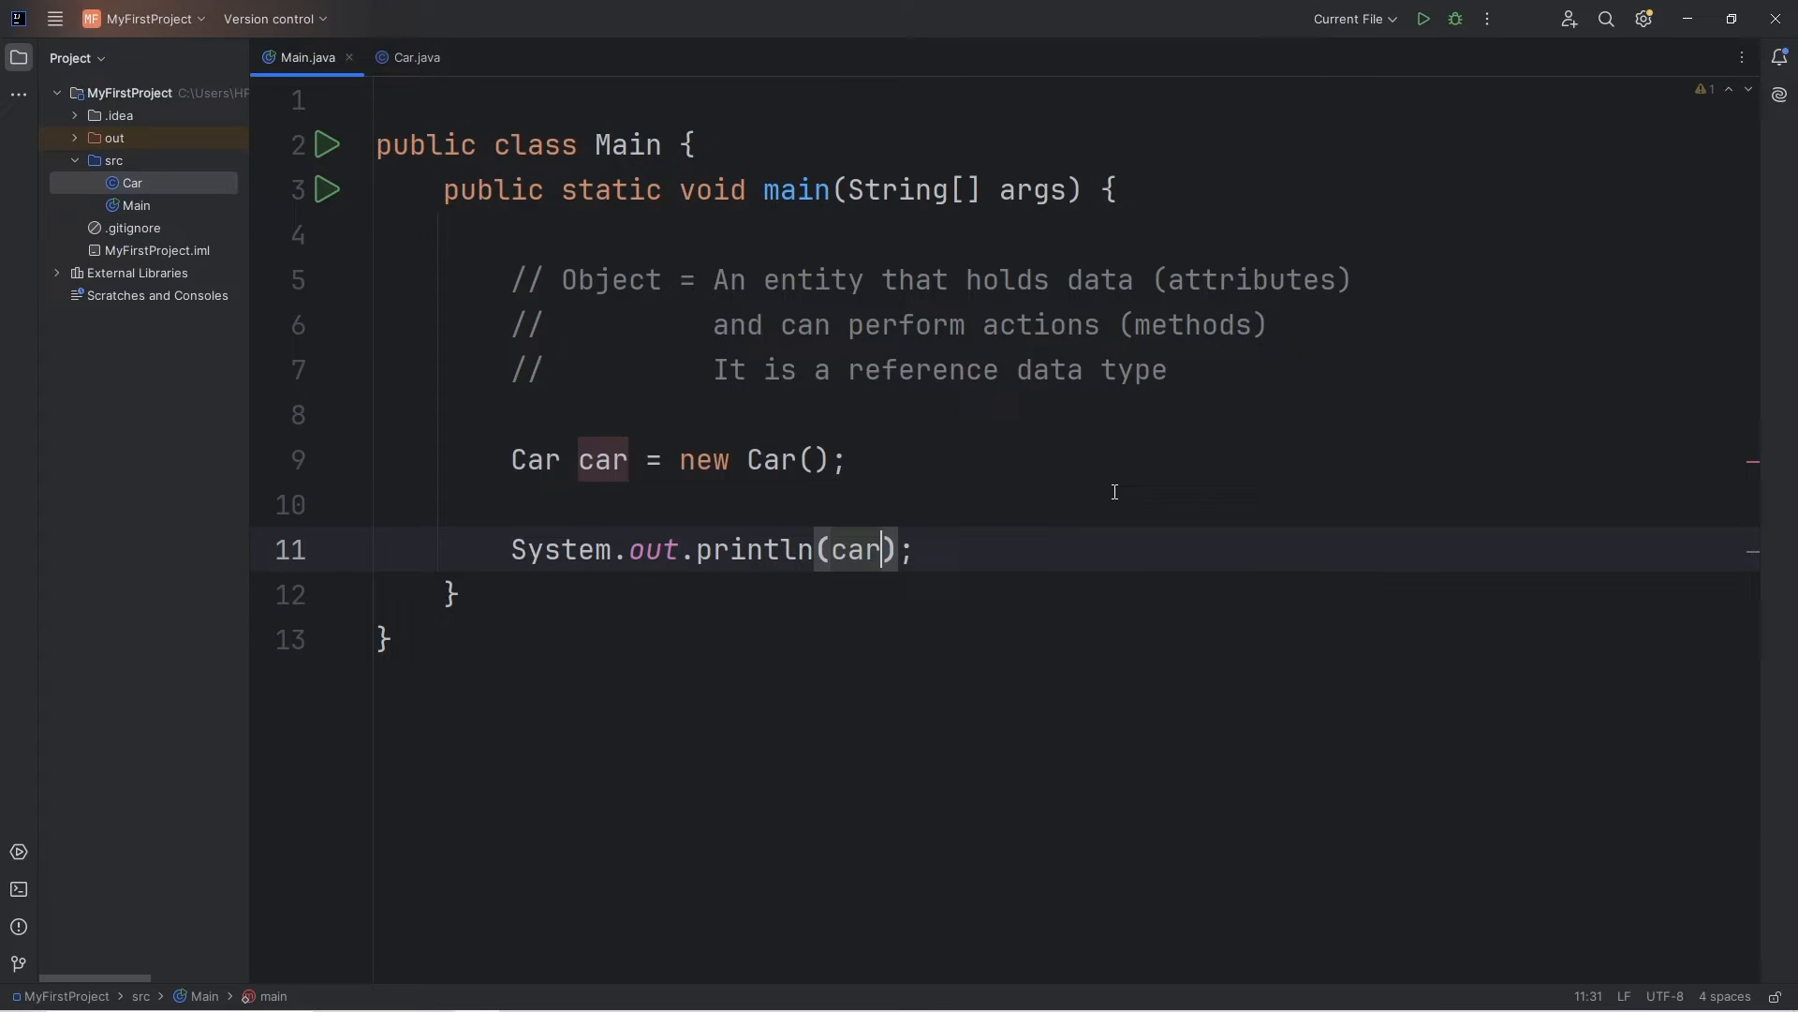
{"action": "left_click", "coordinate": [1422, 18]}
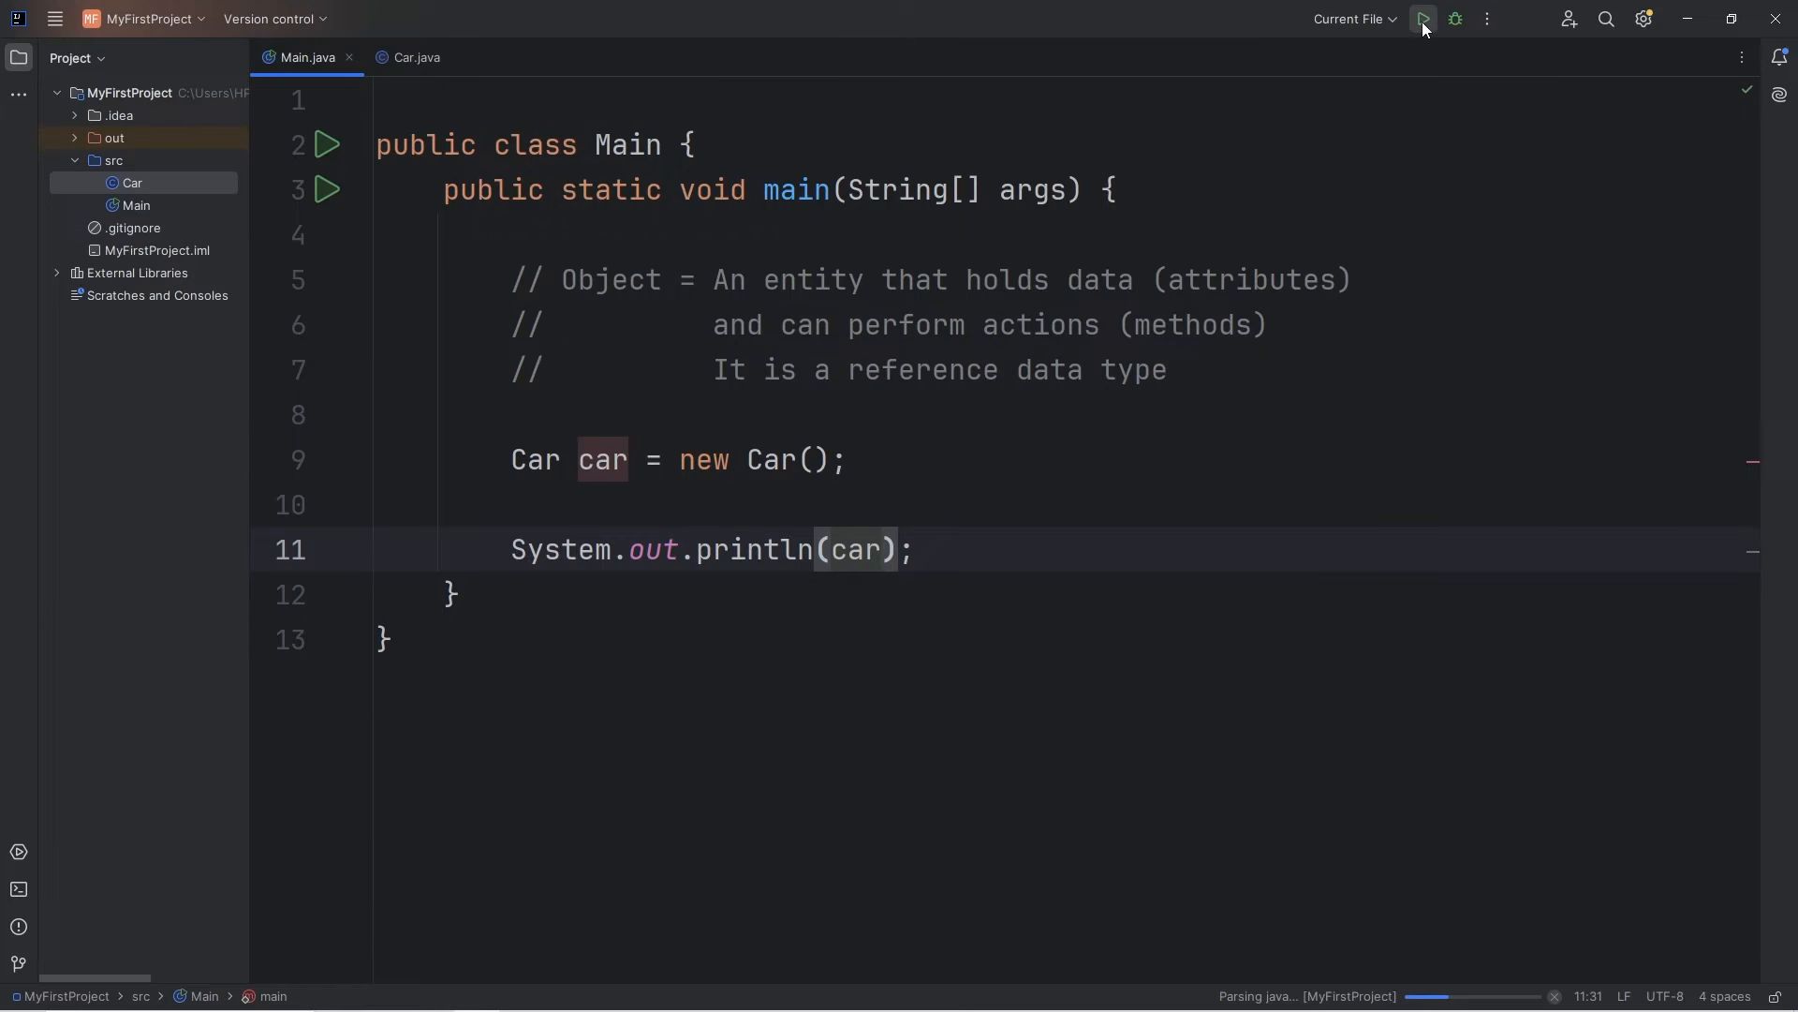
{"action": "left_click", "coordinate": [1422, 19]}
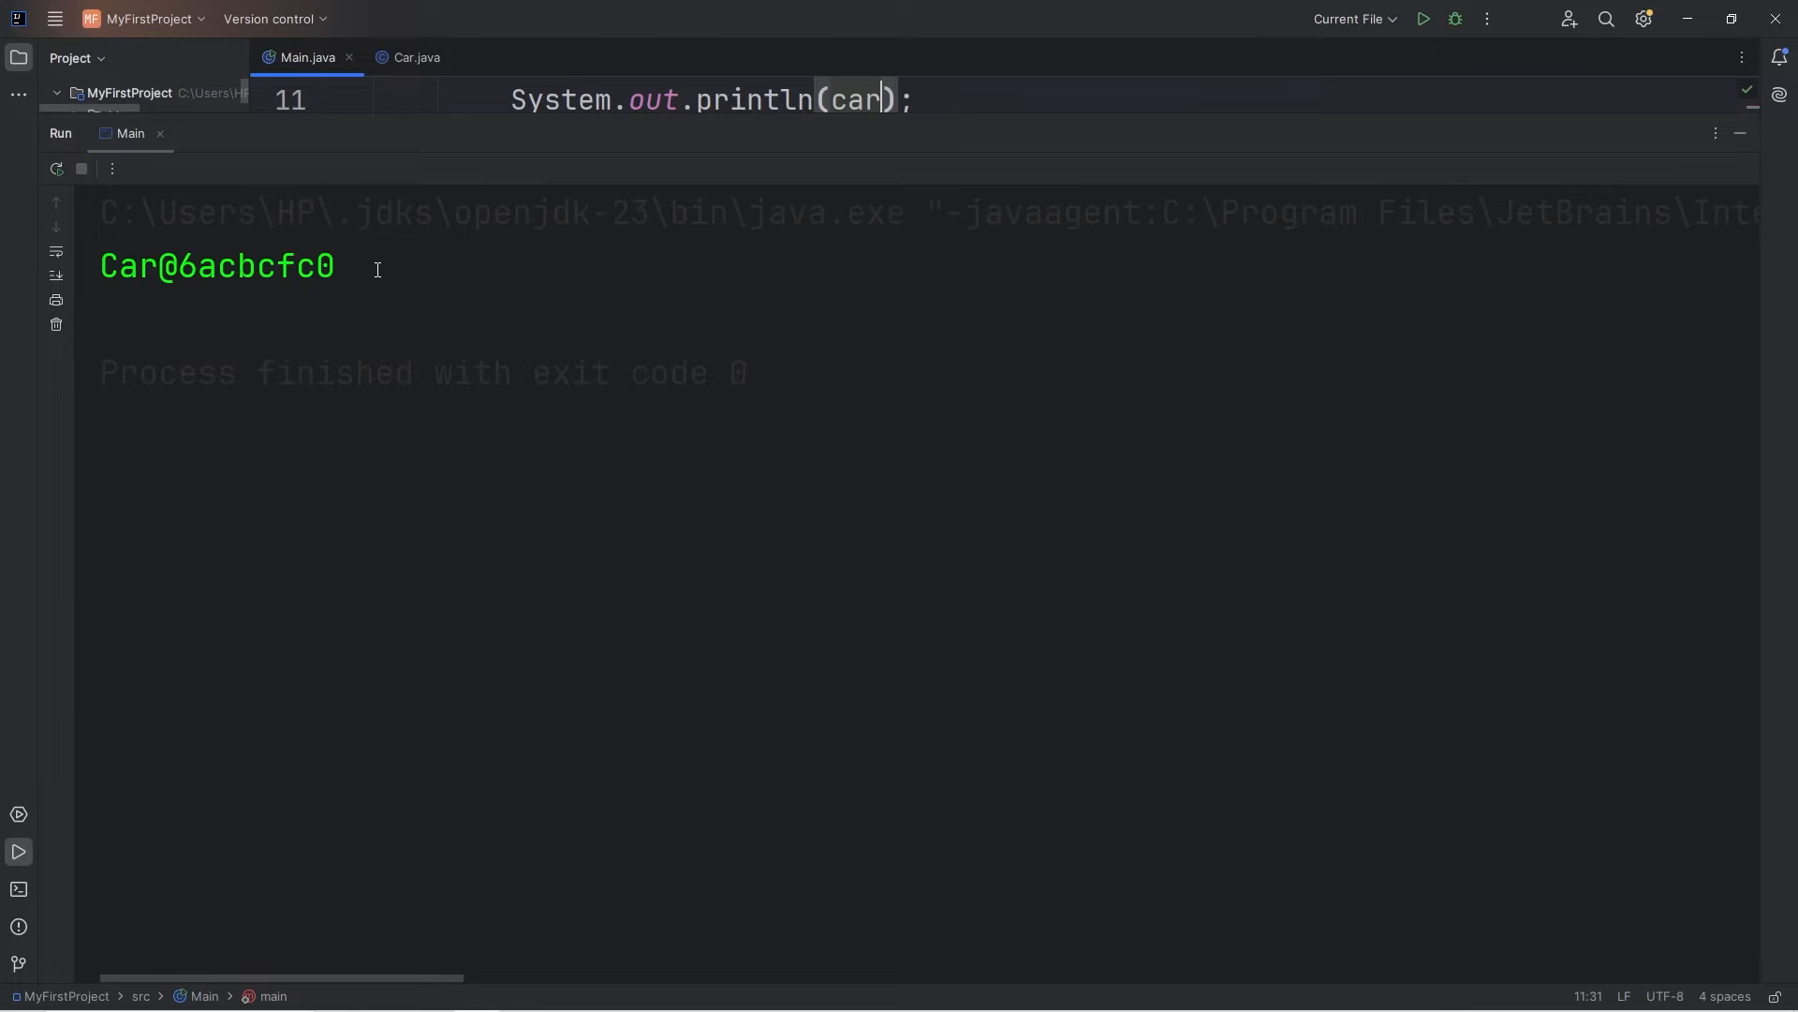
{"action": "double_click", "coordinate": [218, 266]}
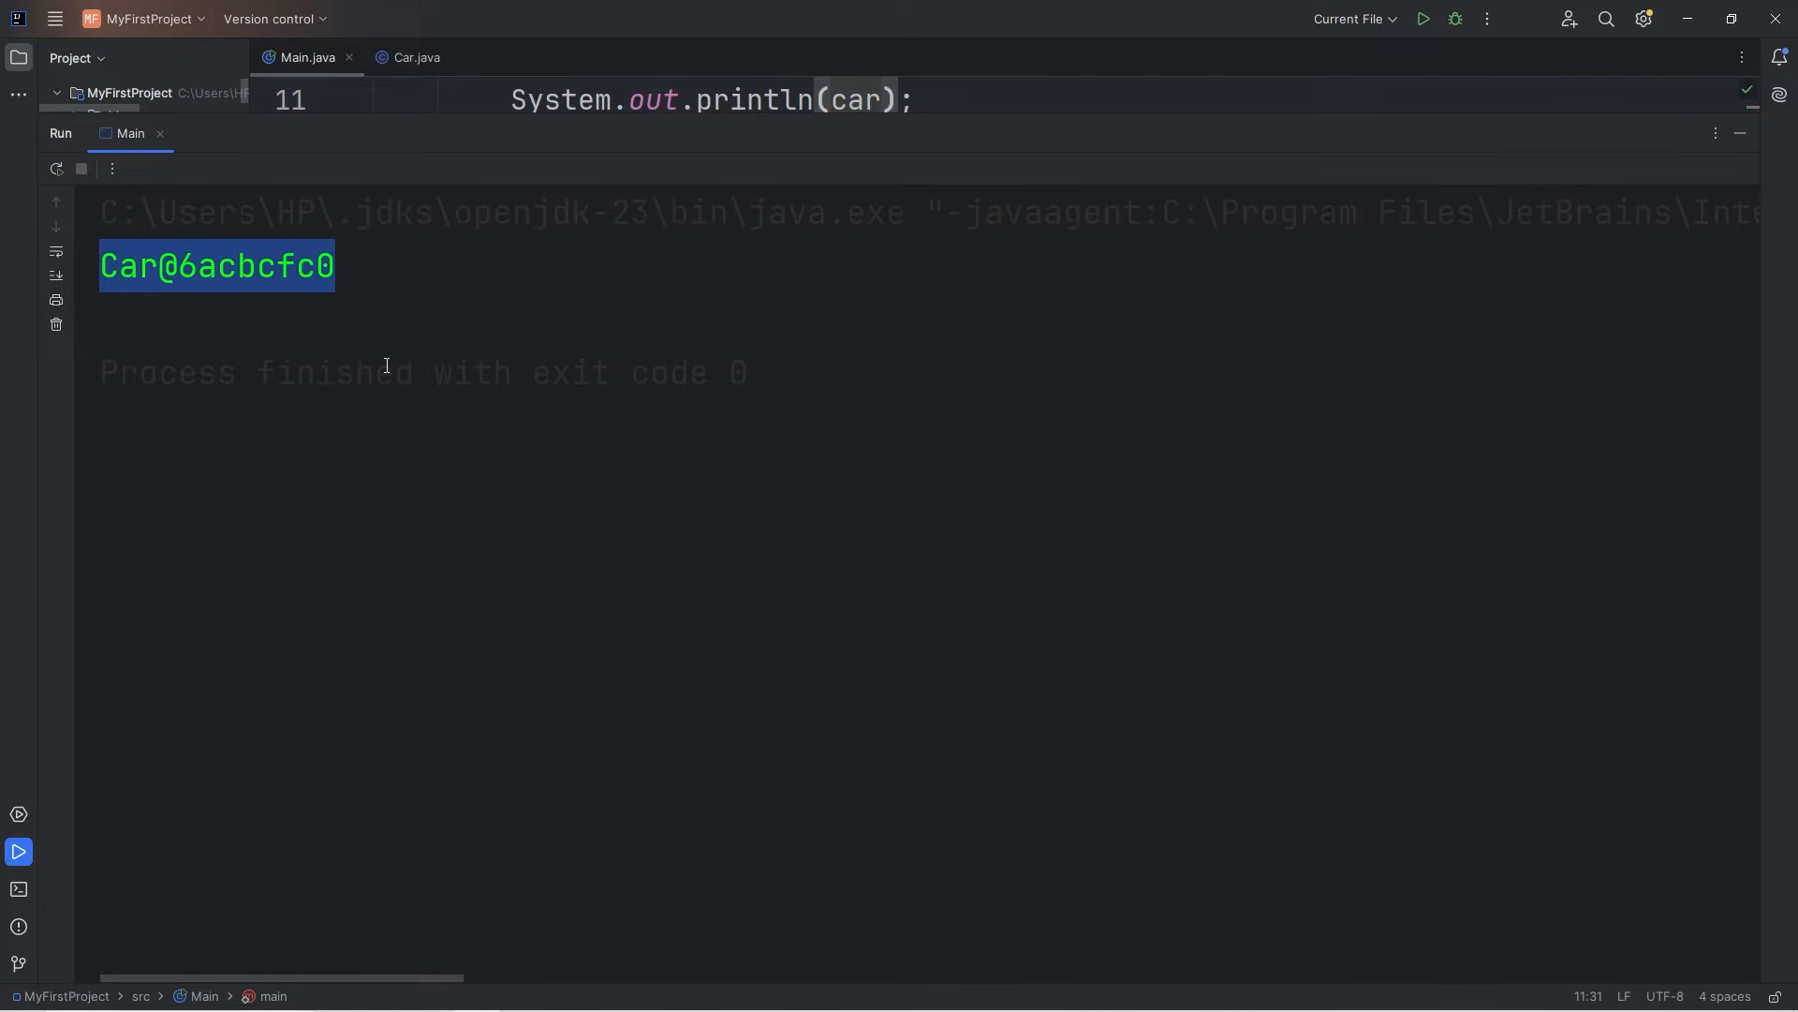
{"action": "mouse_move", "coordinate": [330, 229]}
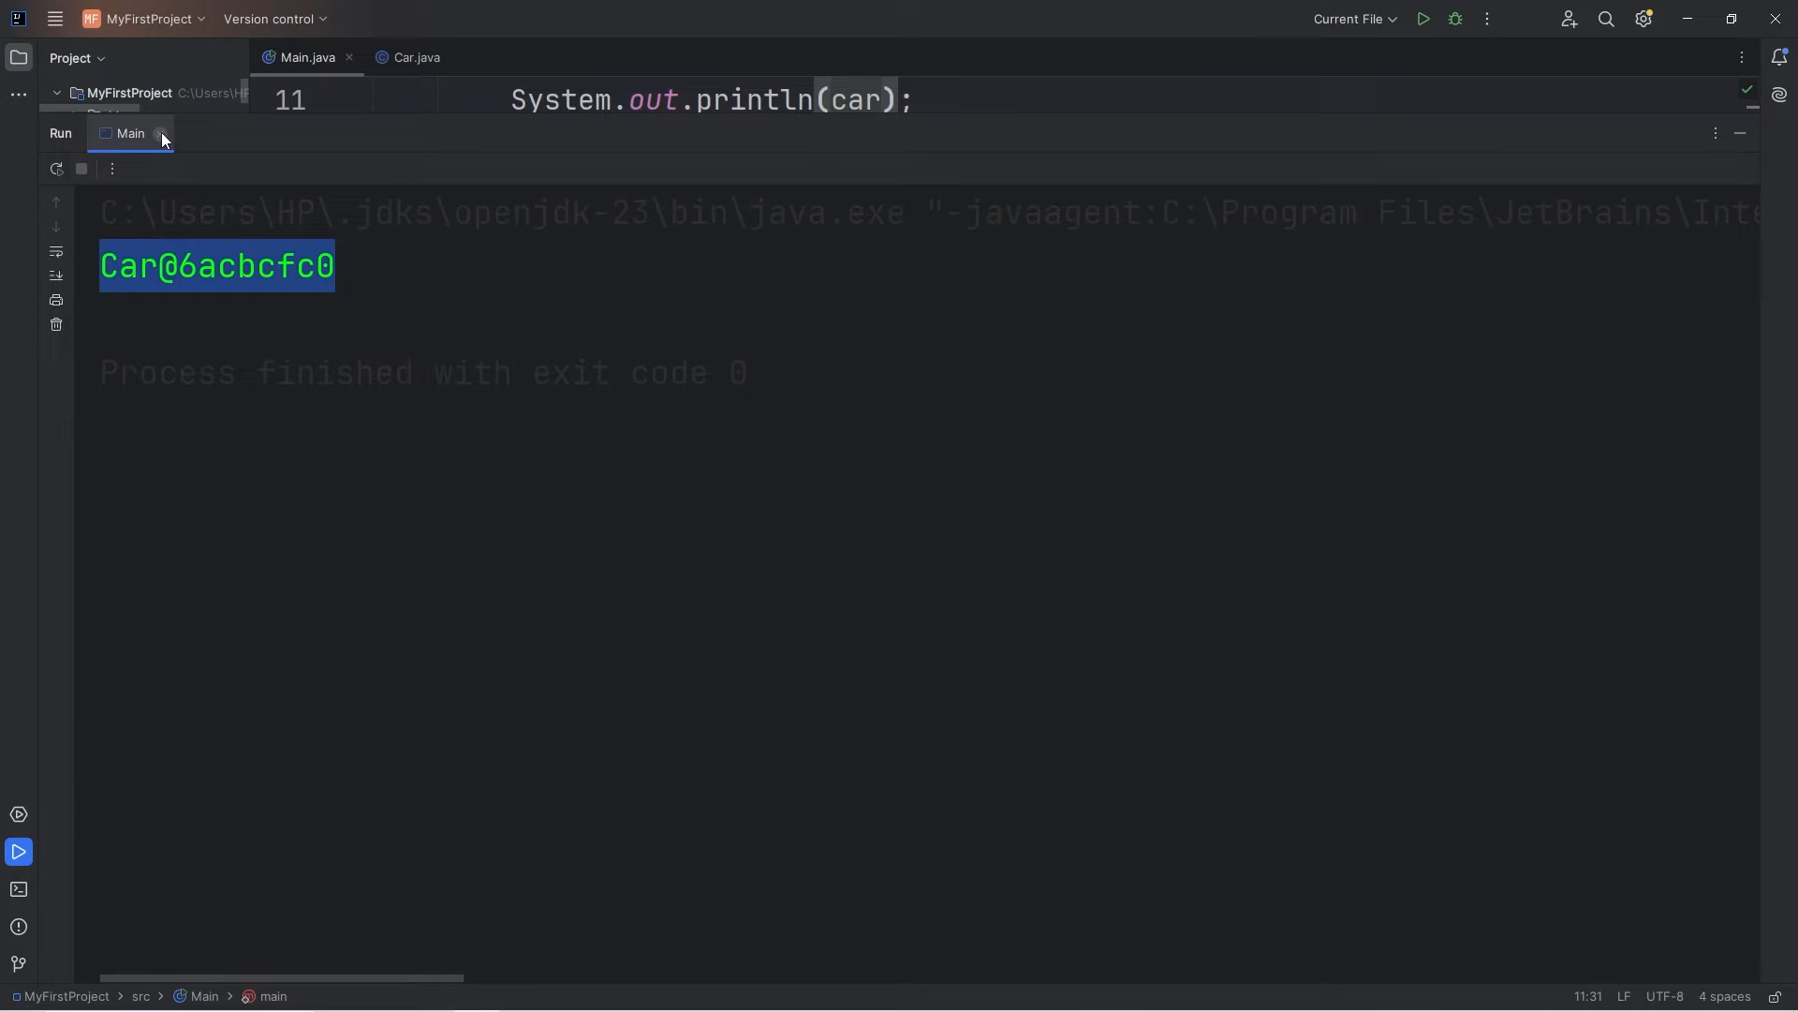
{"action": "left_click", "coordinate": [163, 133]}
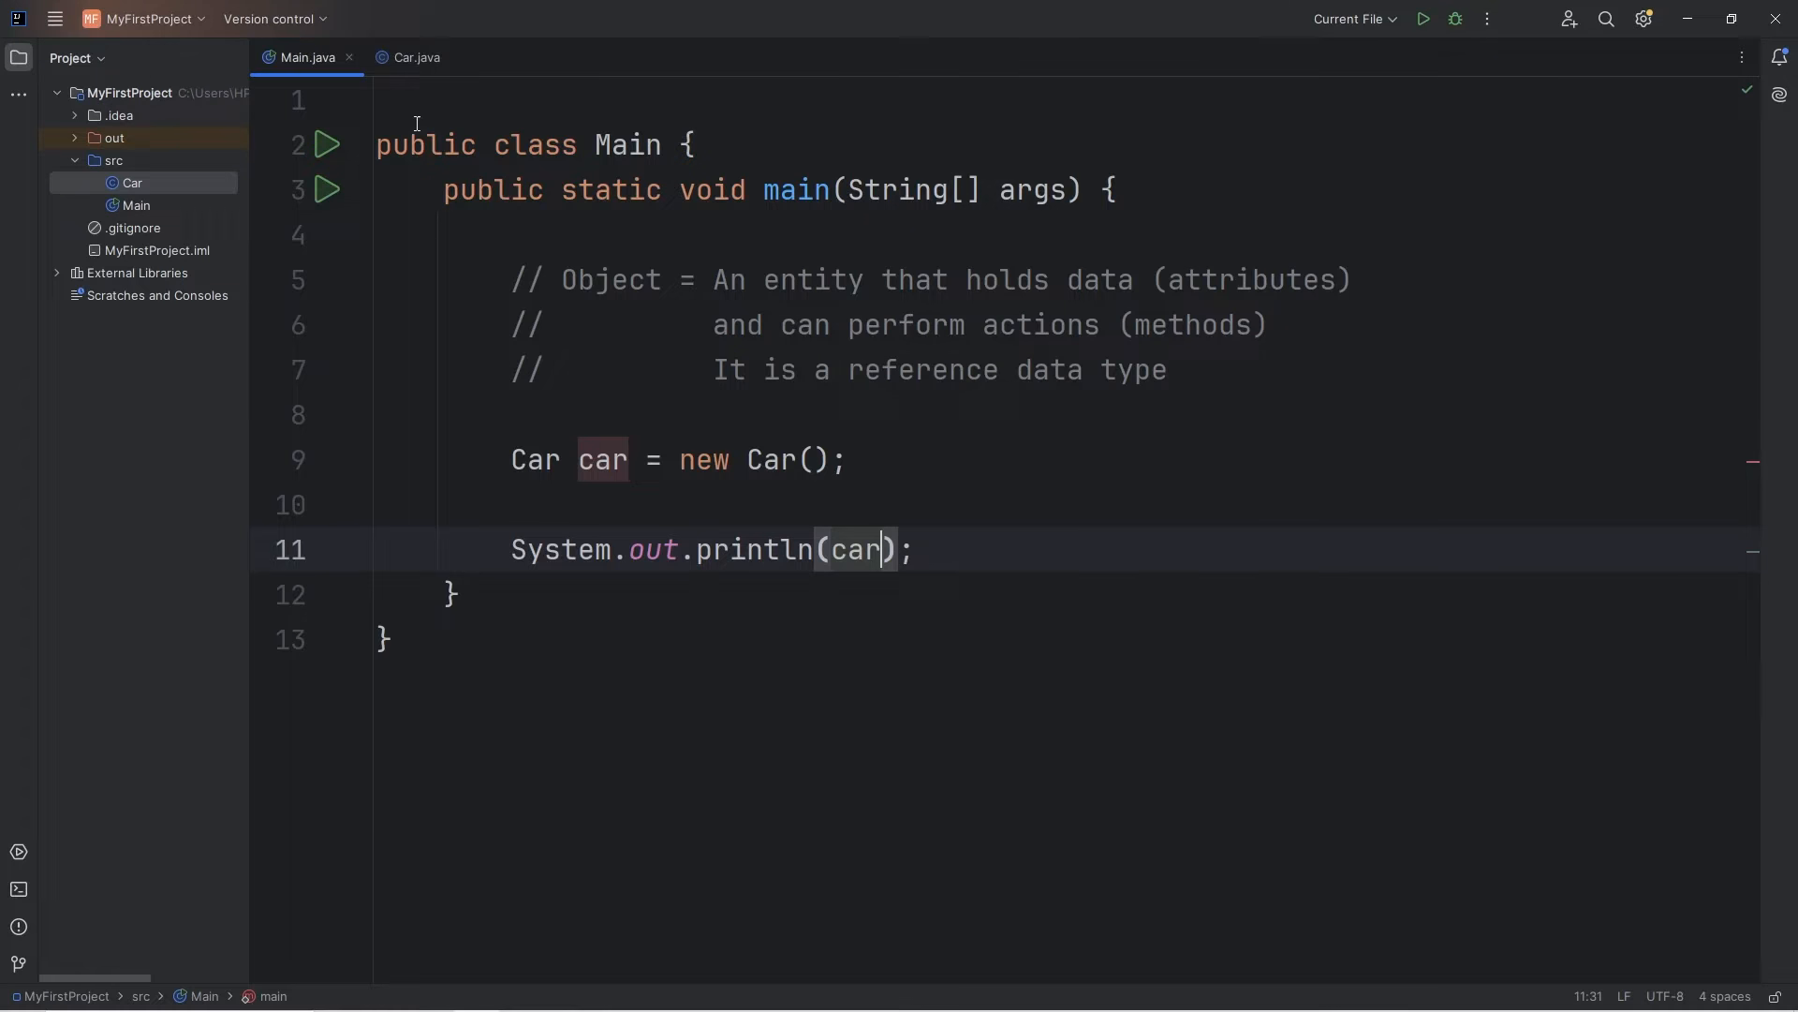
{"action": "left_click", "coordinate": [416, 58]}
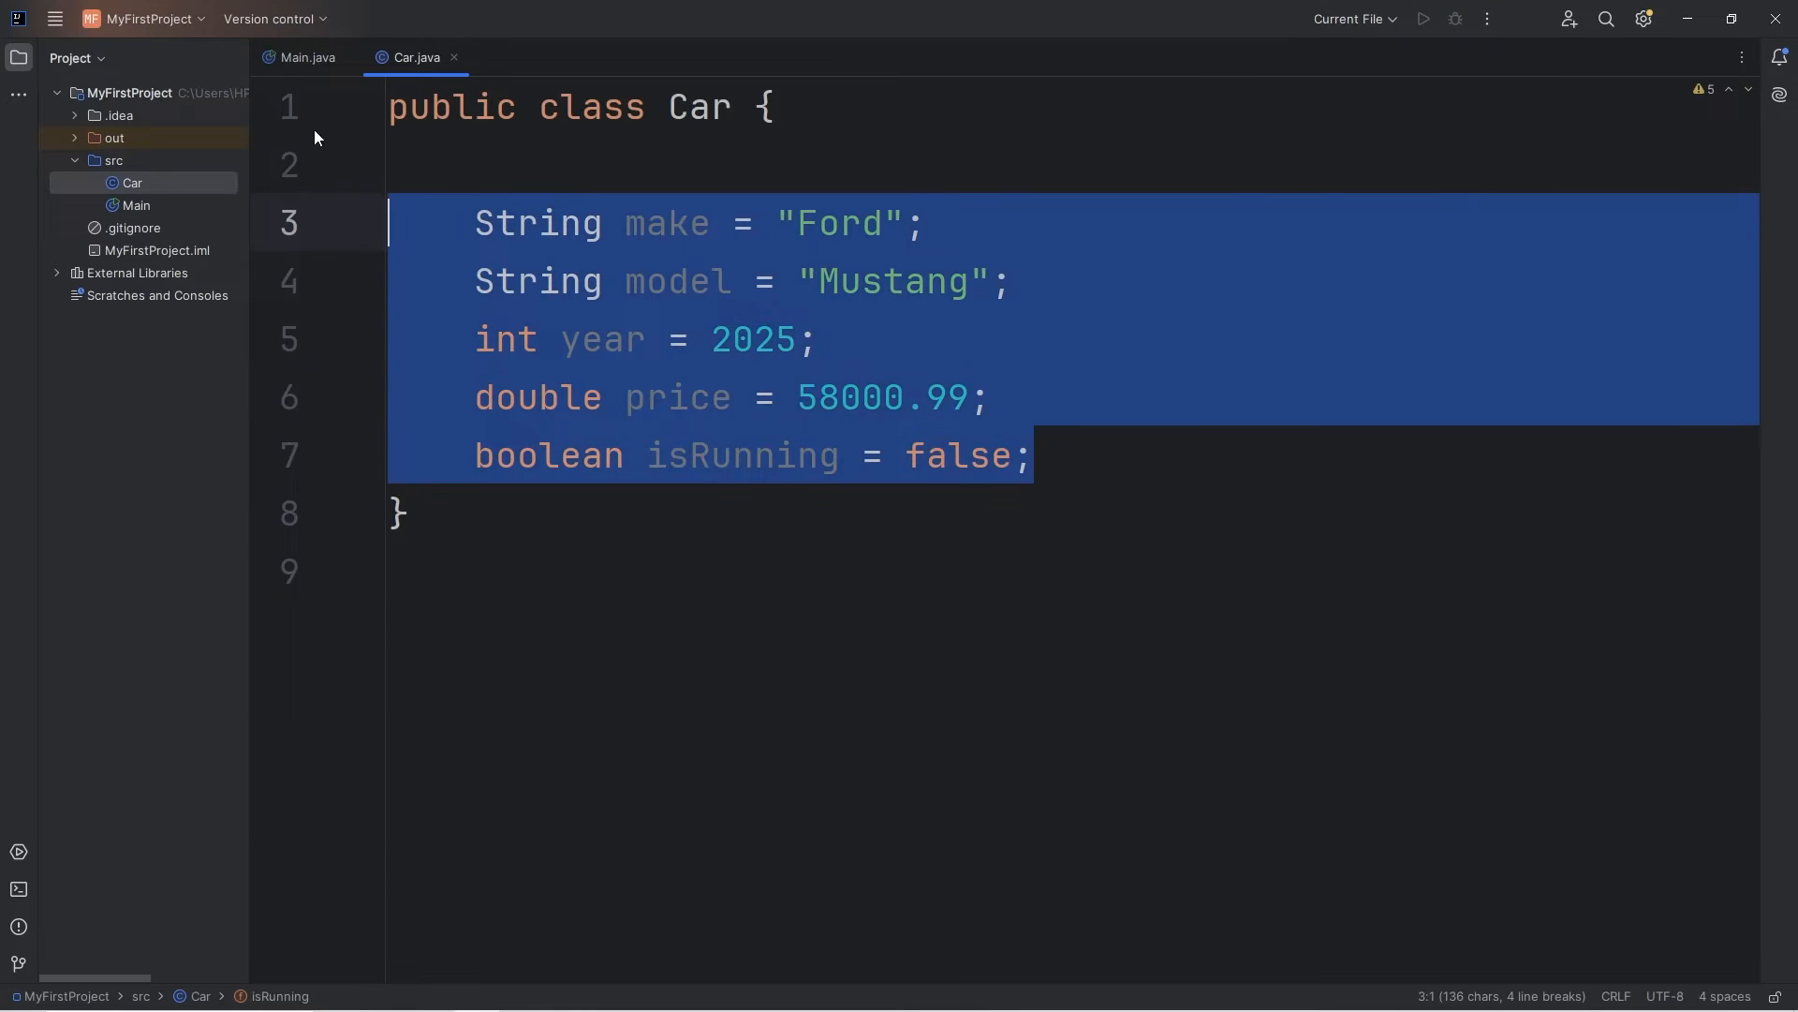
{"action": "left_click", "coordinate": [306, 58]}
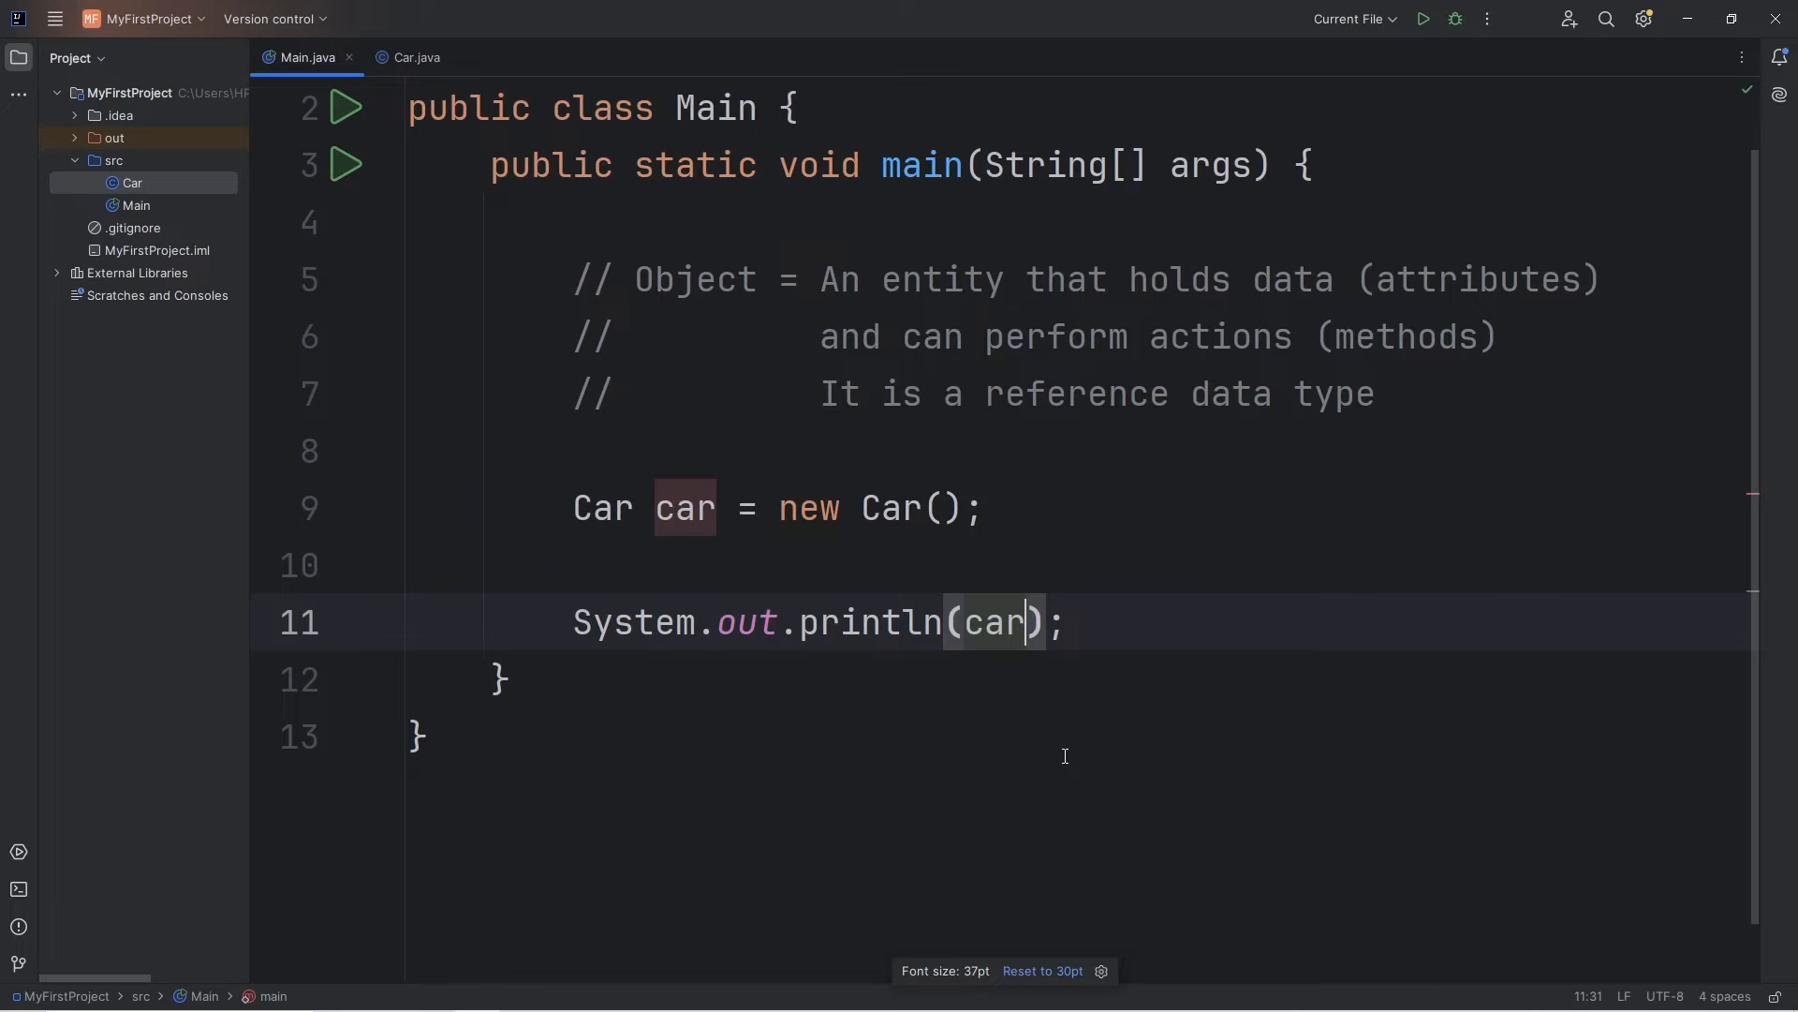
Print car.model and car.make on separate lines and run Main to see Ford and Mustang.
{"action": "type", "text": "."}
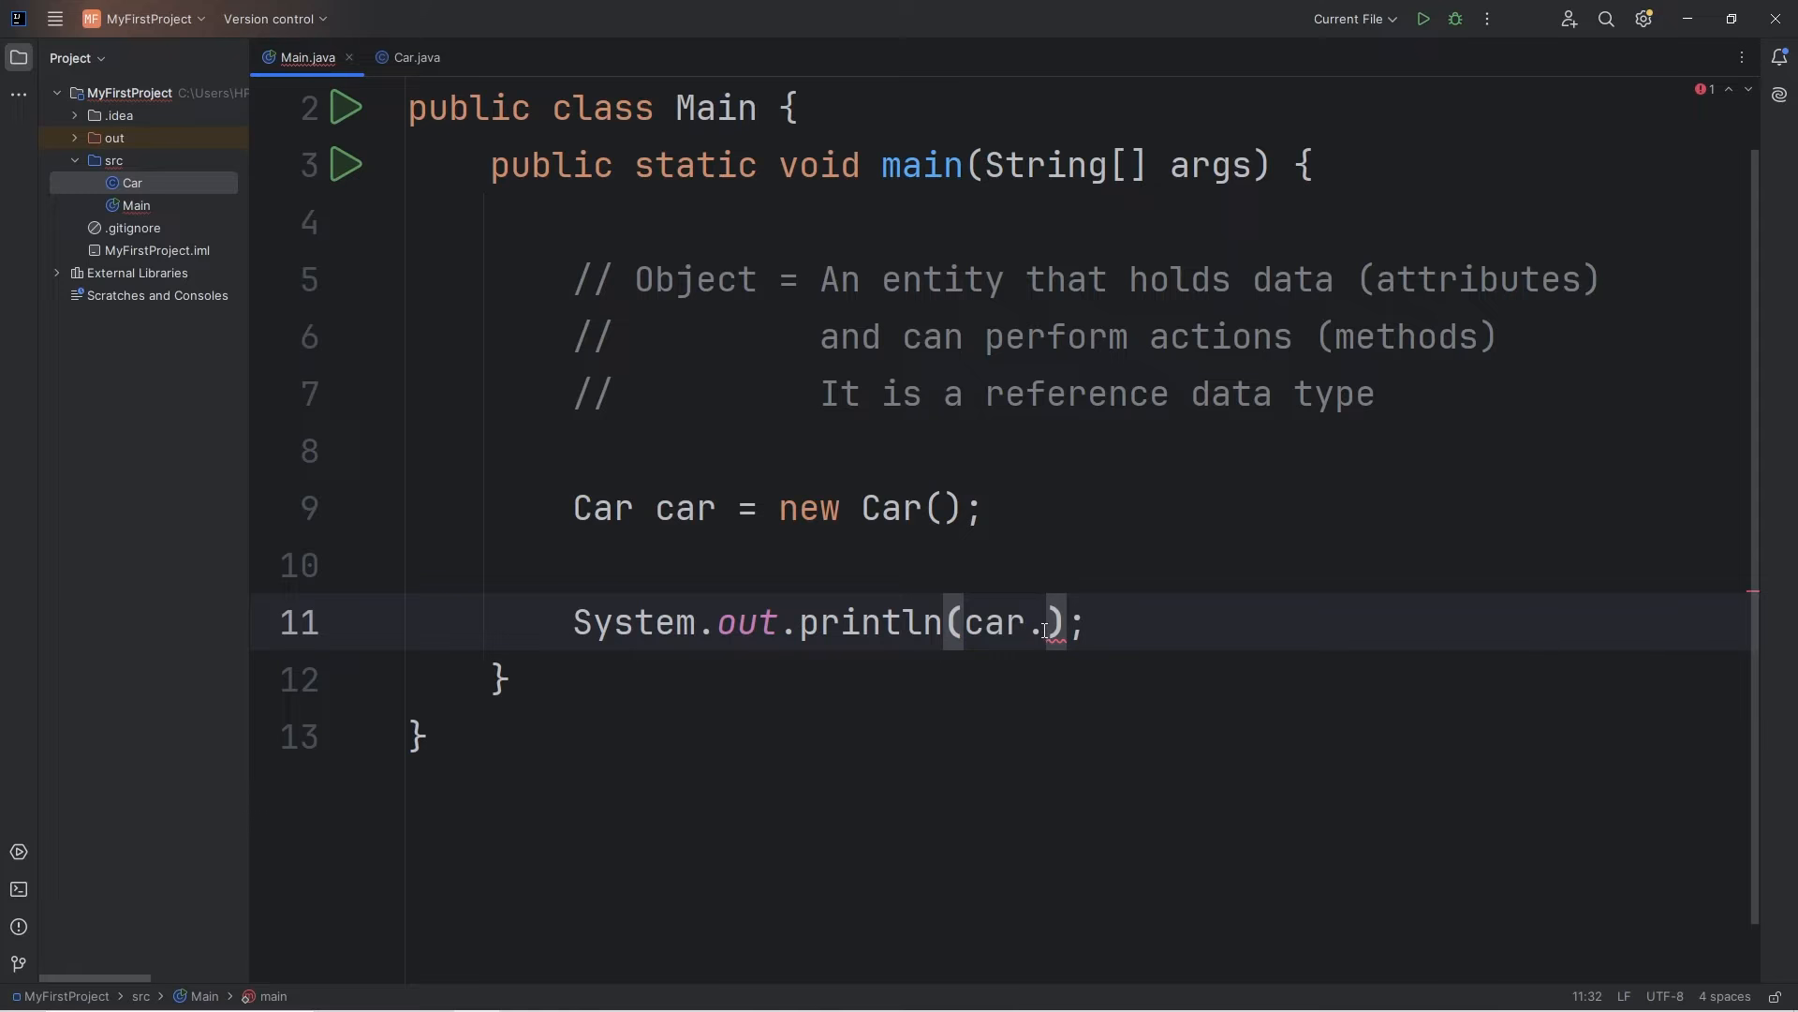
{"action": "double_click", "coordinate": [993, 621]}
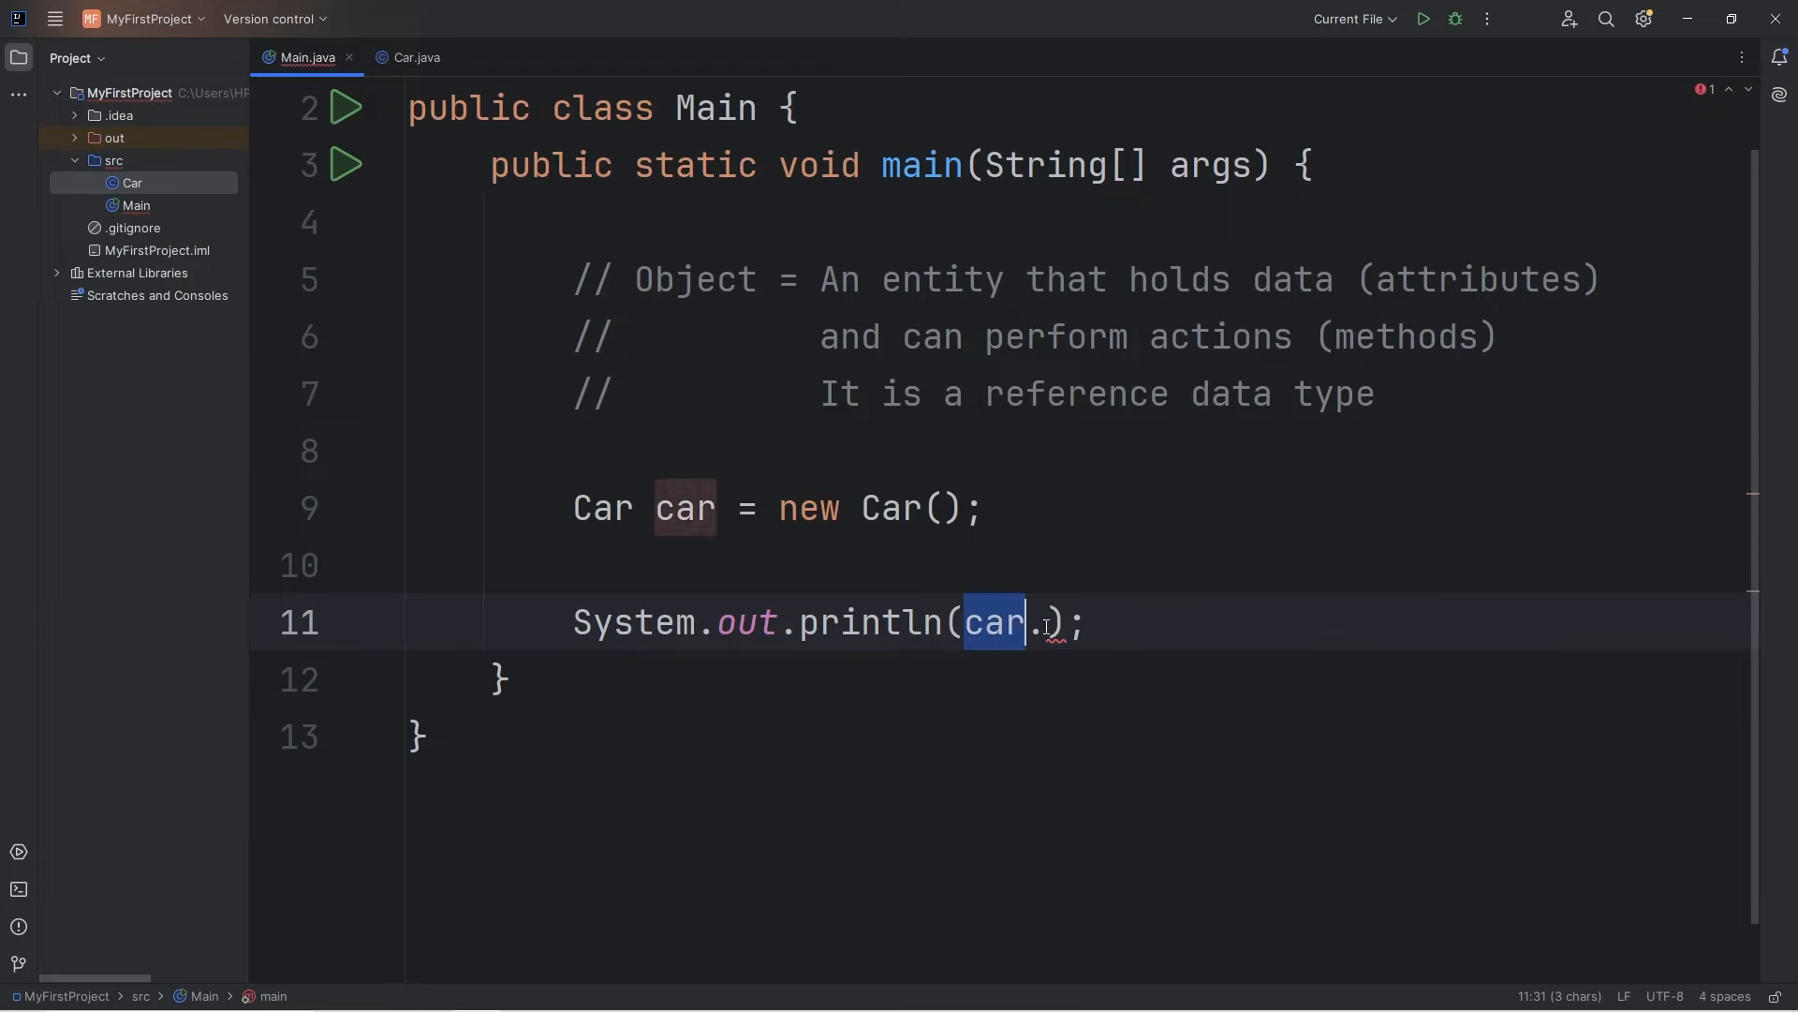
{"action": "type", "text": ".mod"}
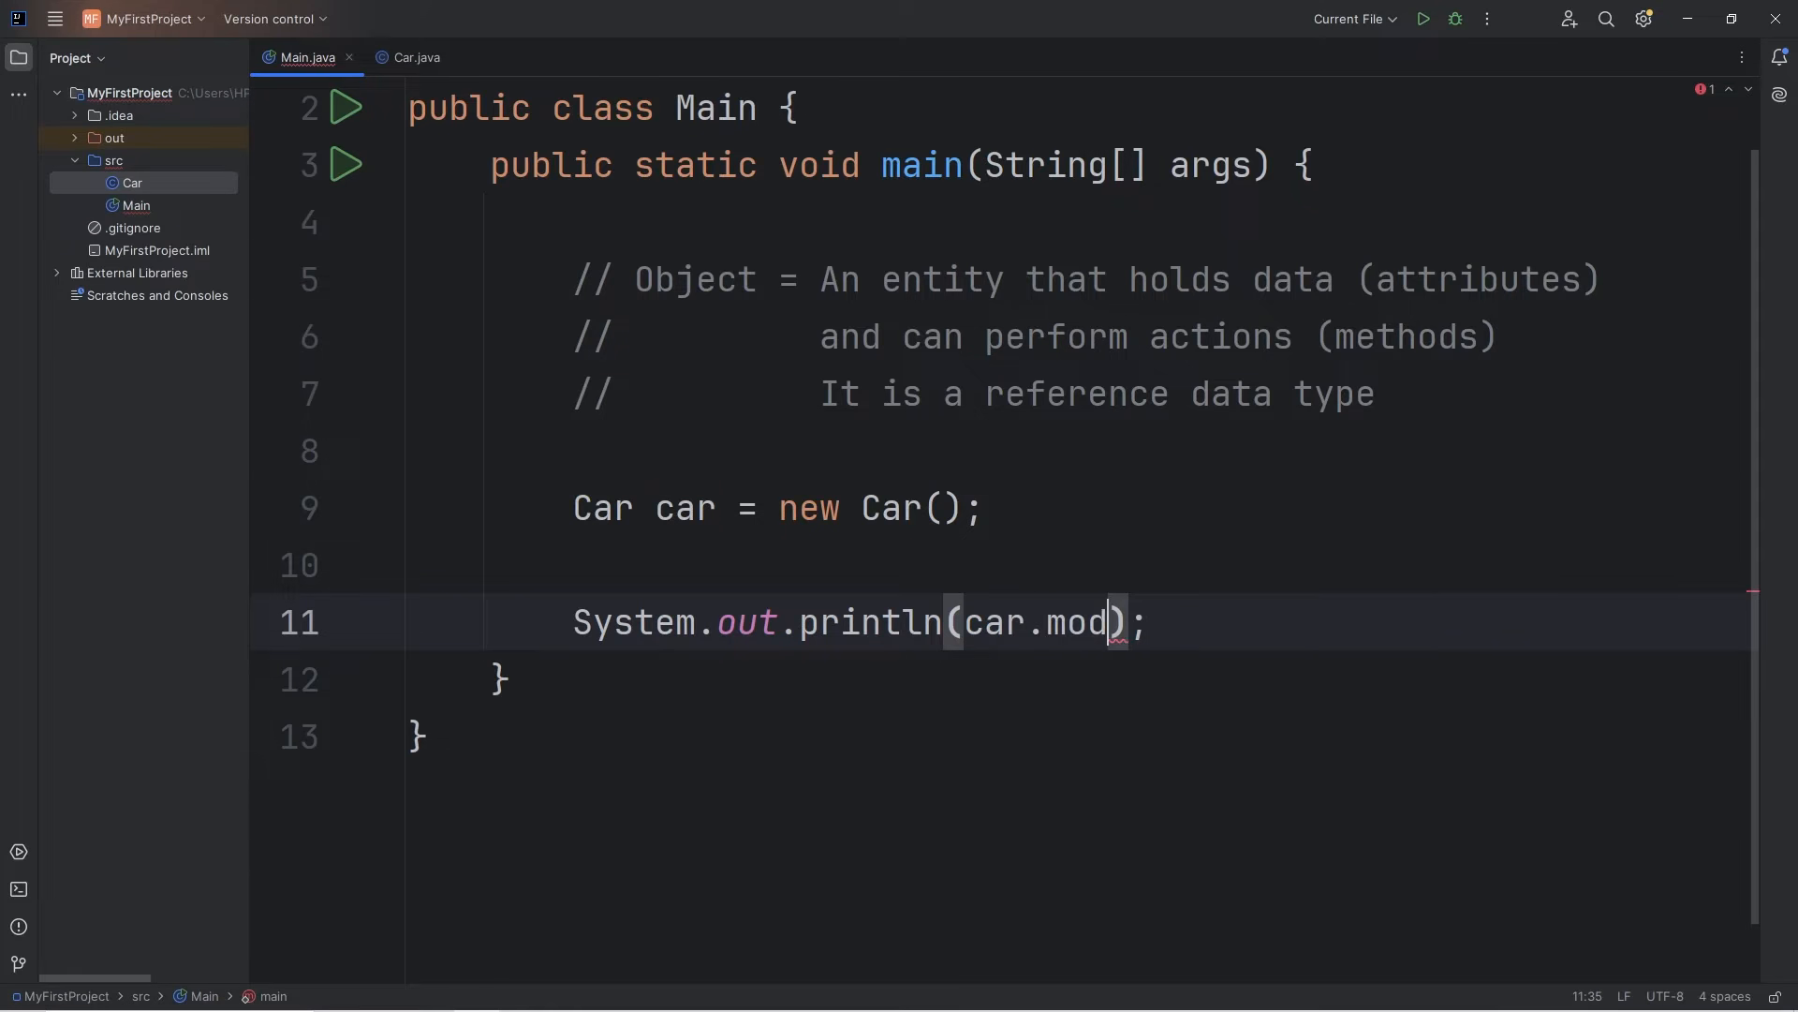
{"action": "type", "text": "el"}
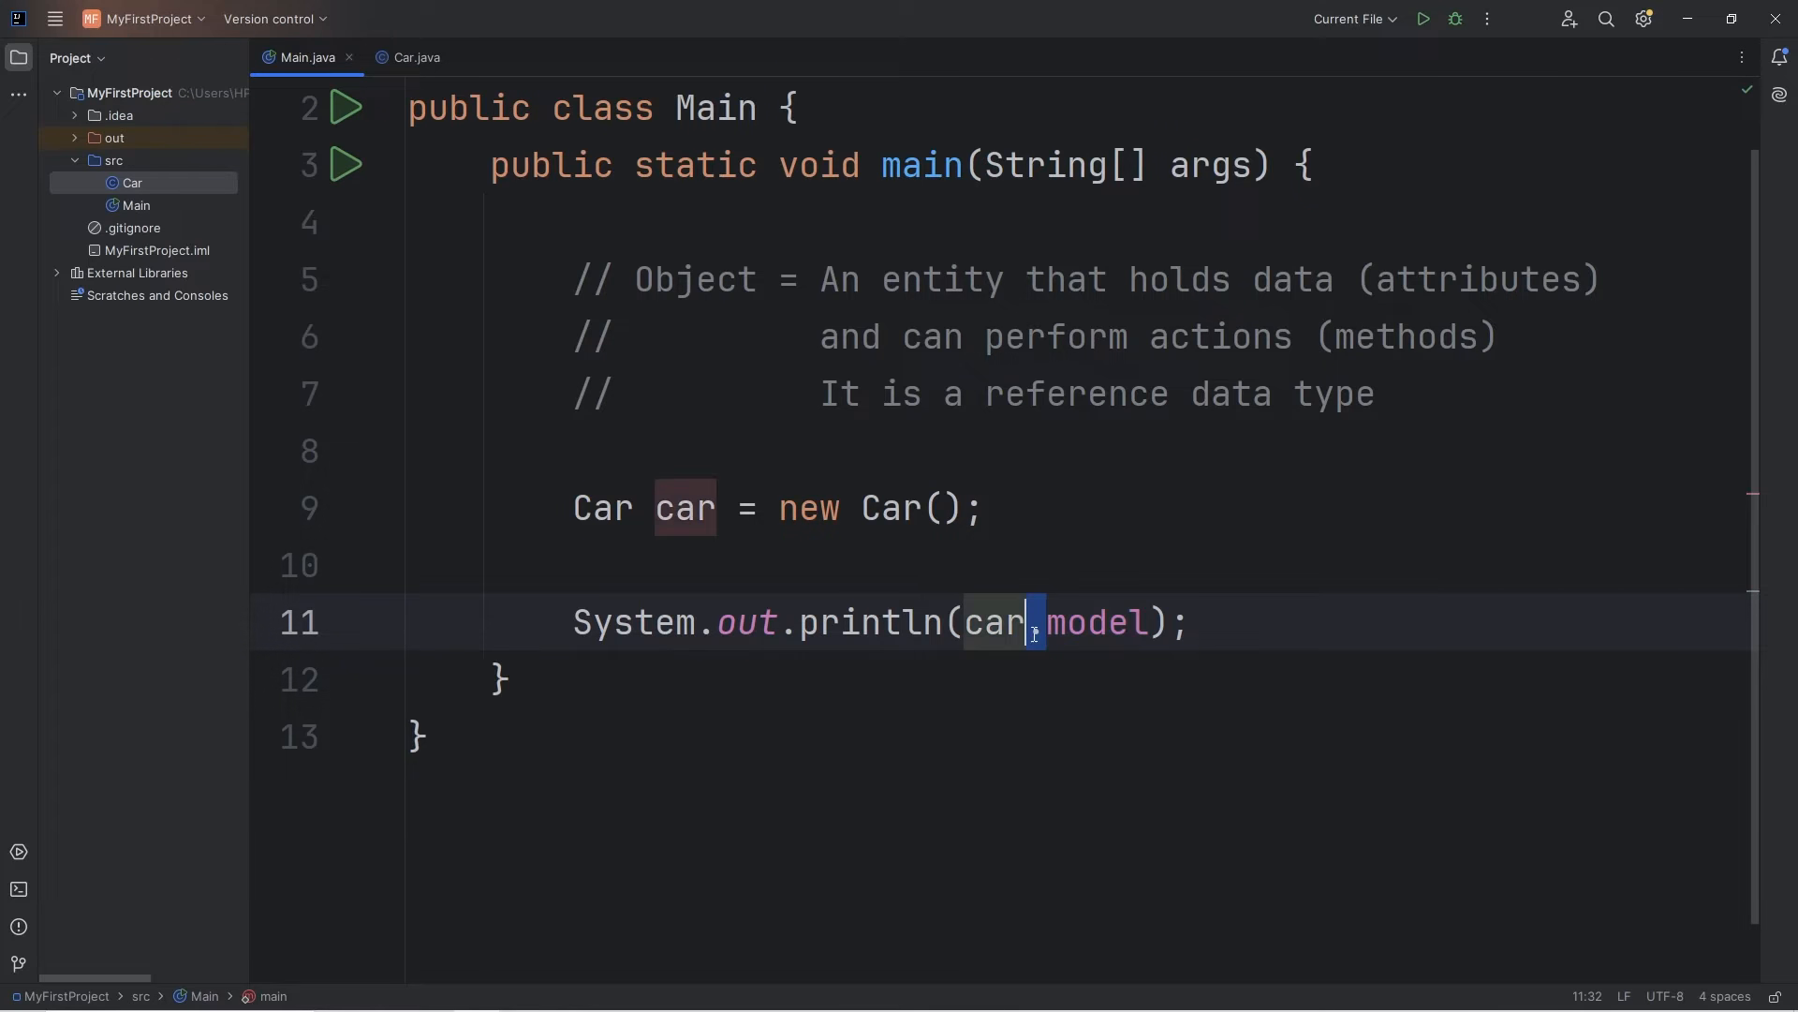
{"action": "double_click", "coordinate": [1096, 622]}
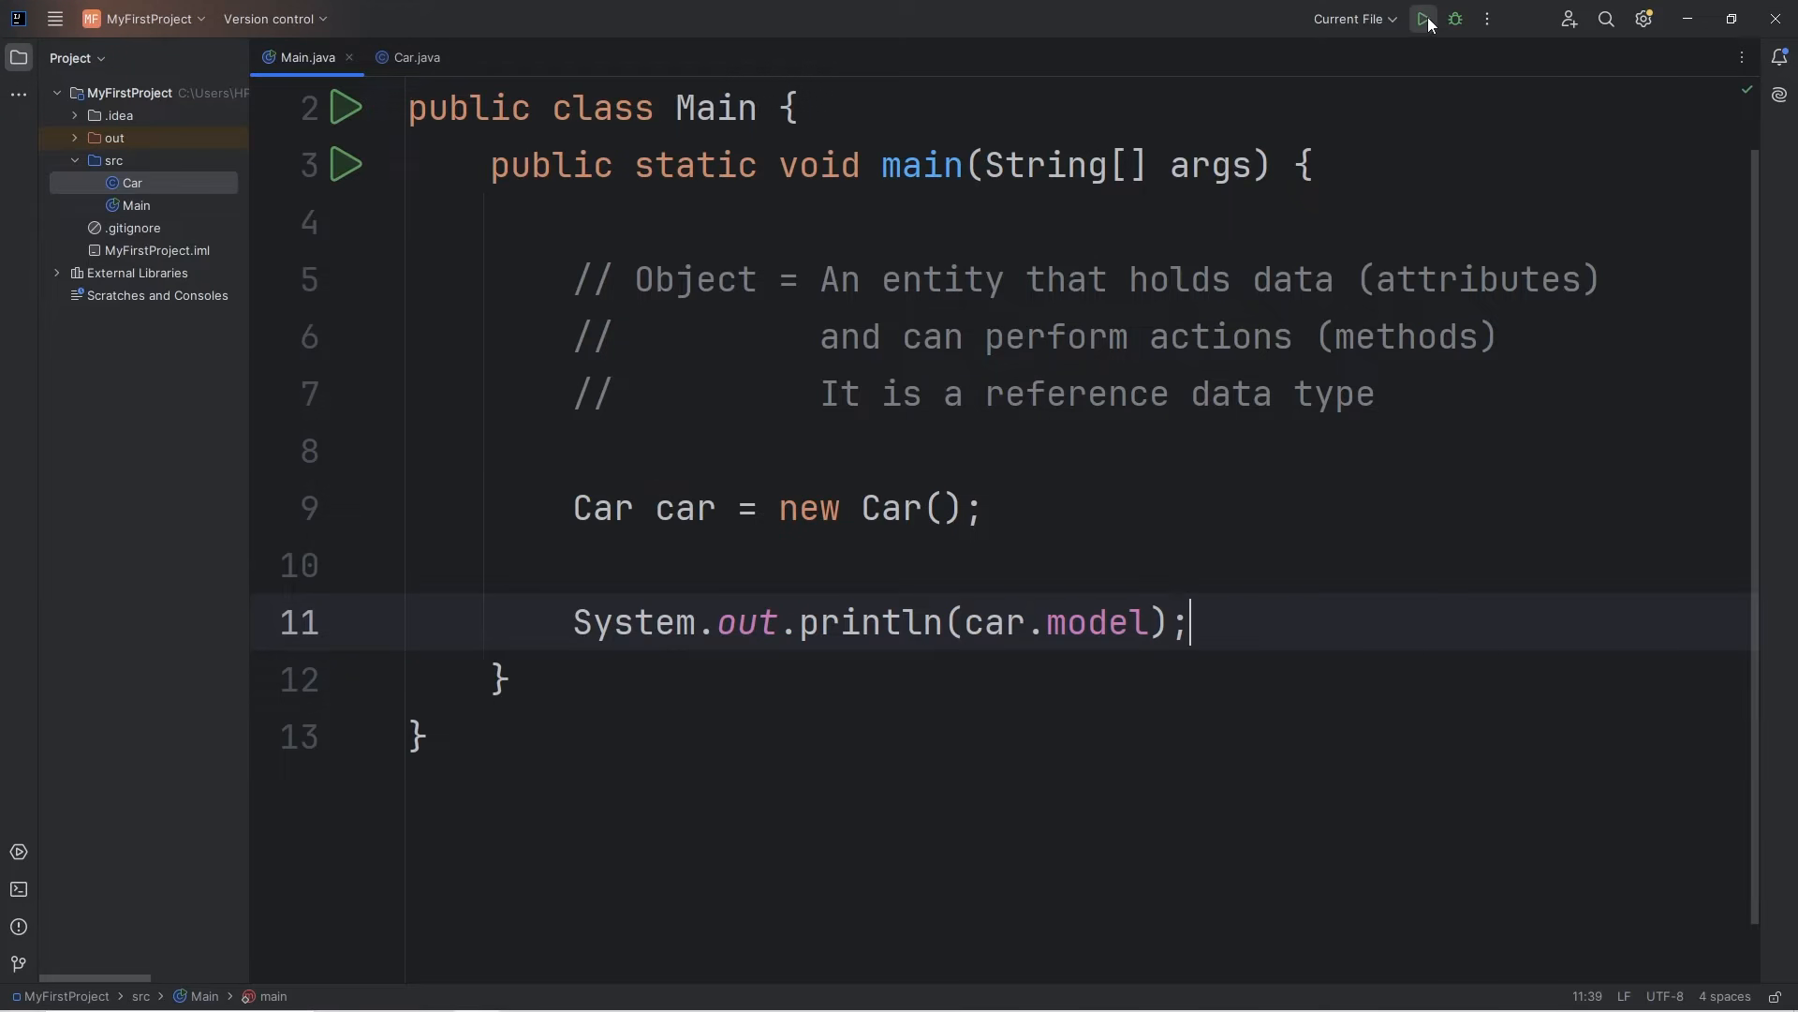
{"action": "left_click", "coordinate": [1422, 19]}
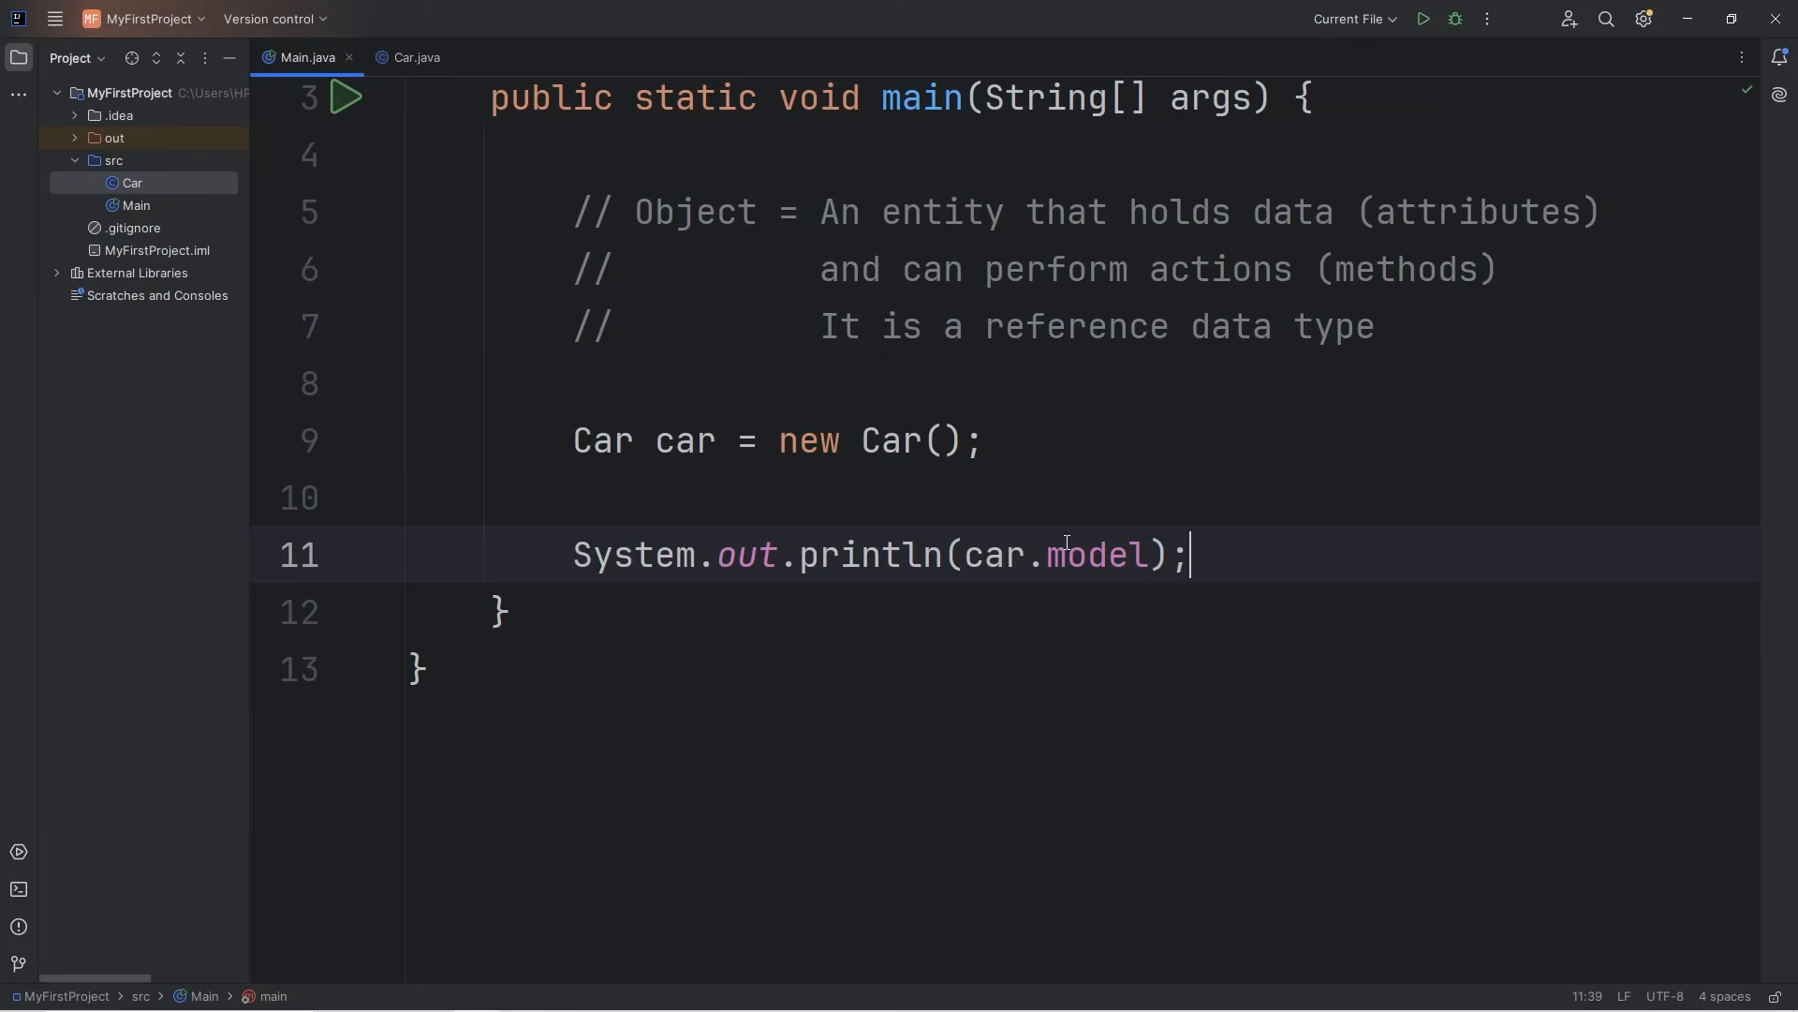
{"action": "type", "text": "s"}
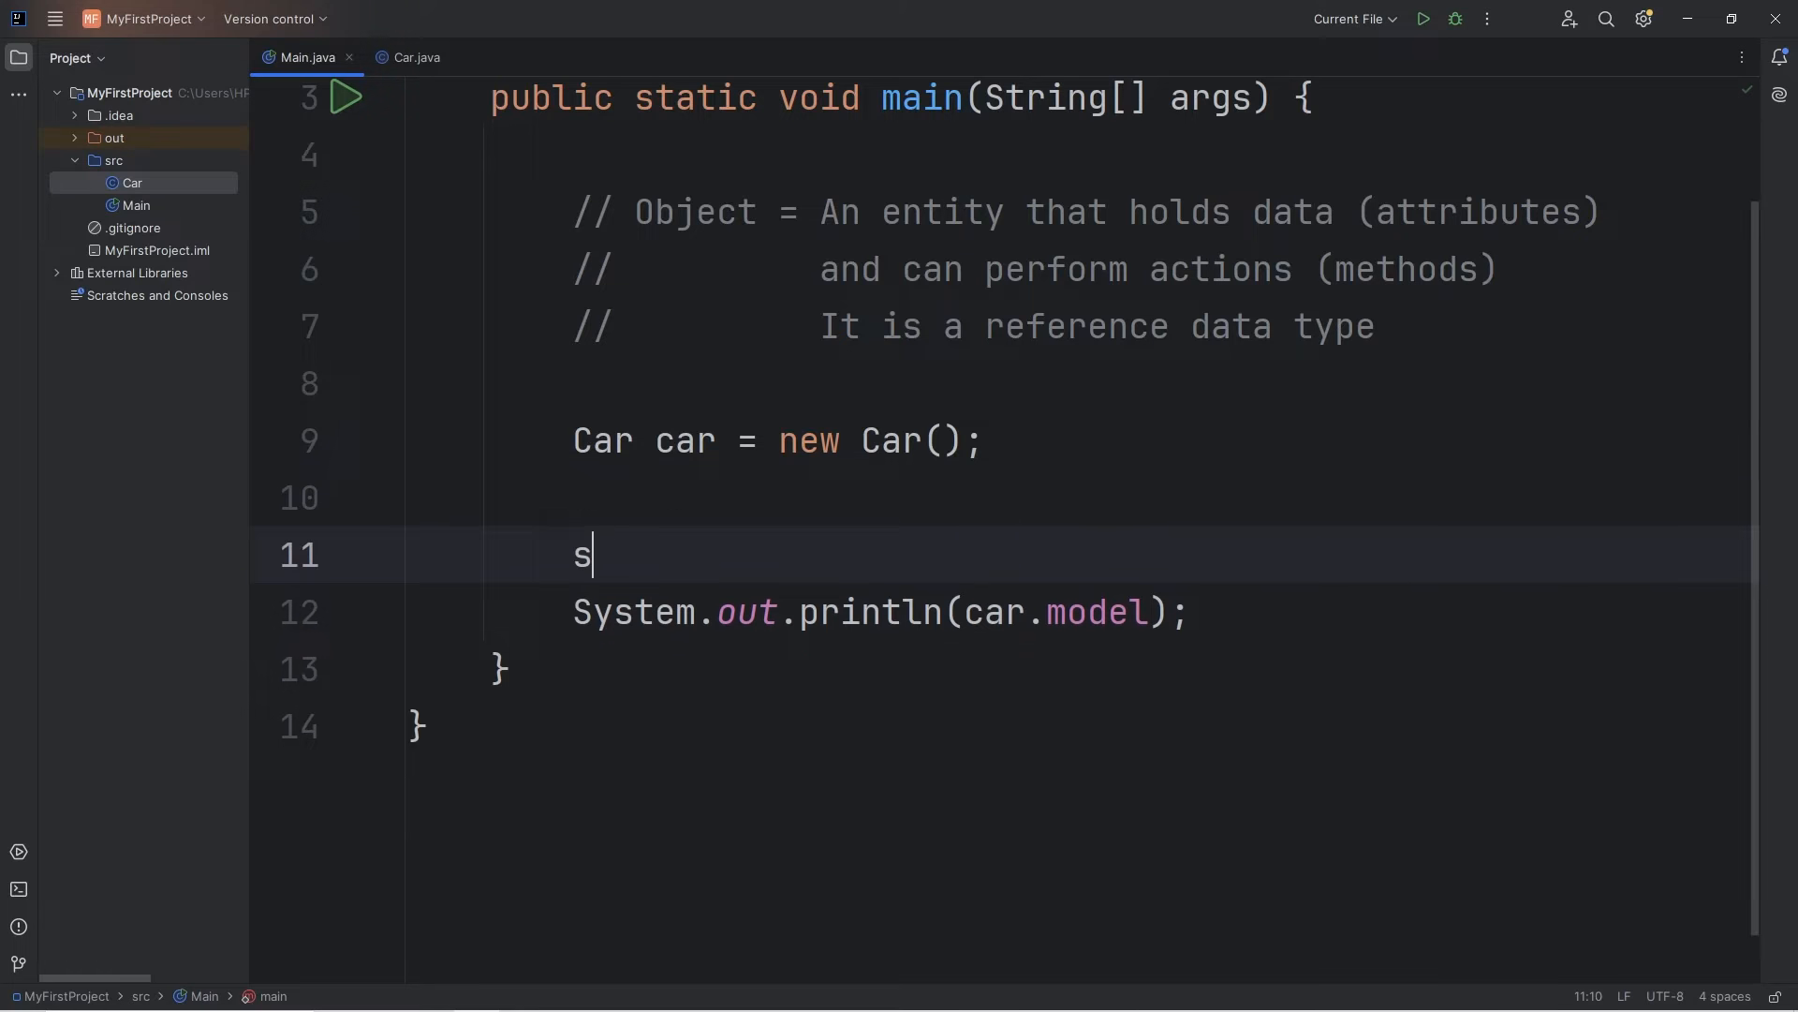
{"action": "type", "text": "System.out.println(car.);"}
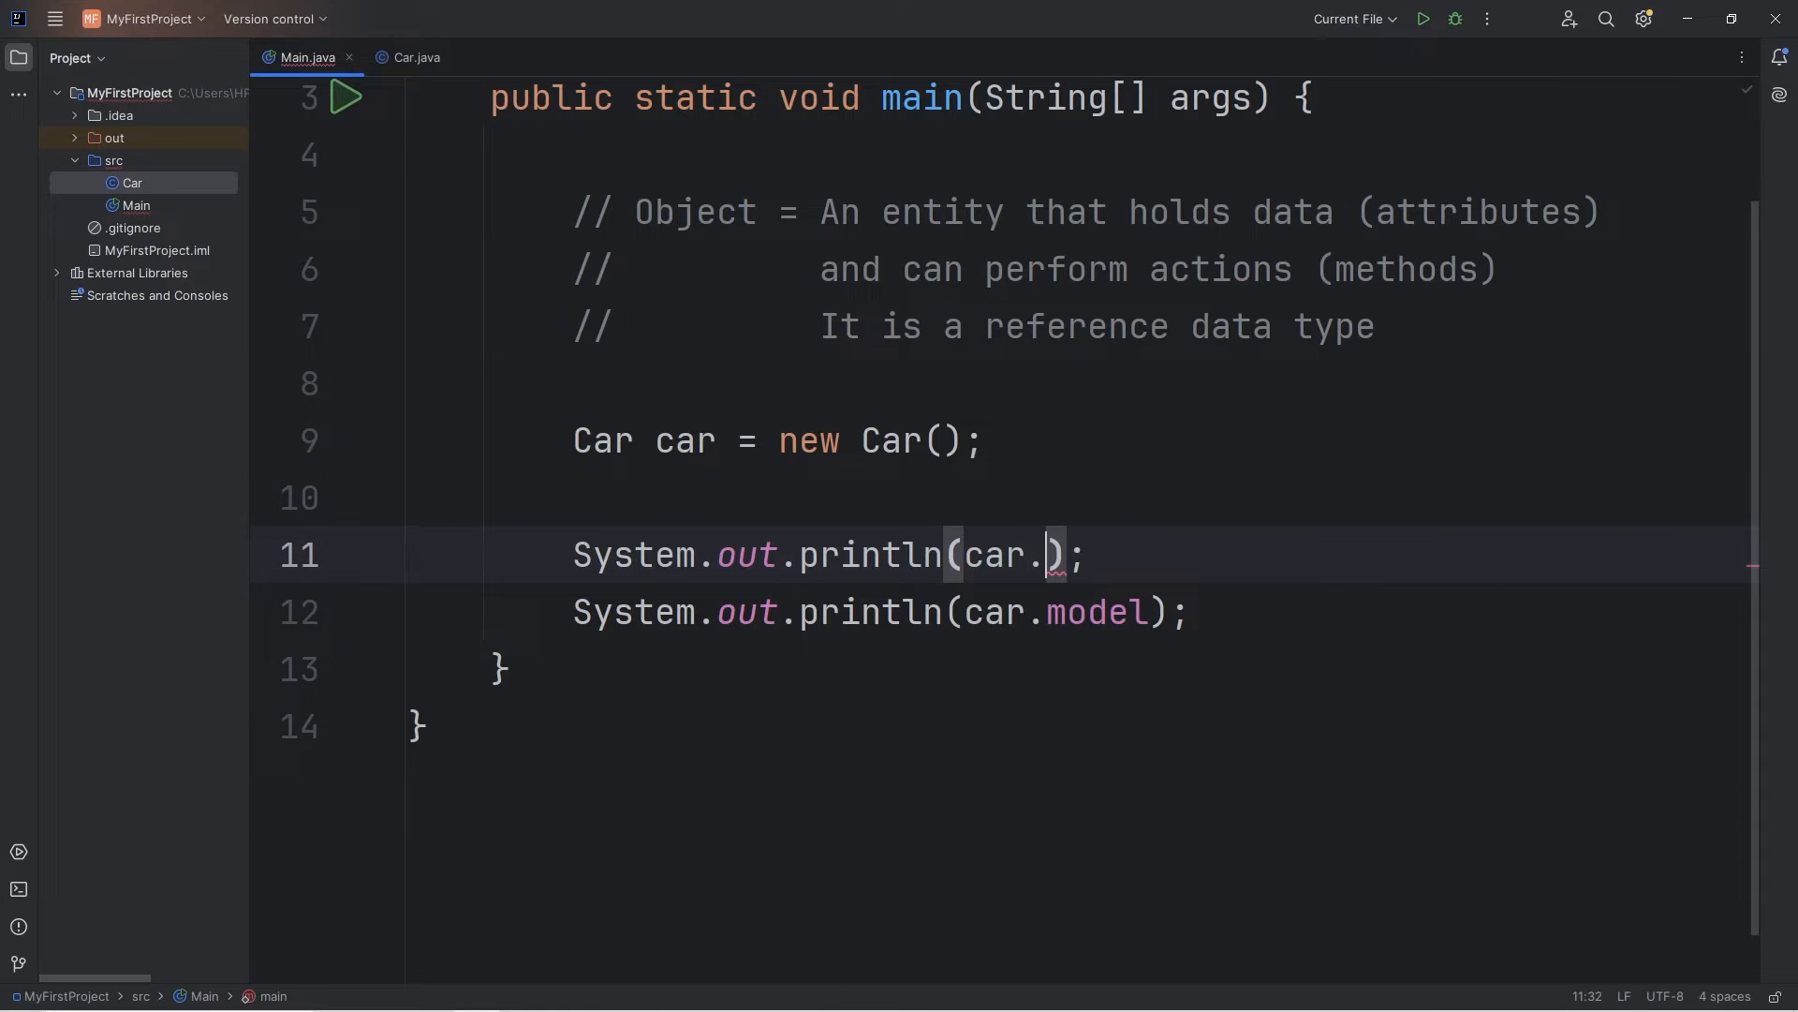
{"action": "type", "text": "make"}
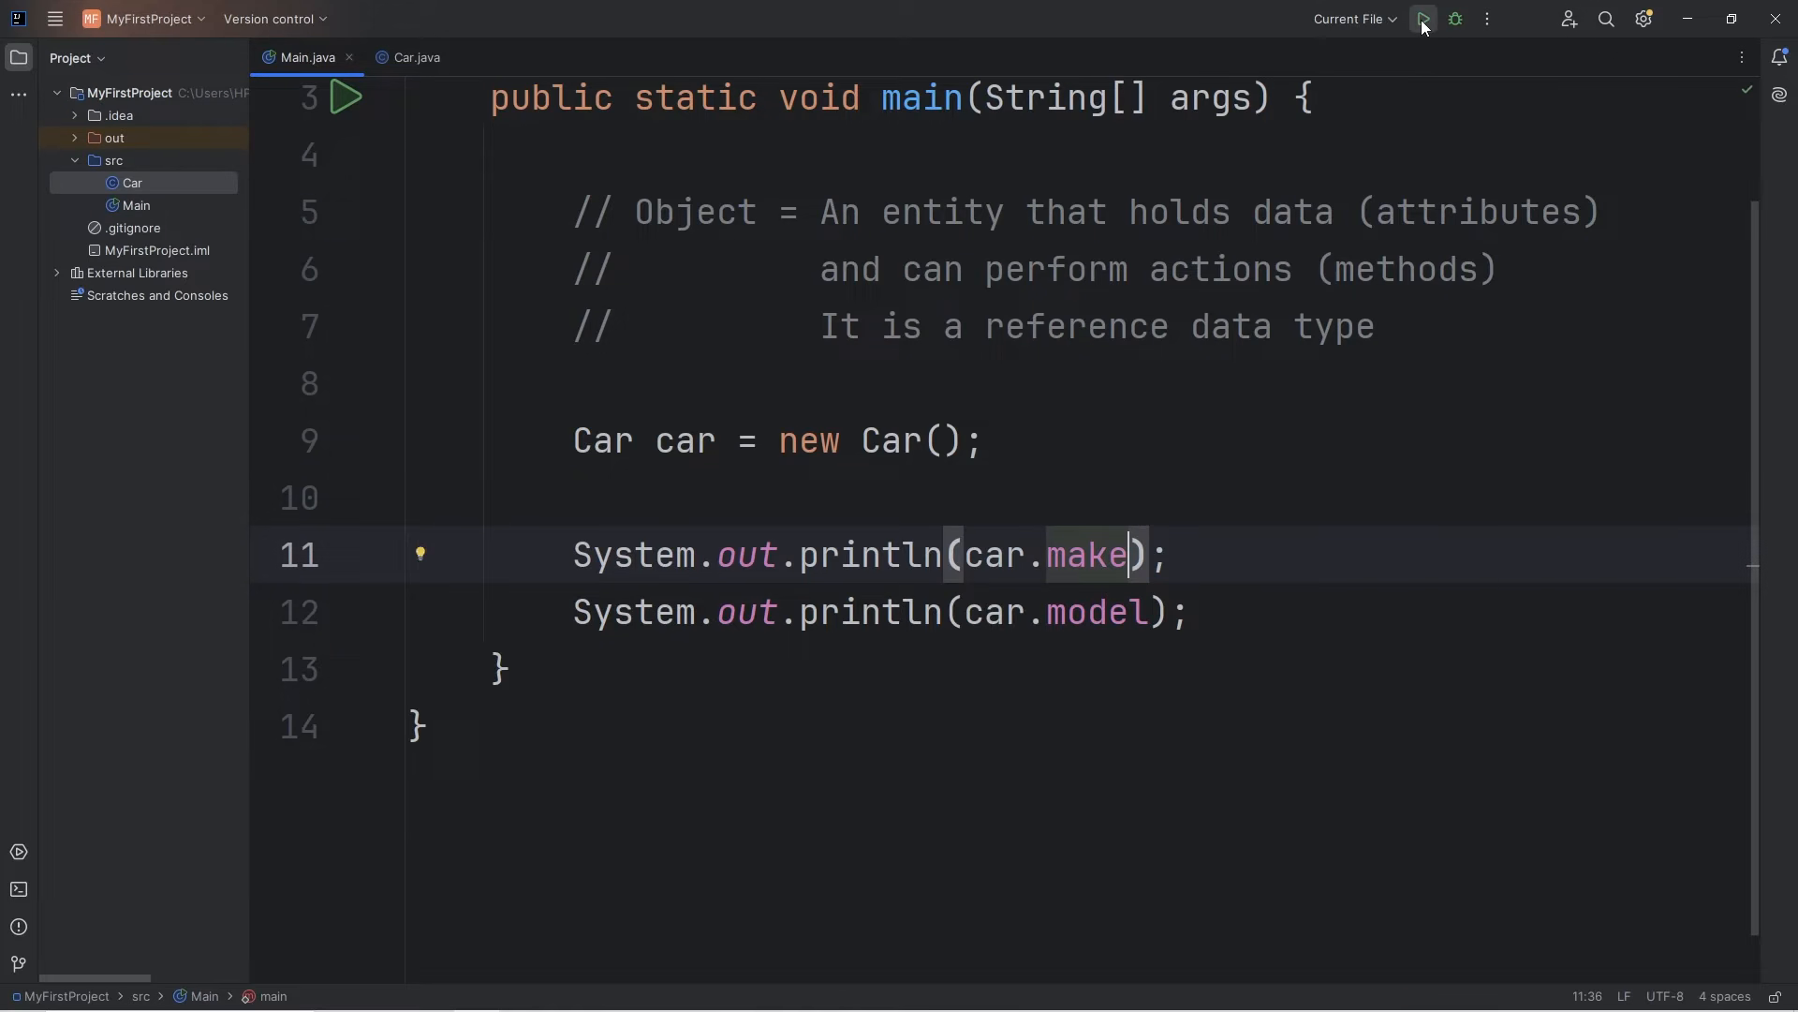
{"action": "left_click", "coordinate": [1422, 18]}
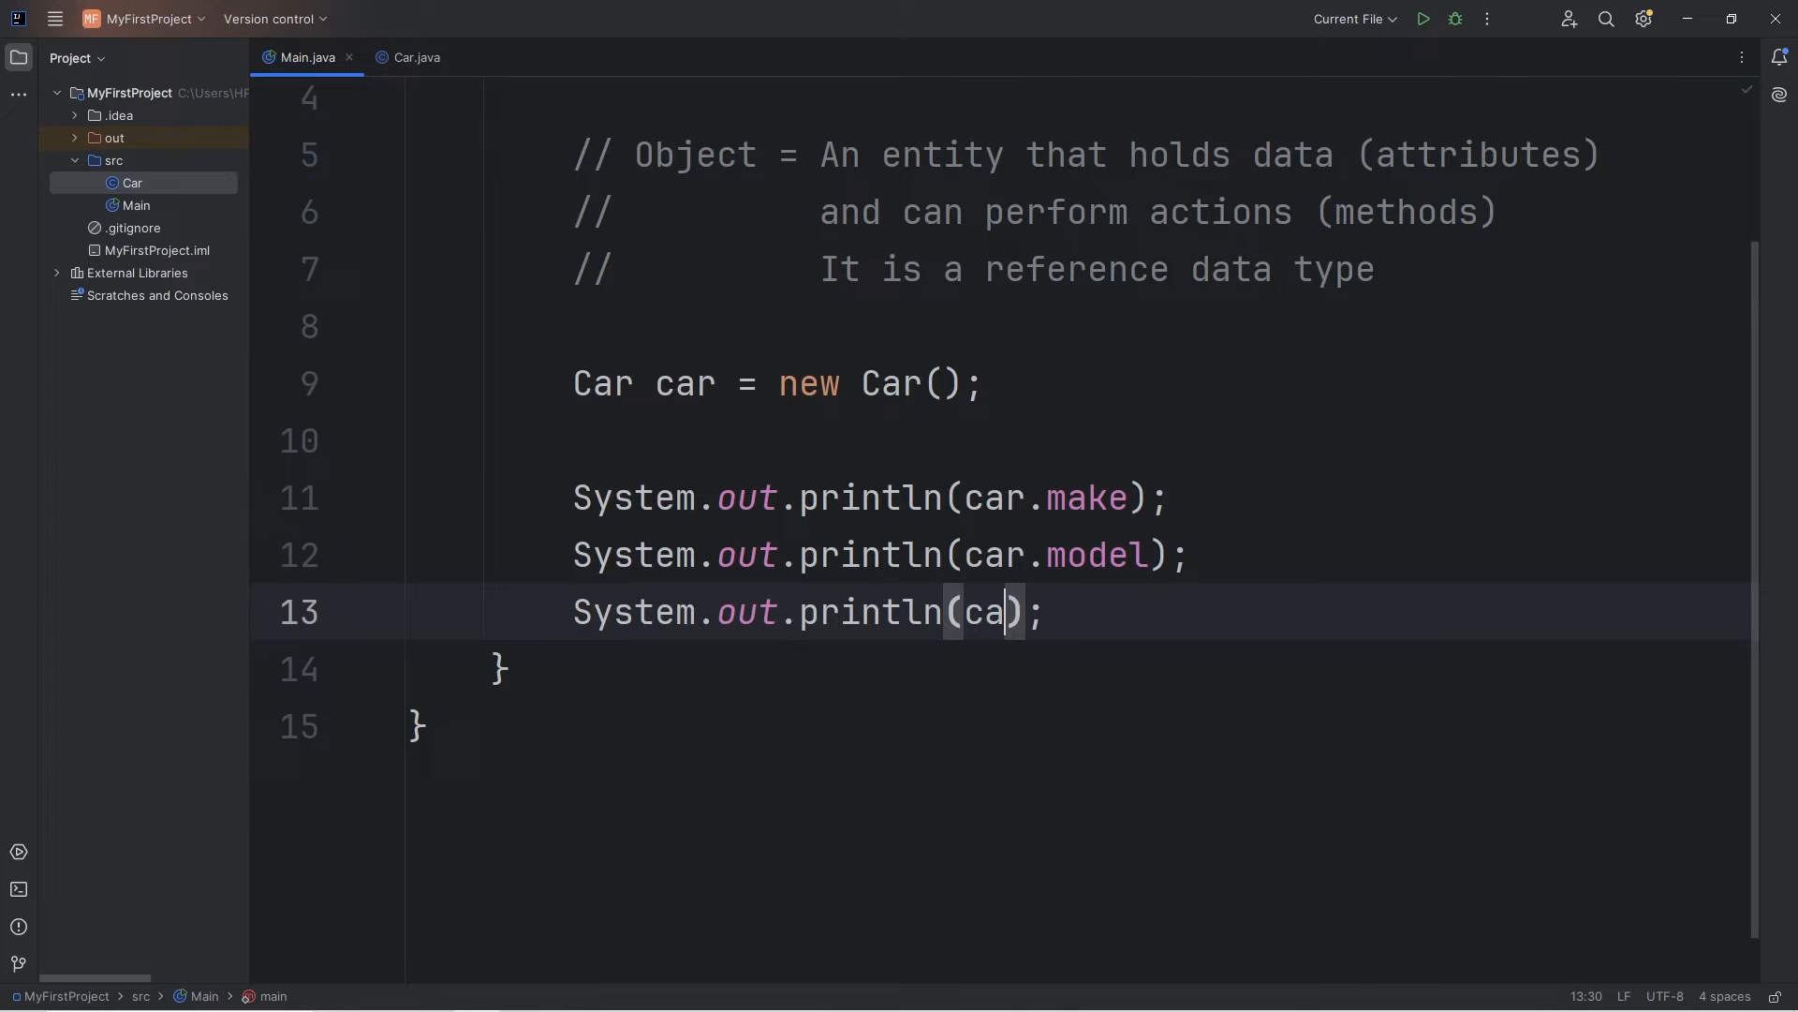
Add println lines for car.year, car.price and car.isRunning and run Main again.
{"action": "type", "text": "r.year"}
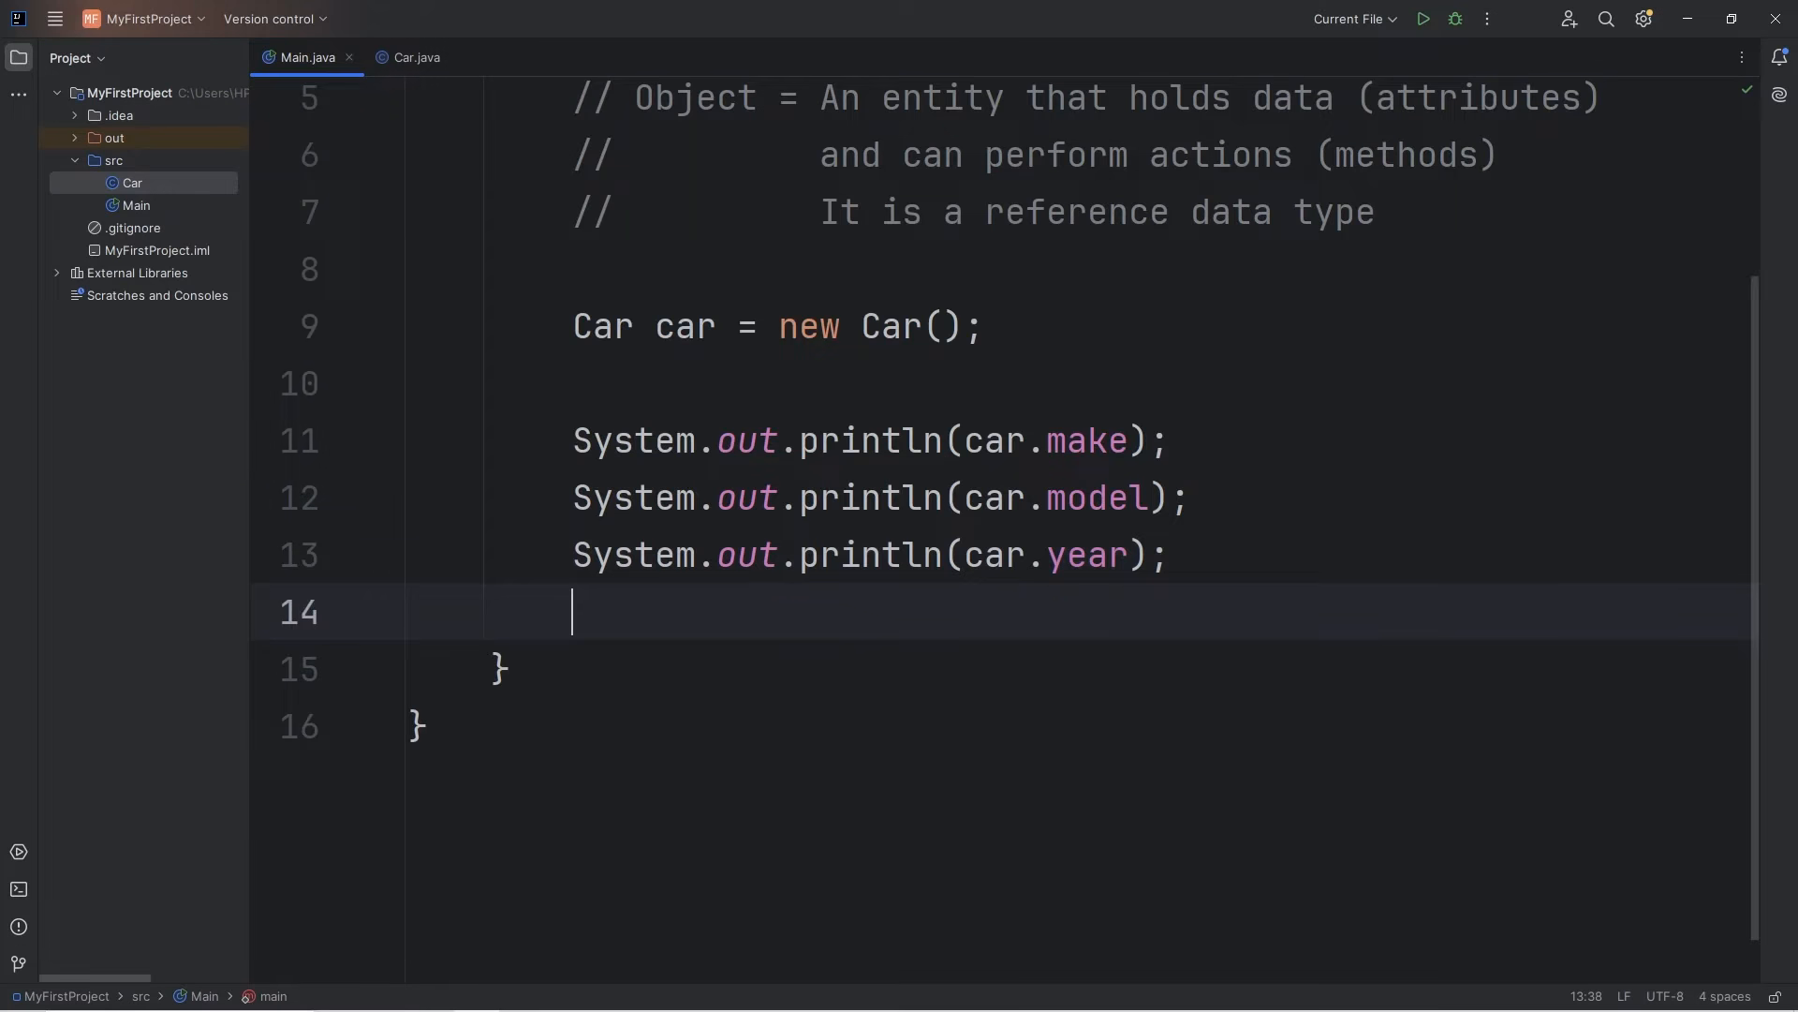
{"action": "type", "text": "System.out.println();"}
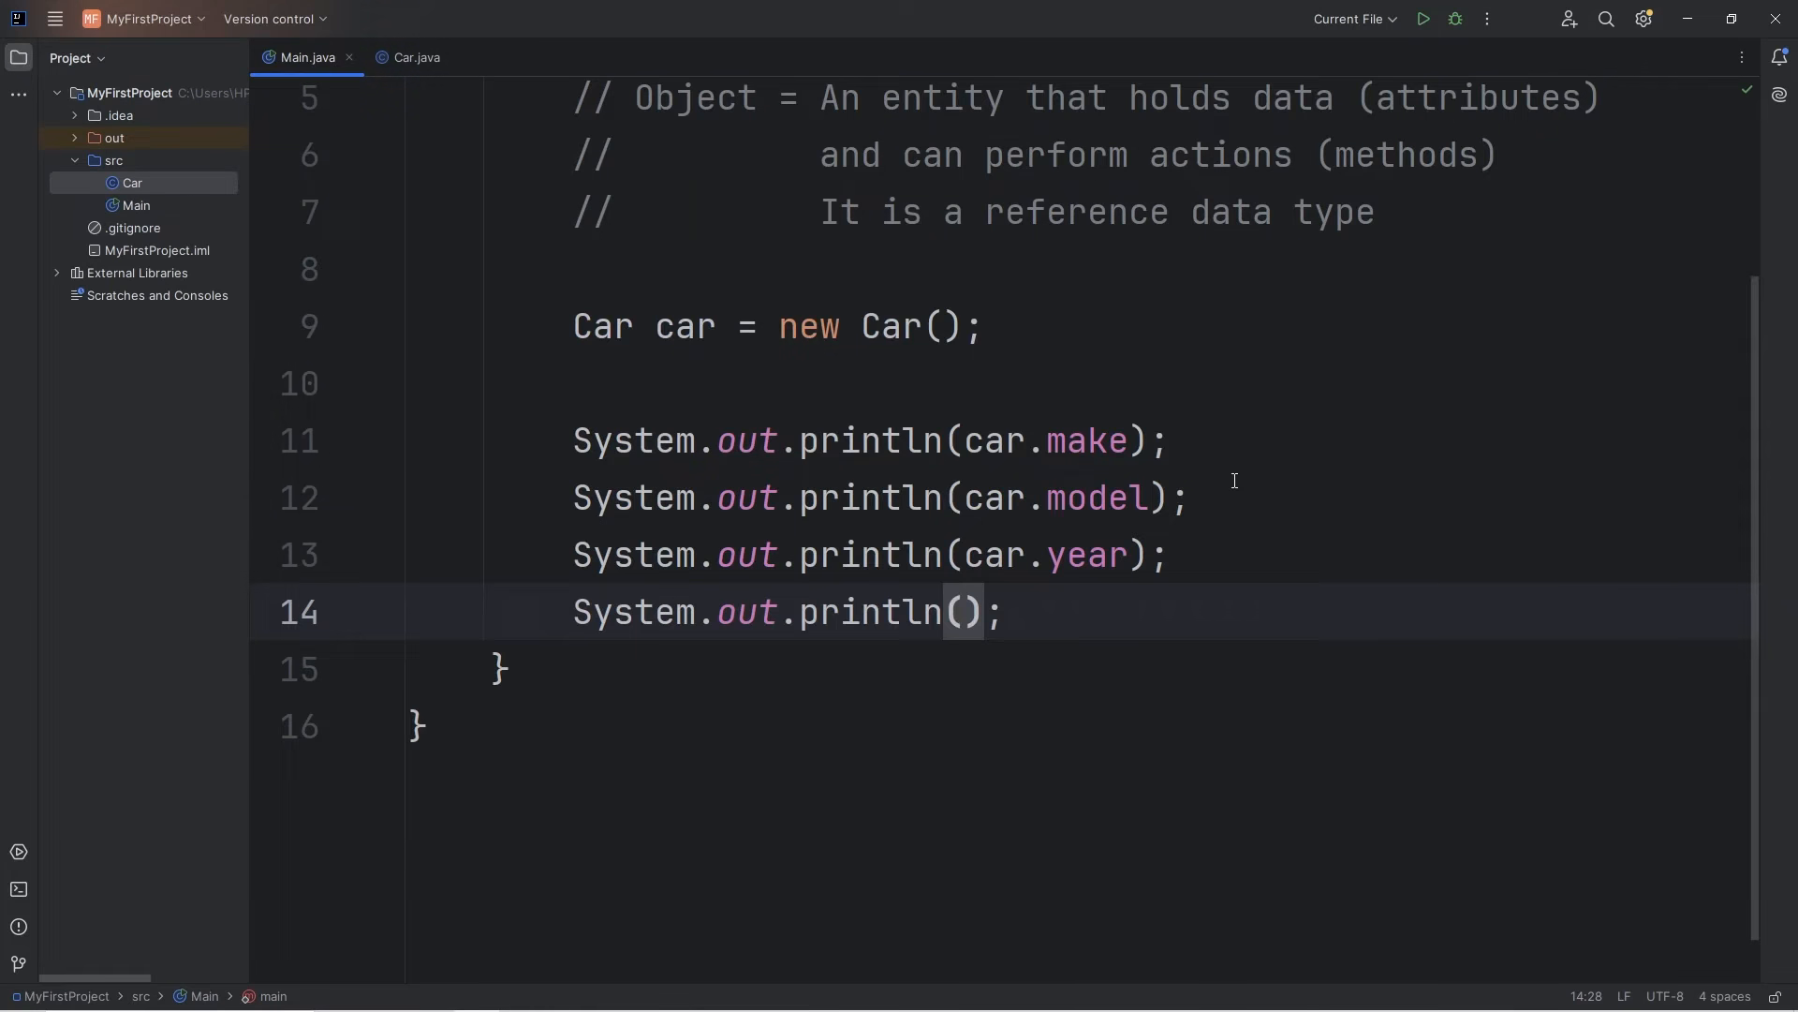
{"action": "type", "text": "car.price"}
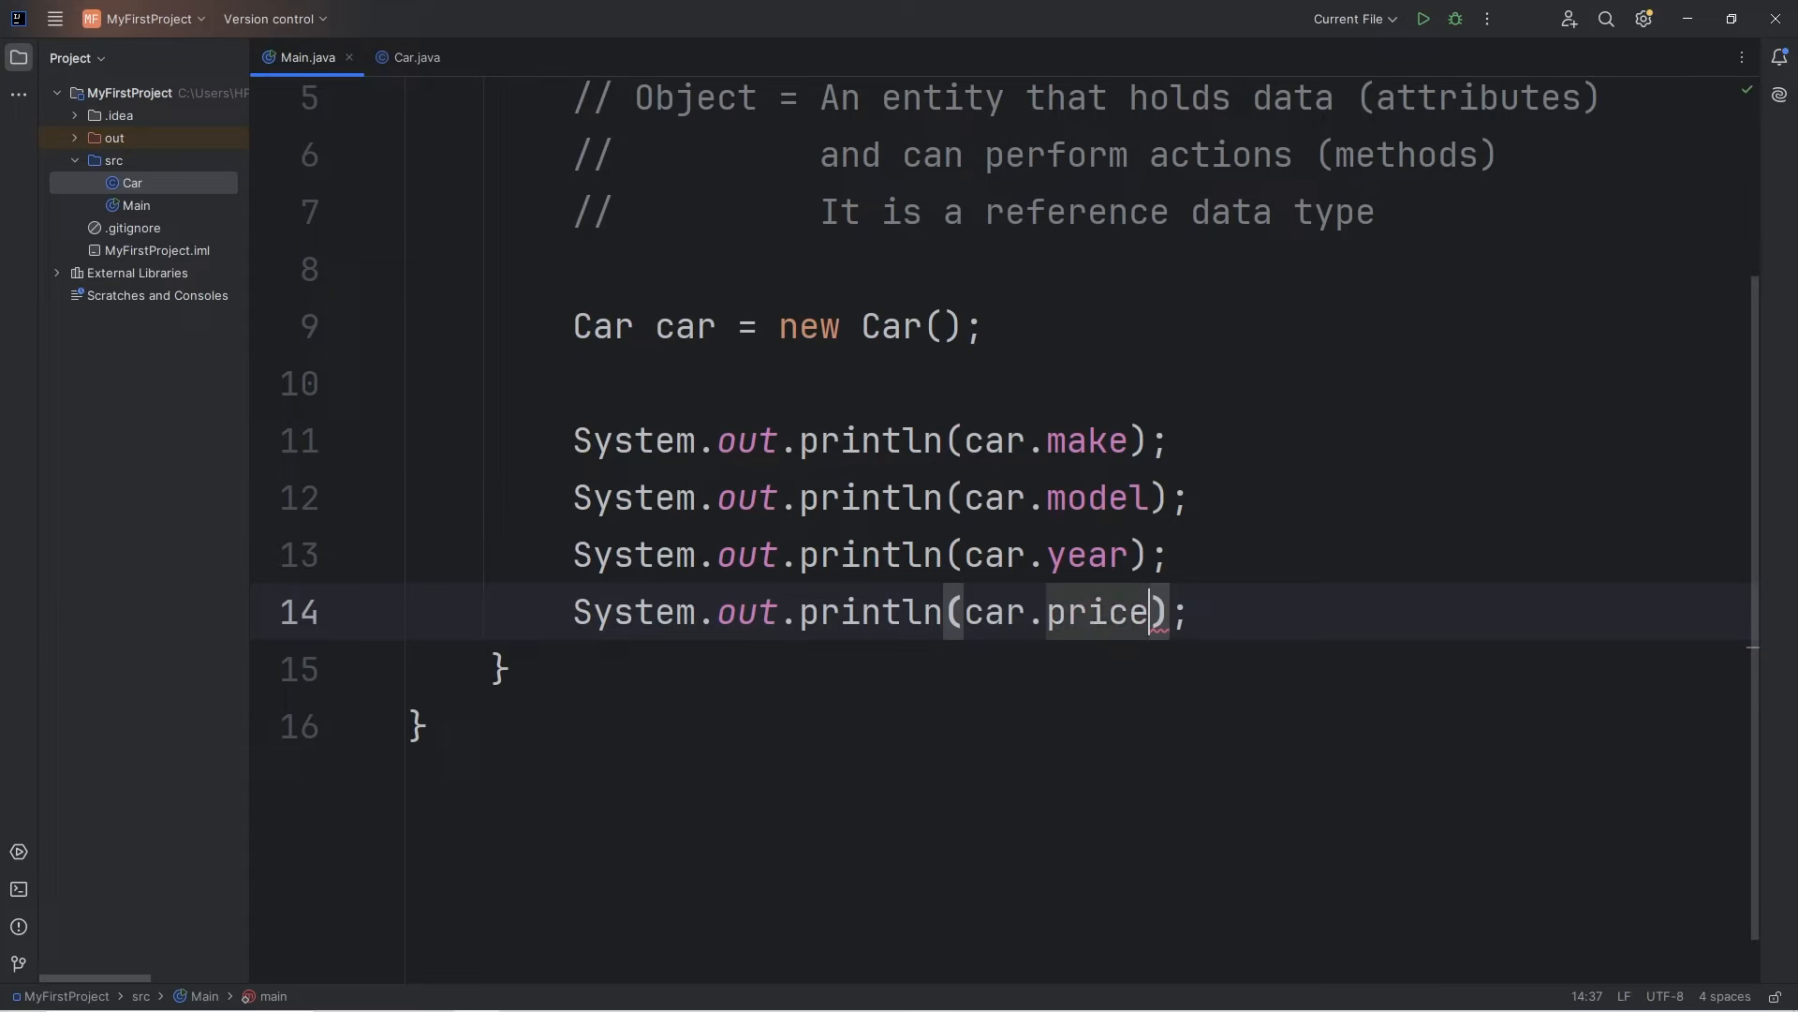
{"action": "left_click", "coordinate": [1422, 18]}
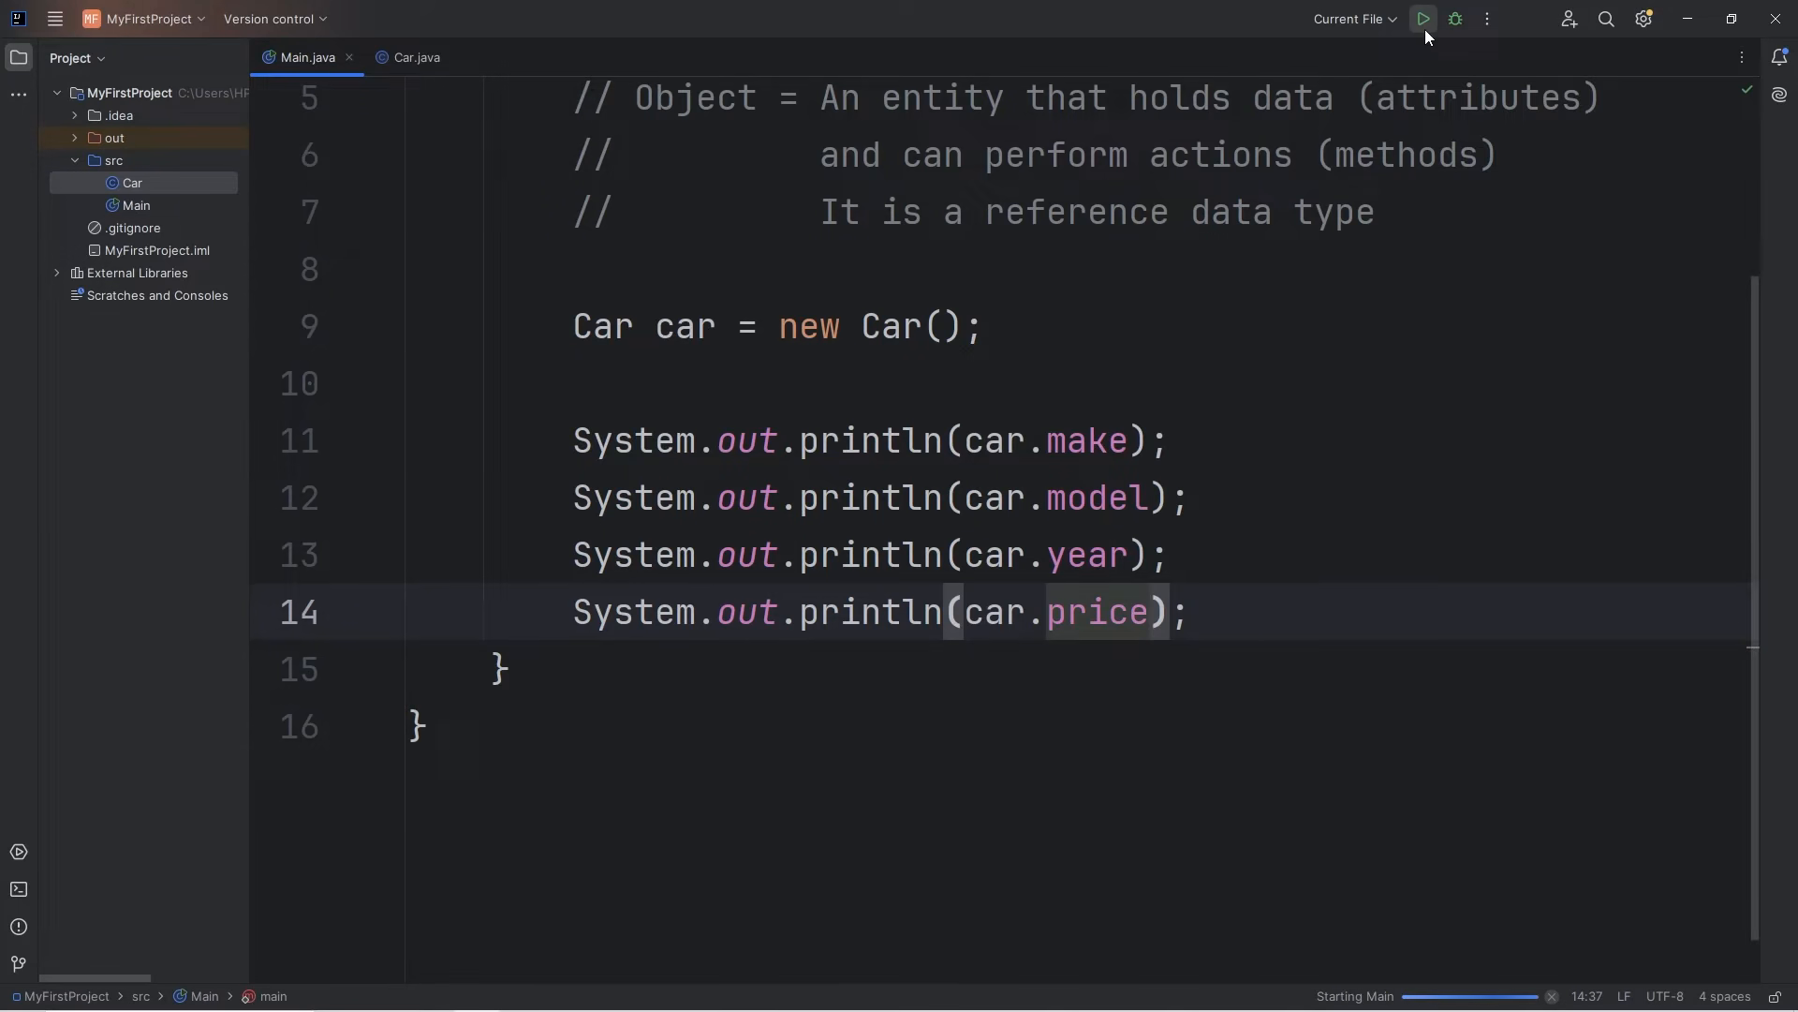
{"action": "left_click", "coordinate": [1421, 19]}
{"action": "type", "text": "System.out.println();"}
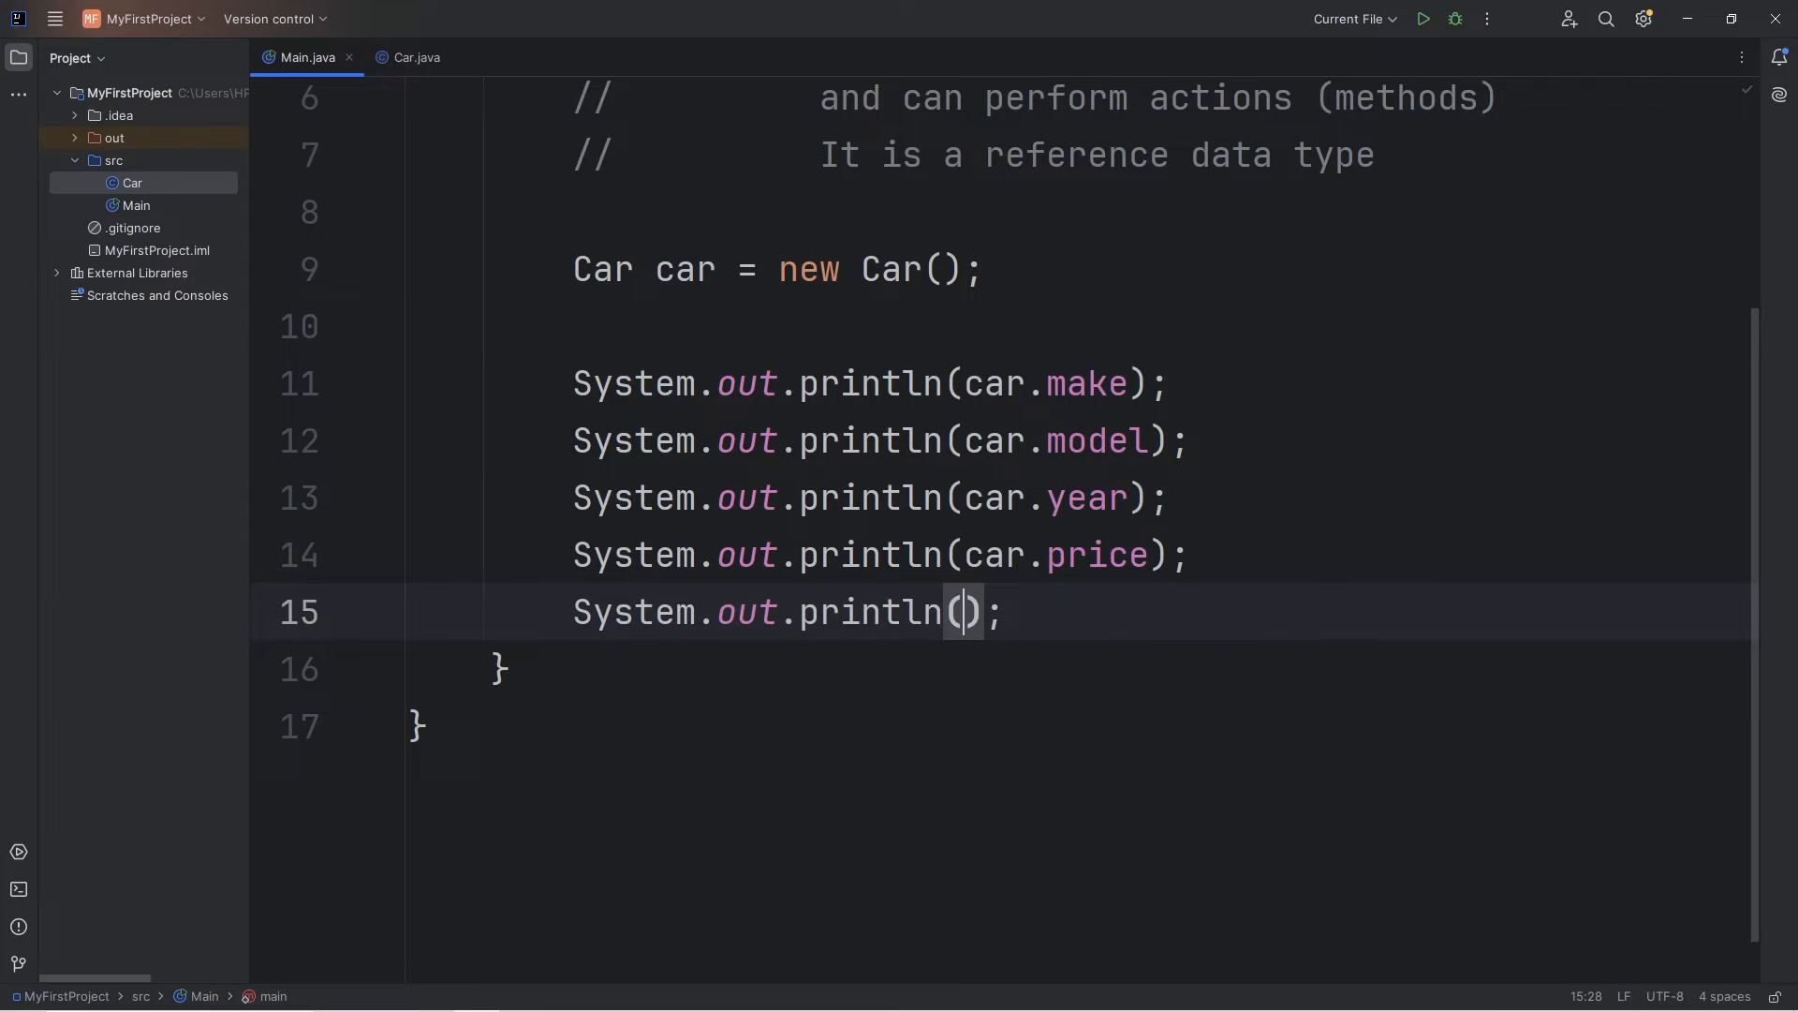
{"action": "type", "text": "car.isRunning"}
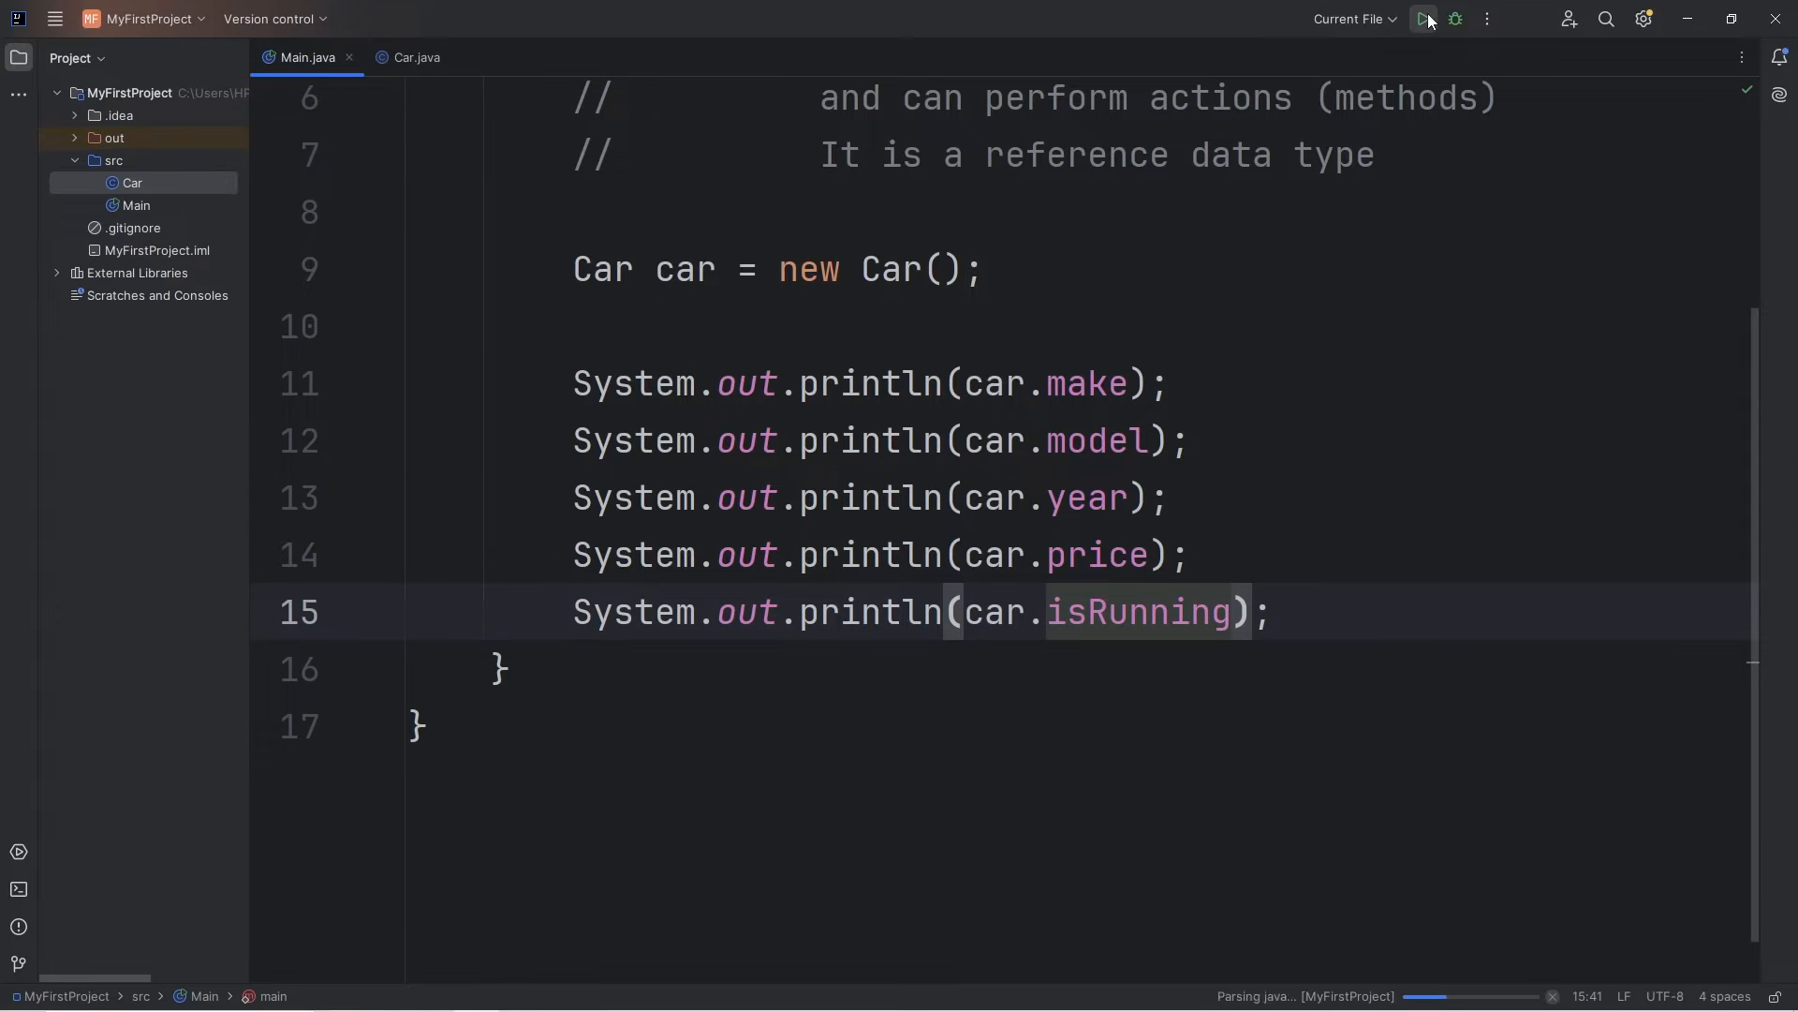
{"action": "left_click", "coordinate": [1424, 19]}
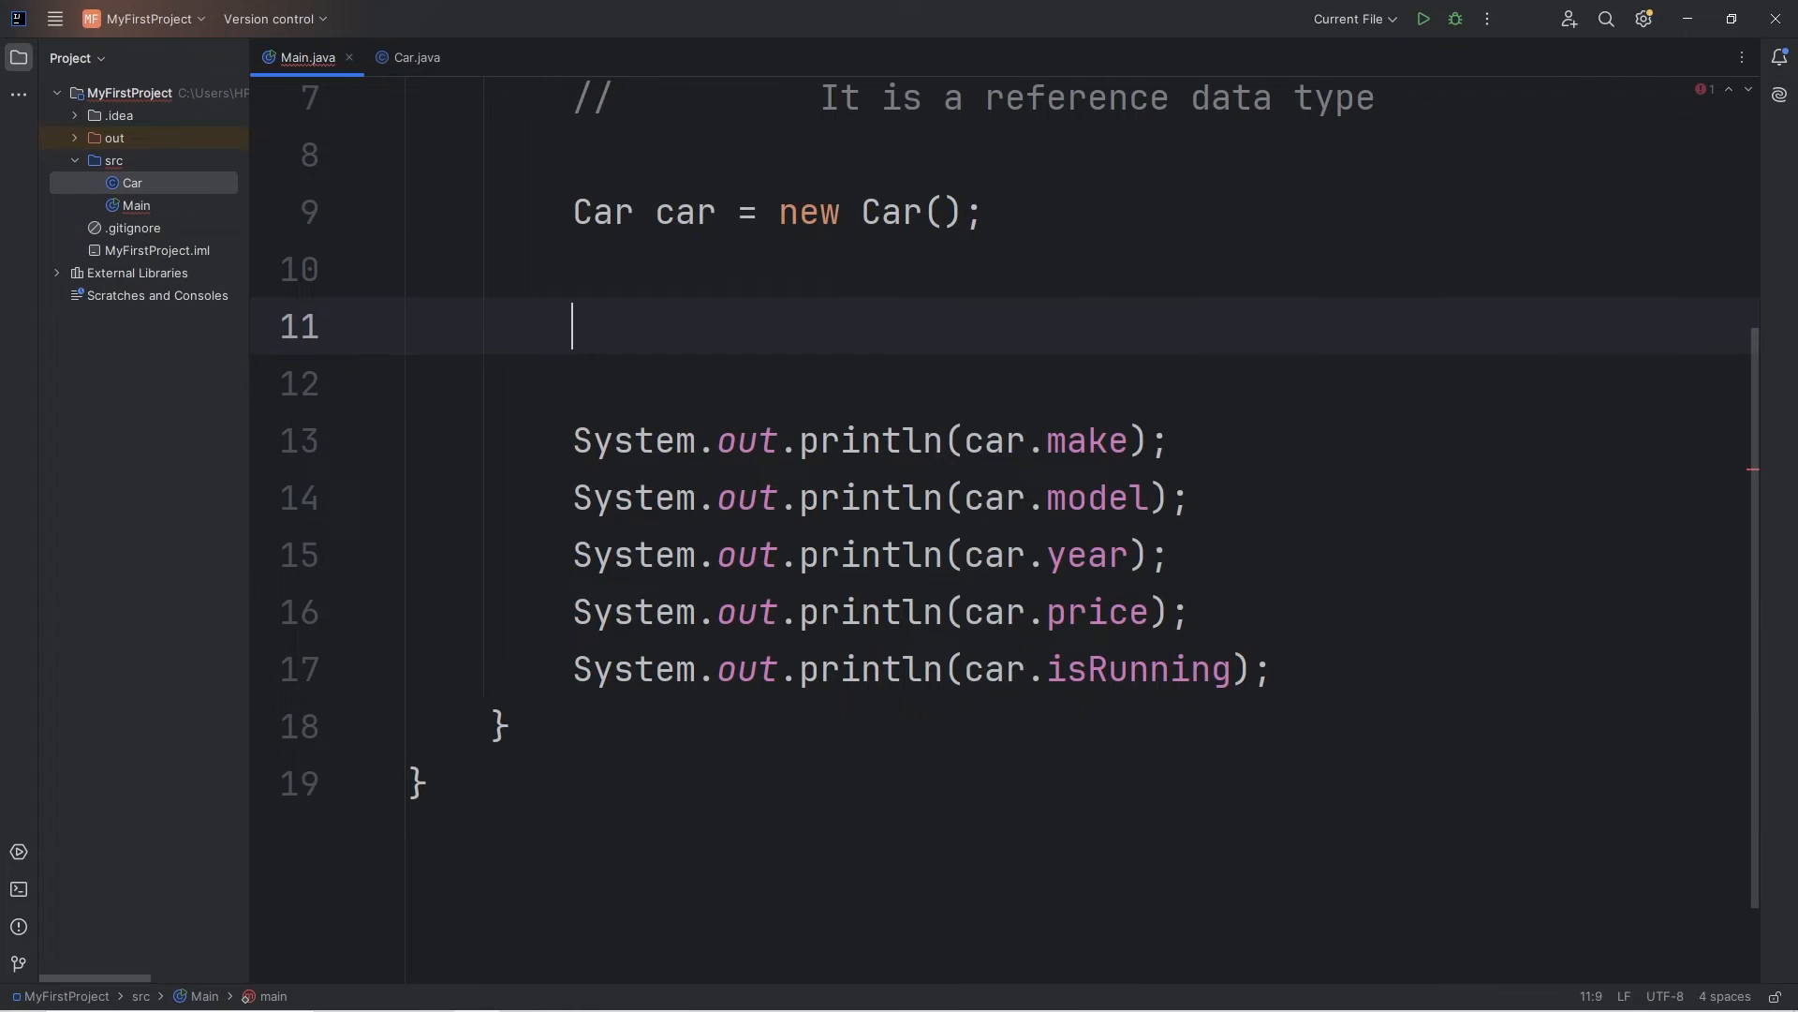
{"action": "type", "text": "car.i"}
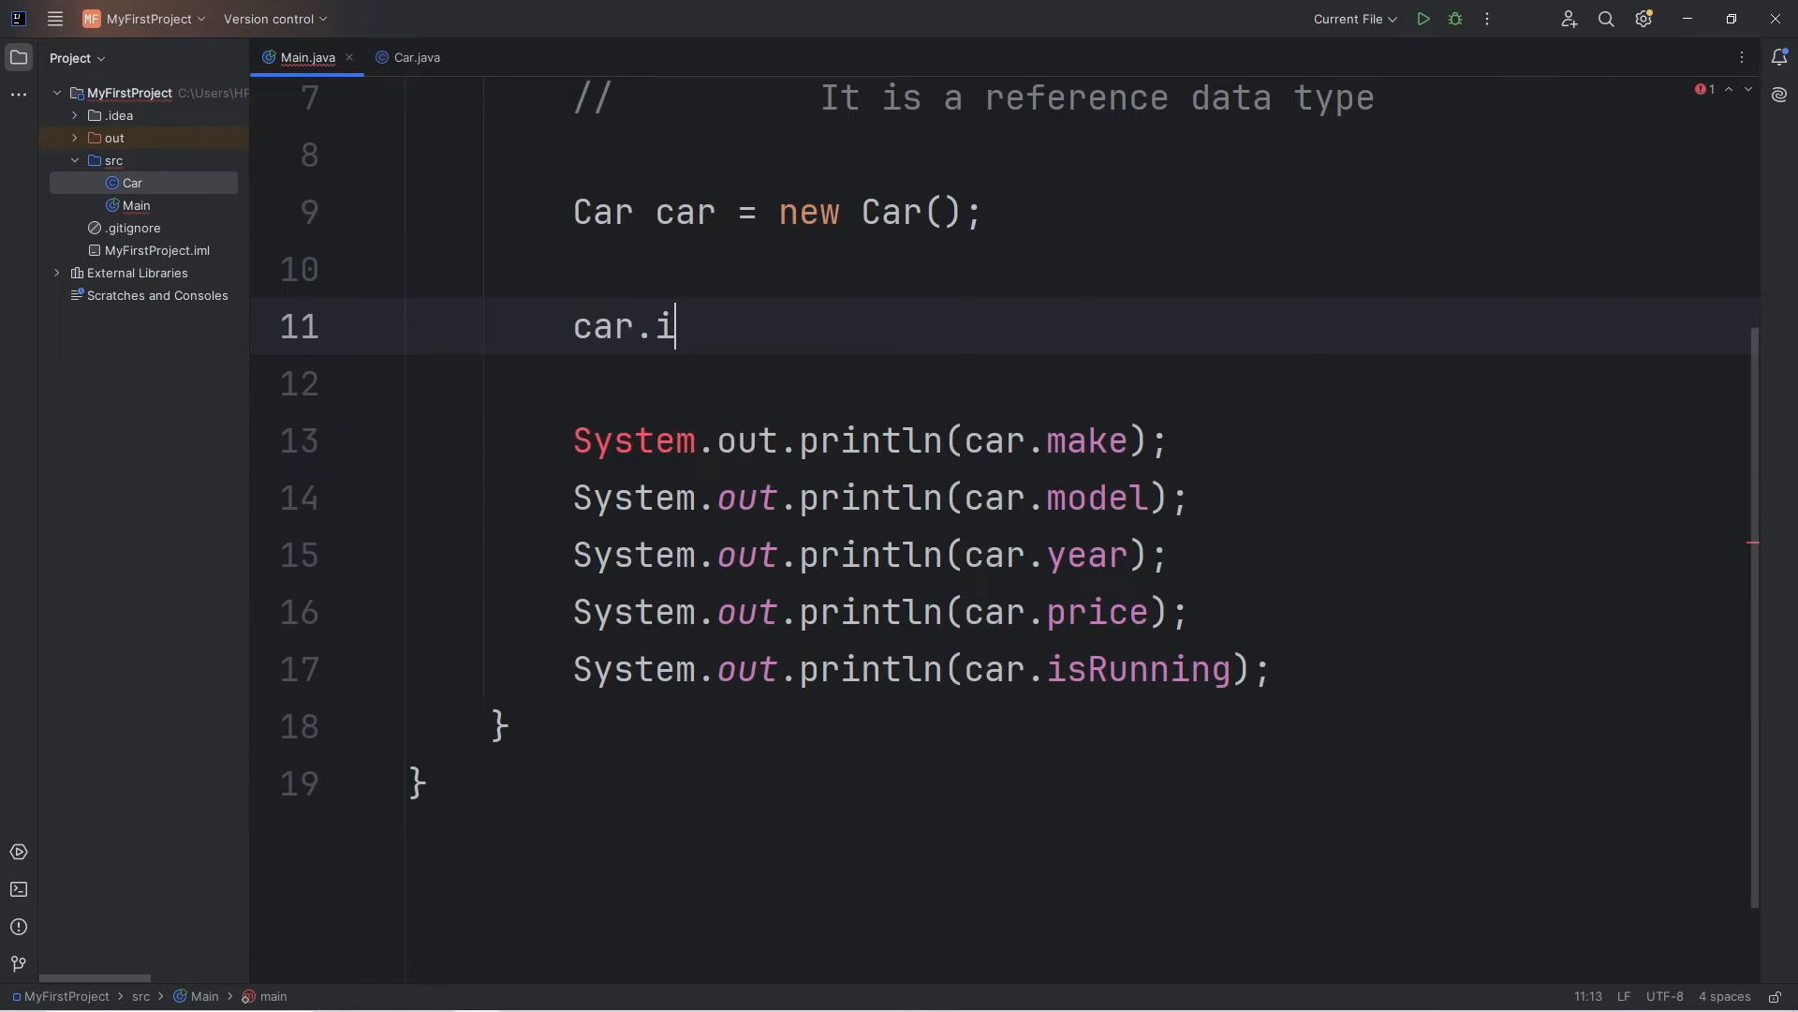
{"action": "type", "text": "sRunning"}
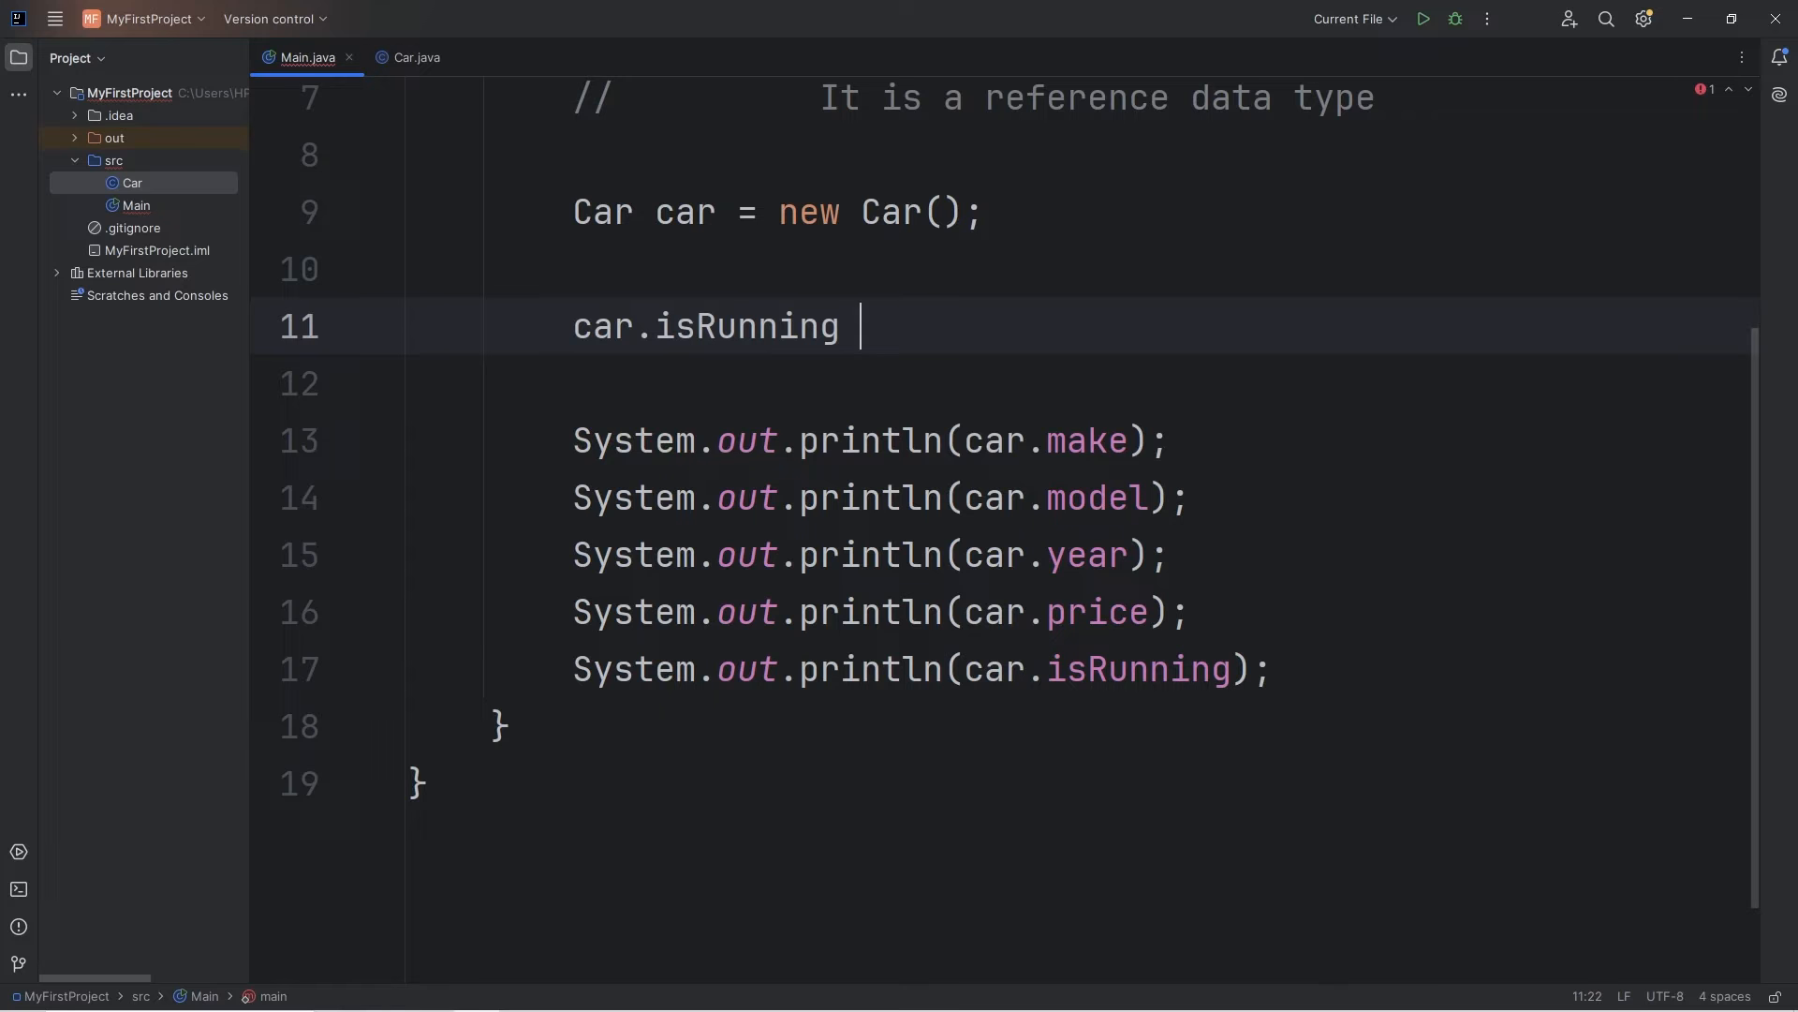
{"action": "type", "text": "= true;"}
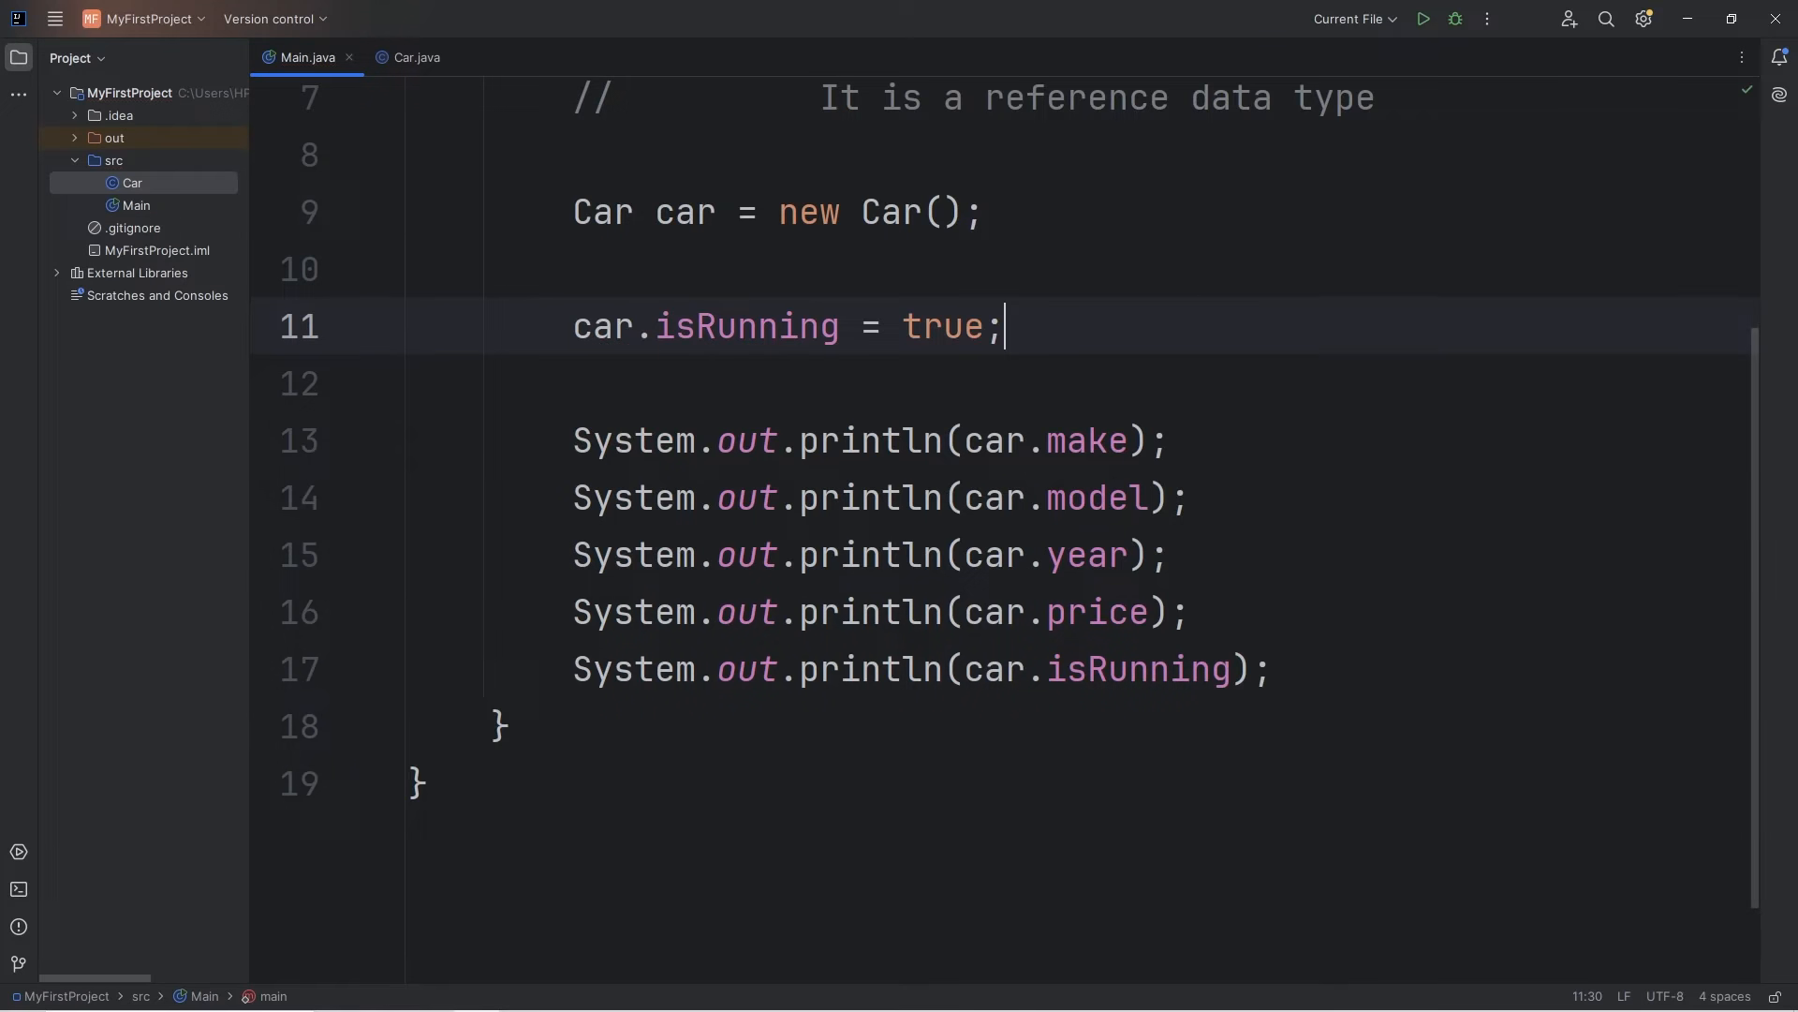
{"action": "left_click", "coordinate": [1422, 18]}
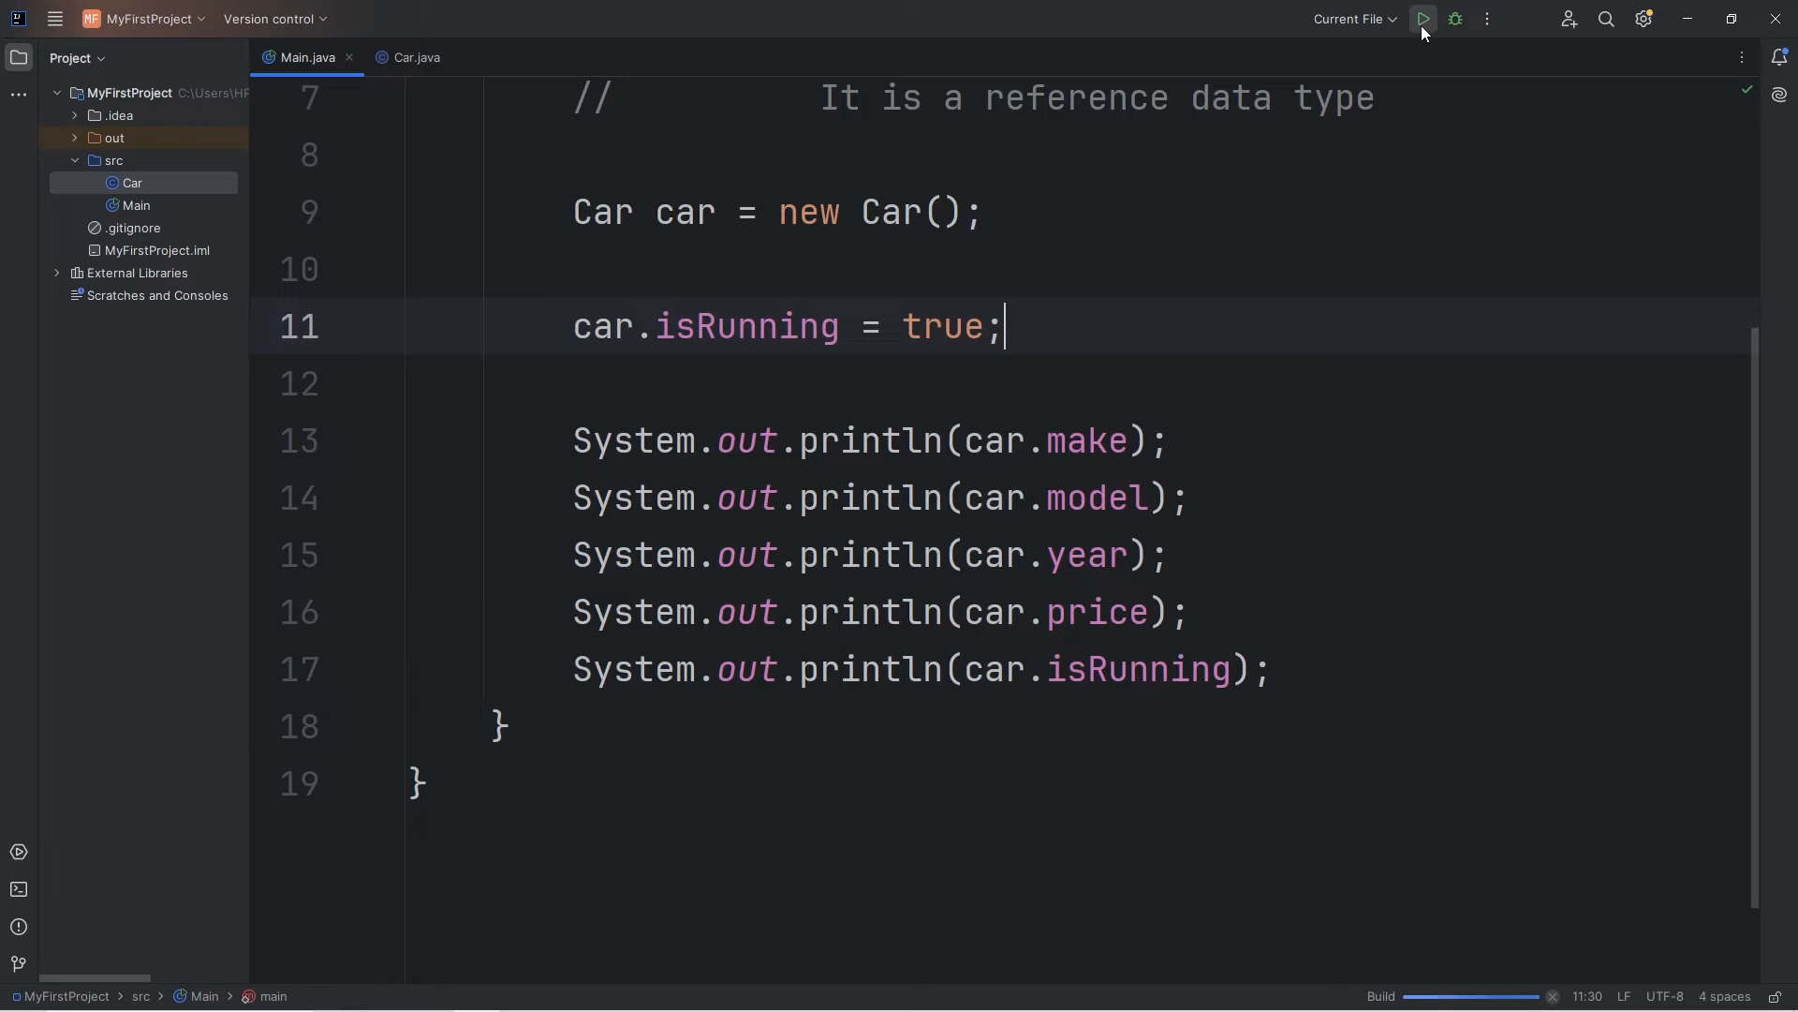
{"action": "left_click", "coordinate": [1422, 19]}
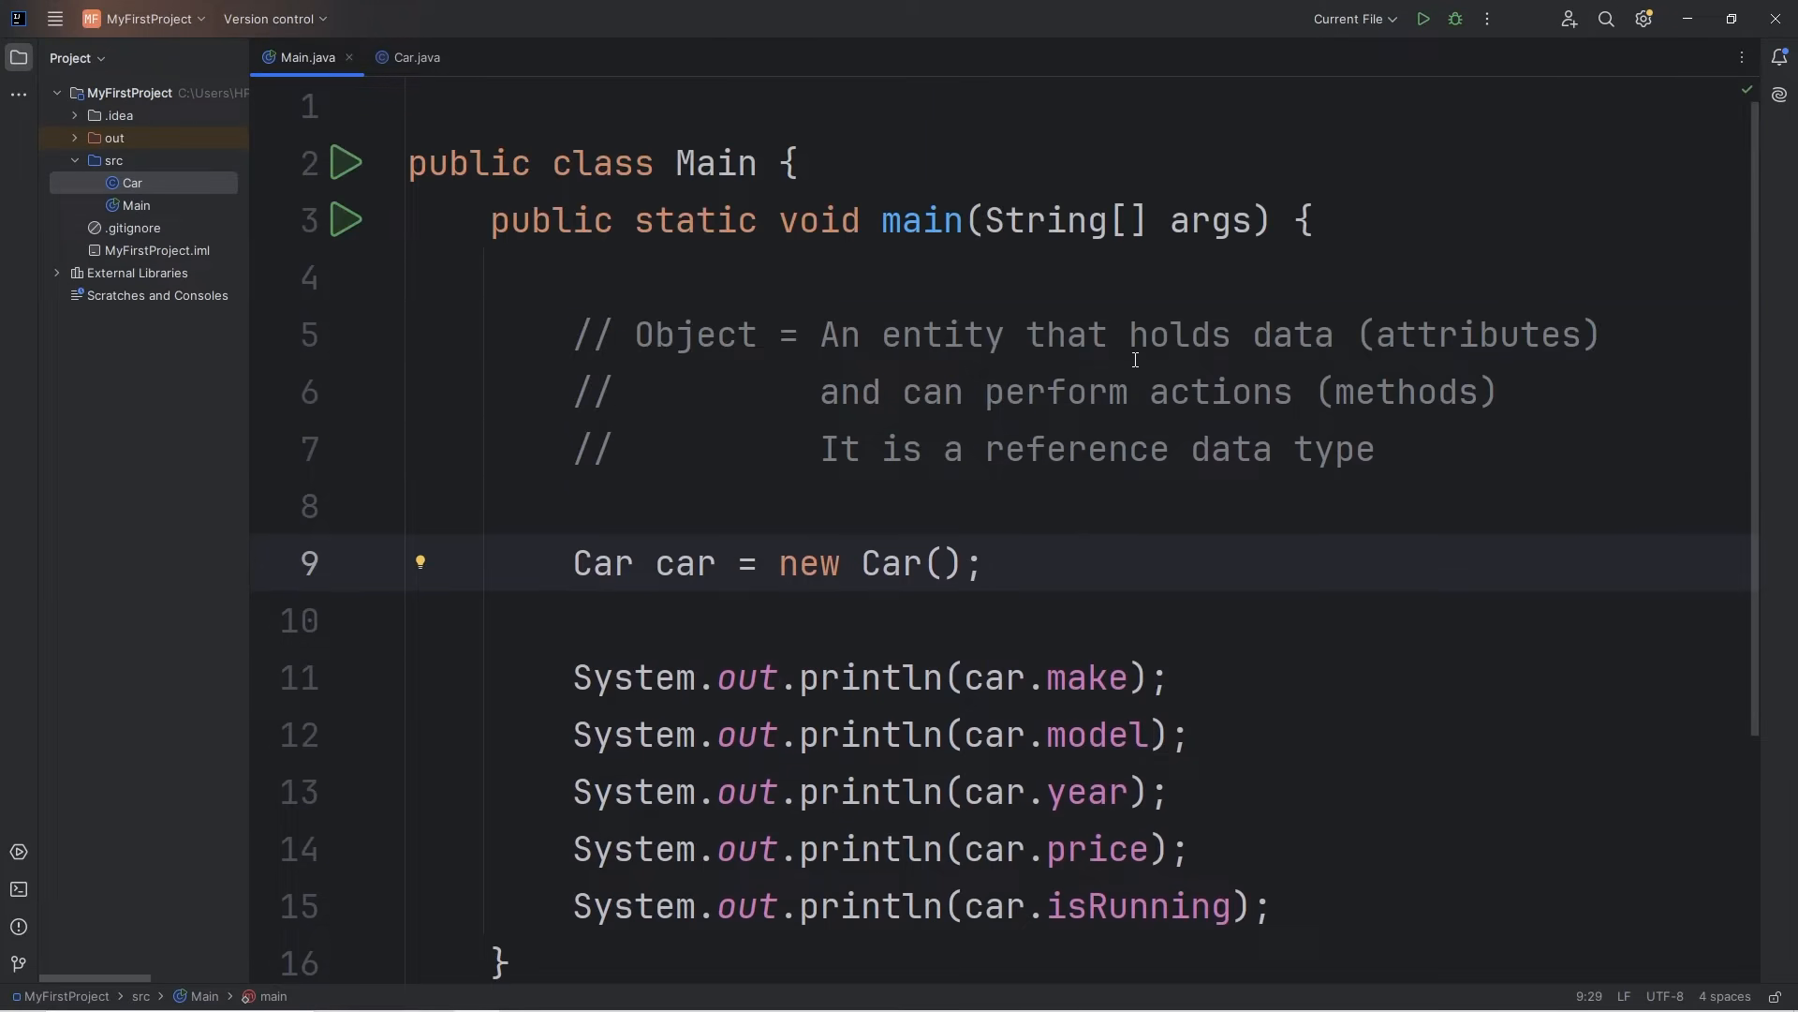
{"action": "double_click", "coordinate": [1478, 333]}
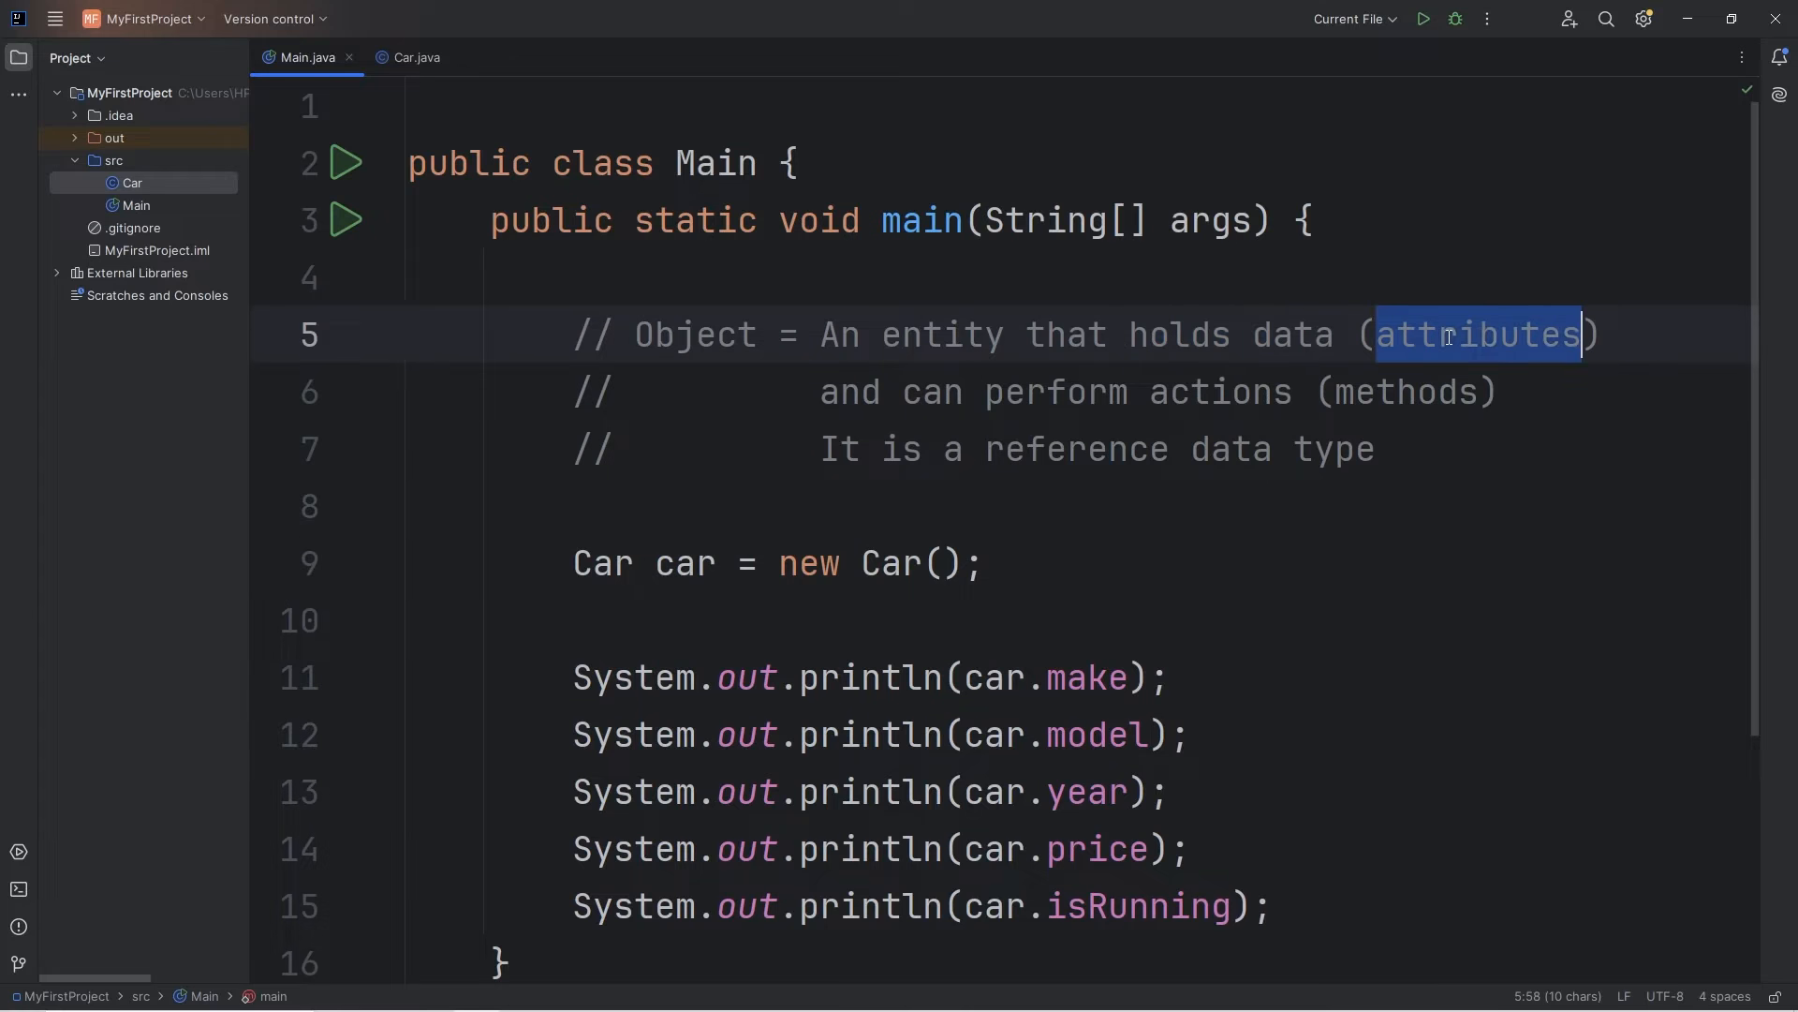
{"action": "double_click", "coordinate": [1135, 392]}
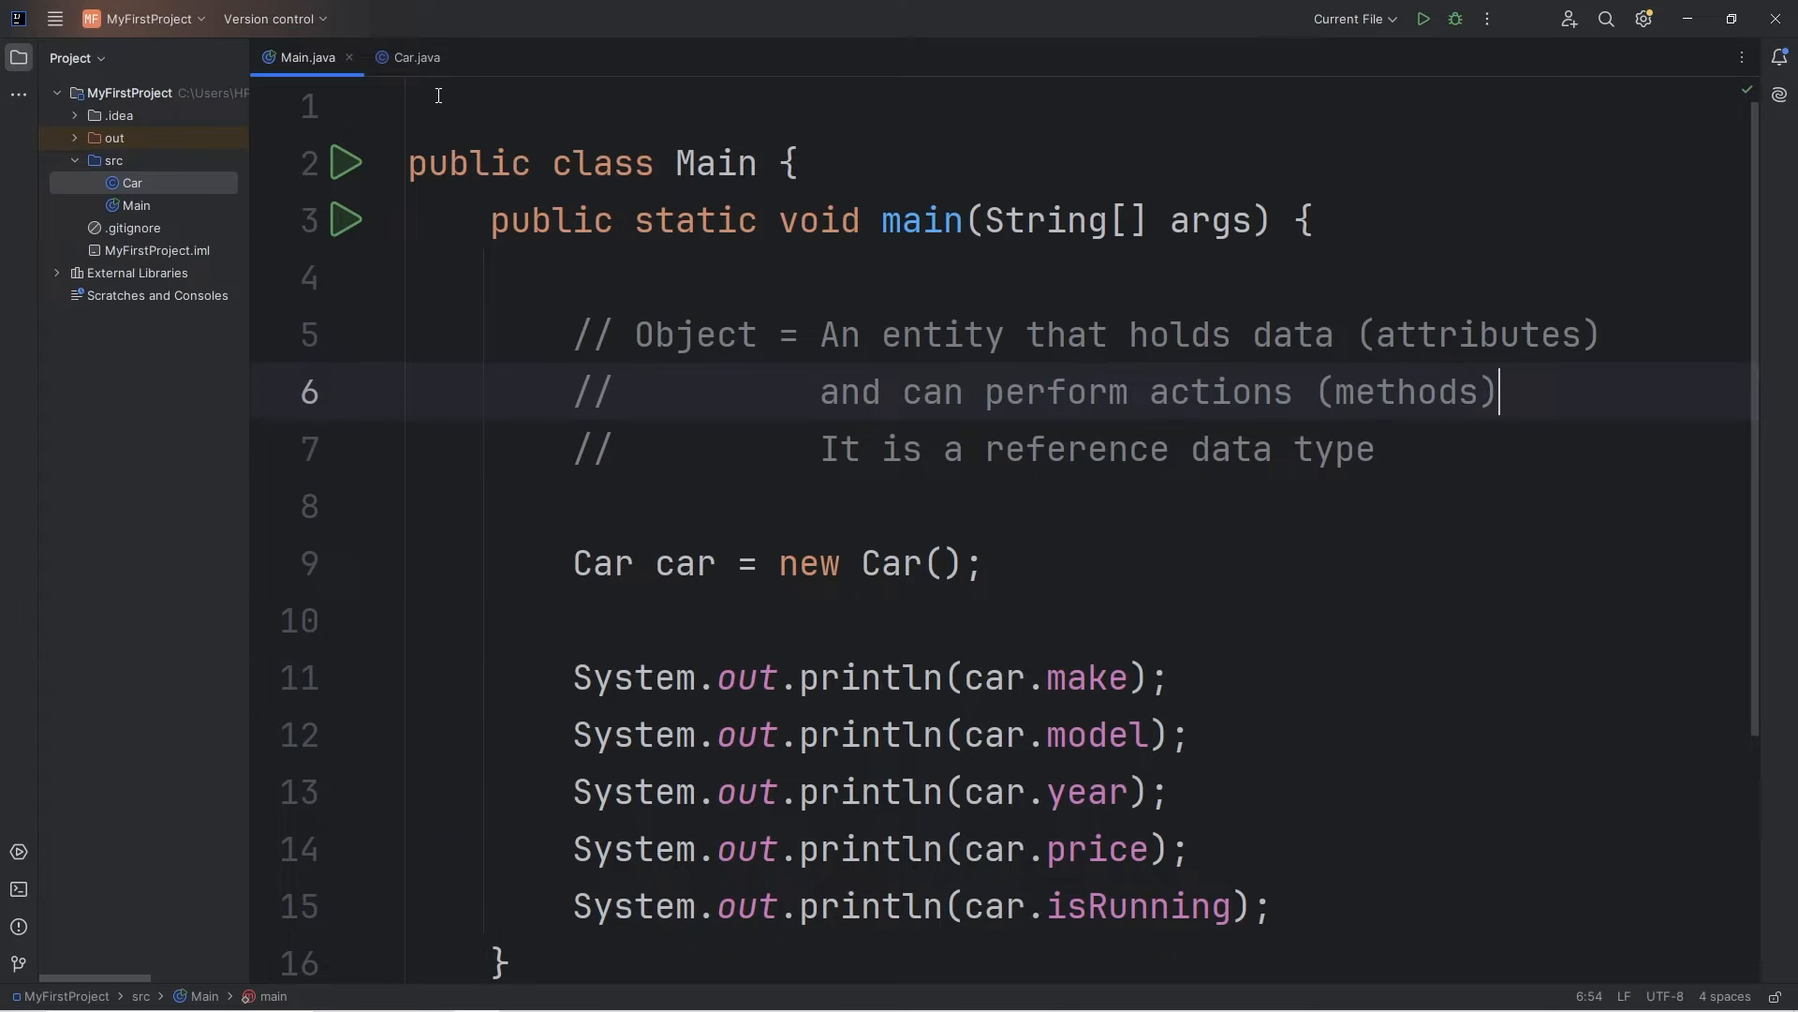
Add a void start() method to Car printing "You start the engine".
{"action": "left_click", "coordinate": [412, 58]}
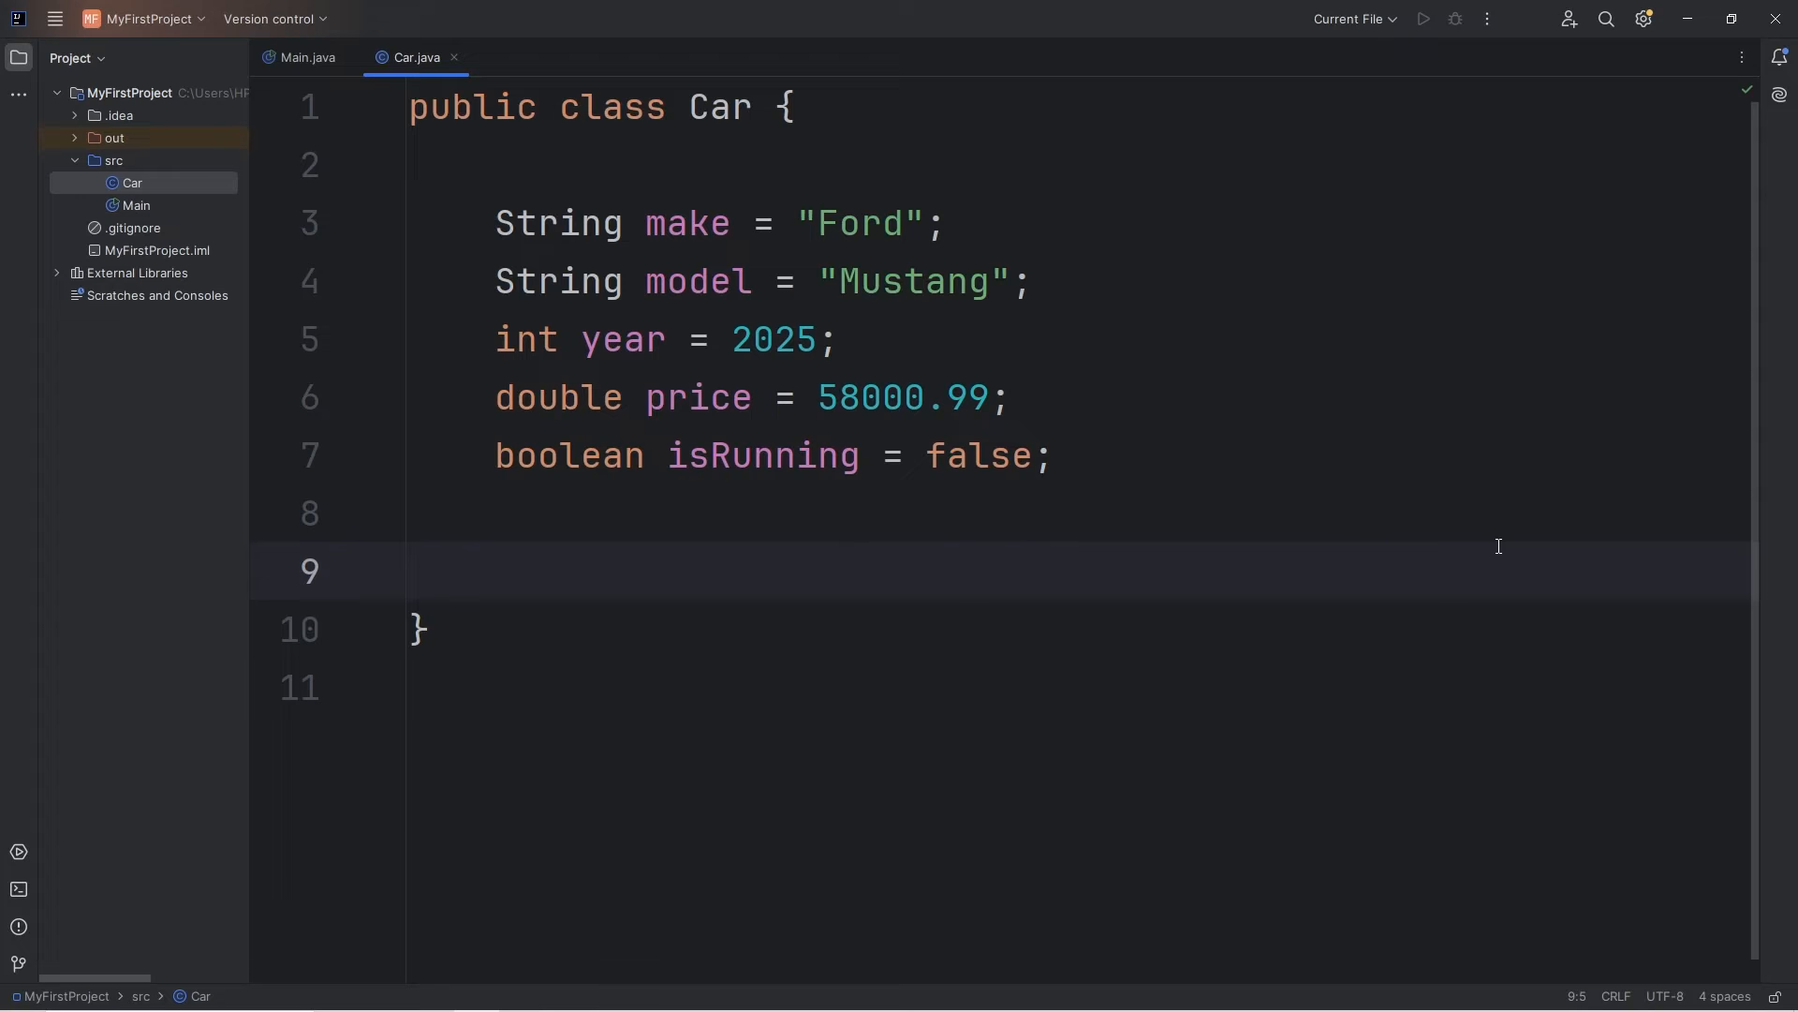
{"action": "type", "text": "void"}
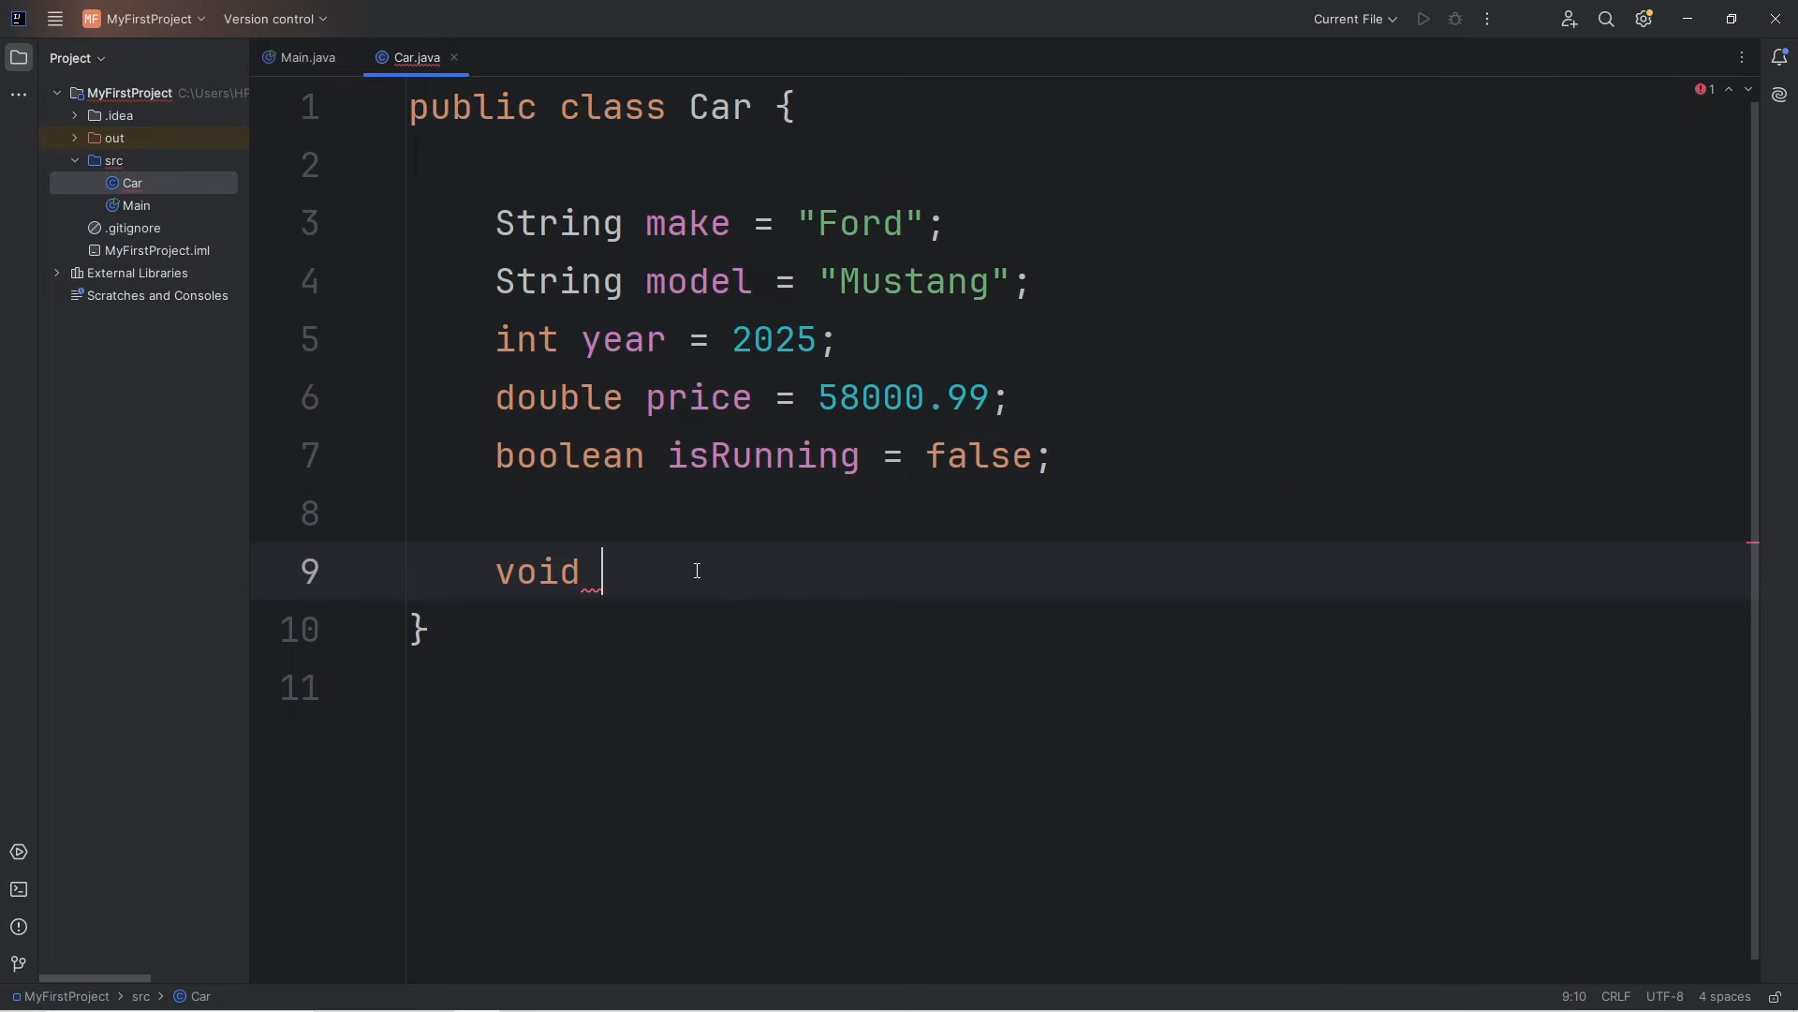
{"action": "type", "text": "start"}
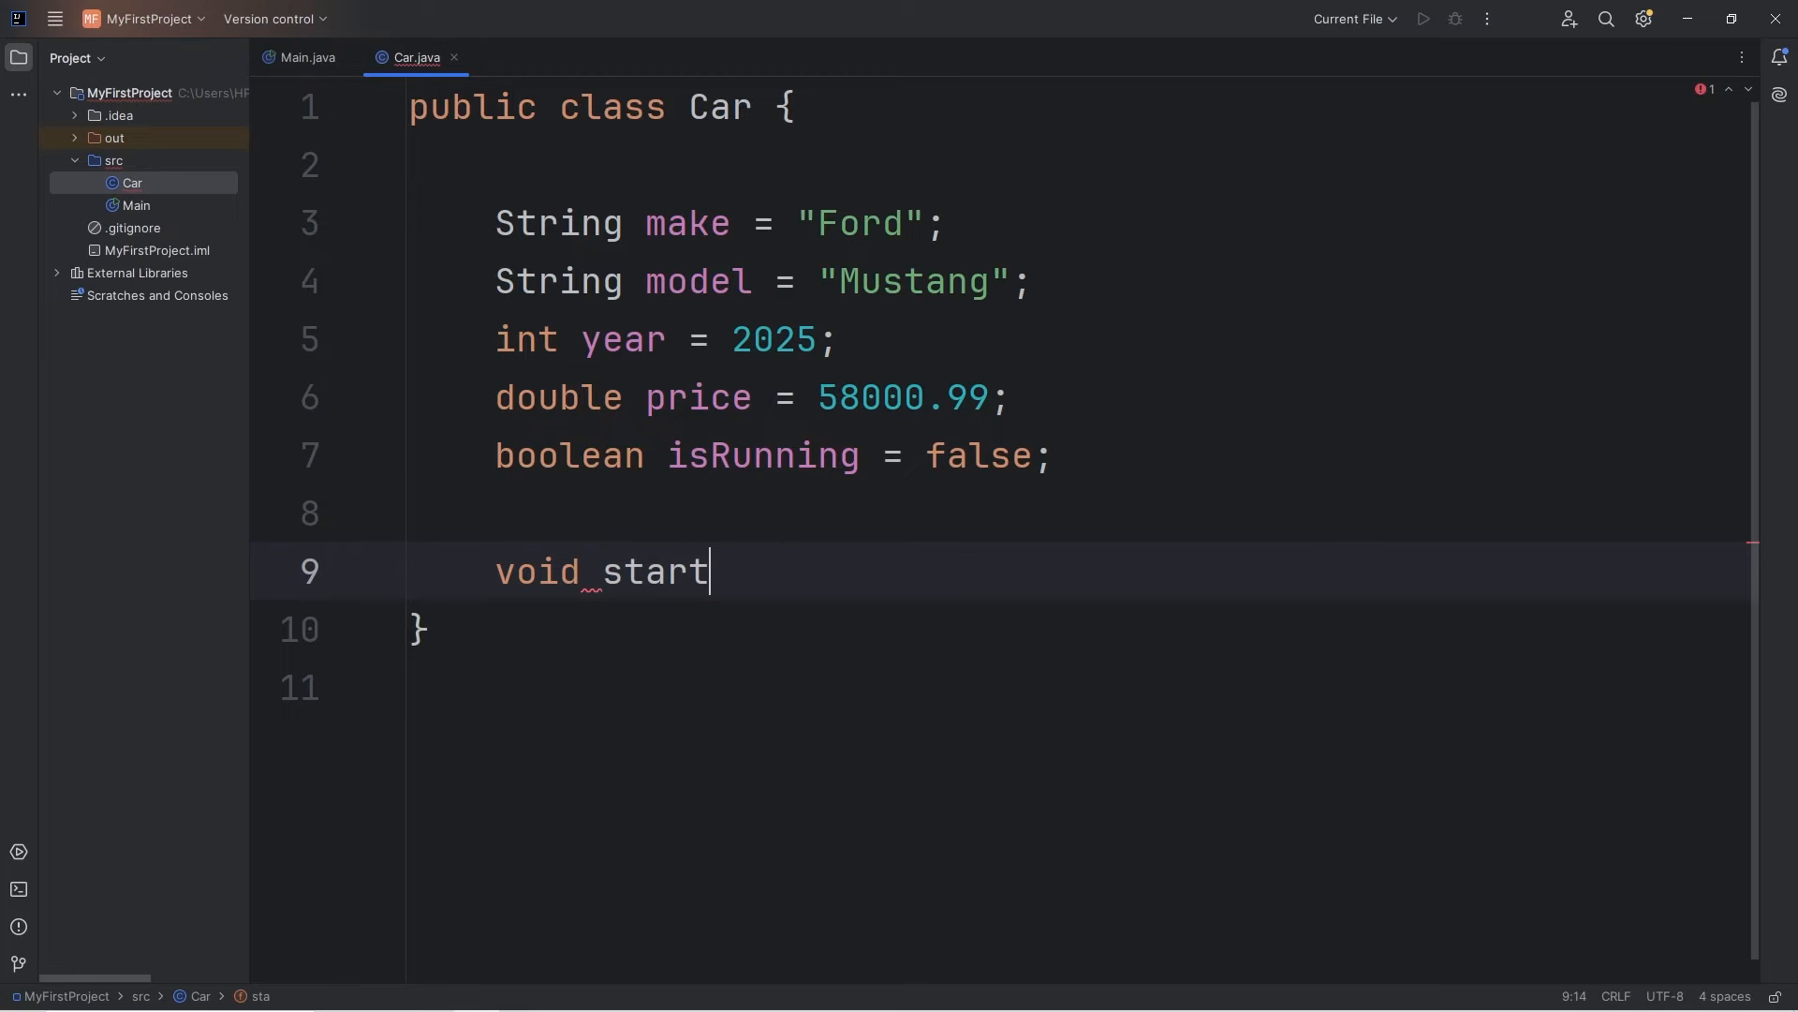
{"action": "type", "text": "(){"}
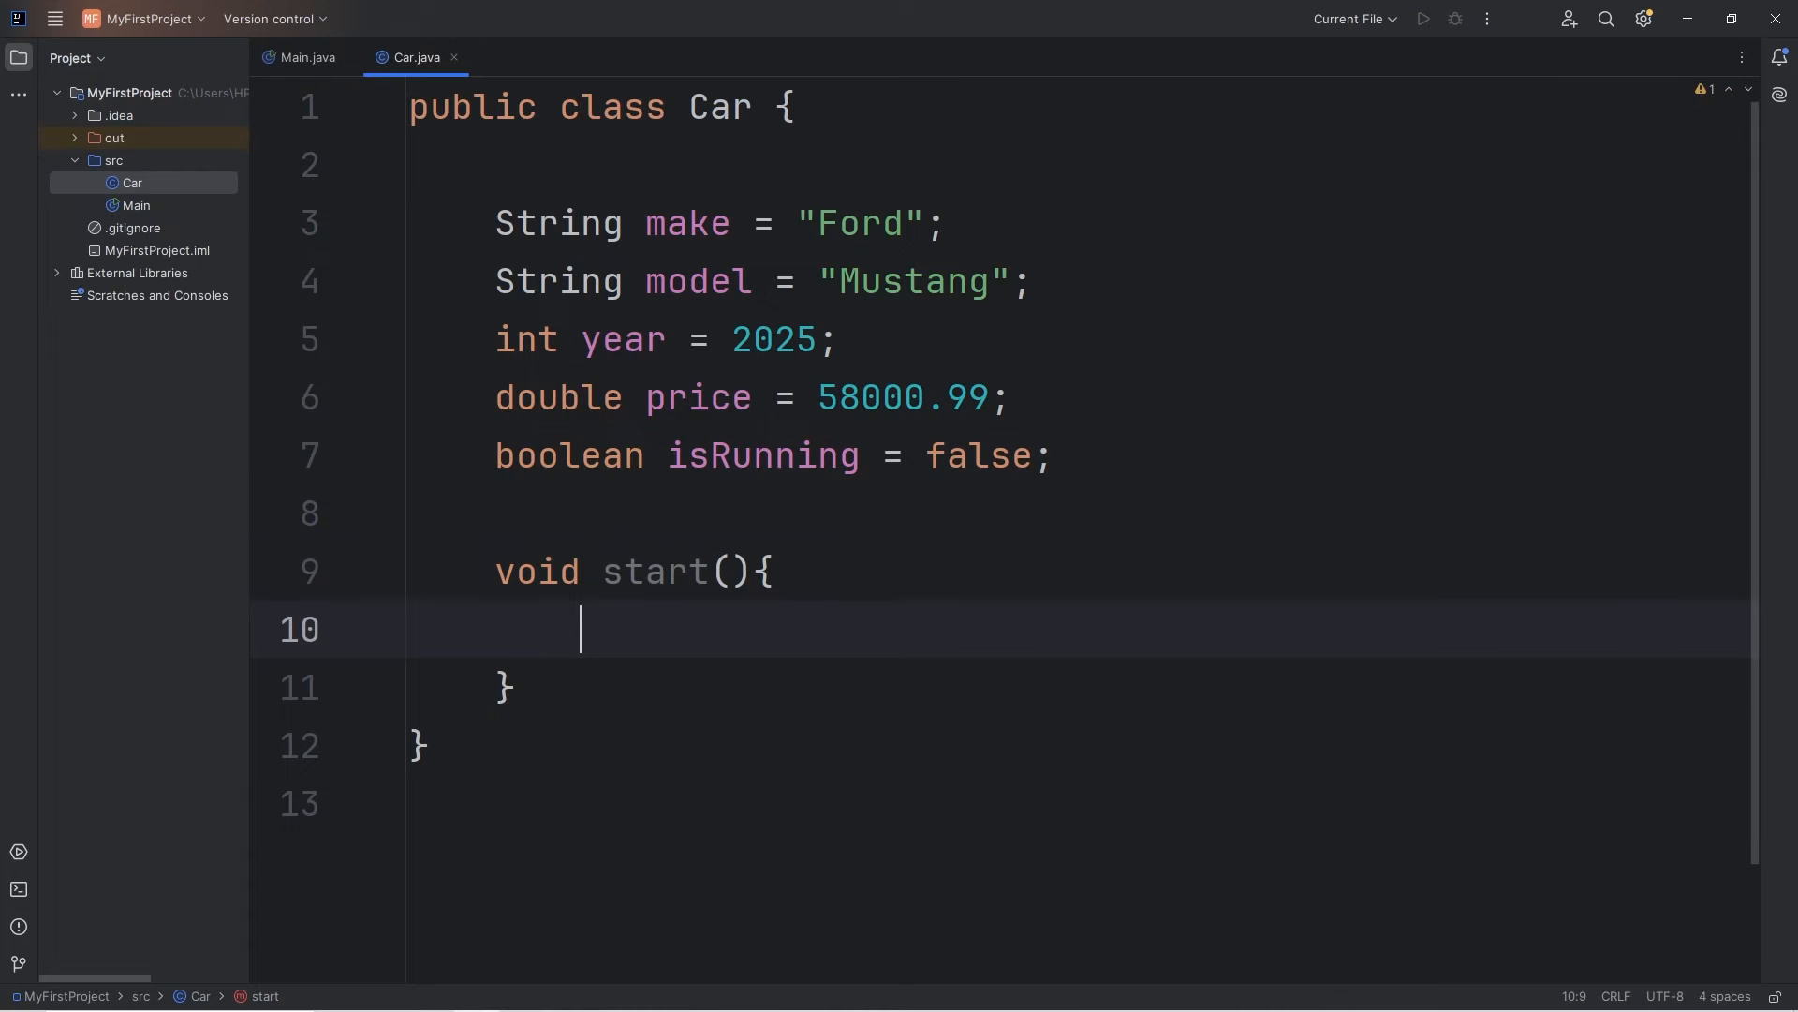
{"action": "type", "text": "sou"}
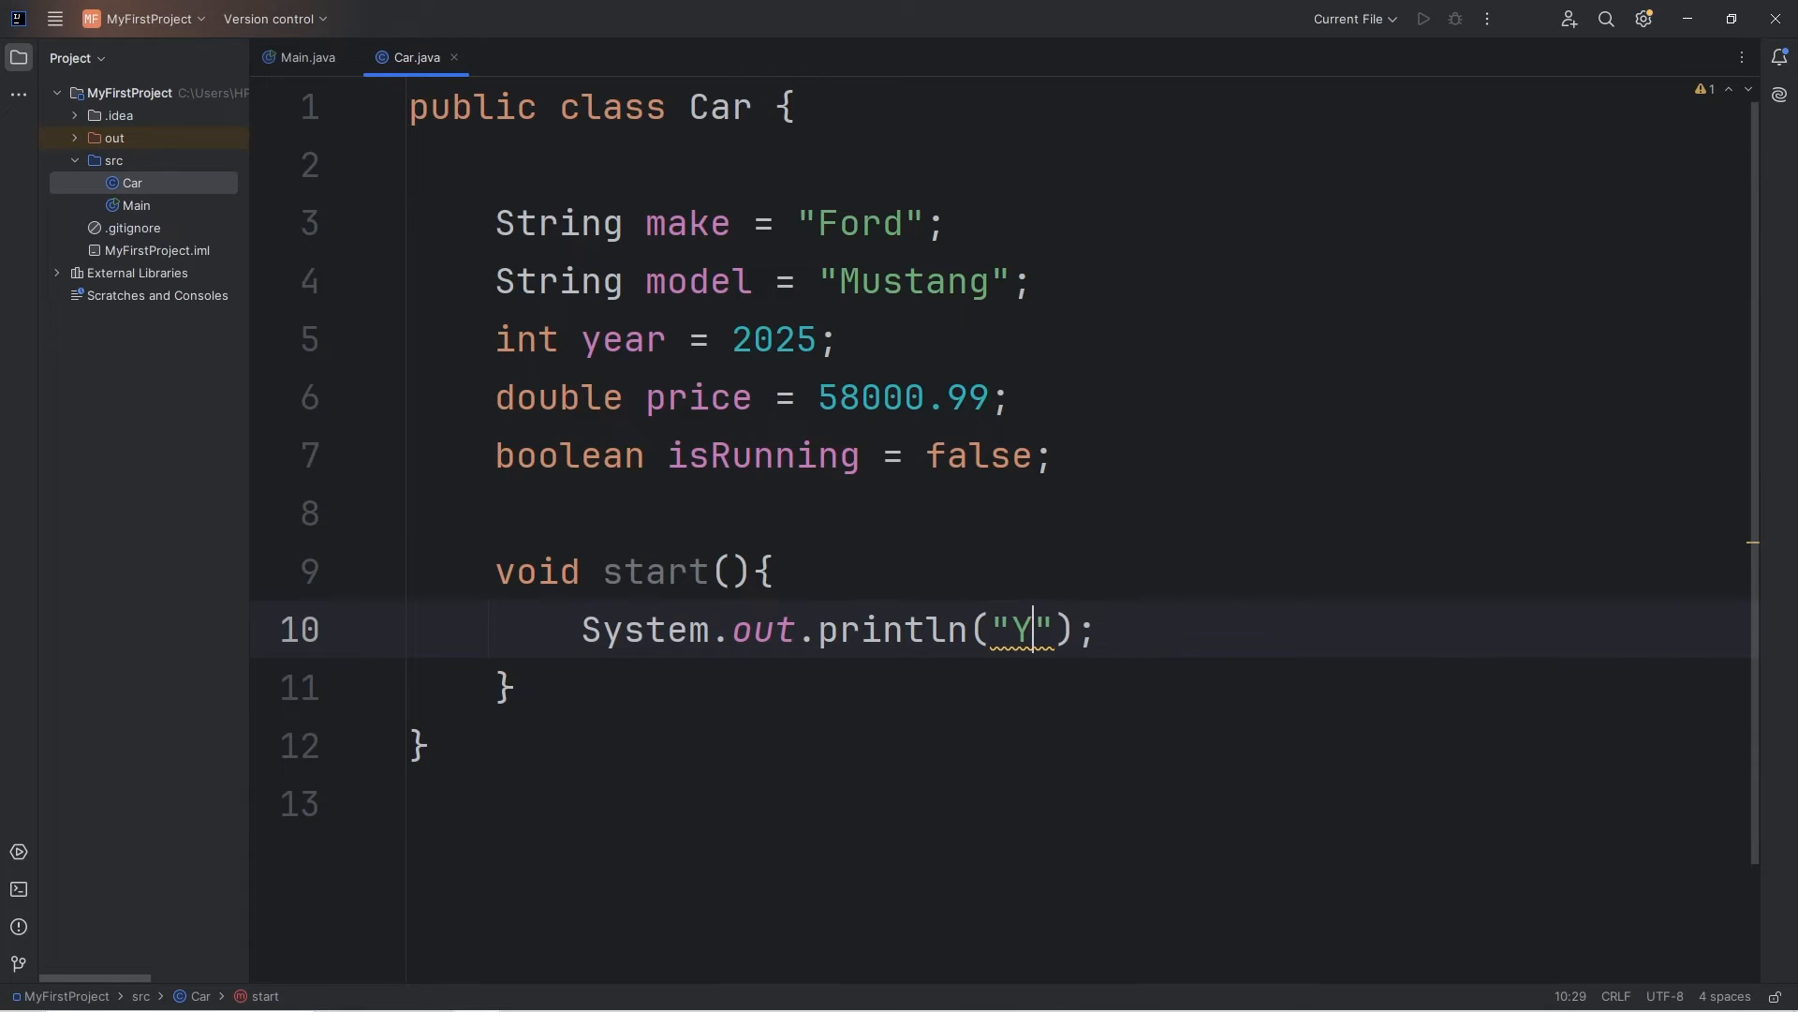
{"action": "type", "text": "ou start the engine"}
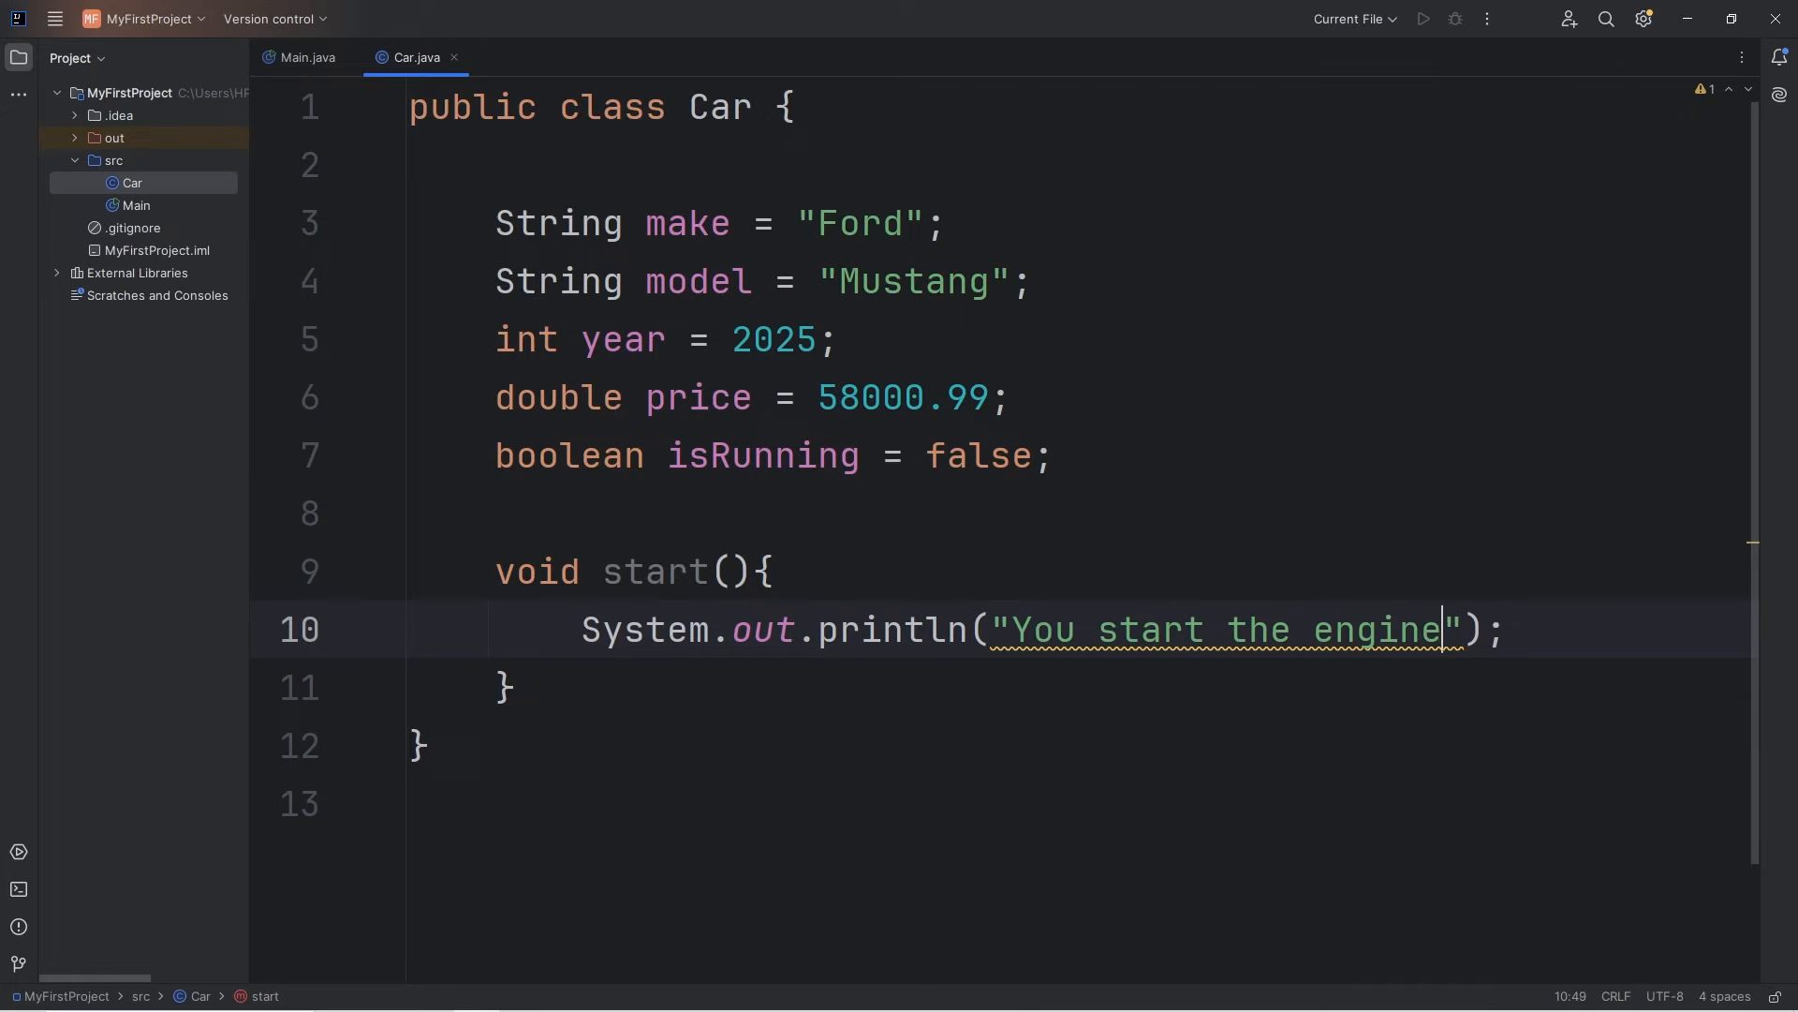
{"action": "key", "text": "enter"}
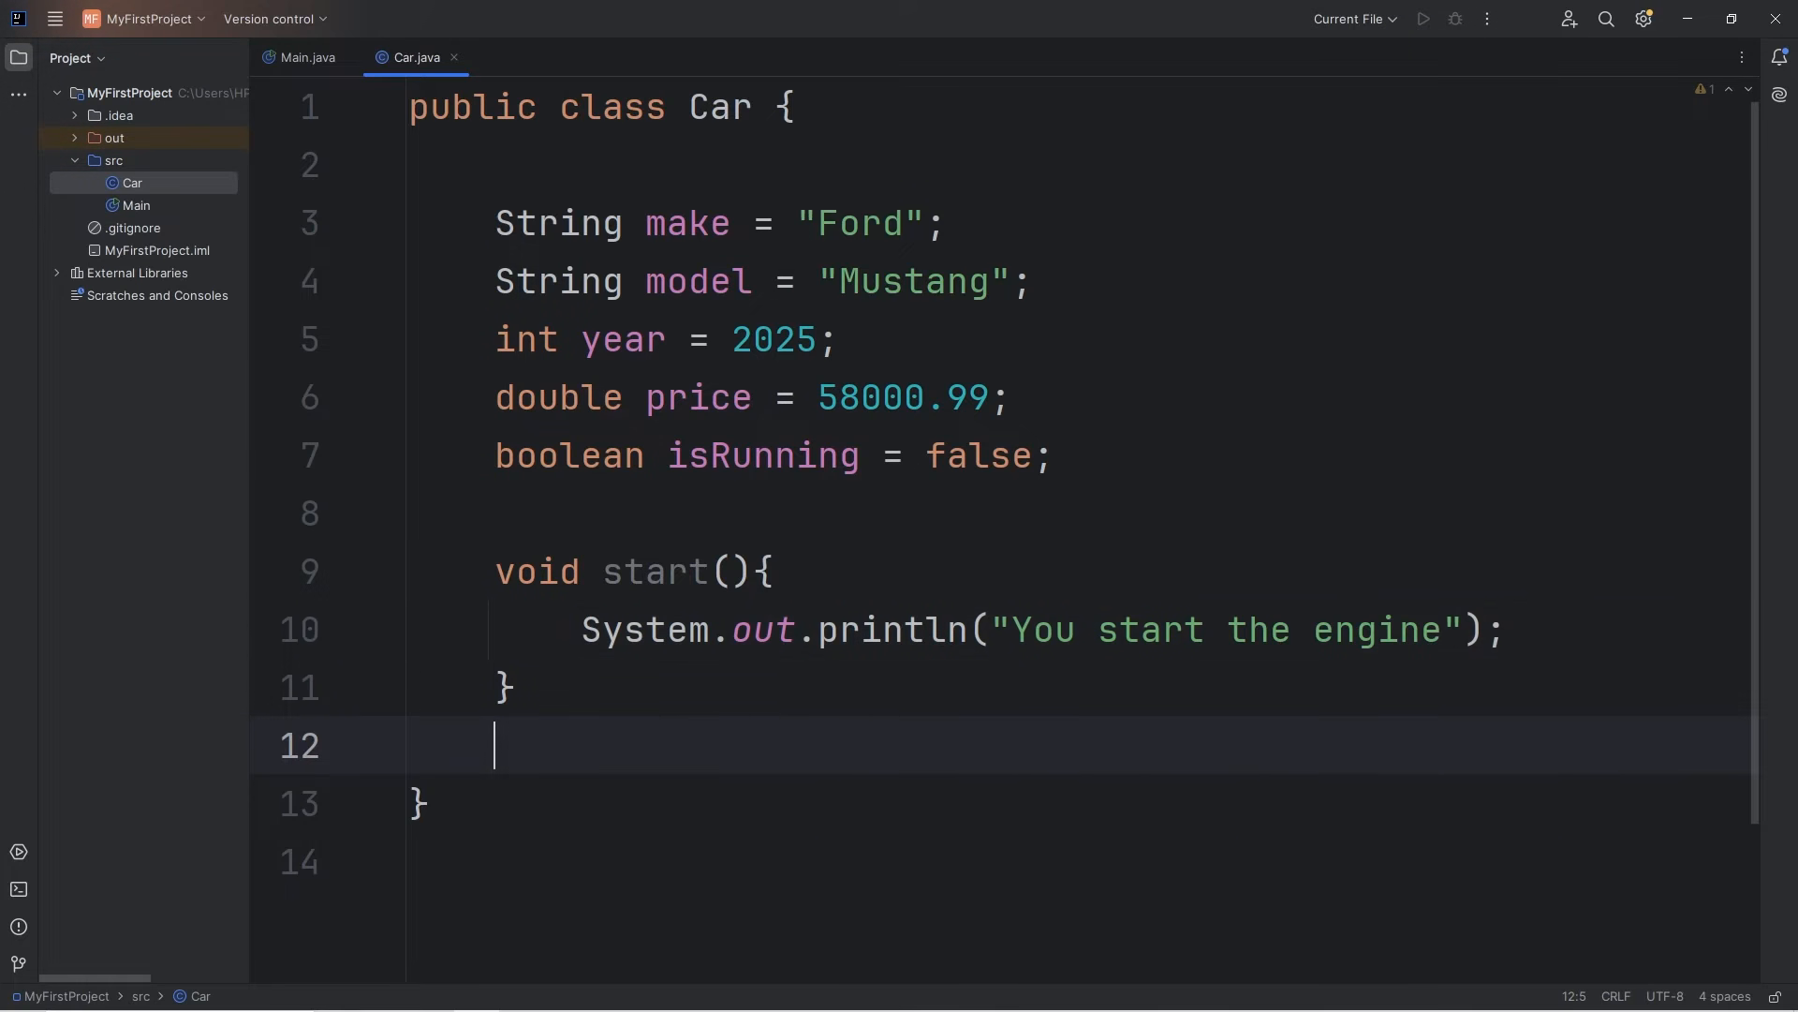
Add a void stop() method printing "You stop the engine".
{"action": "type", "text": "void"}
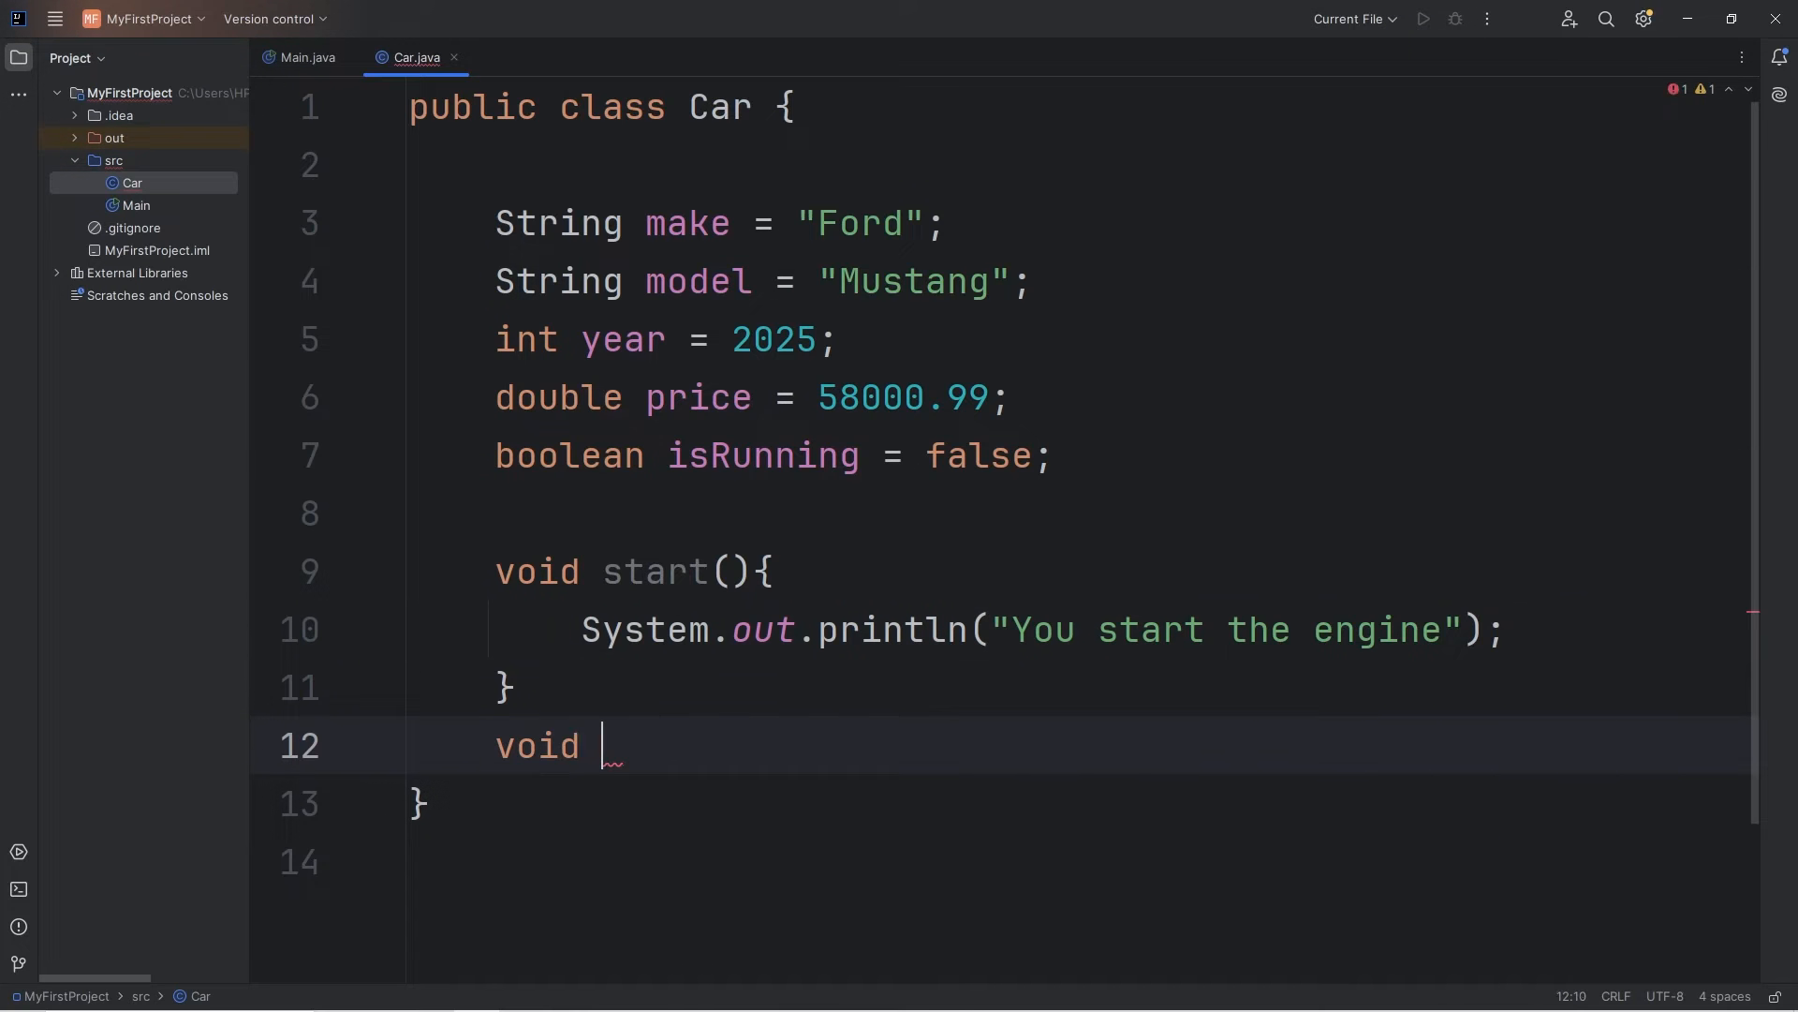
{"action": "type", "text": "s"}
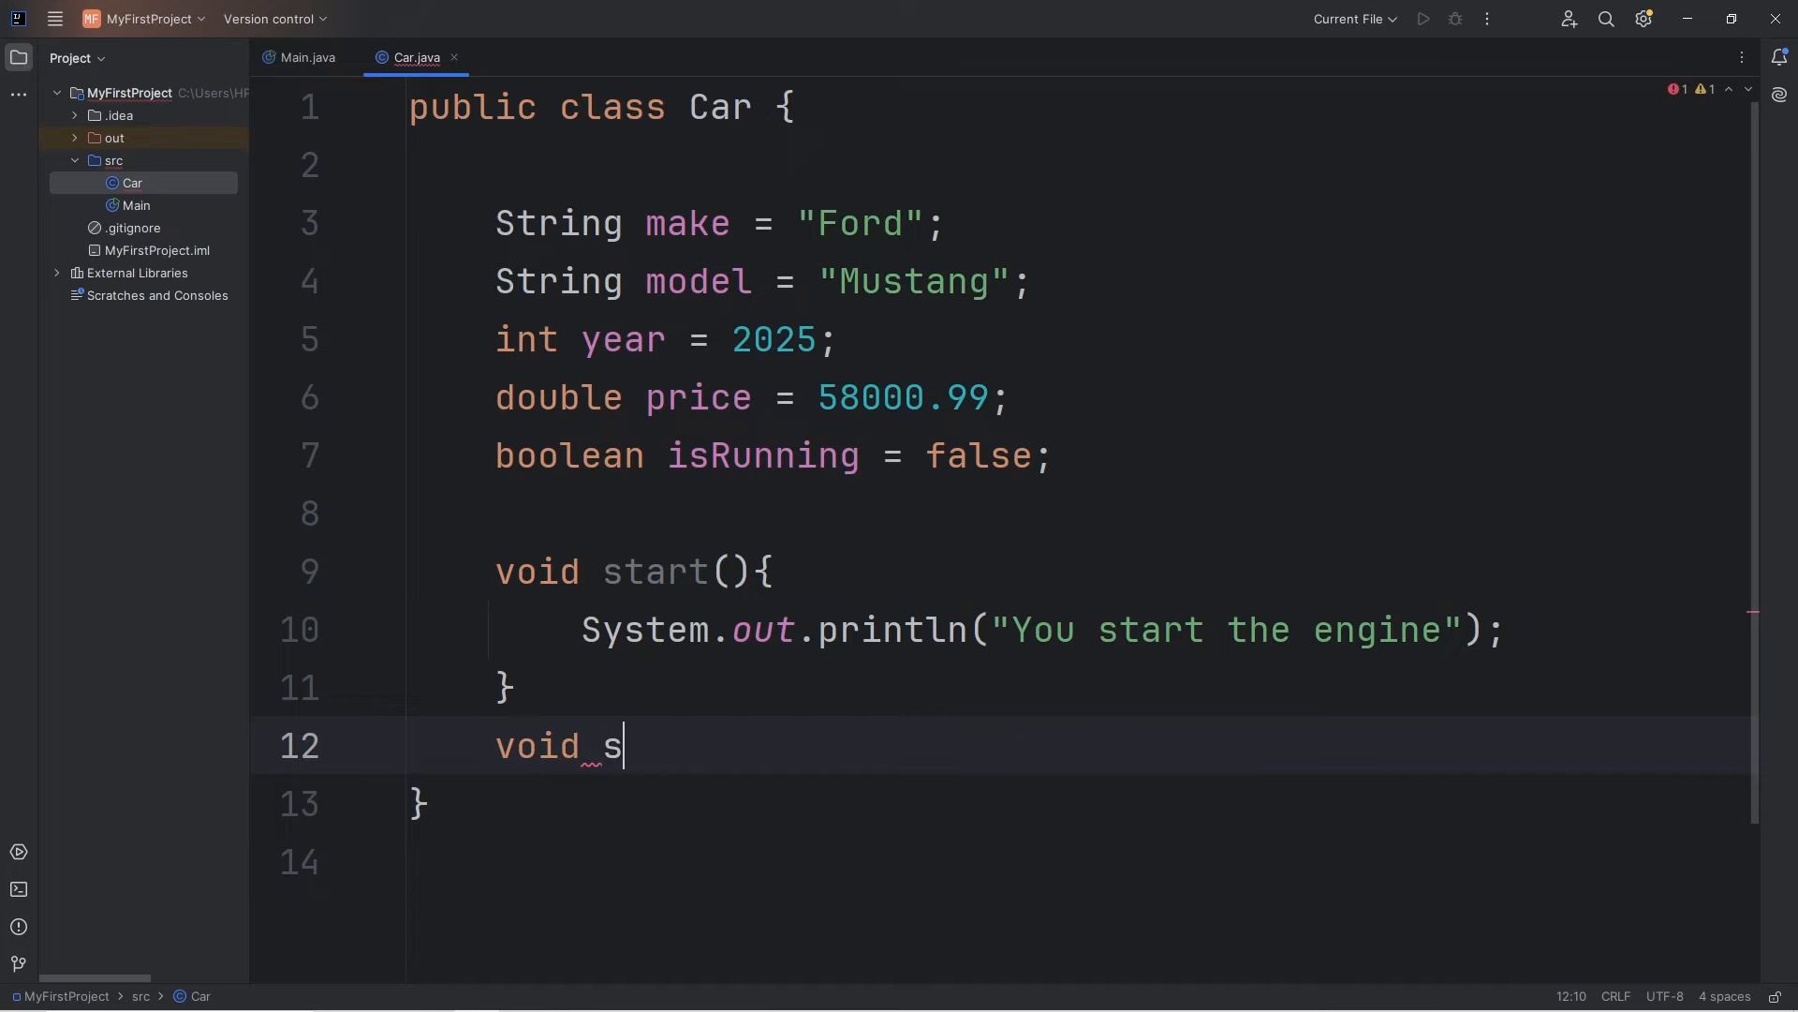
{"action": "type", "text": "top(){"}
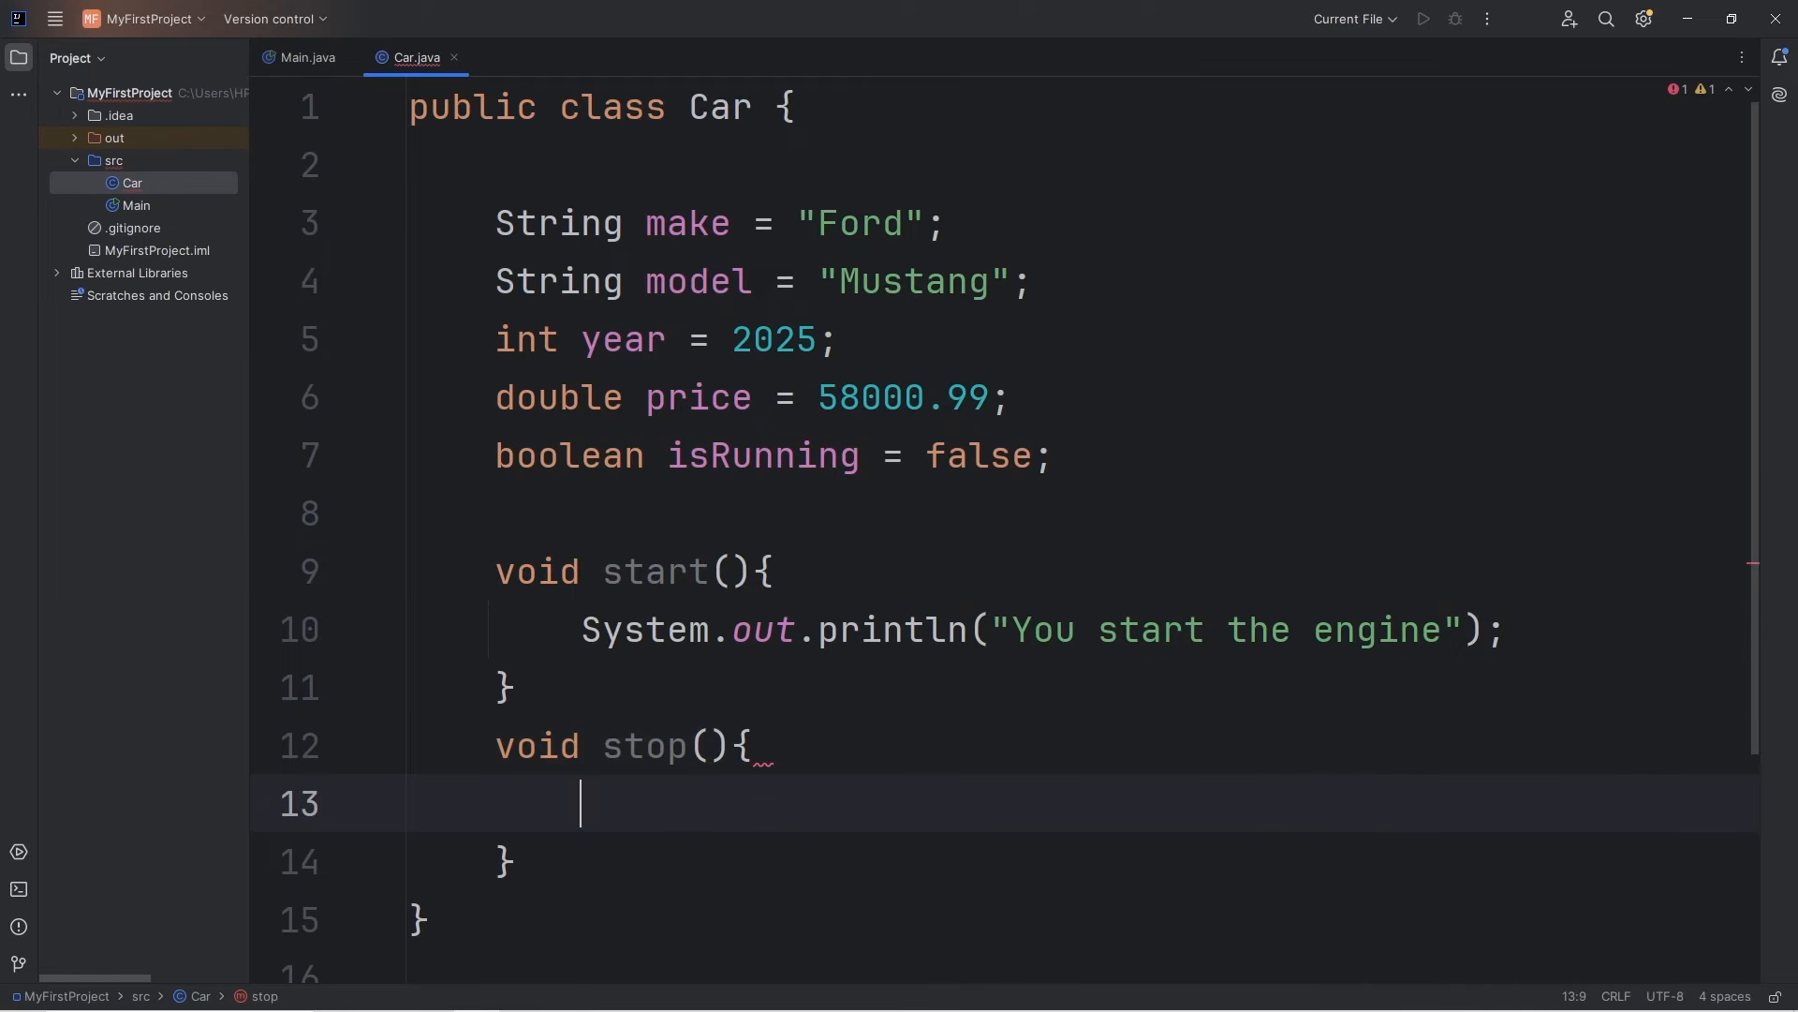
{"action": "type", "text": "s"}
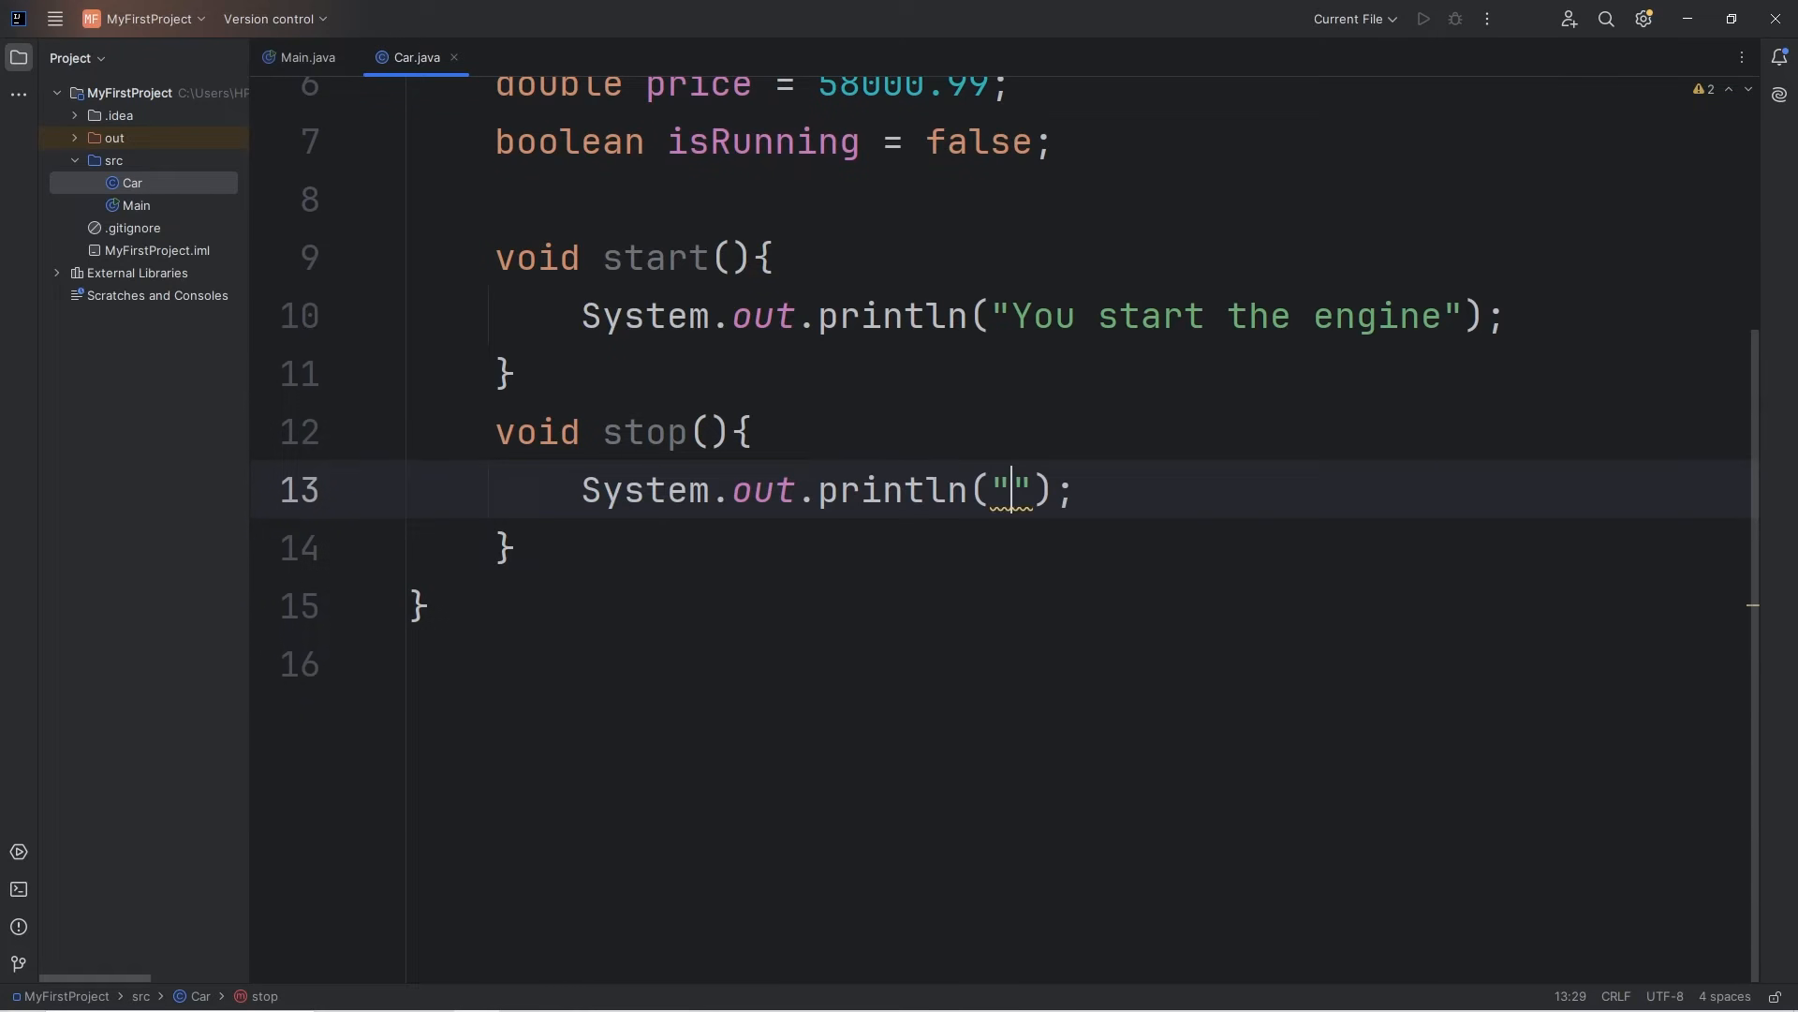
{"action": "type", "text": "You stop"}
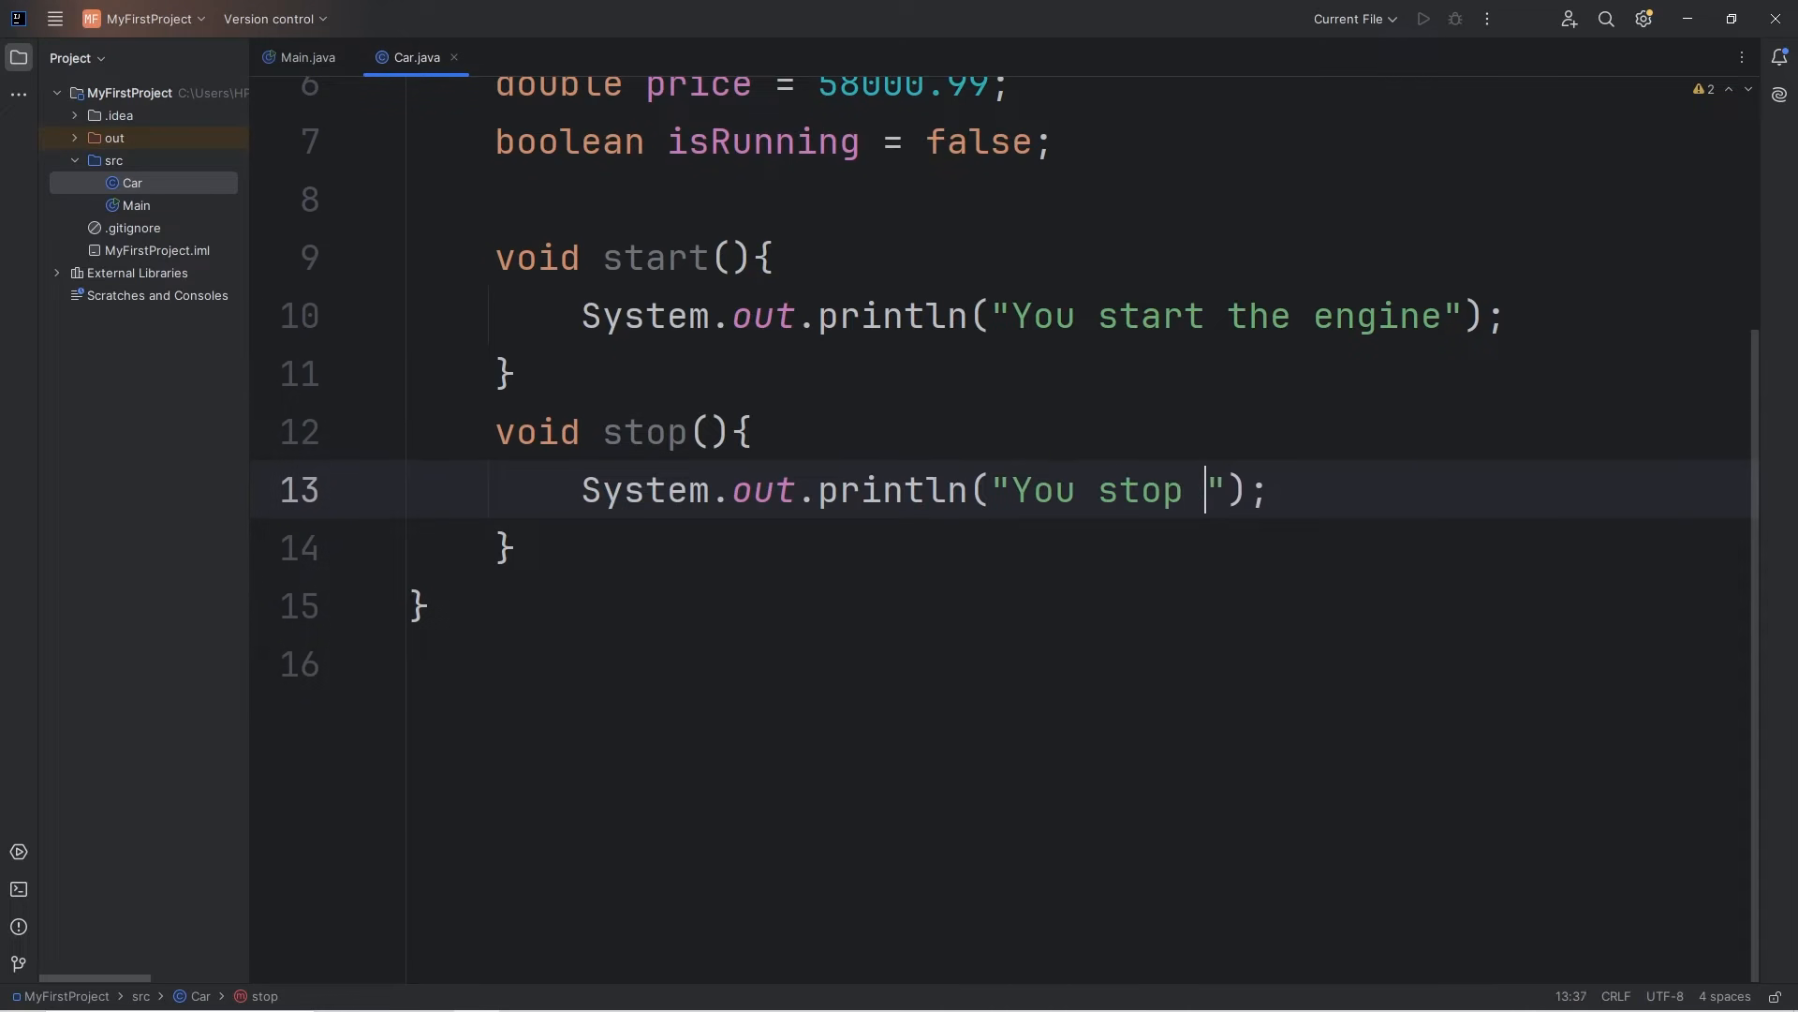
{"action": "type", "text": "the engine"}
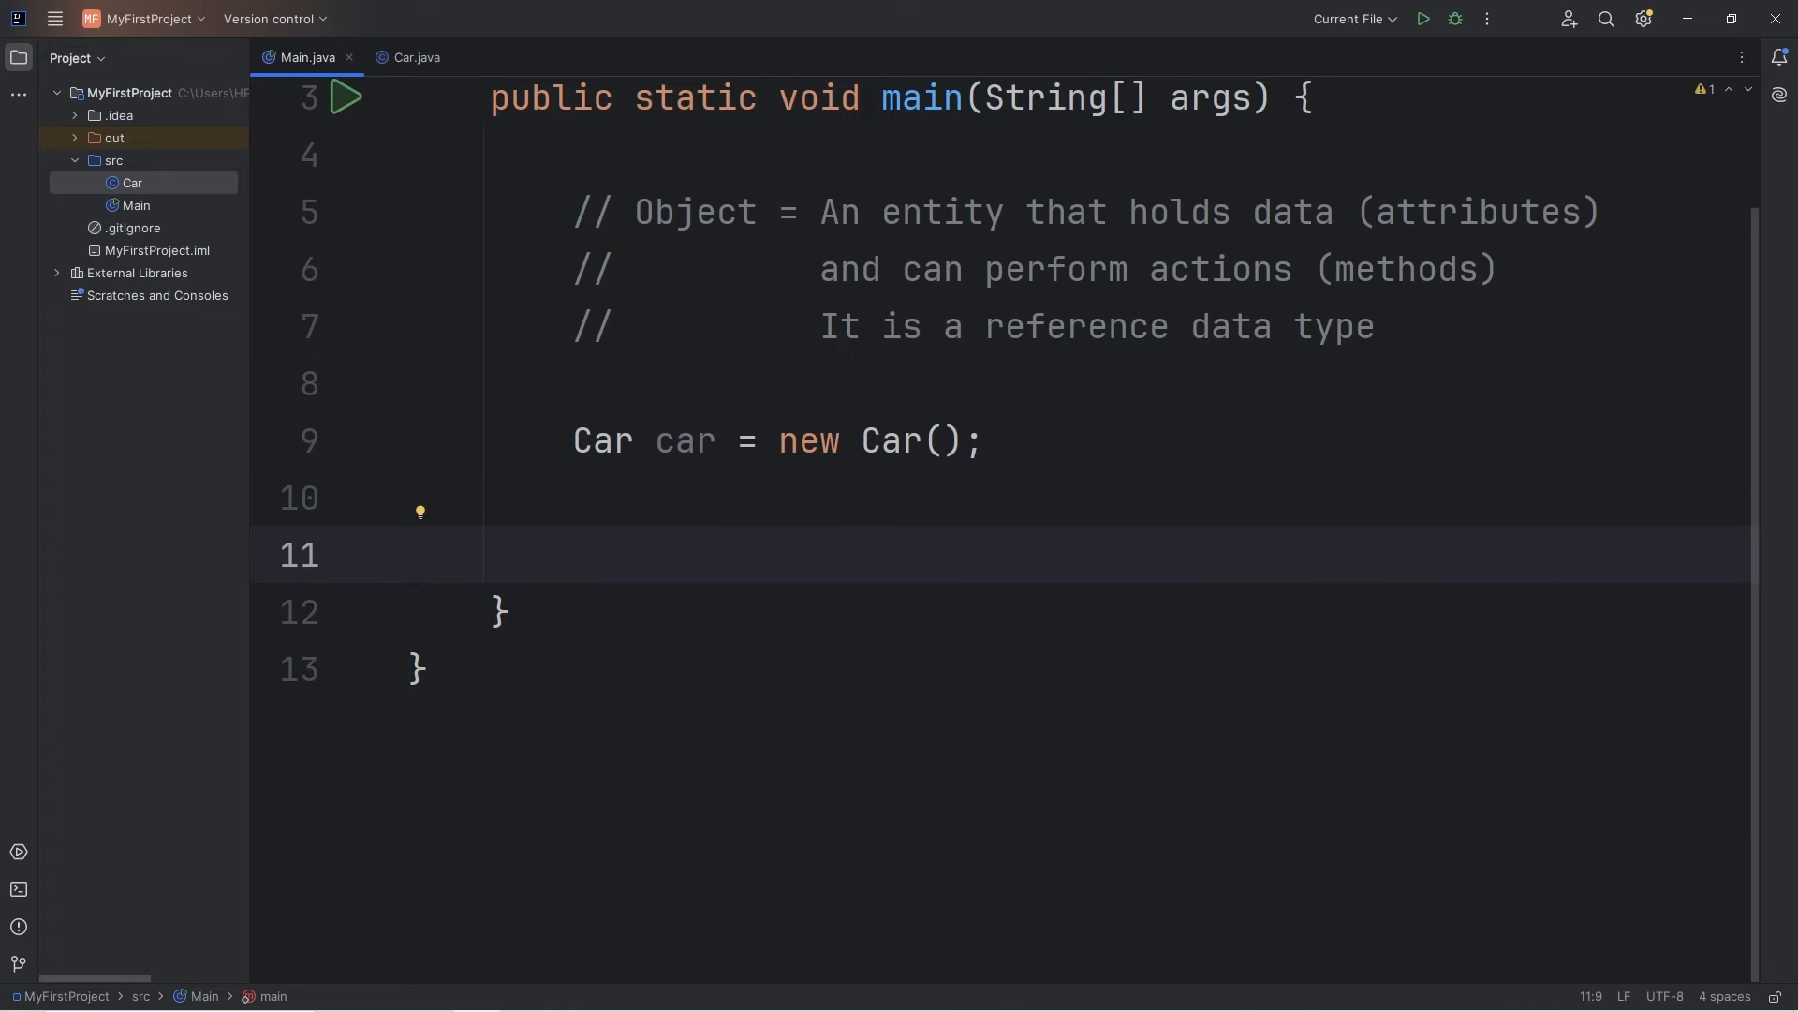
Call car.start() and car.stop() in Main and run to see both engine messages.
{"action": "type", "text": "car."}
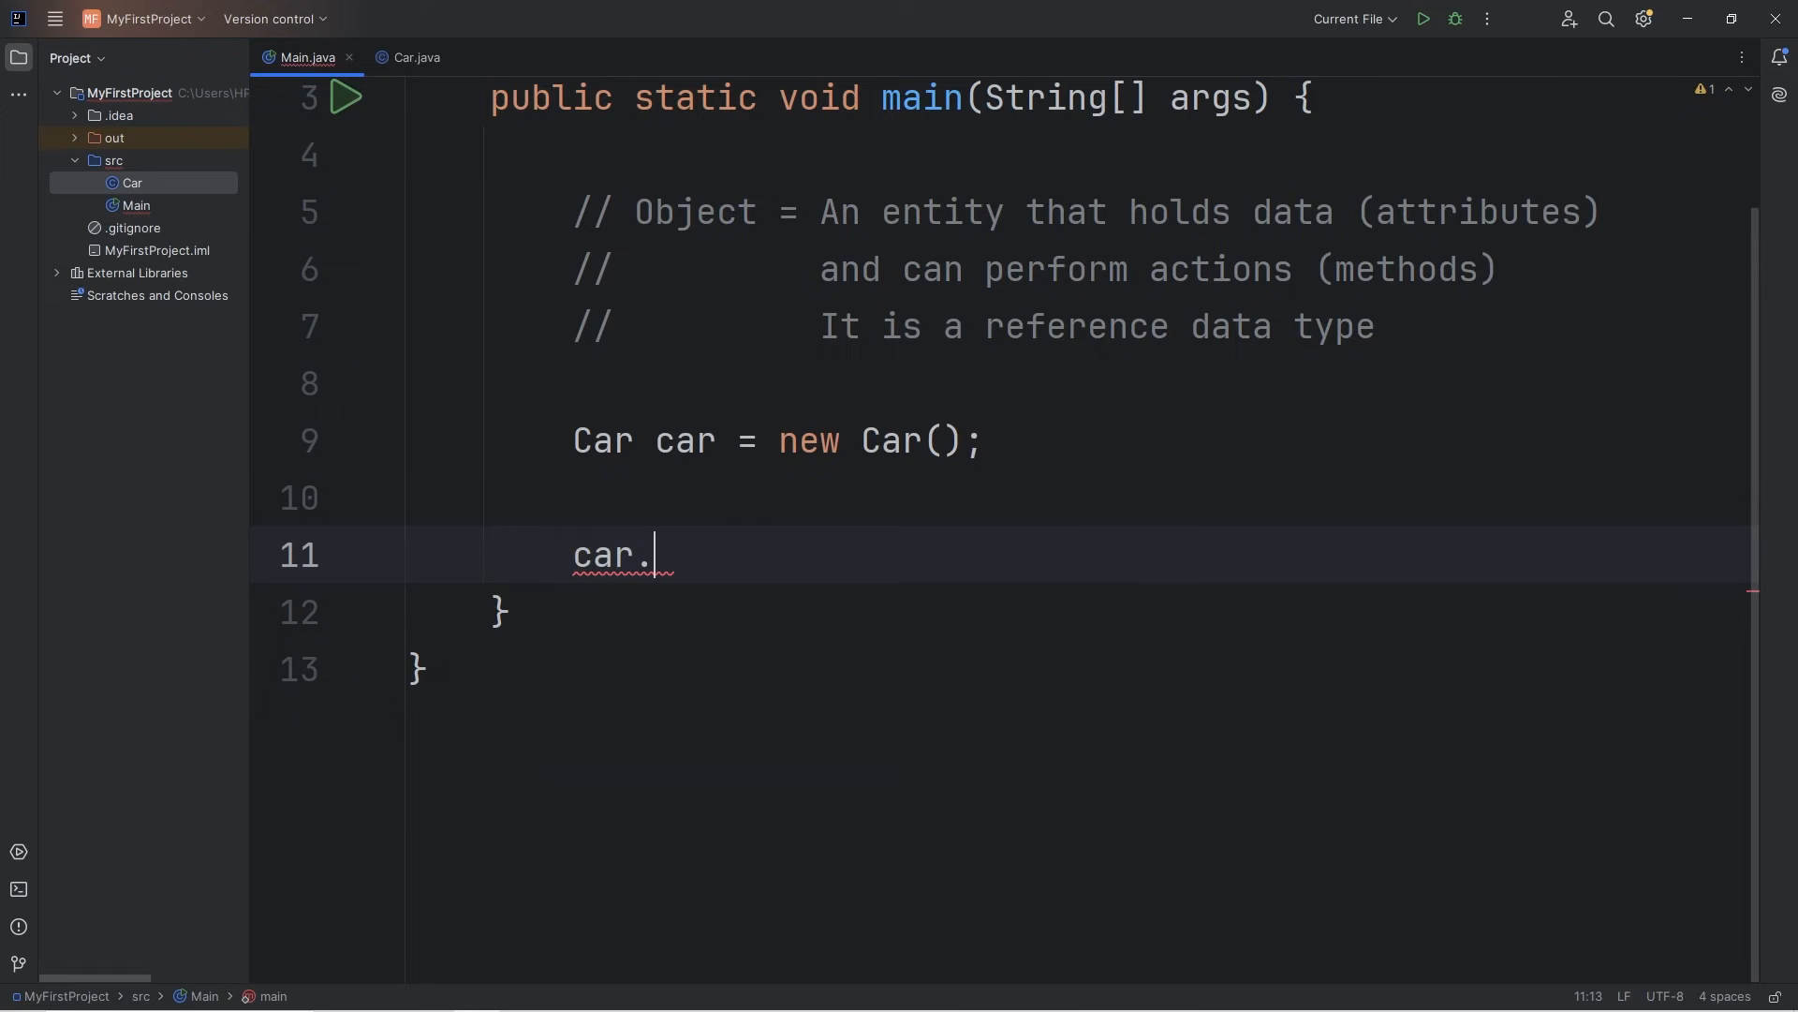
{"action": "type", "text": "start();"}
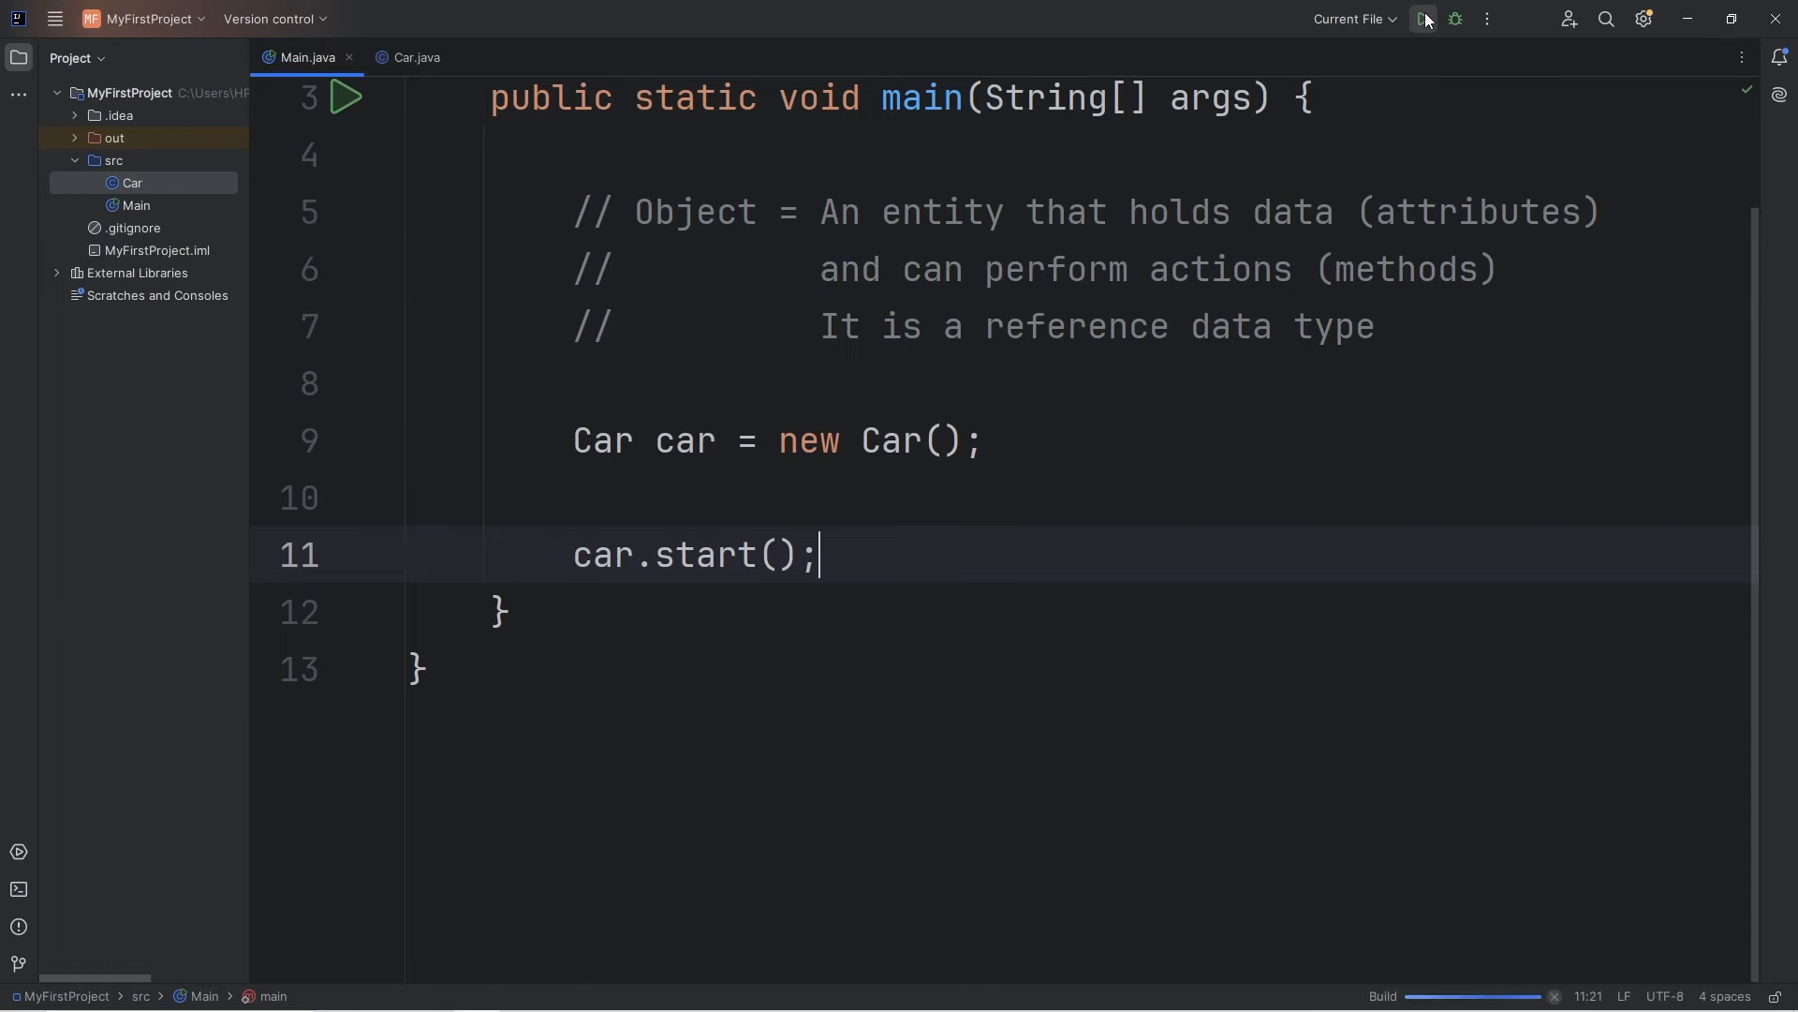
{"action": "left_click", "coordinate": [1421, 19]}
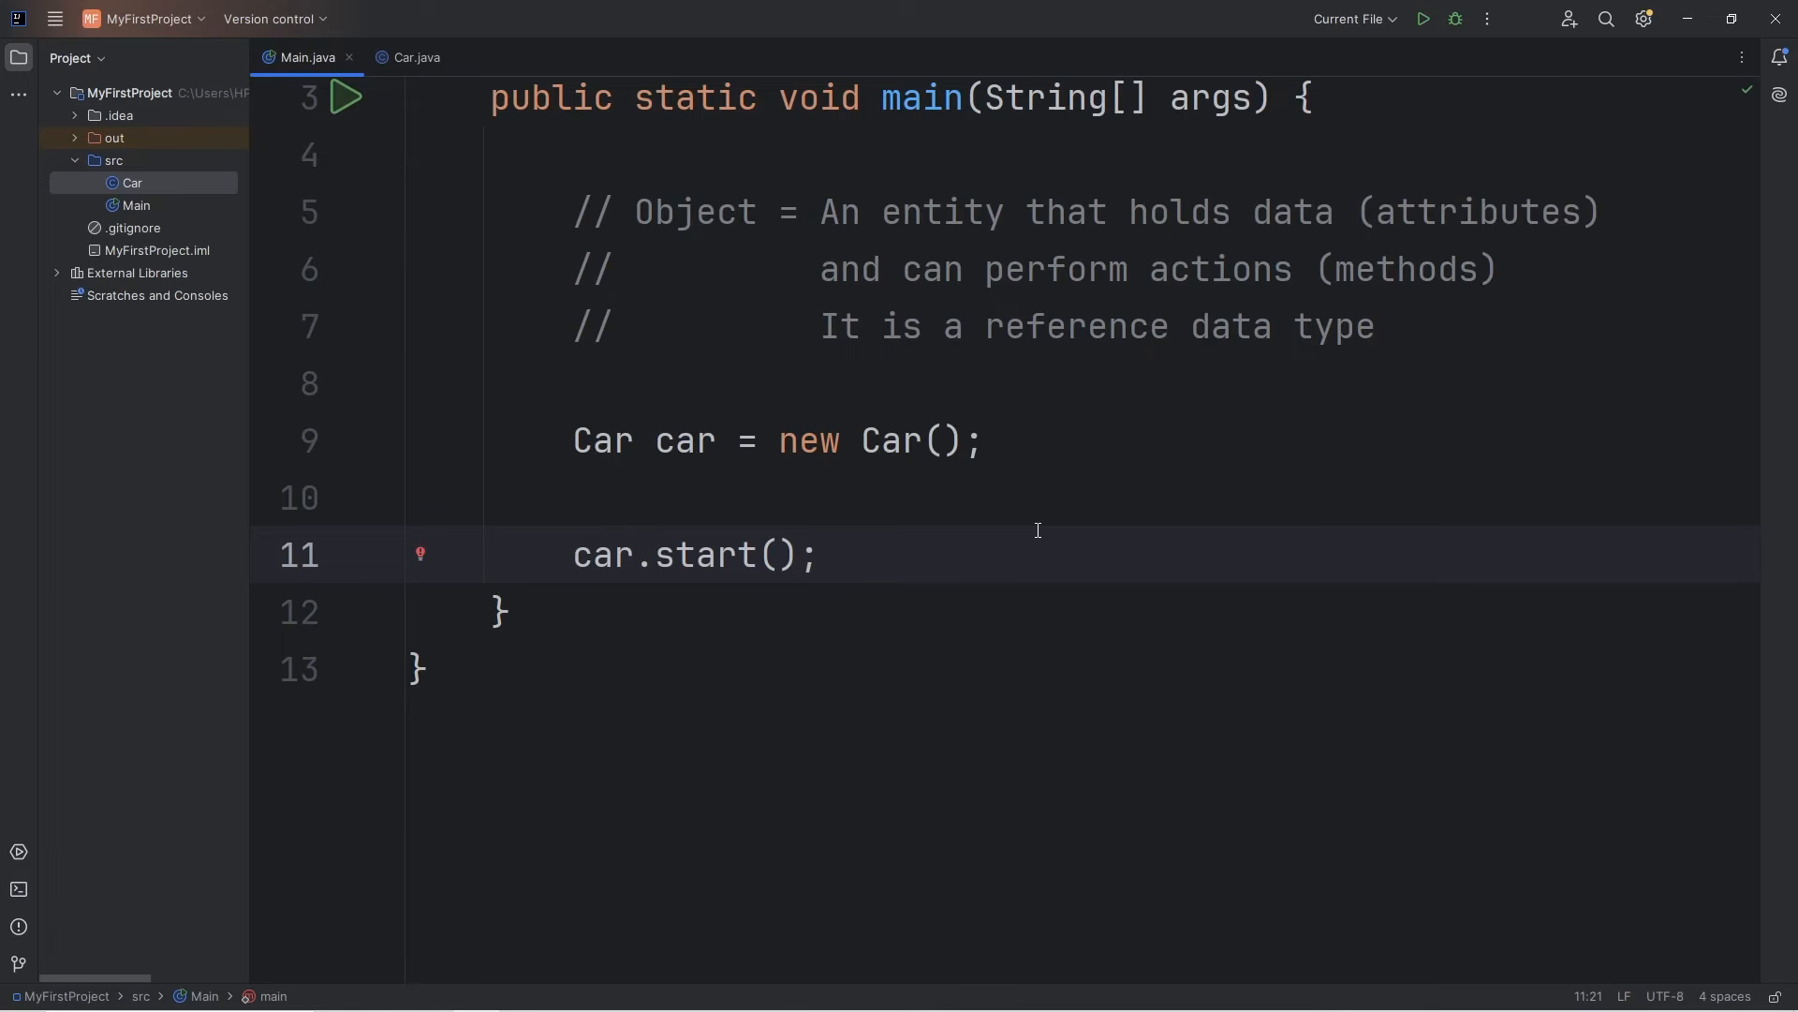
{"action": "type", "text": "car.stop();"}
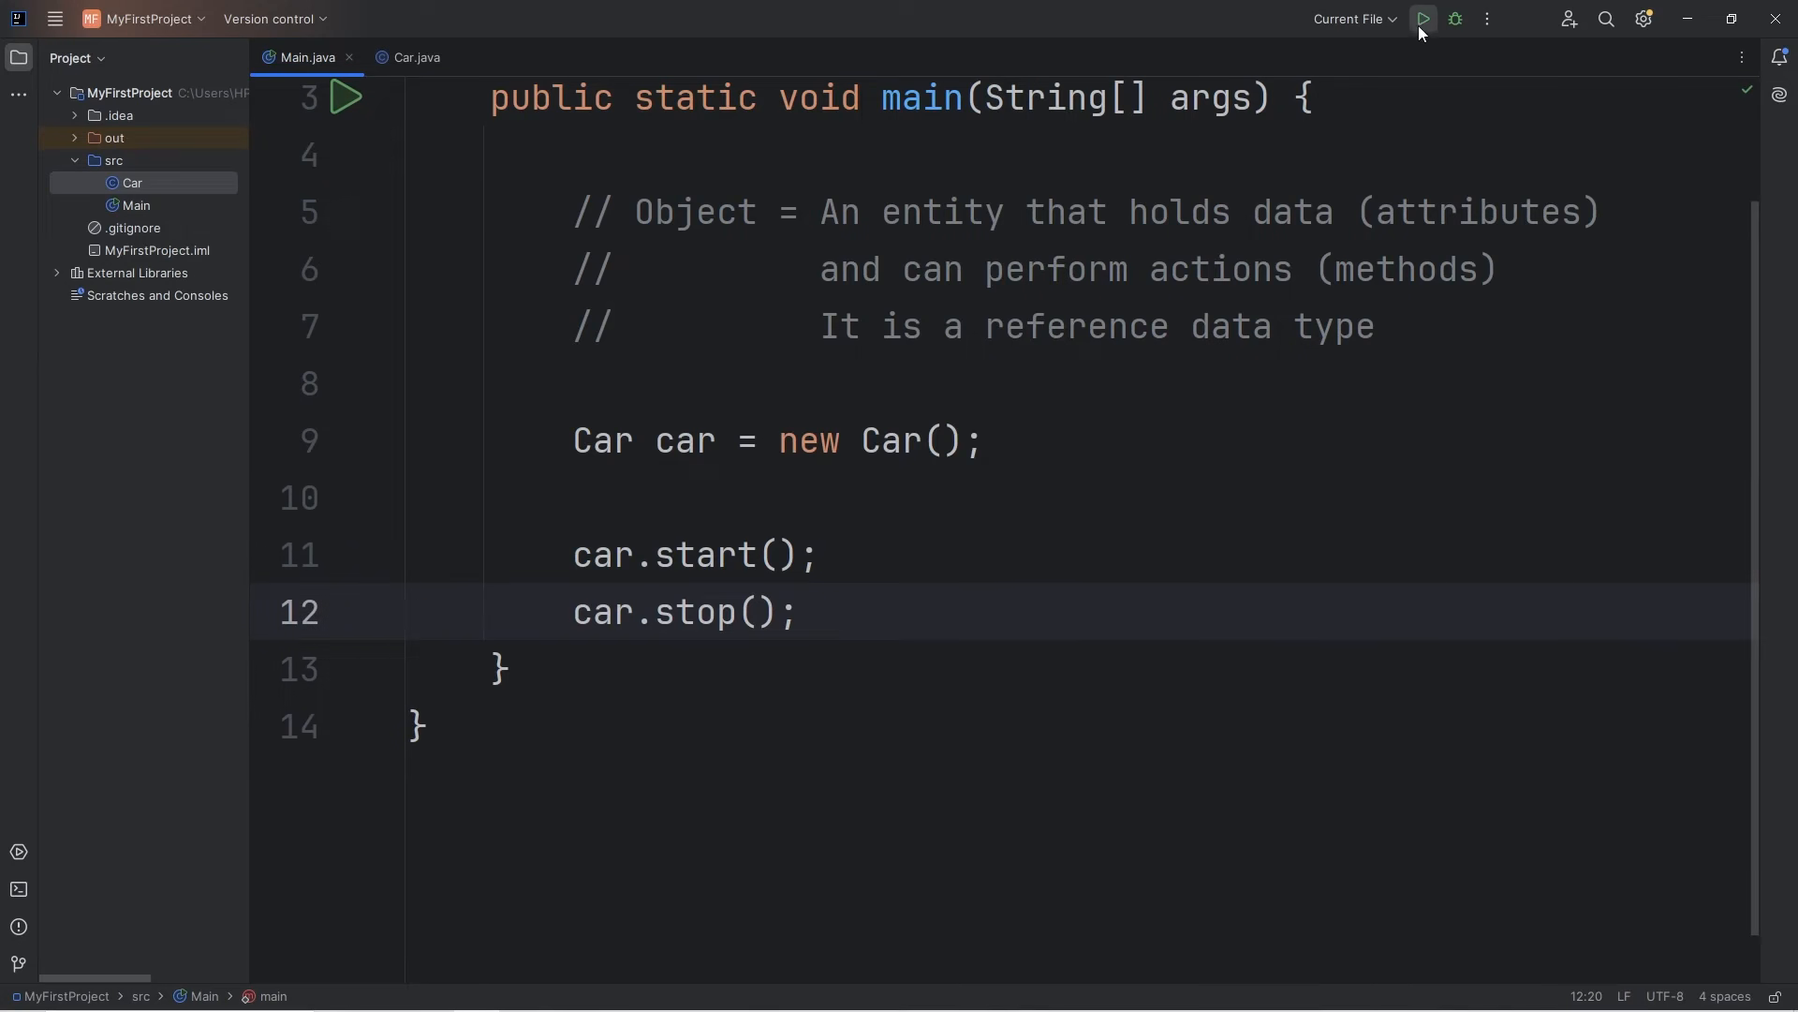
{"action": "left_click", "coordinate": [1422, 18]}
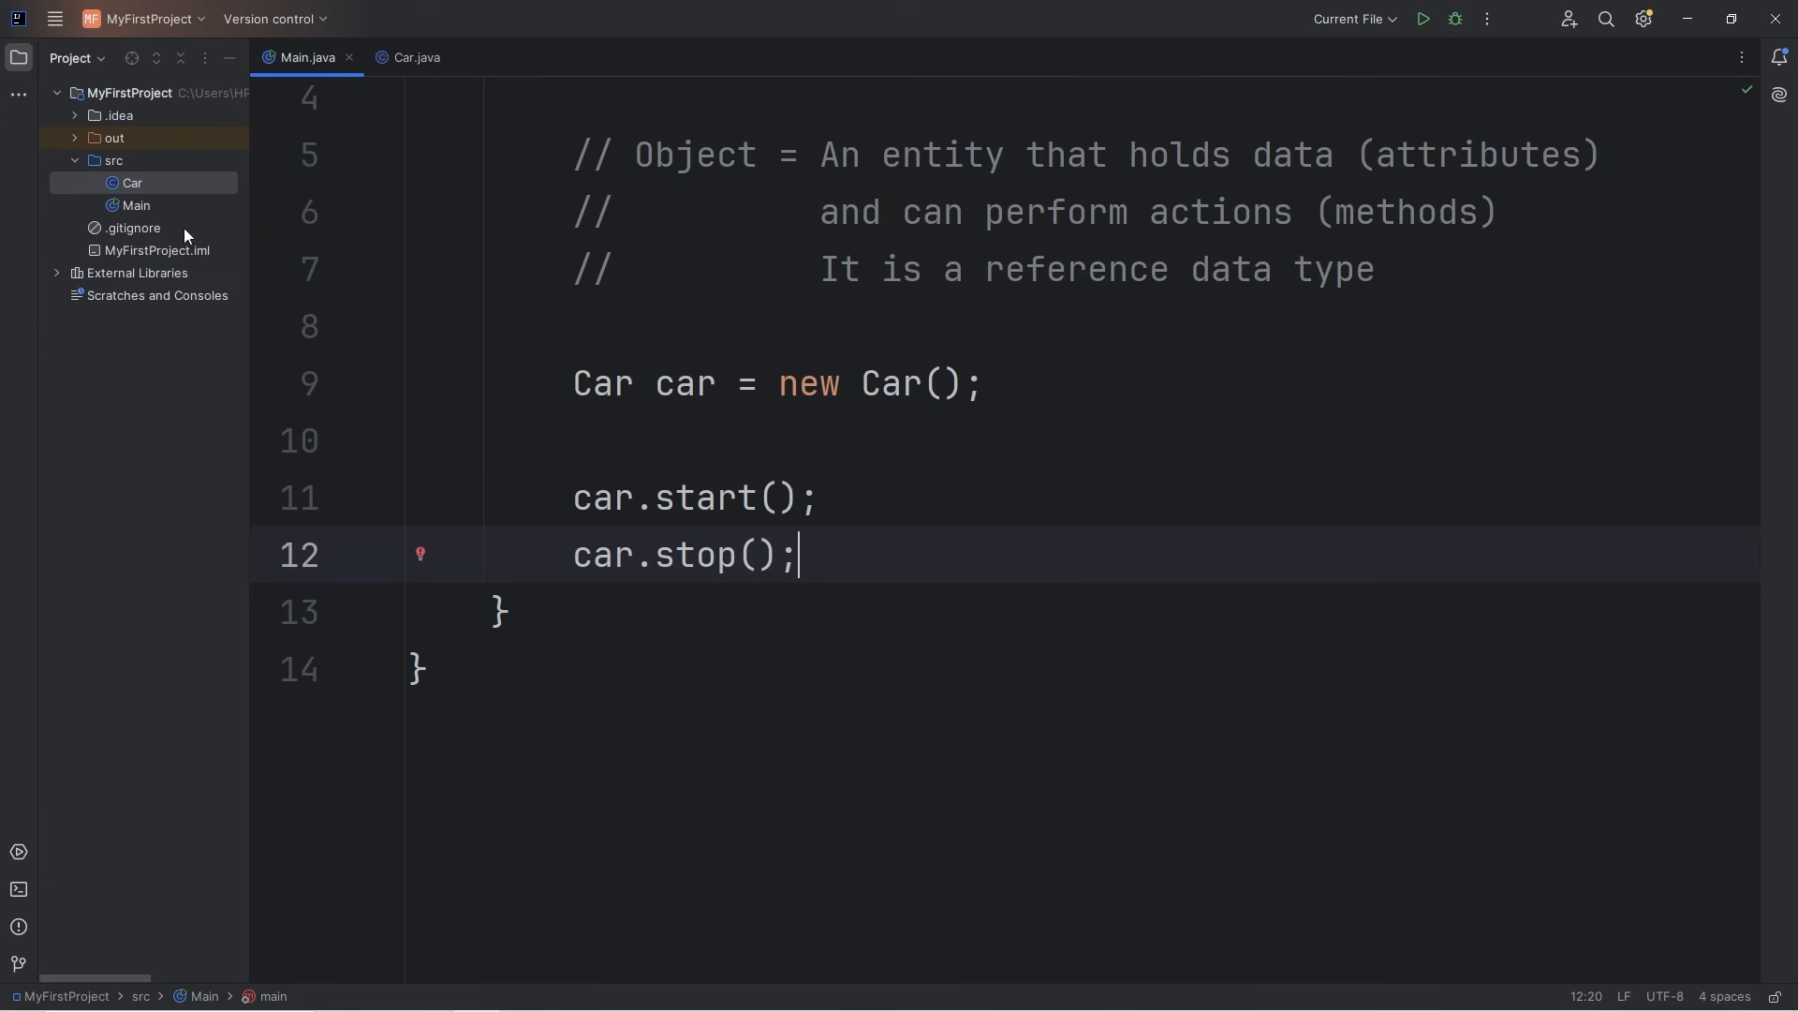
Set isRunning = true inside start() and isRunning = false inside stop().
{"action": "left_click", "coordinate": [416, 58]}
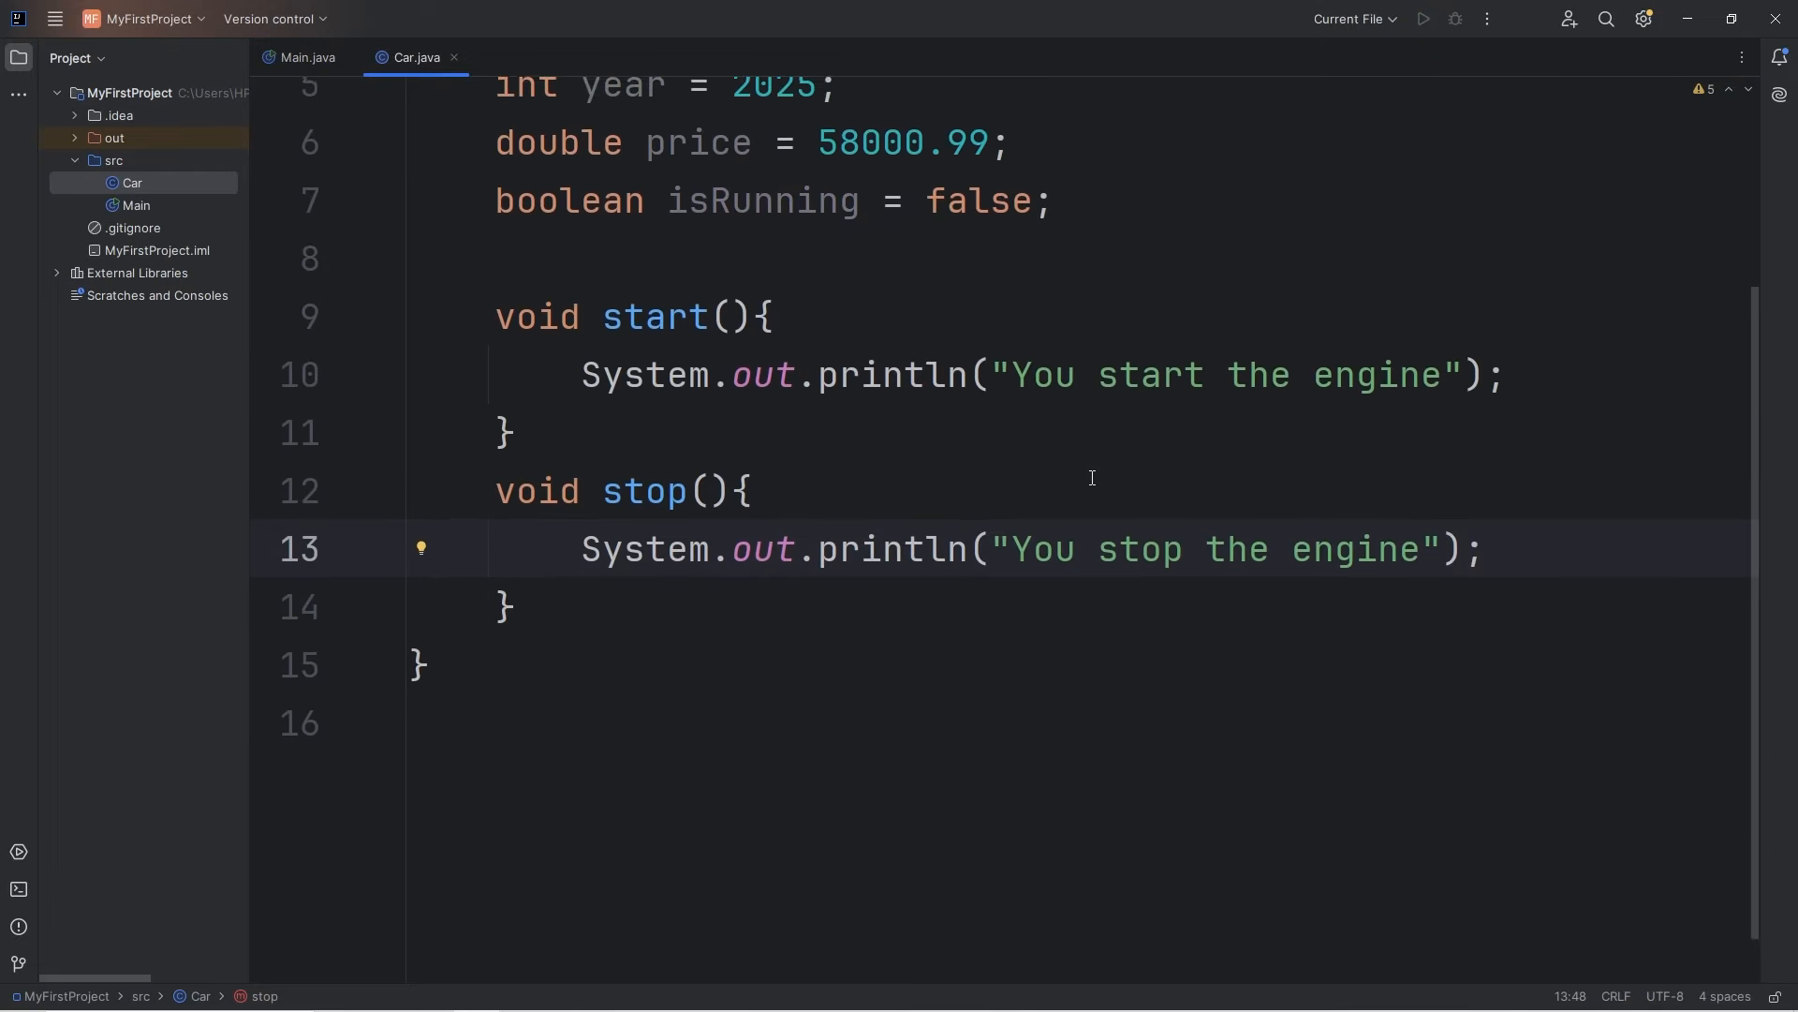
{"action": "double_click", "coordinate": [761, 315]}
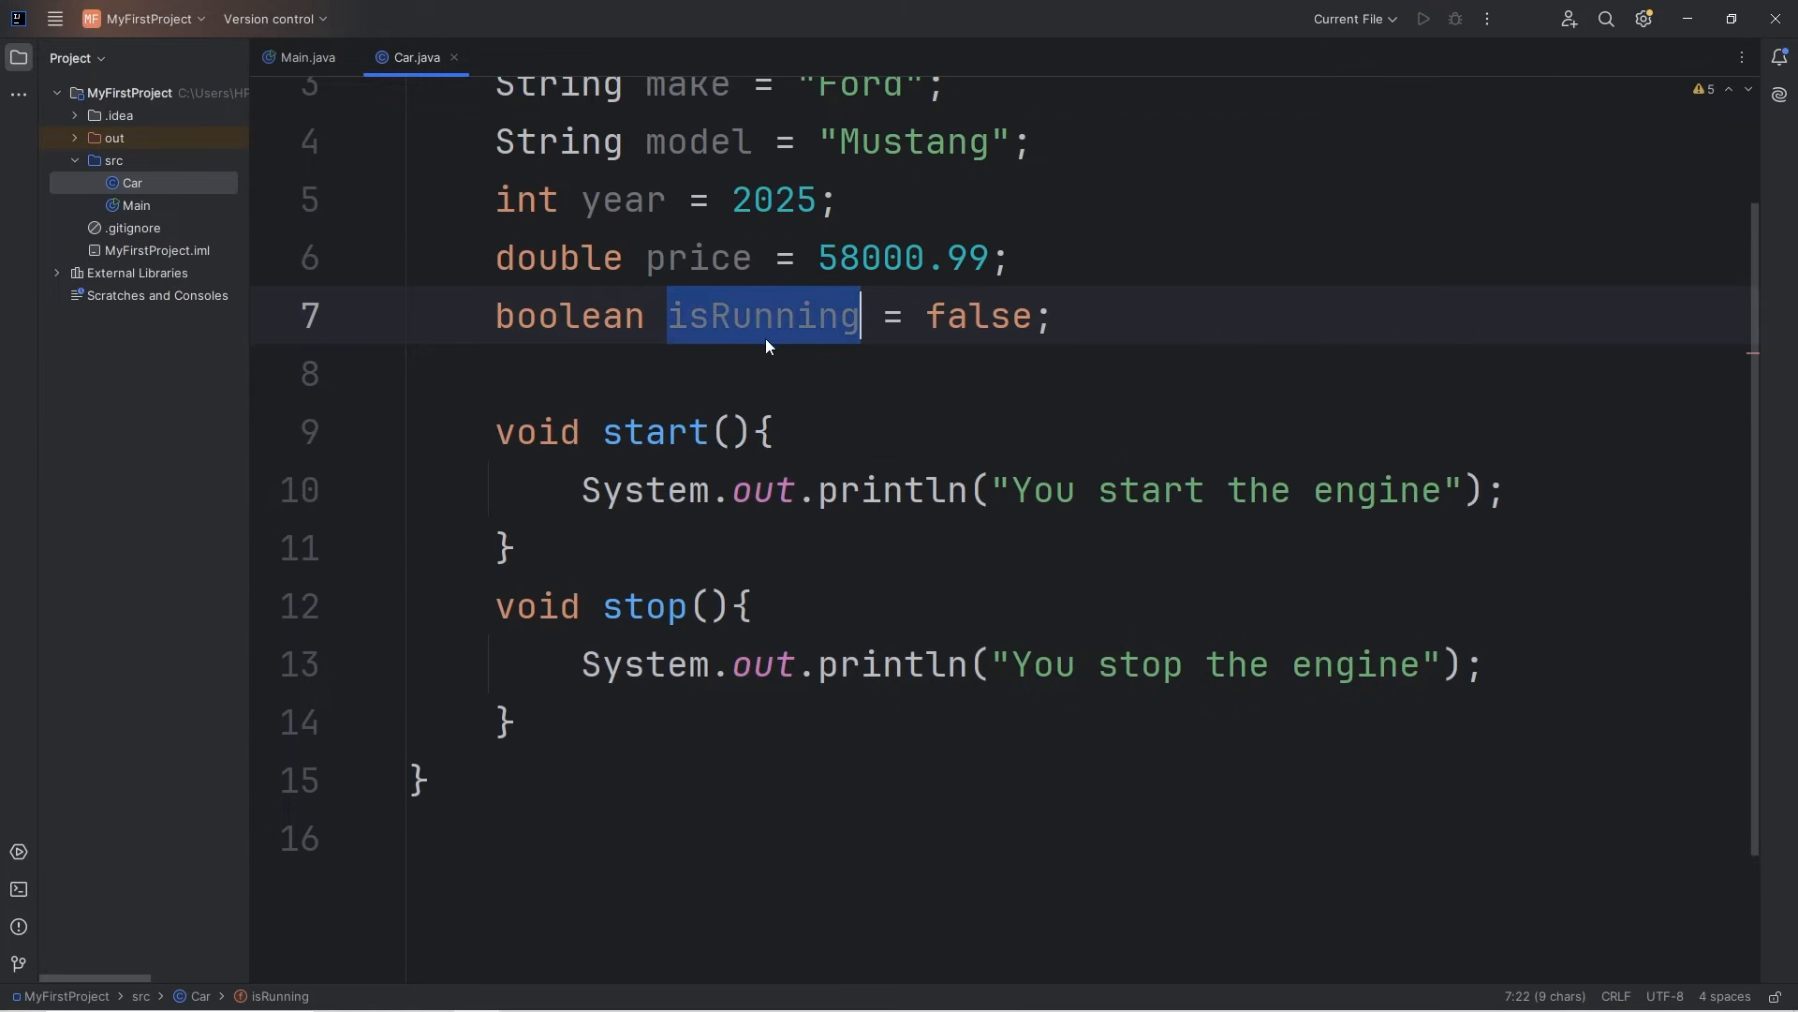
{"action": "mouse_move", "coordinate": [1343, 451]}
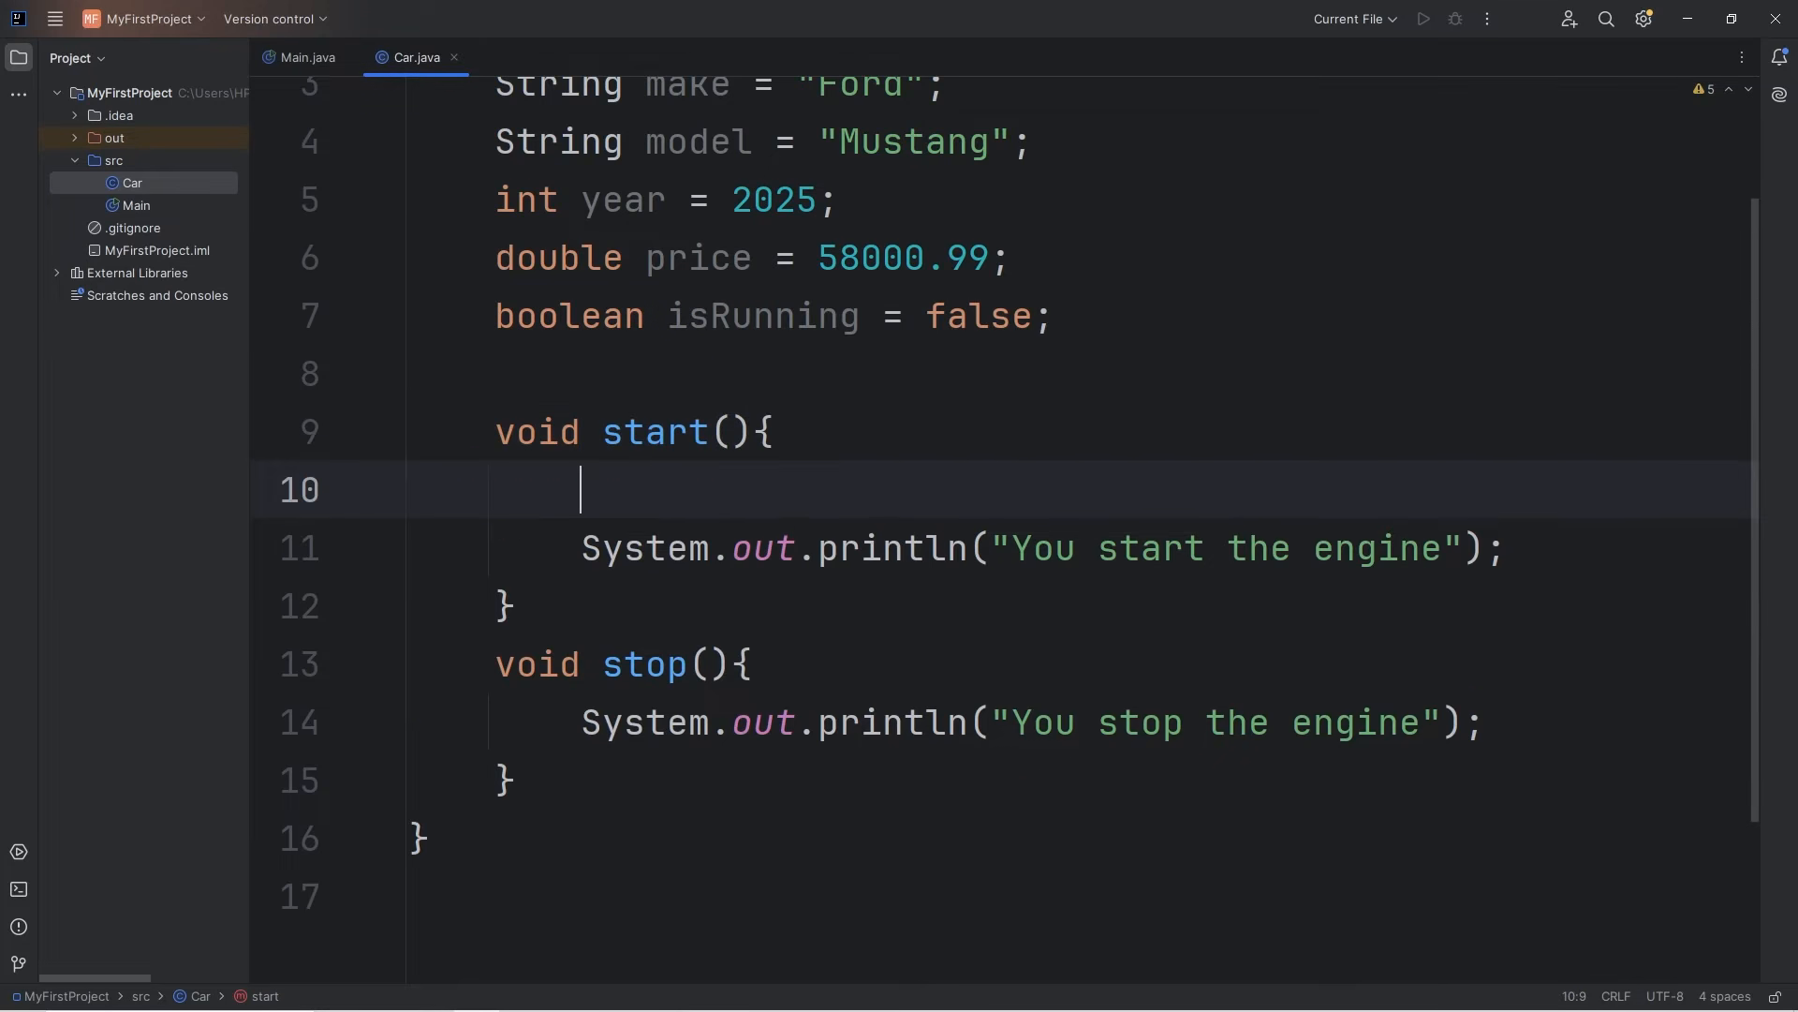
{"action": "type", "text": "isRunning ="}
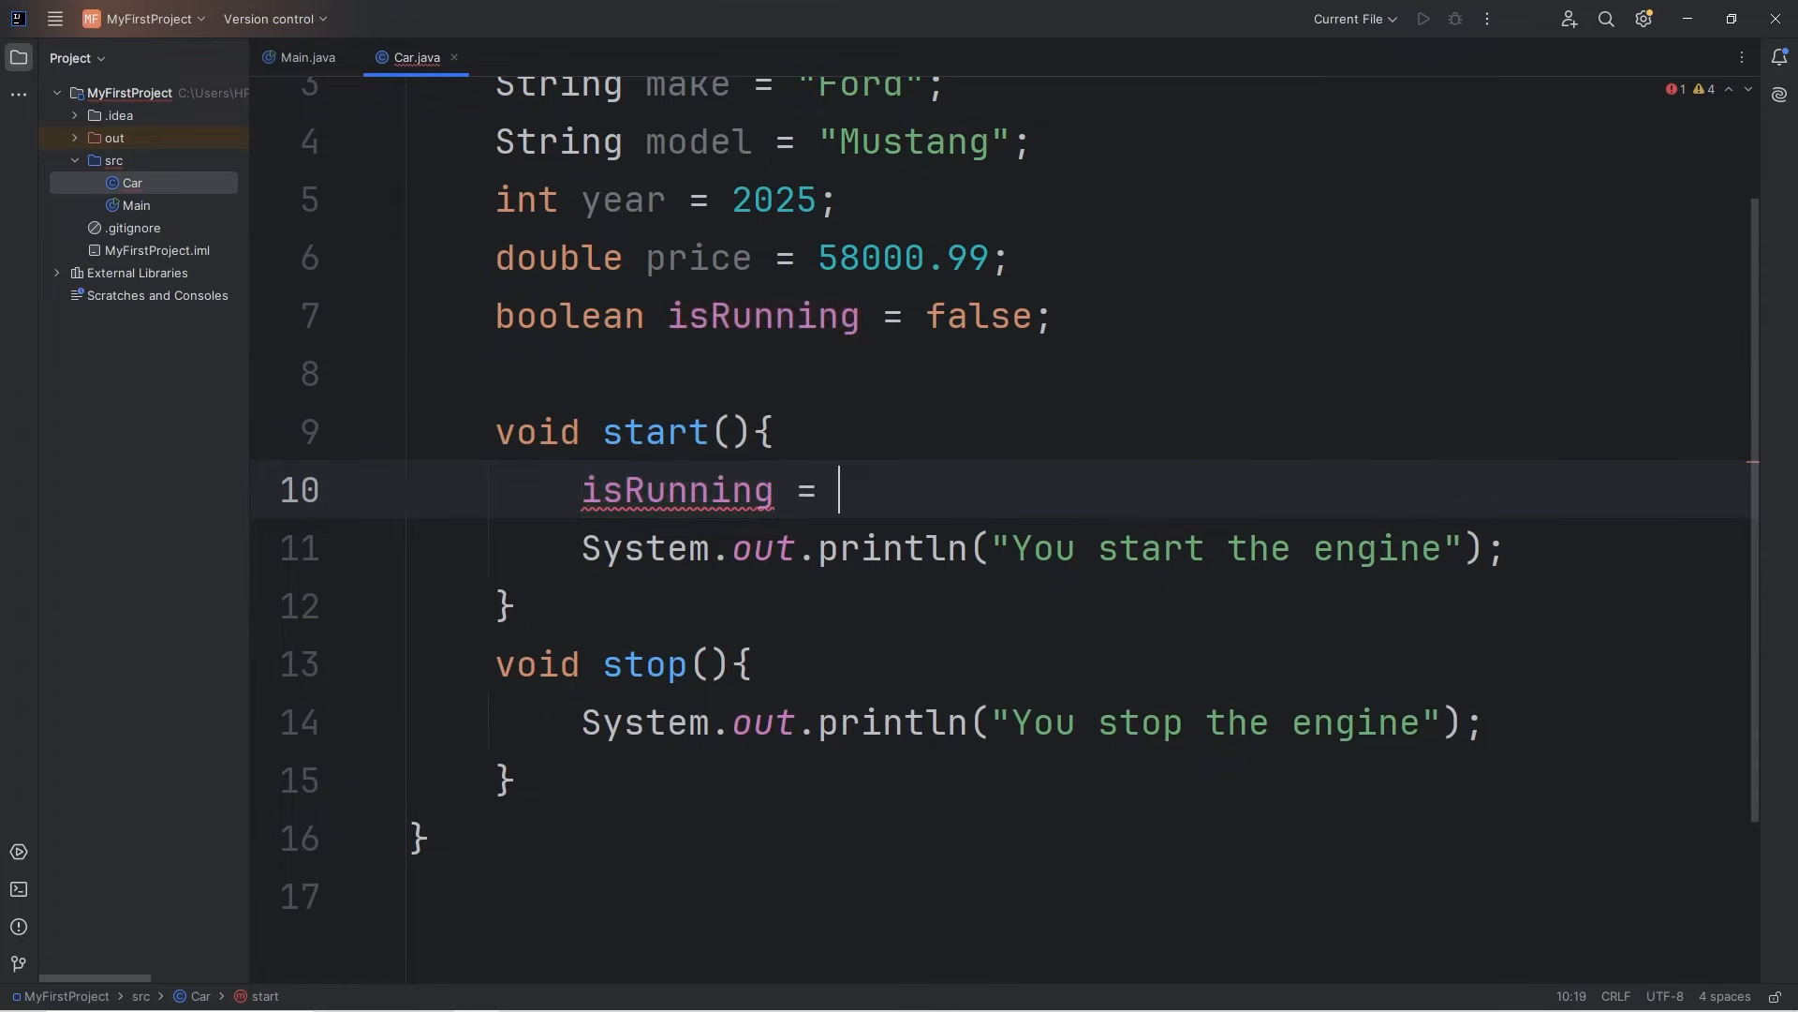
{"action": "type", "text": "true;"}
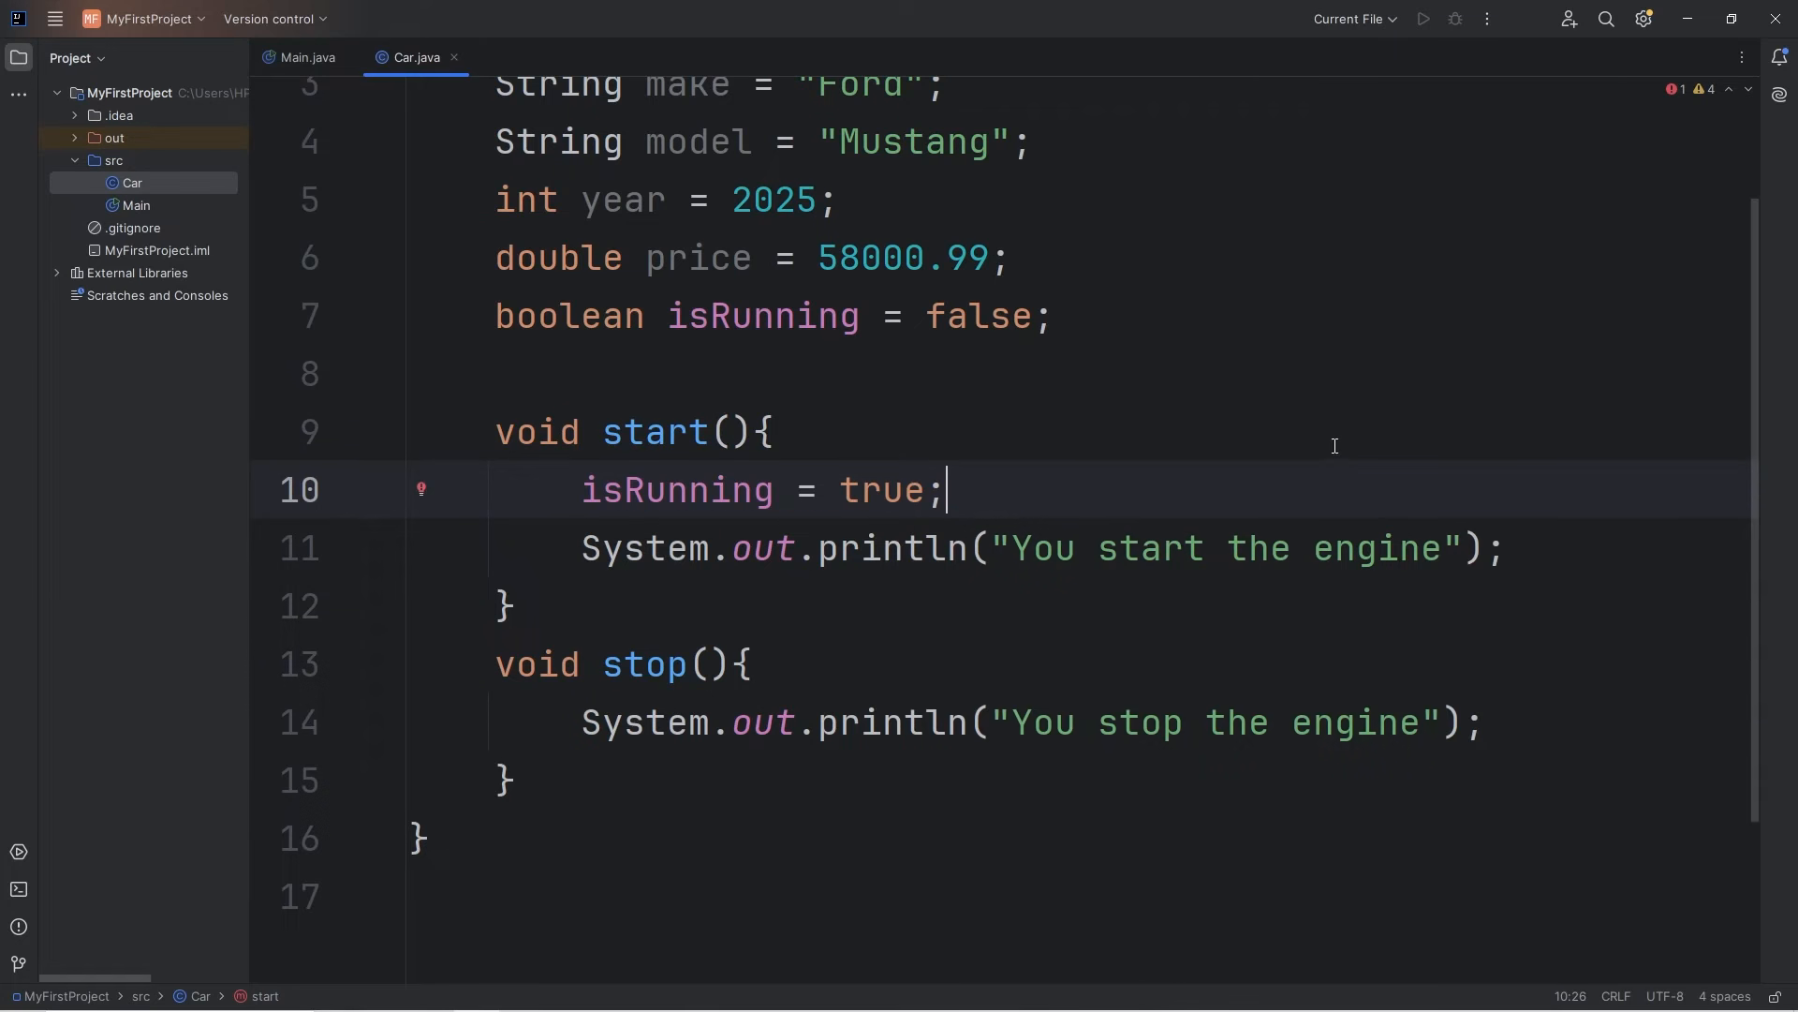
{"action": "key", "text": "Enter"}
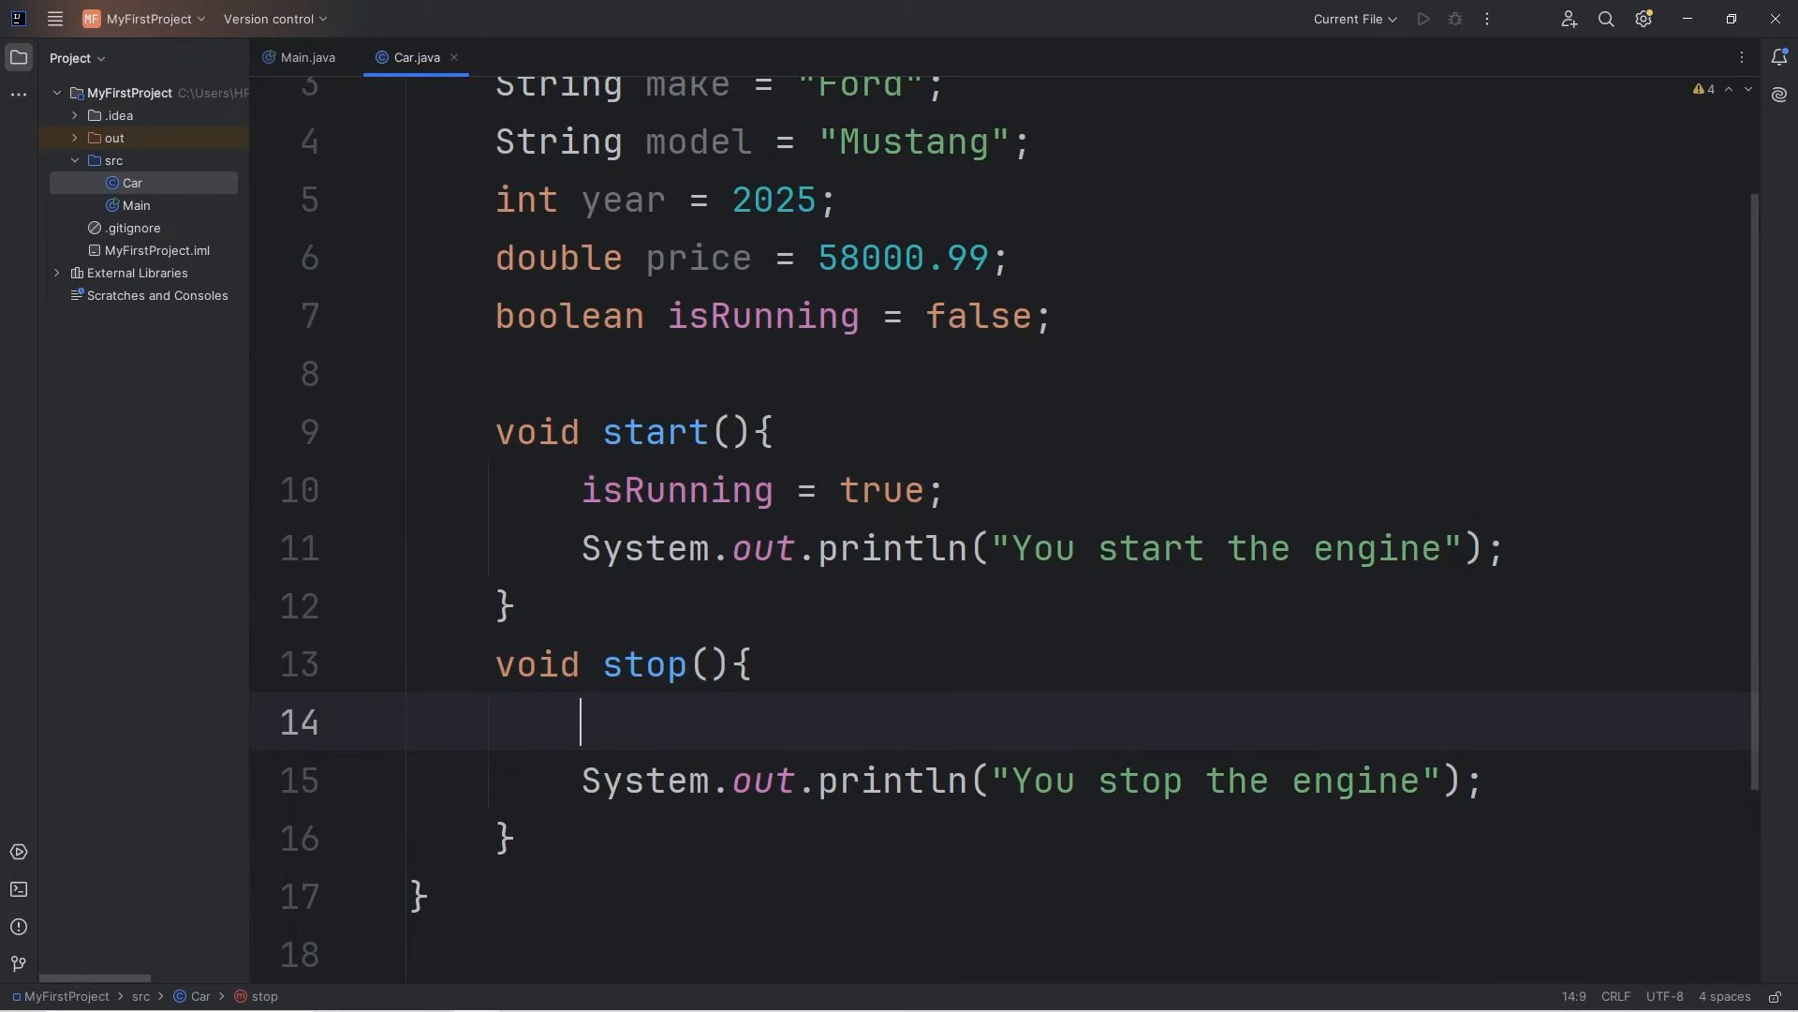
{"action": "type", "text": "isRunning = fals"}
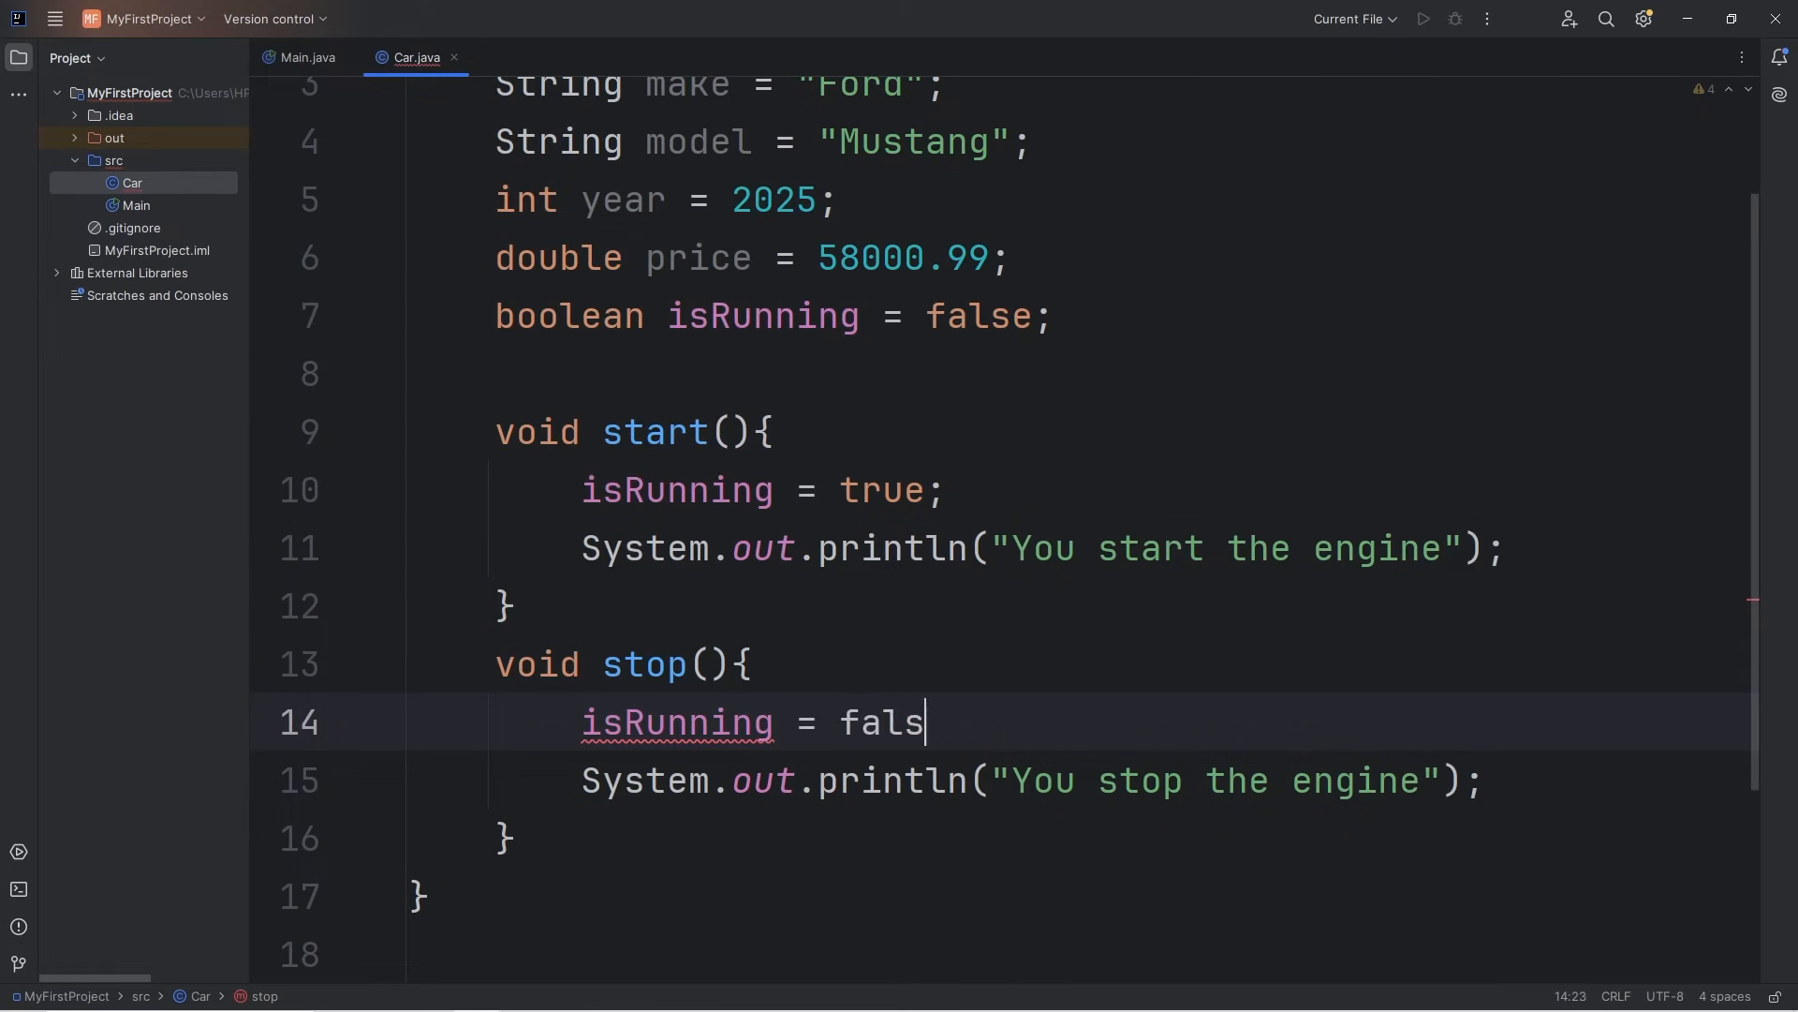
{"action": "type", "text": "e;"}
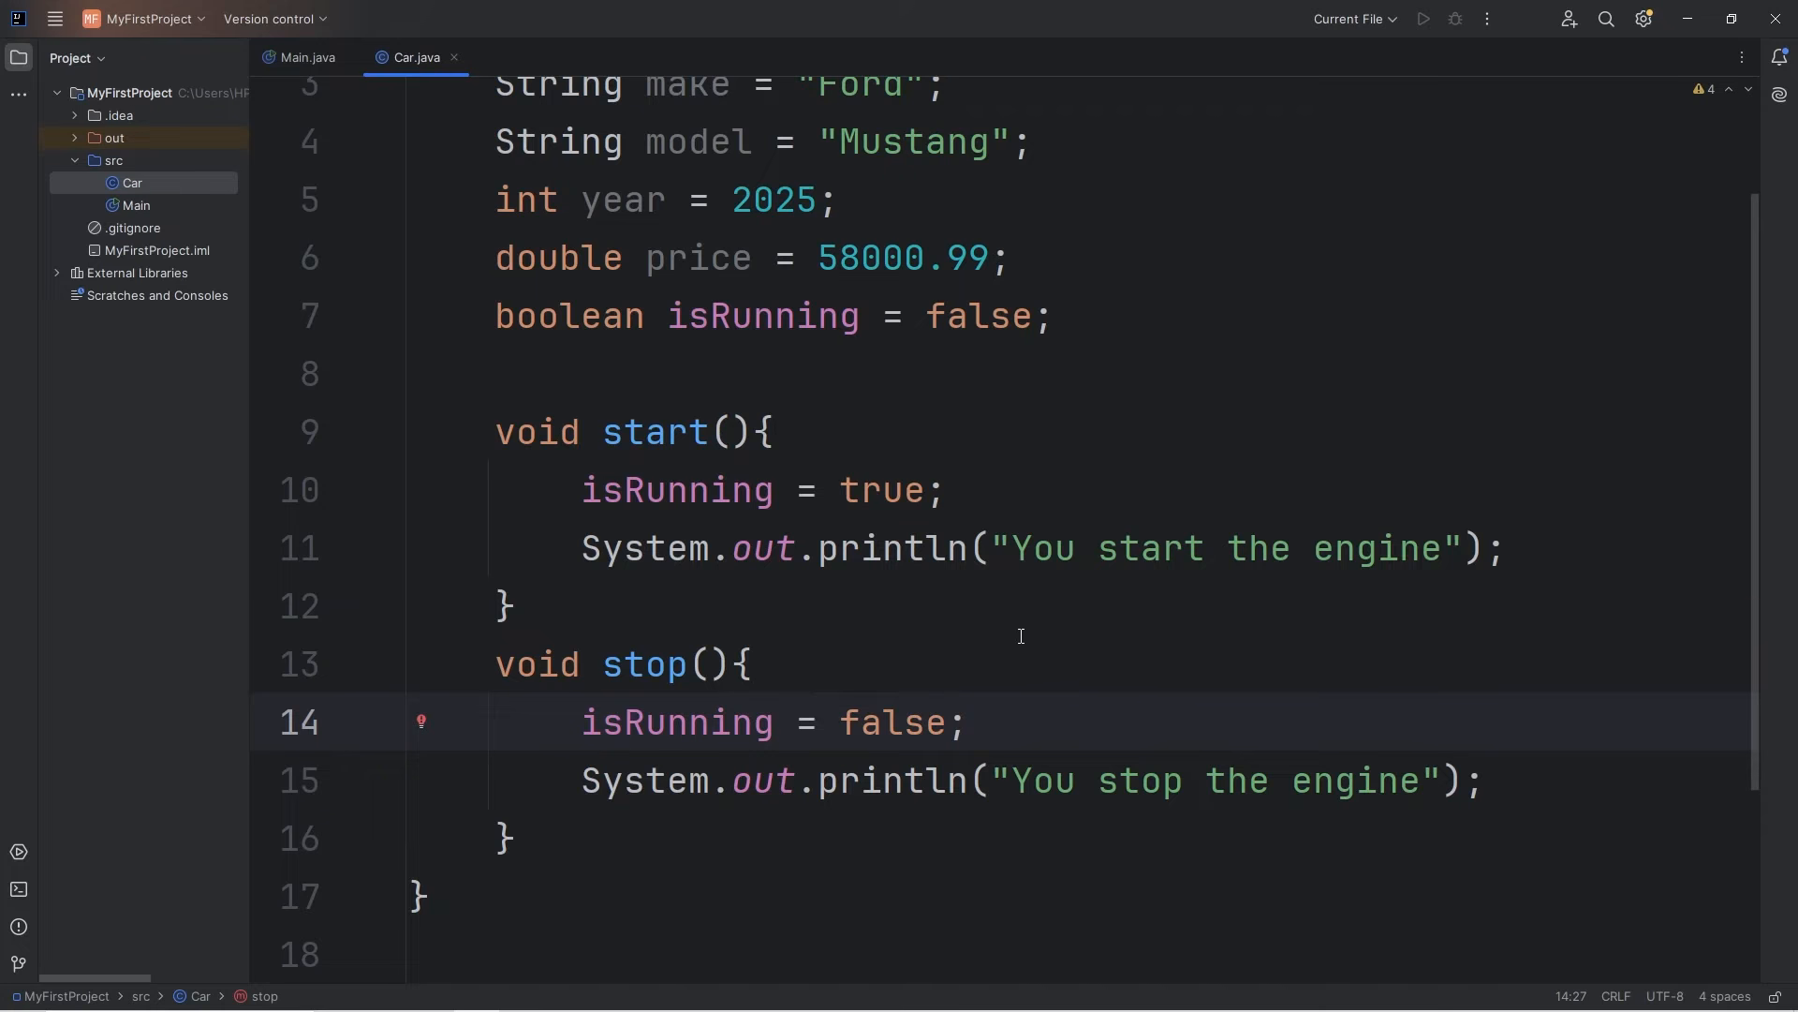
{"action": "mouse_move", "coordinate": [305, 58]}
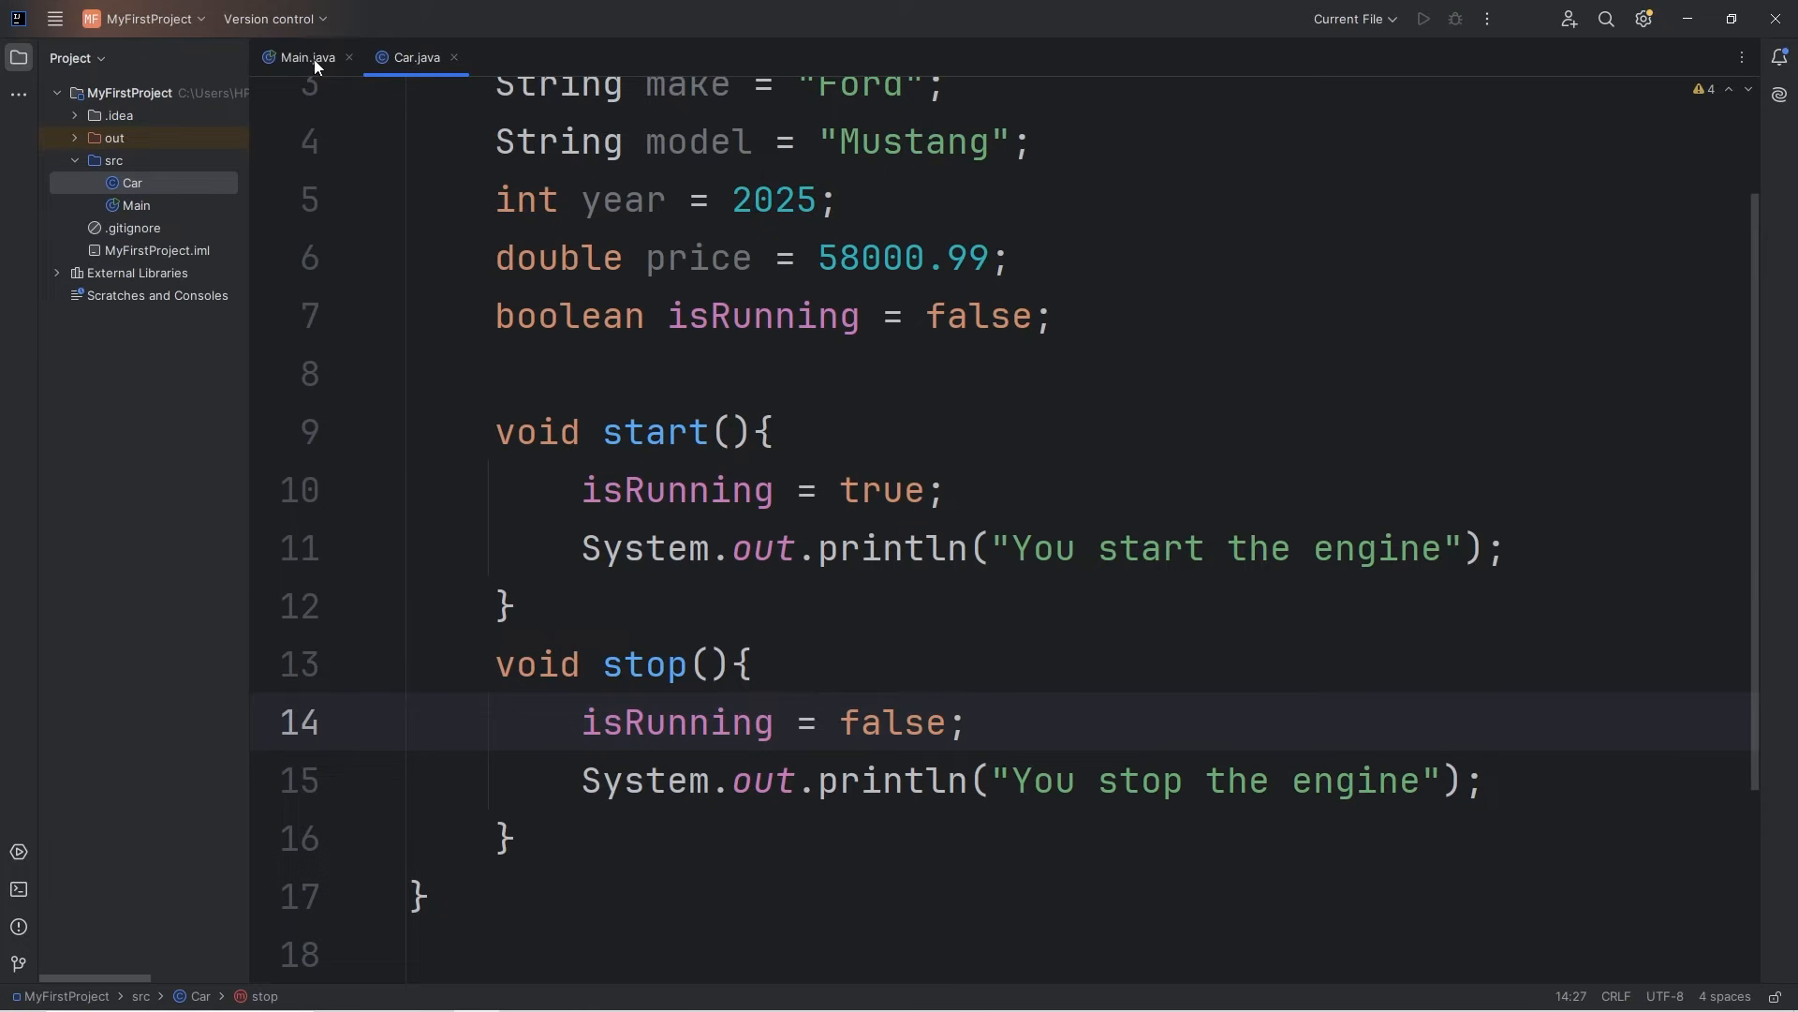
Print car.isRunning before, between and after start/stop and run, showing false, true, false.
{"action": "left_click", "coordinate": [305, 58]}
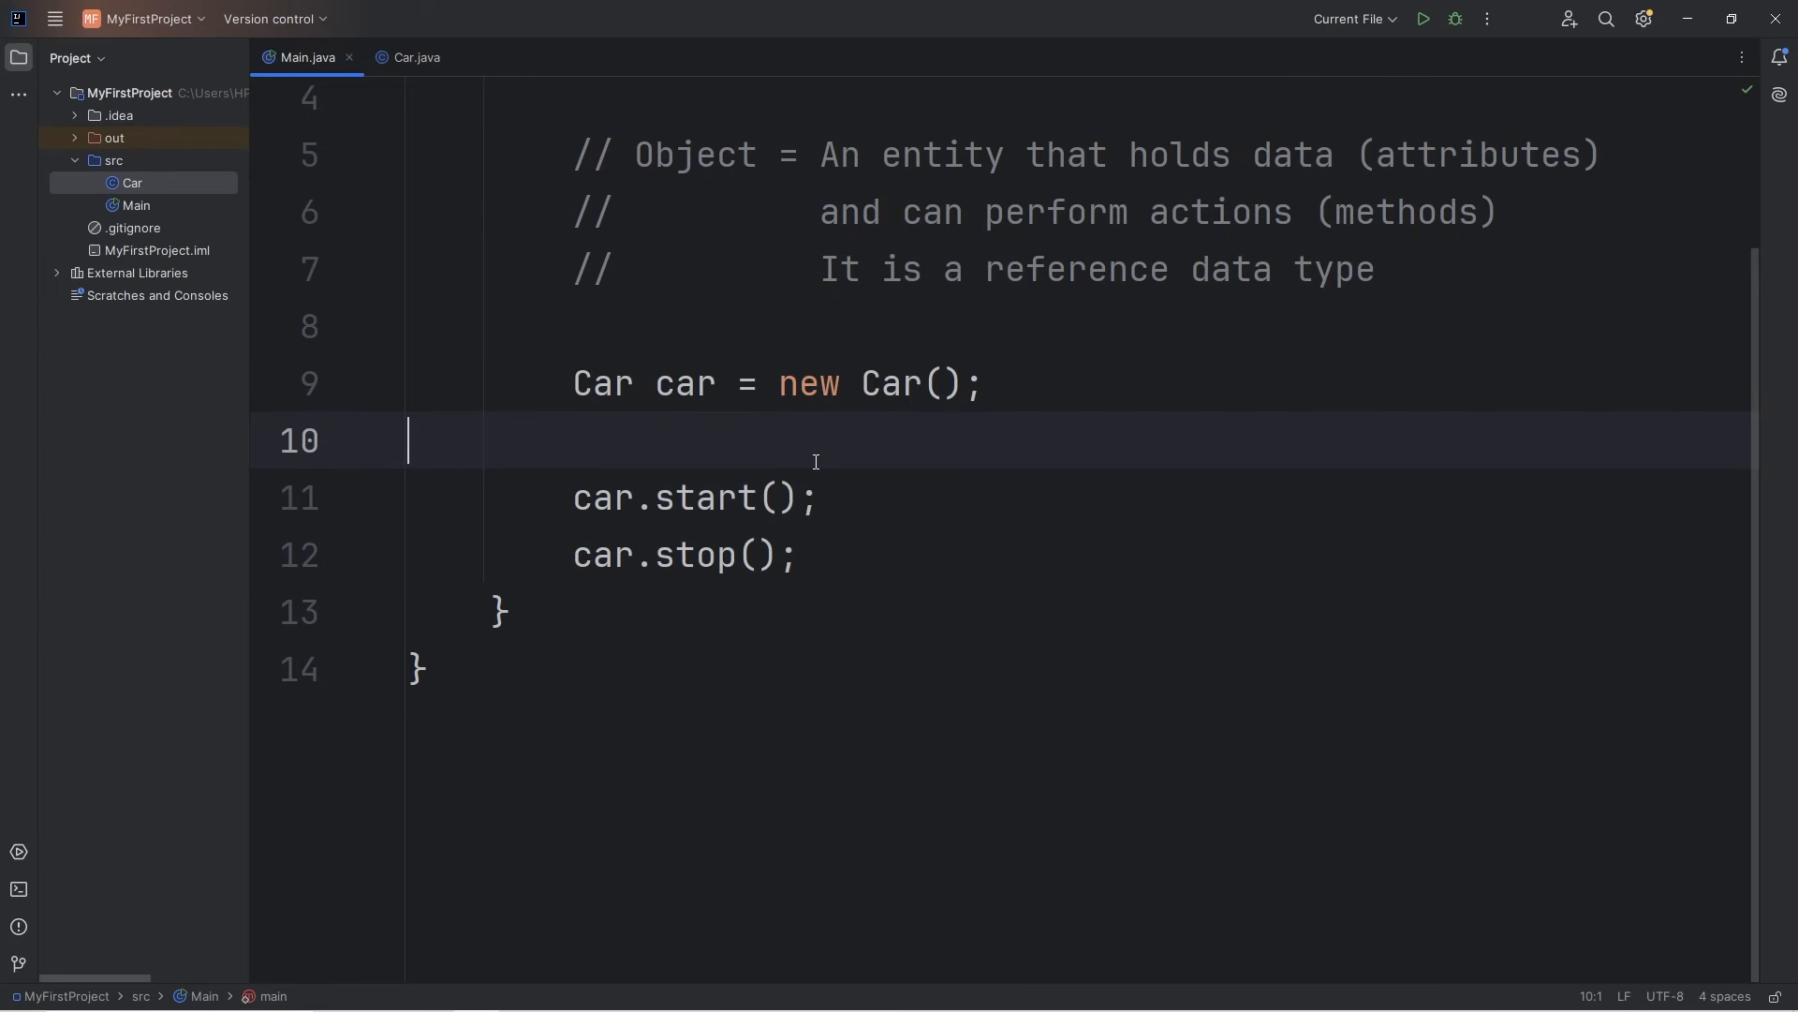
{"action": "type", "text": "stem.out.println(car.);"}
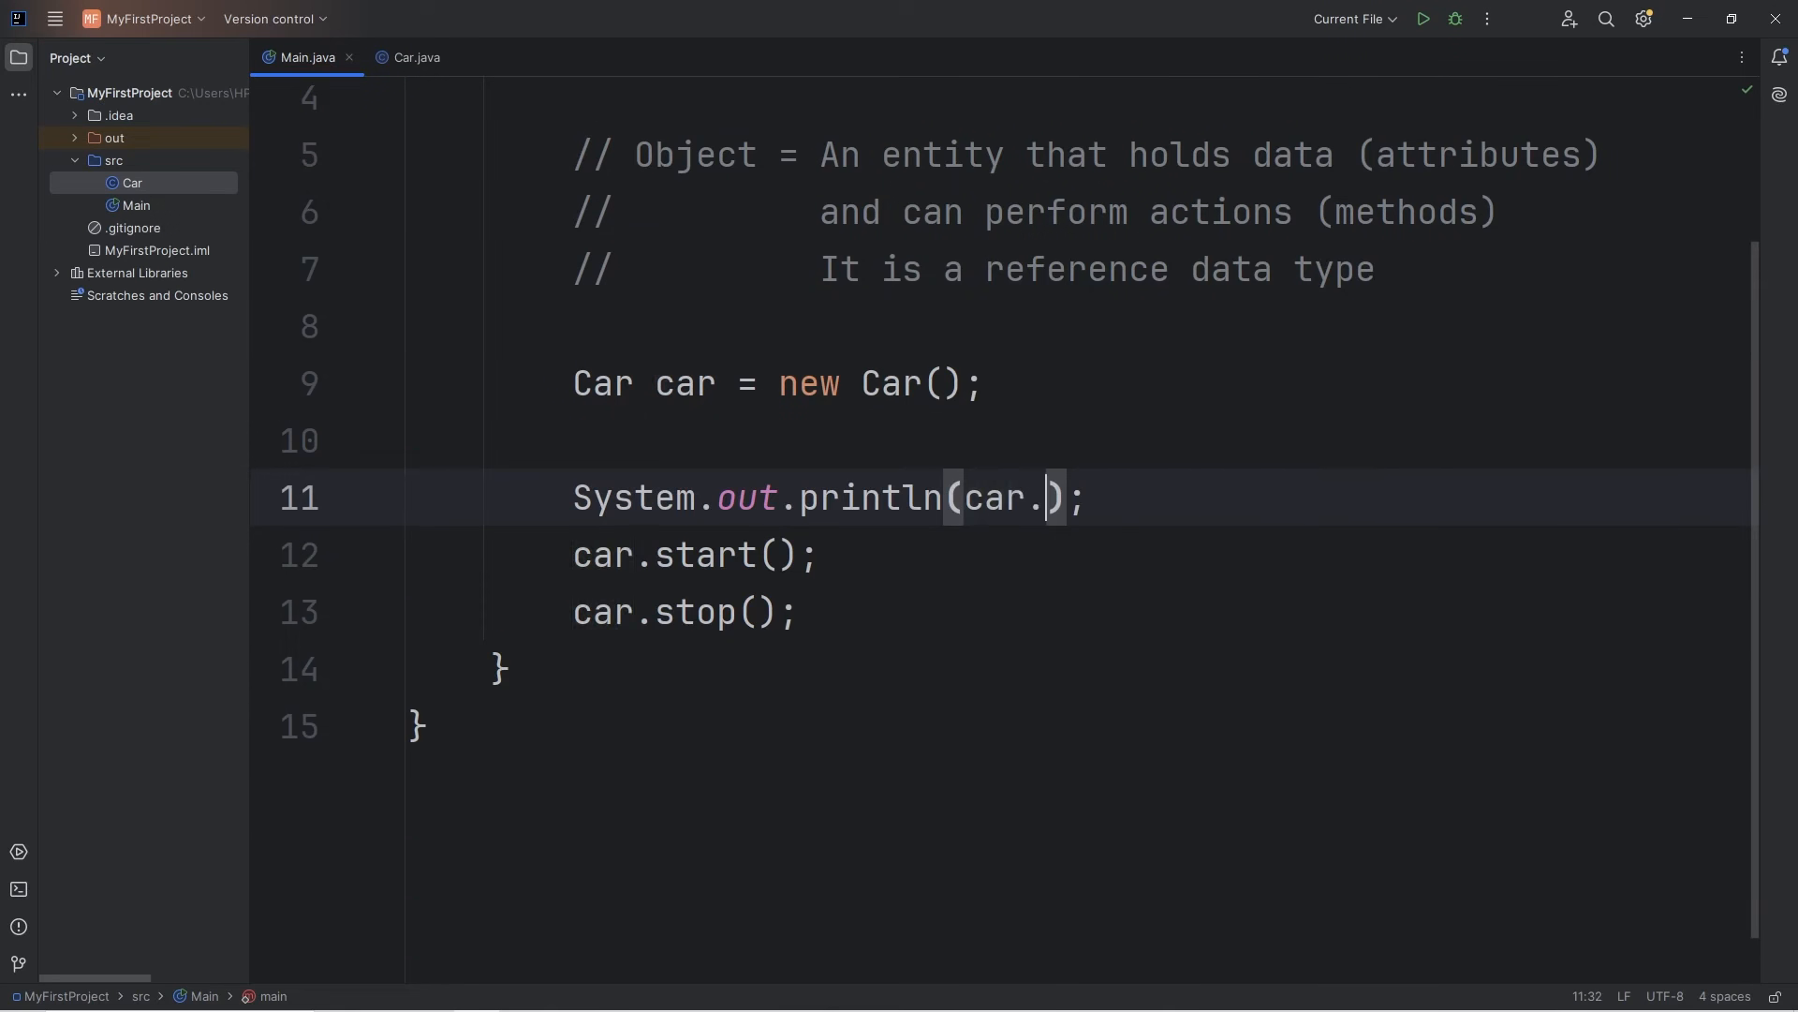
{"action": "type", "text": "isRunning"}
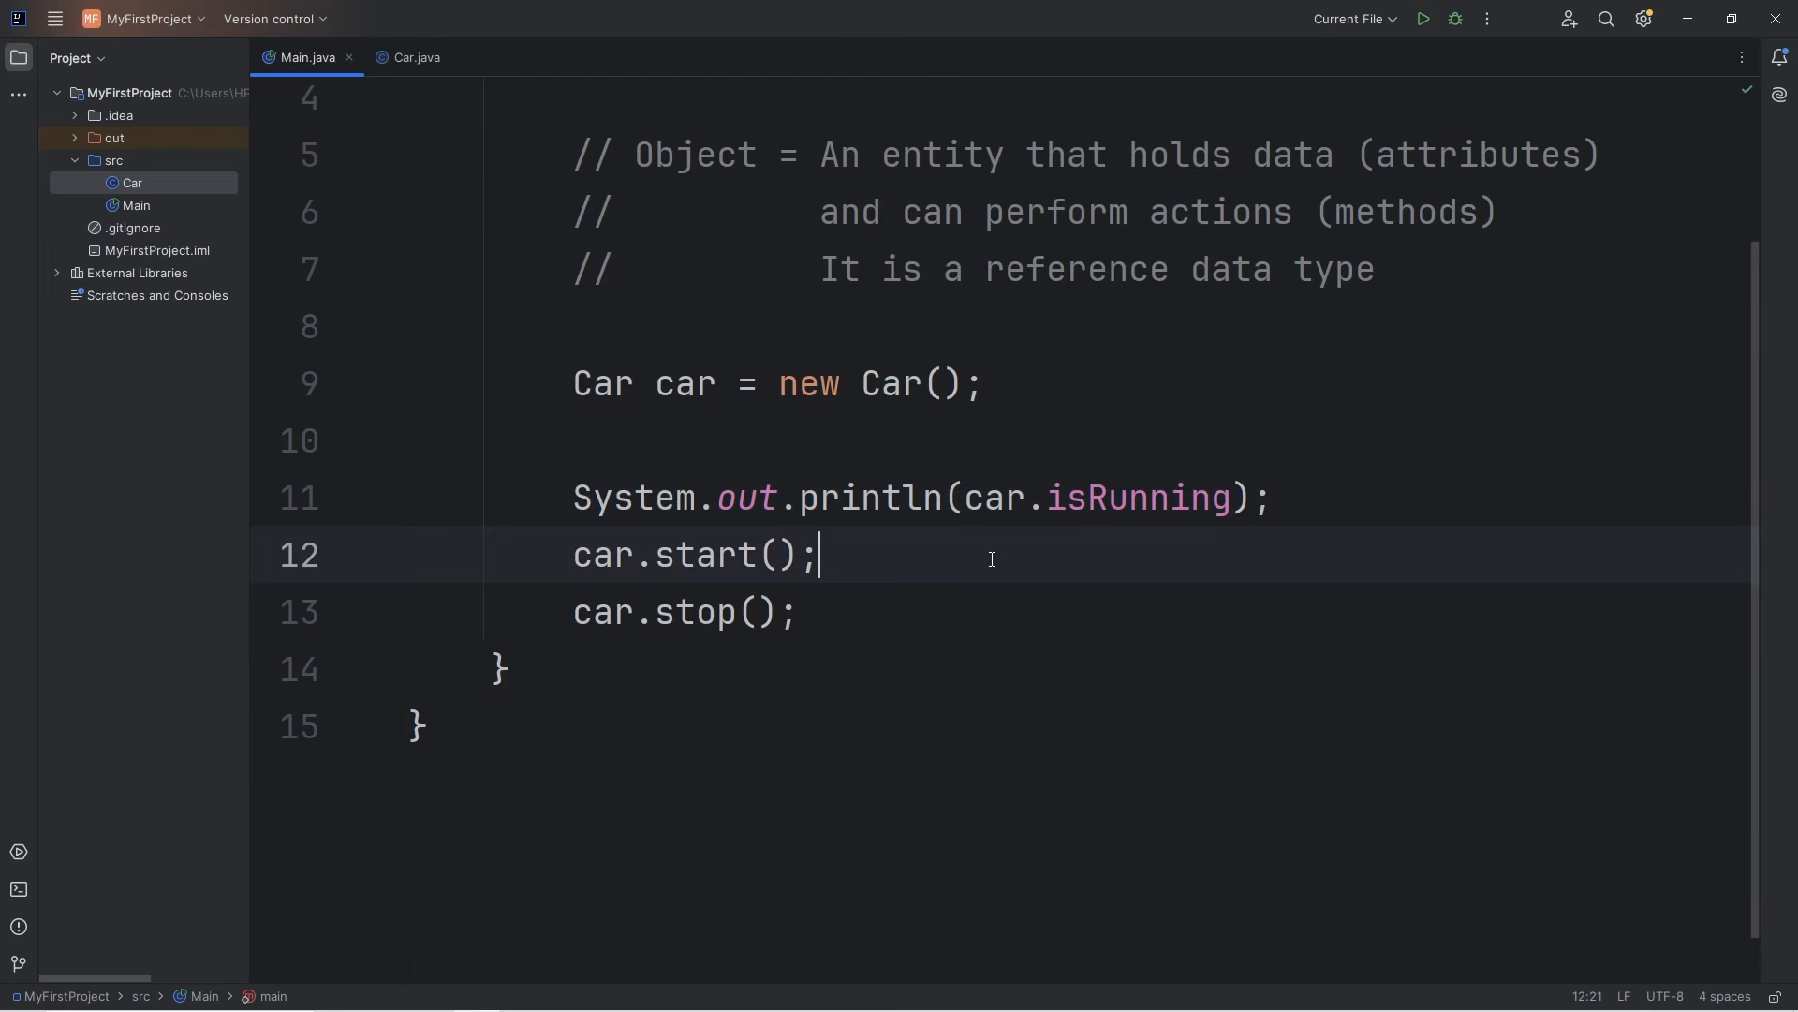
{"action": "type", "text": "System.out.println(car.isRunning);"}
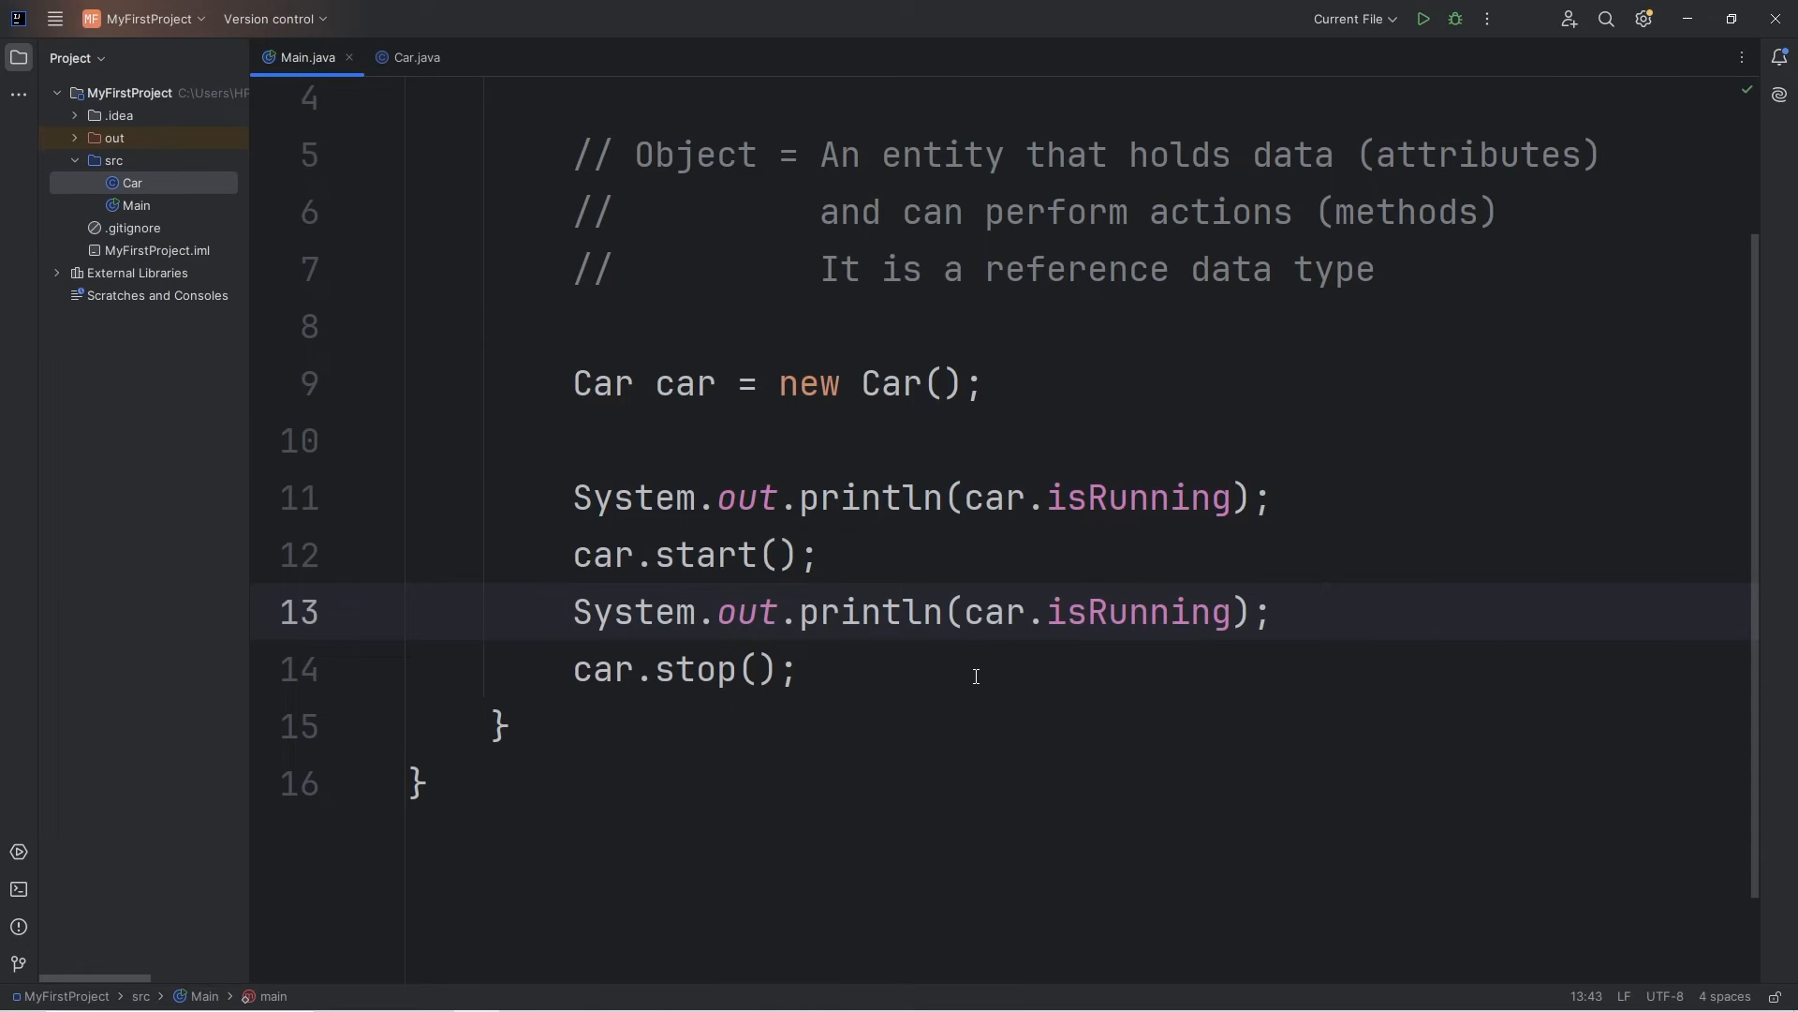
{"action": "type", "text": "System.out.println(car.isRunning);"}
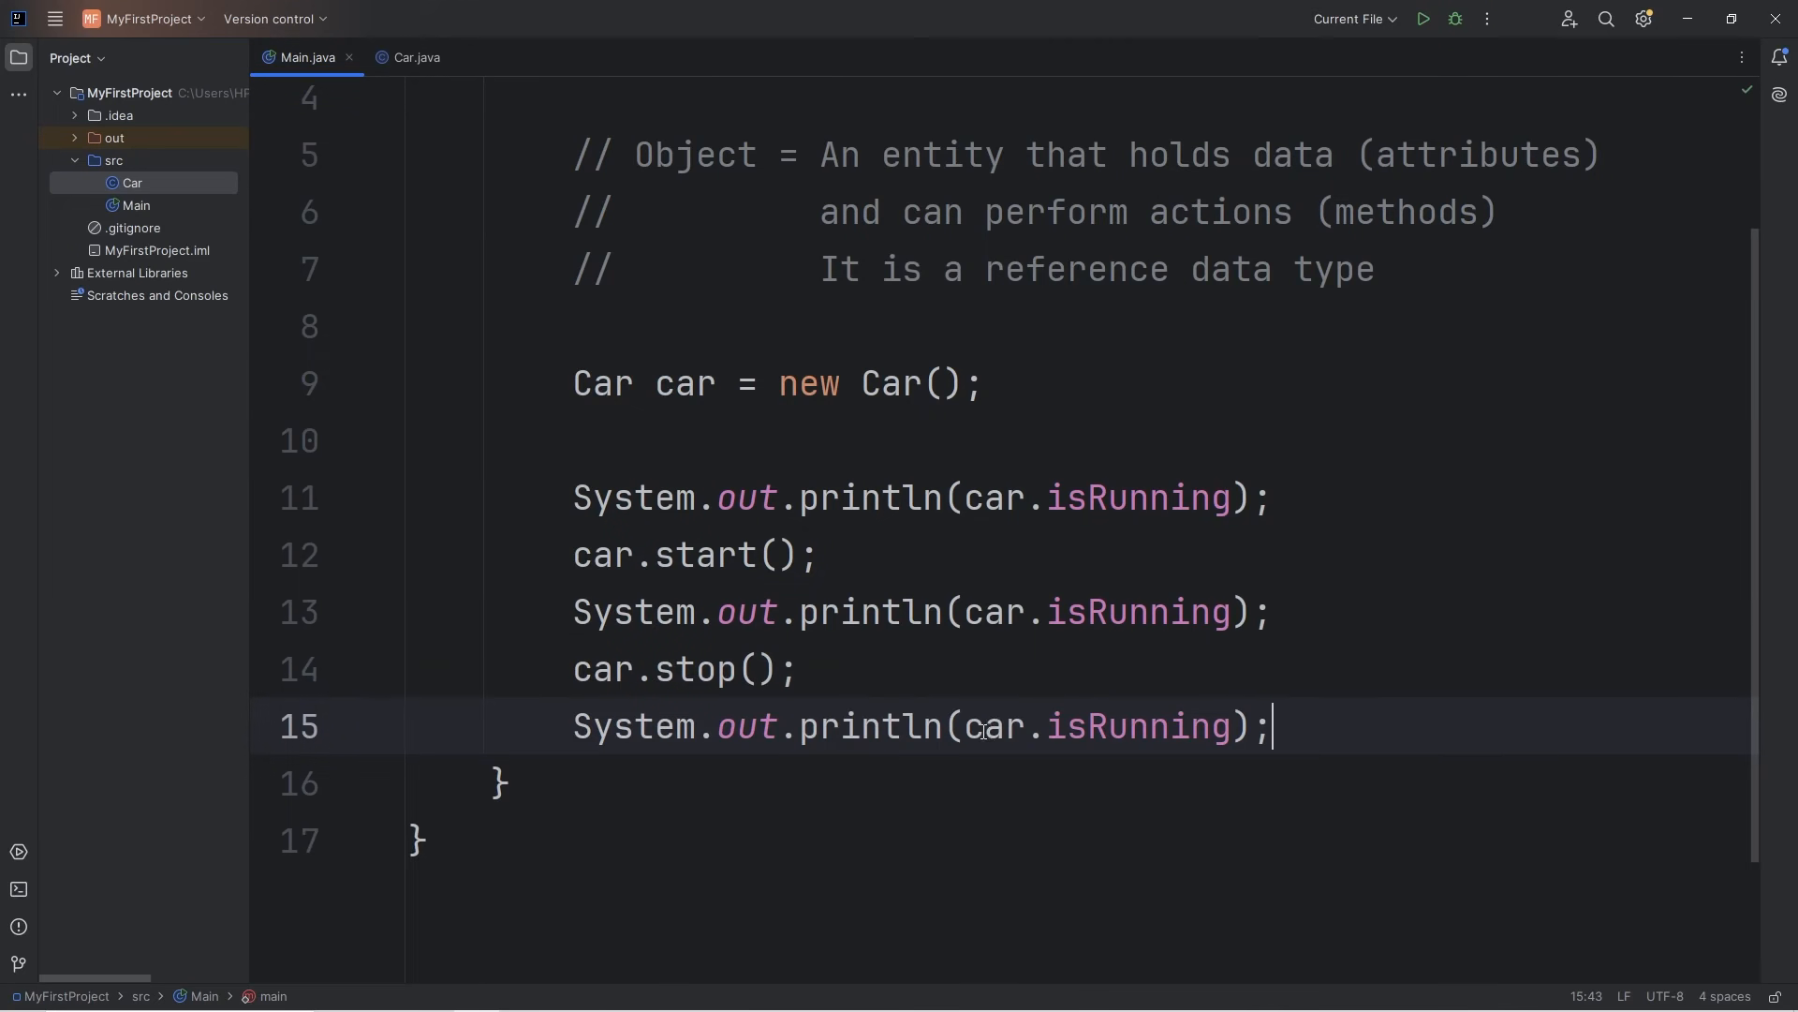
{"action": "left_click", "coordinate": [1422, 19]}
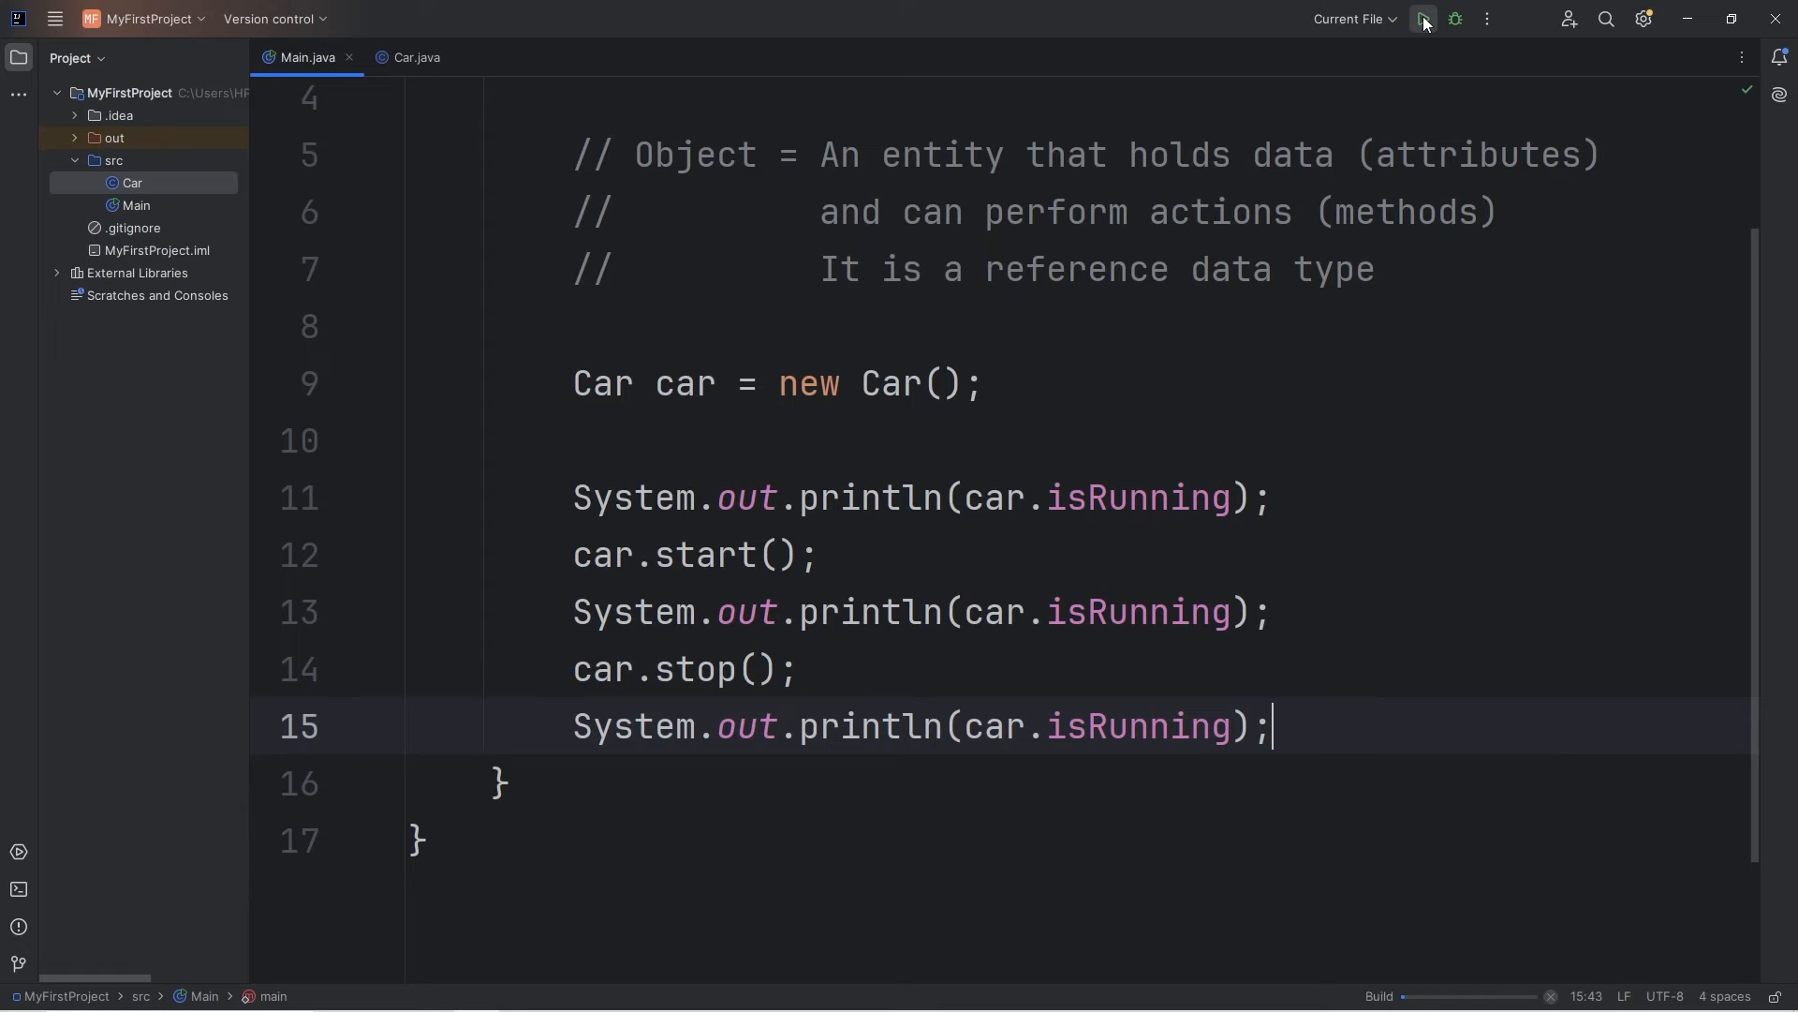
{"action": "left_click", "coordinate": [1422, 18]}
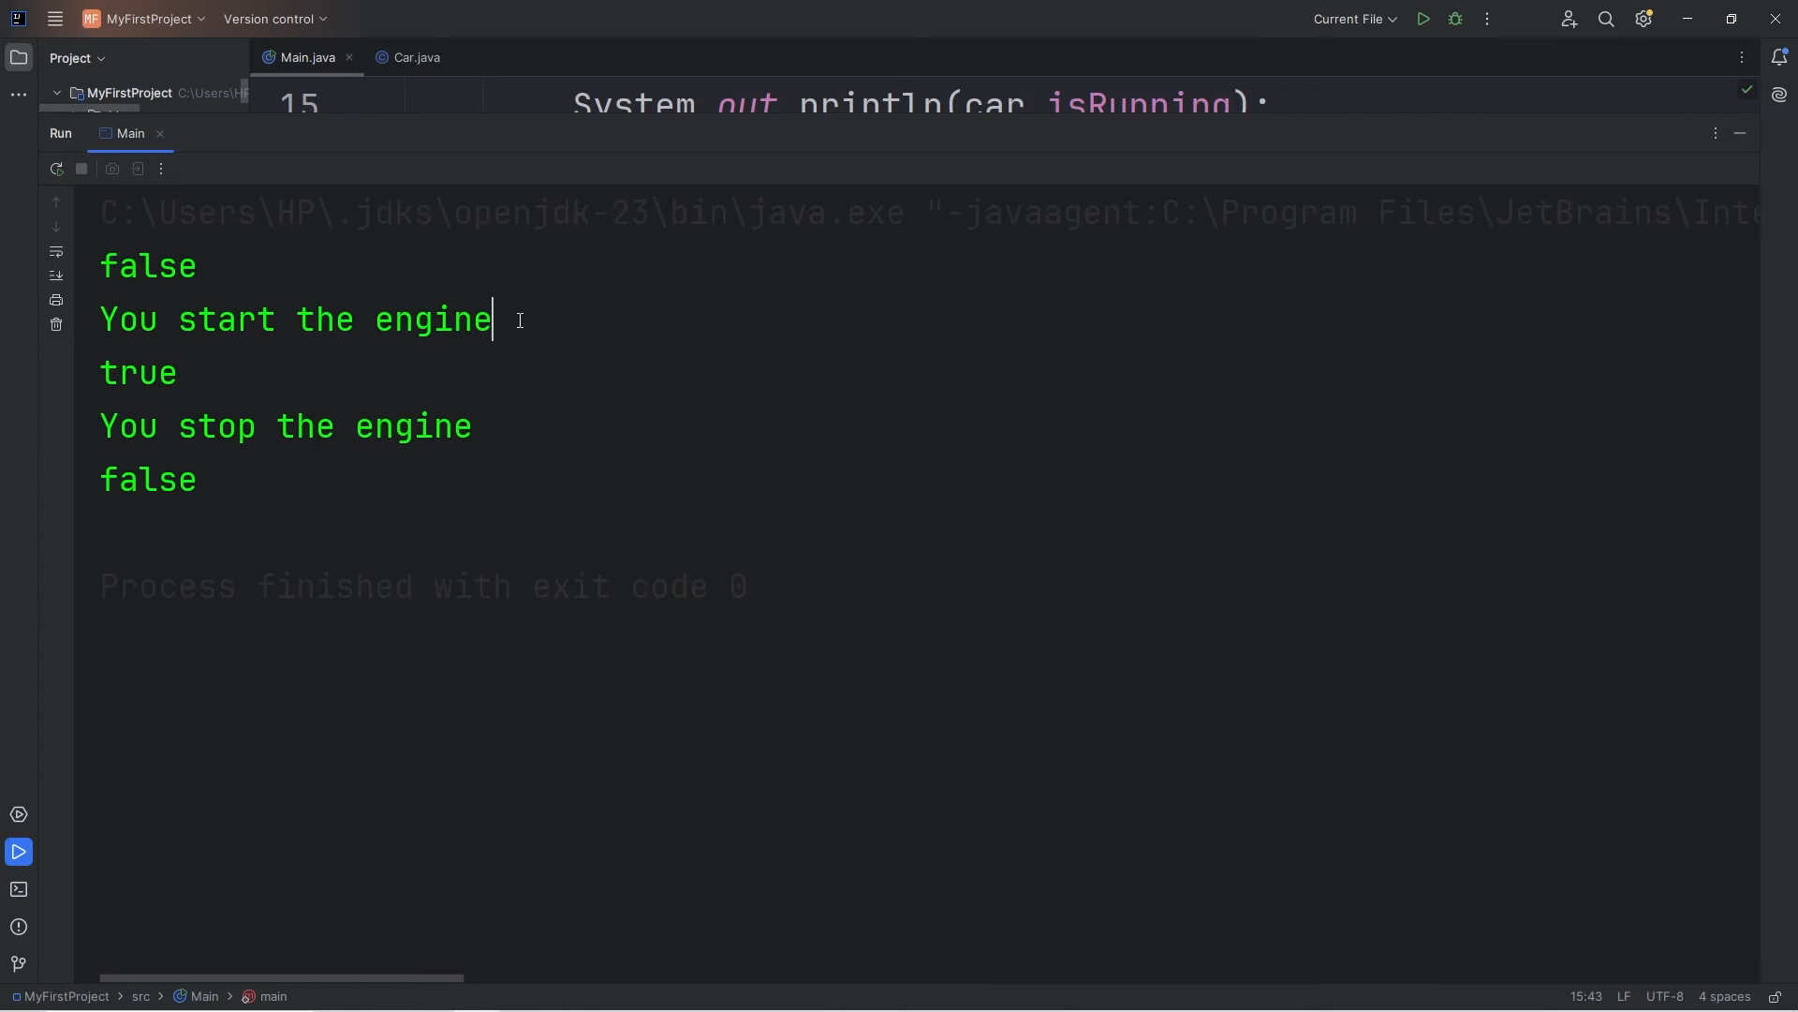
{"action": "double_click", "coordinate": [137, 371]}
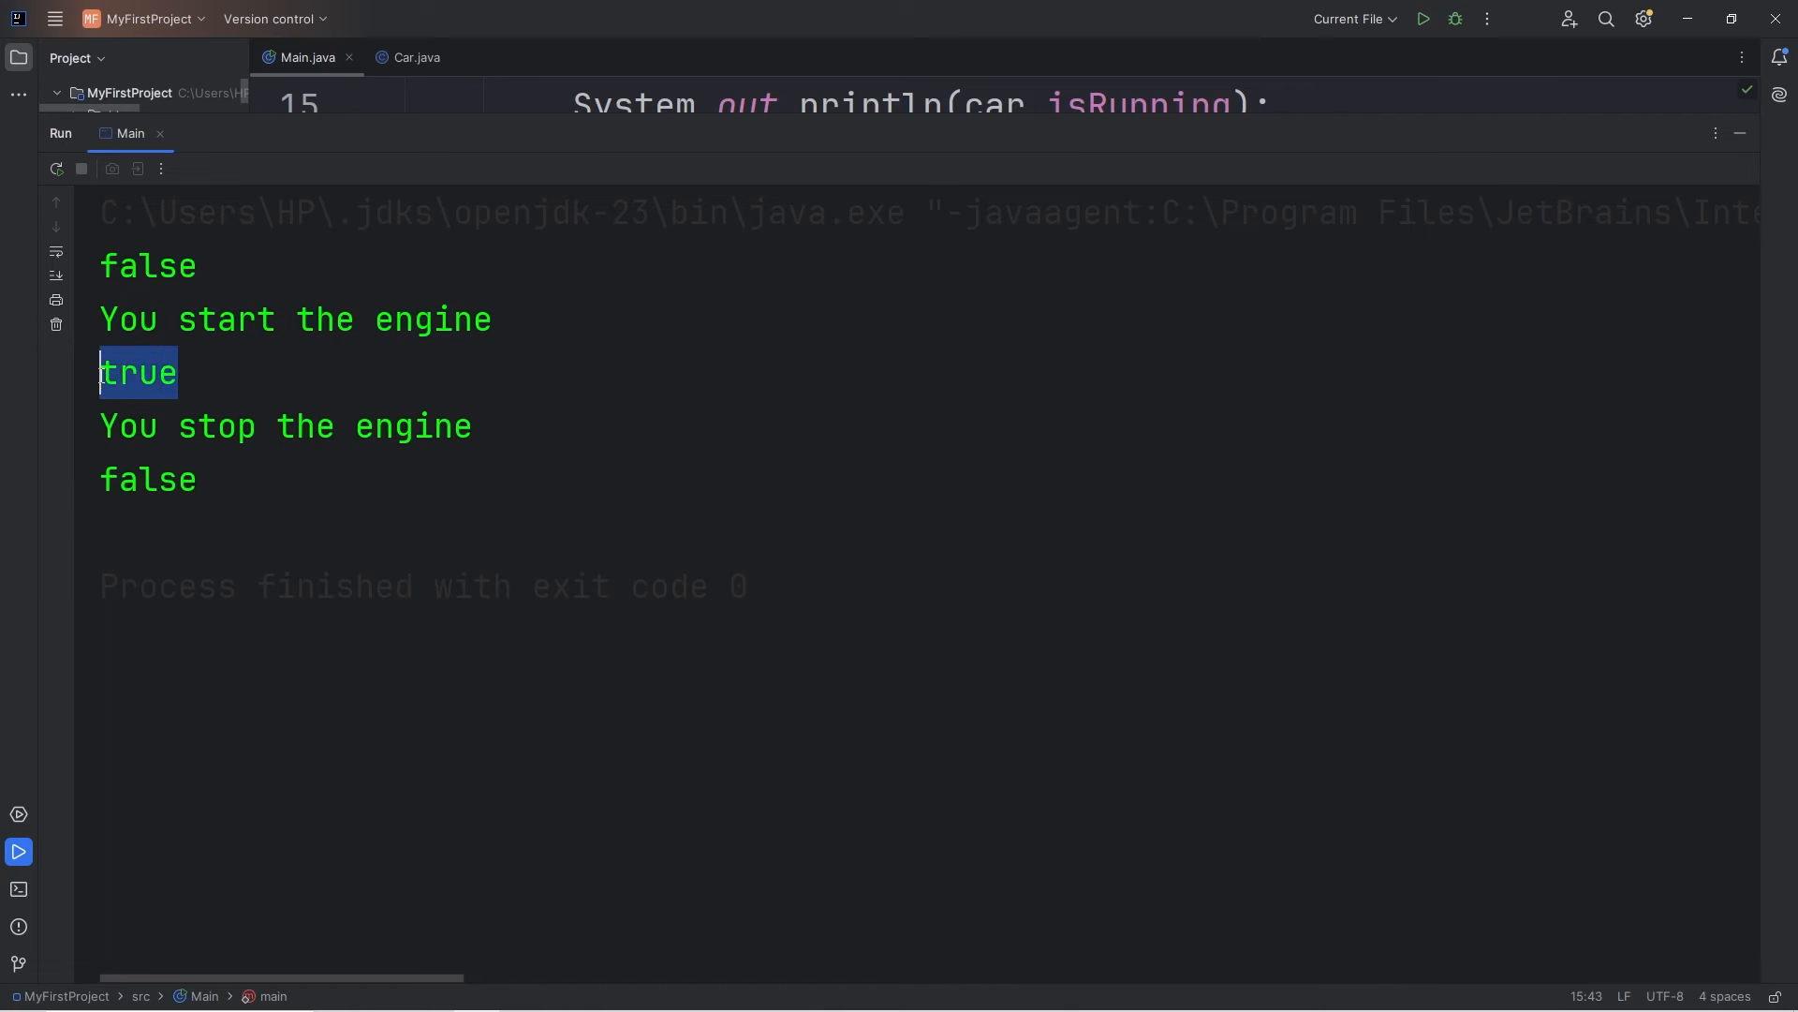
{"action": "mouse_move", "coordinate": [517, 436]}
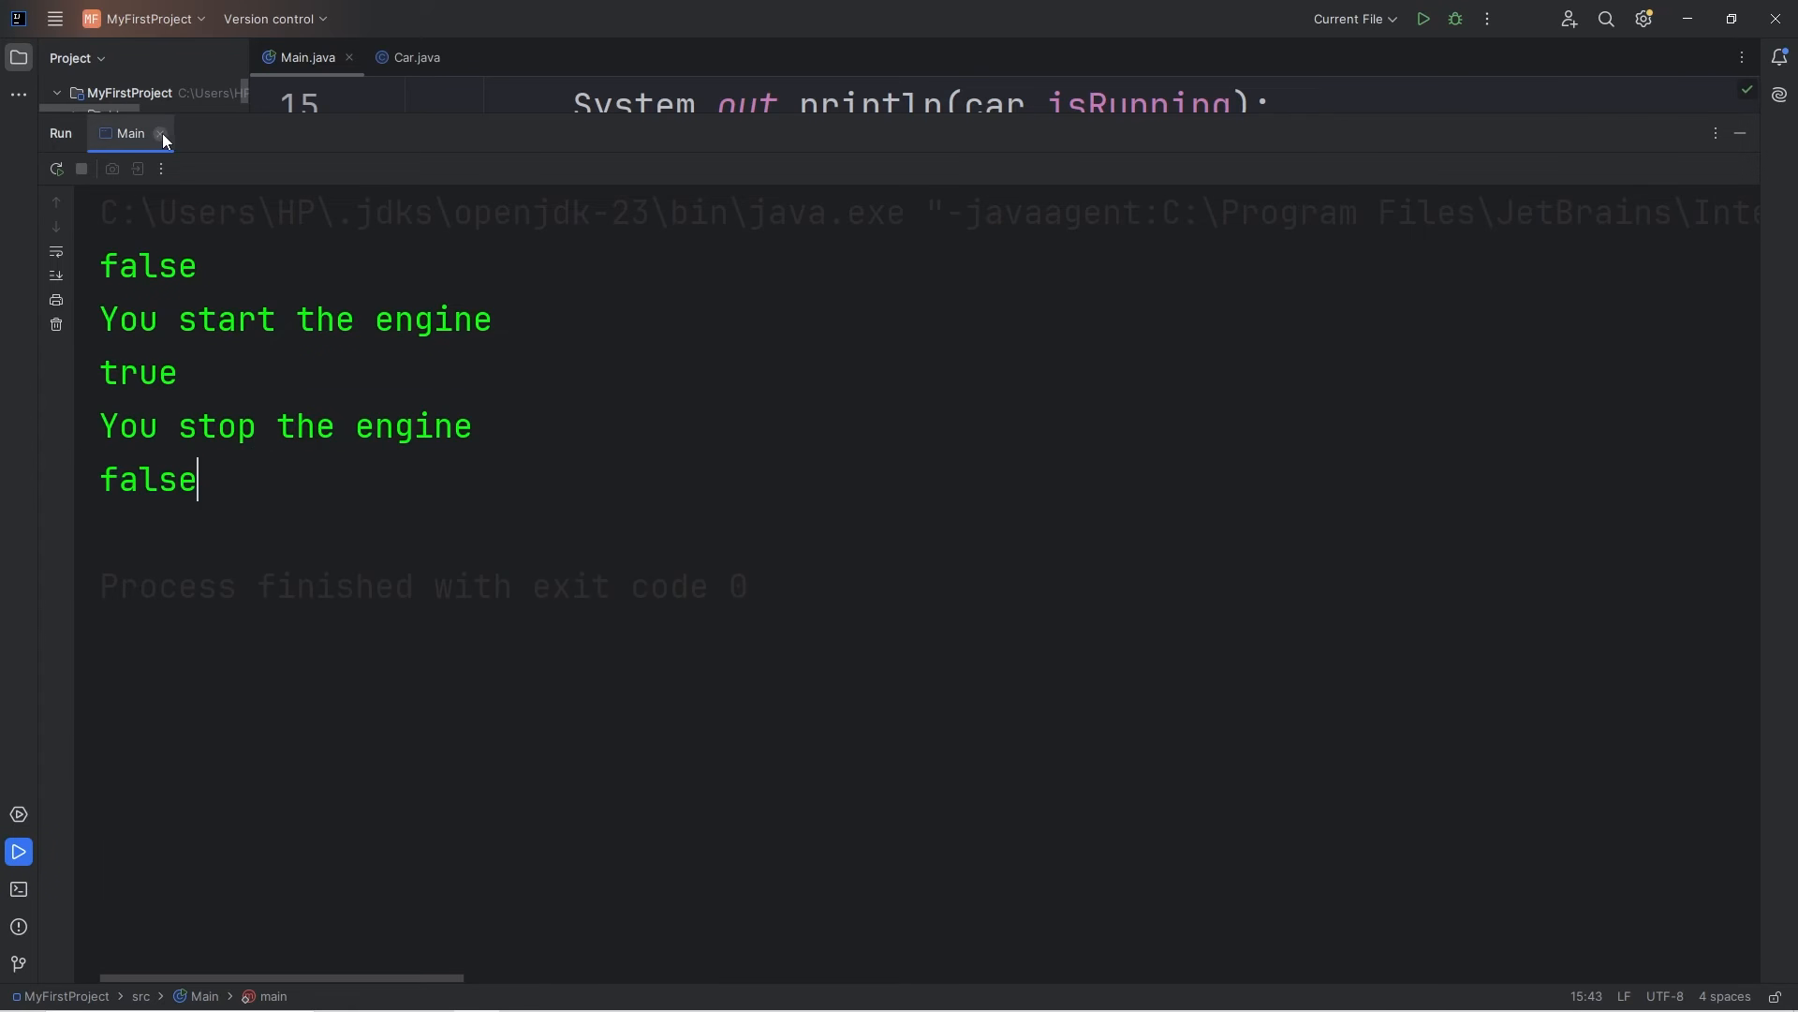
{"action": "left_click", "coordinate": [416, 58]}
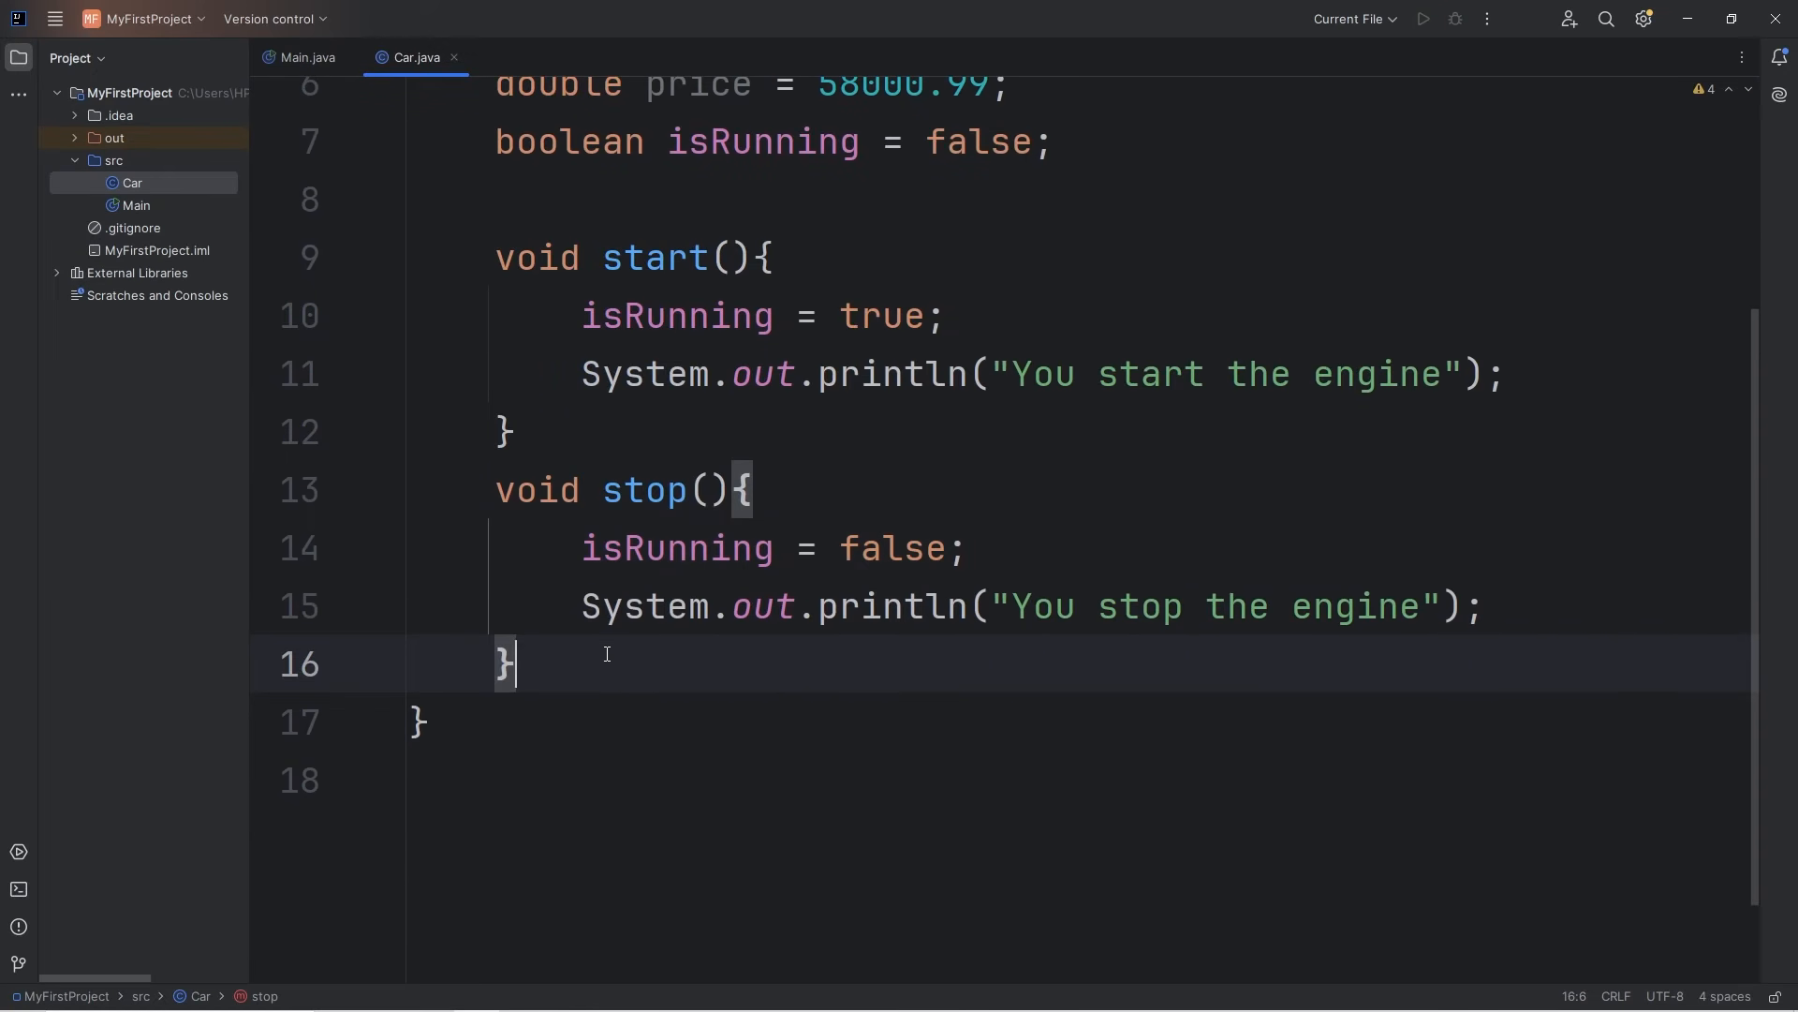
Add a void drive() method printing "You drive the " + model.
{"action": "key", "text": "enter"}
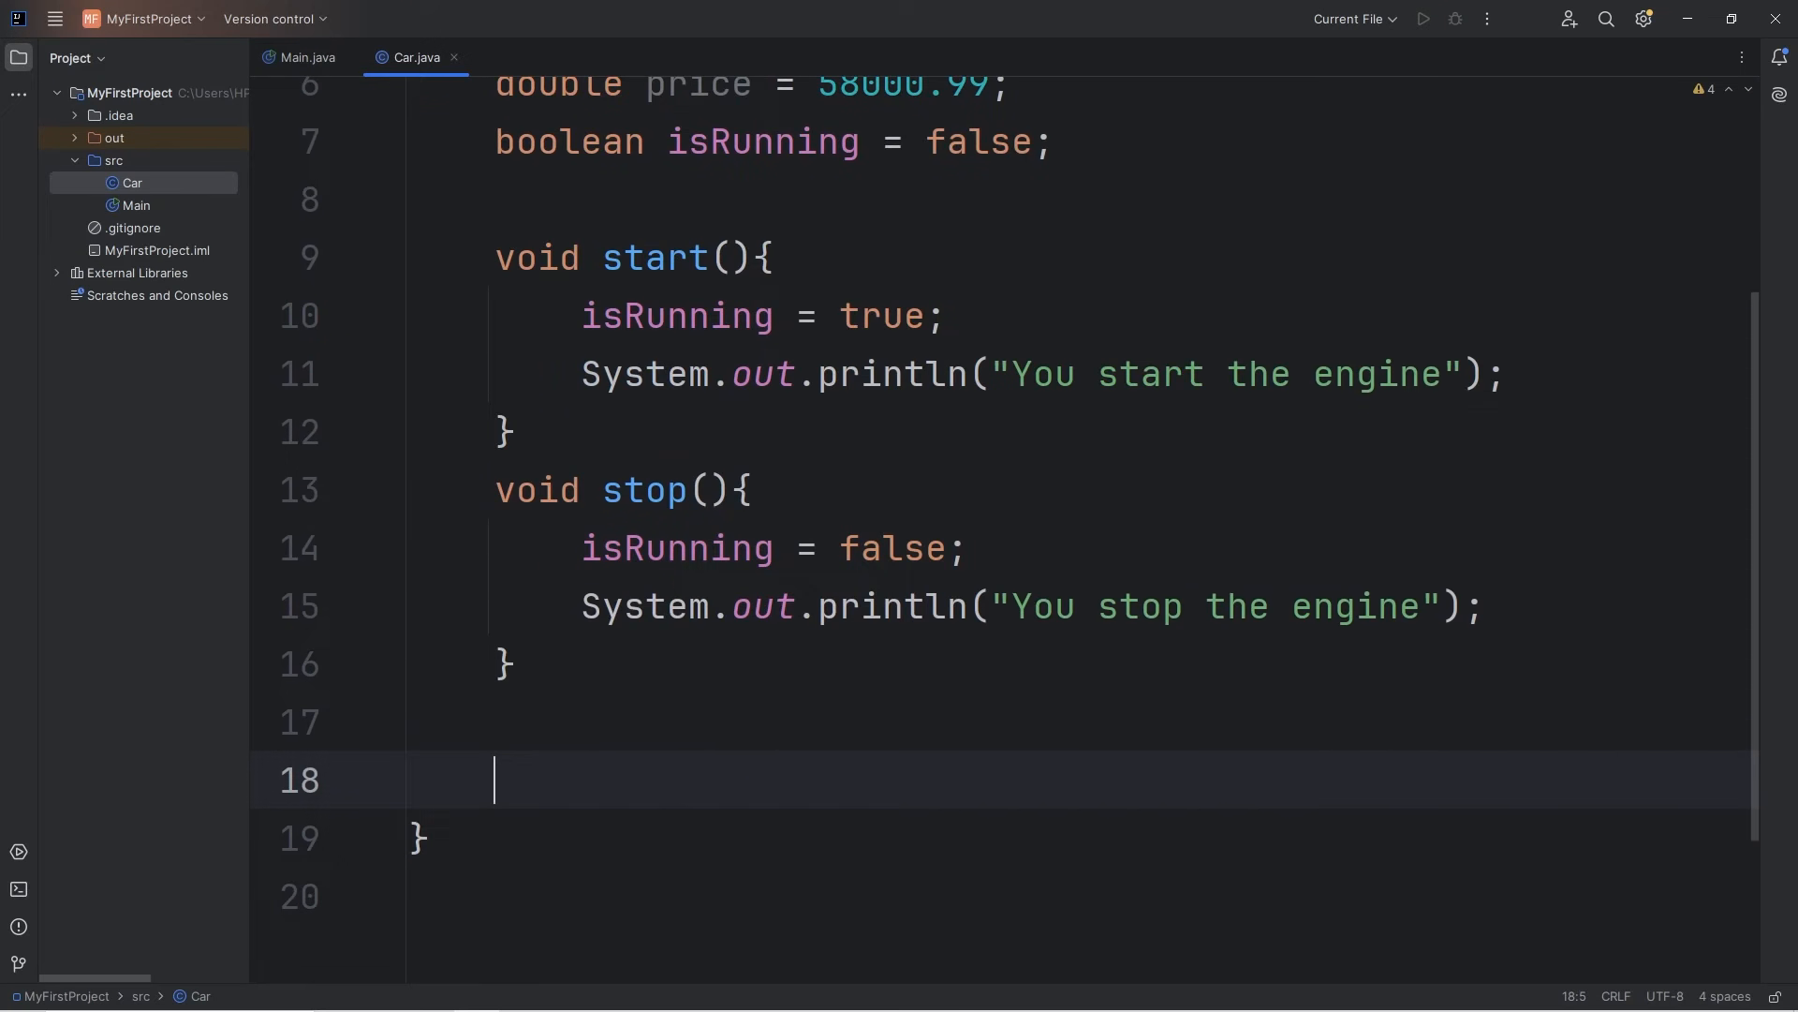
{"action": "type", "text": "void"}
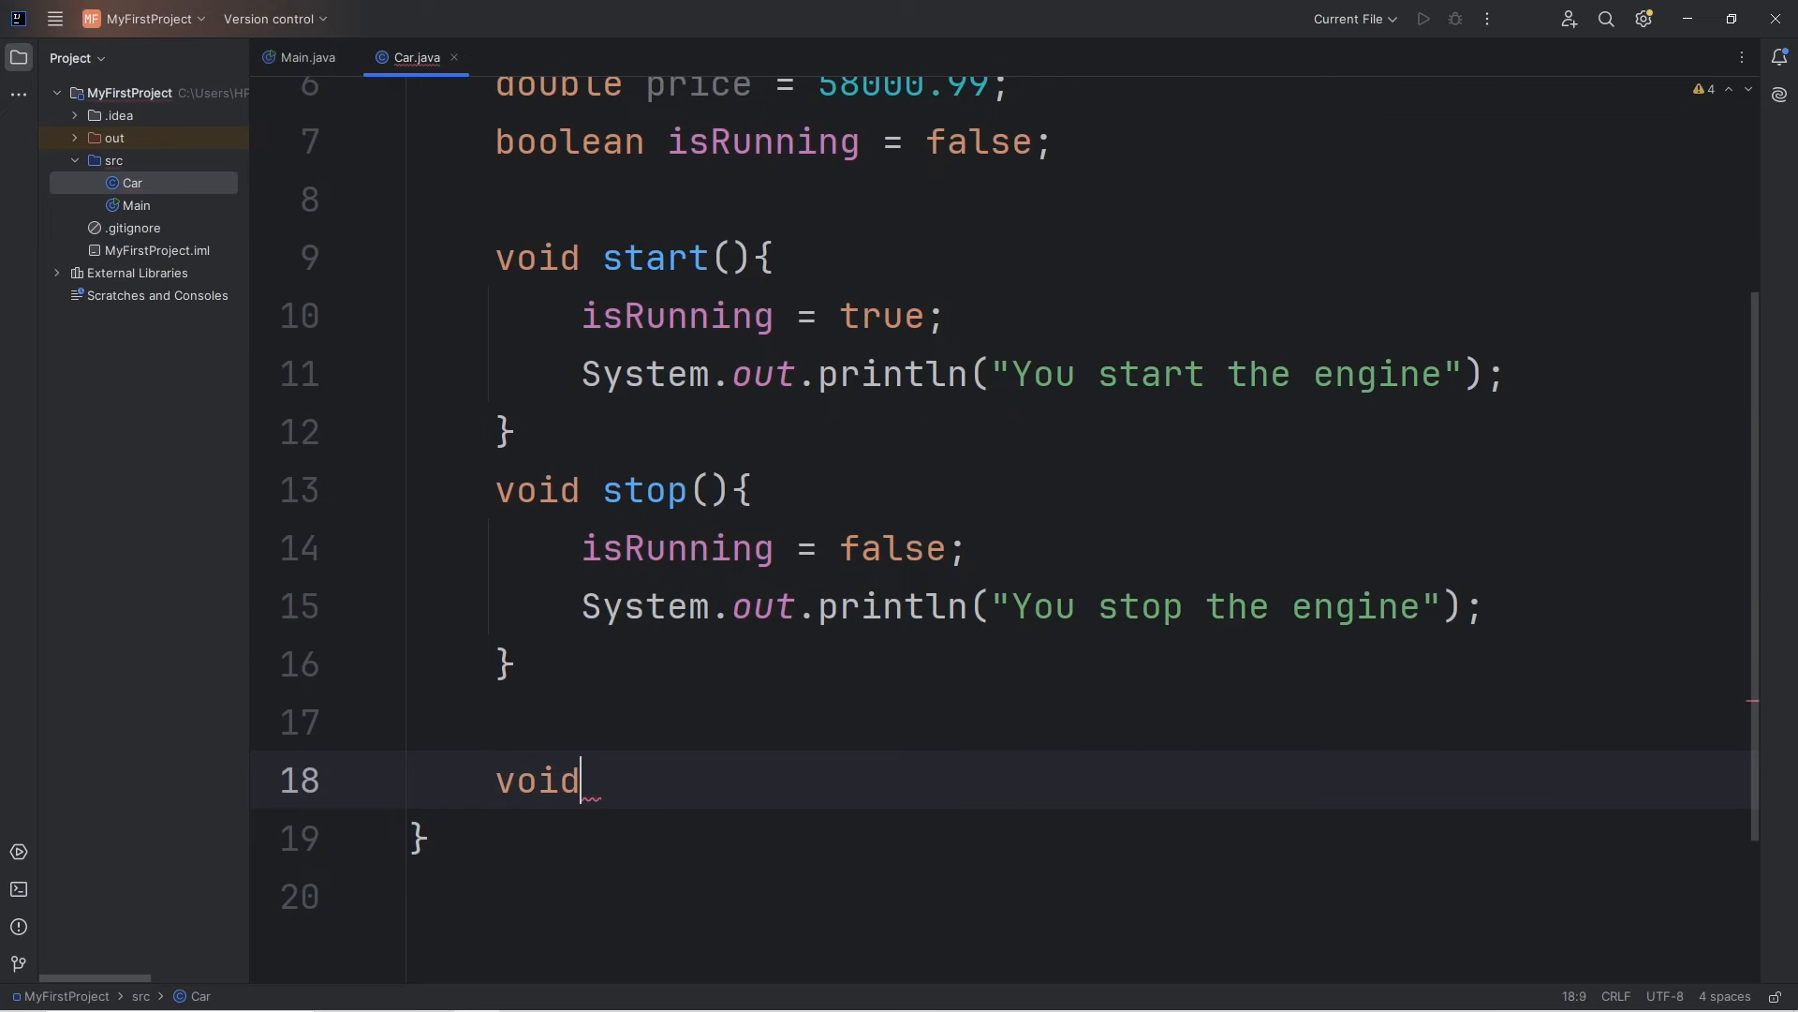
{"action": "type", "text": "drive(){"}
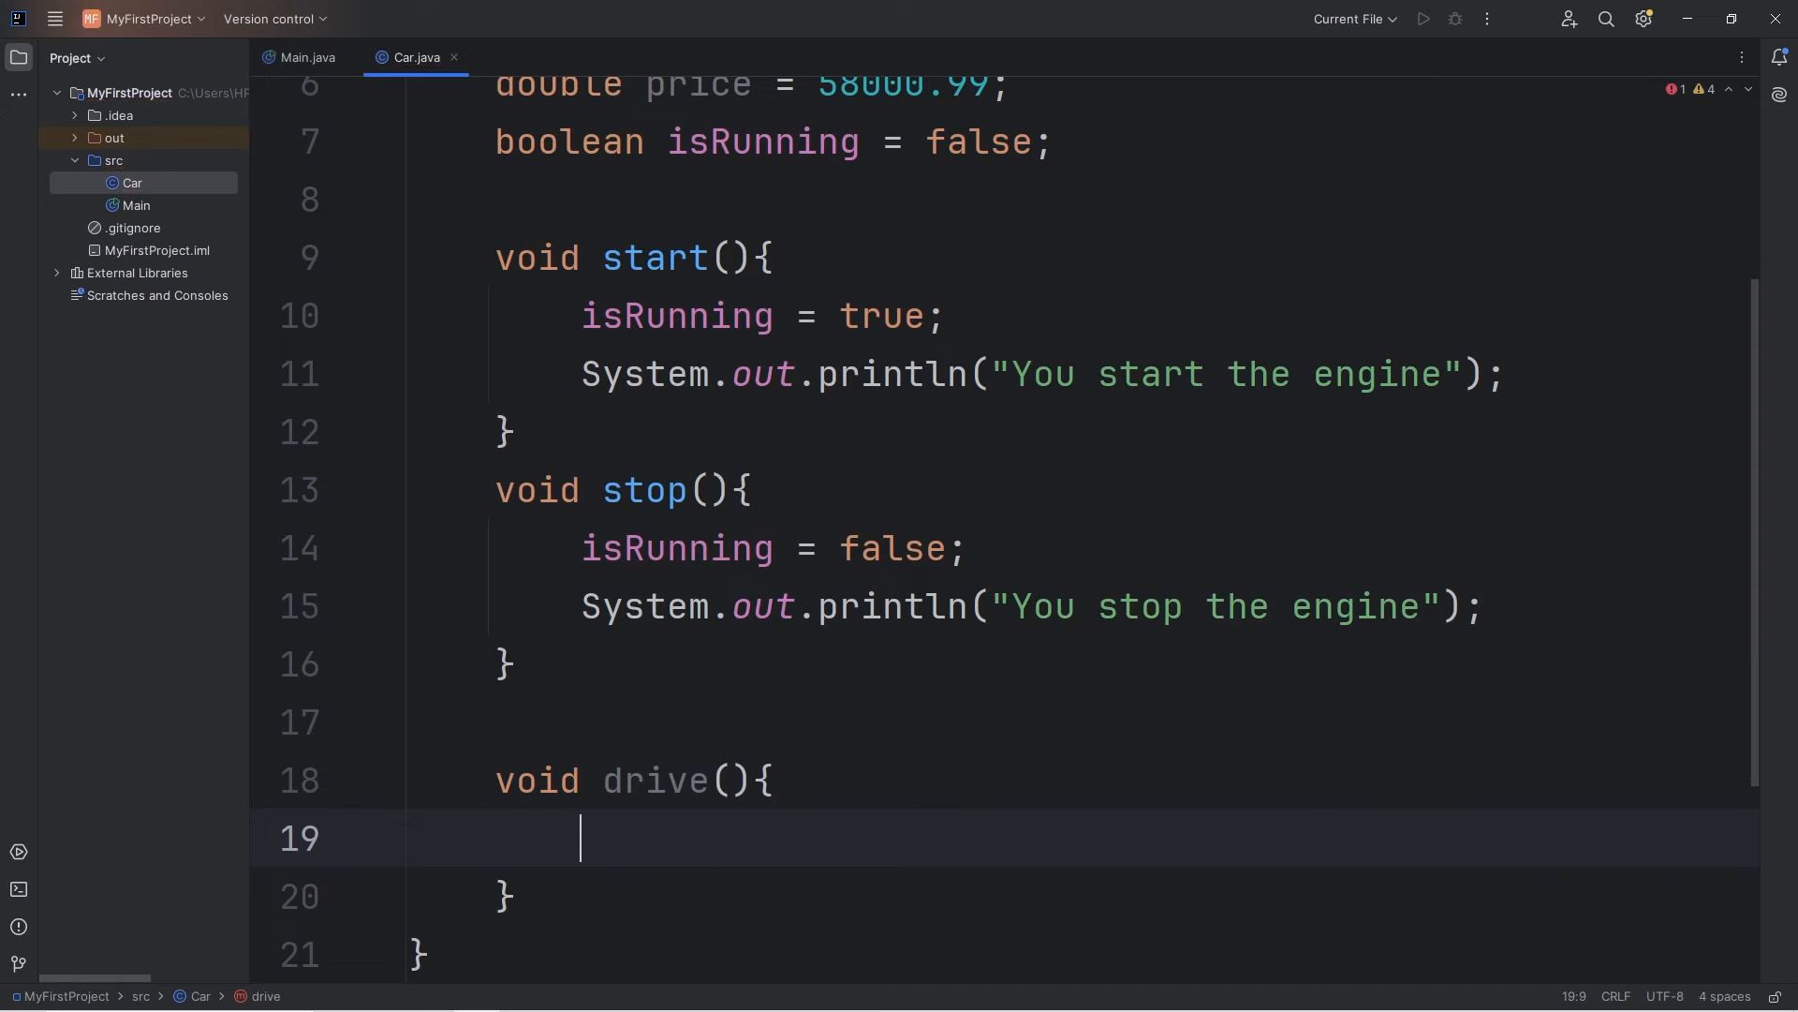
{"action": "type", "text": "System.out.println();"}
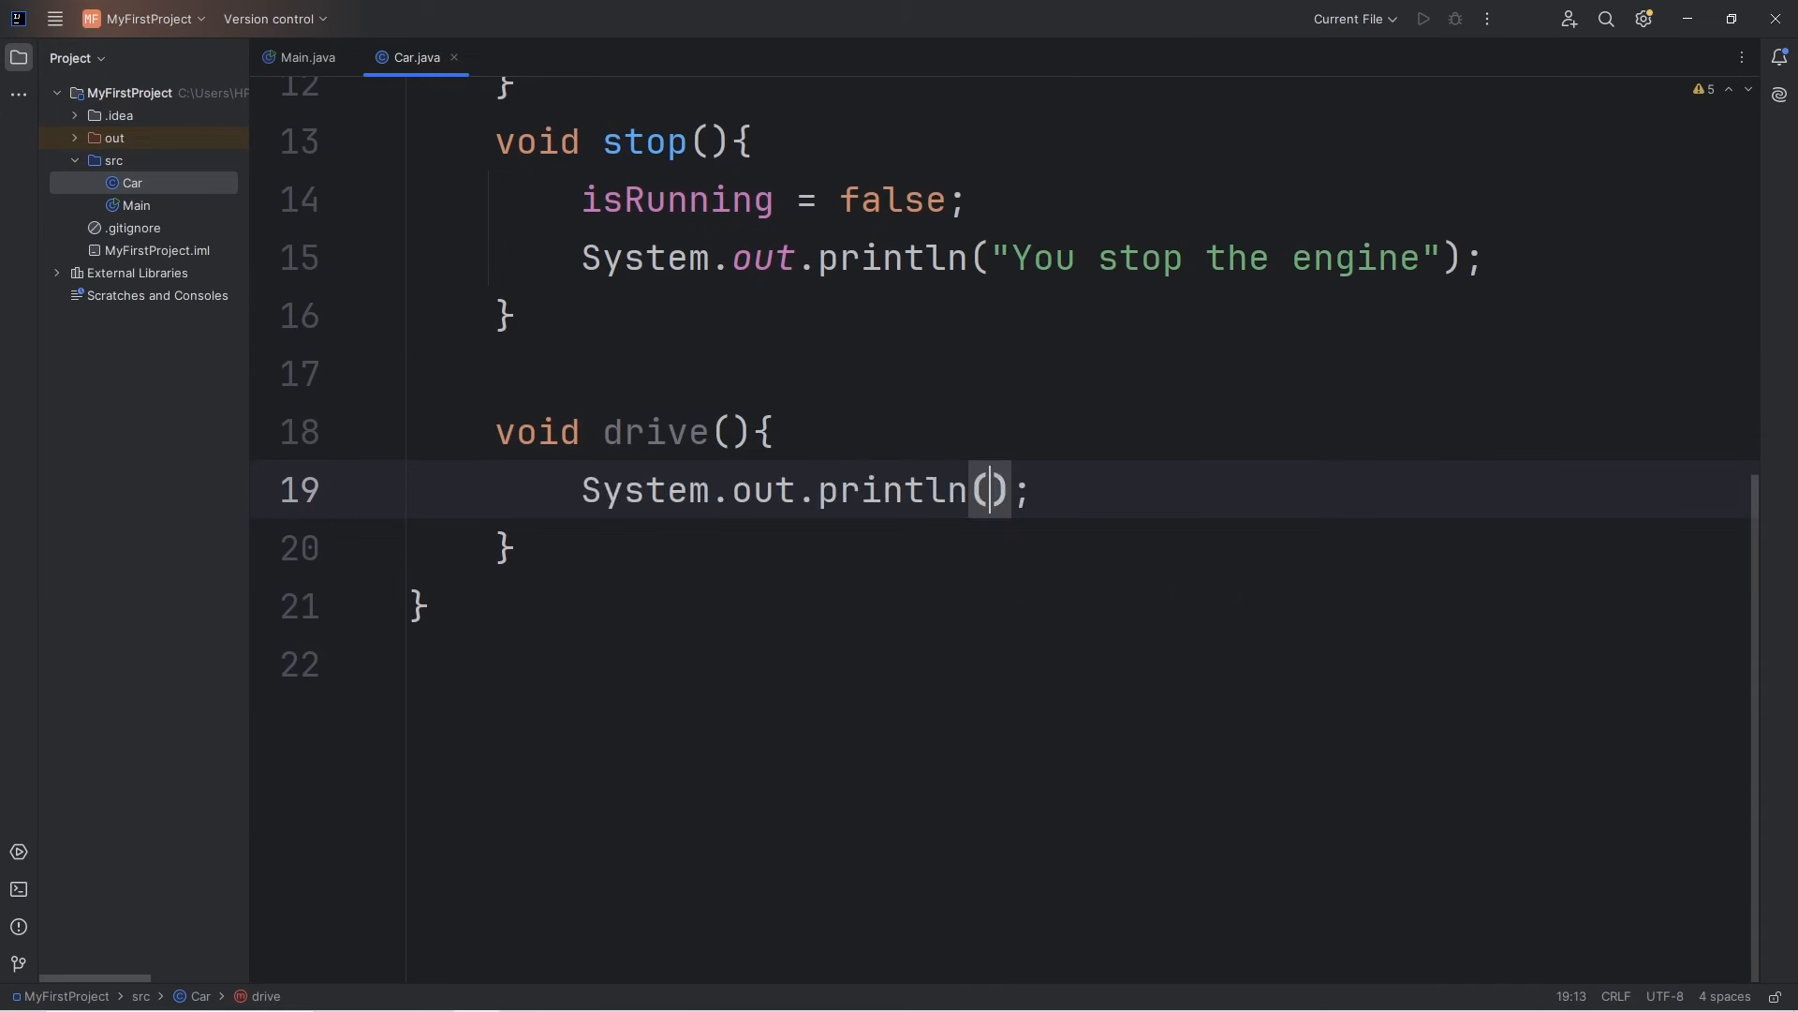
{"action": "type", "text": "\"You drive\""}
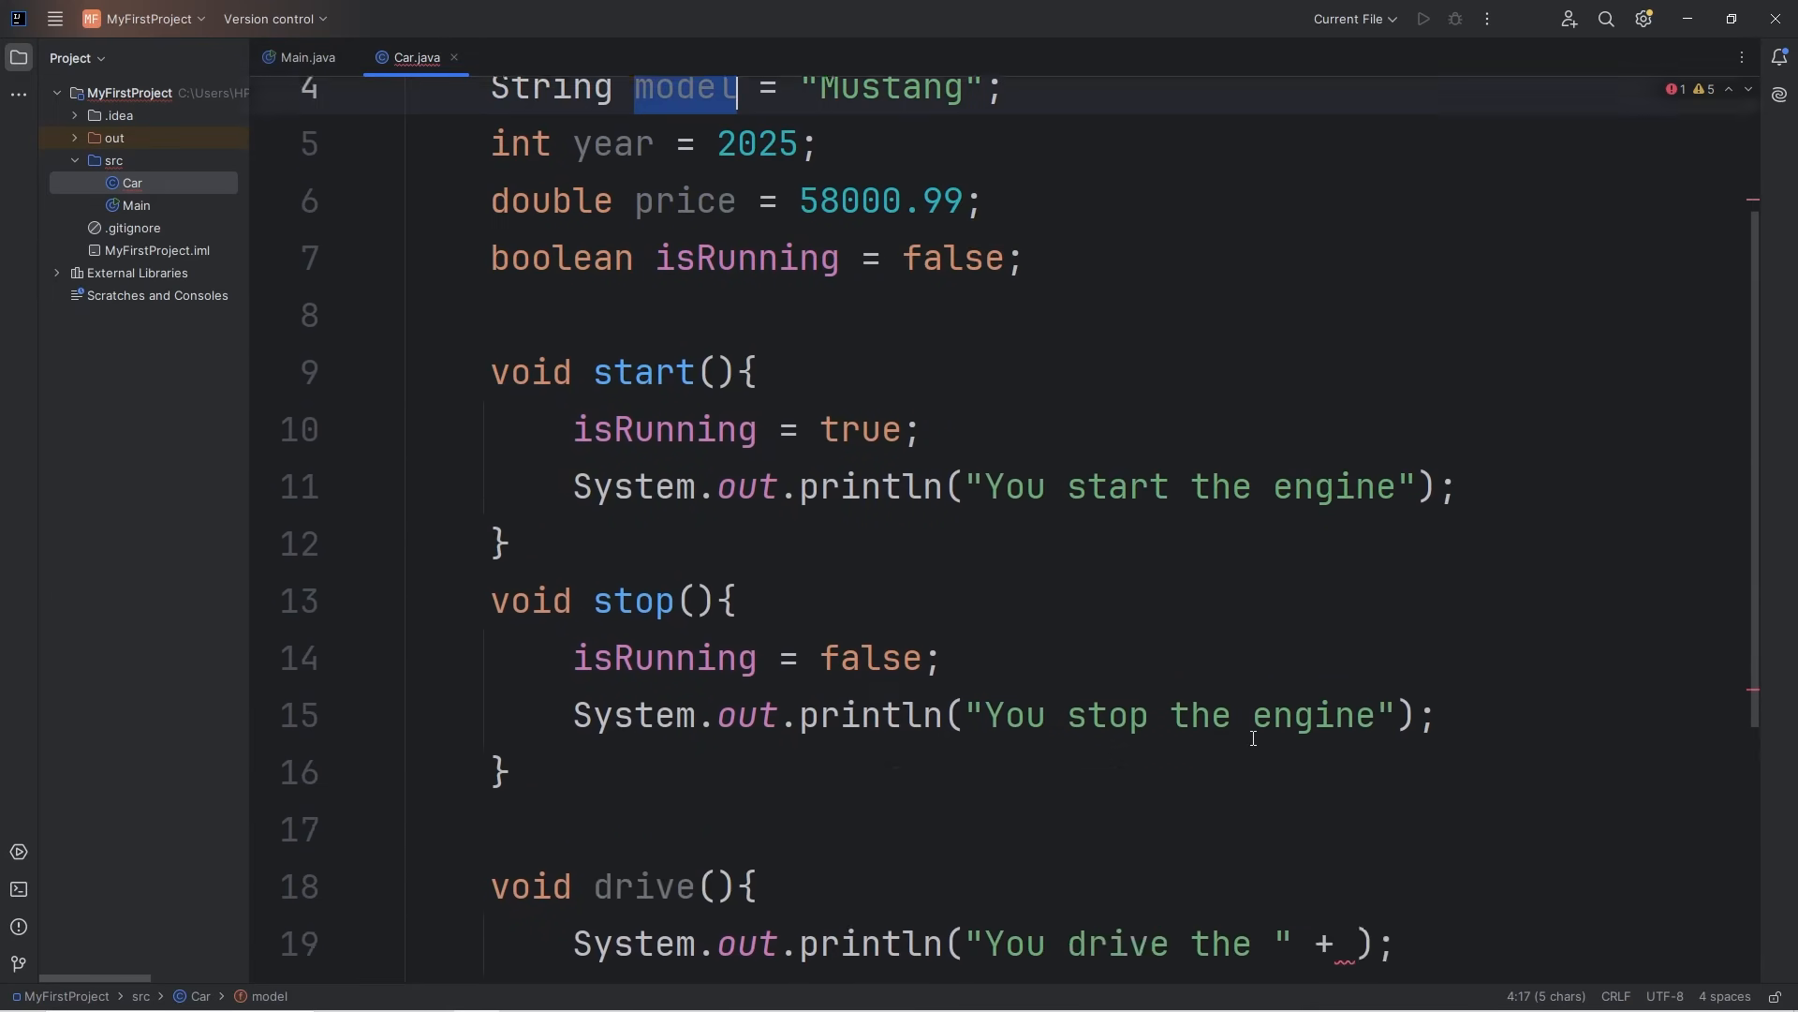
{"action": "type", "text": "model"}
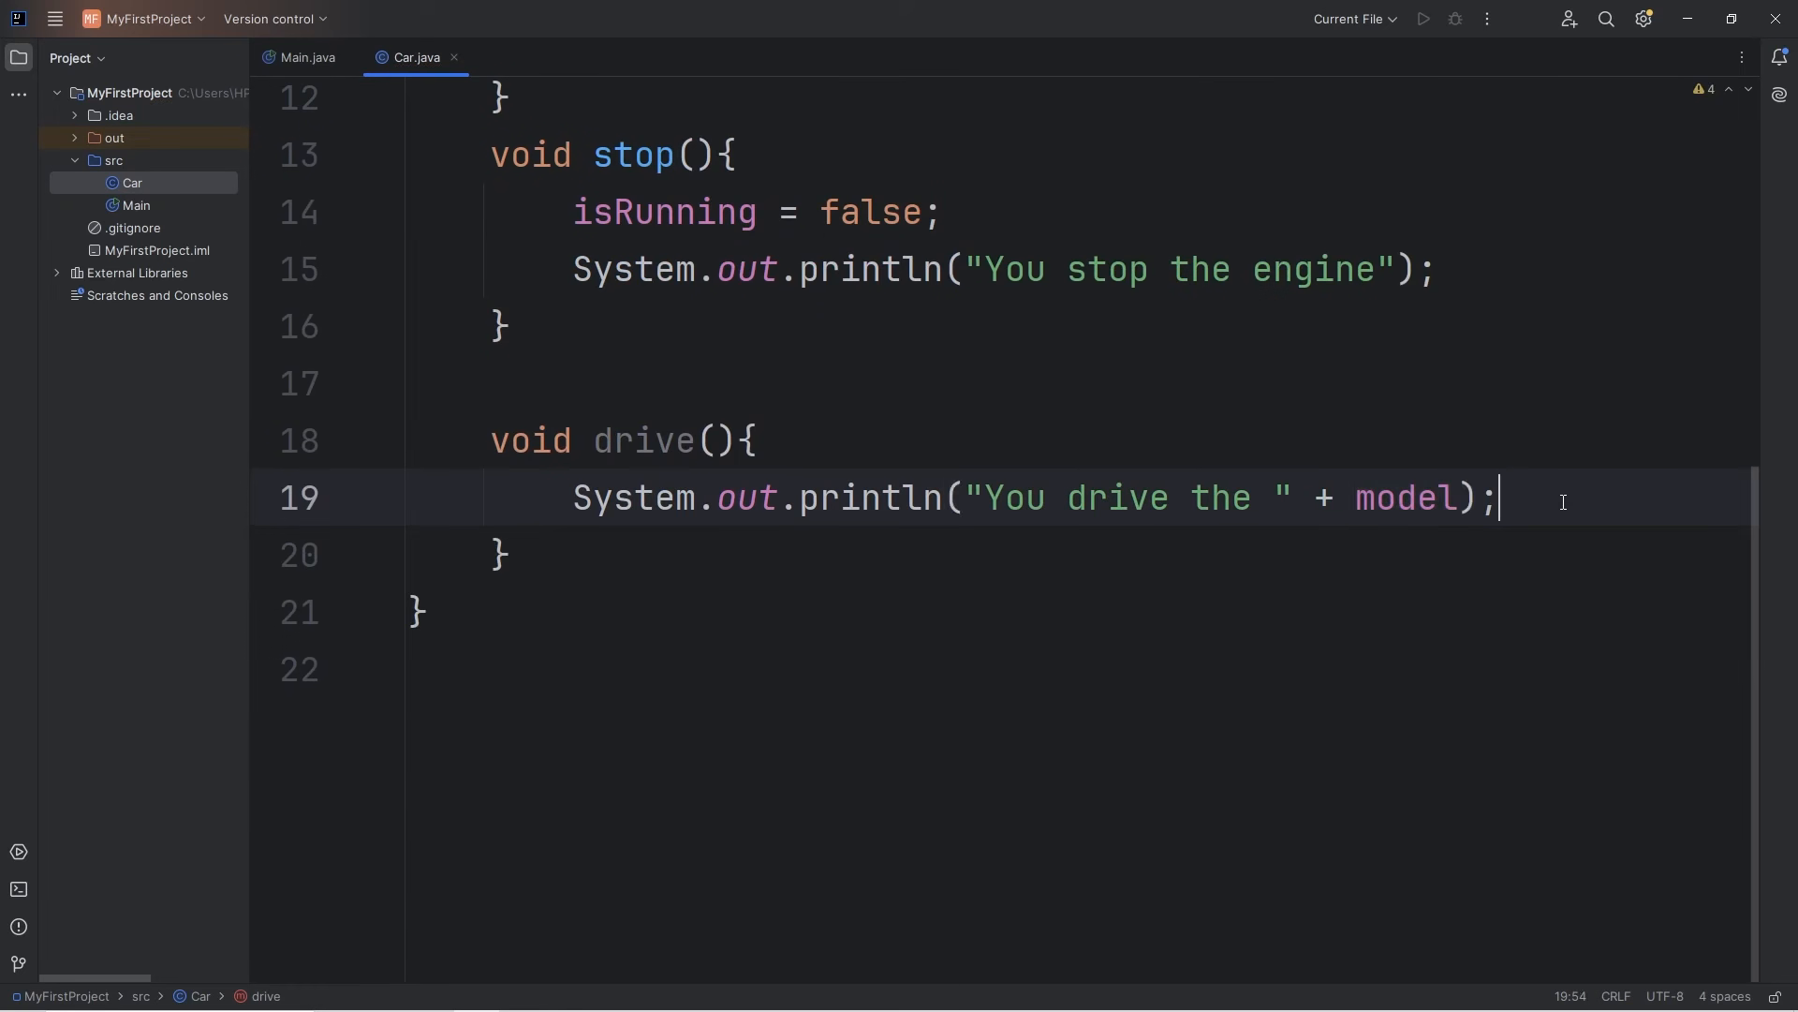
Add a void brake() method printing "You brake the " + model.
{"action": "key", "text": "Enter"}
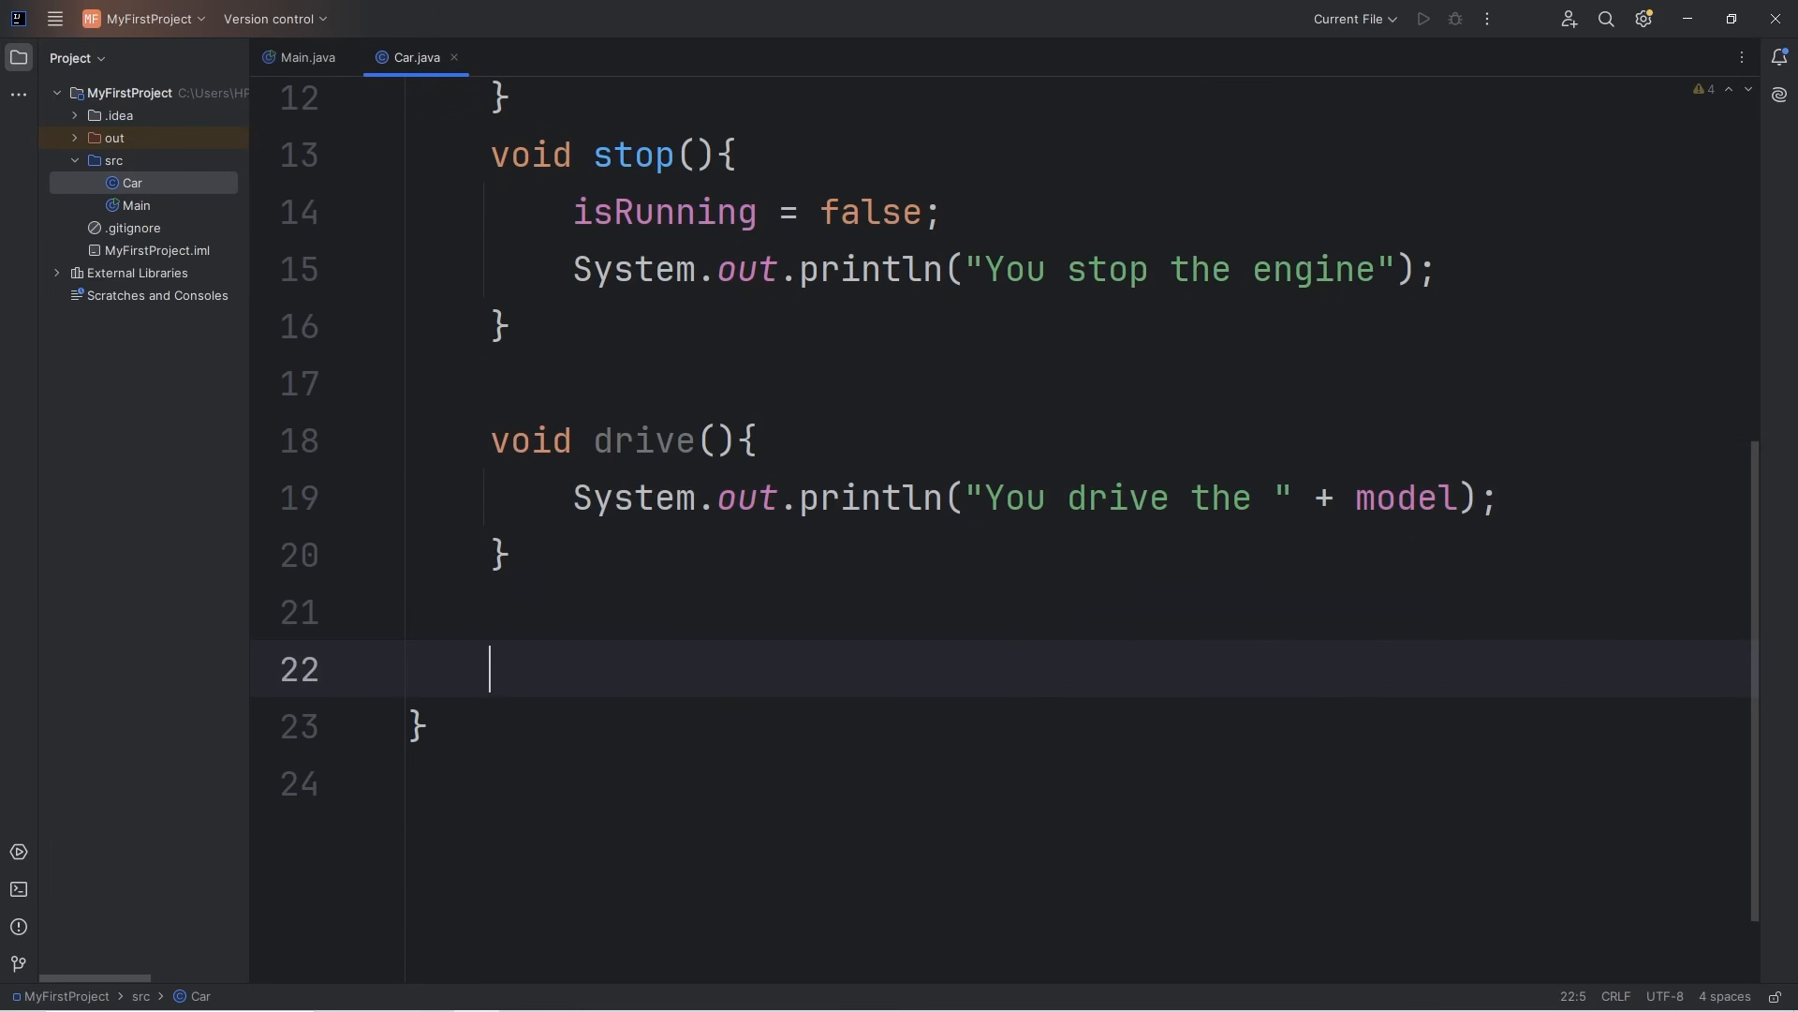
{"action": "type", "text": "void b"}
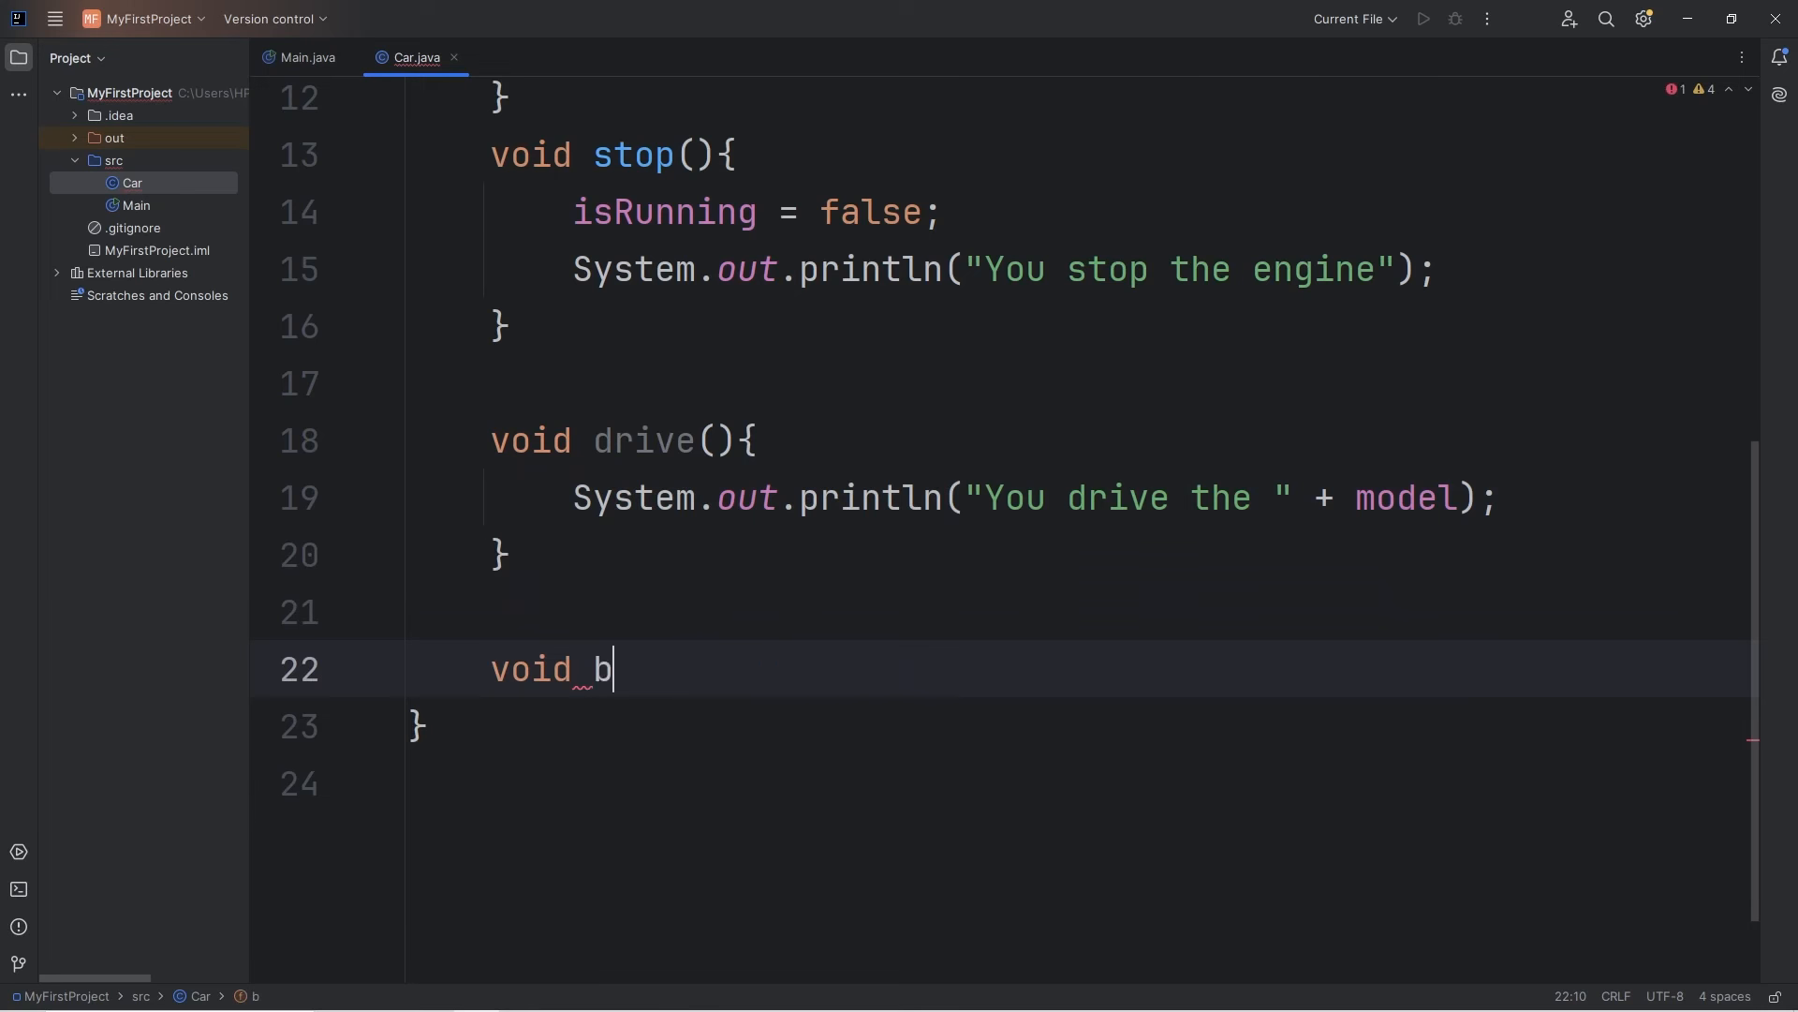
{"action": "type", "text": "rake(){"}
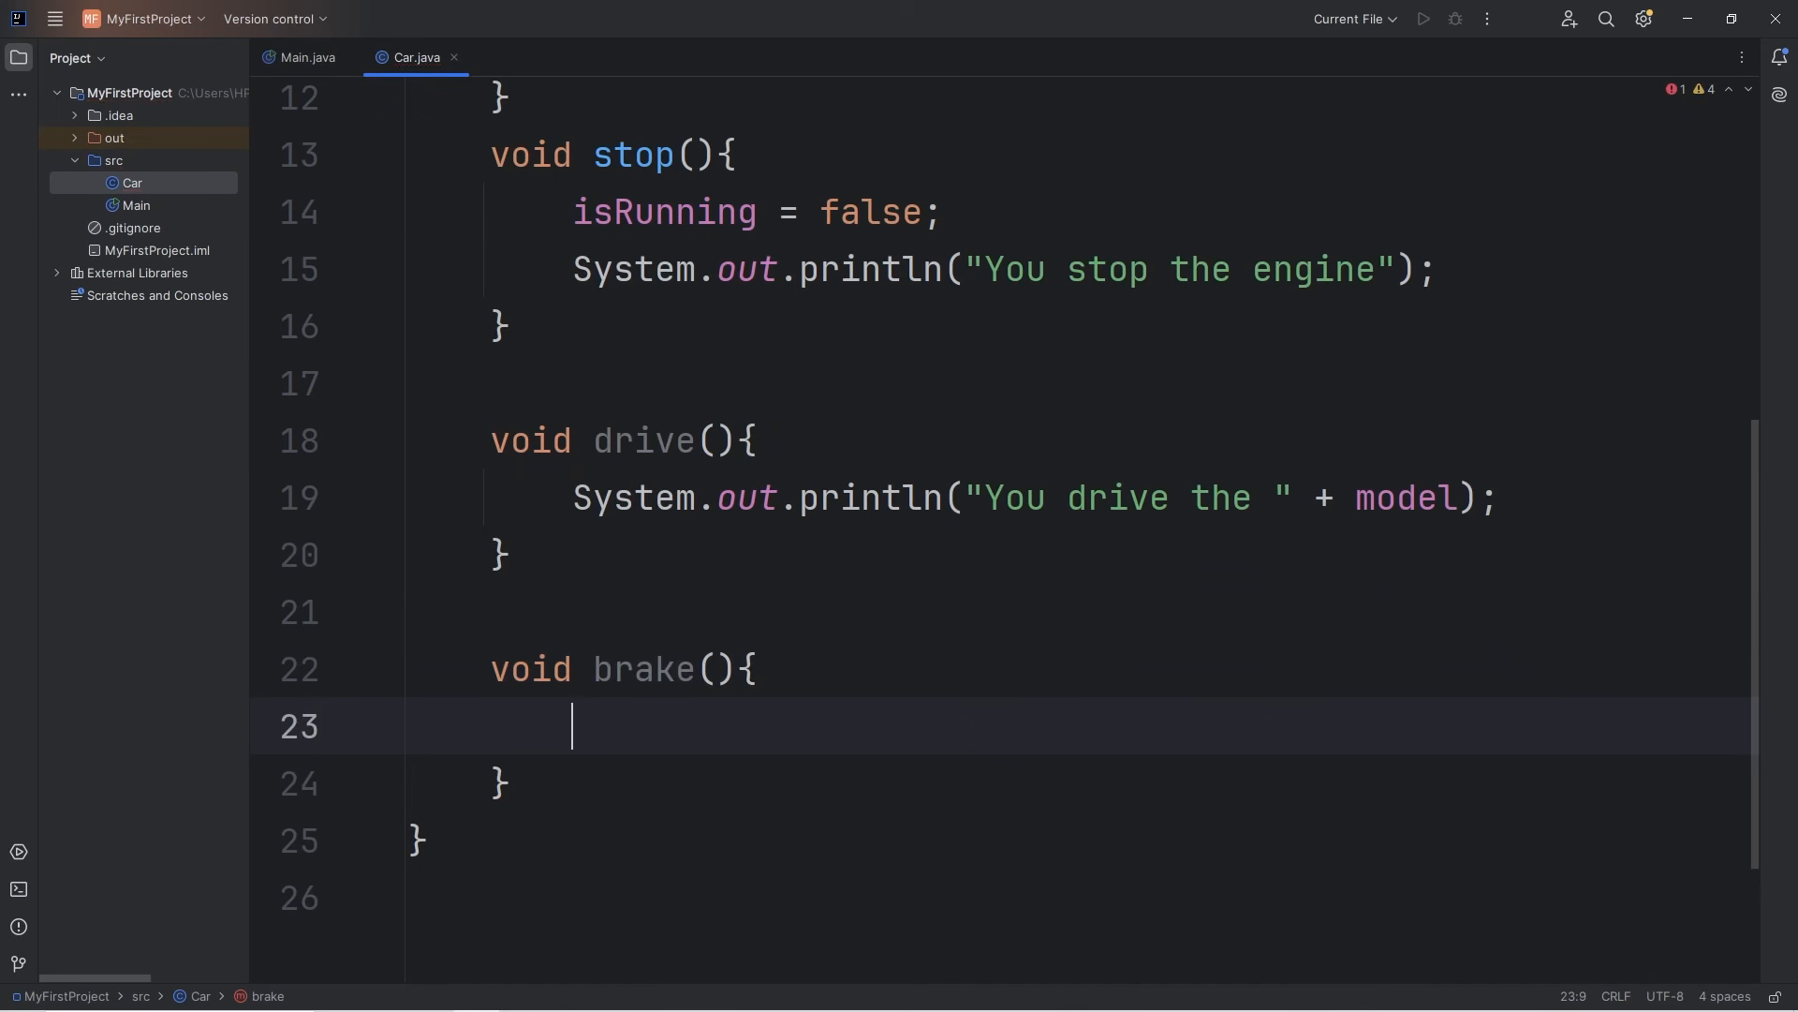
{"action": "type", "text": "System.out.println(\"\");"}
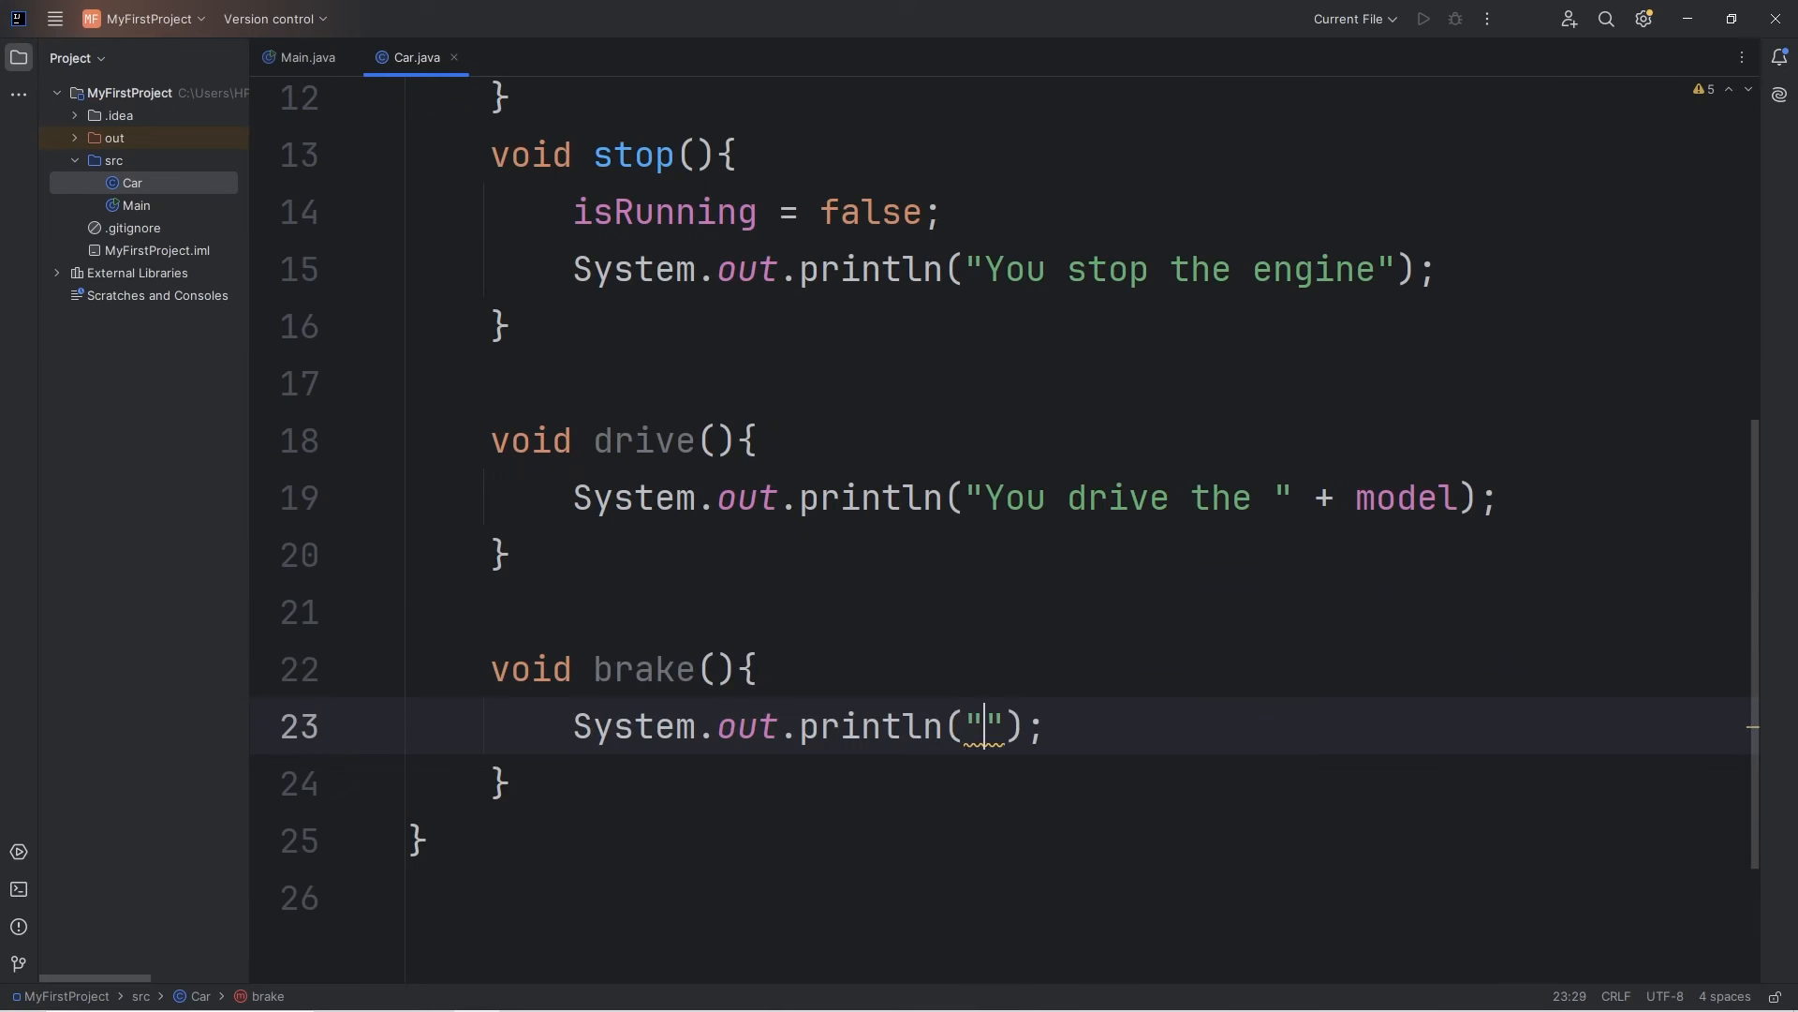
{"action": "type", "text": "You"}
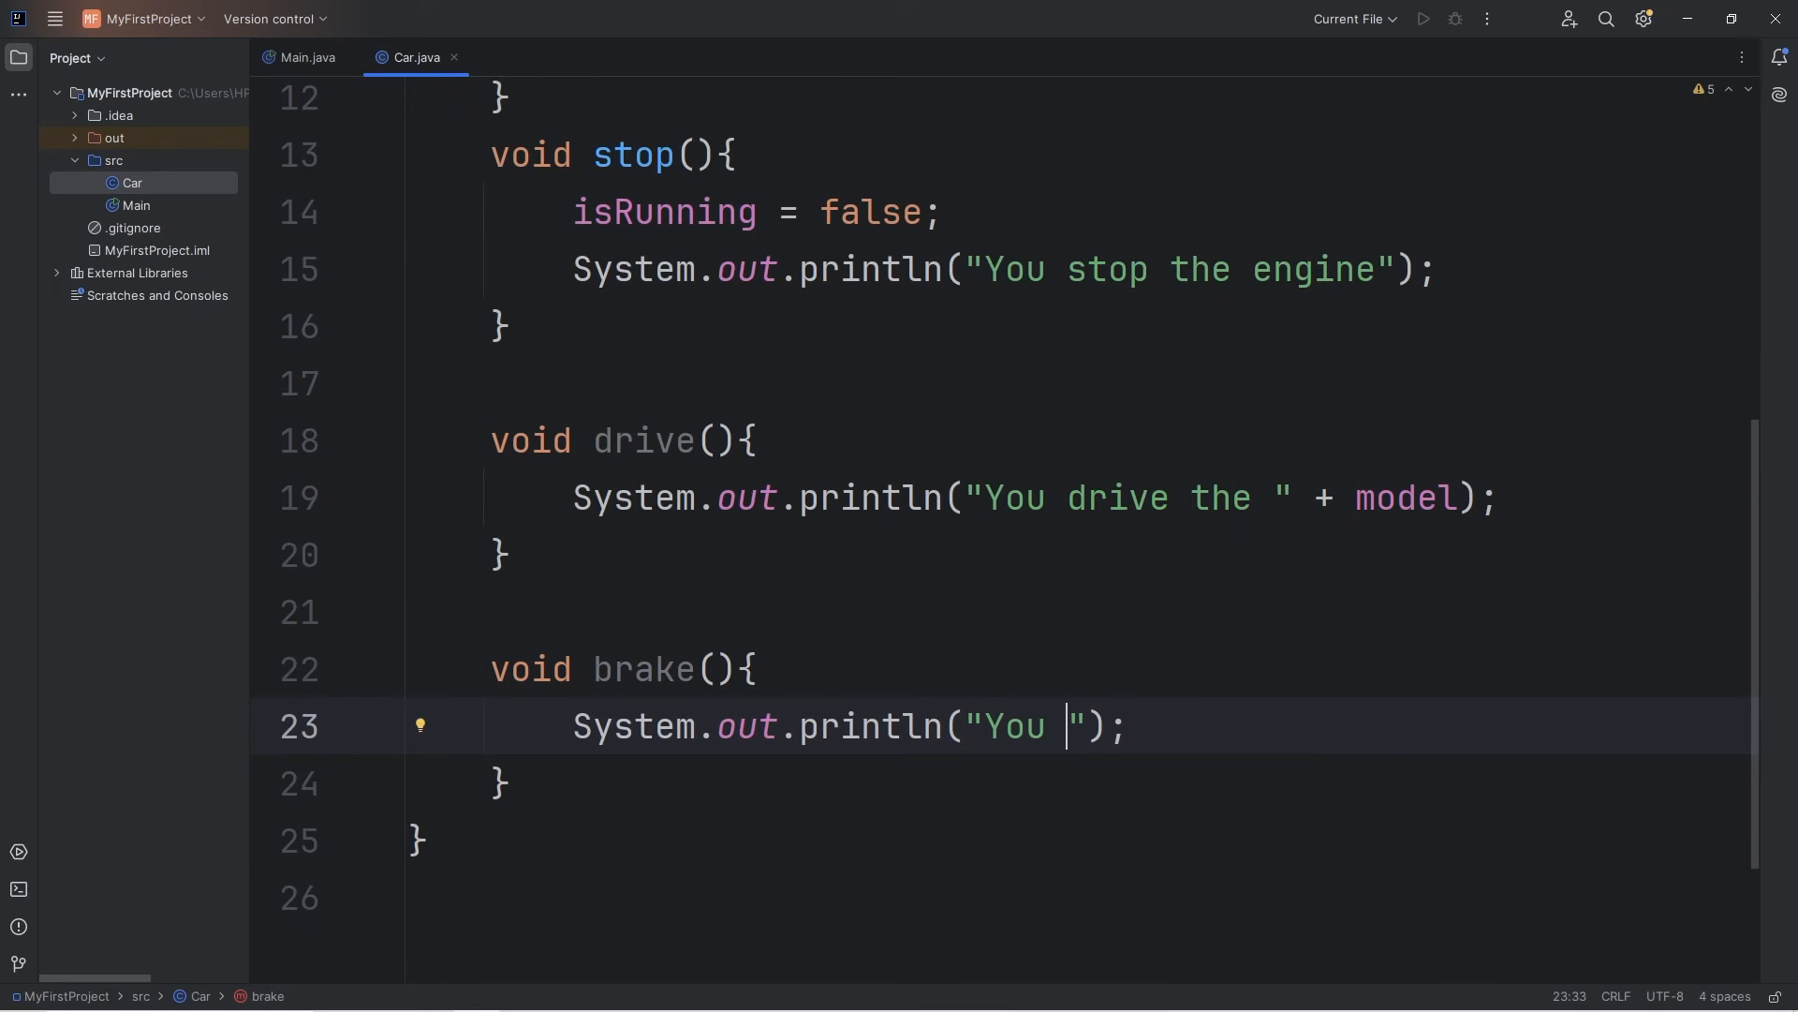
{"action": "type", "text": "brake the"}
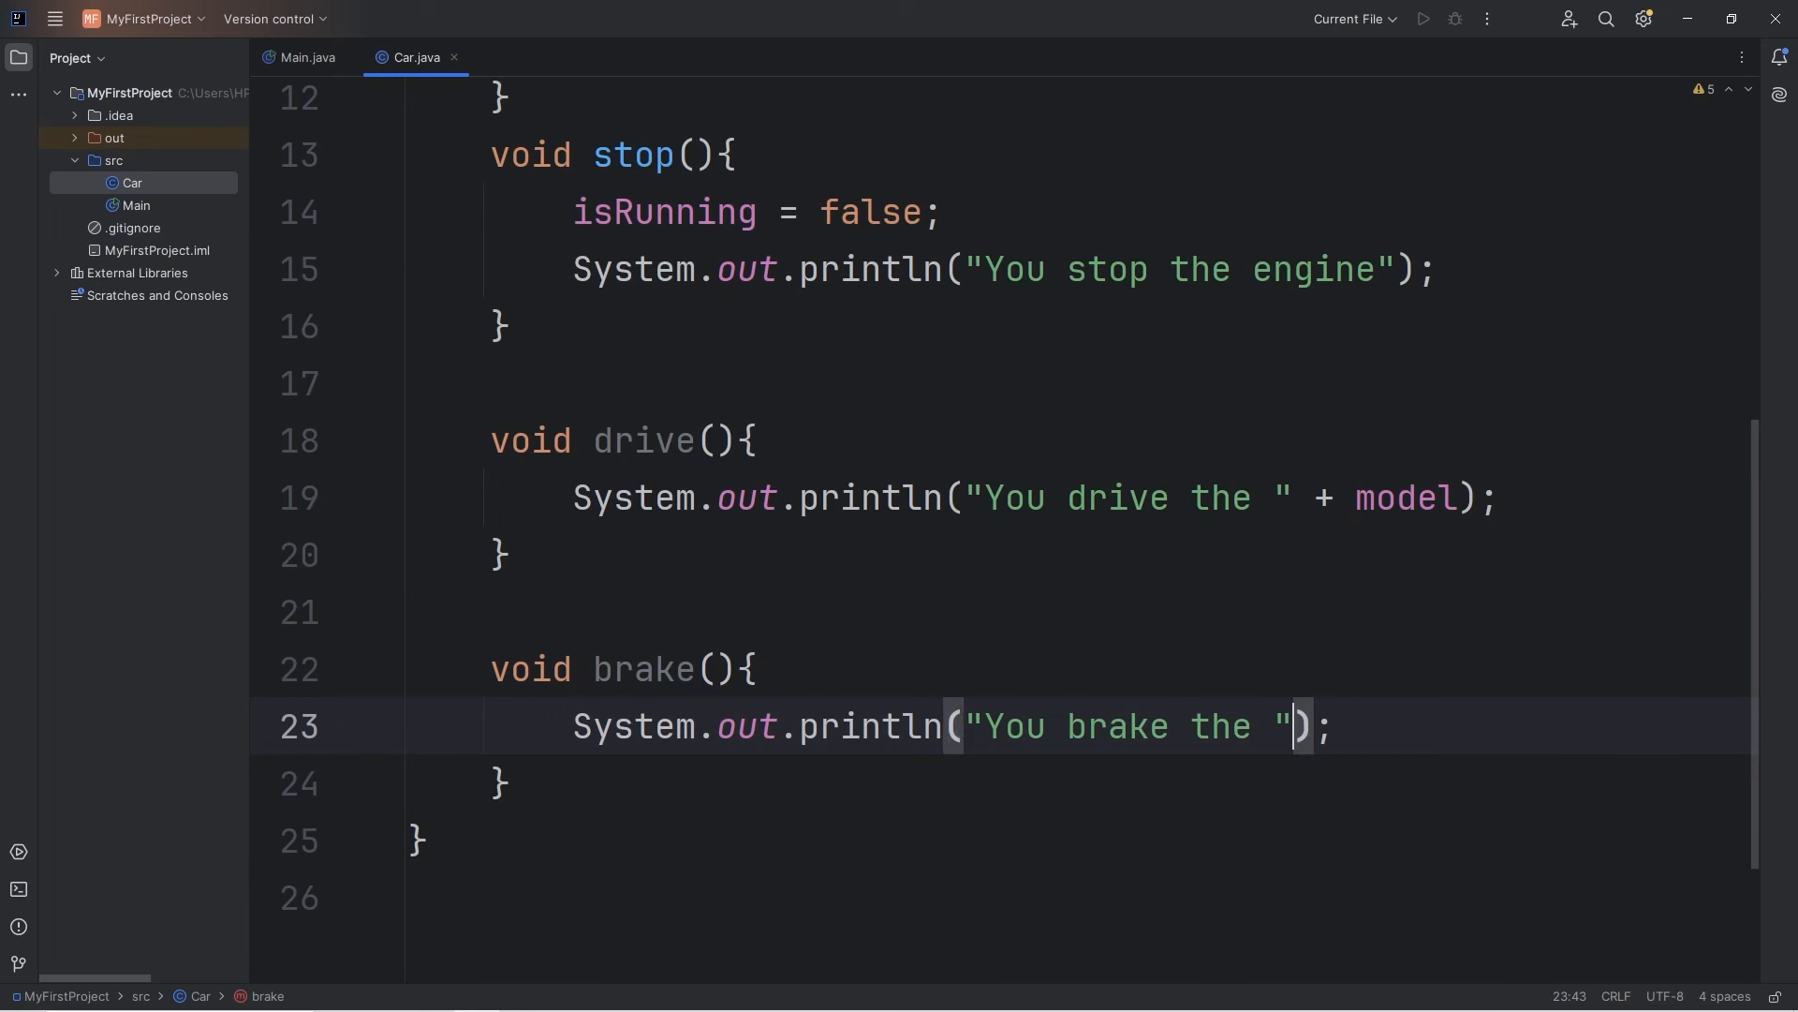
{"action": "type", "text": "+ model"}
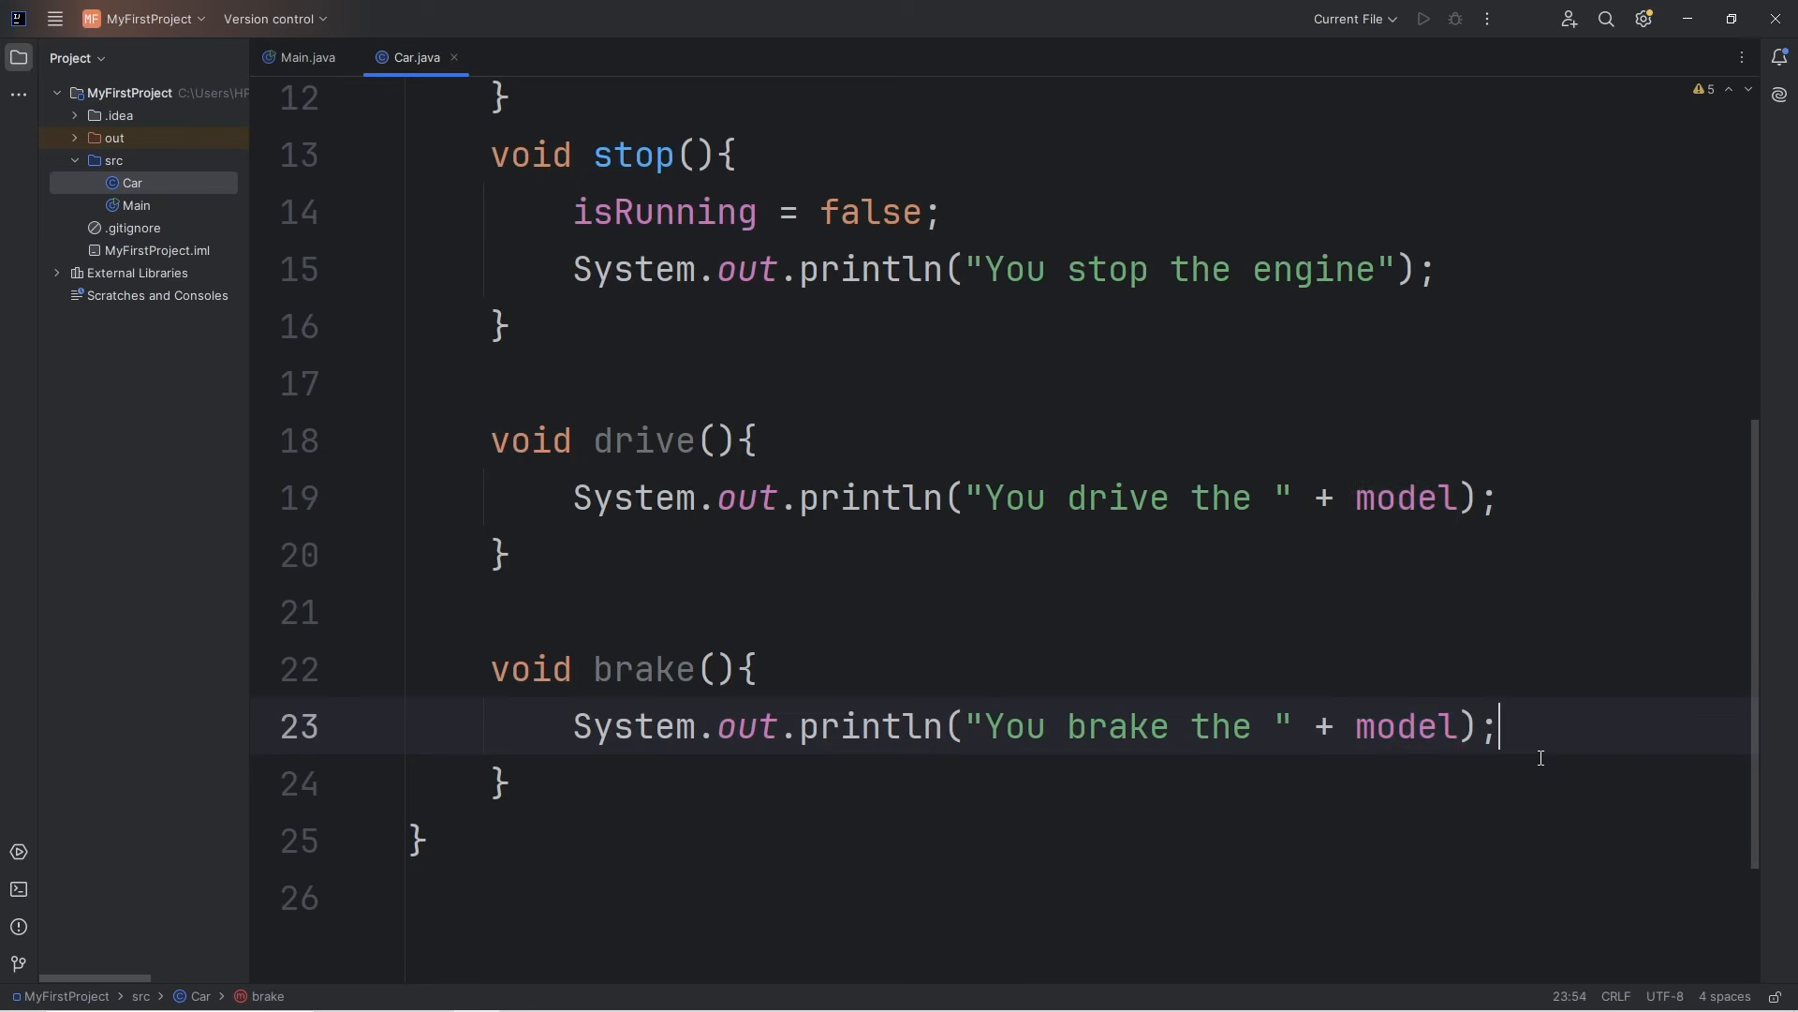
Replace the start/stop lines in Main with car.drive(); and run to print "You drive the Mustang".
{"action": "left_click", "coordinate": [305, 58]}
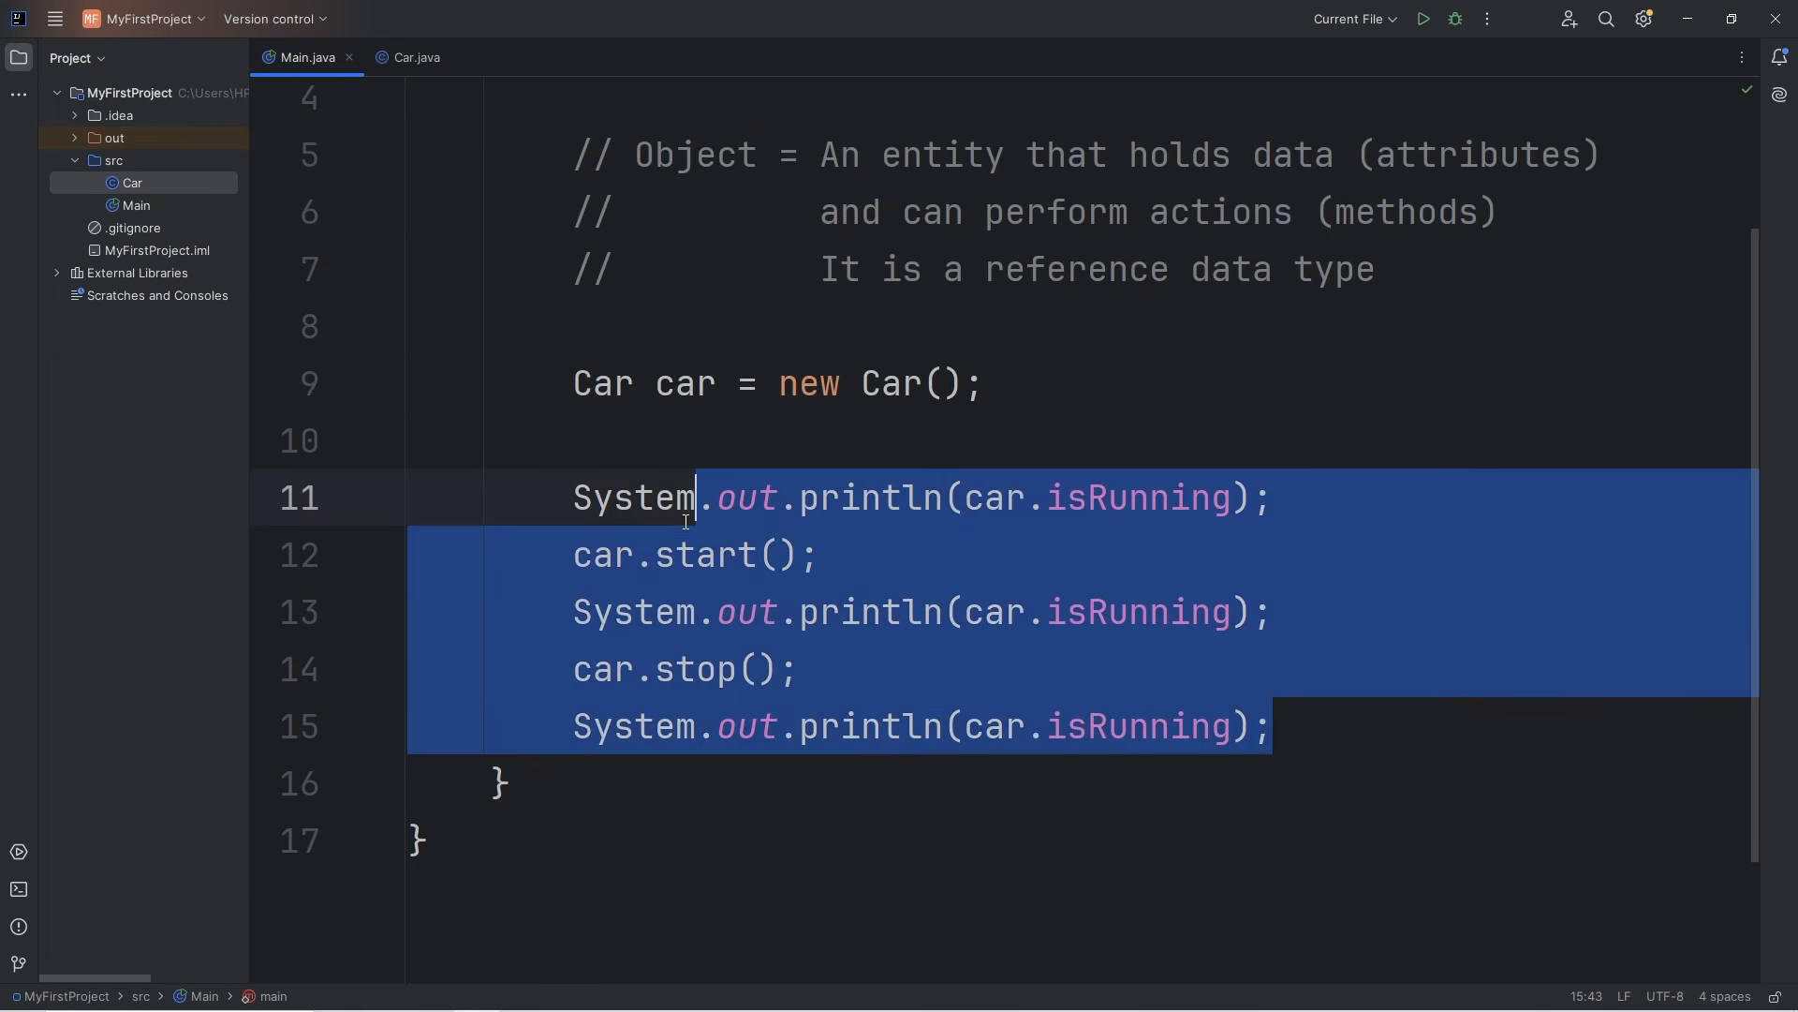
{"action": "key", "text": "Delete"}
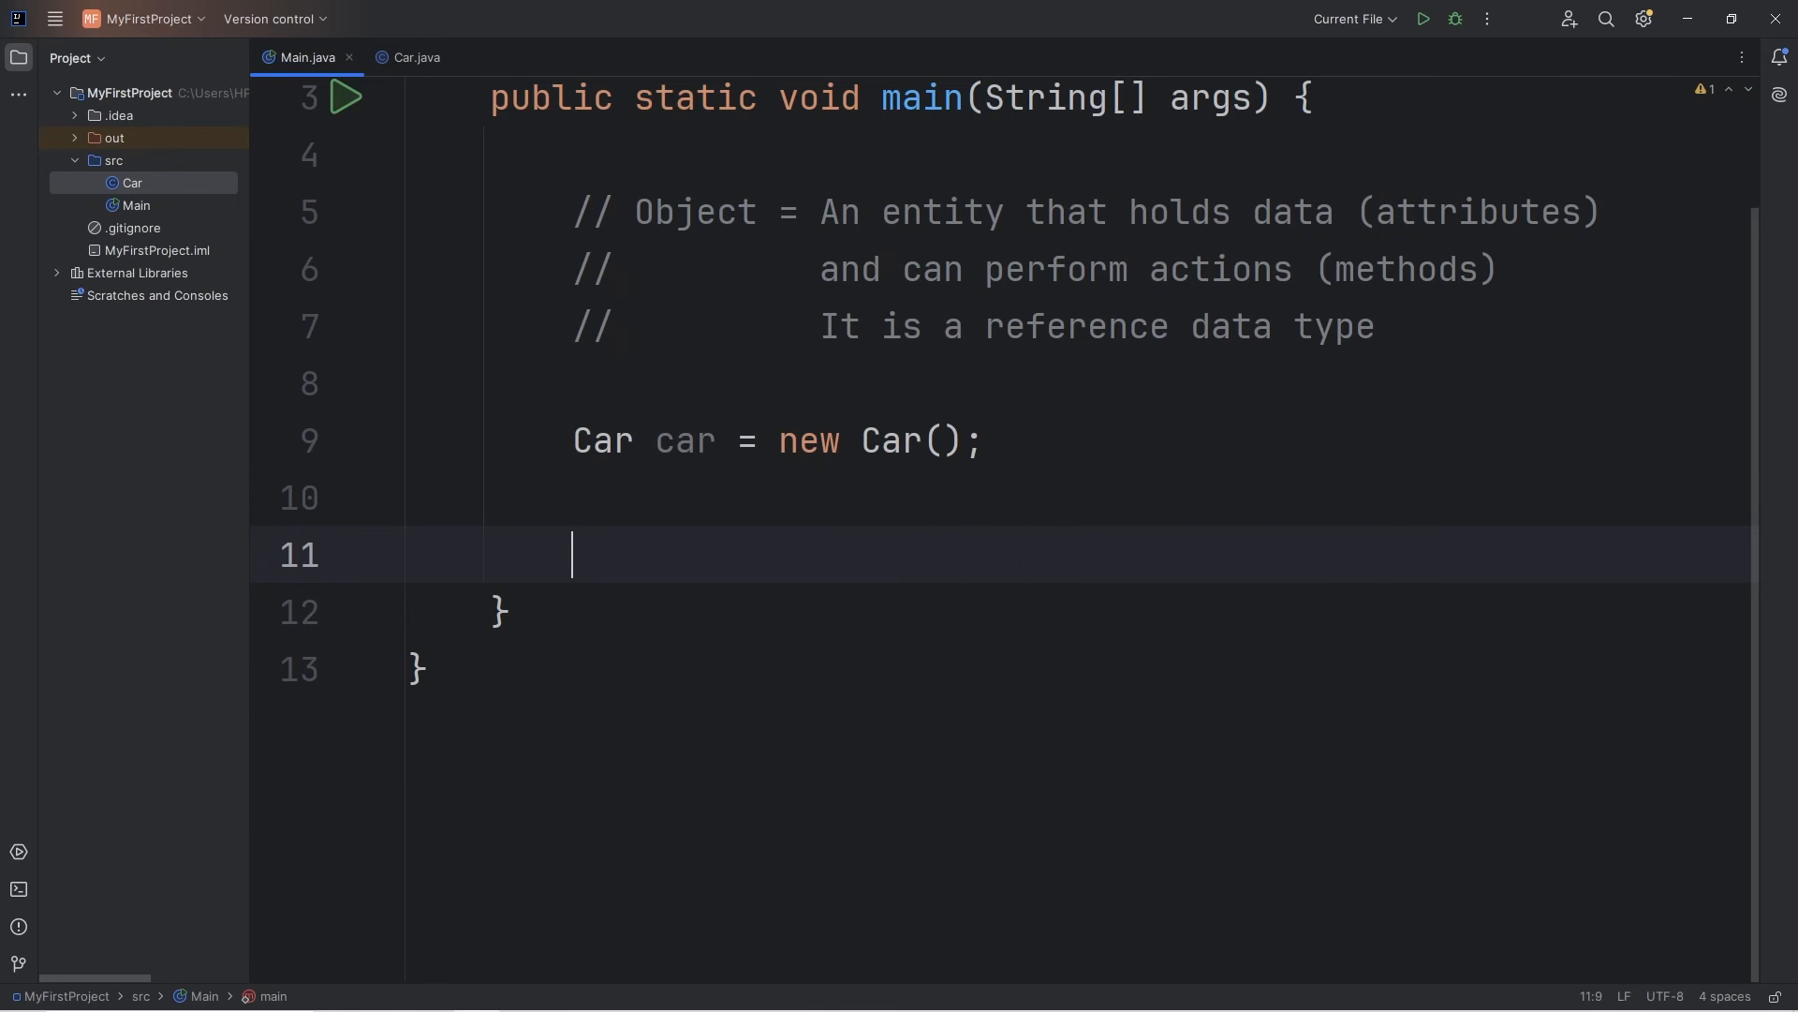
{"action": "type", "text": "car.drive()"}
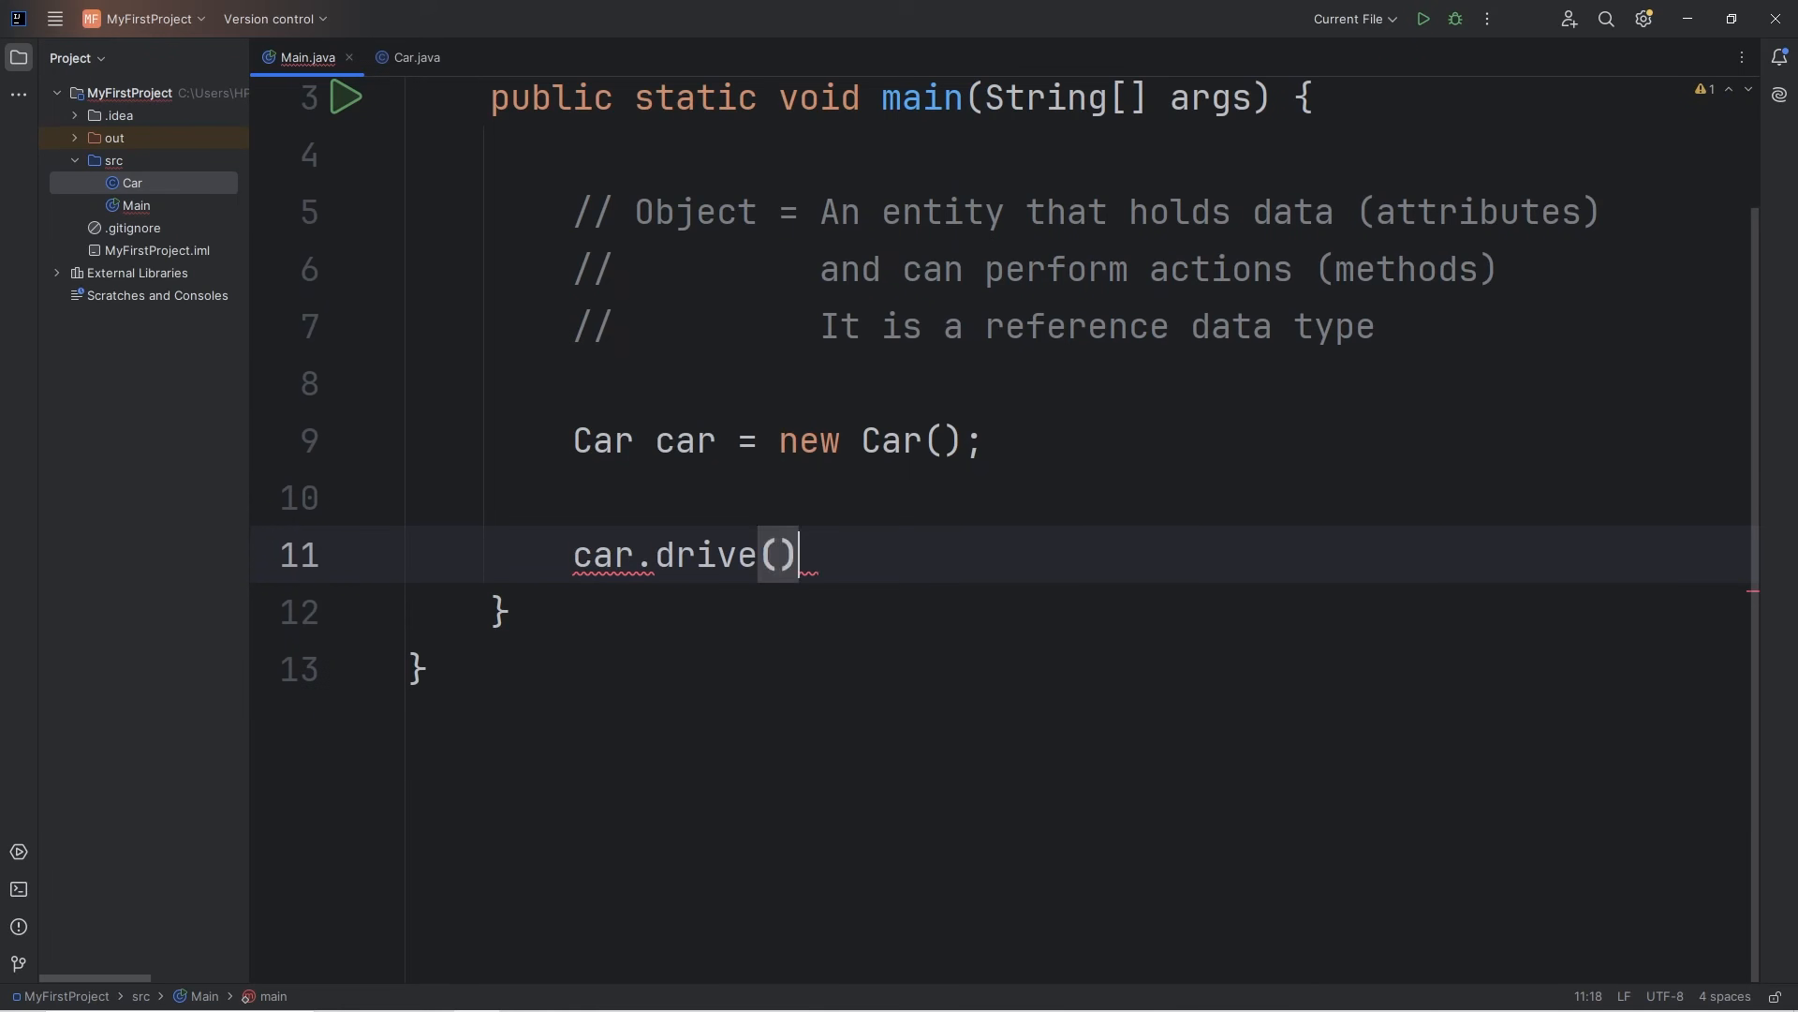
{"action": "type", "text": ";"}
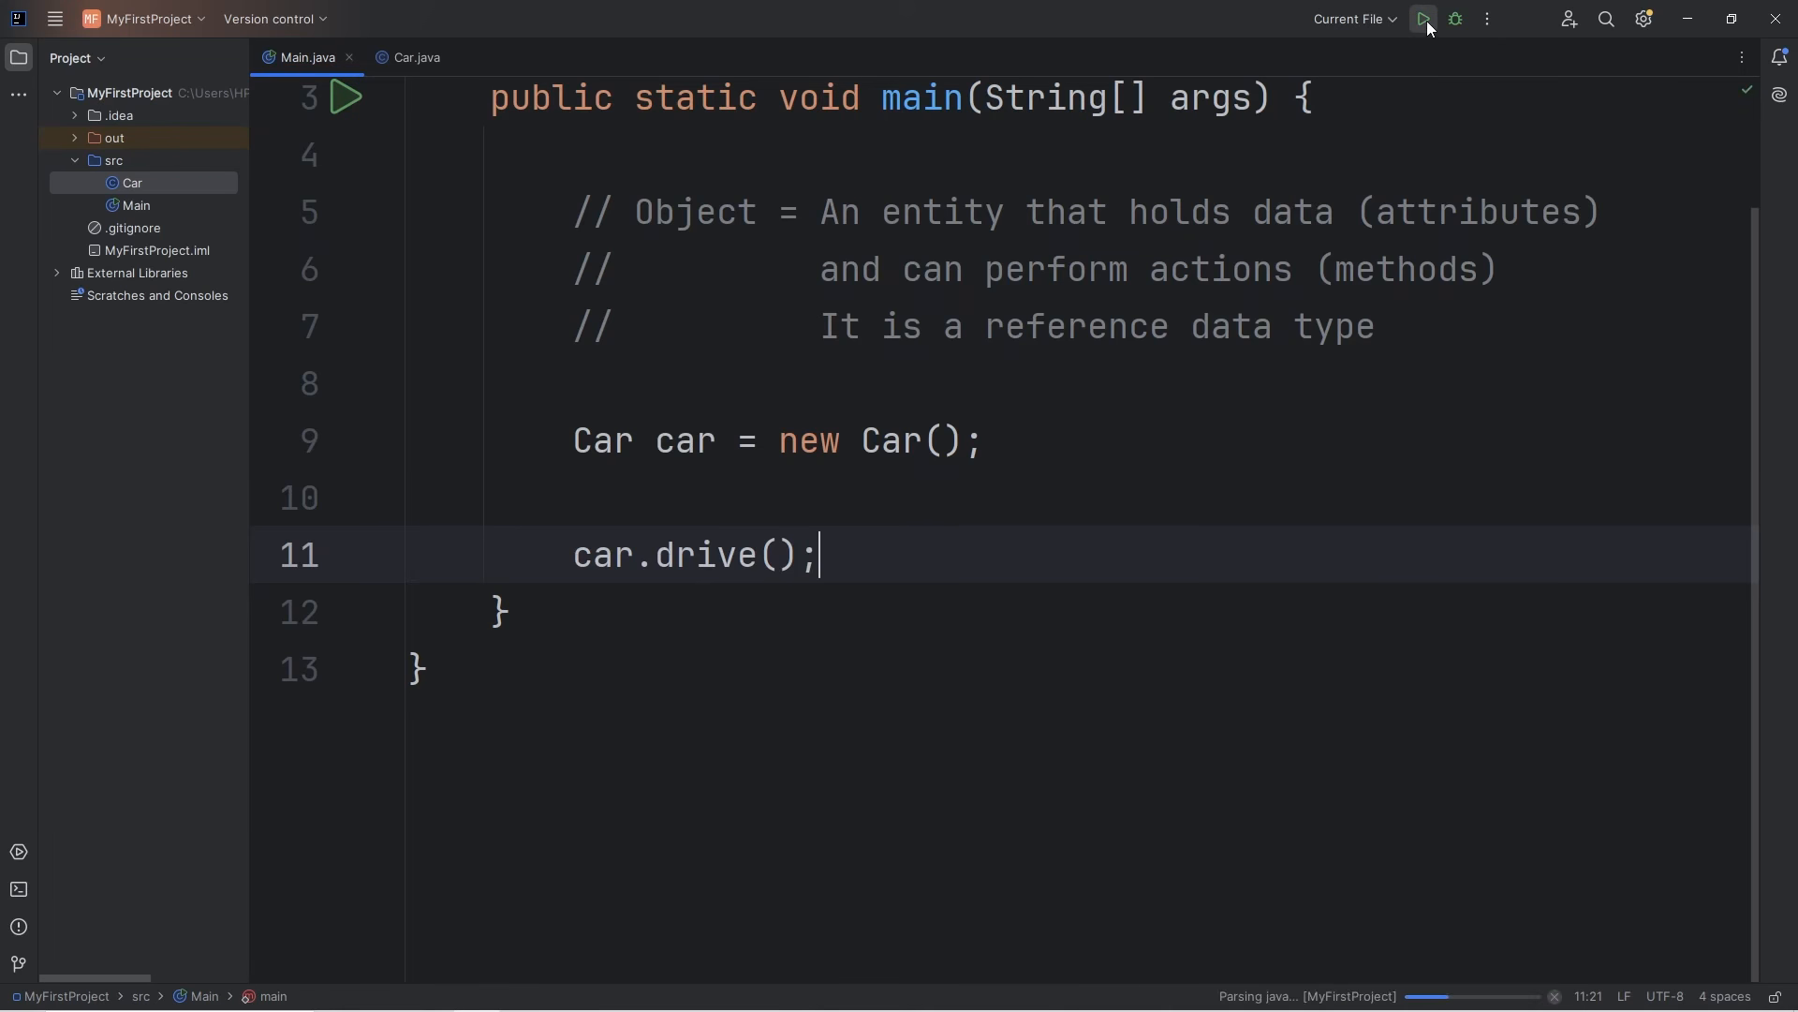
{"action": "left_click", "coordinate": [1422, 19]}
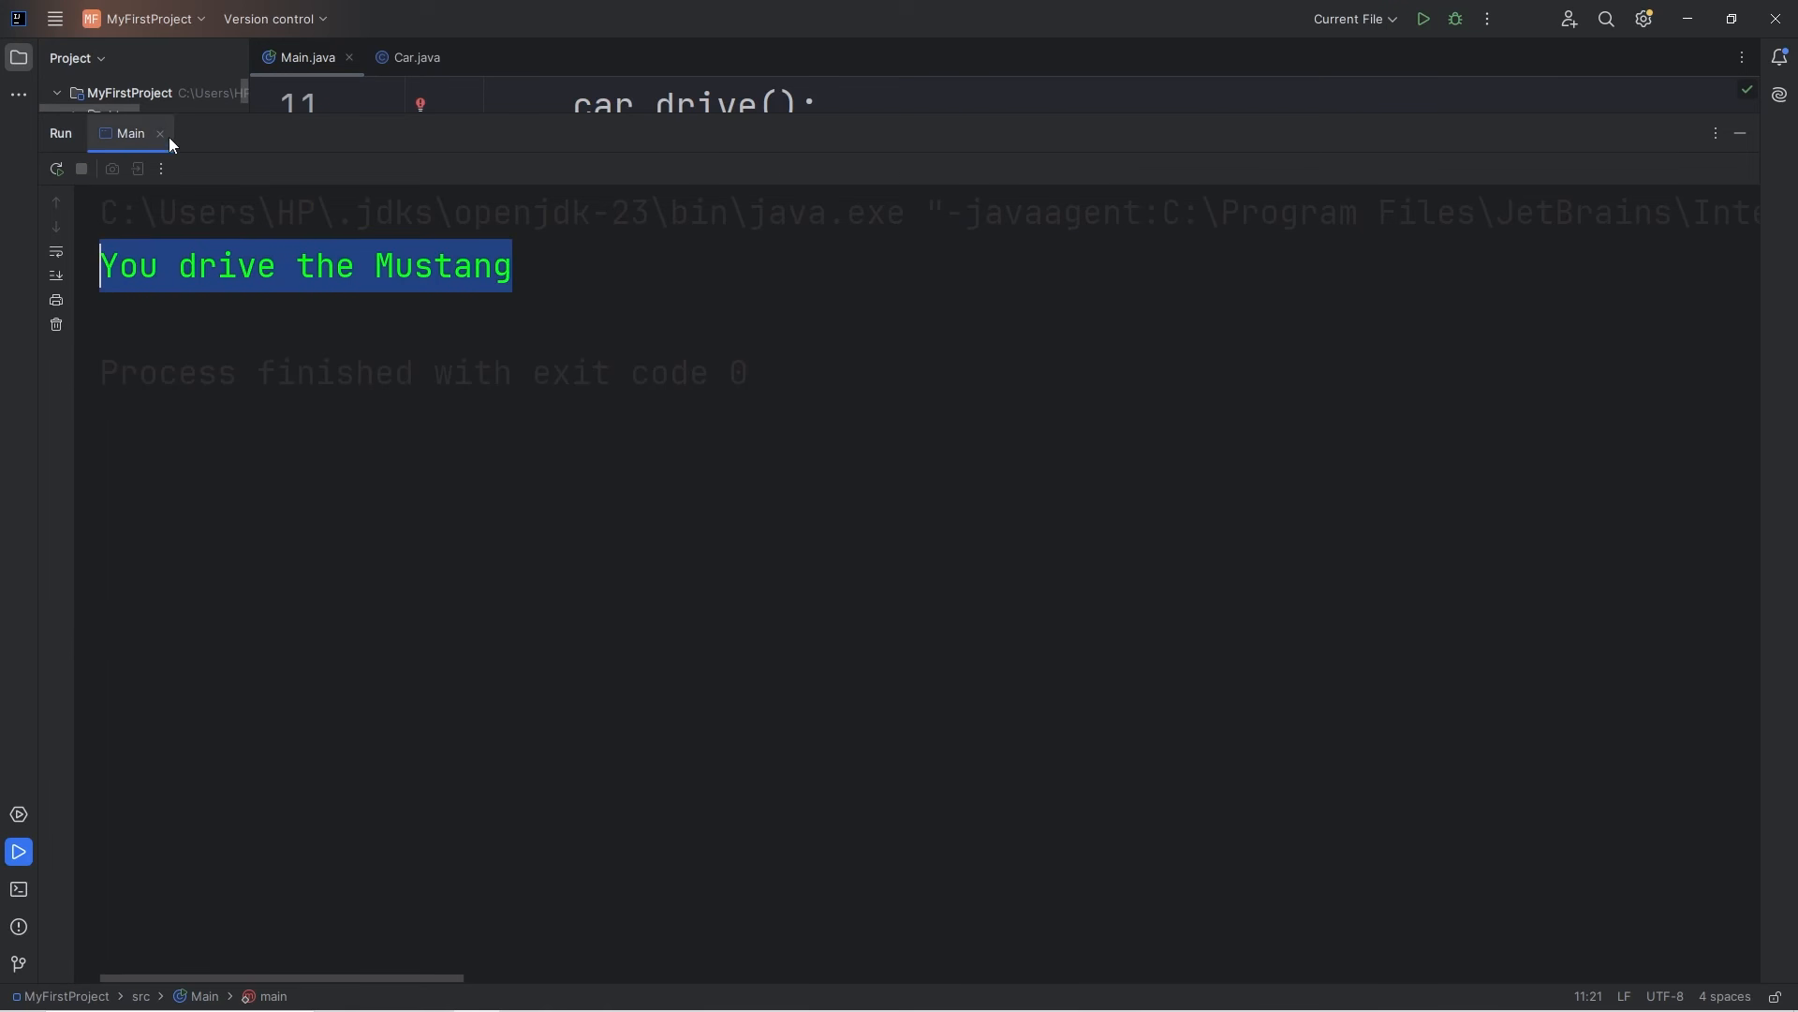
{"action": "double_click", "coordinate": [442, 264]}
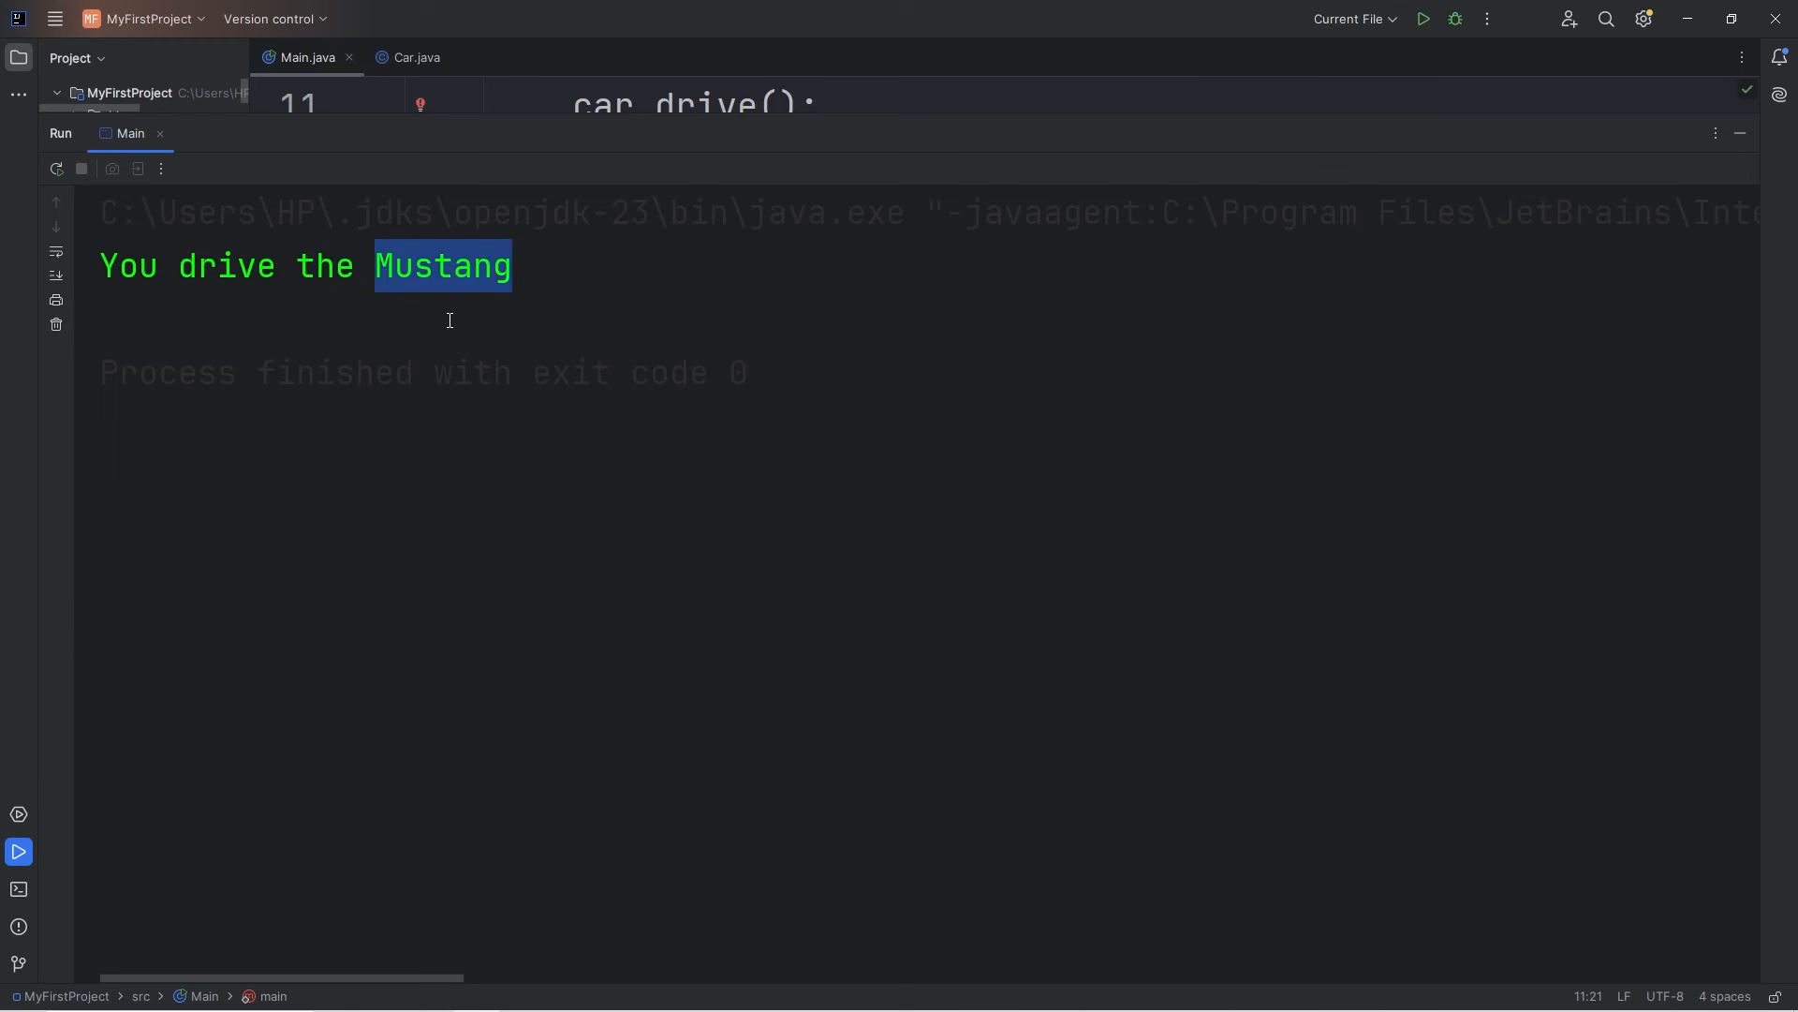
Add car.brake(); below the drive call and run Main again to see both messages.
{"action": "type", "text": "ca"}
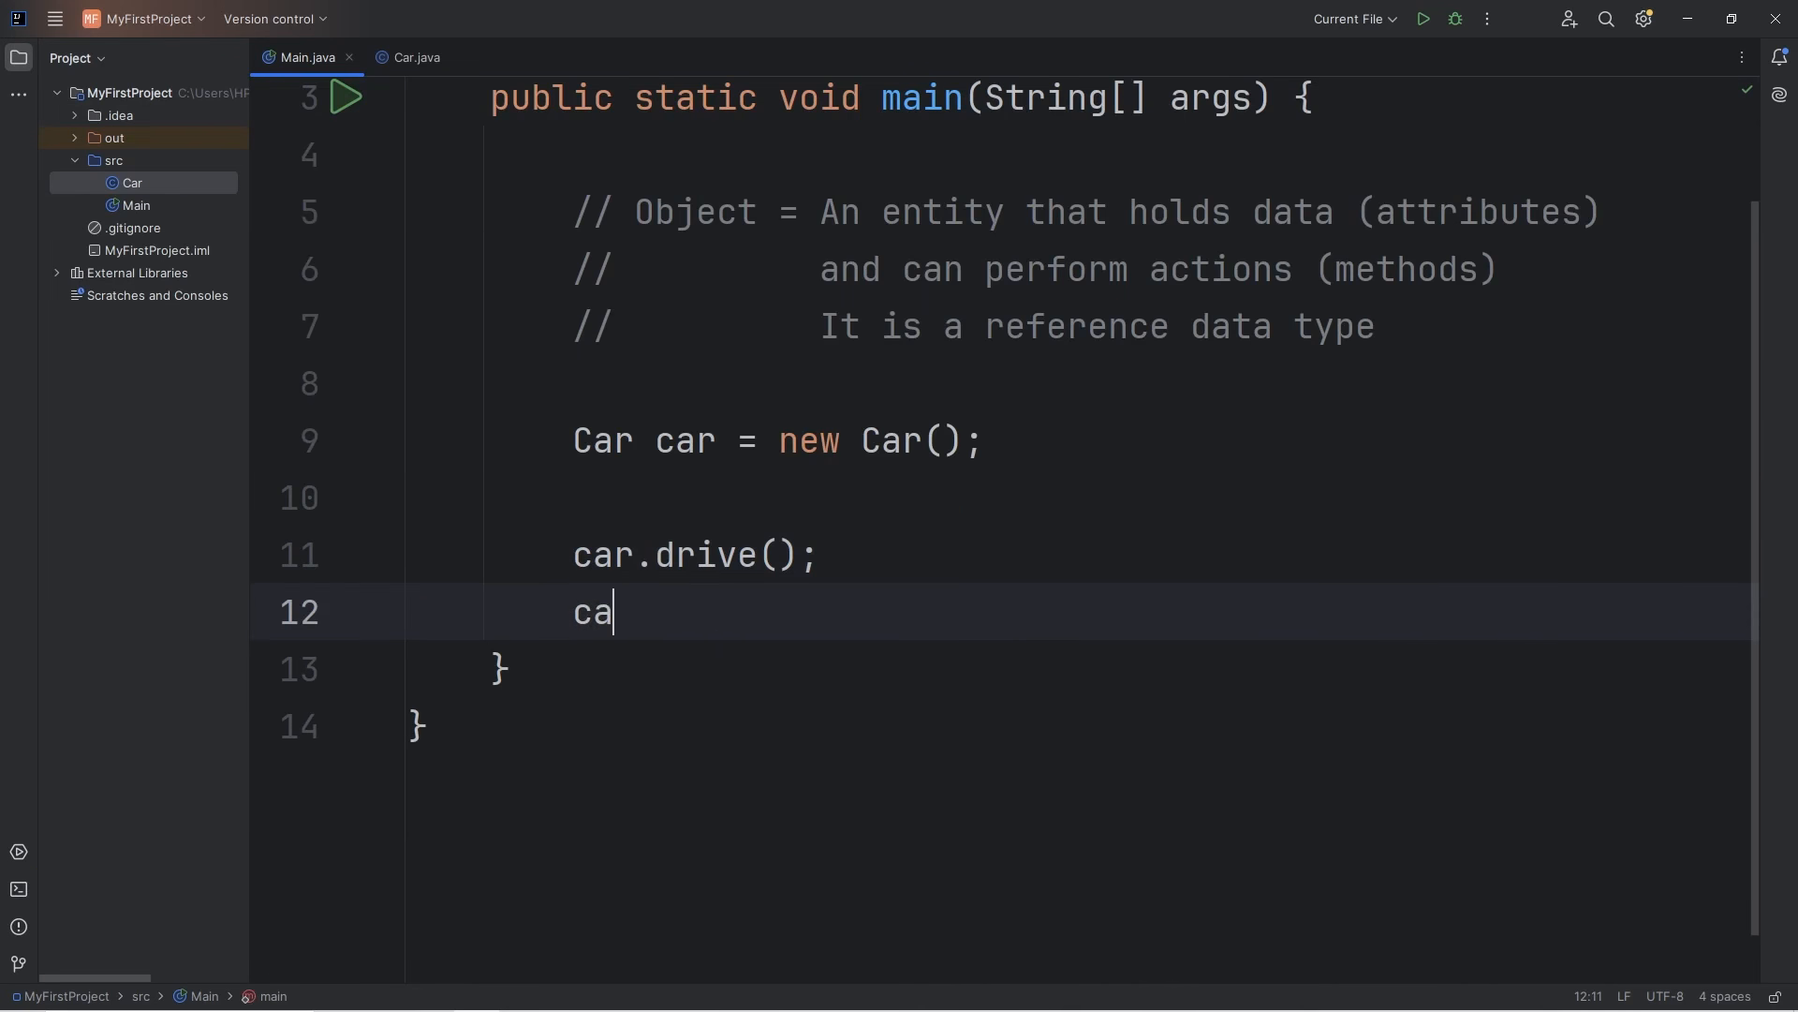
{"action": "type", "text": "r.brake();"}
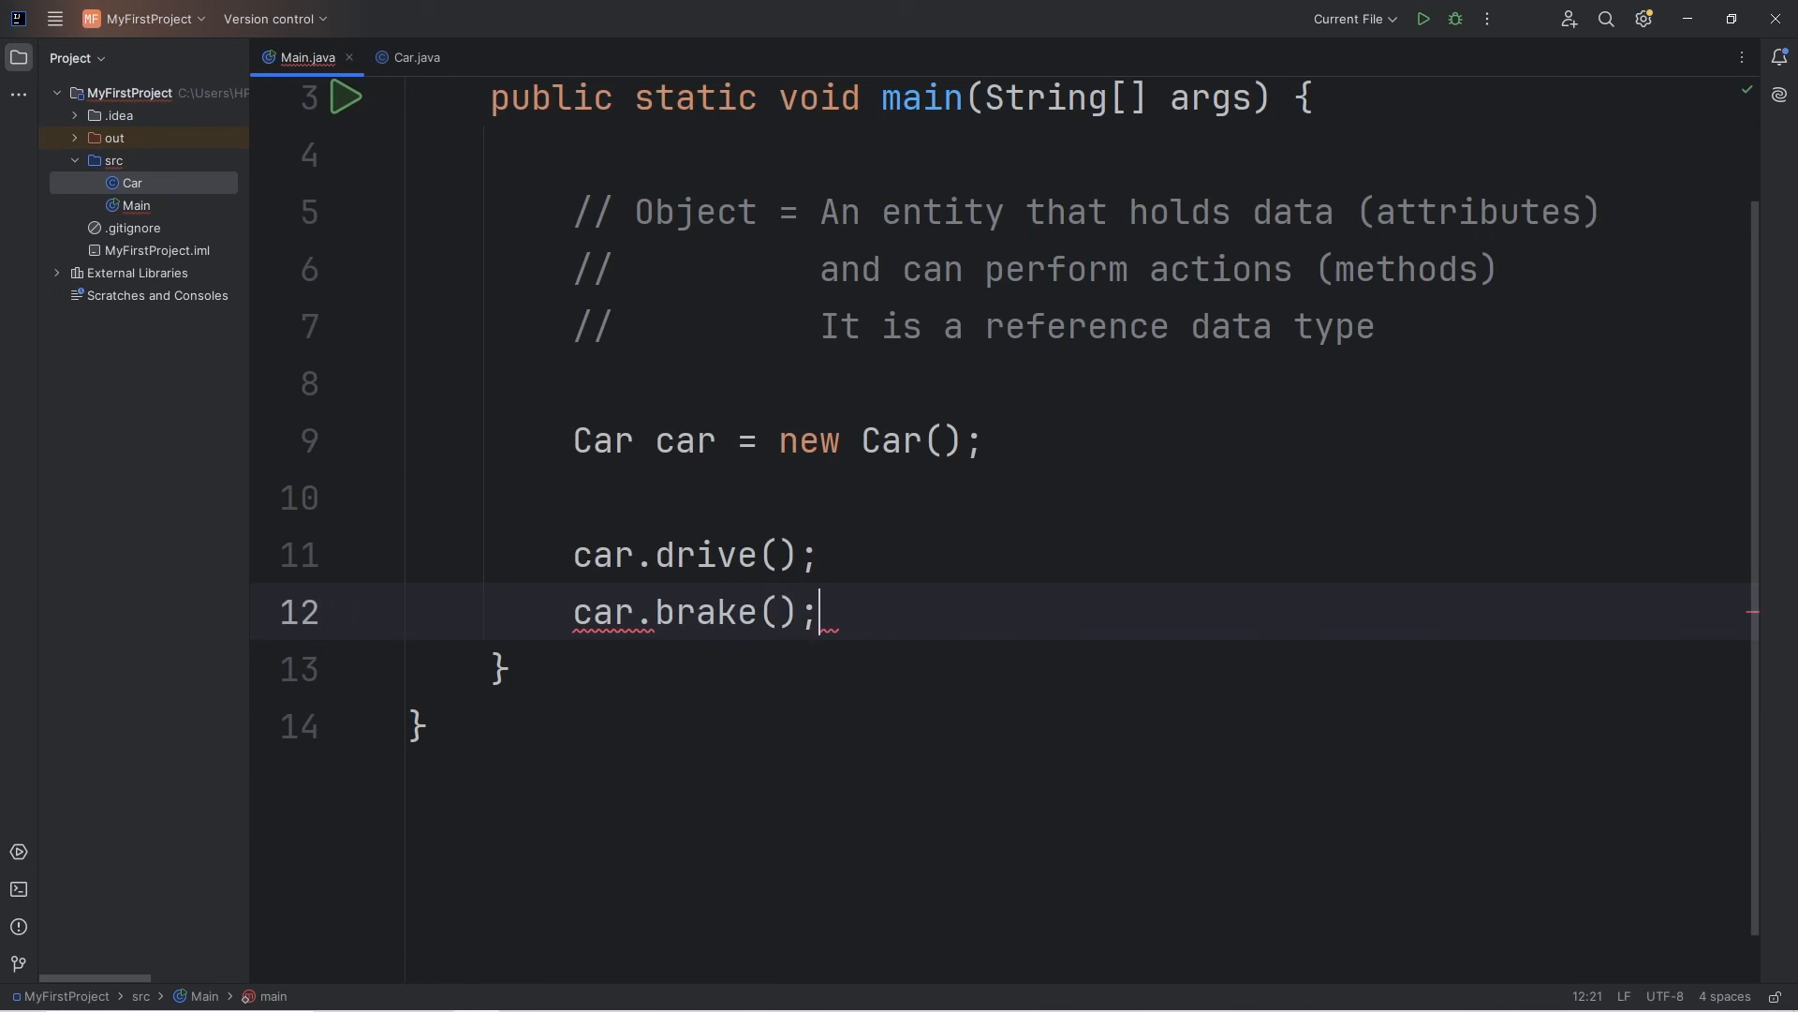
{"action": "left_click", "coordinate": [1422, 19]}
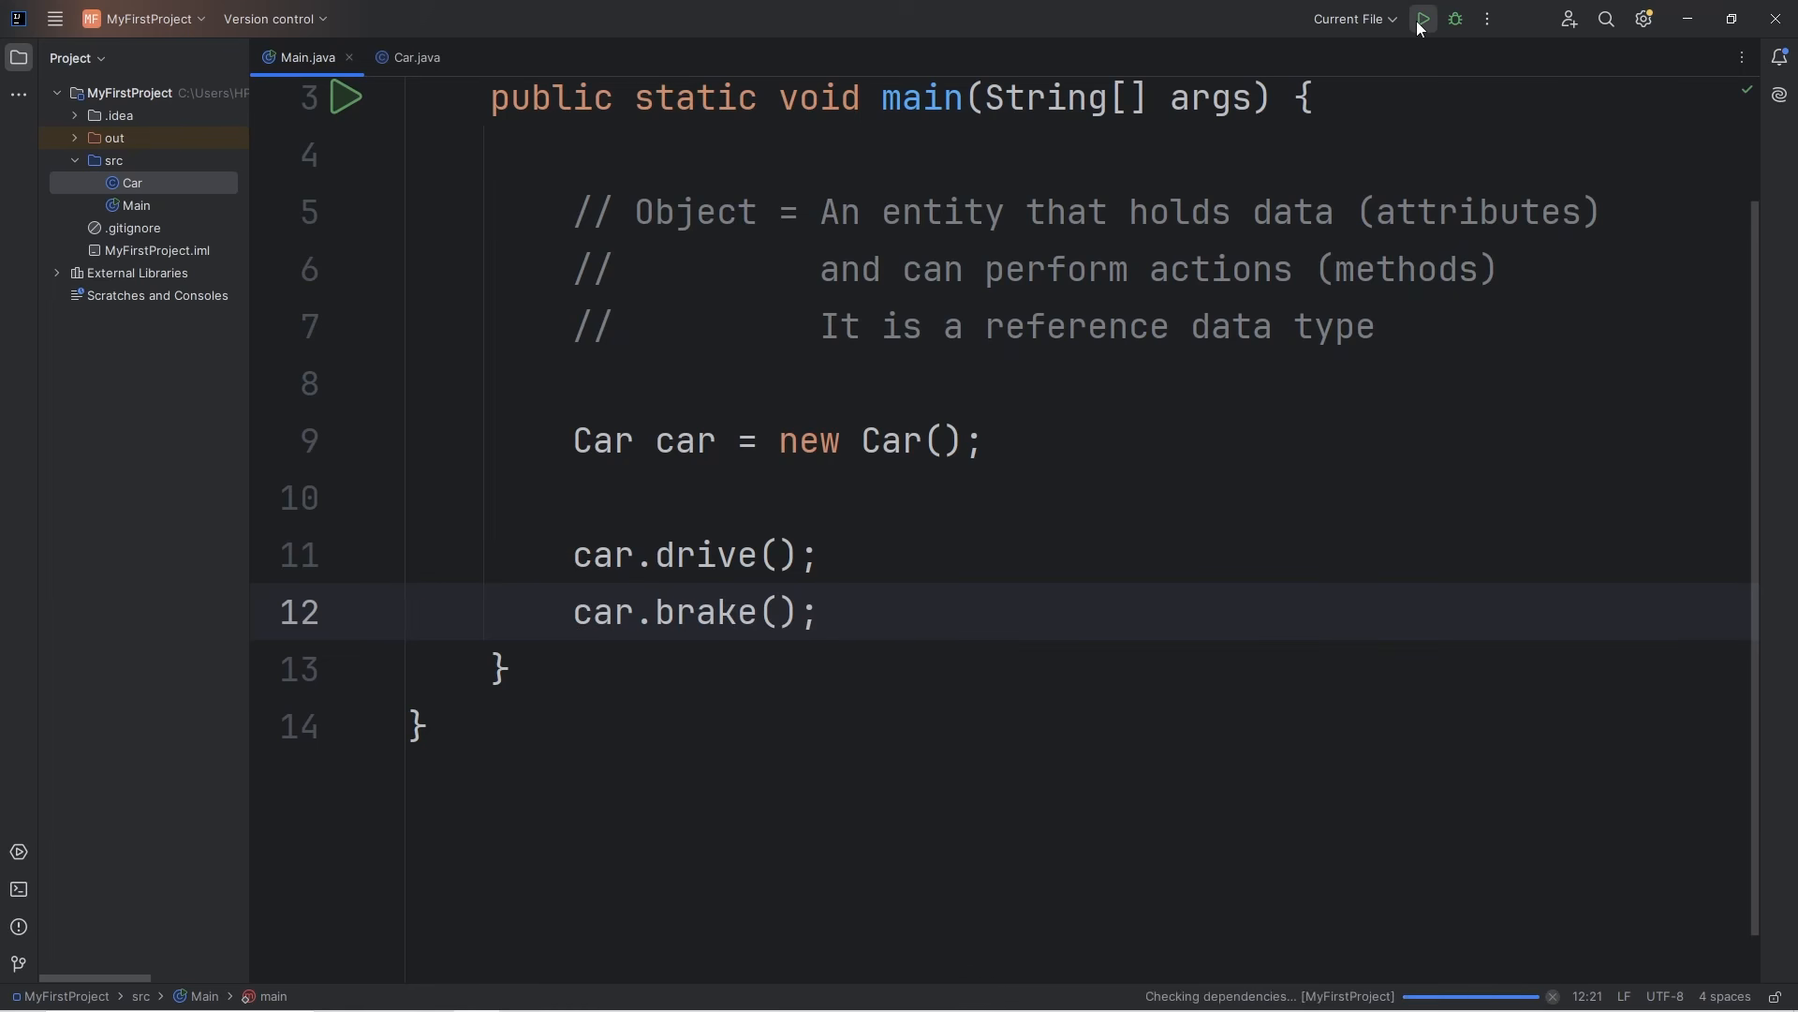
{"action": "left_click", "coordinate": [1422, 19]}
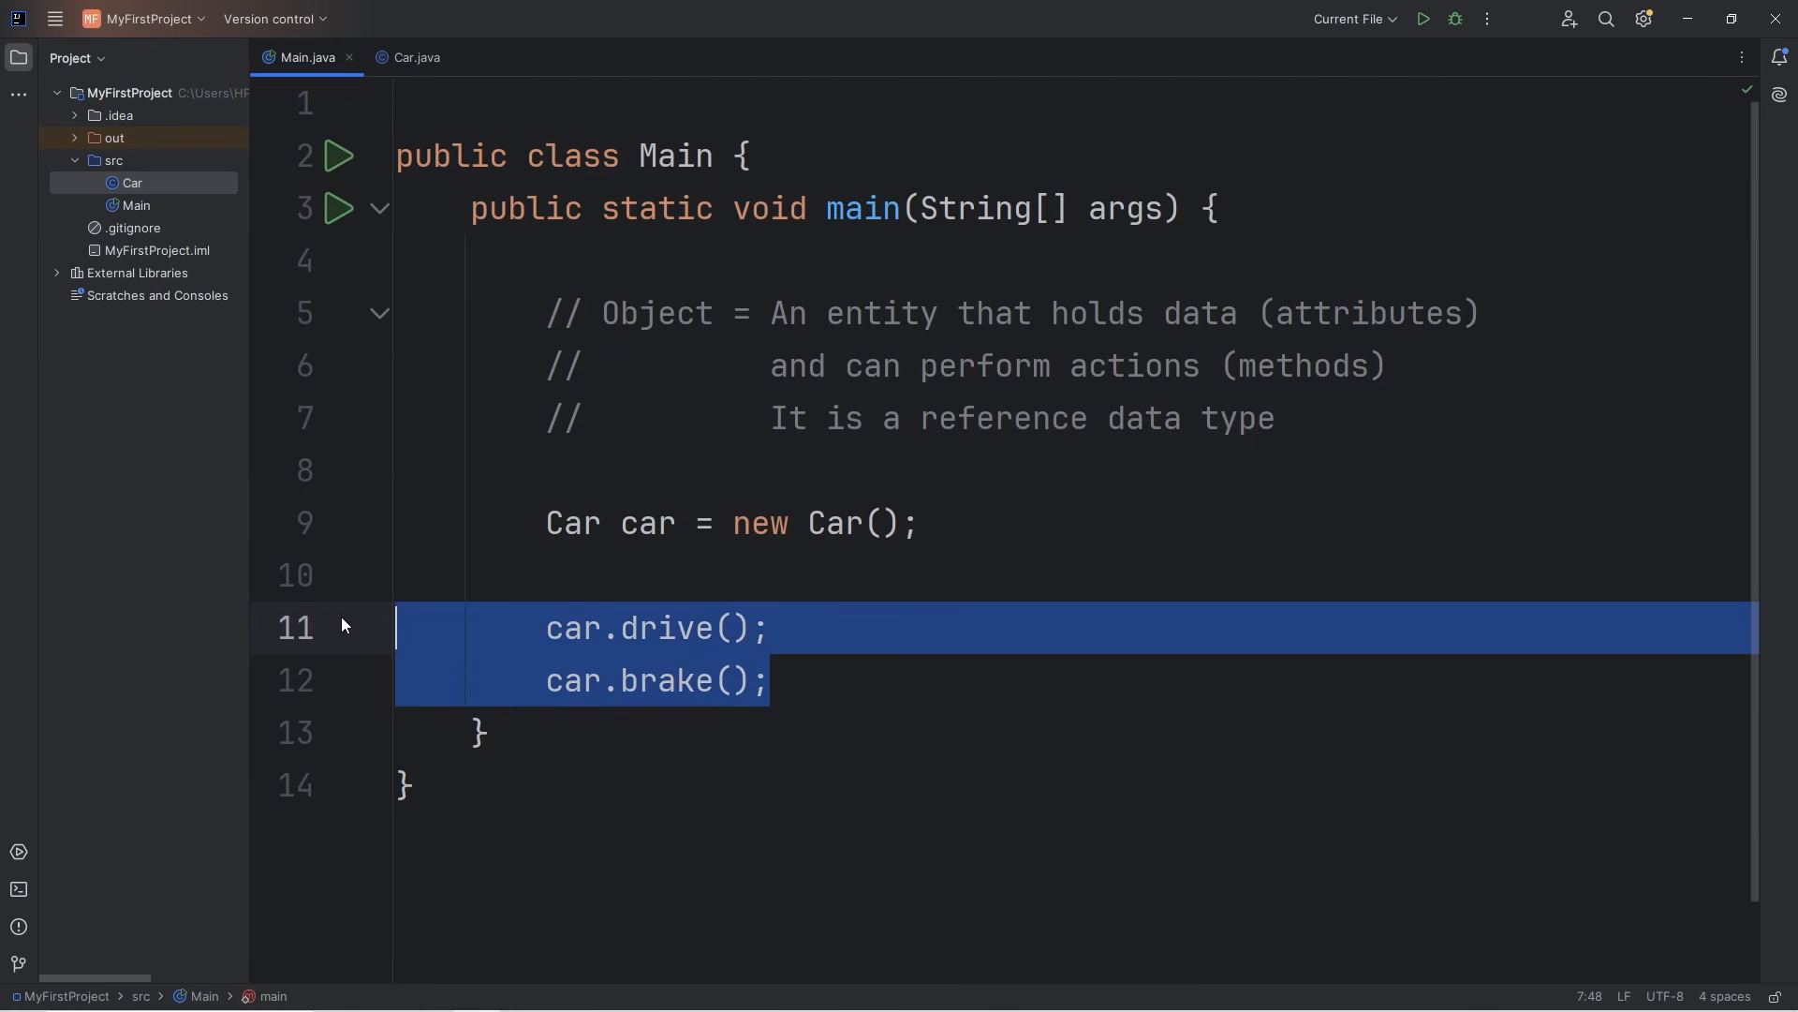
After checking the Car class, rename car to car1 and add Car car2 = new Car(); in Main.
{"action": "left_click", "coordinate": [416, 58]}
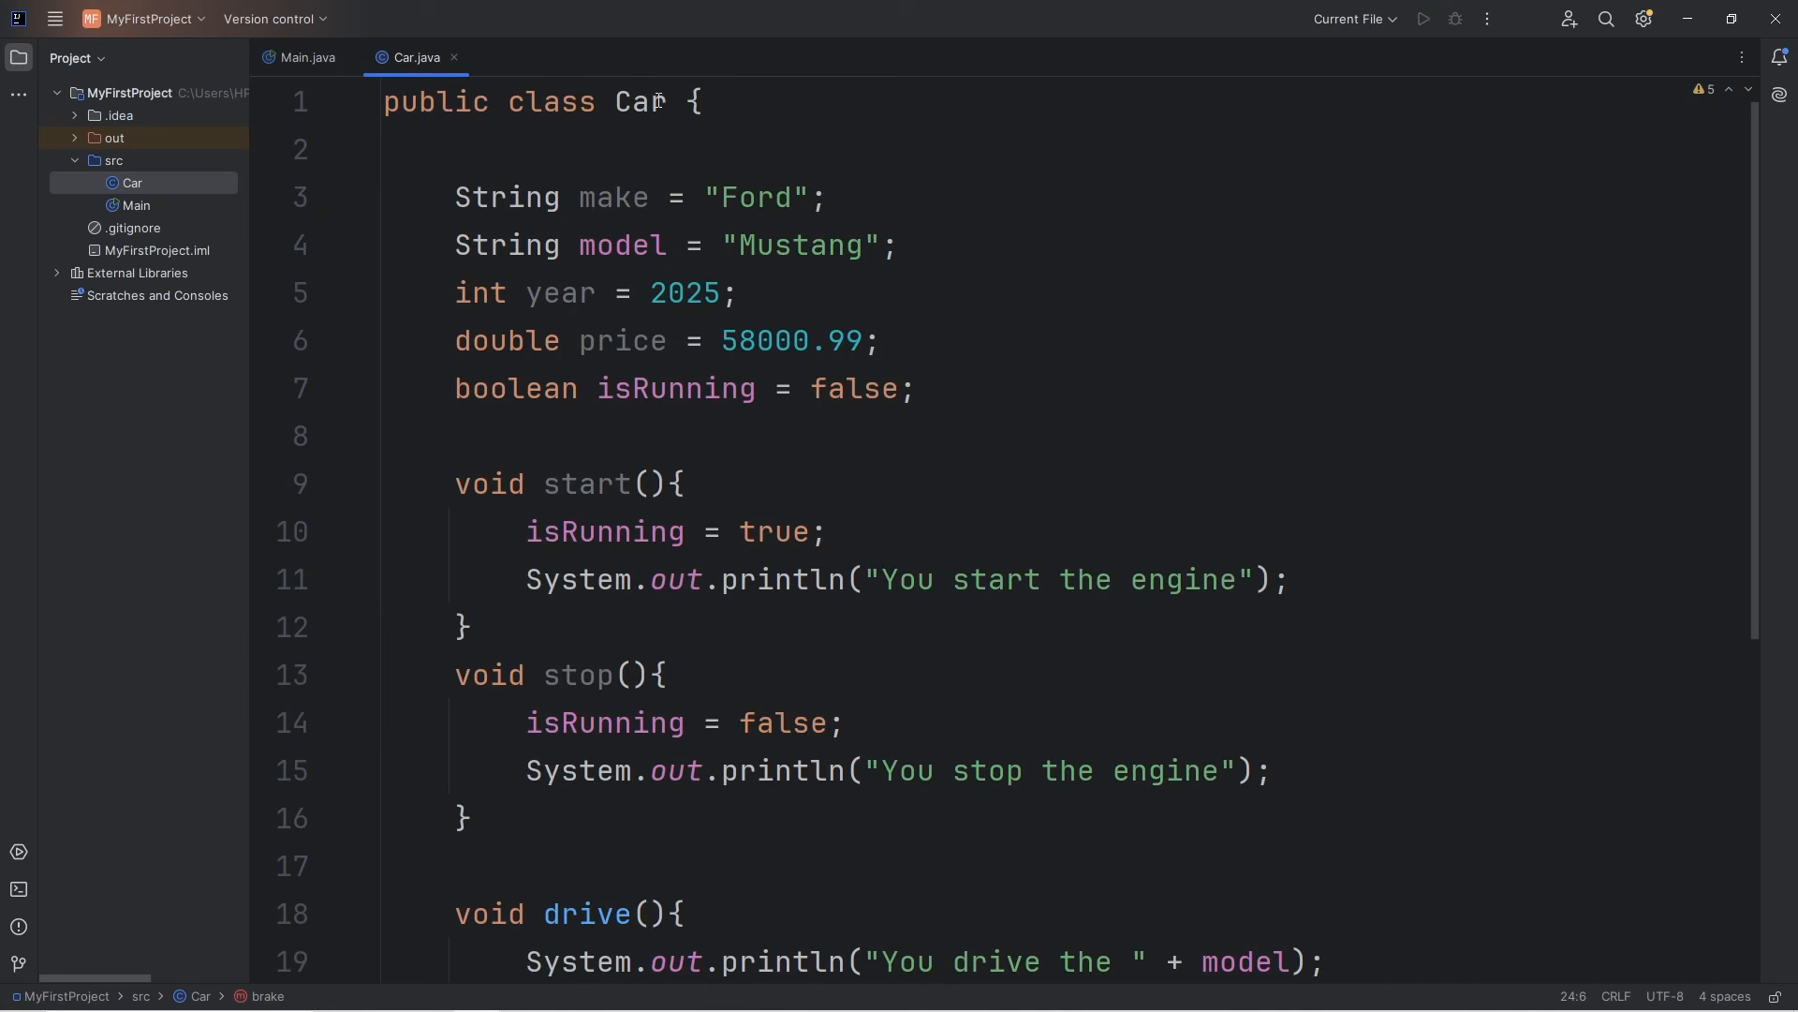
{"action": "mouse_move", "coordinate": [984, 395]}
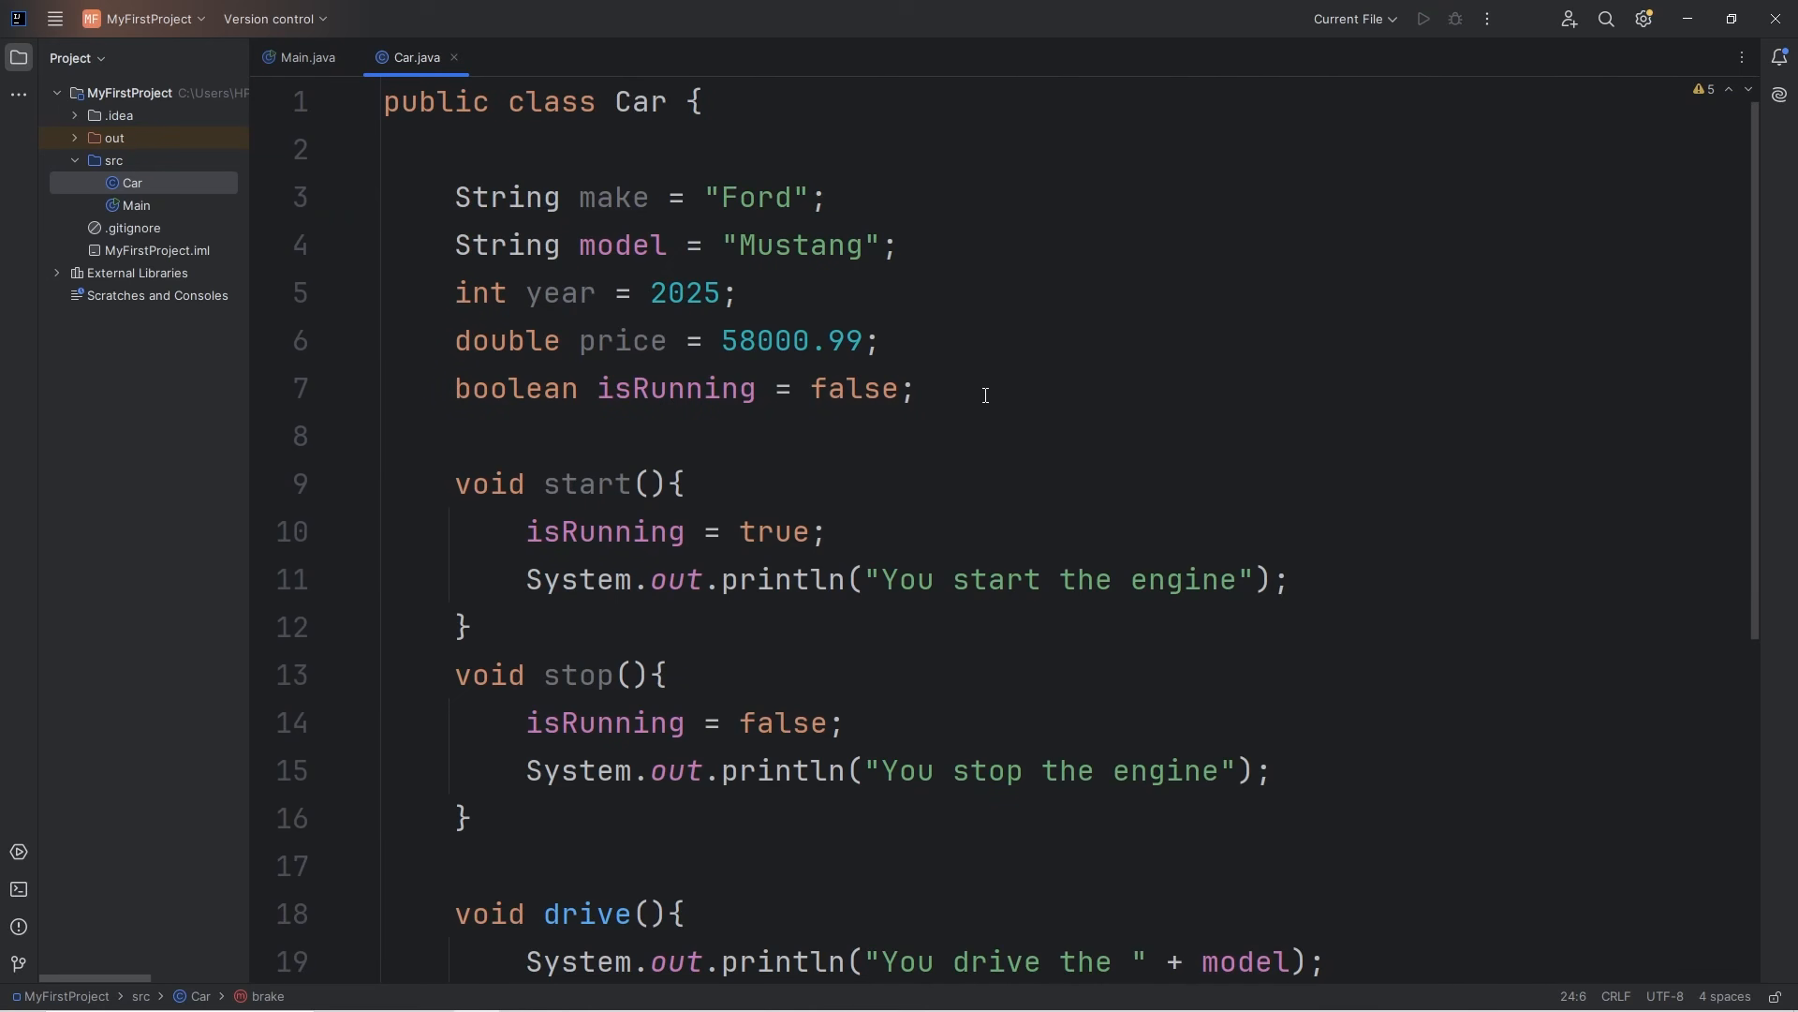
{"action": "left_click", "coordinate": [686, 292]}
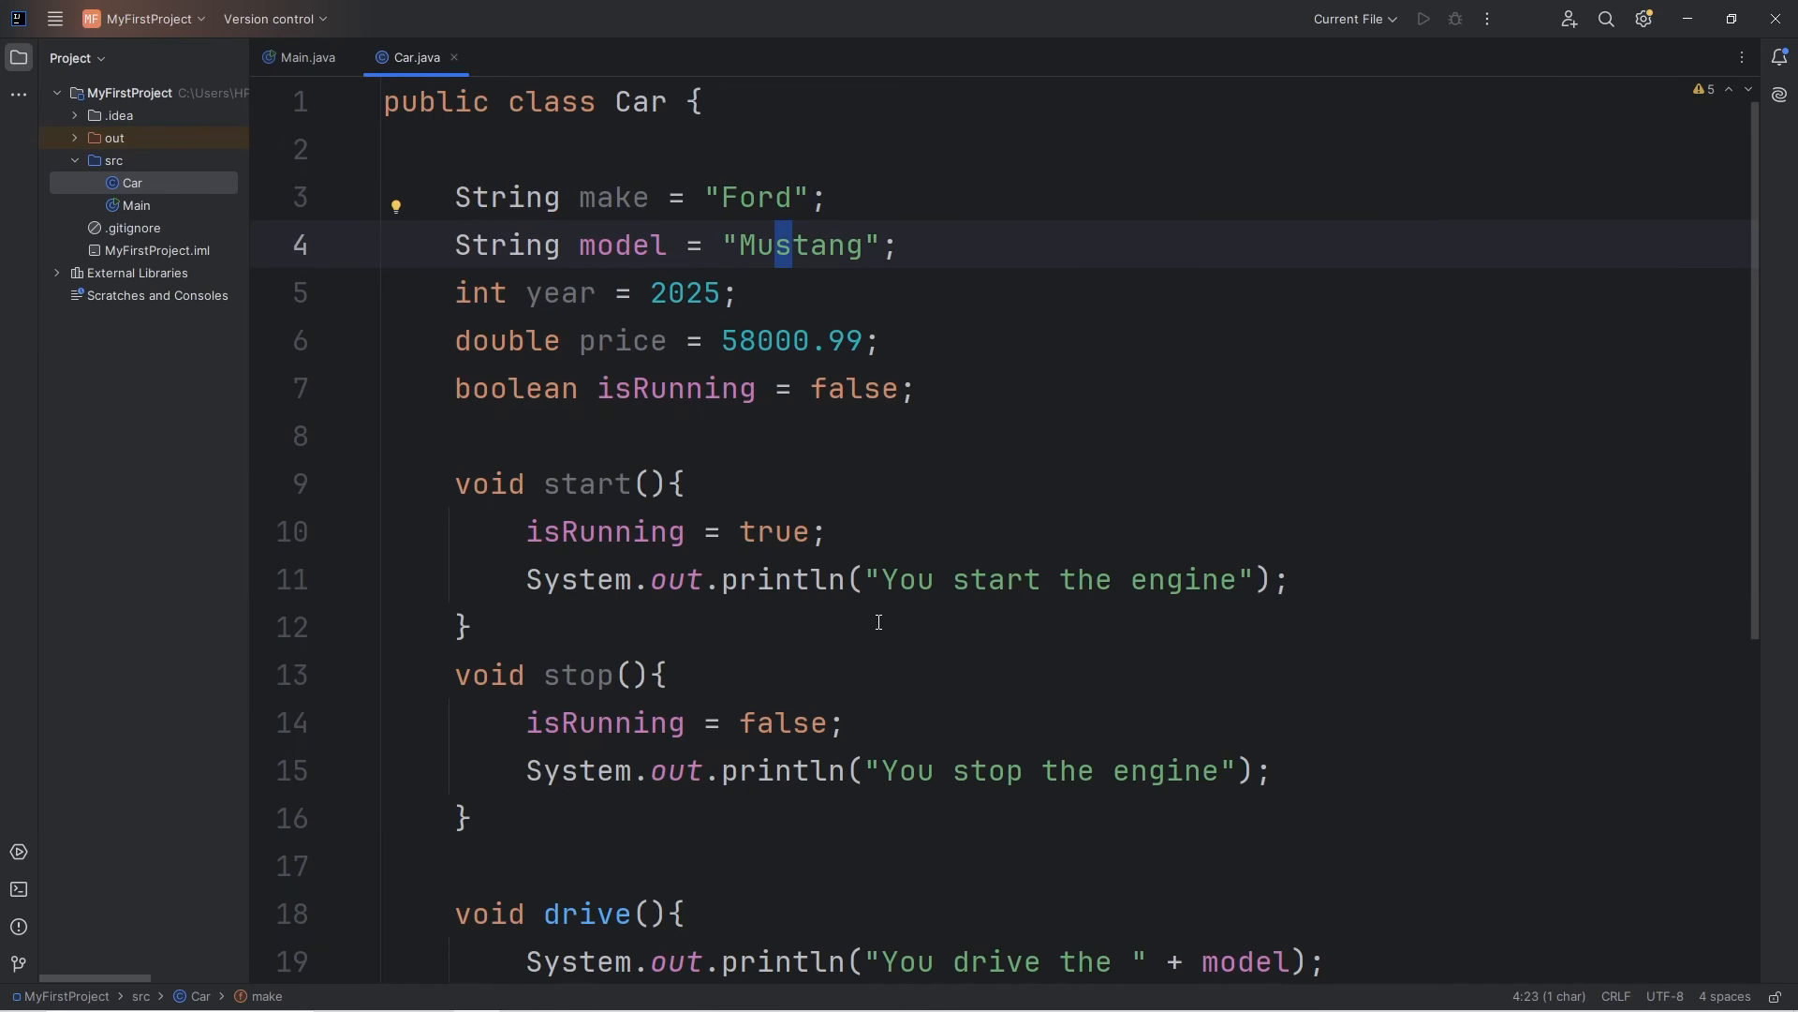
{"action": "left_click", "coordinate": [306, 58]}
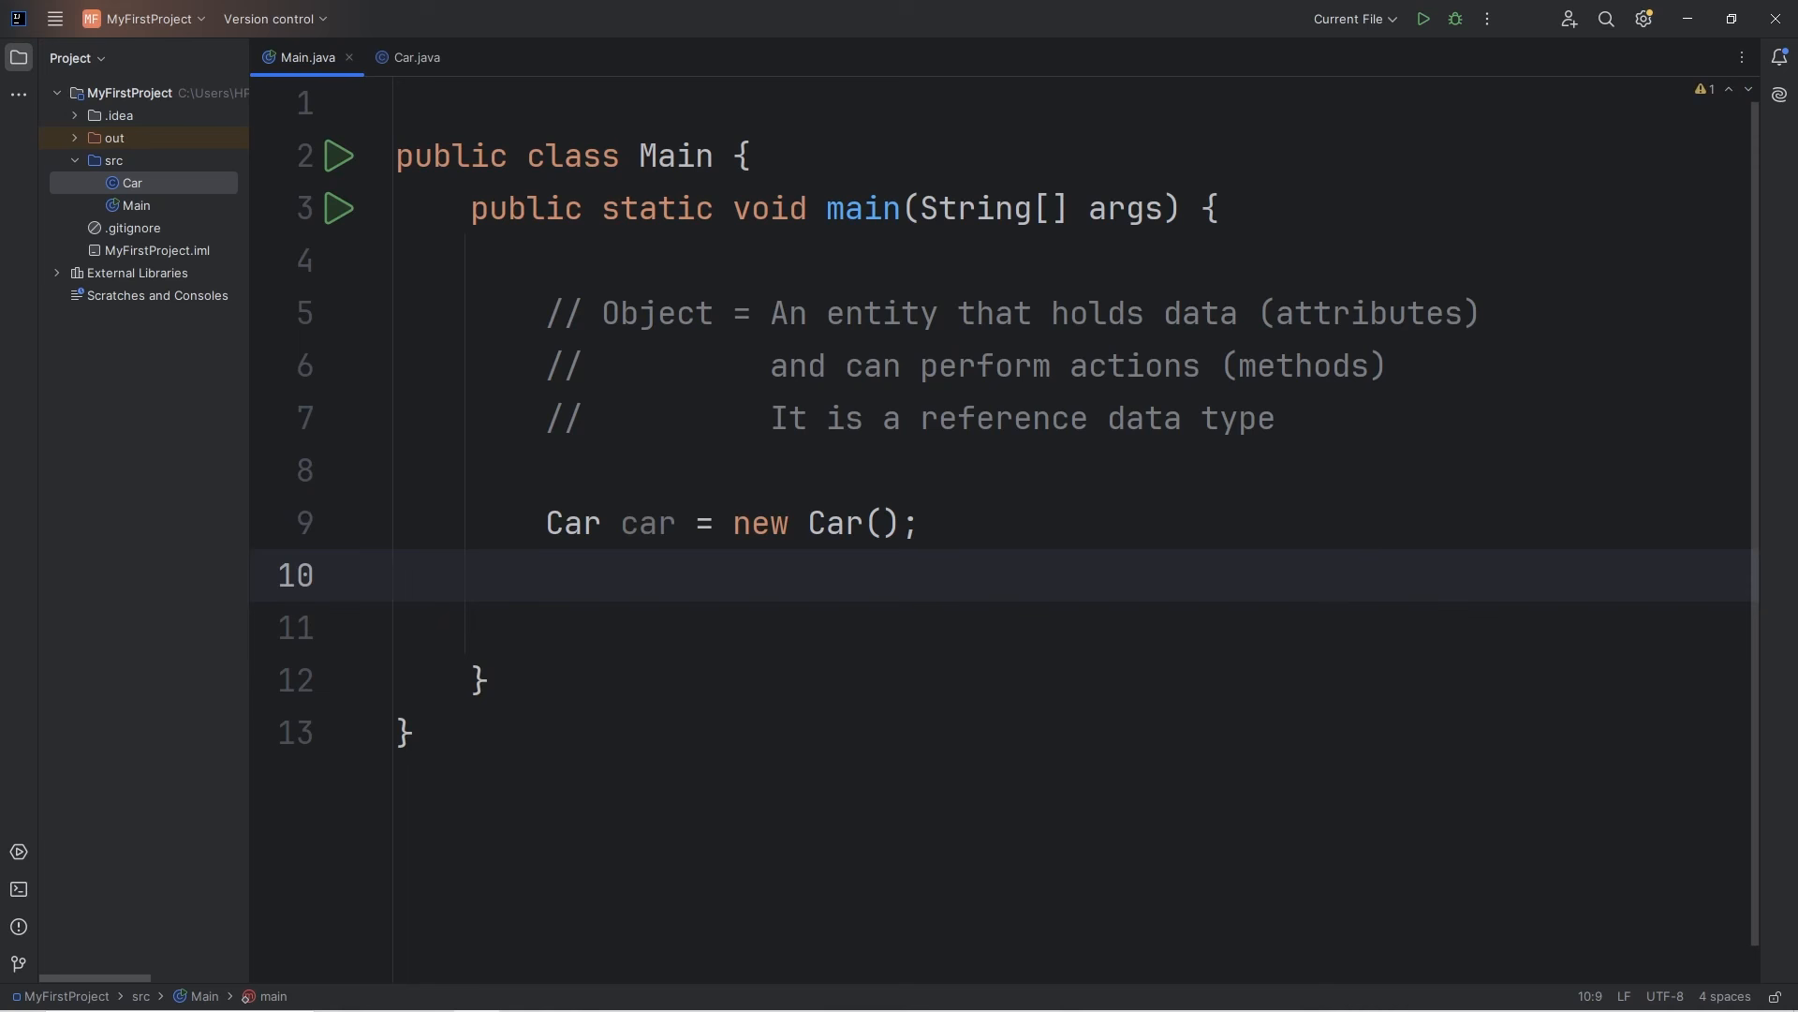
{"action": "type", "text": "Car car2 ="}
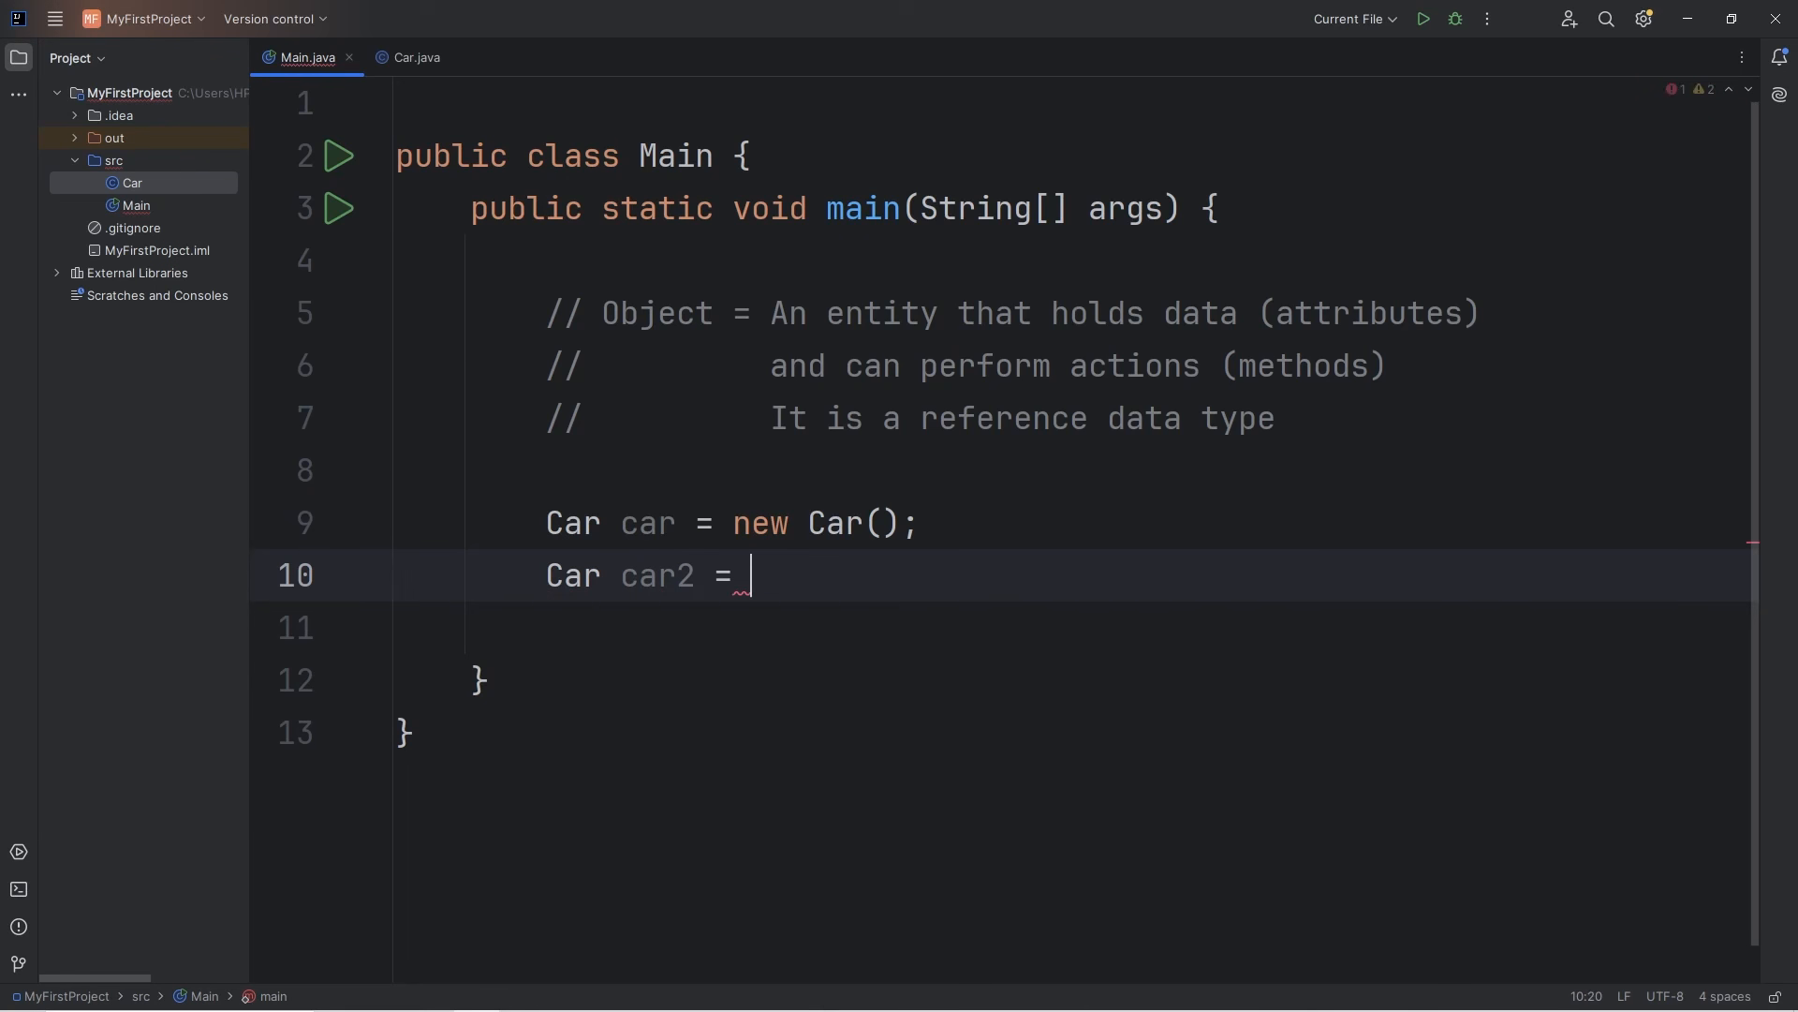
{"action": "type", "text": "new C"}
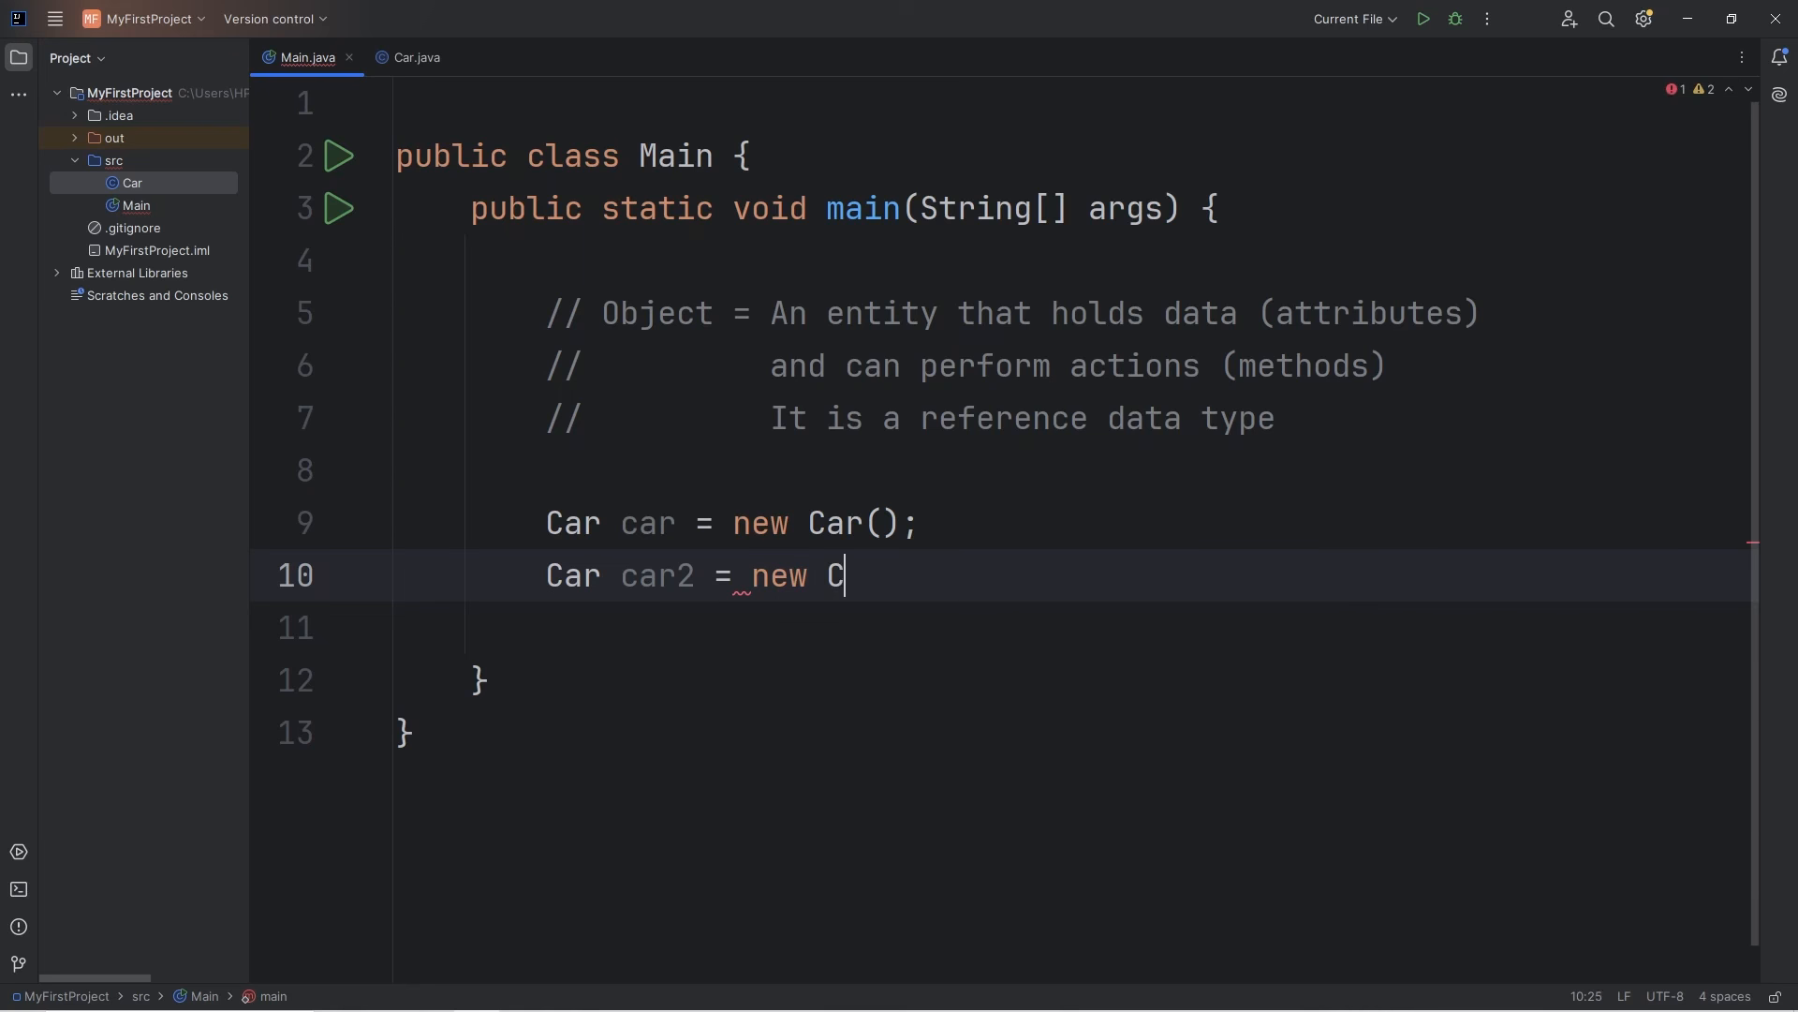
{"action": "type", "text": "ar();"}
{"action": "type", "text": "System.out.println();"}
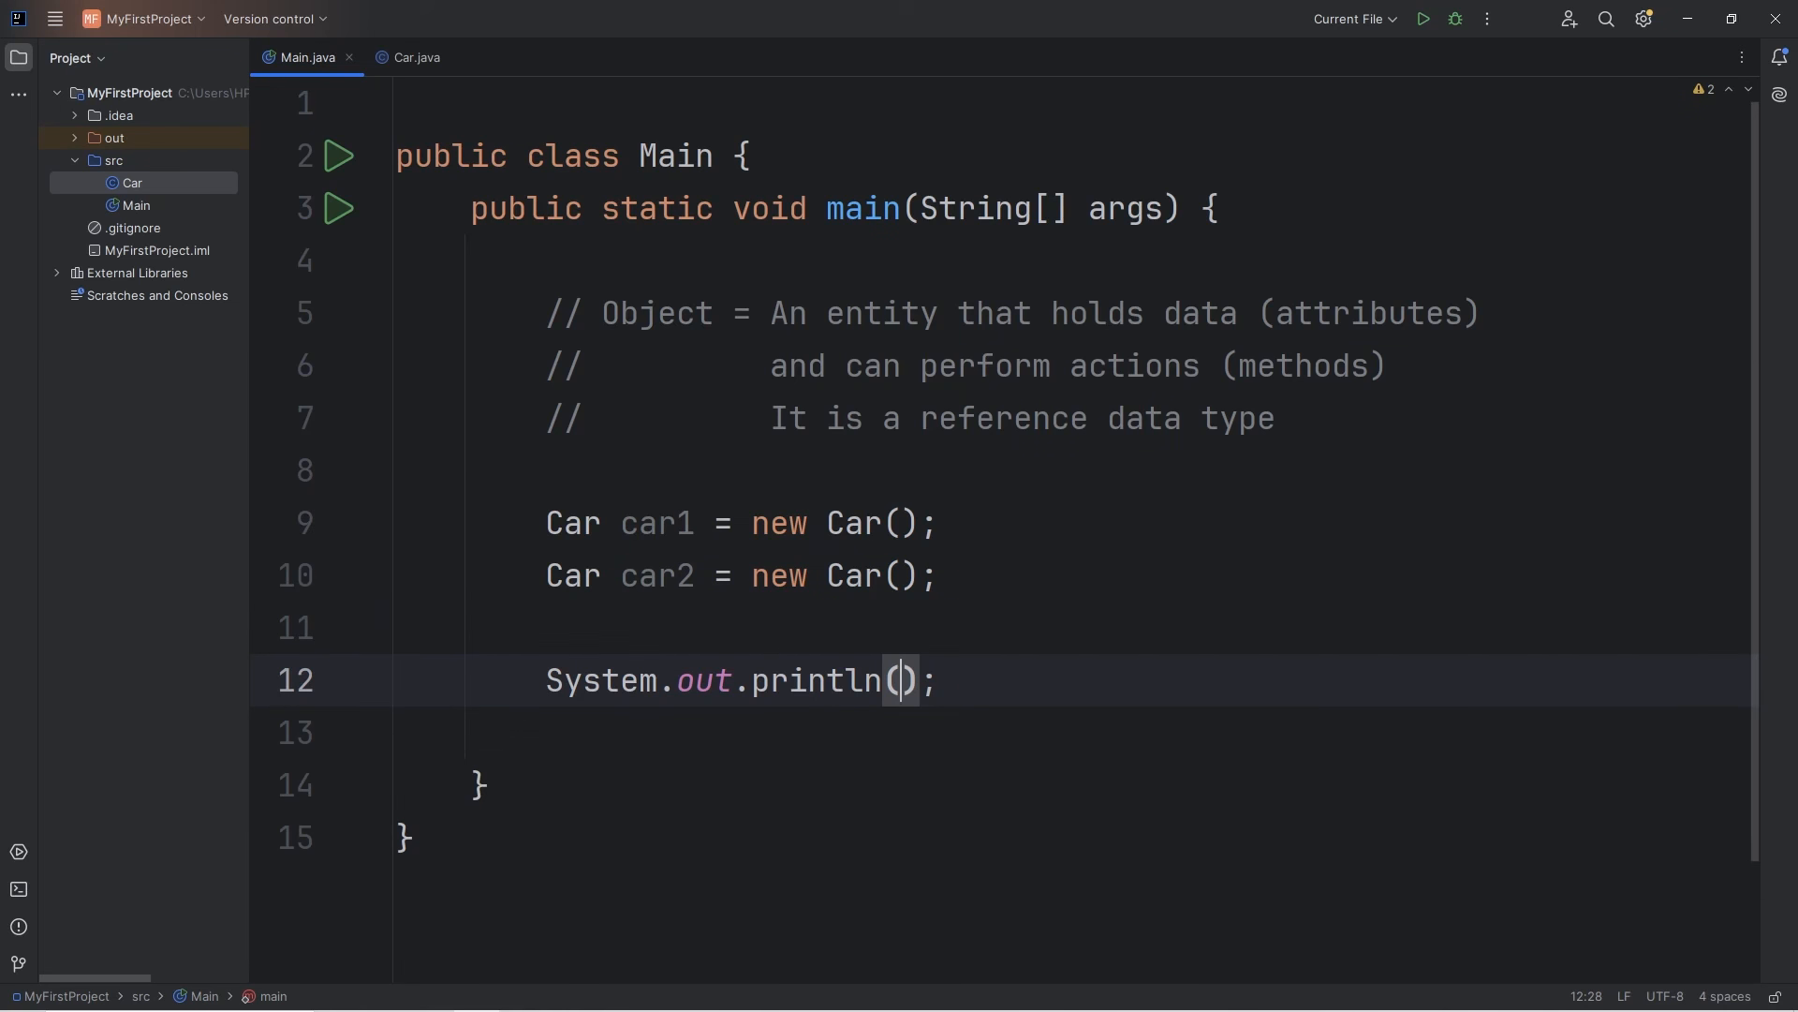
Print car1.make + " " + car1.model and the same line for car2.
{"action": "type", "text": "car1."}
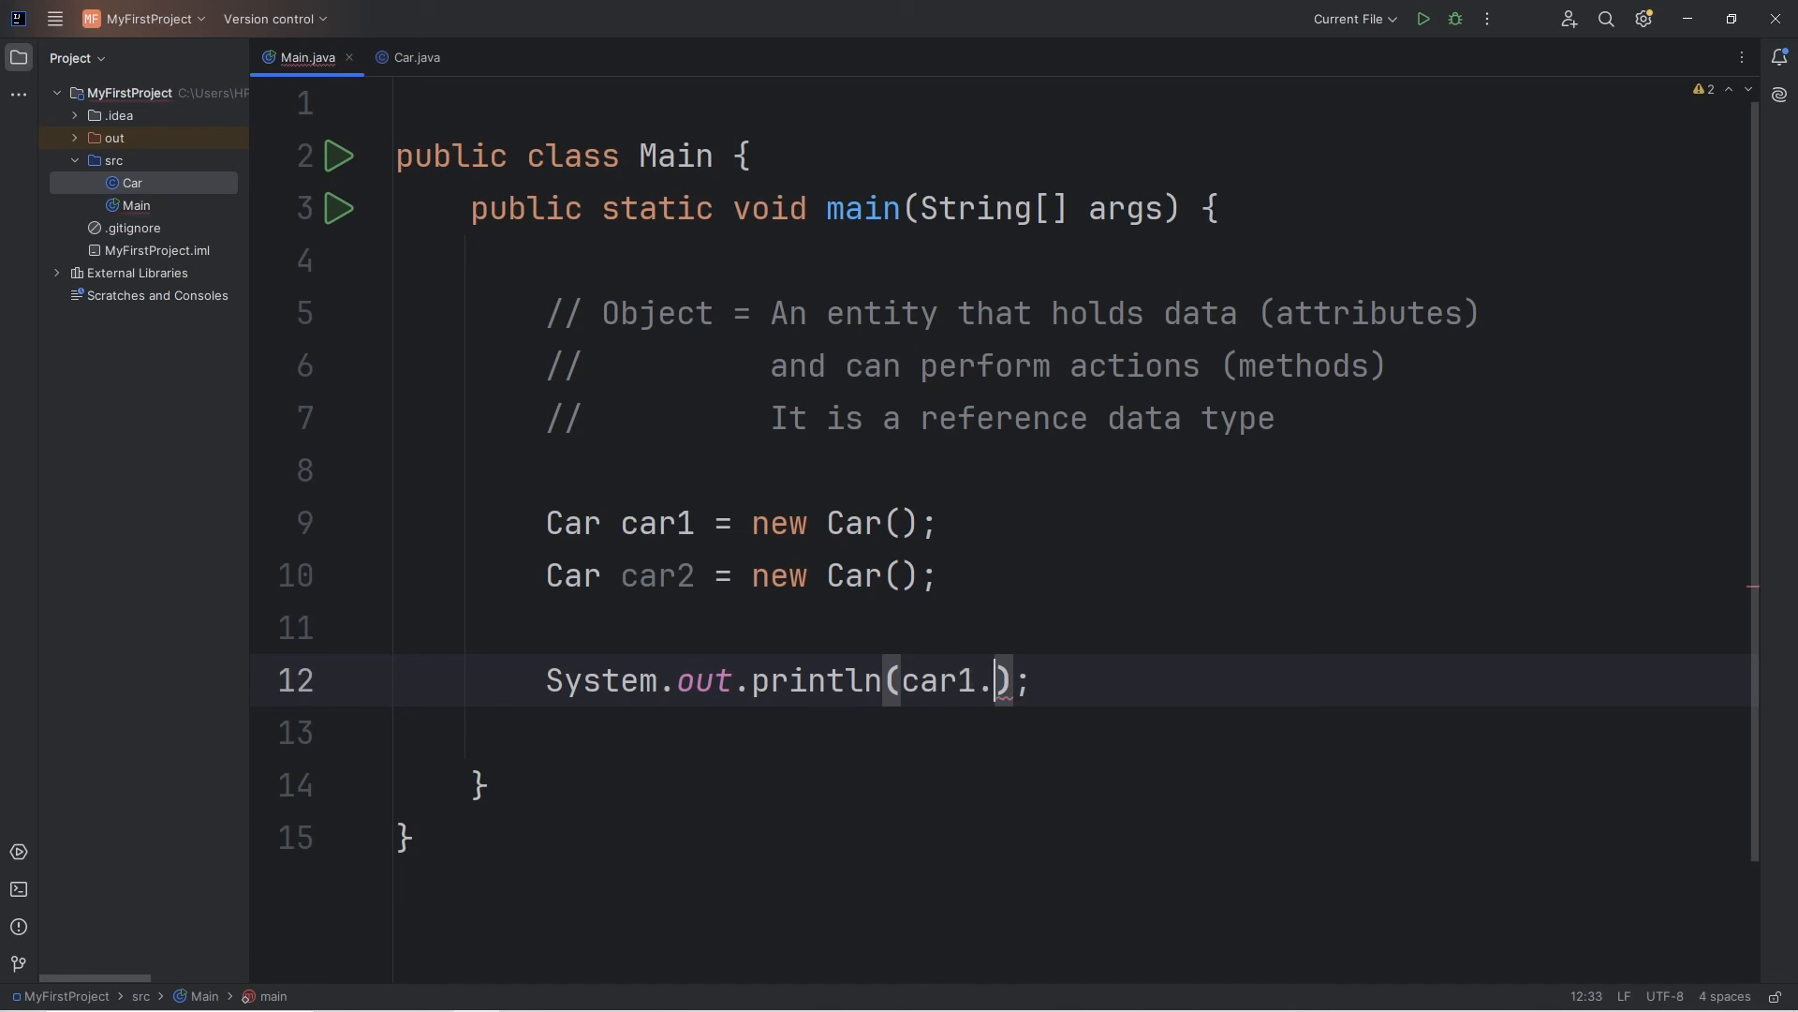
{"action": "type", "text": "make +"}
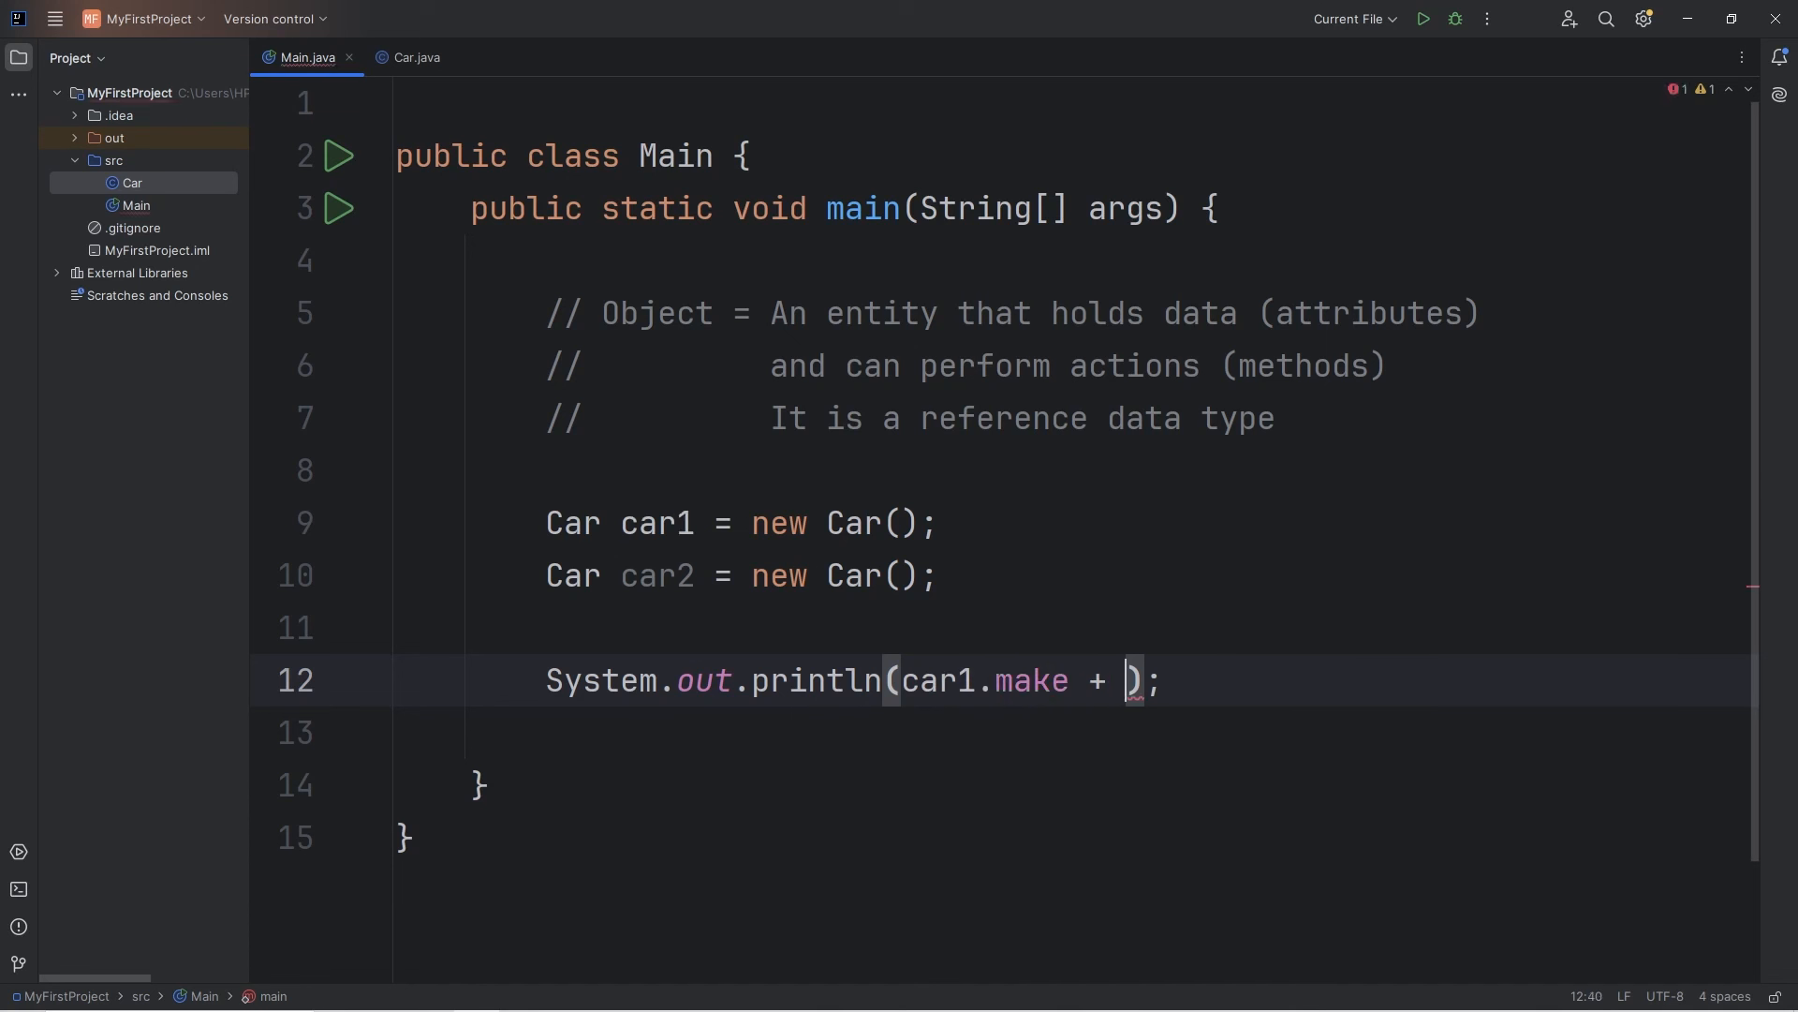
{"action": "type", "text": "\" \" +"}
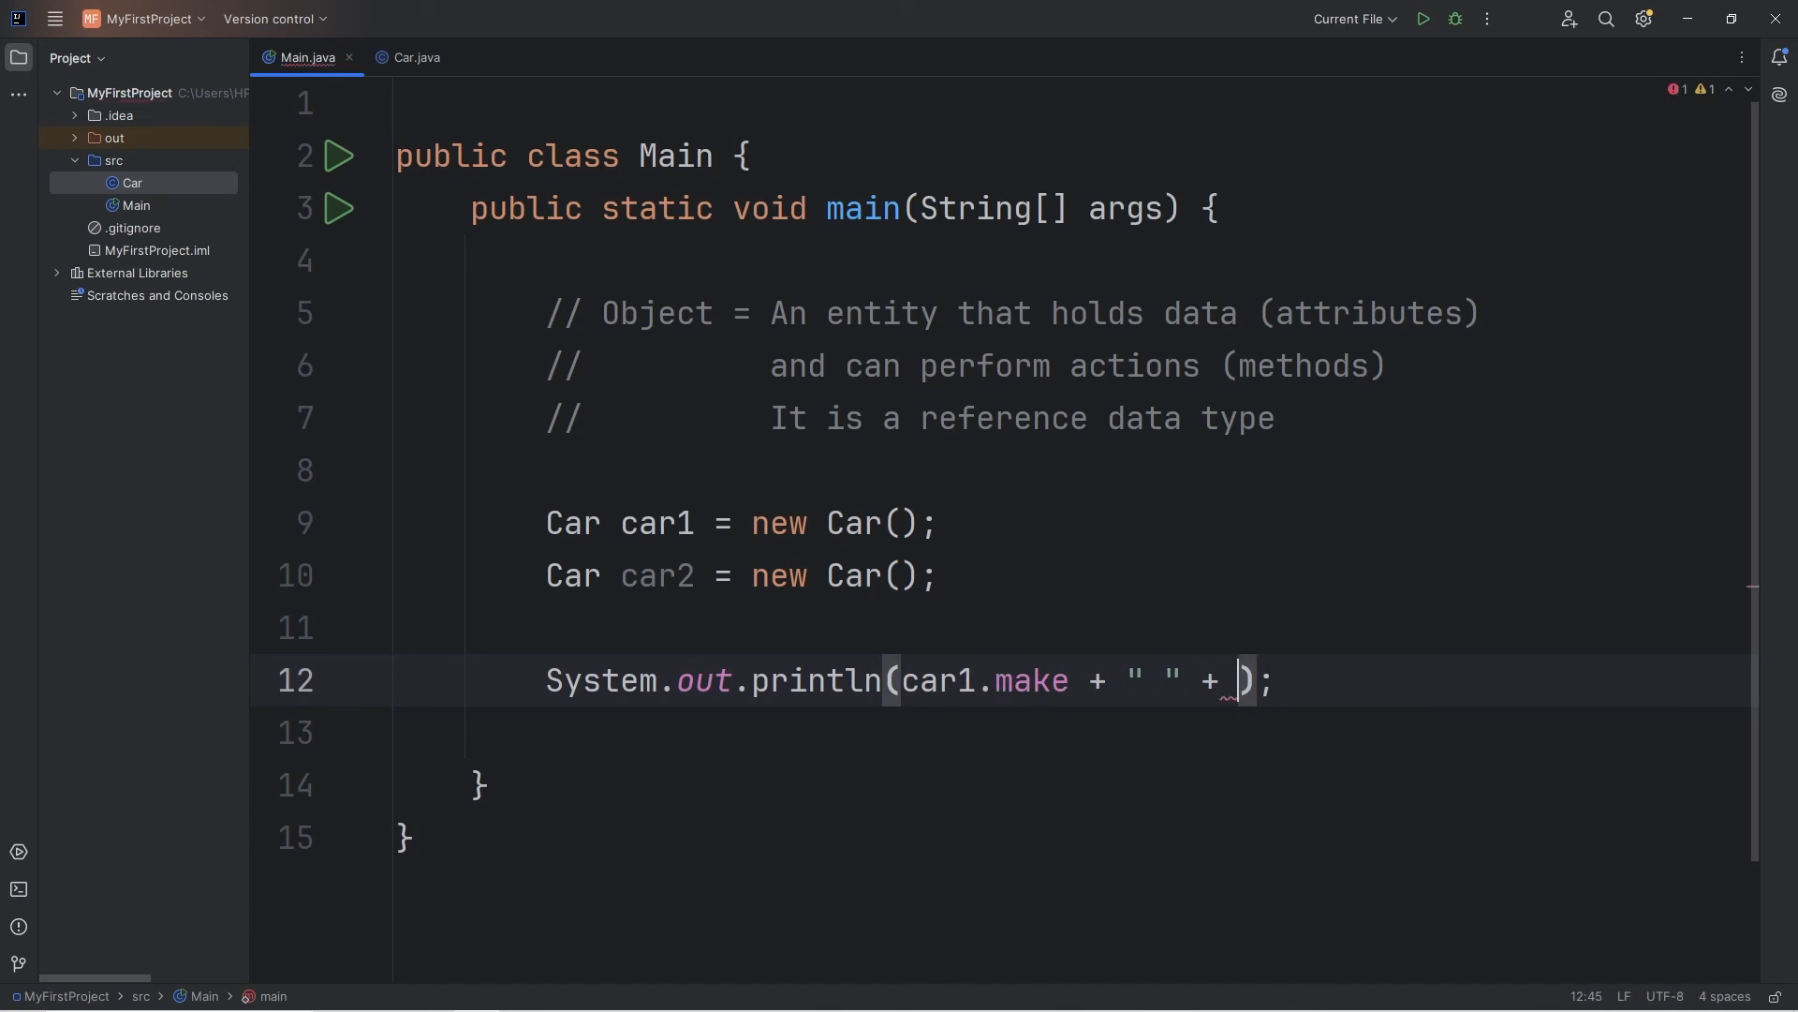
{"action": "type", "text": "car1."}
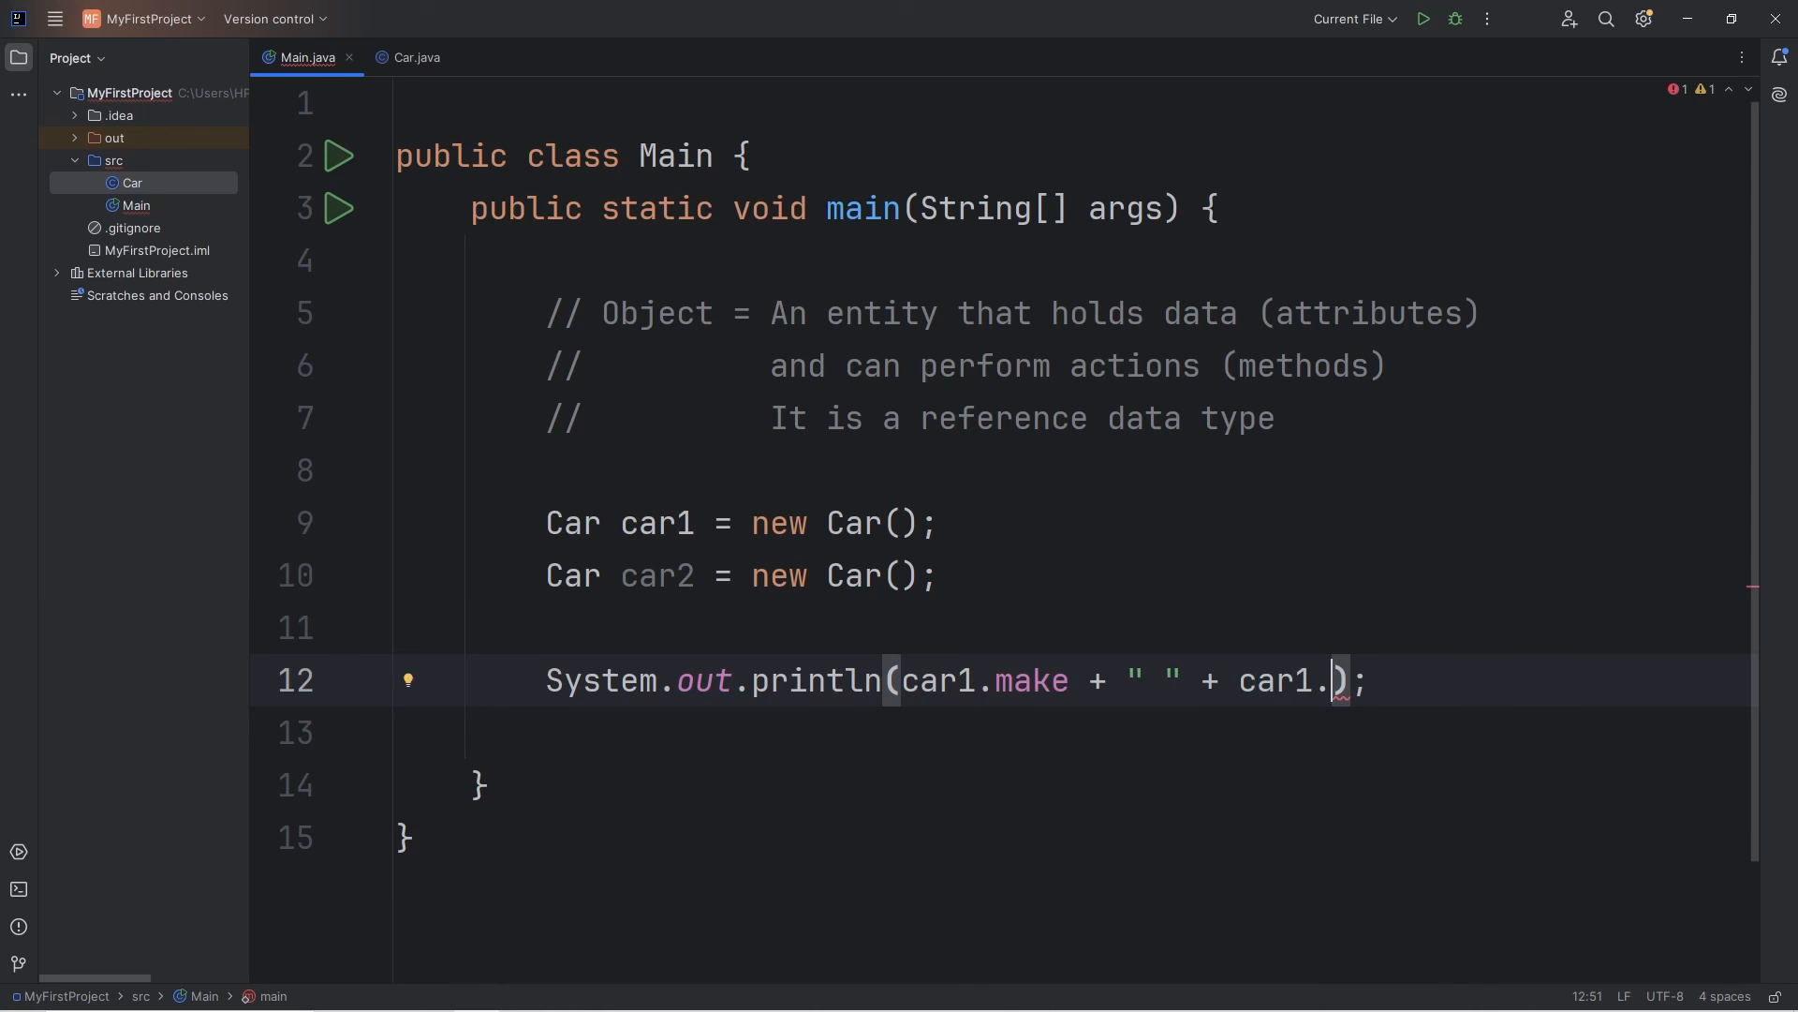
{"action": "type", "text": "model"}
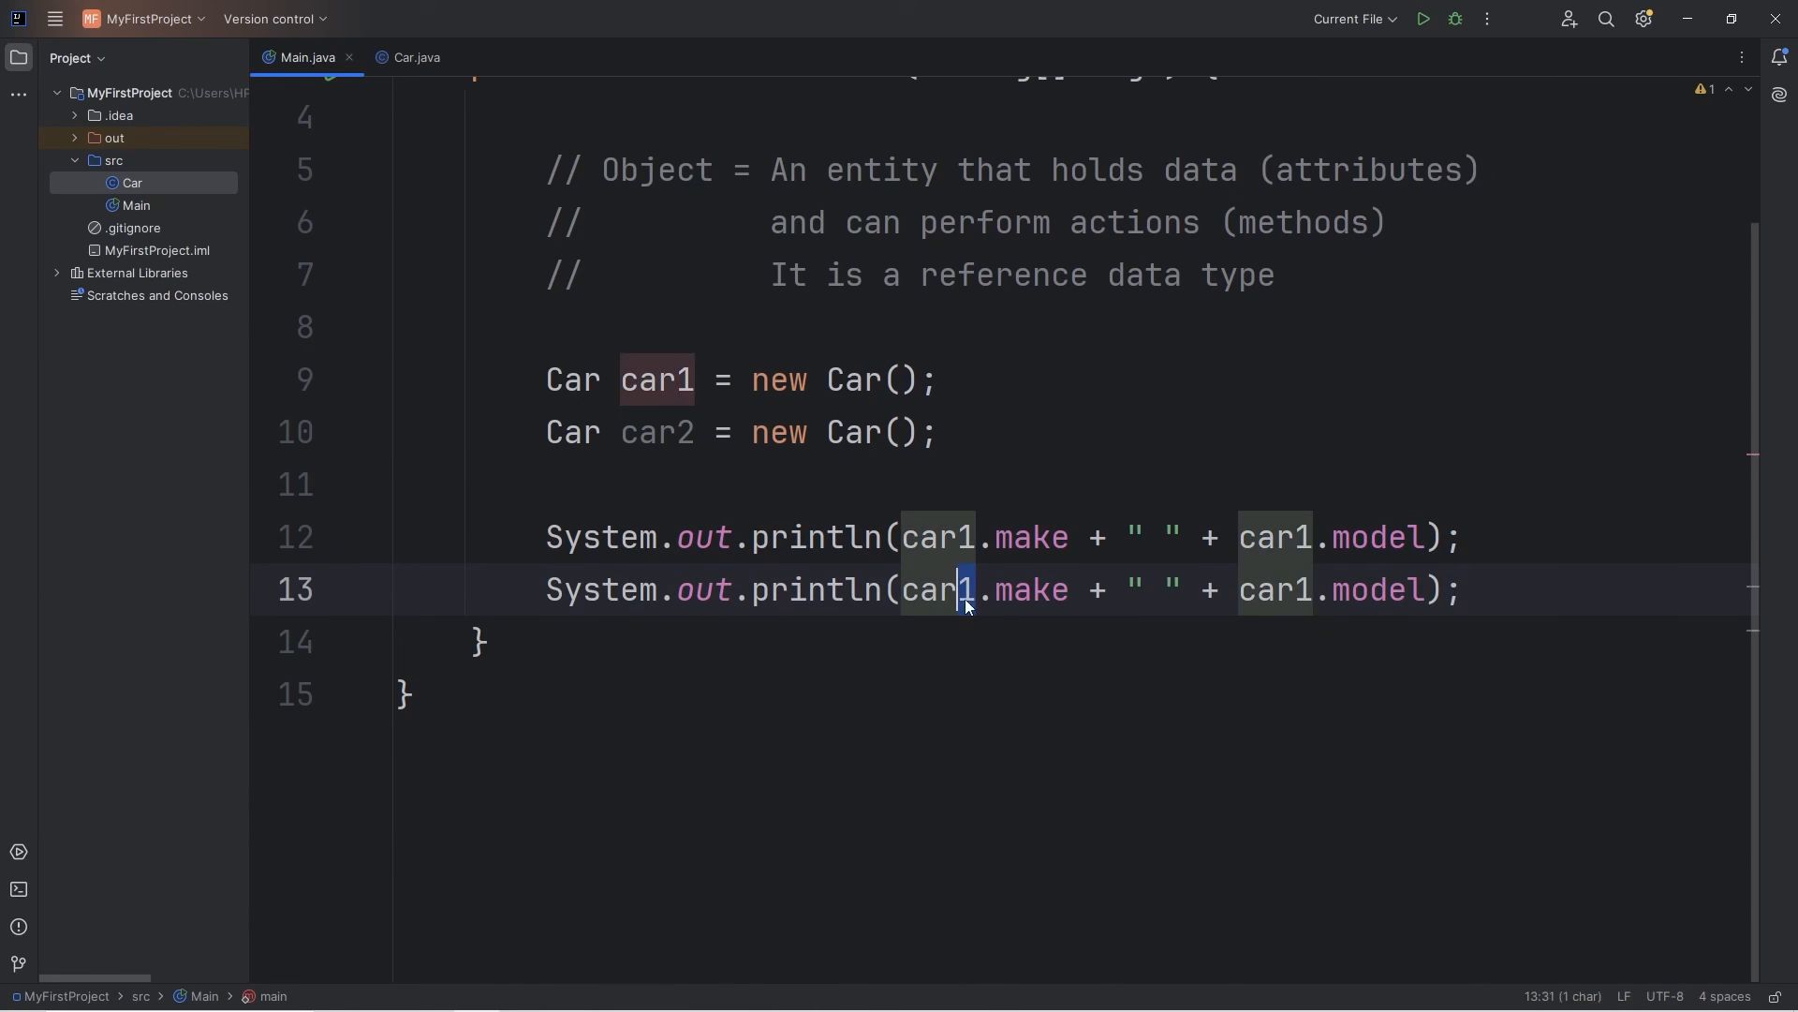
{"action": "type", "text": "2"}
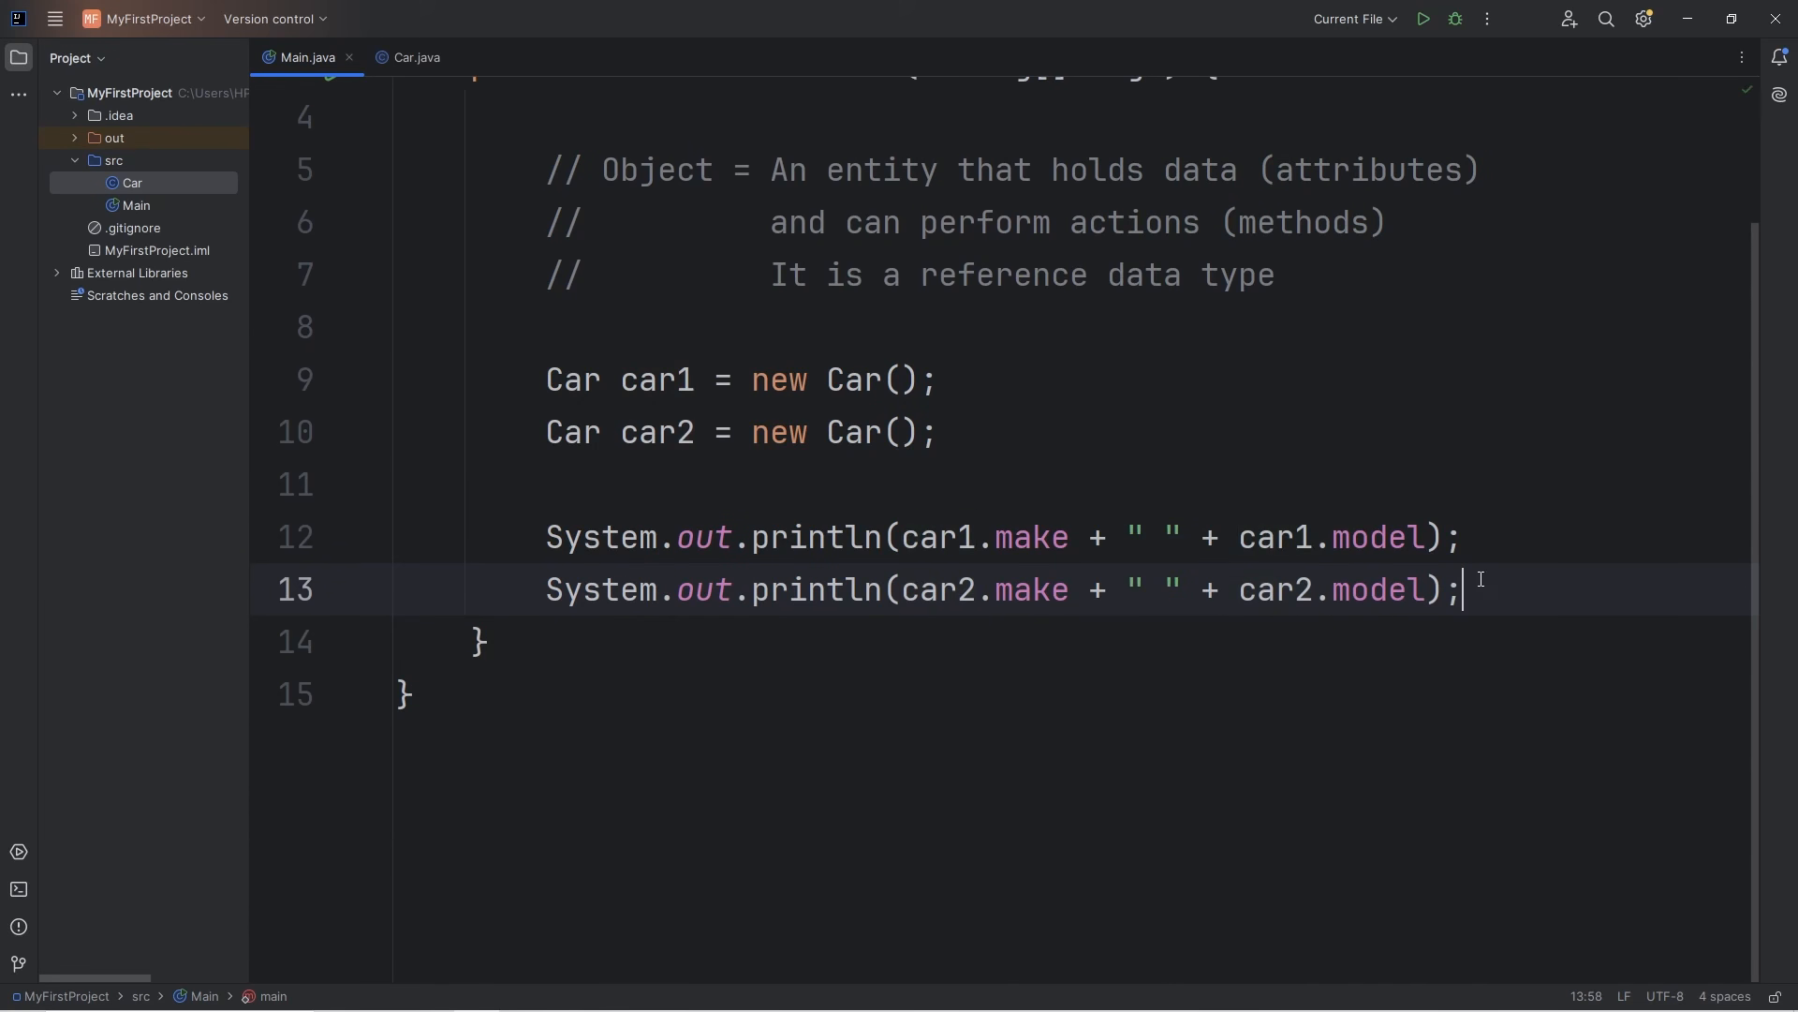
{"action": "left_click", "coordinate": [1420, 19]}
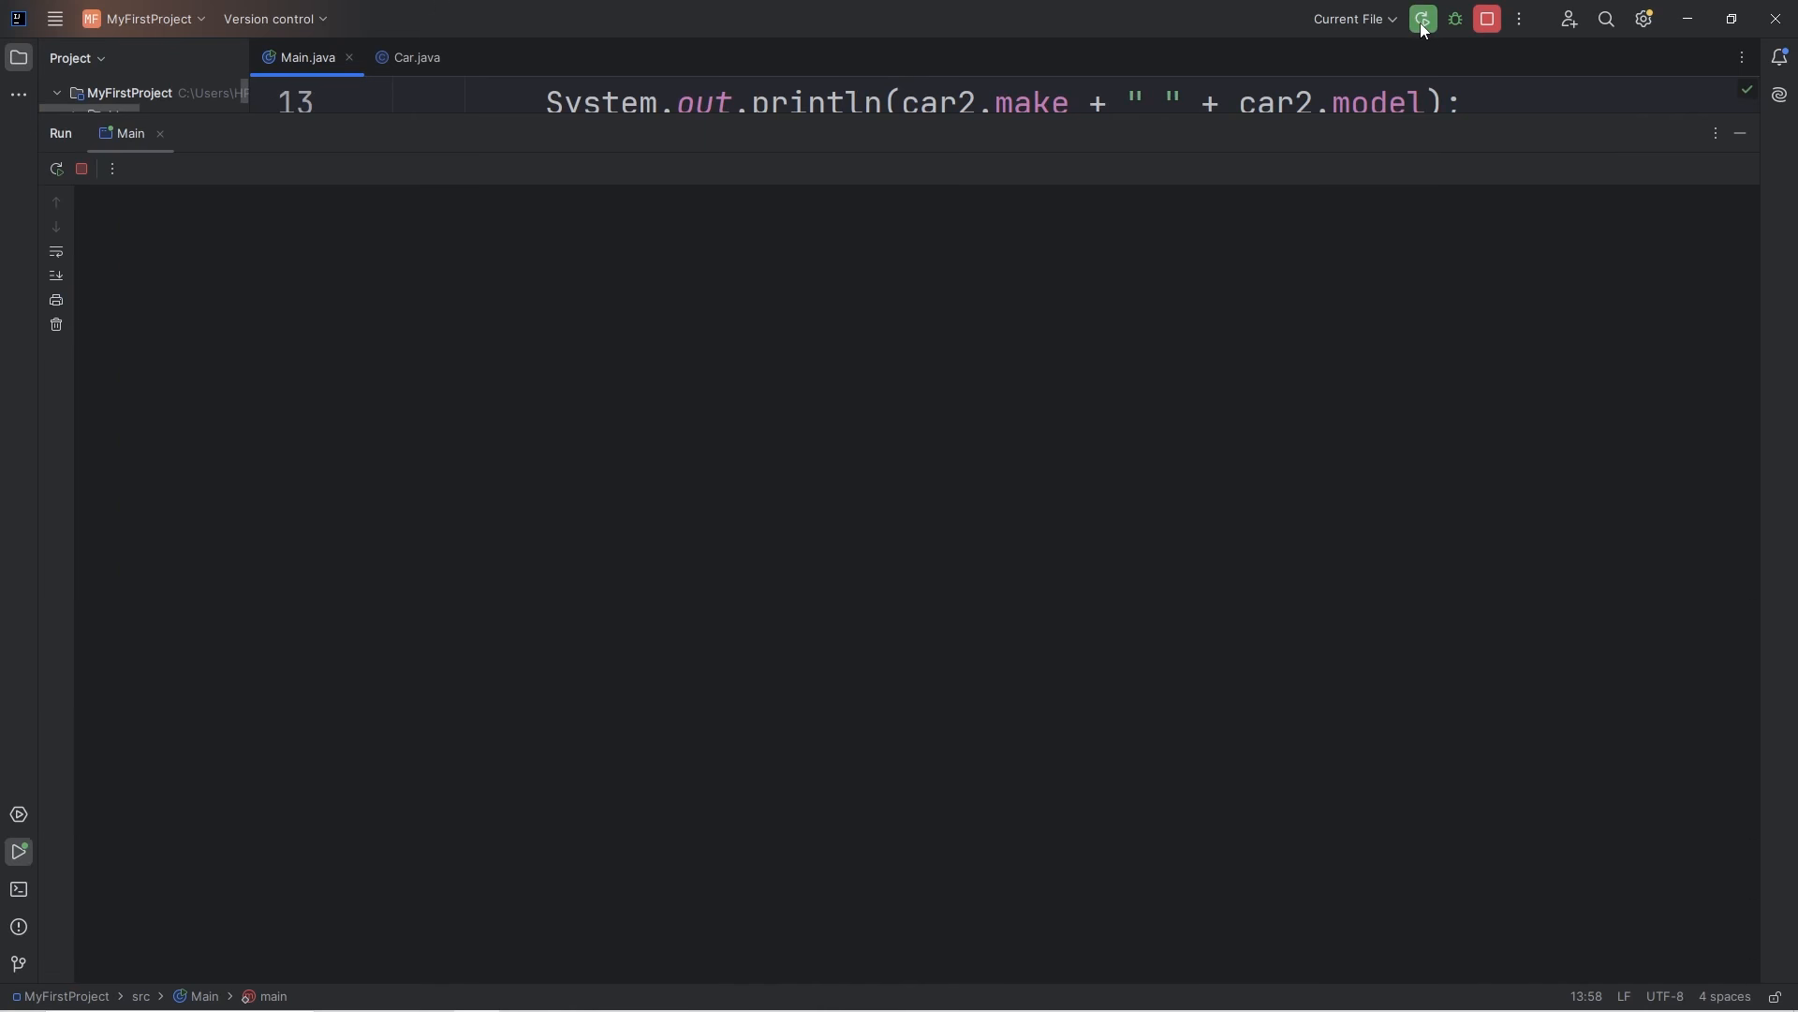
{"action": "left_click", "coordinate": [1422, 18]}
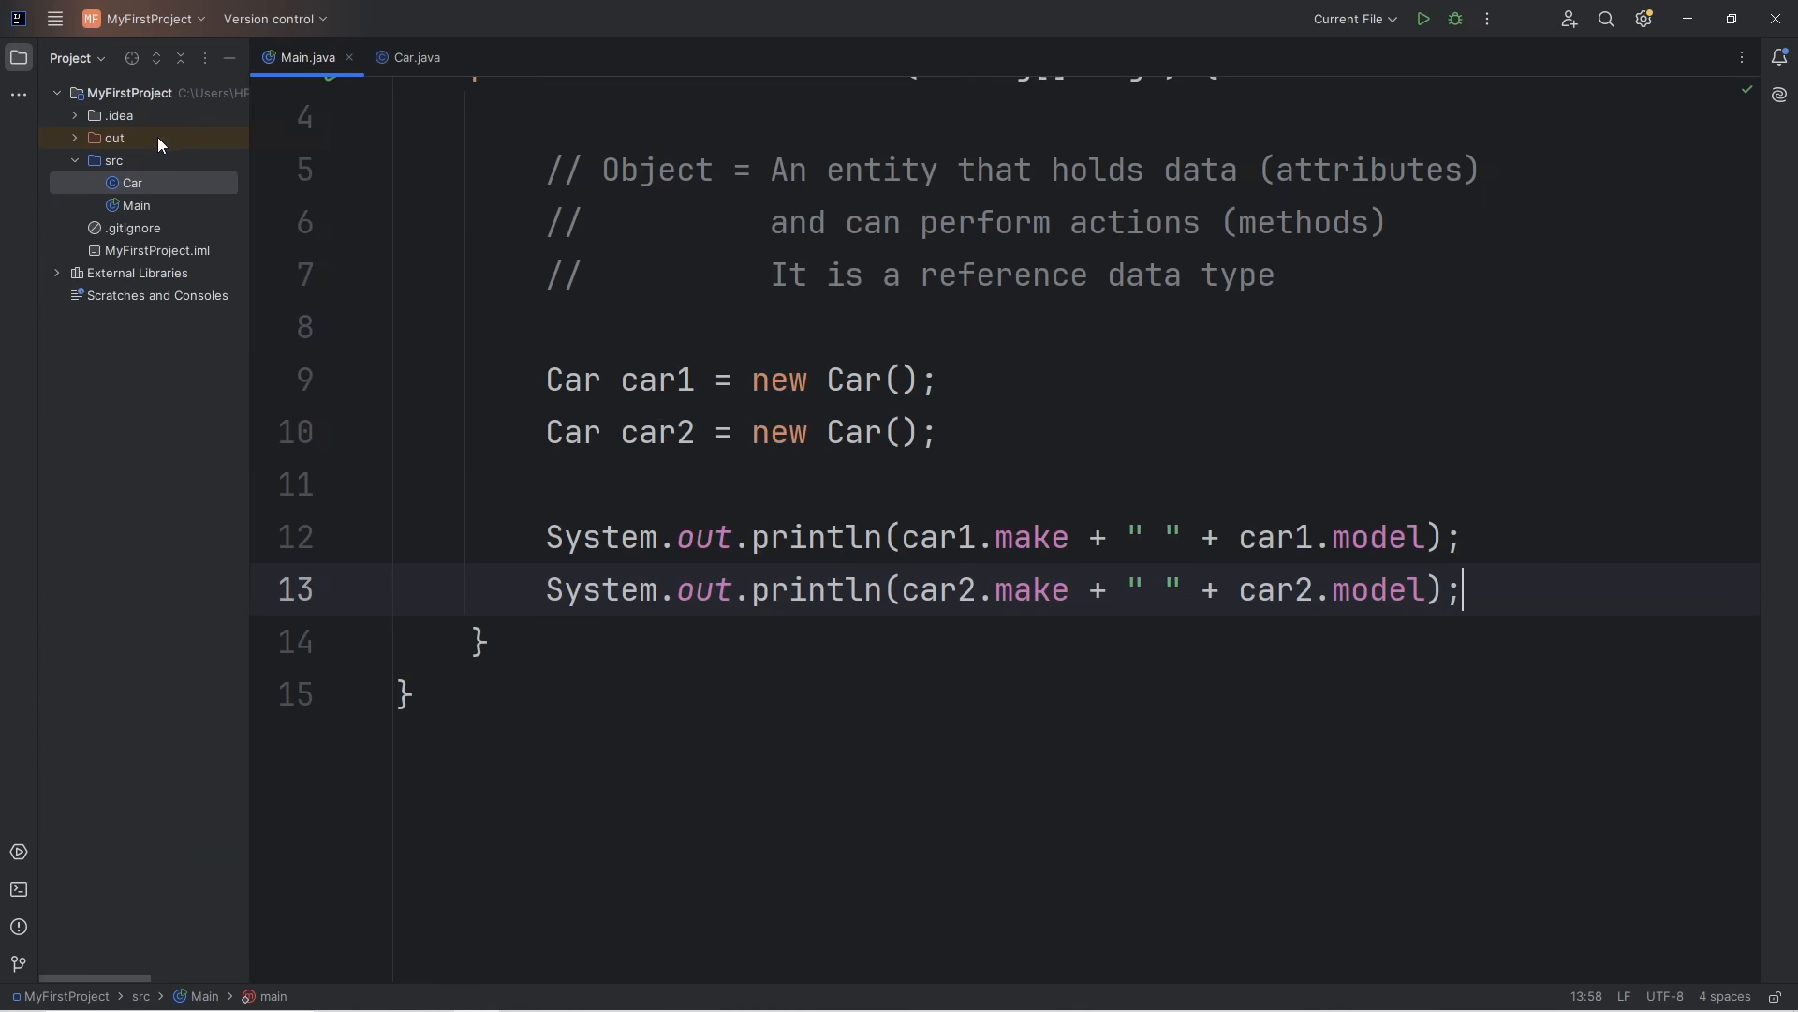
{"action": "left_click", "coordinate": [412, 58]}
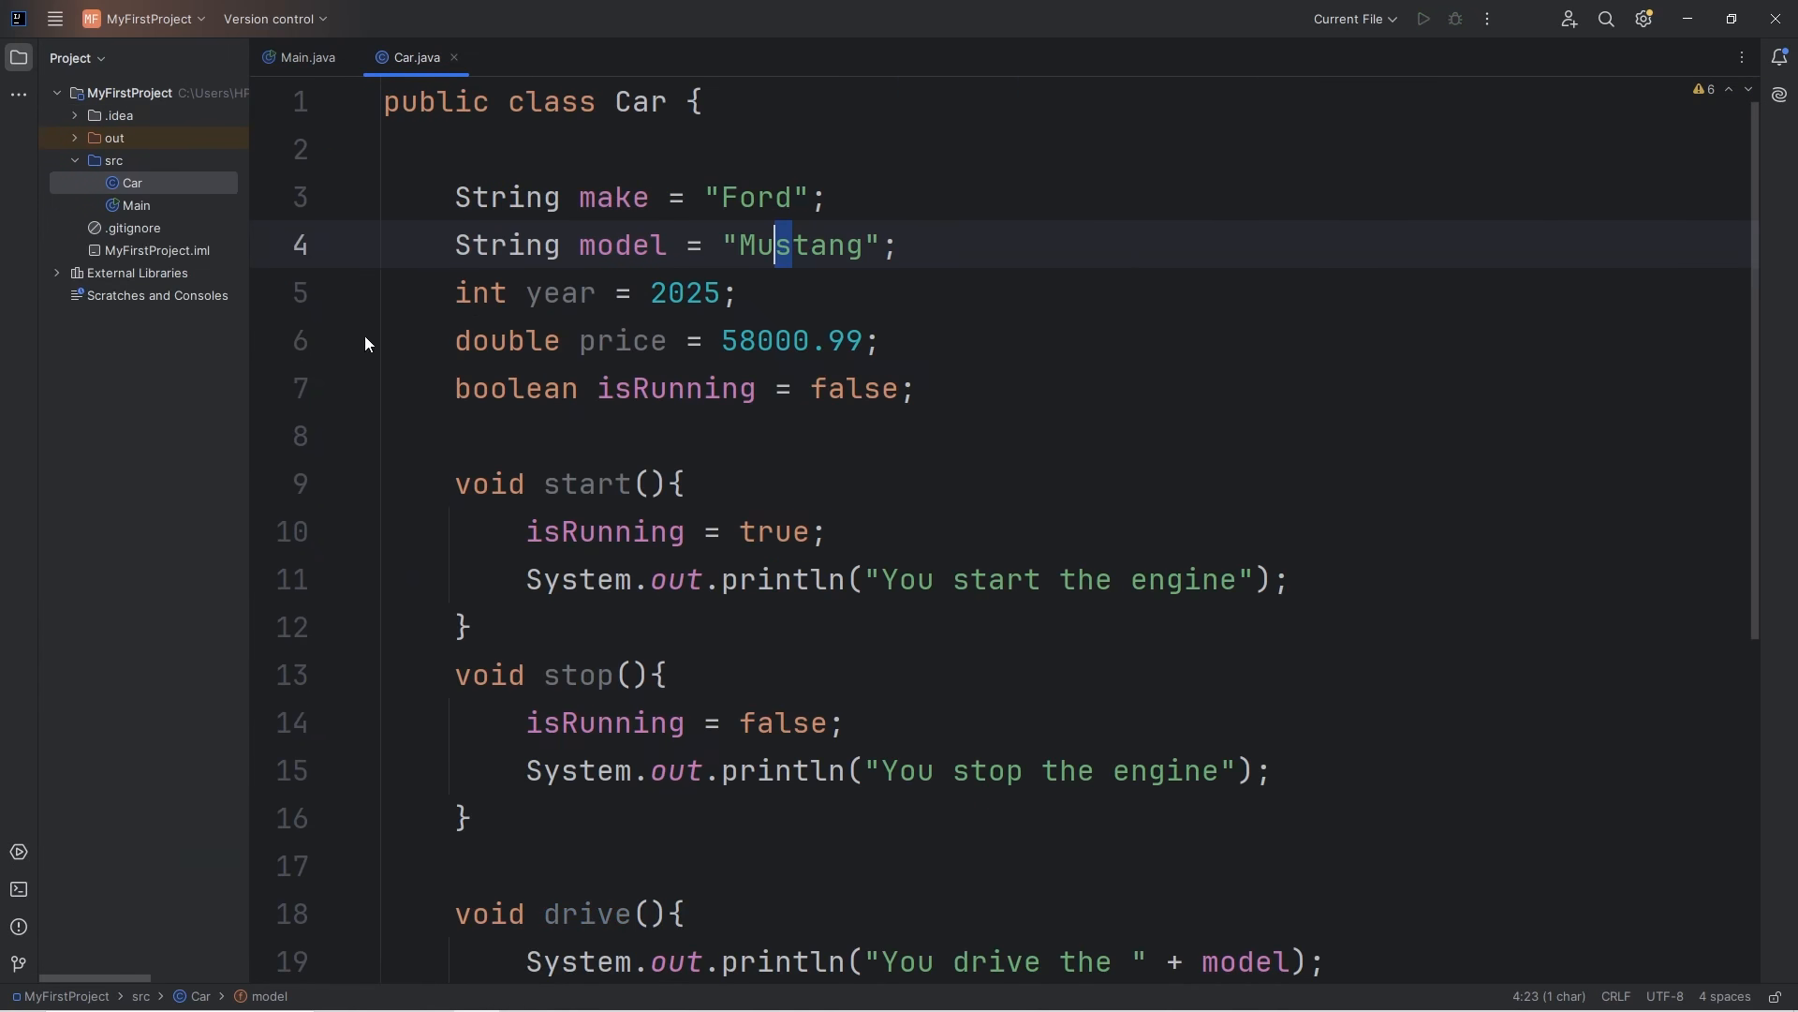
{"action": "double_click", "coordinate": [640, 101]}
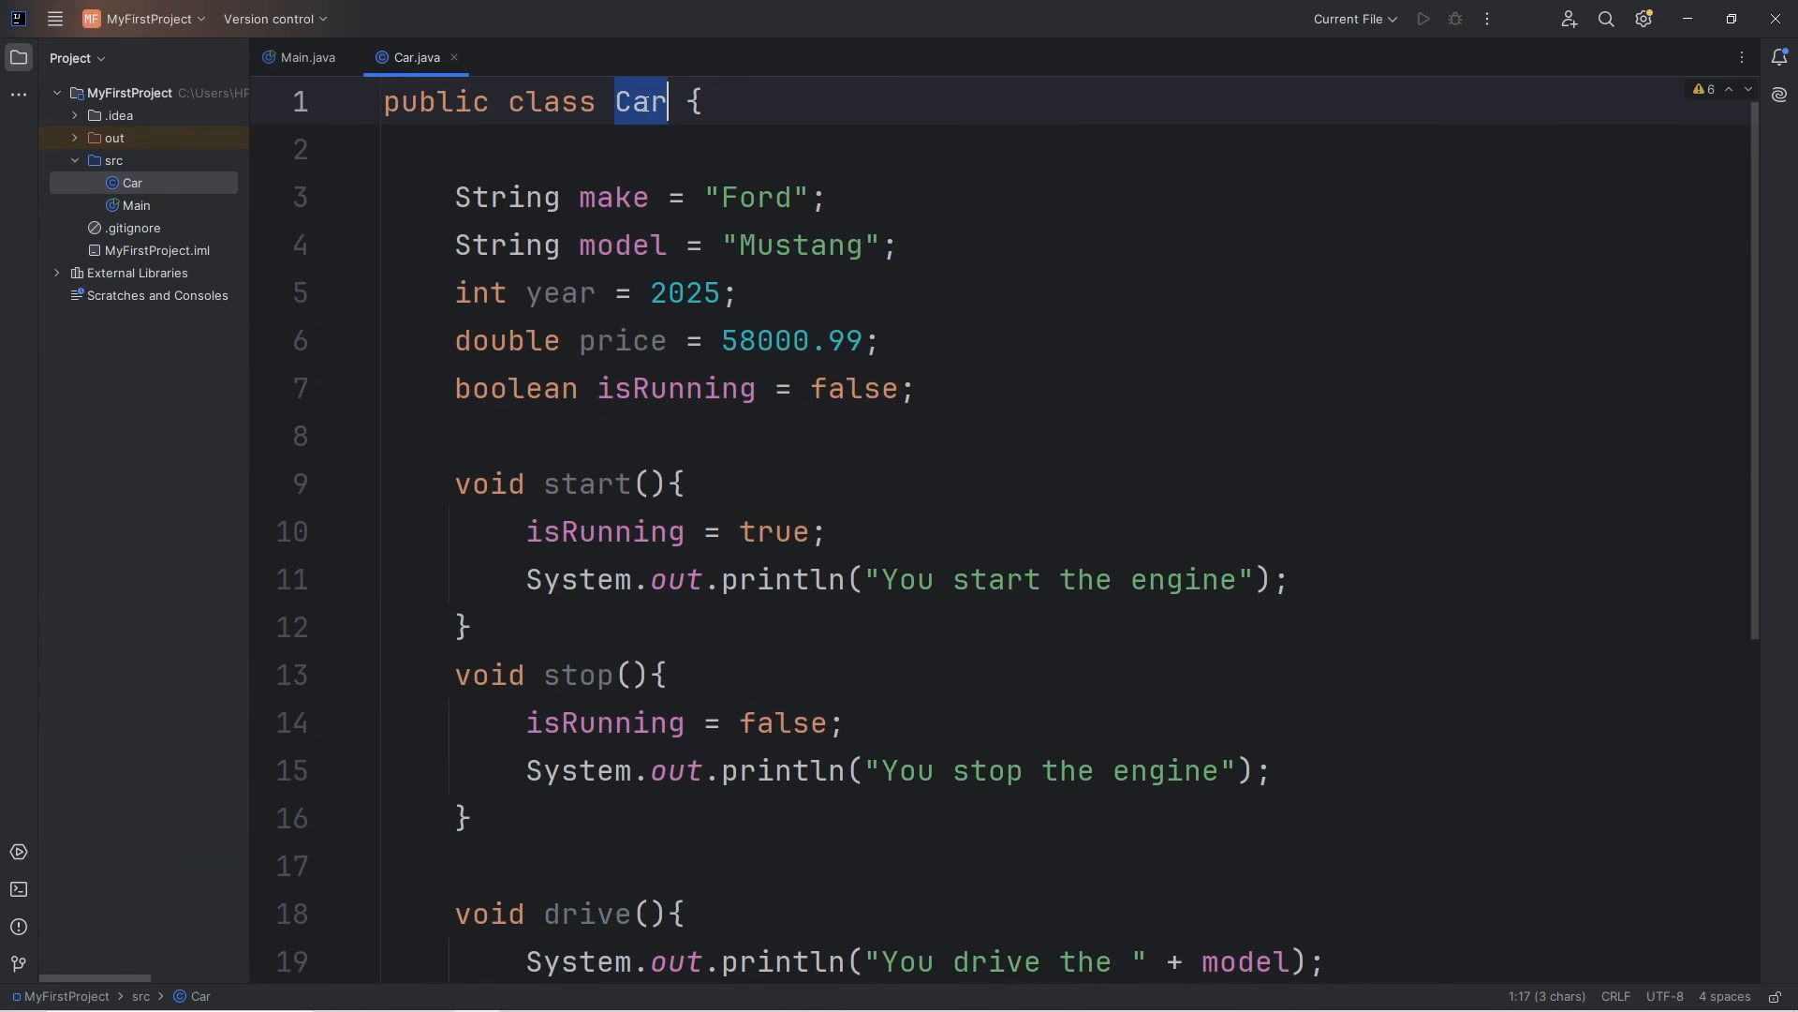
{"action": "left_click", "coordinate": [307, 58]}
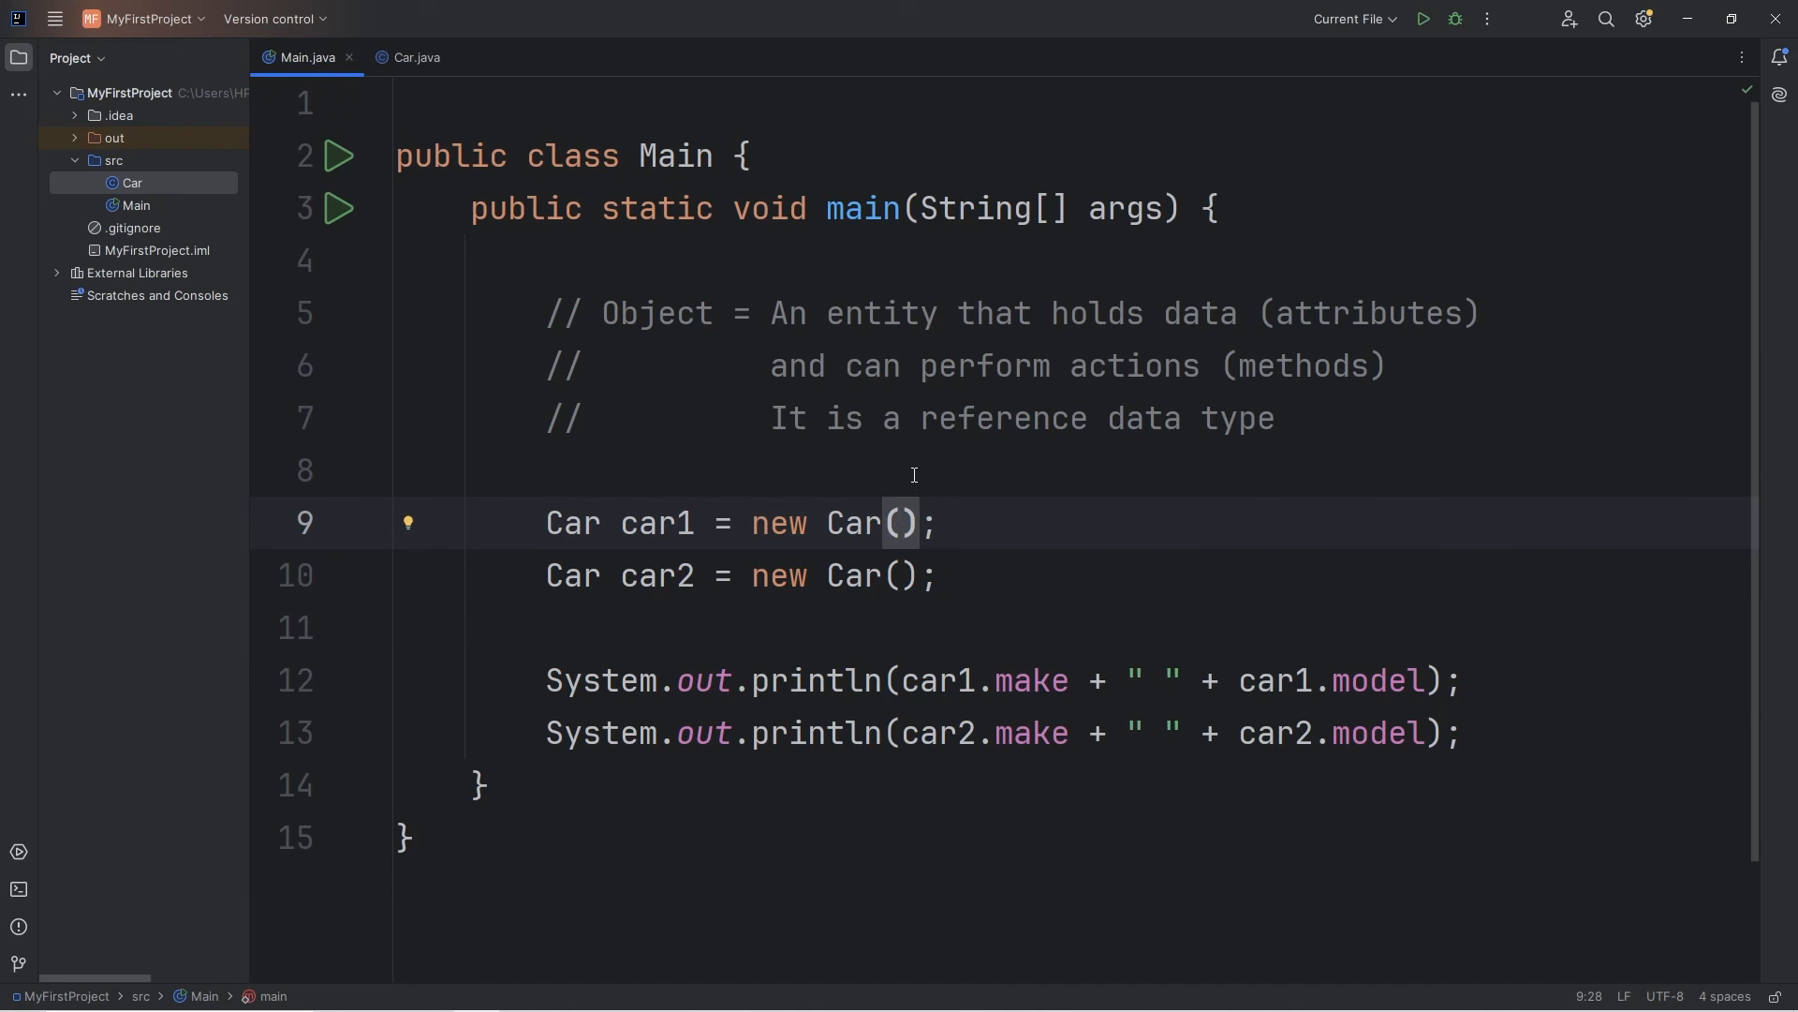
{"action": "left_click", "coordinate": [656, 313]}
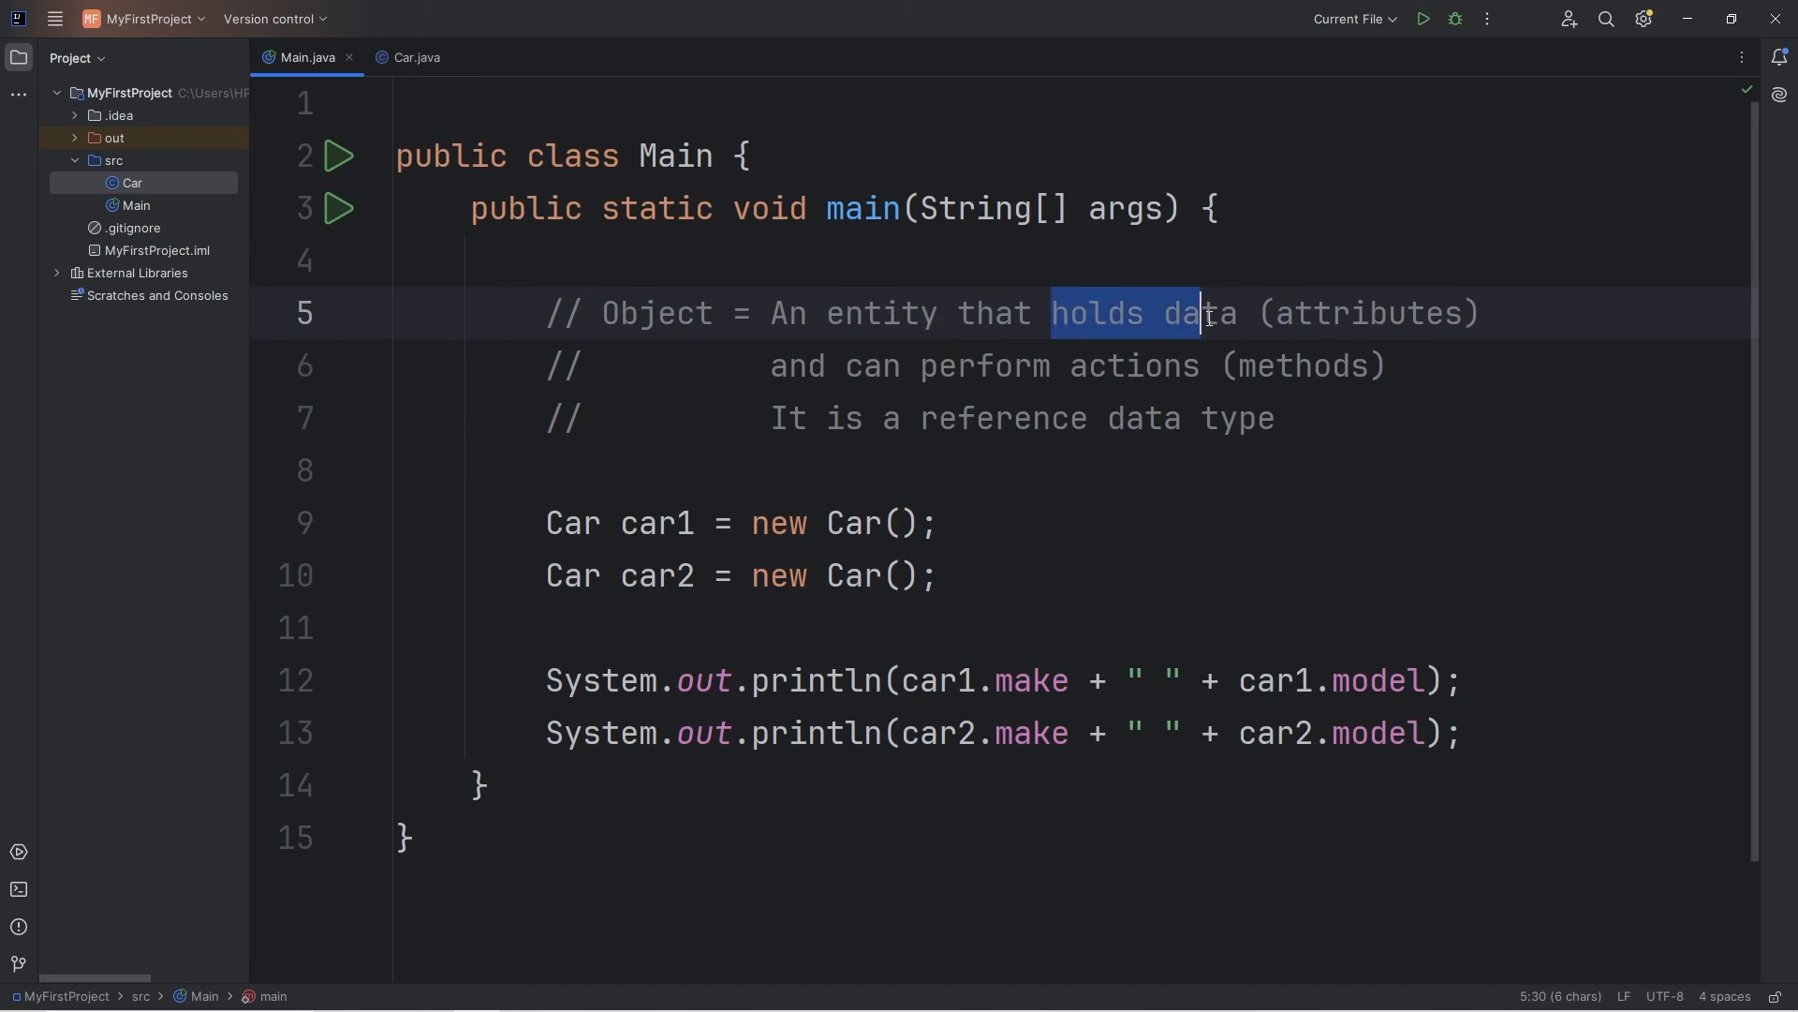
{"action": "left_click", "coordinate": [416, 58]}
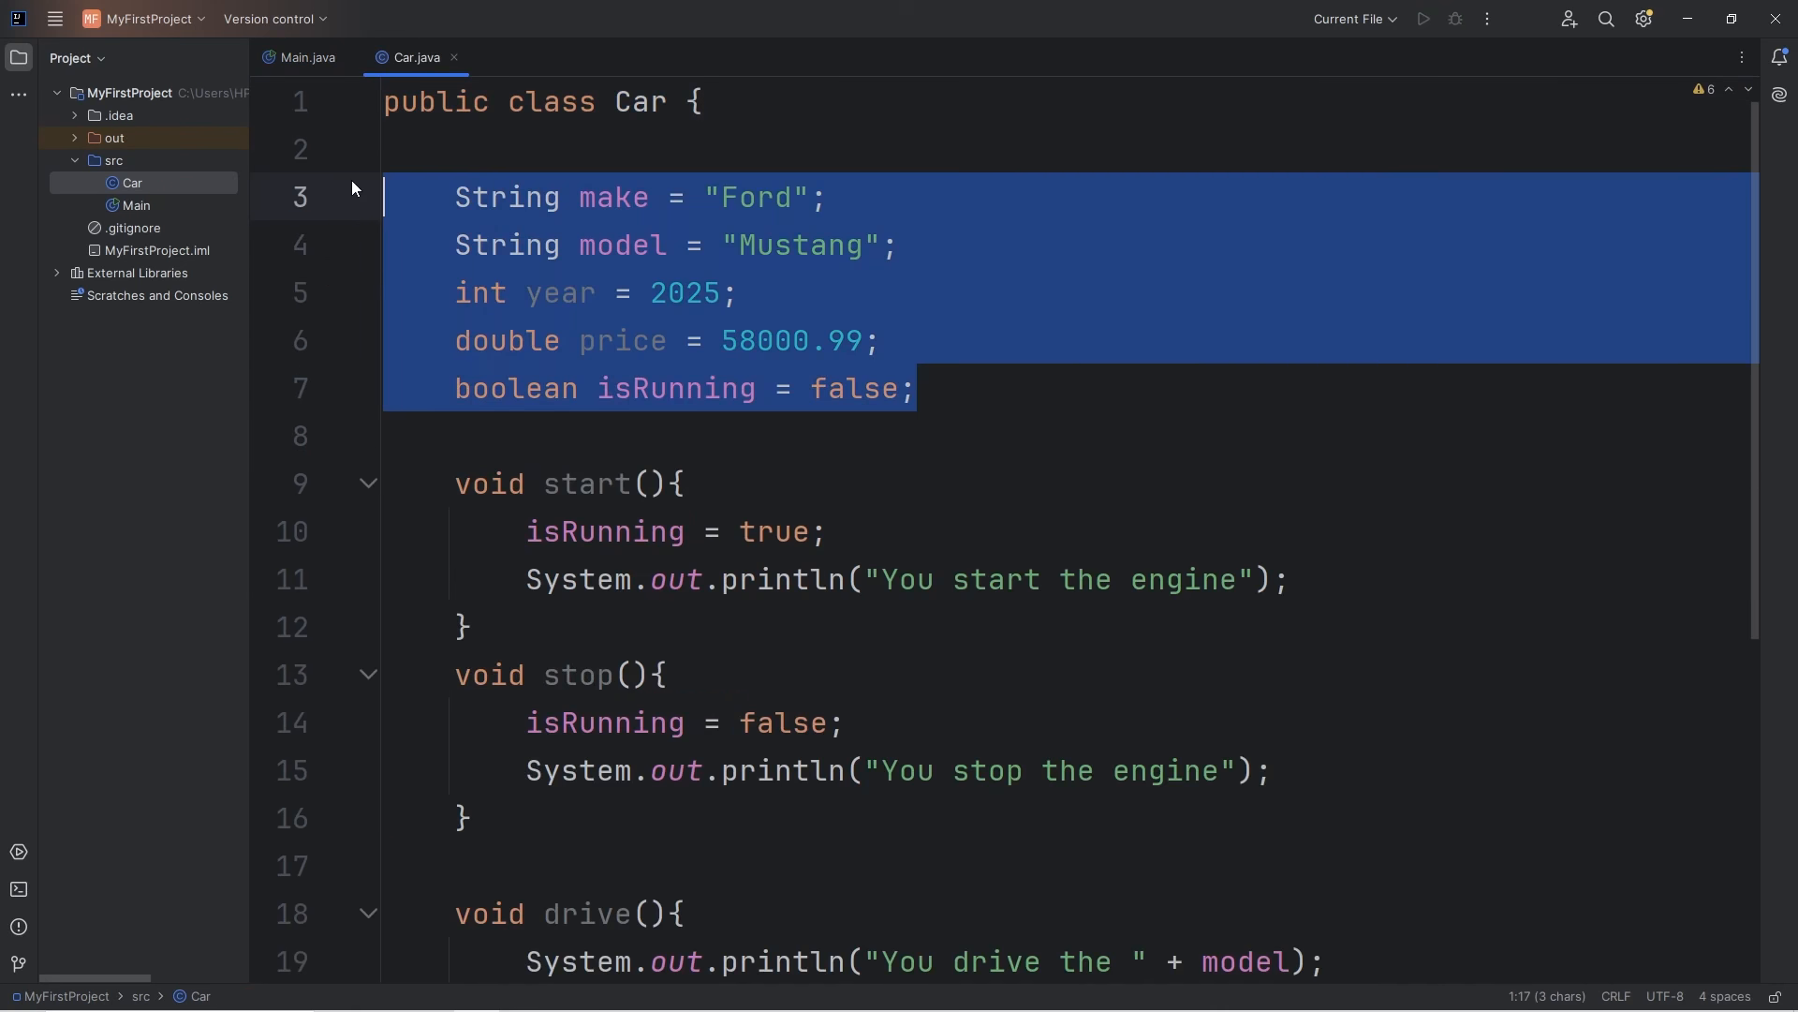
{"action": "left_click", "coordinate": [305, 58]}
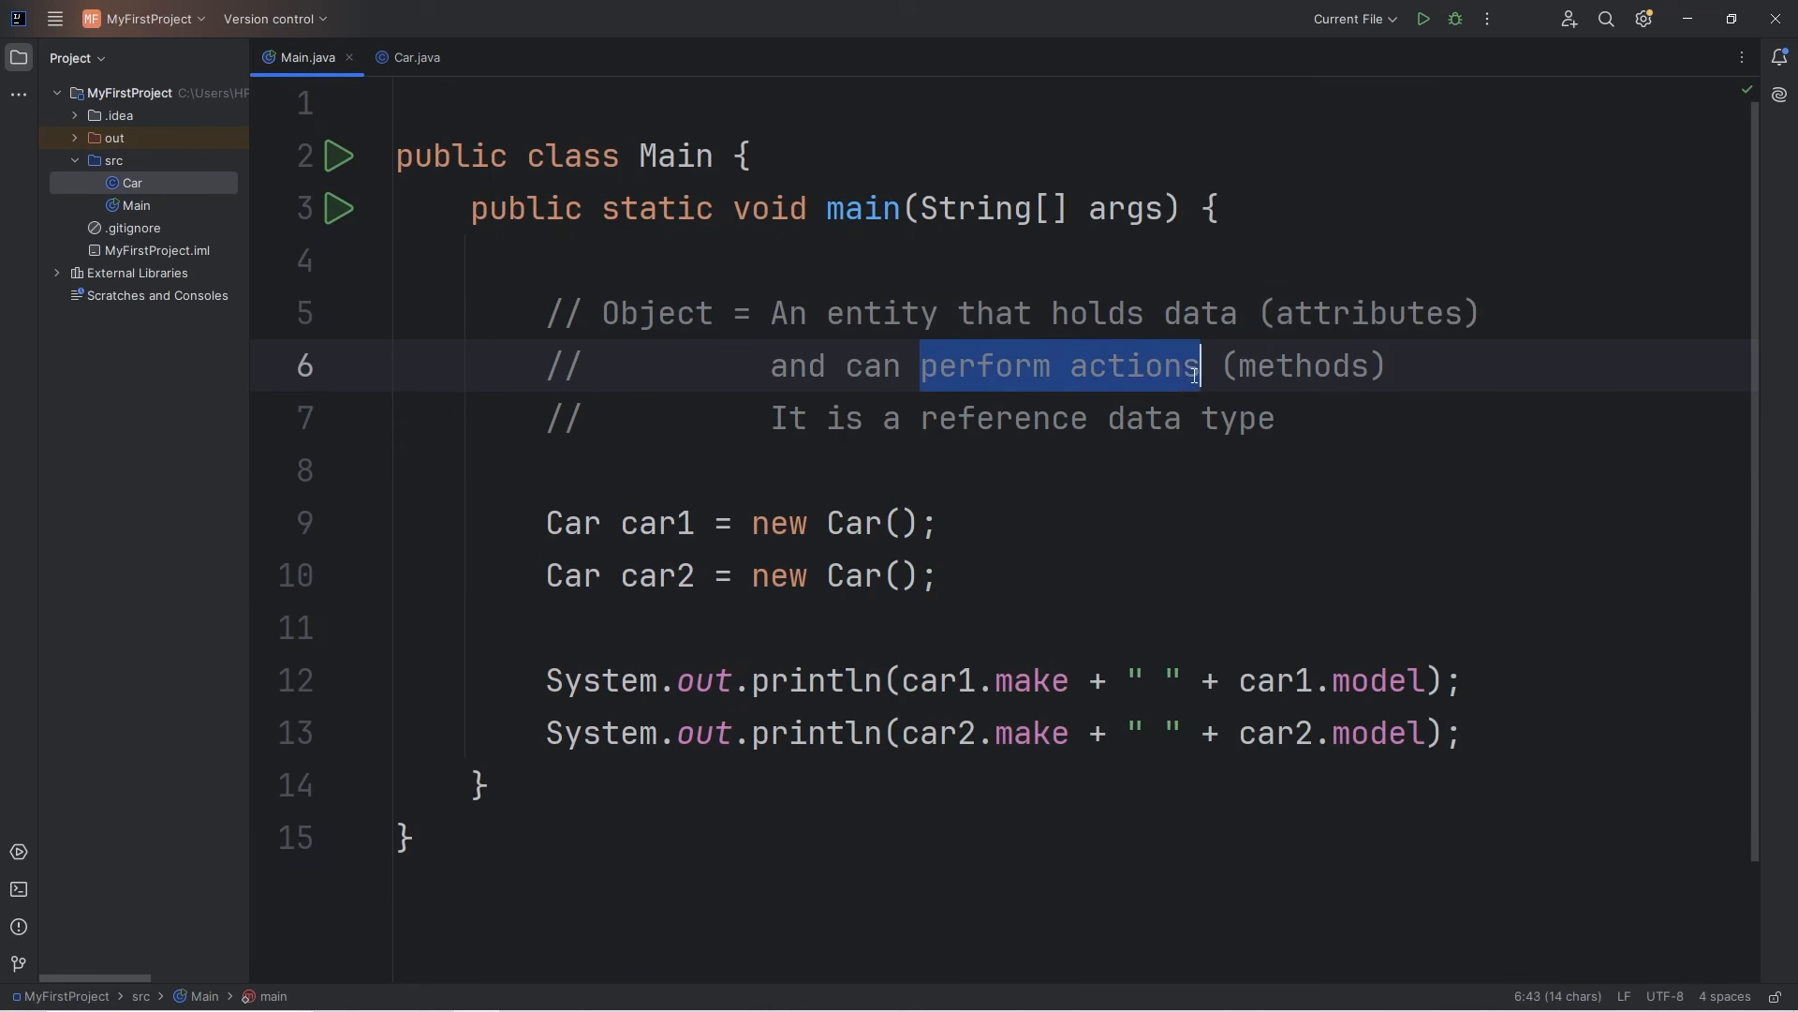
{"action": "left_click", "coordinate": [412, 58]}
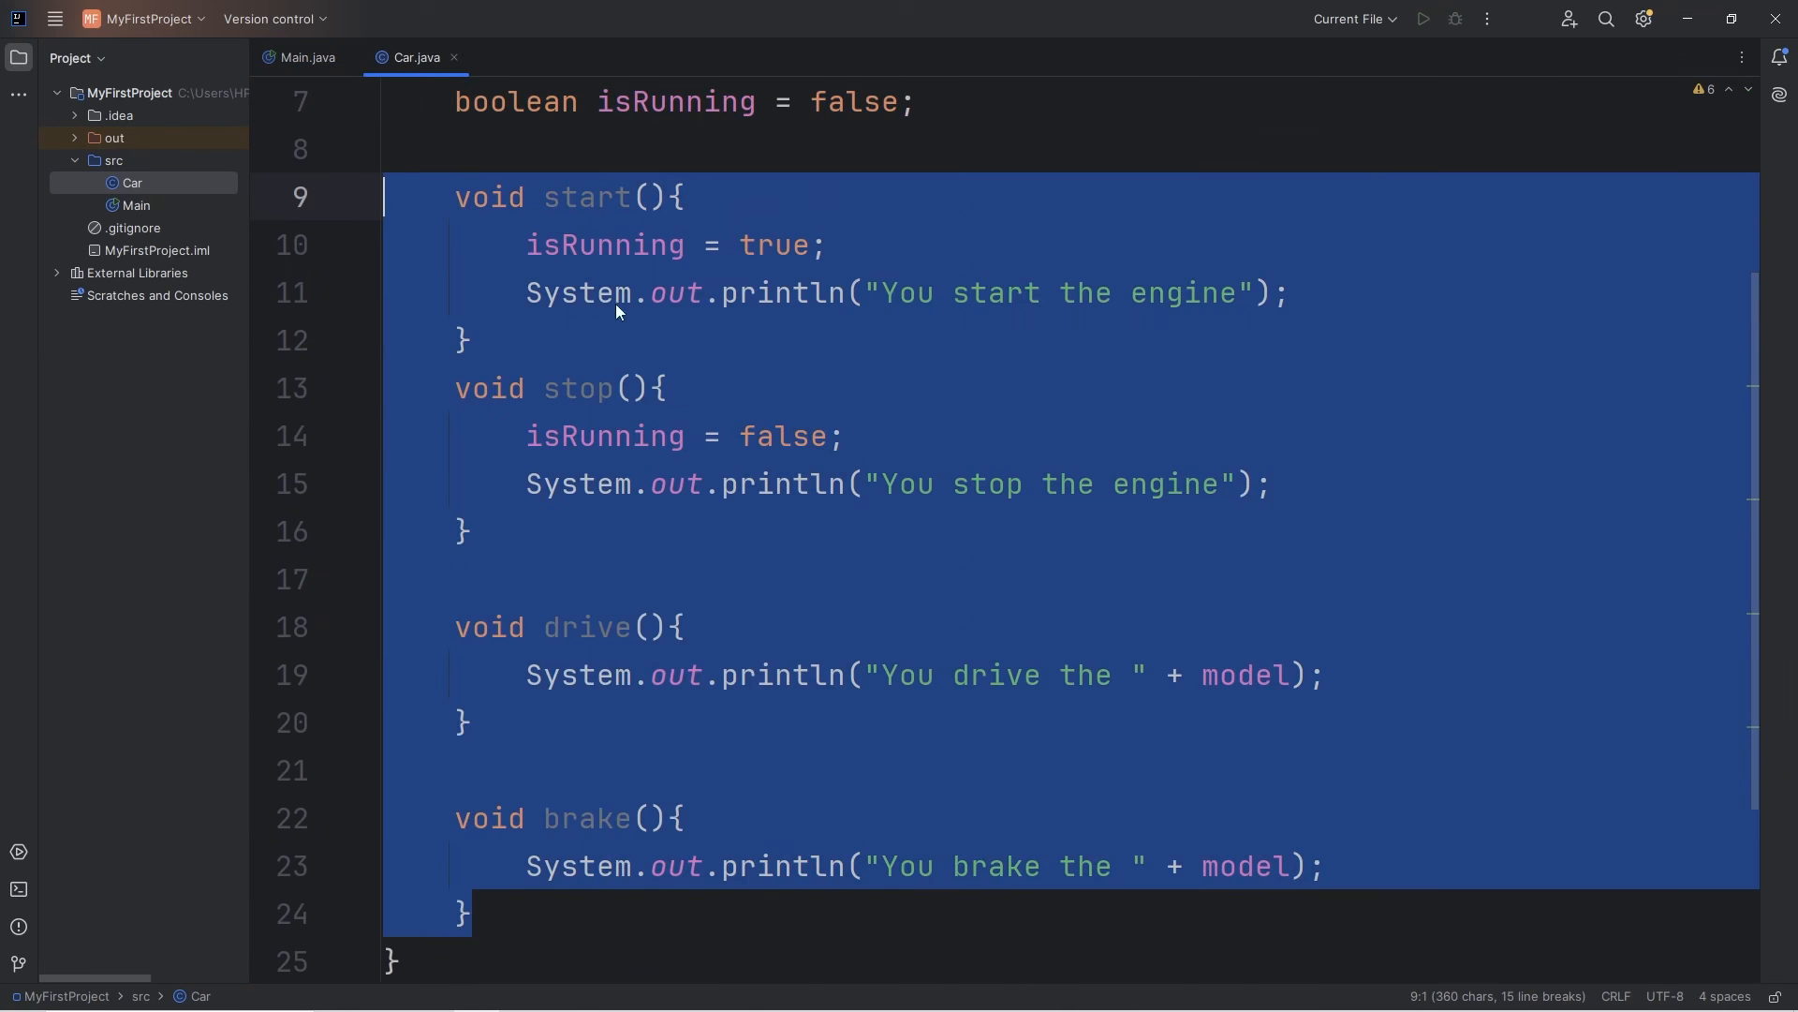
{"action": "left_click", "coordinate": [305, 58]}
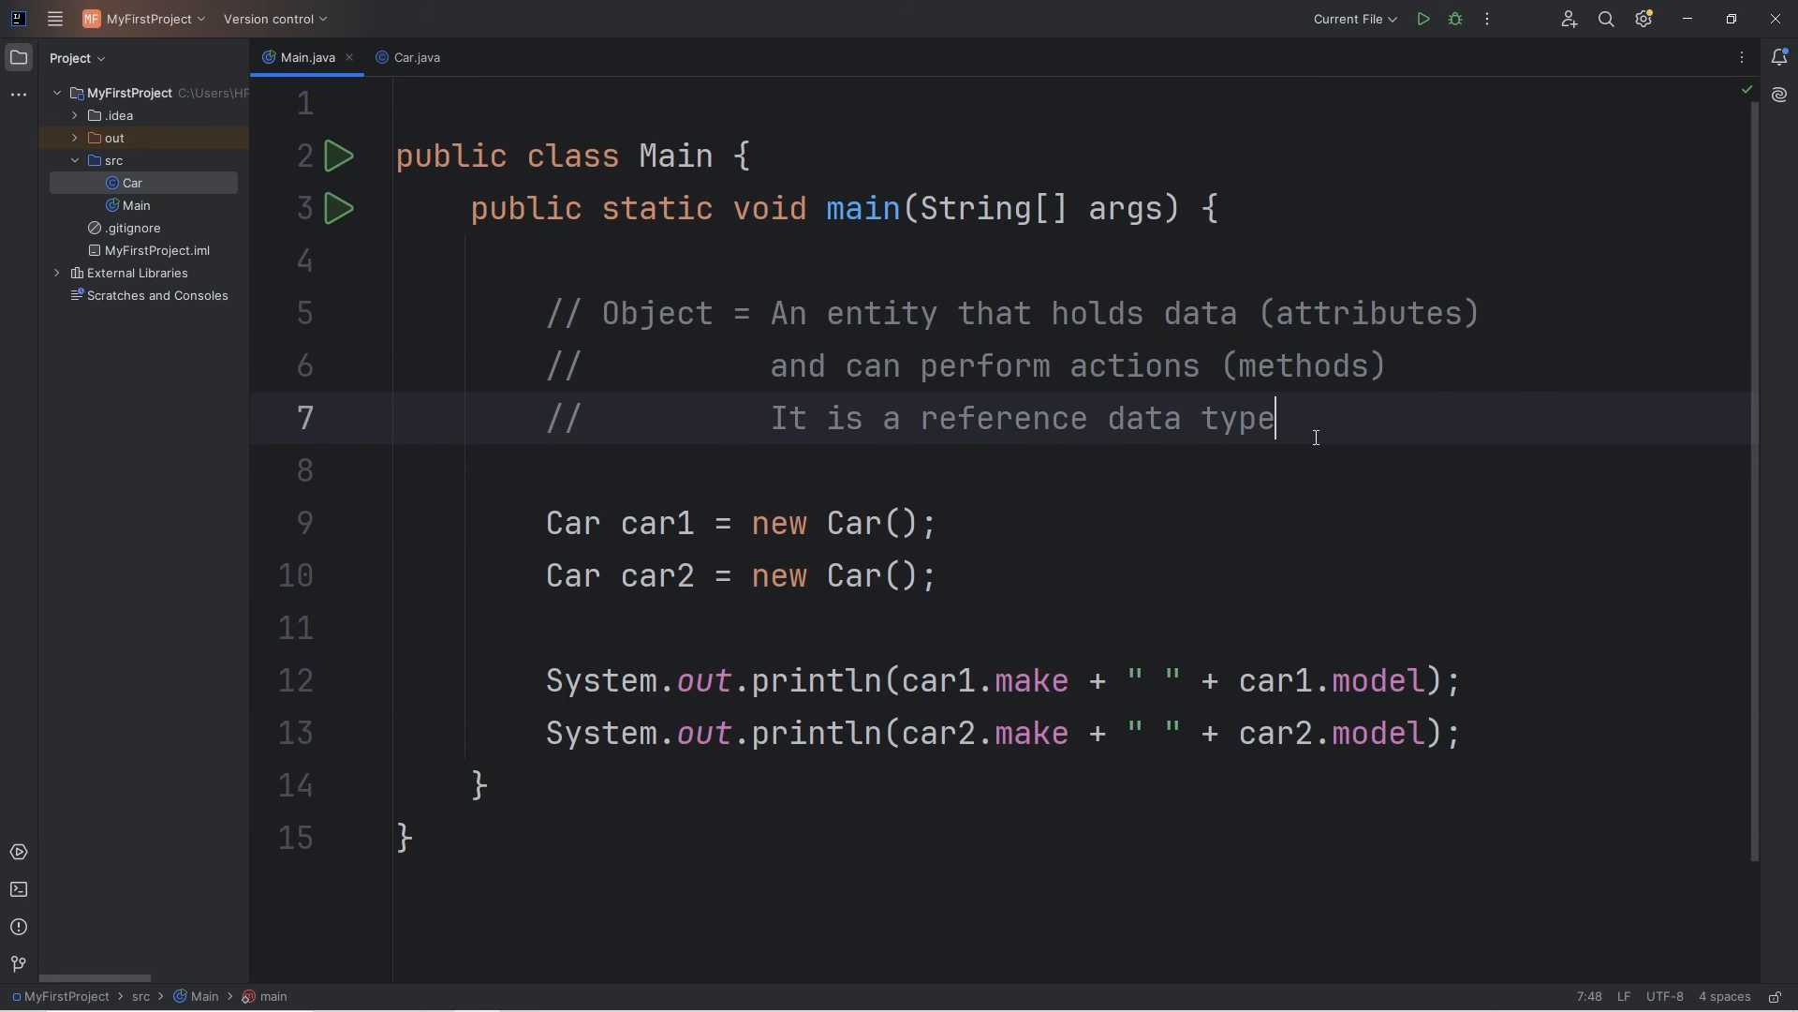
{"action": "double_click", "coordinate": [656, 313]}
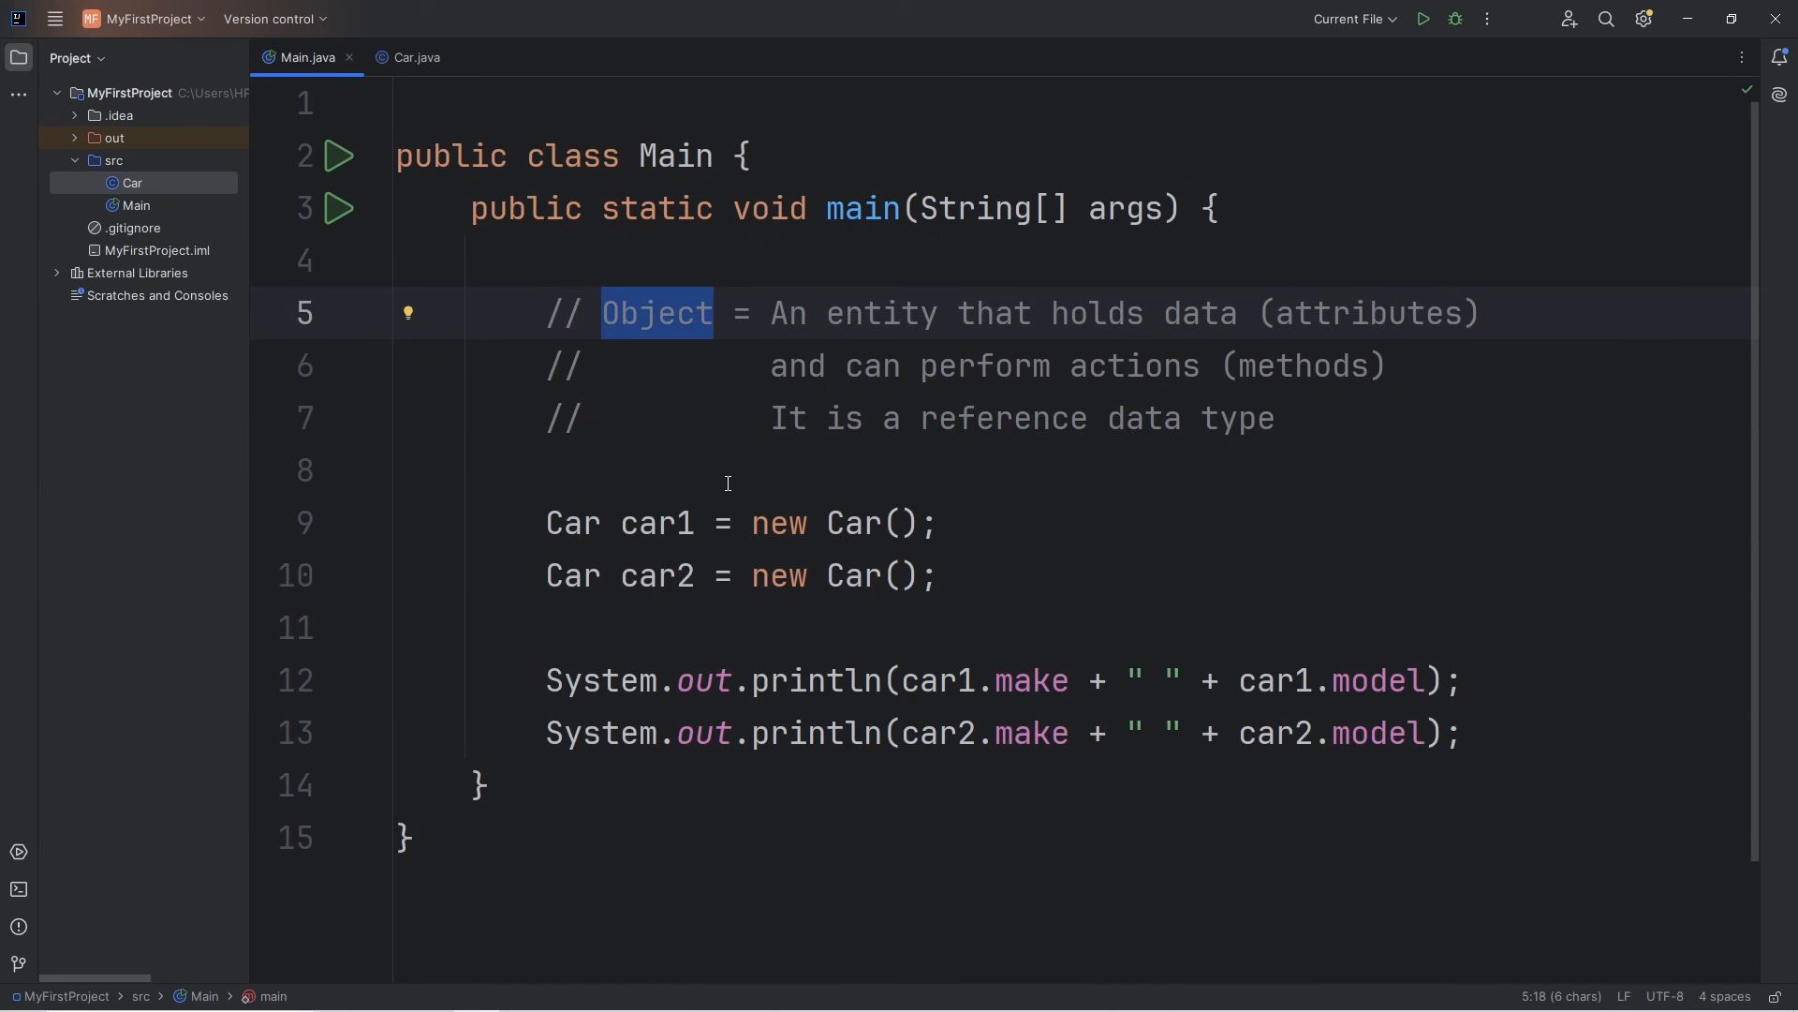